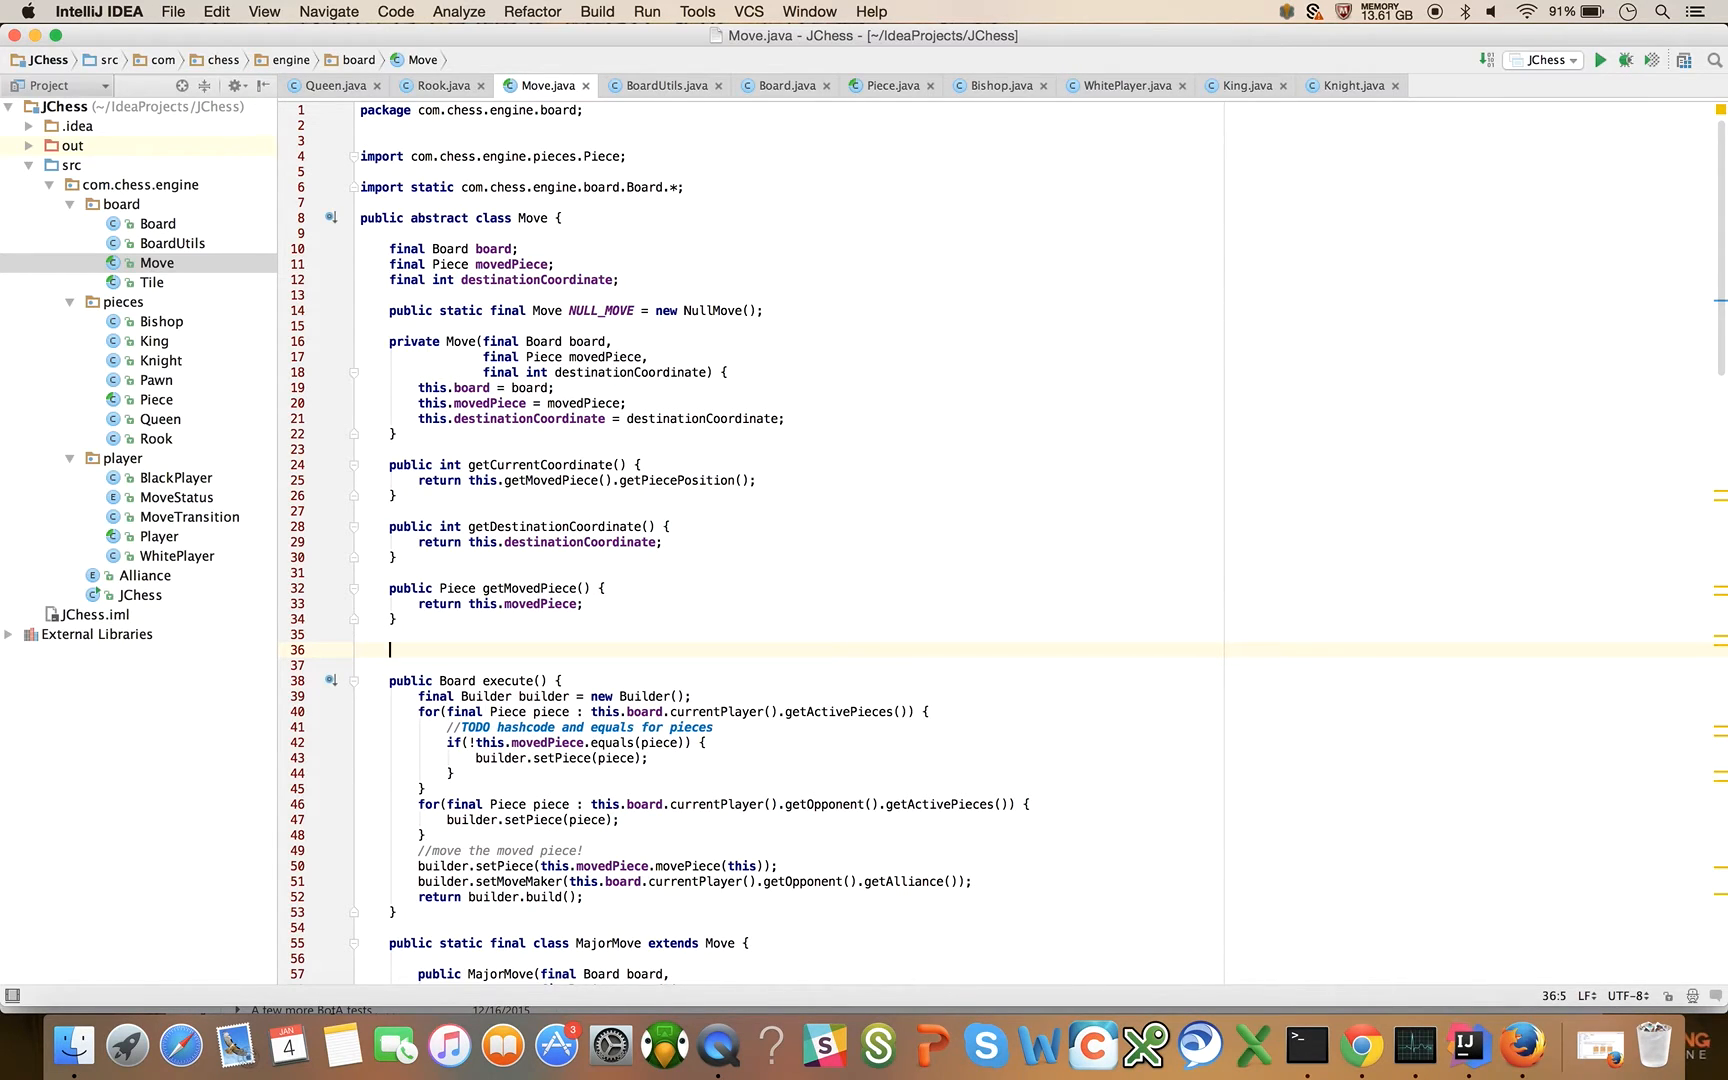
# Step: Add isAttack() and isCastlingMove() methods to Move, both returning false
pyautogui.write('public boolean isAttack() {')
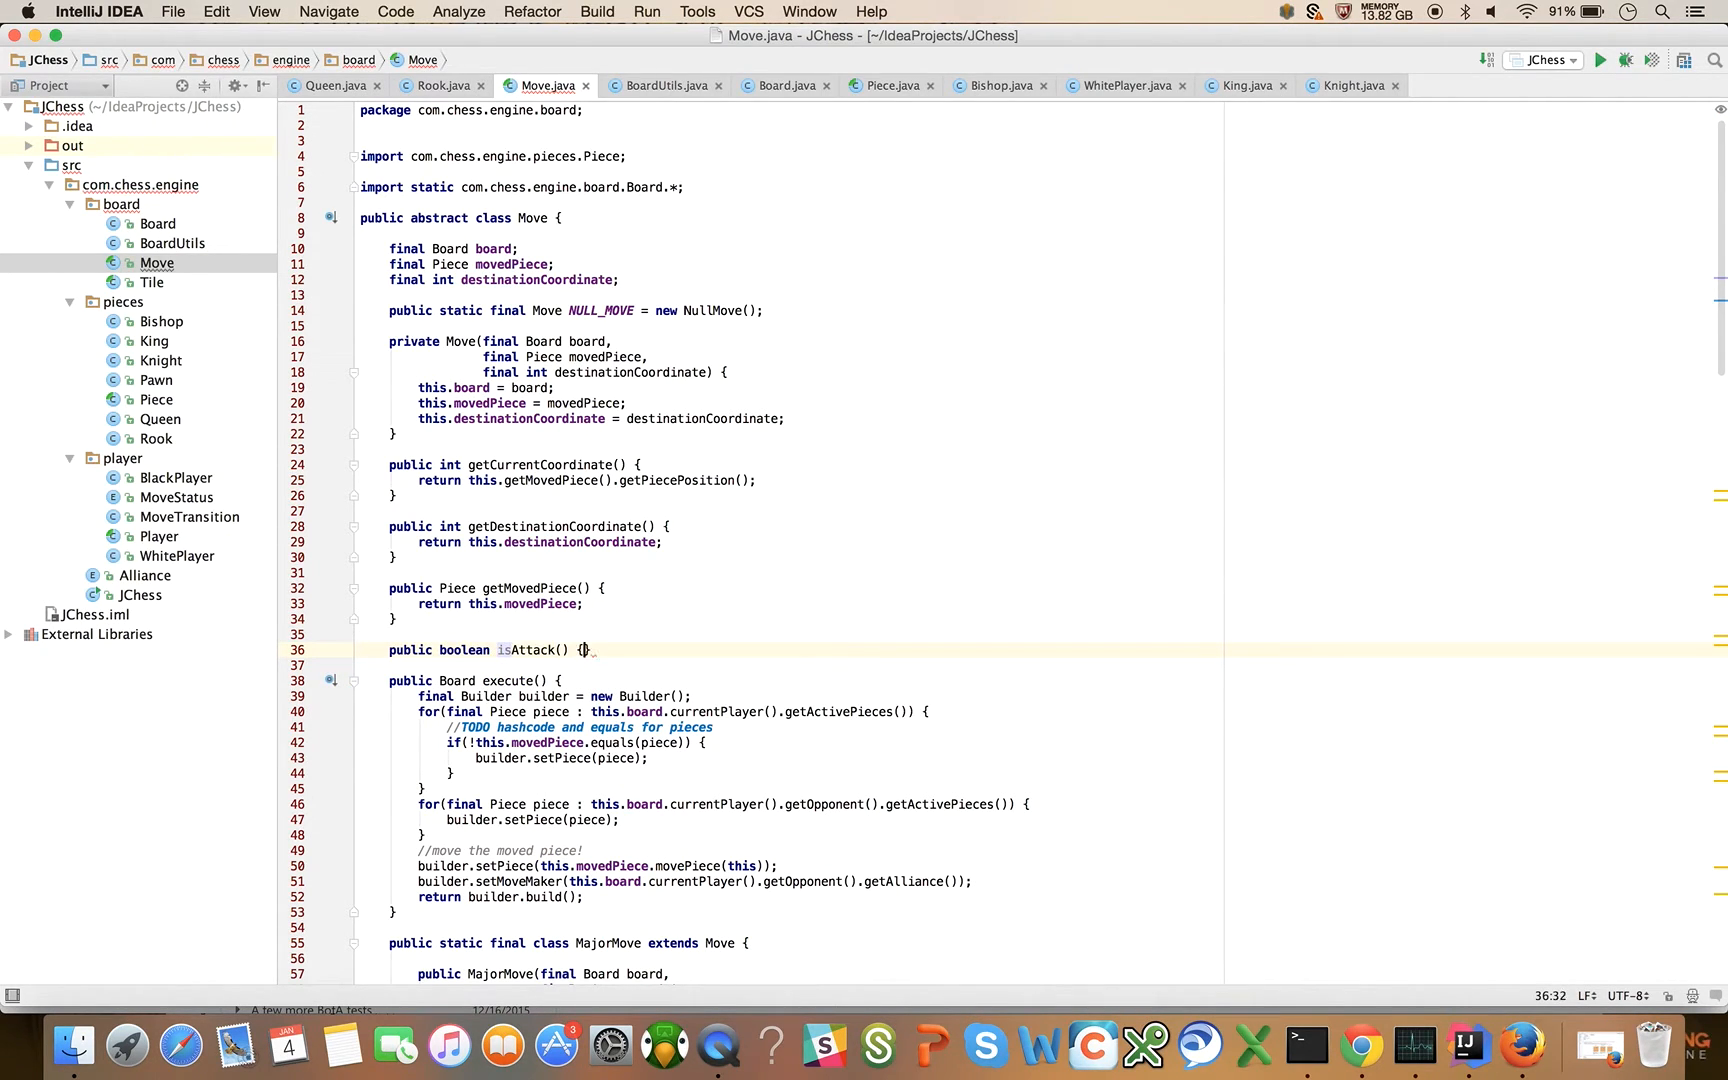
pyautogui.write('return false;')
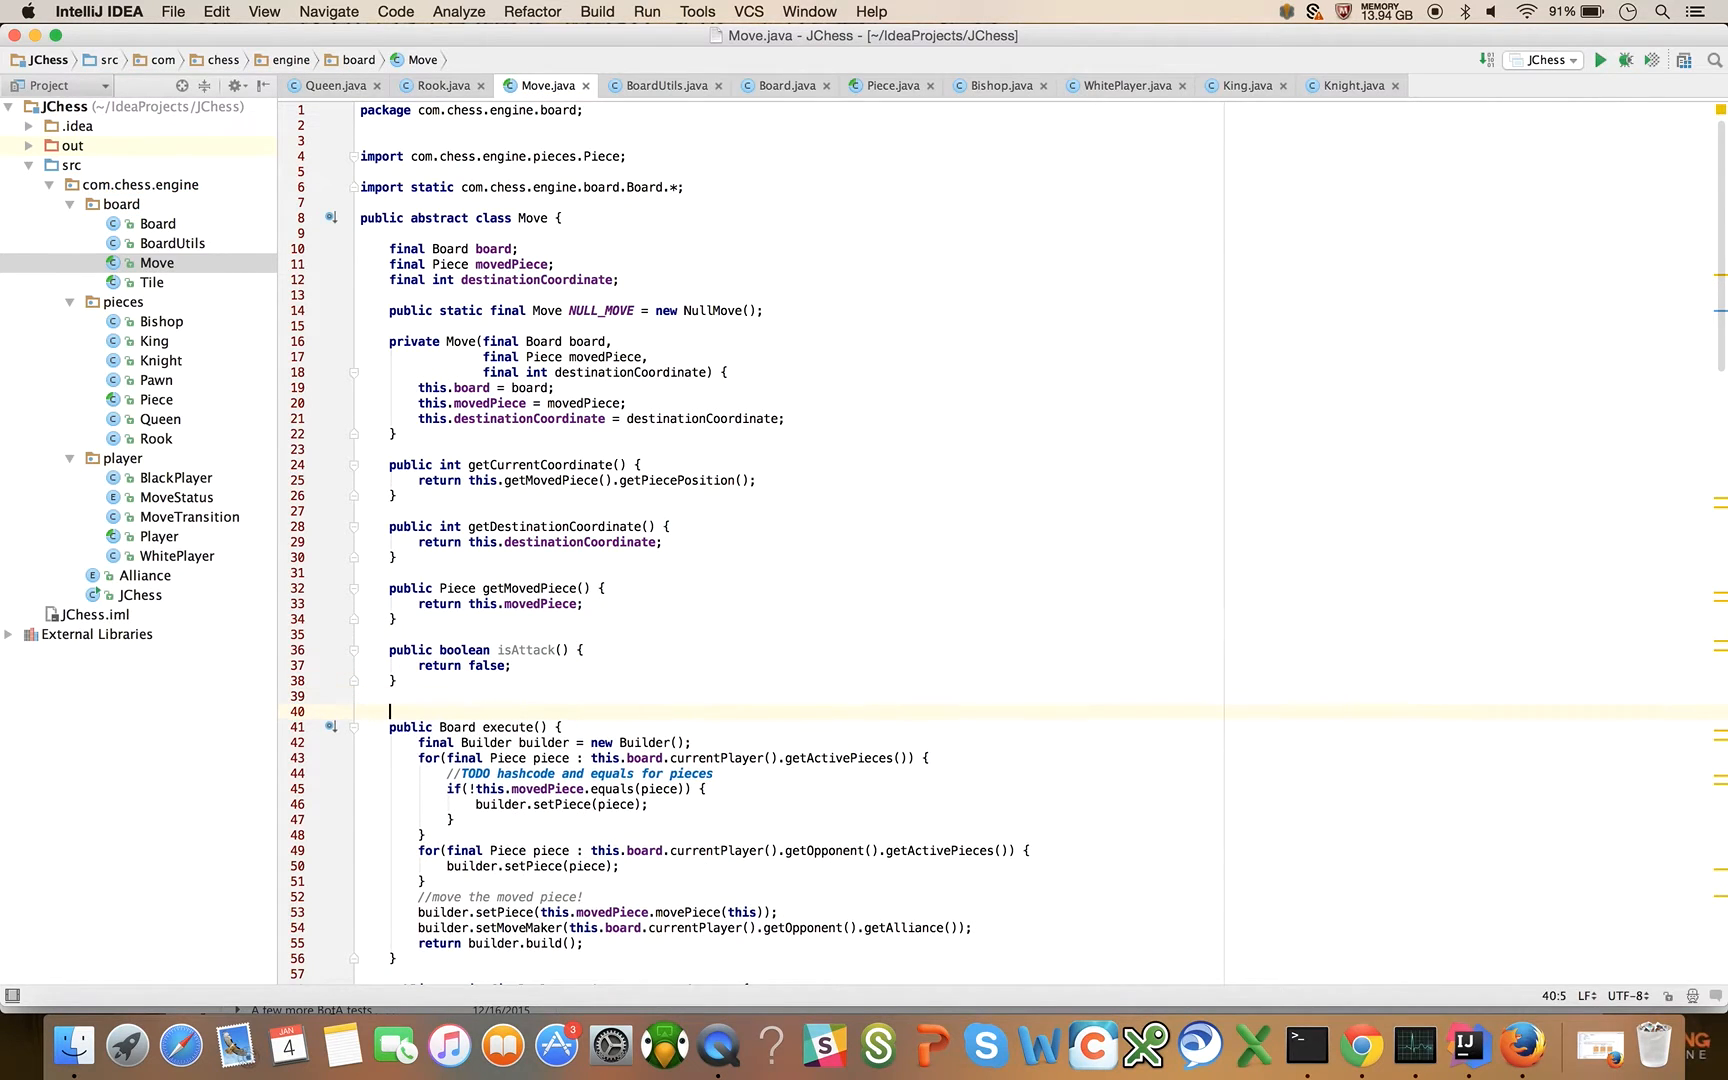
pyautogui.write('public boolean isCas')
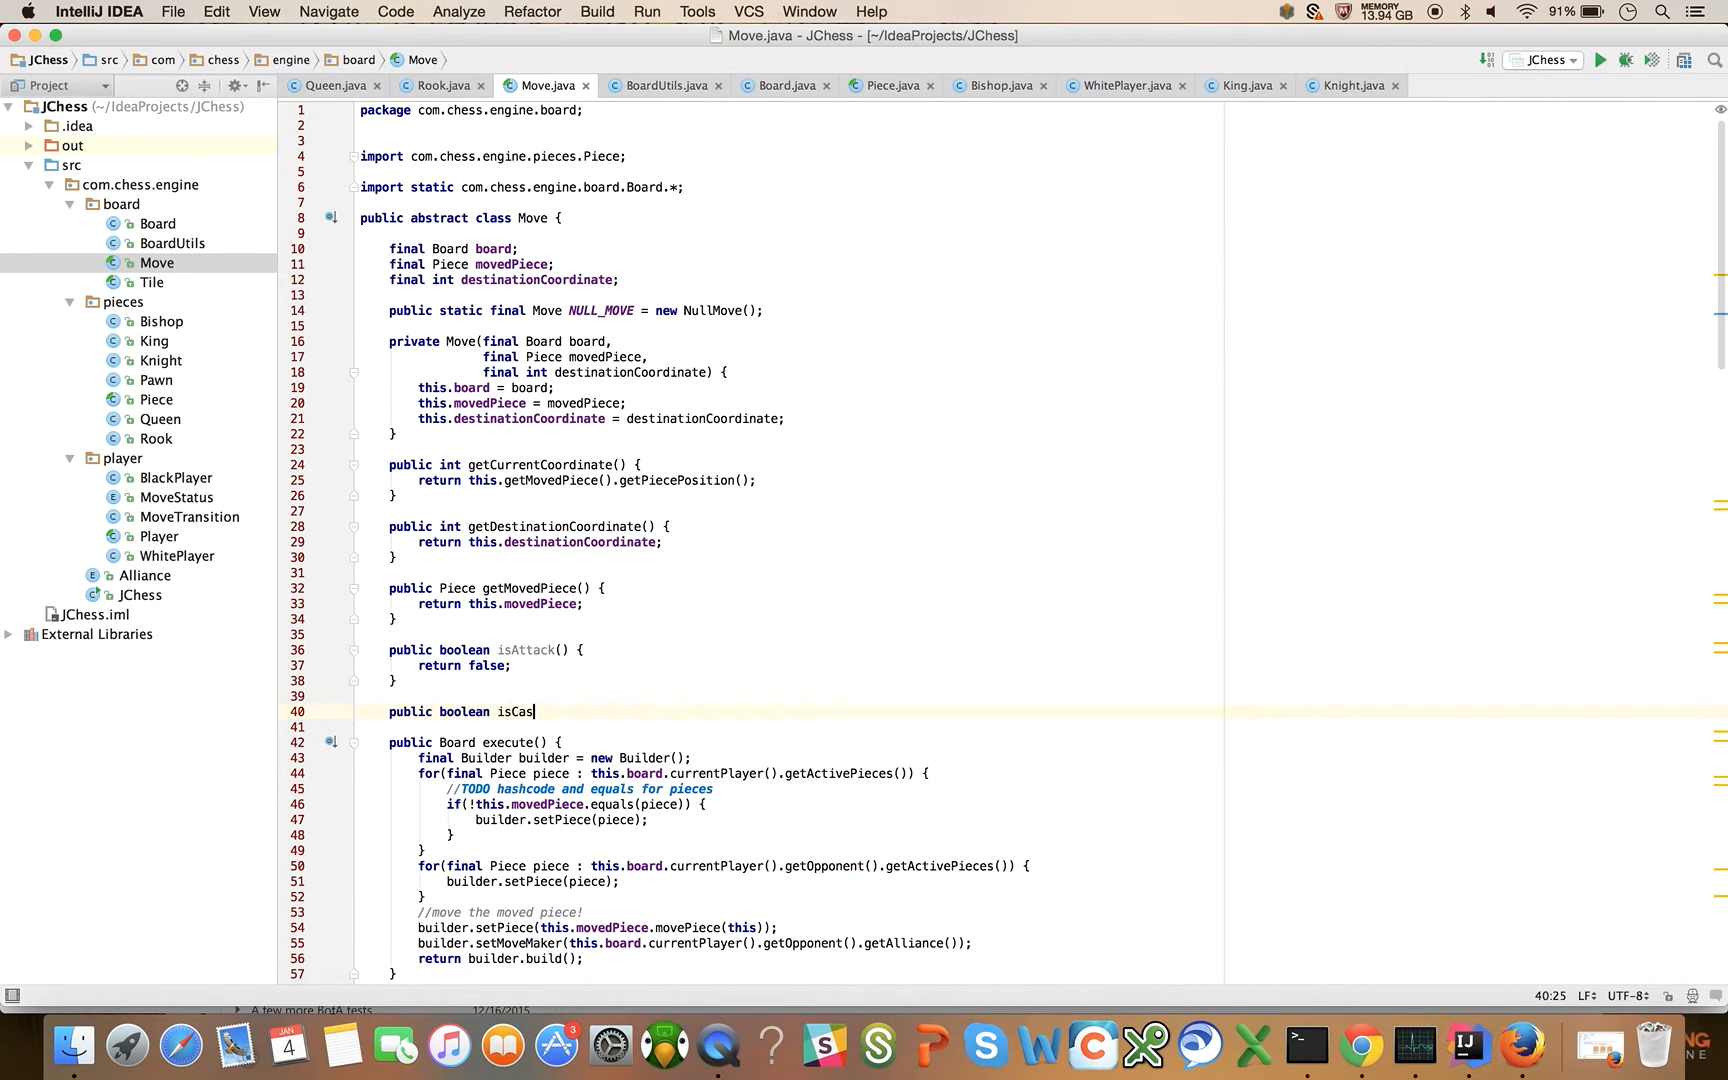
pyautogui.write('tlingMove() {')
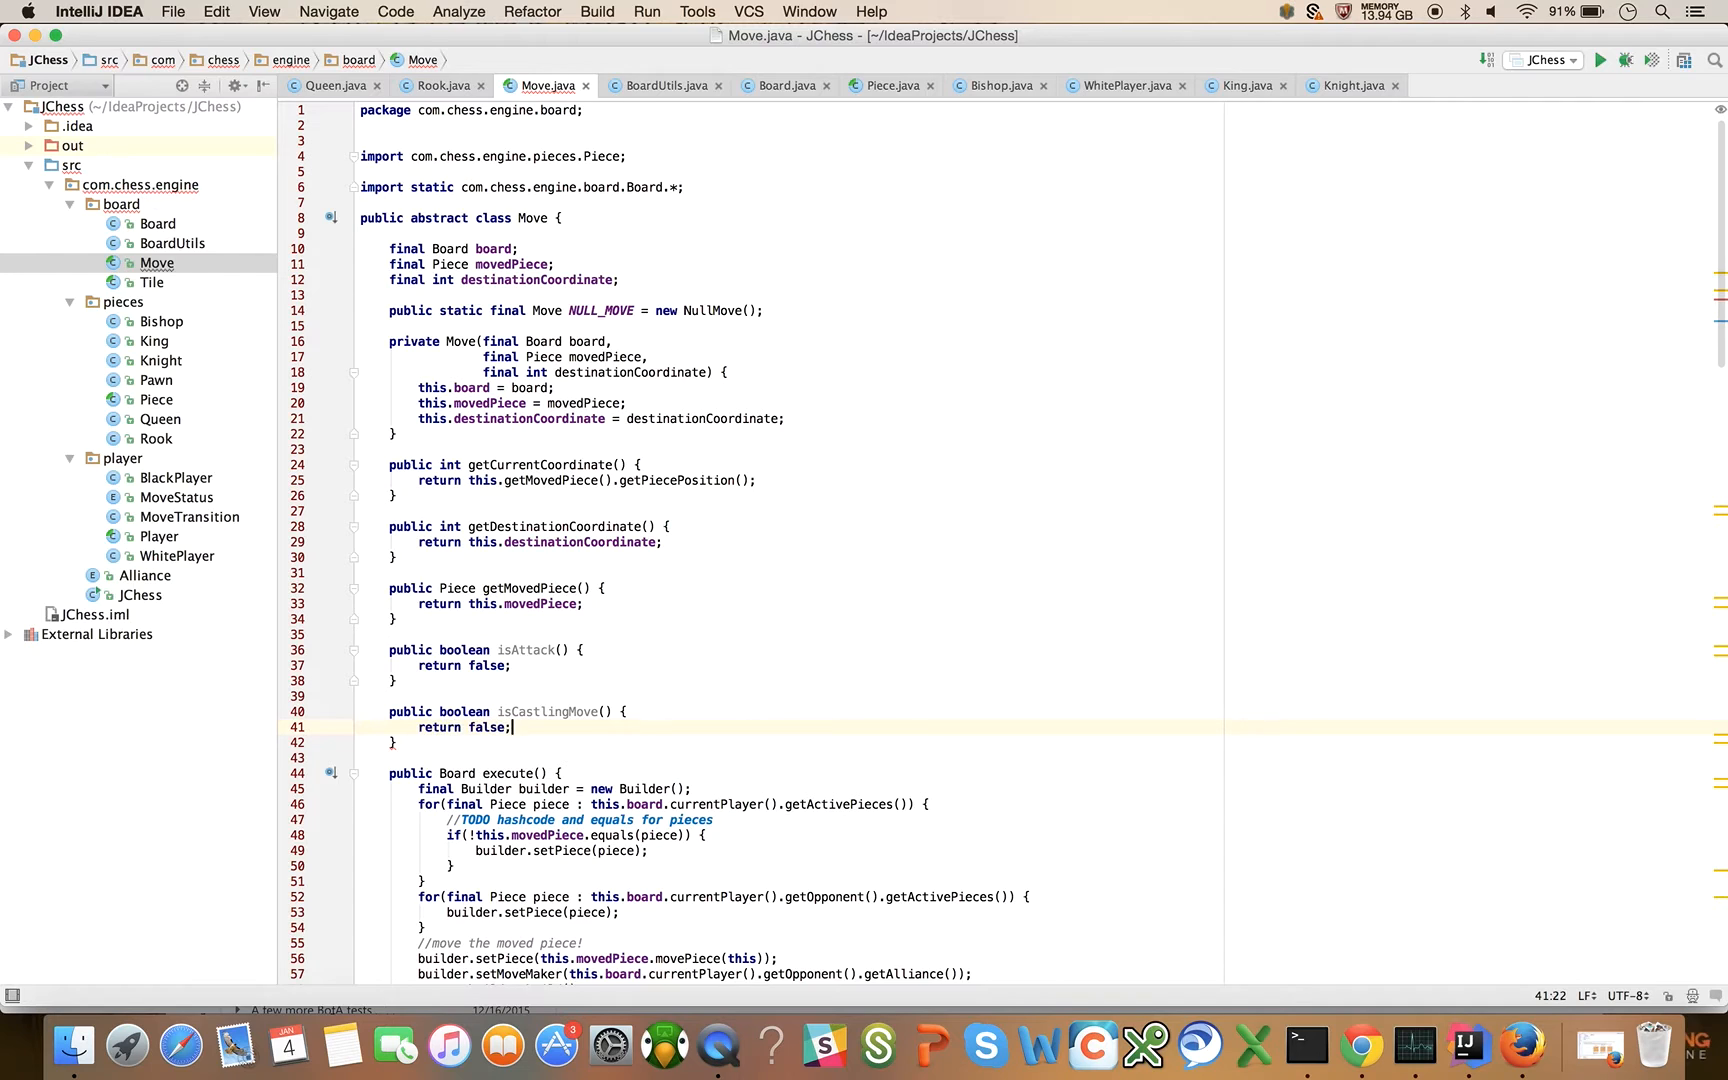
# Step: Add getAttackedPiece() to Move returning null
pyautogui.write('public Piece')
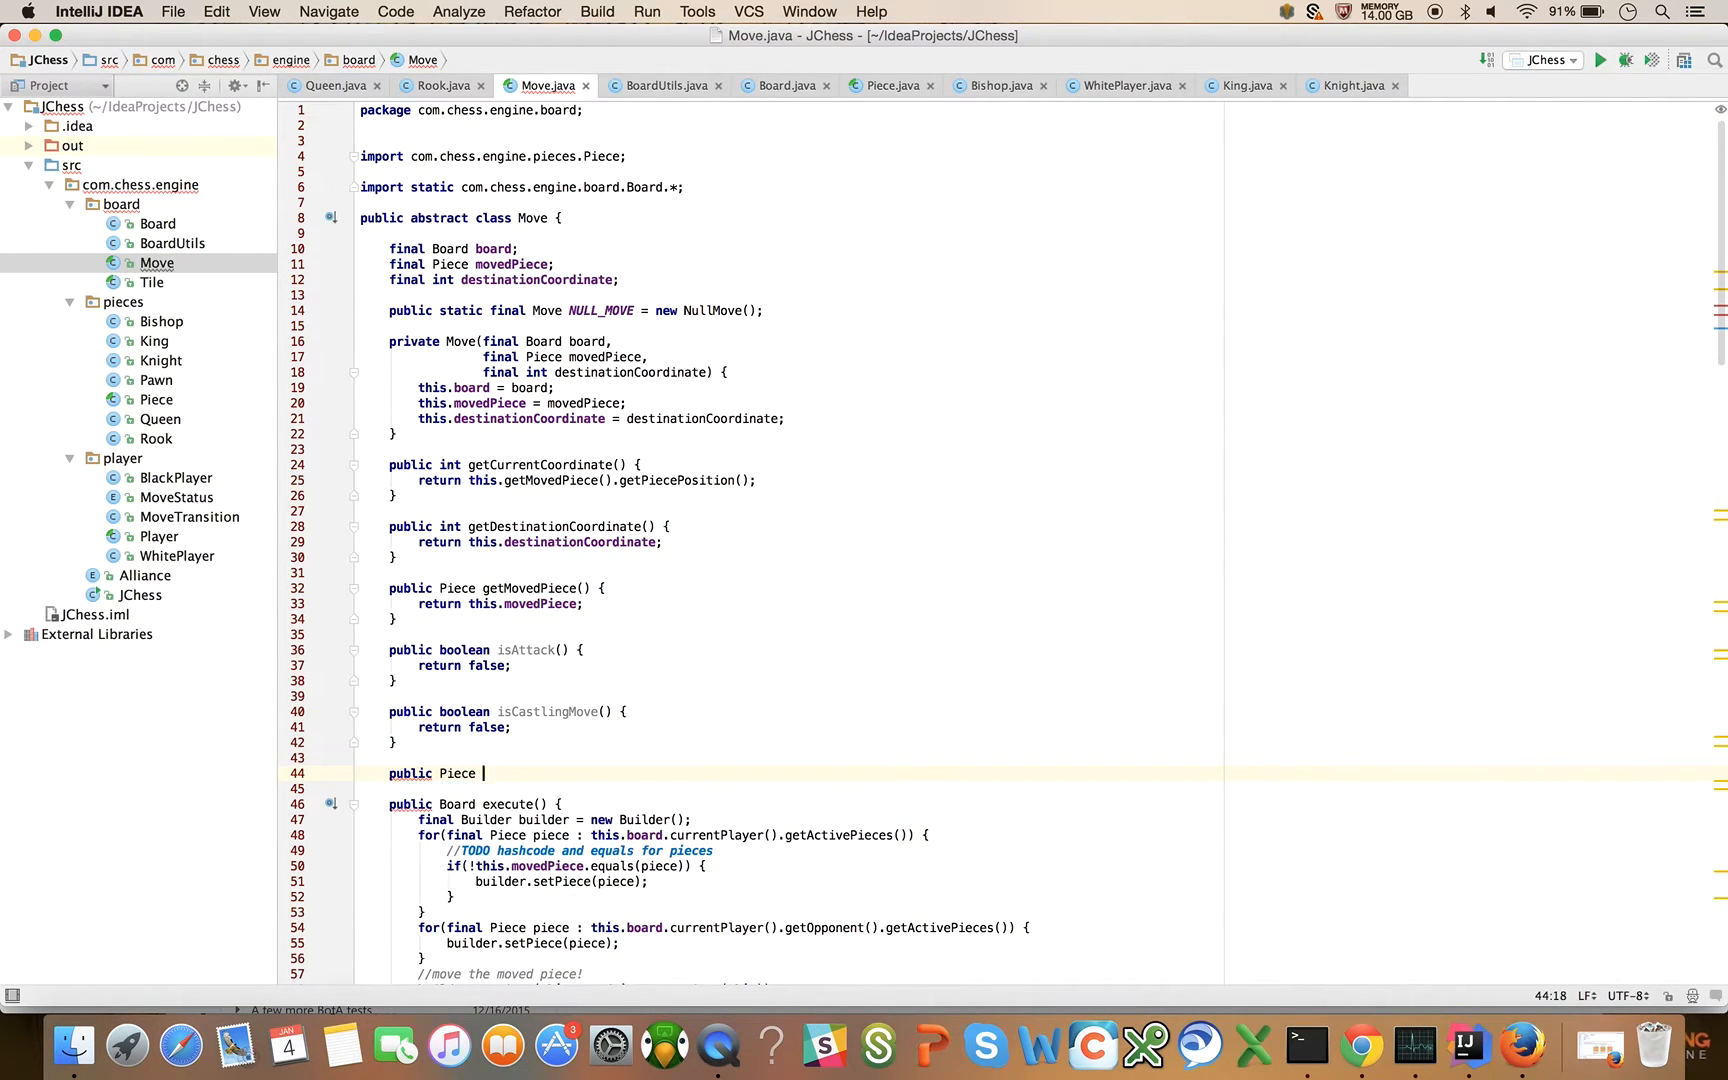
pyautogui.write('getAttackedPiece() {')
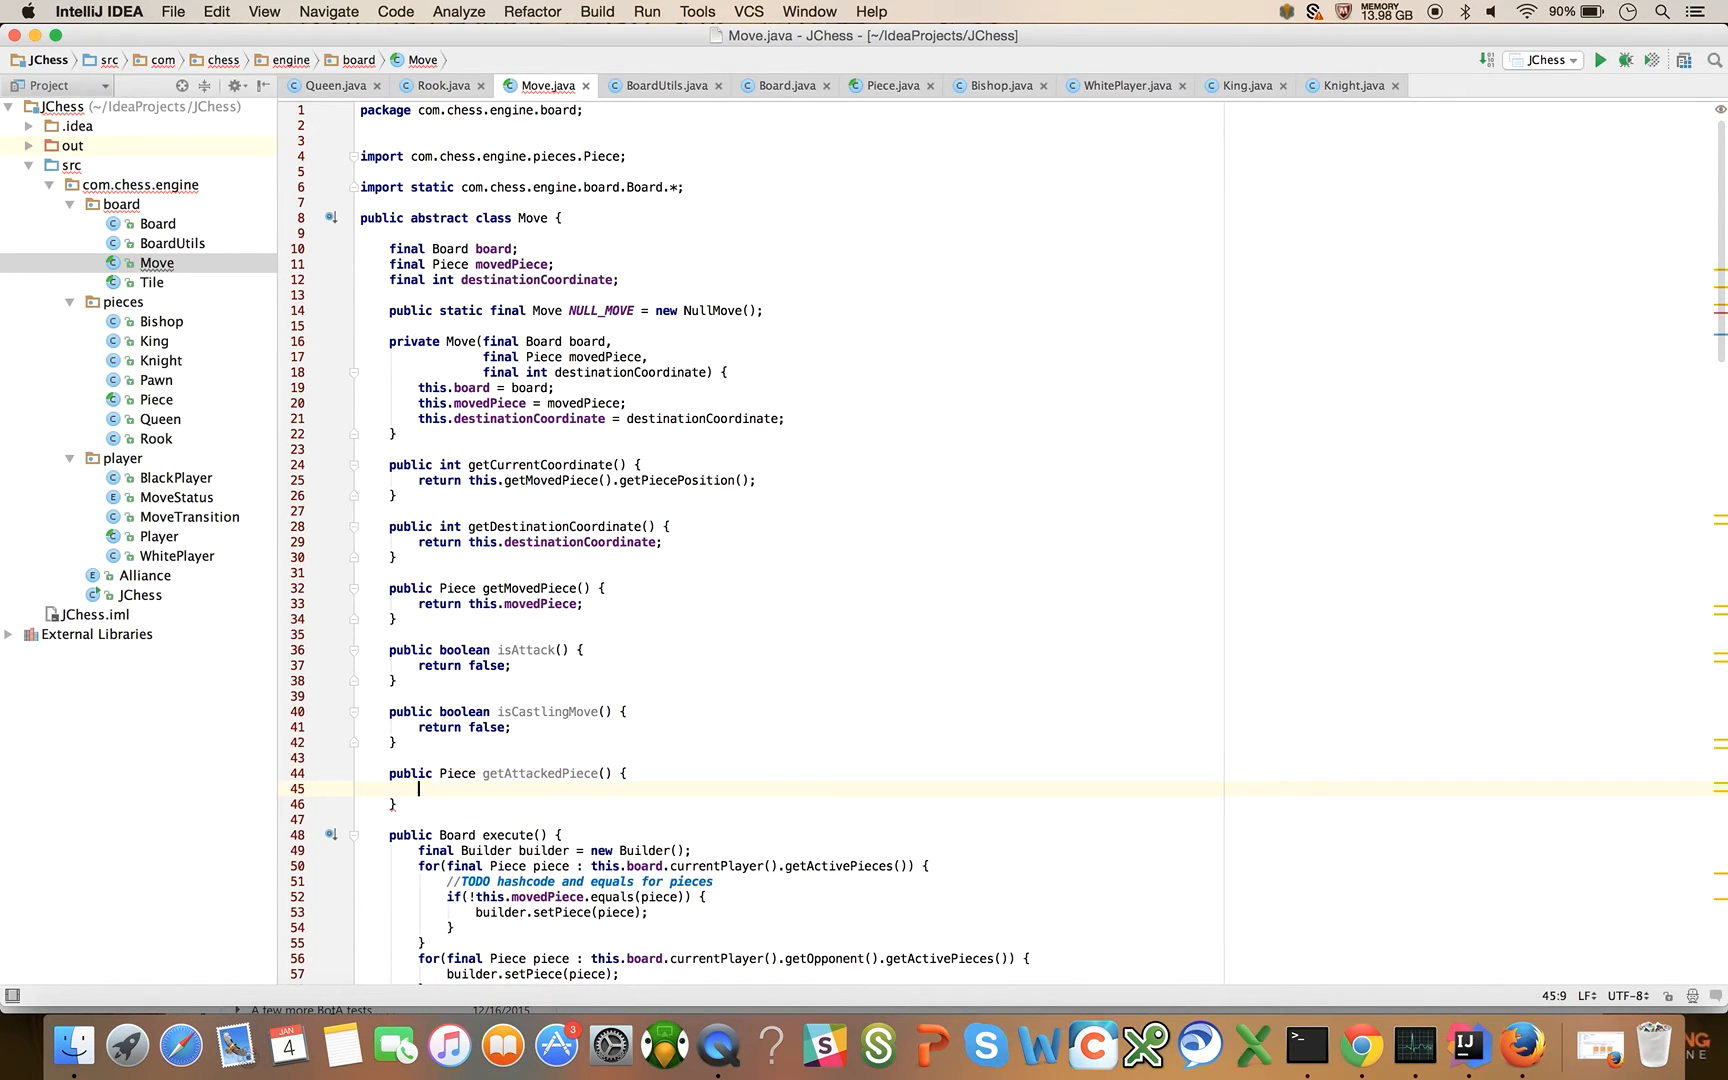
pyautogui.write('return')
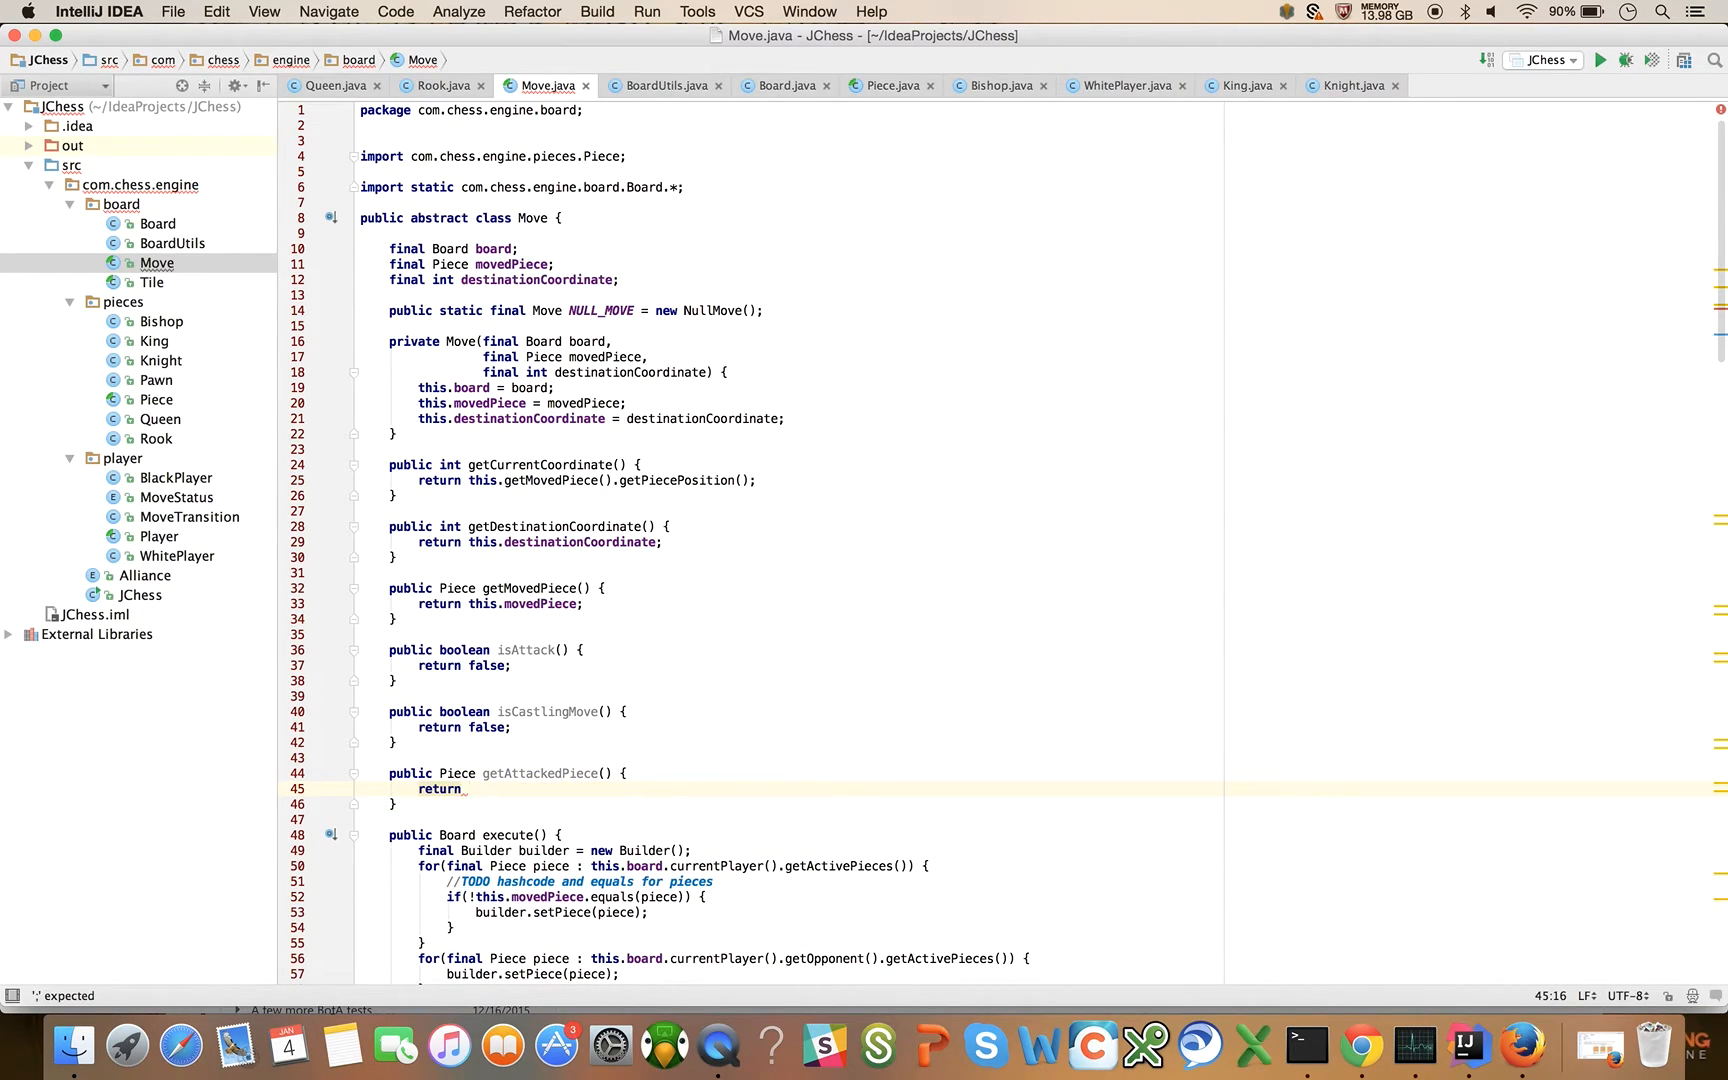
pyautogui.write('null;')
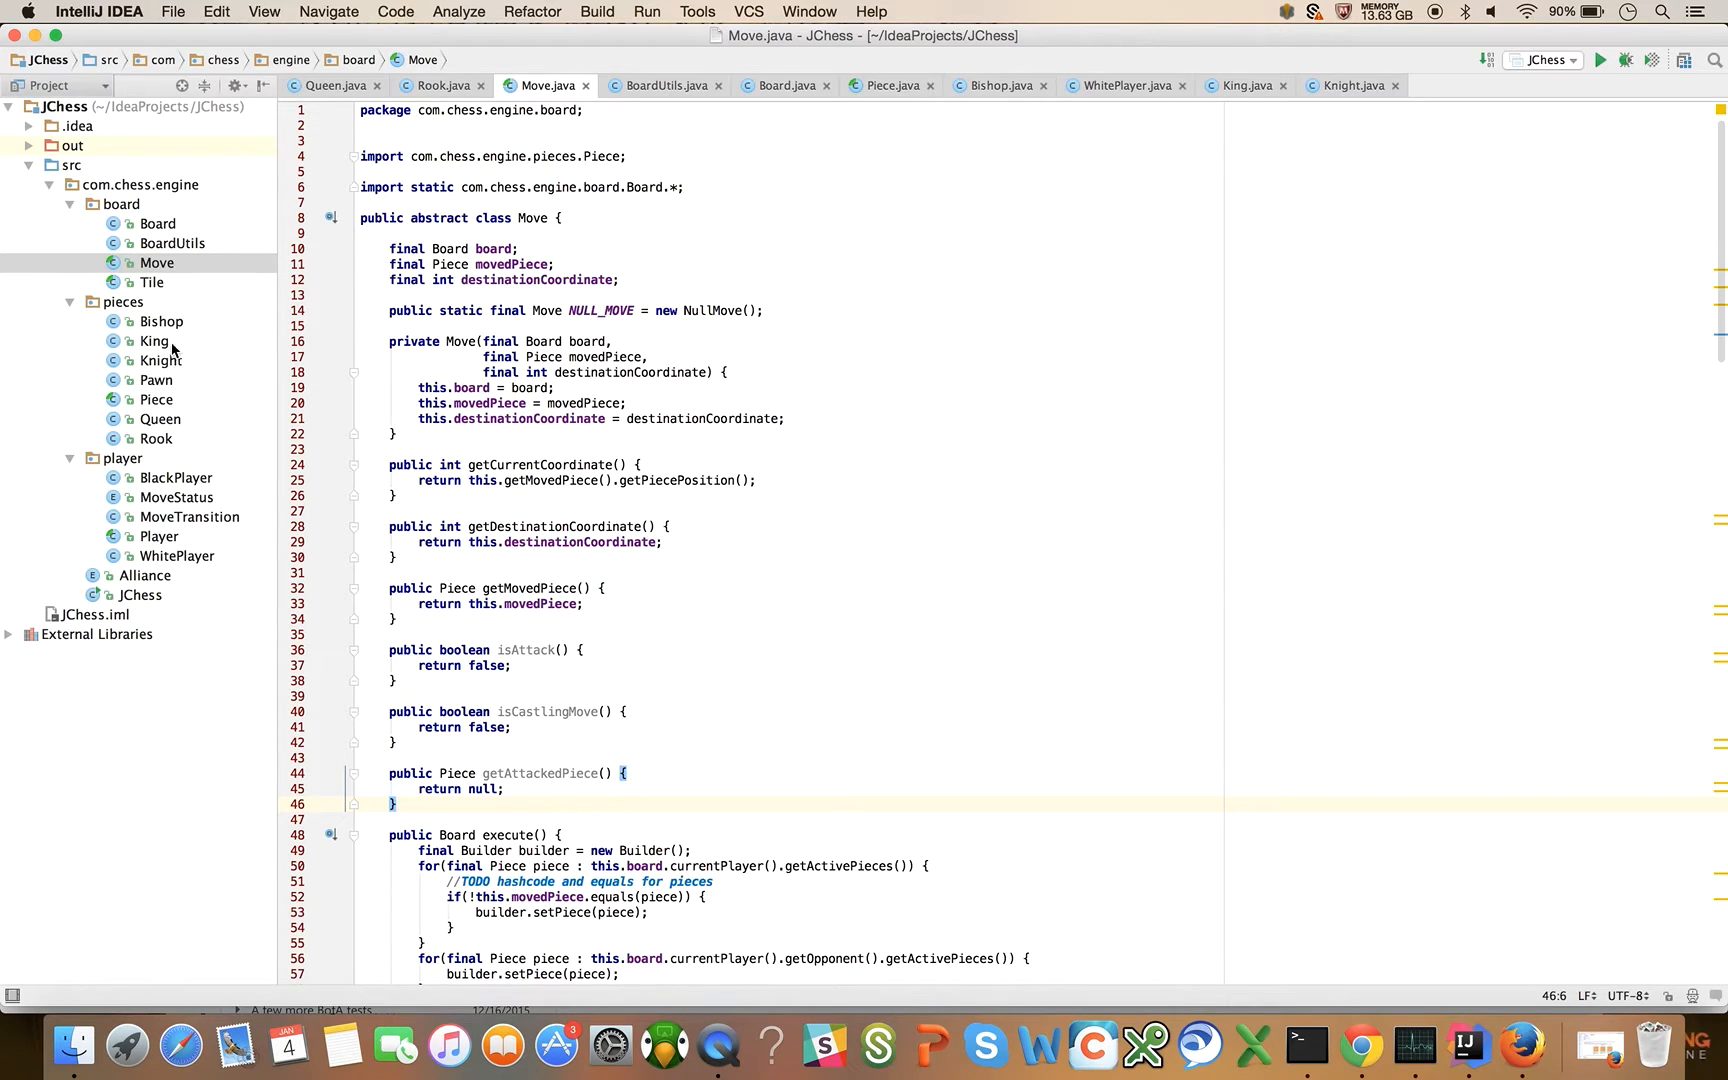
pyautogui.moveTo(174, 364)
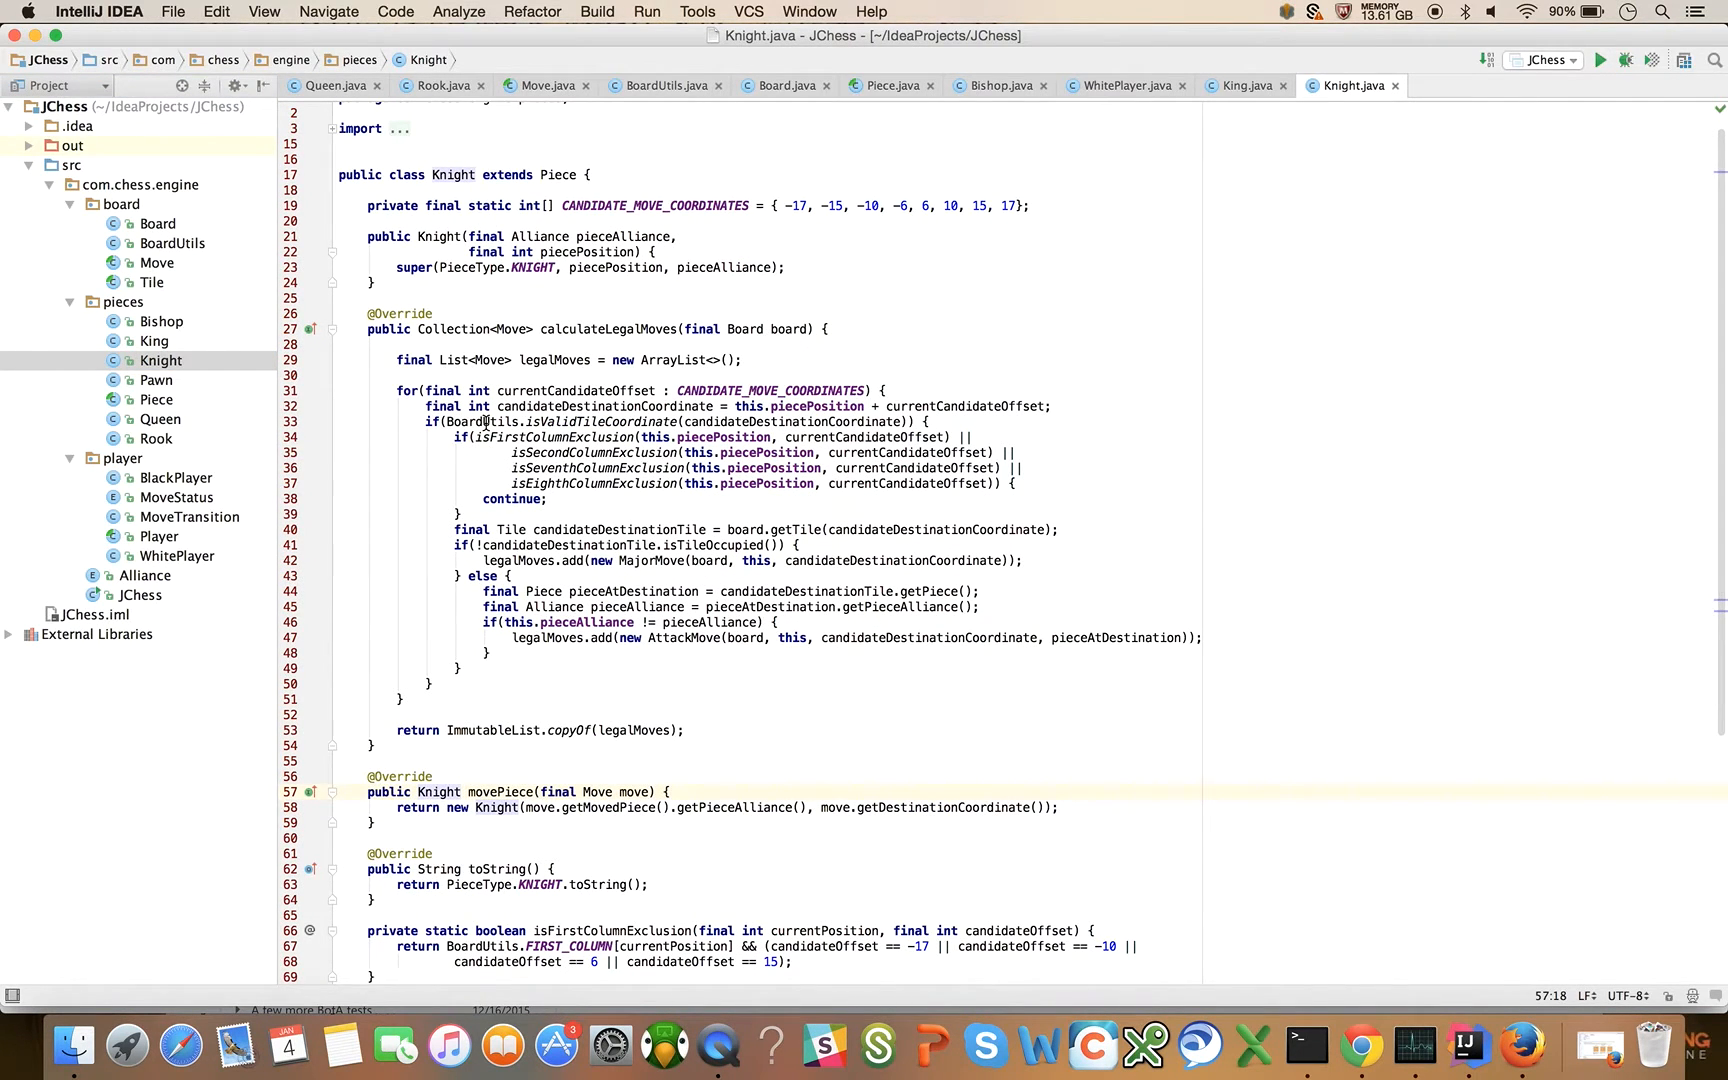
pyautogui.click(538, 84)
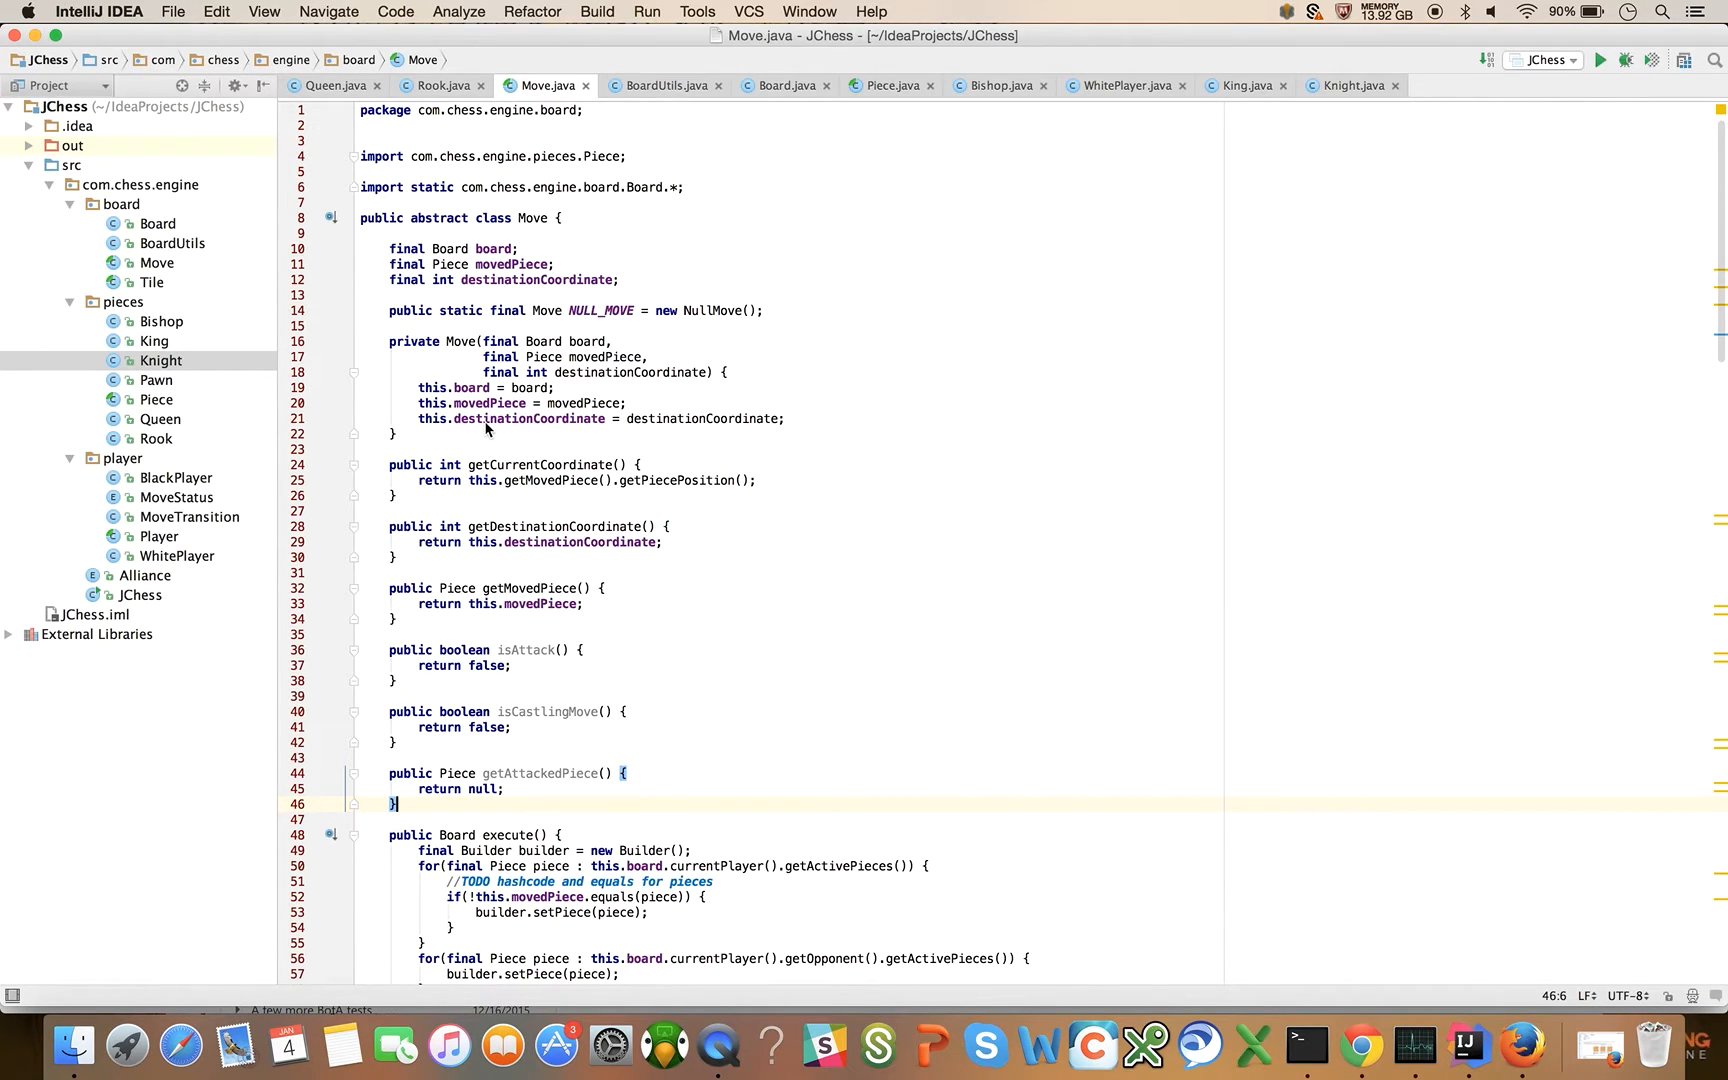
pyautogui.moveTo(416, 548)
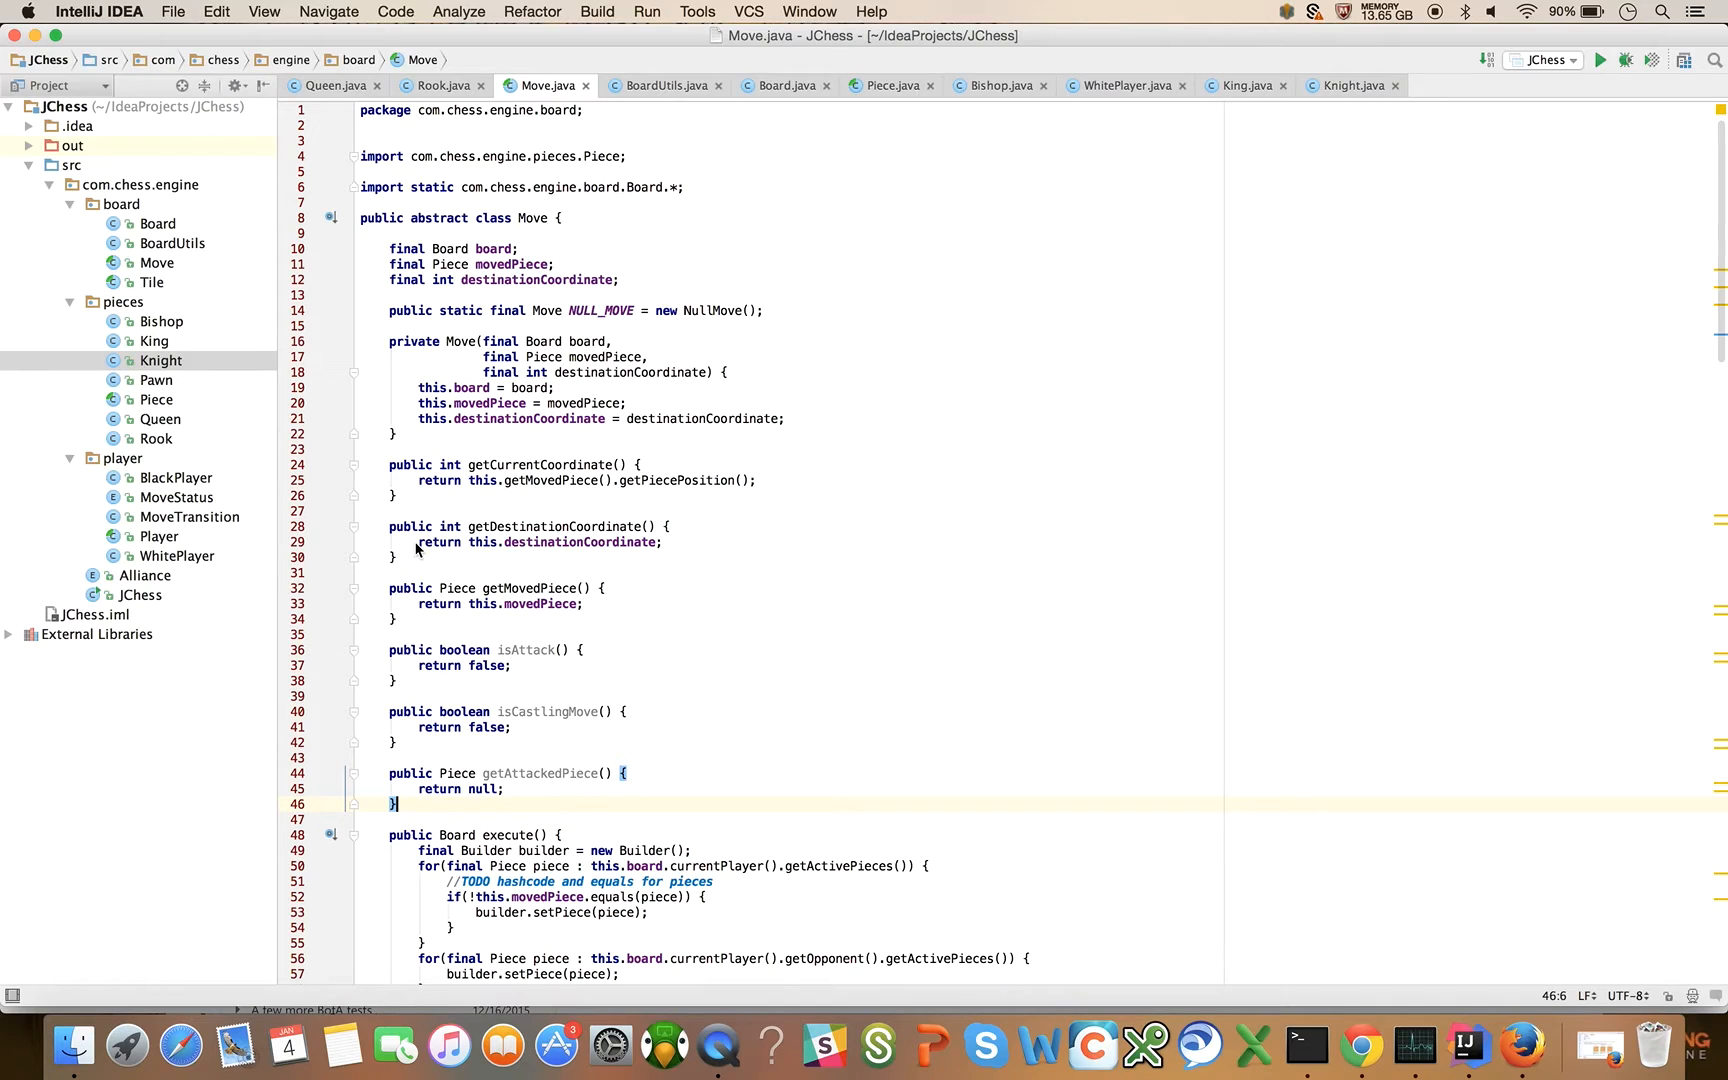
pyautogui.moveTo(416, 476)
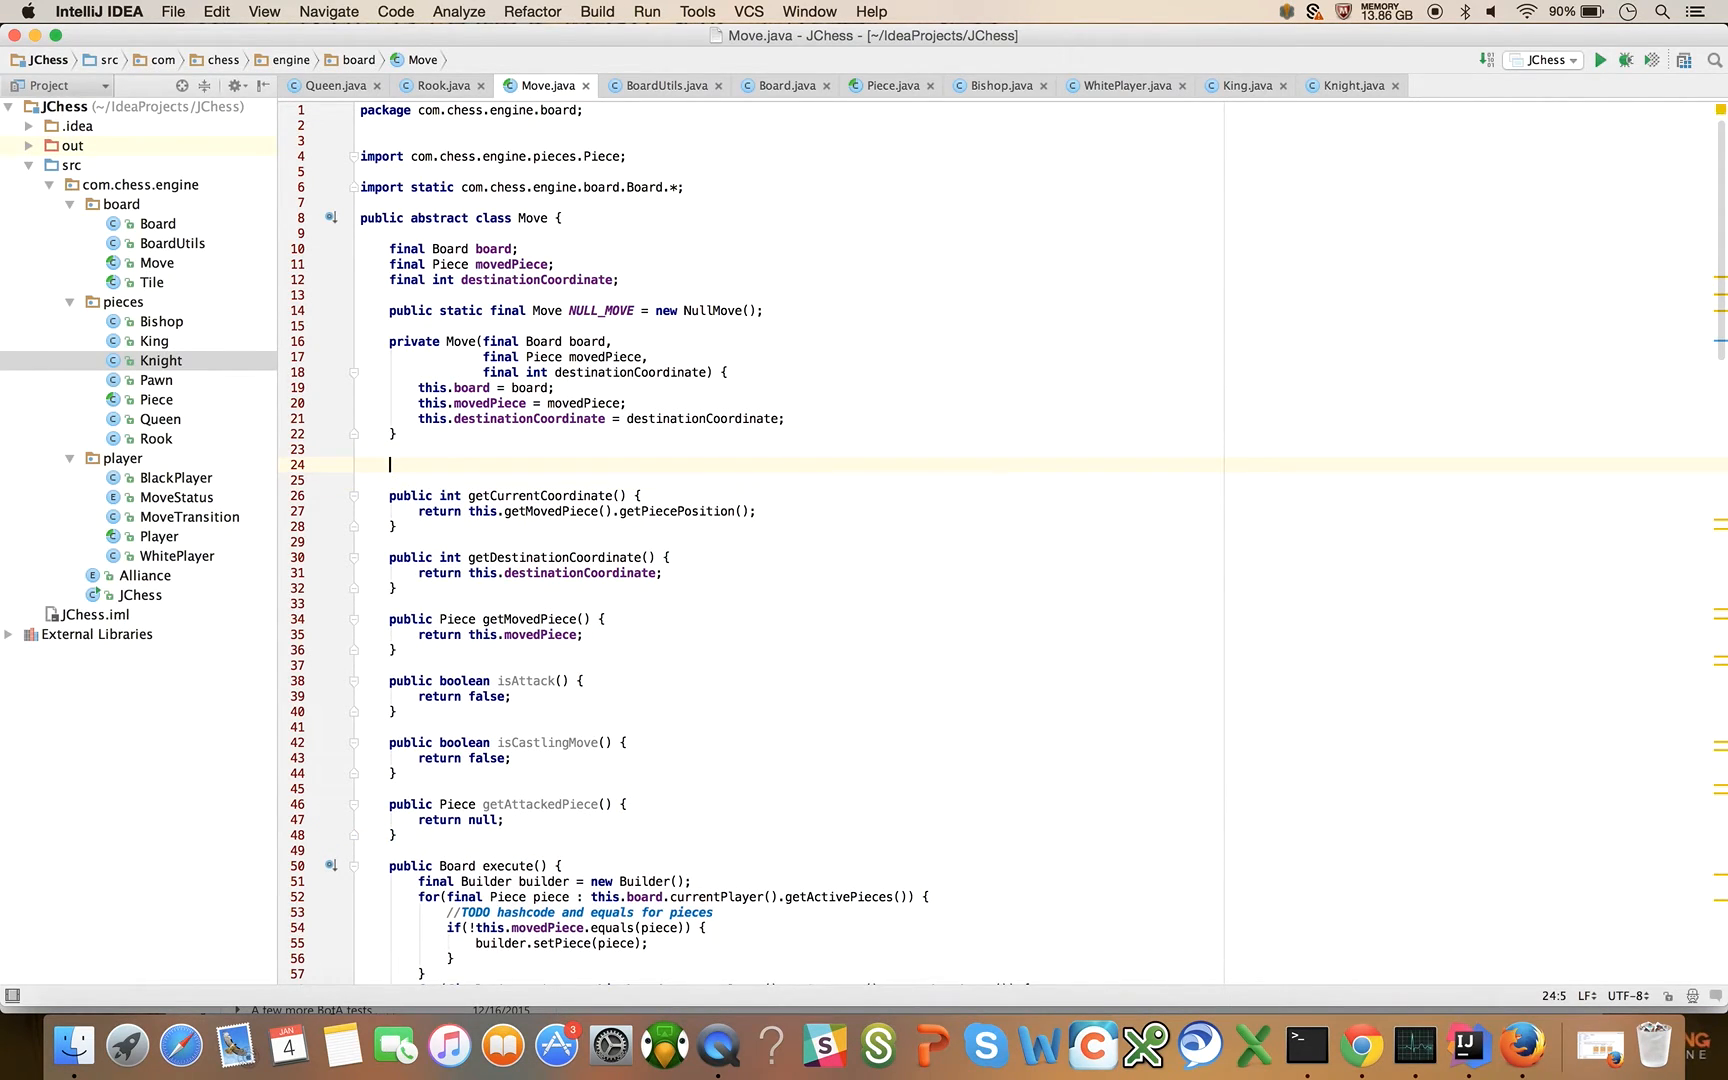
pyautogui.write('@Override')
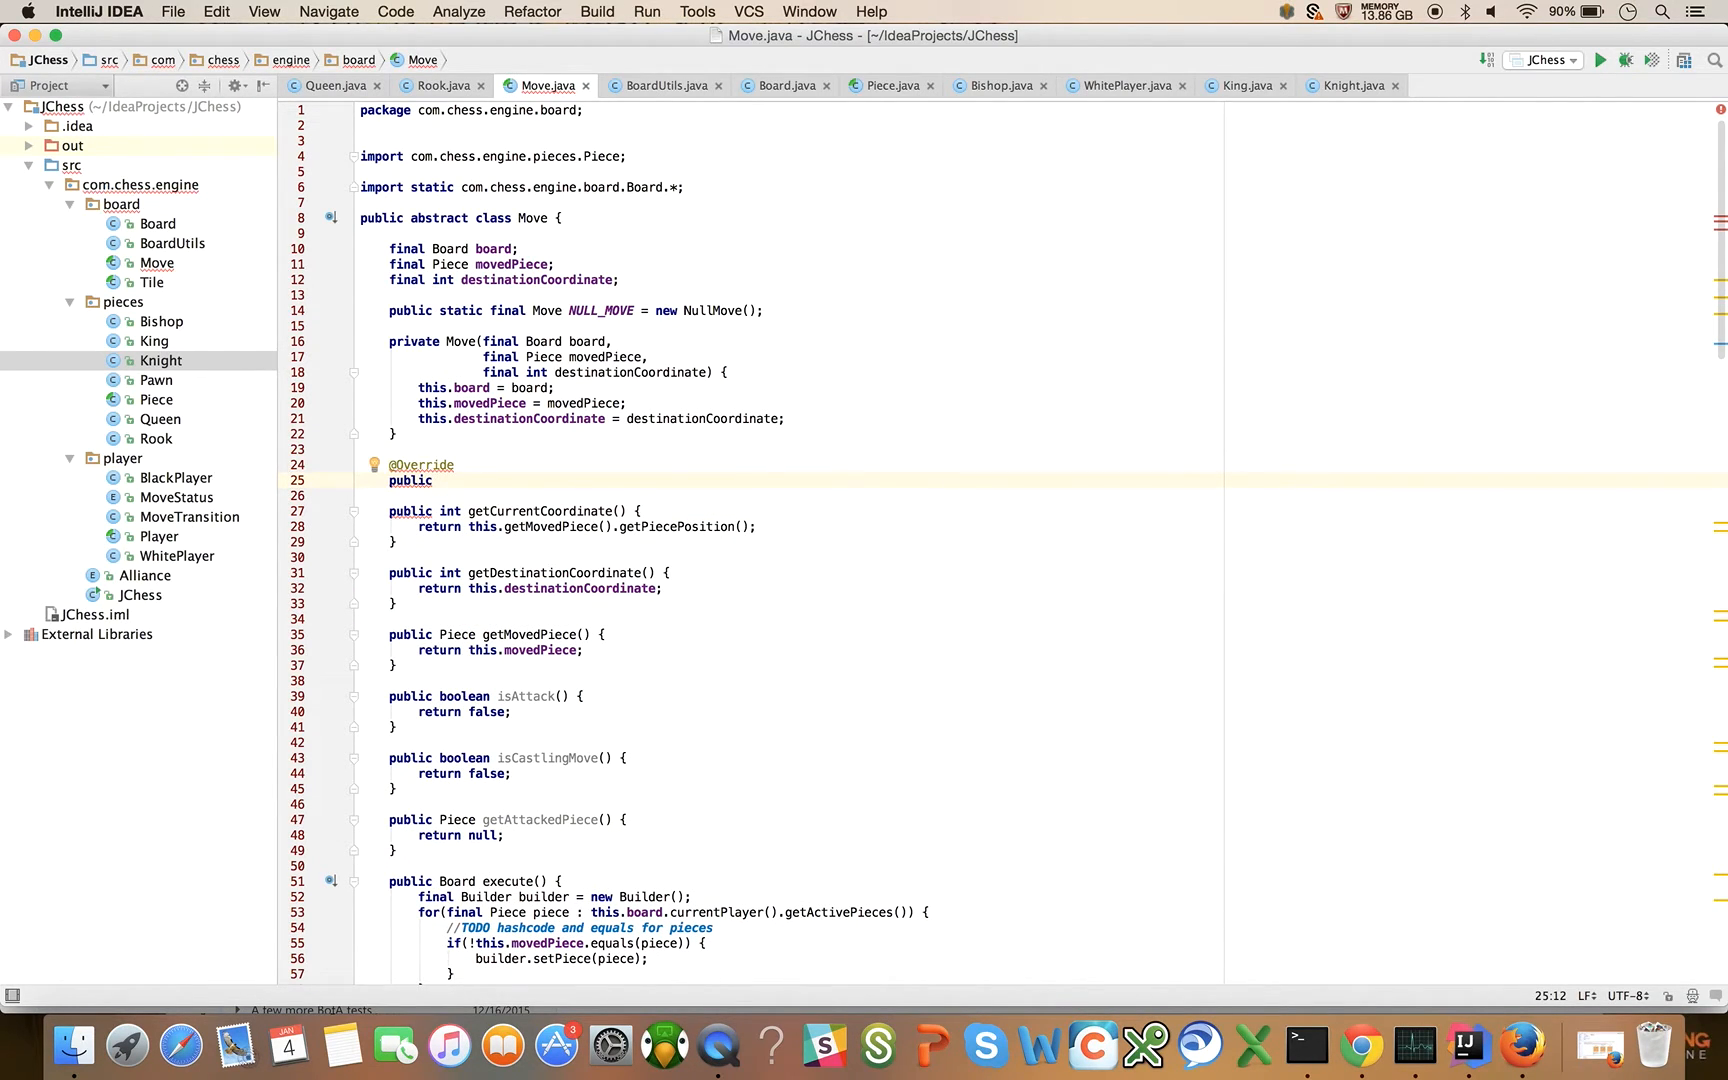
pyautogui.write('int hashCode() {')
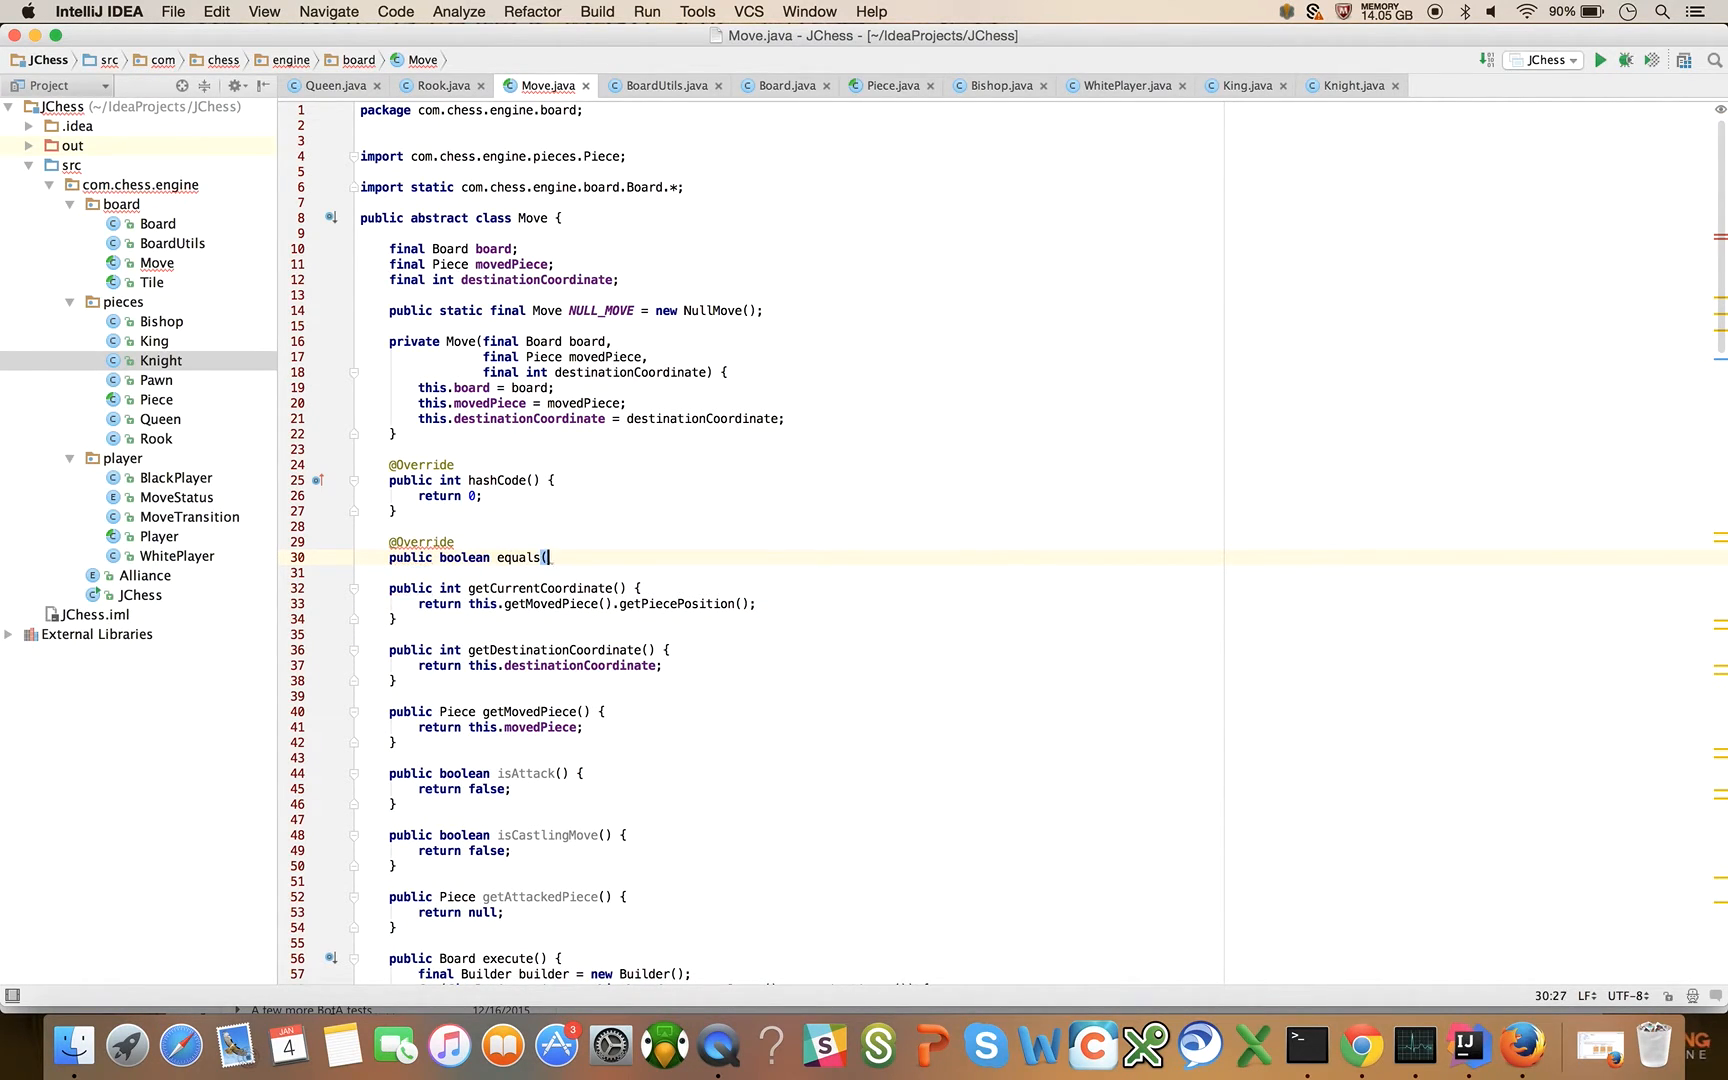
pyautogui.write('final Object other) {')
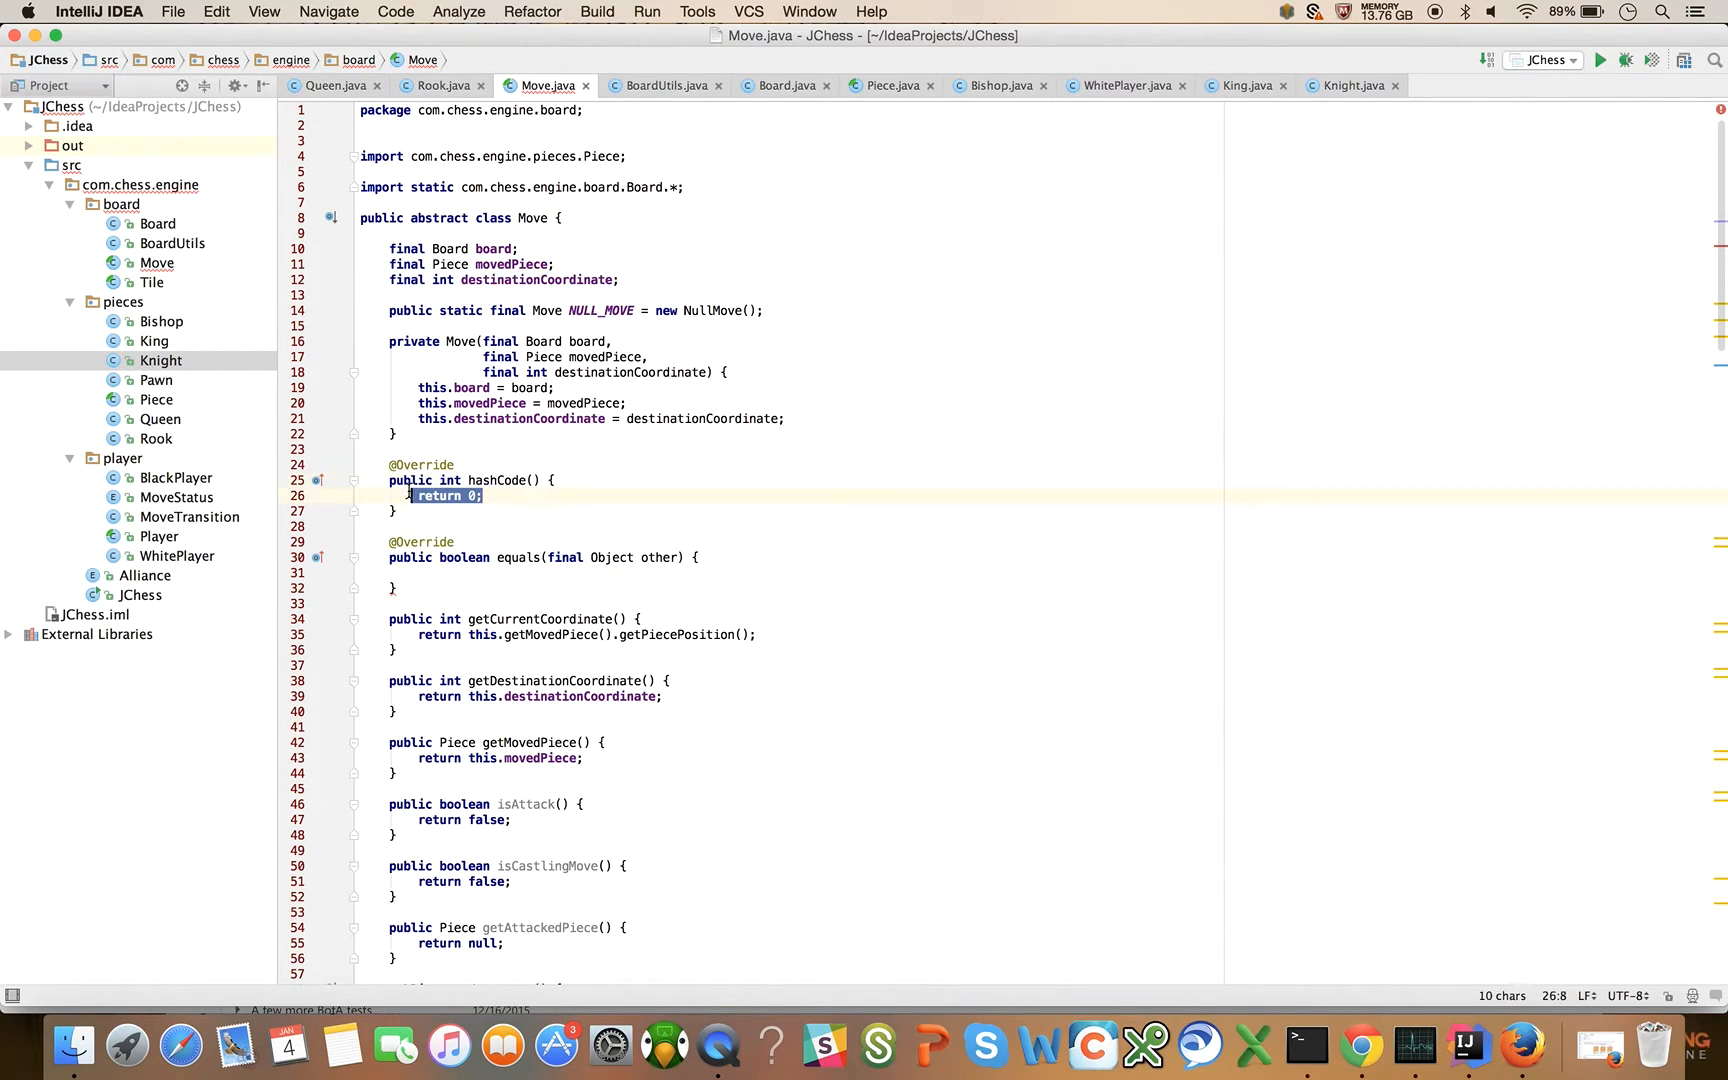
pyautogui.write('final int prime = 31;')
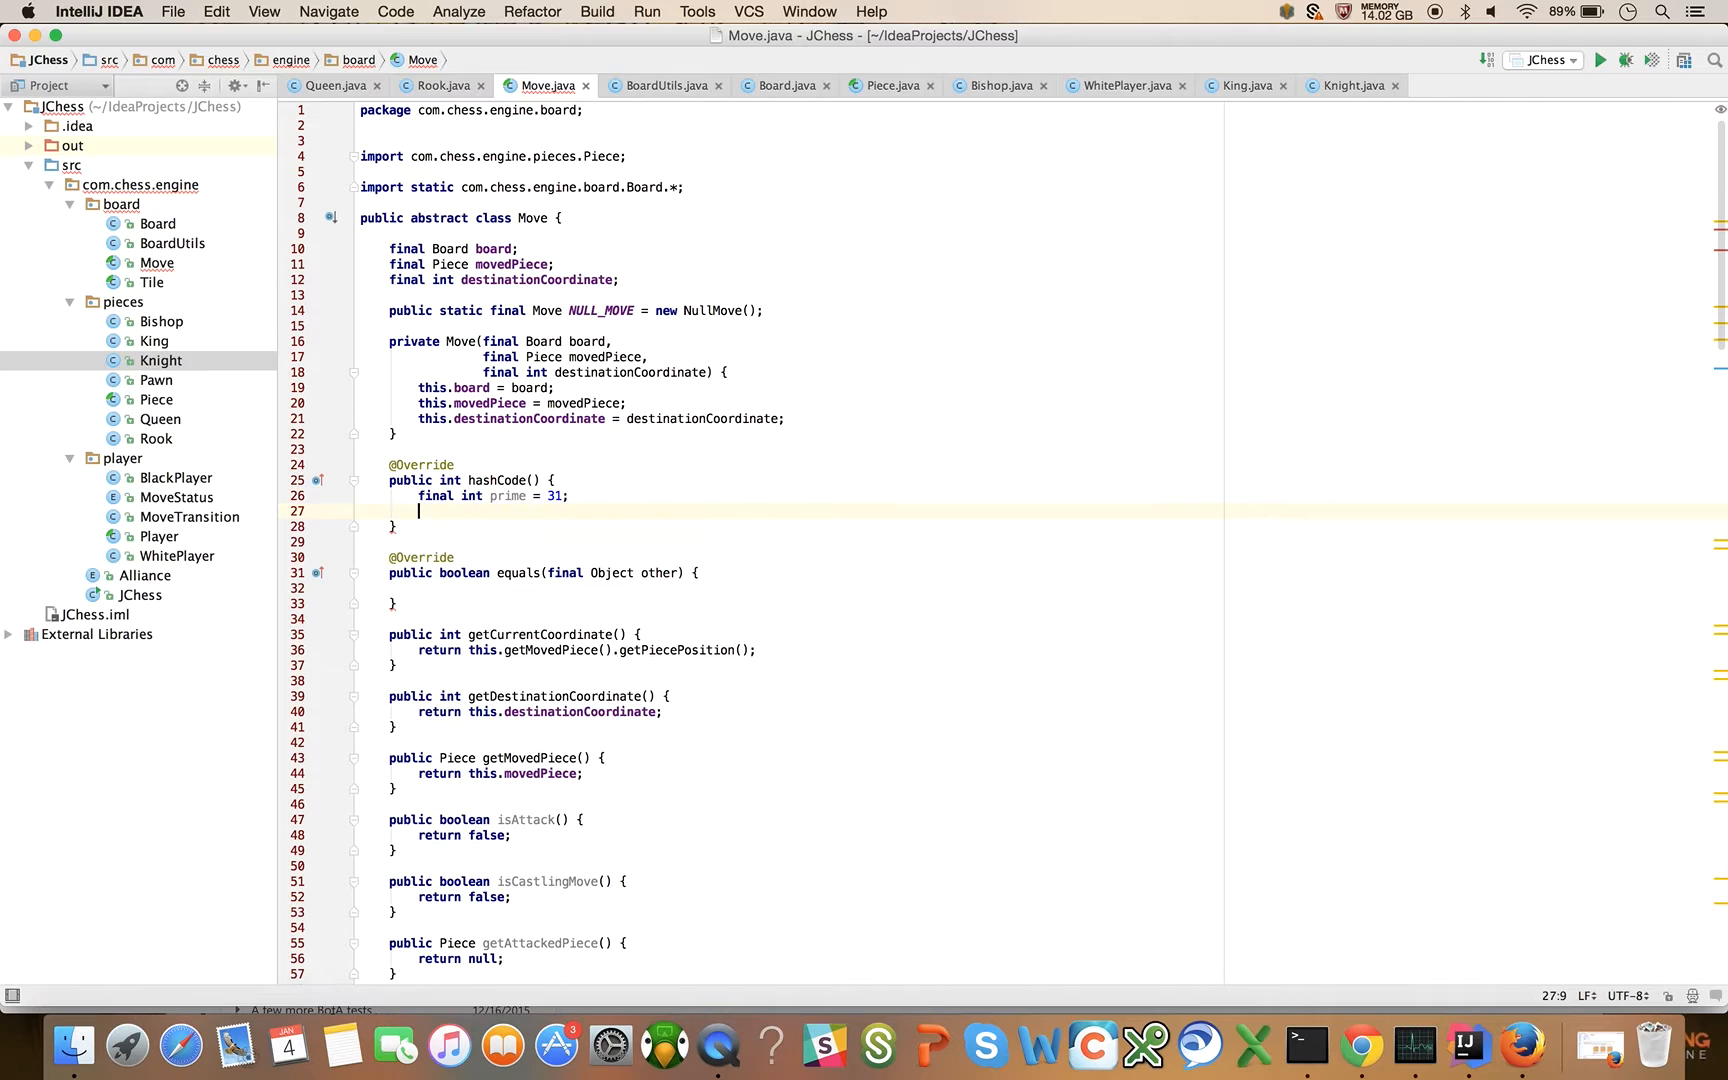
# Step: Initialise result to 1 and fold the moved piece's position into prime * result
pyautogui.write('int')
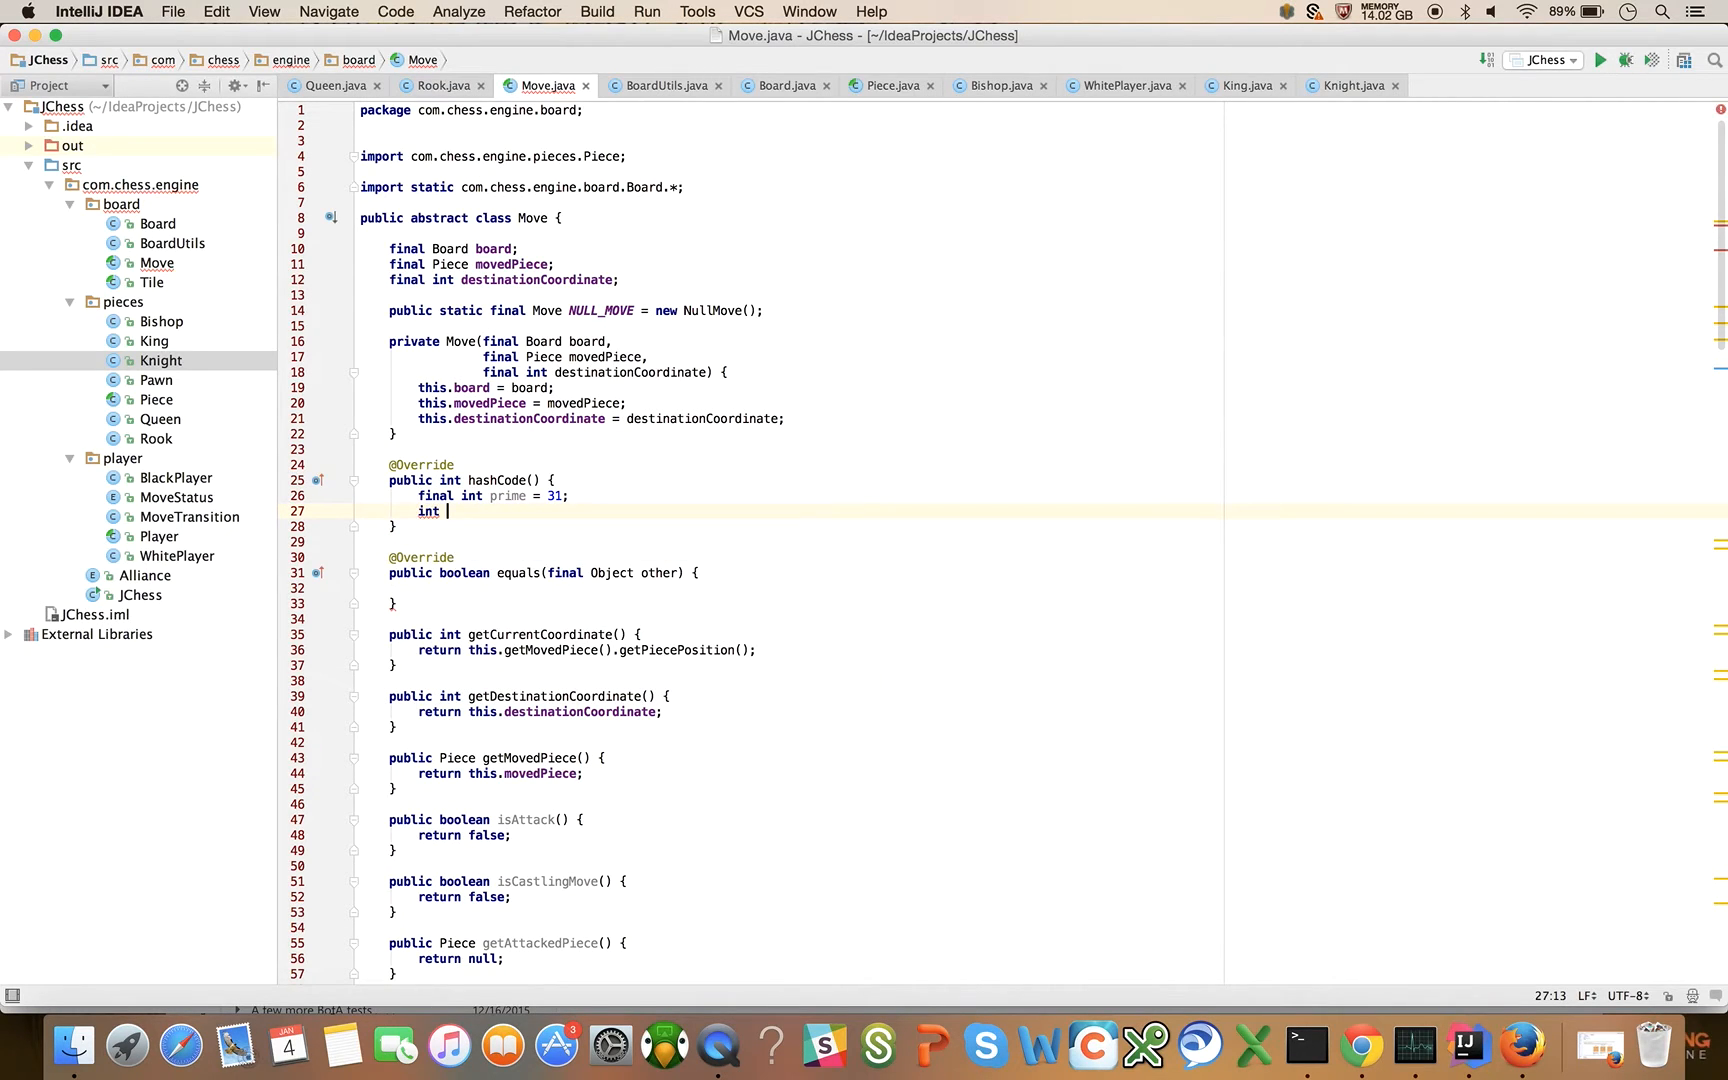
pyautogui.write('result =')
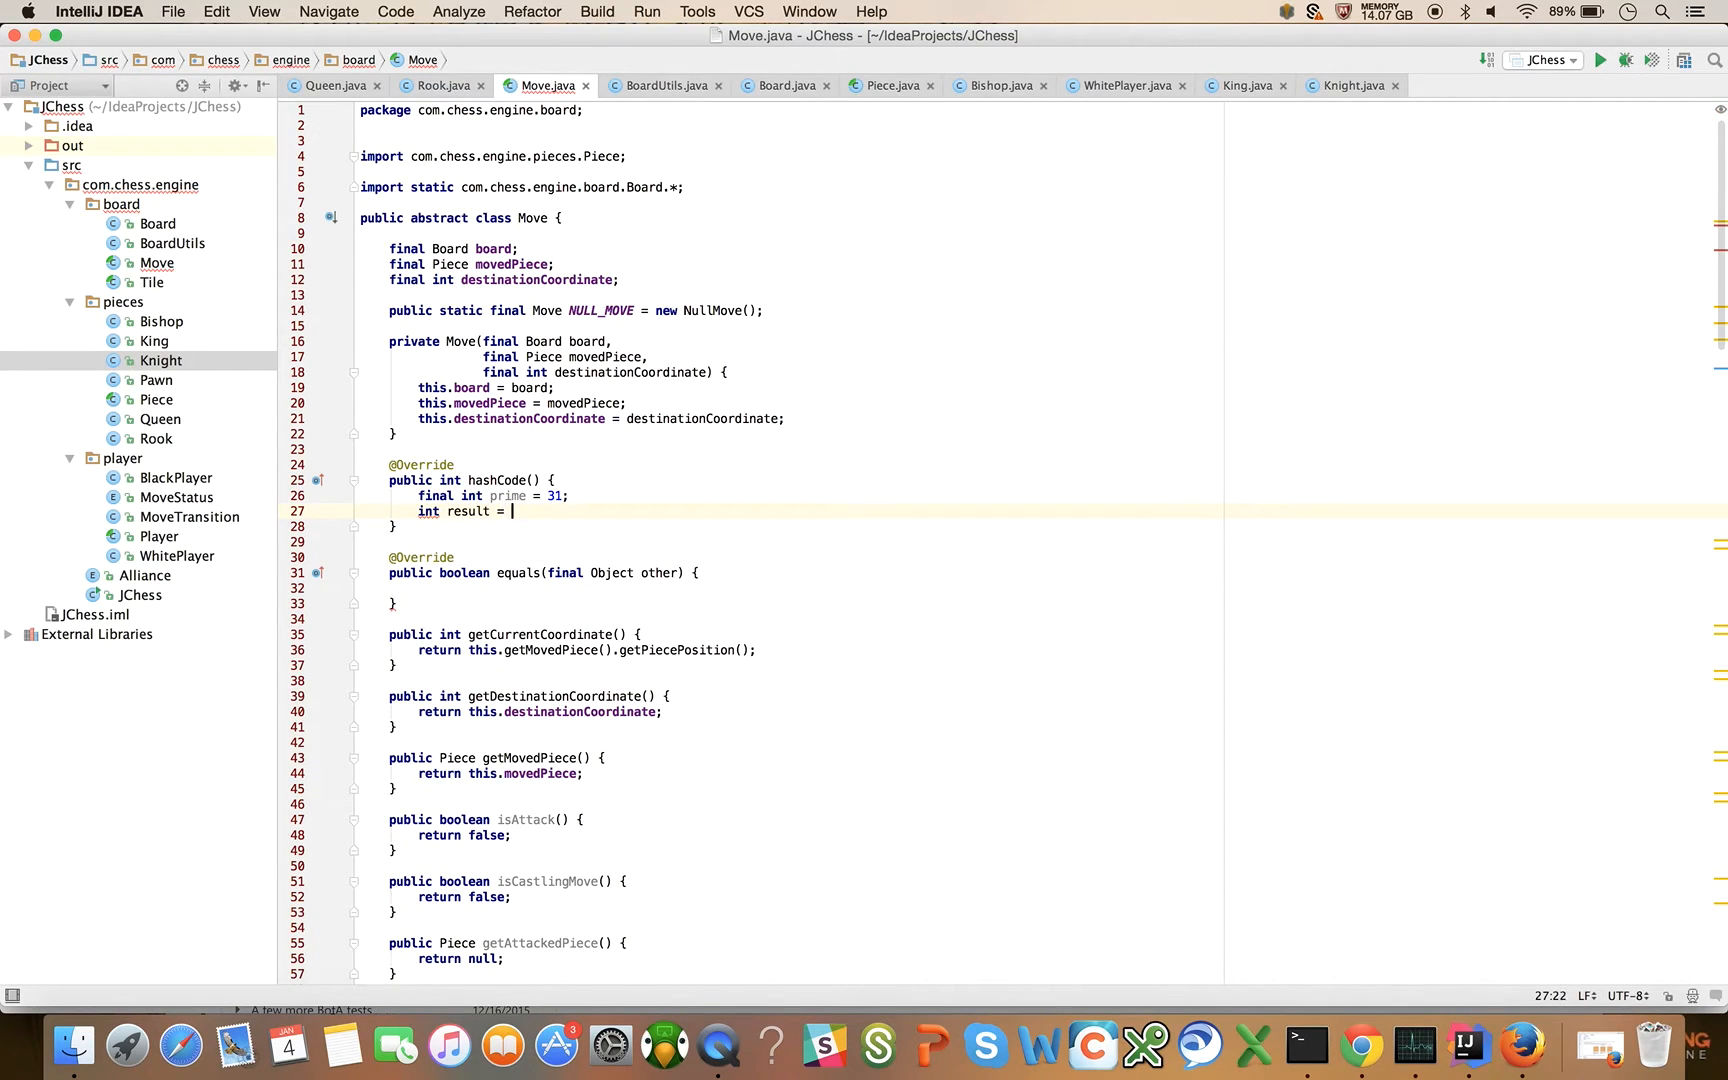
pyautogui.write('1;')
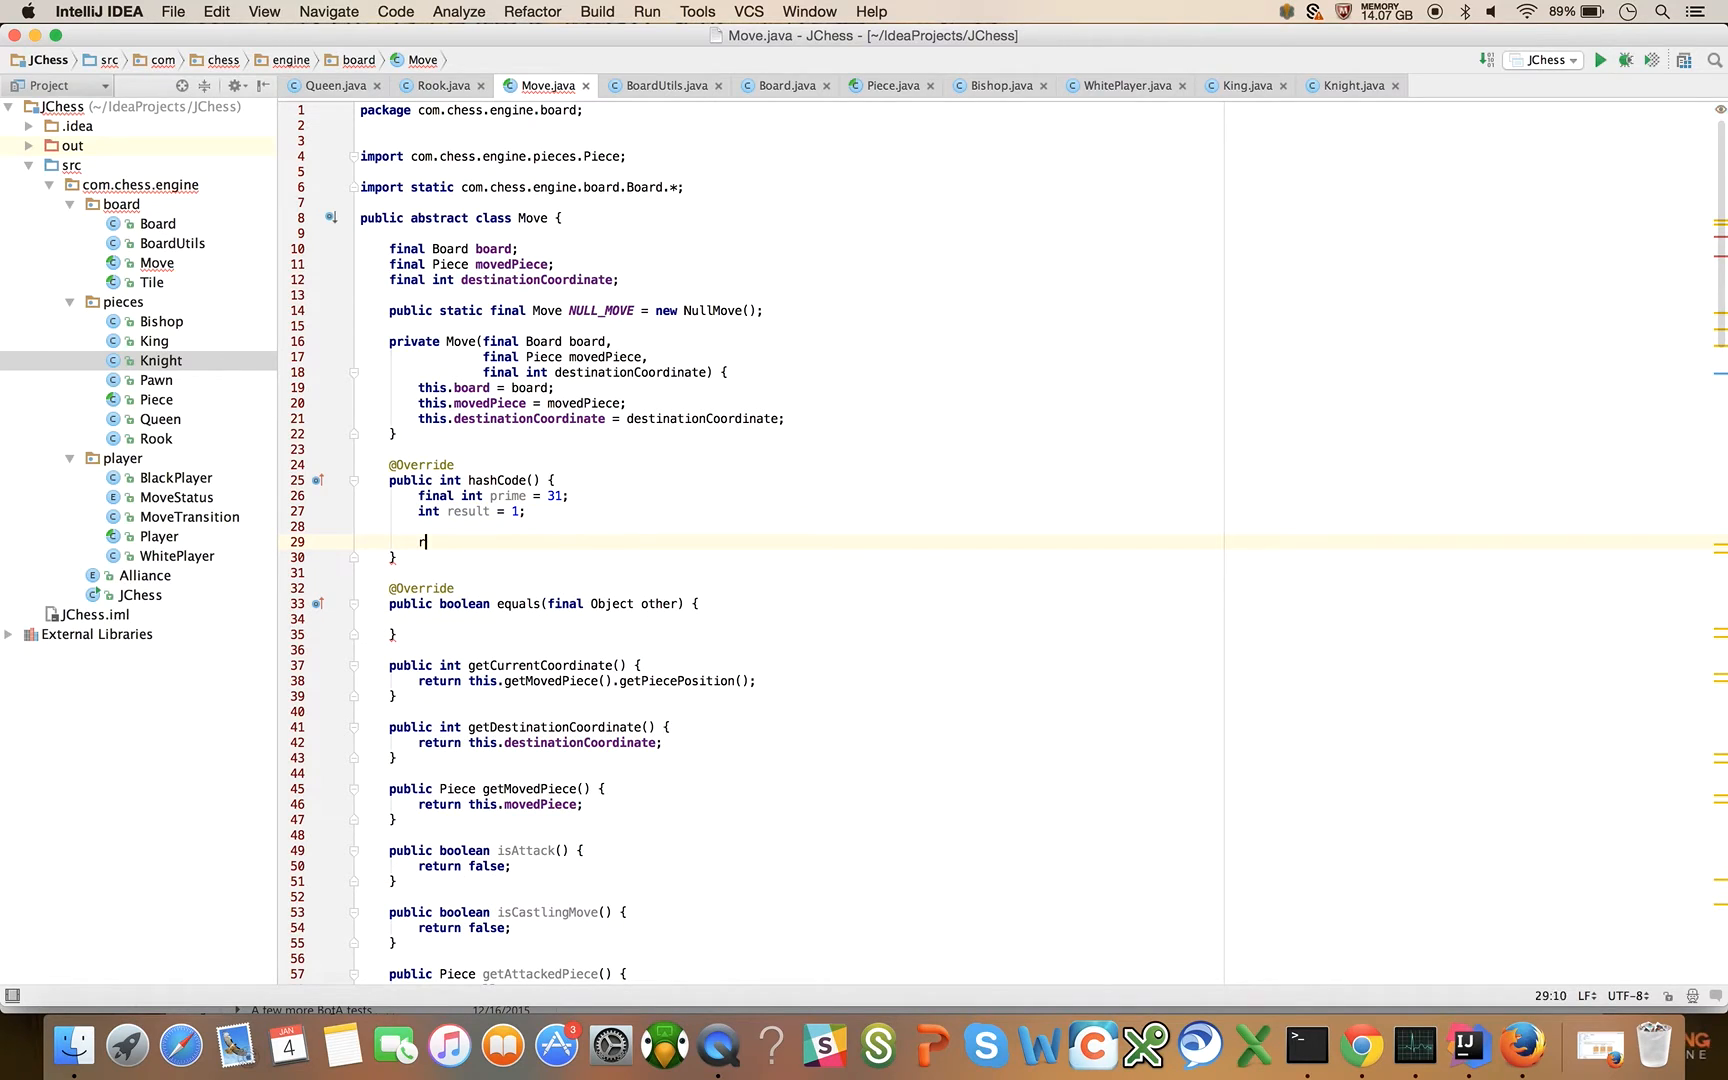
pyautogui.write('esult = prime *')
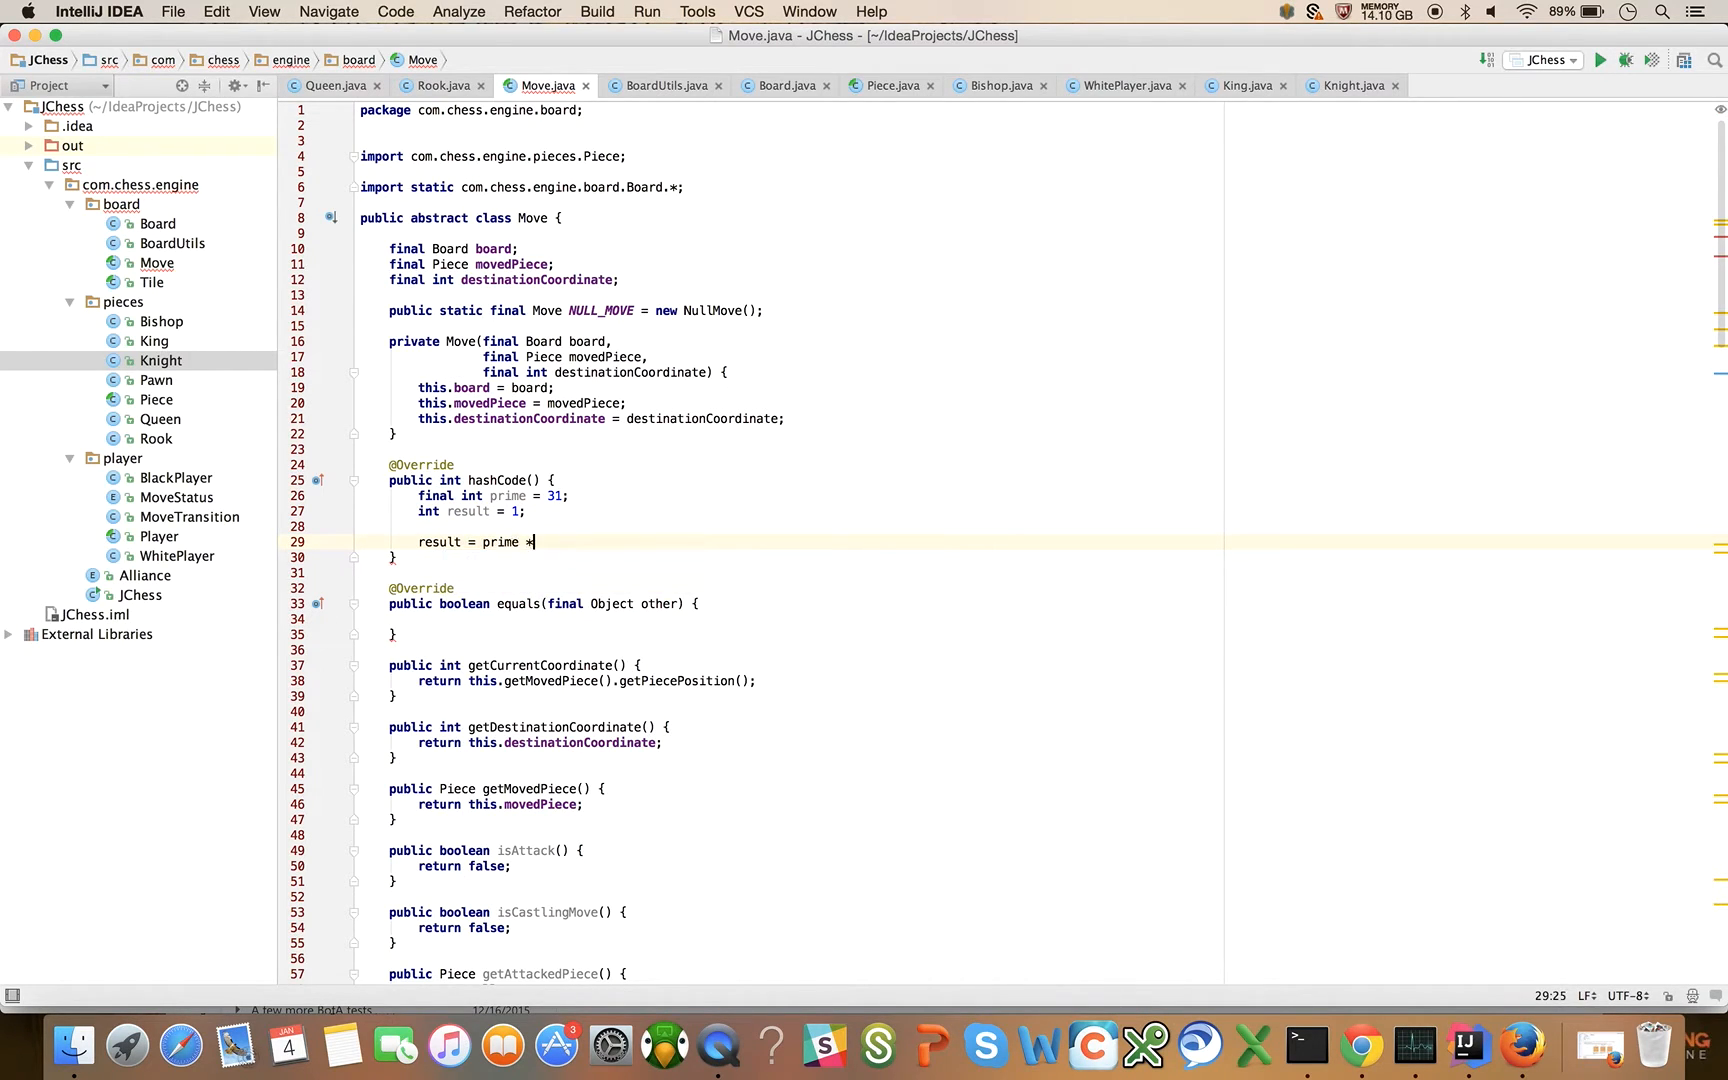
pyautogui.write('result +')
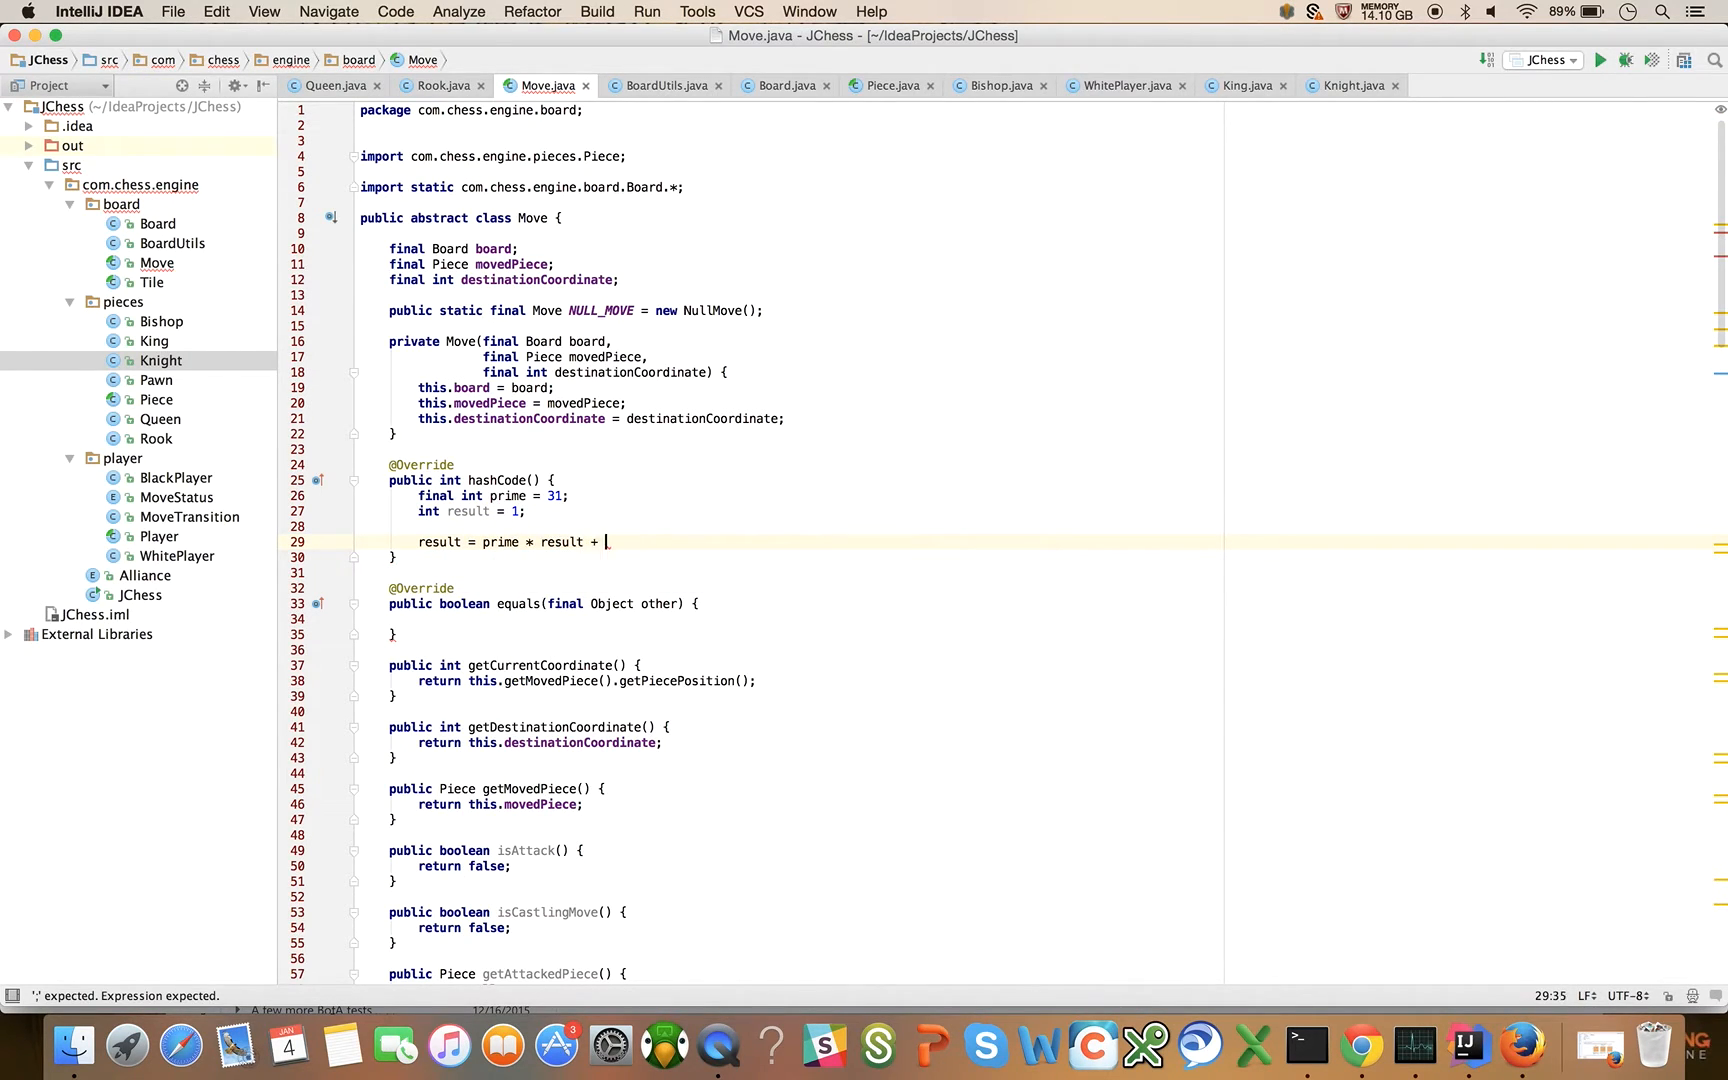
pyautogui.write('this.movedPiece')
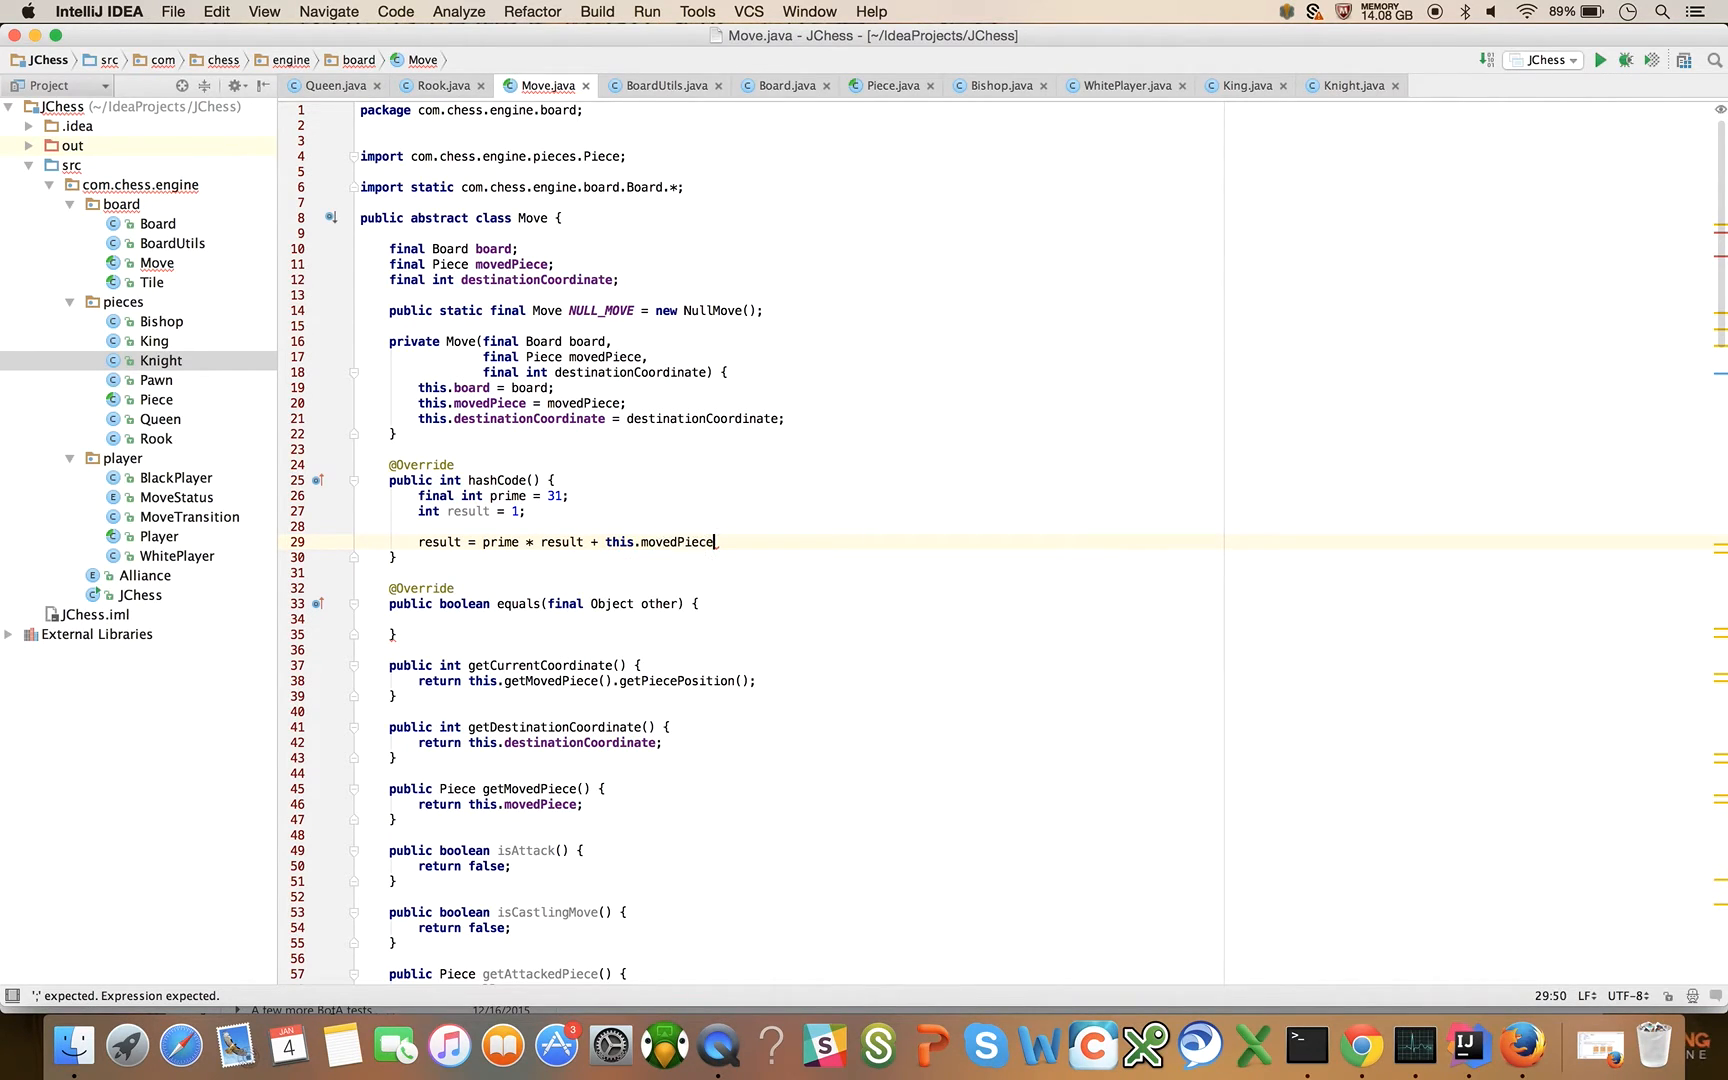
pyautogui.write('.getPiecePosition();')
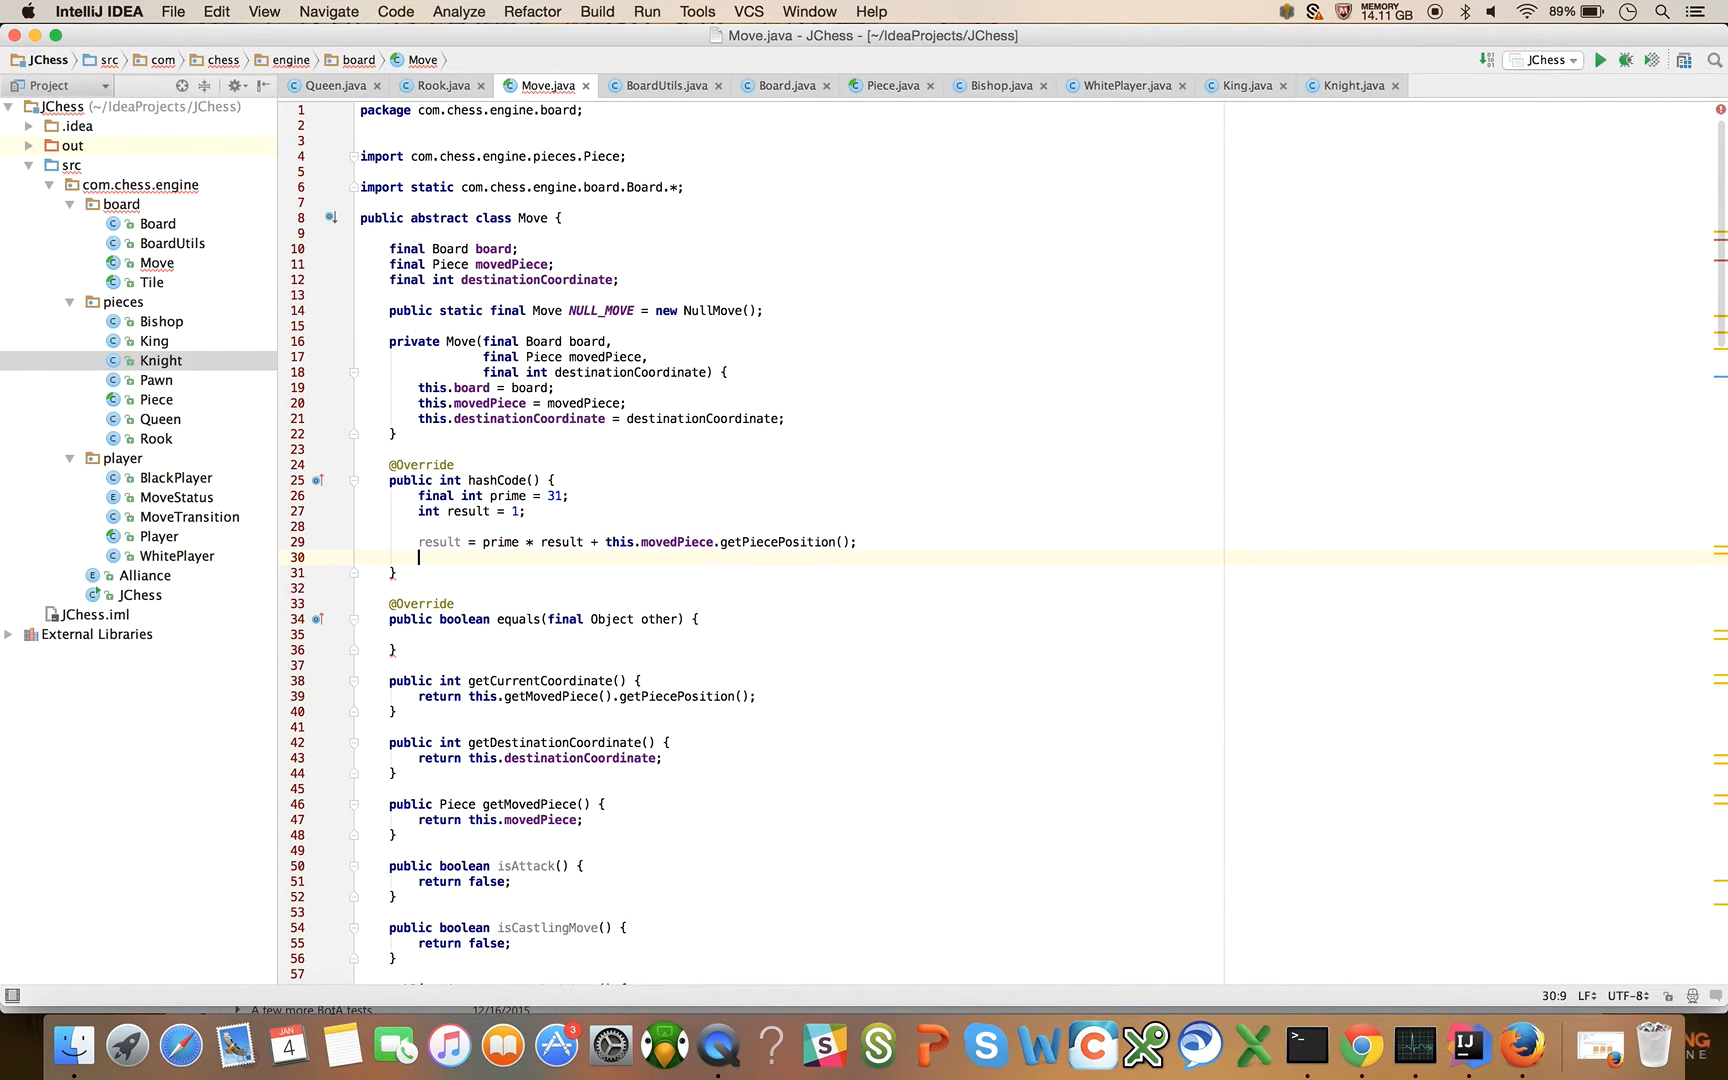
# Step: Fold destinationCoordinate and movedPiece.hashCode() into result with prime * result
pyautogui.write('result =')
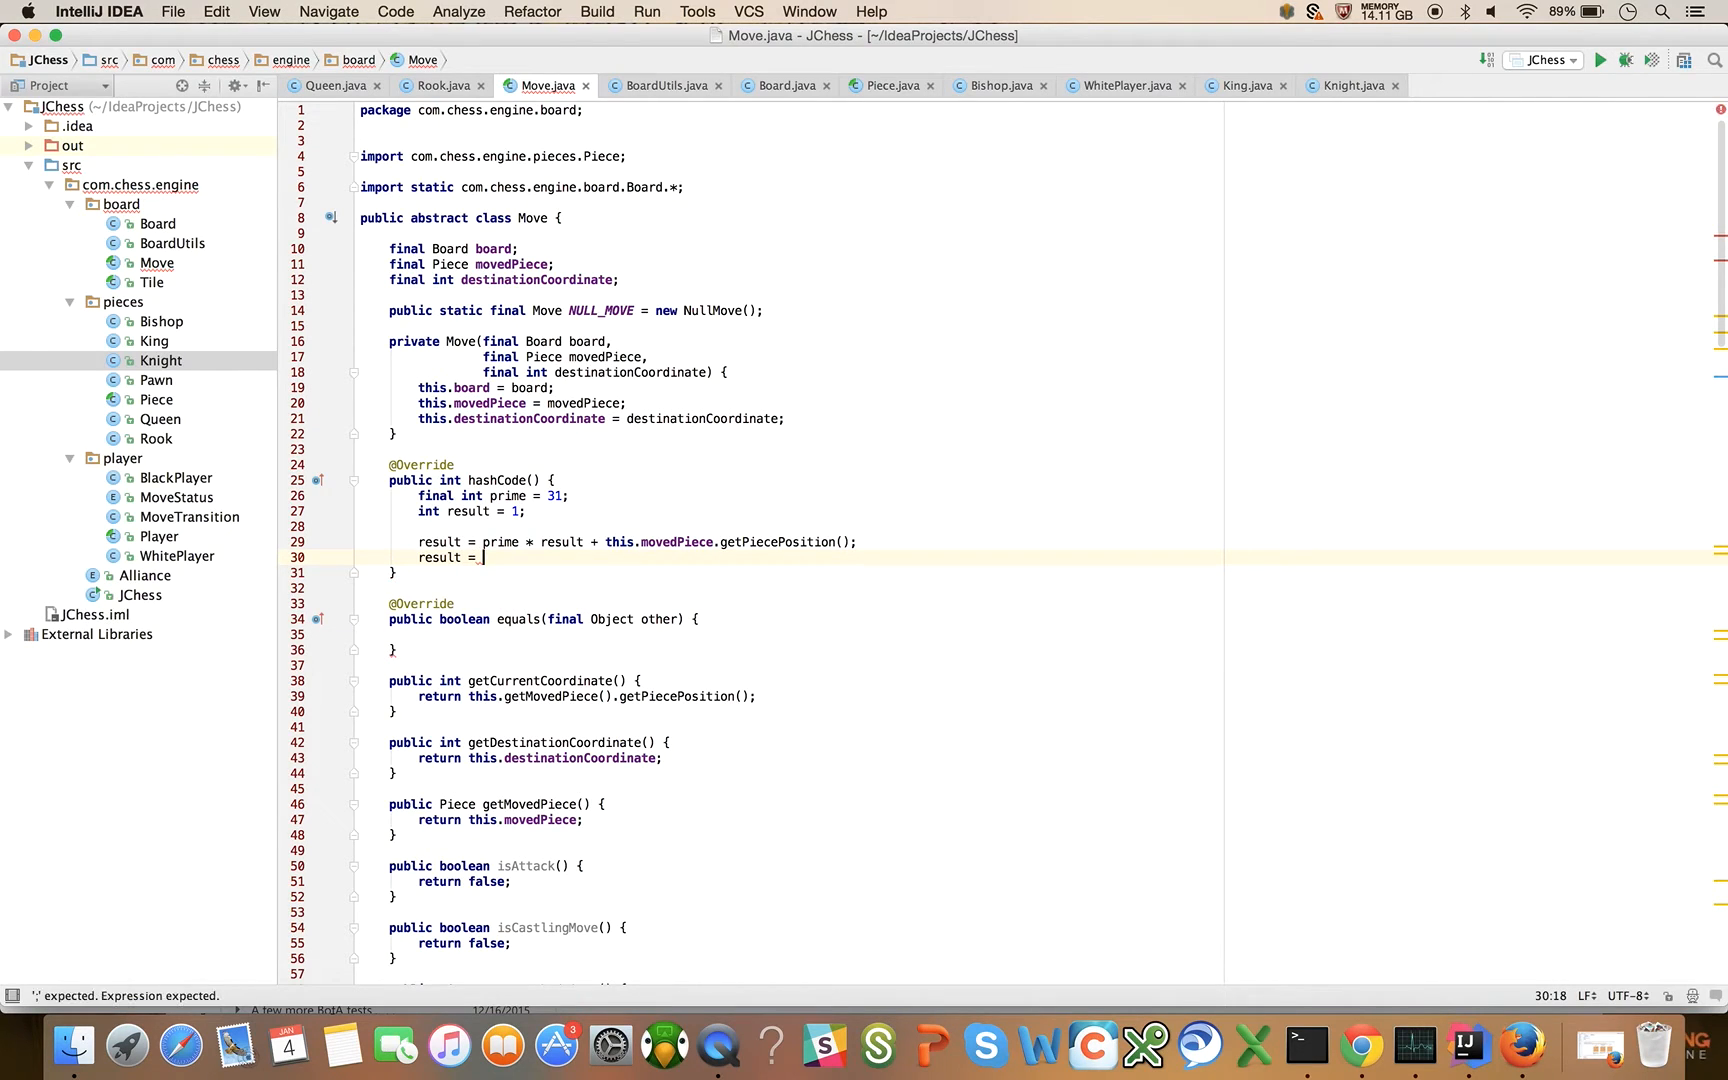
pyautogui.write('prime * result +')
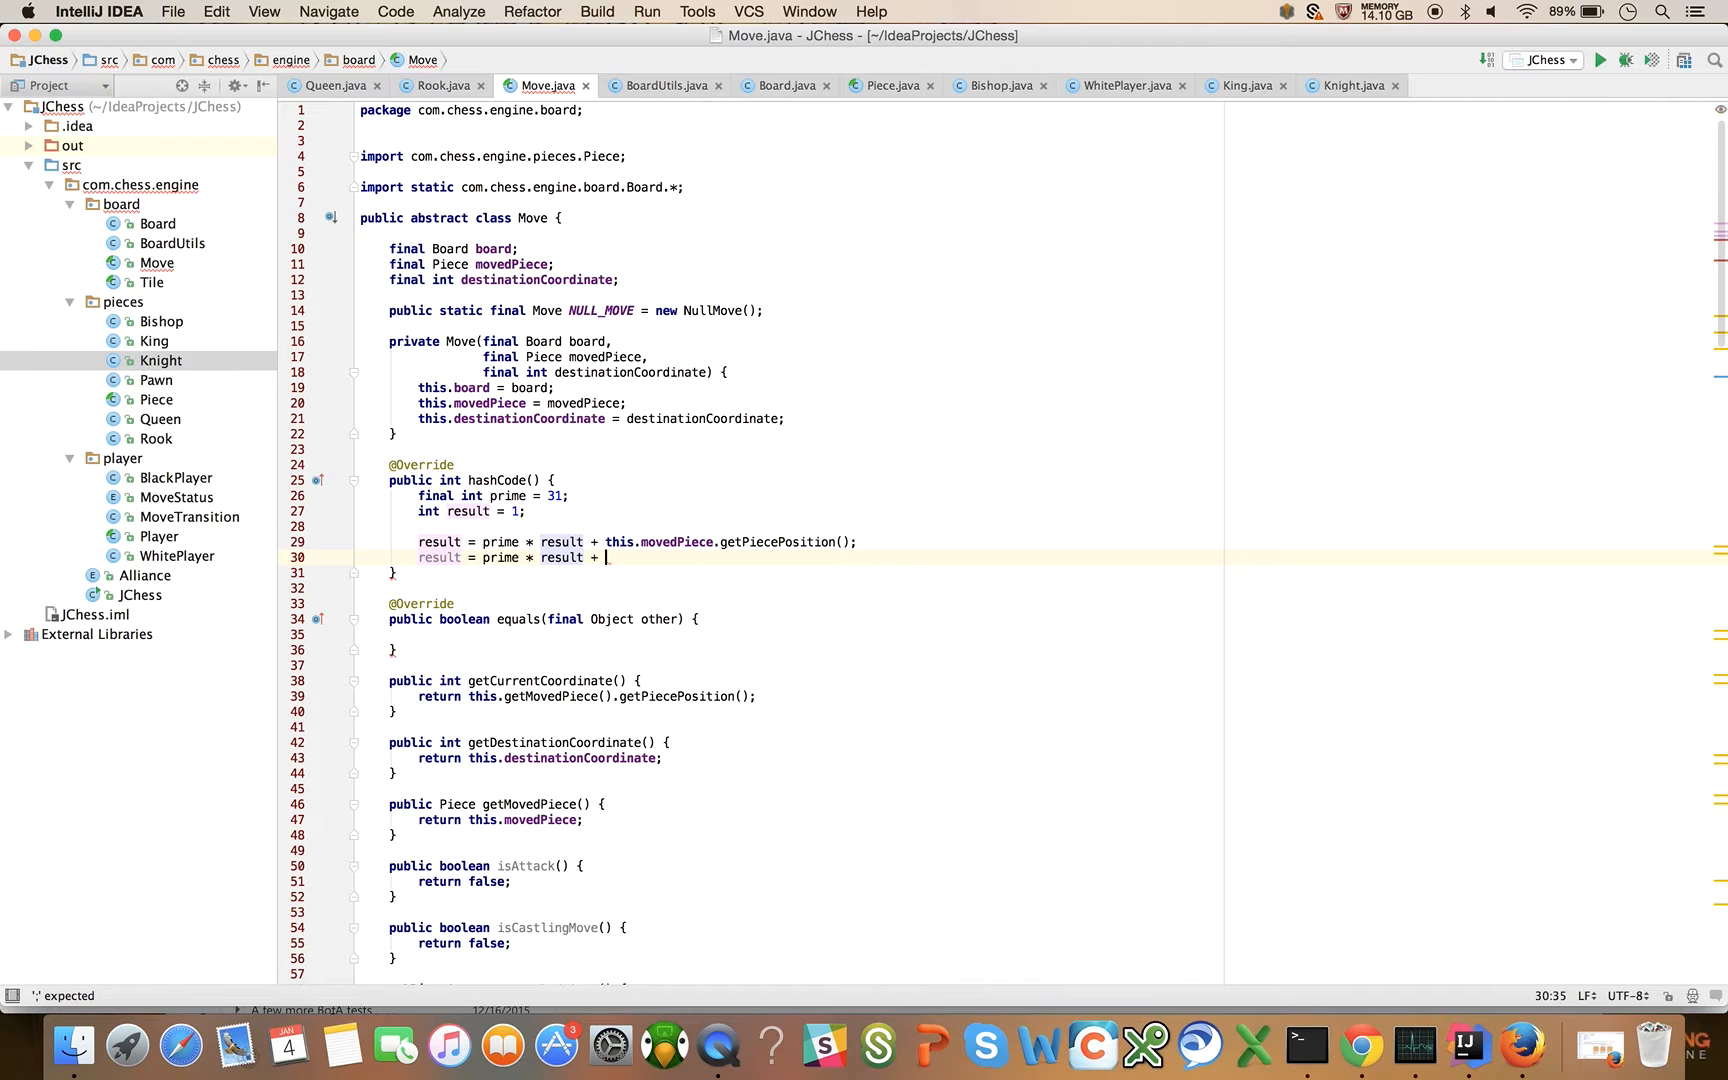
pyautogui.write('this.destinationCoordinate;')
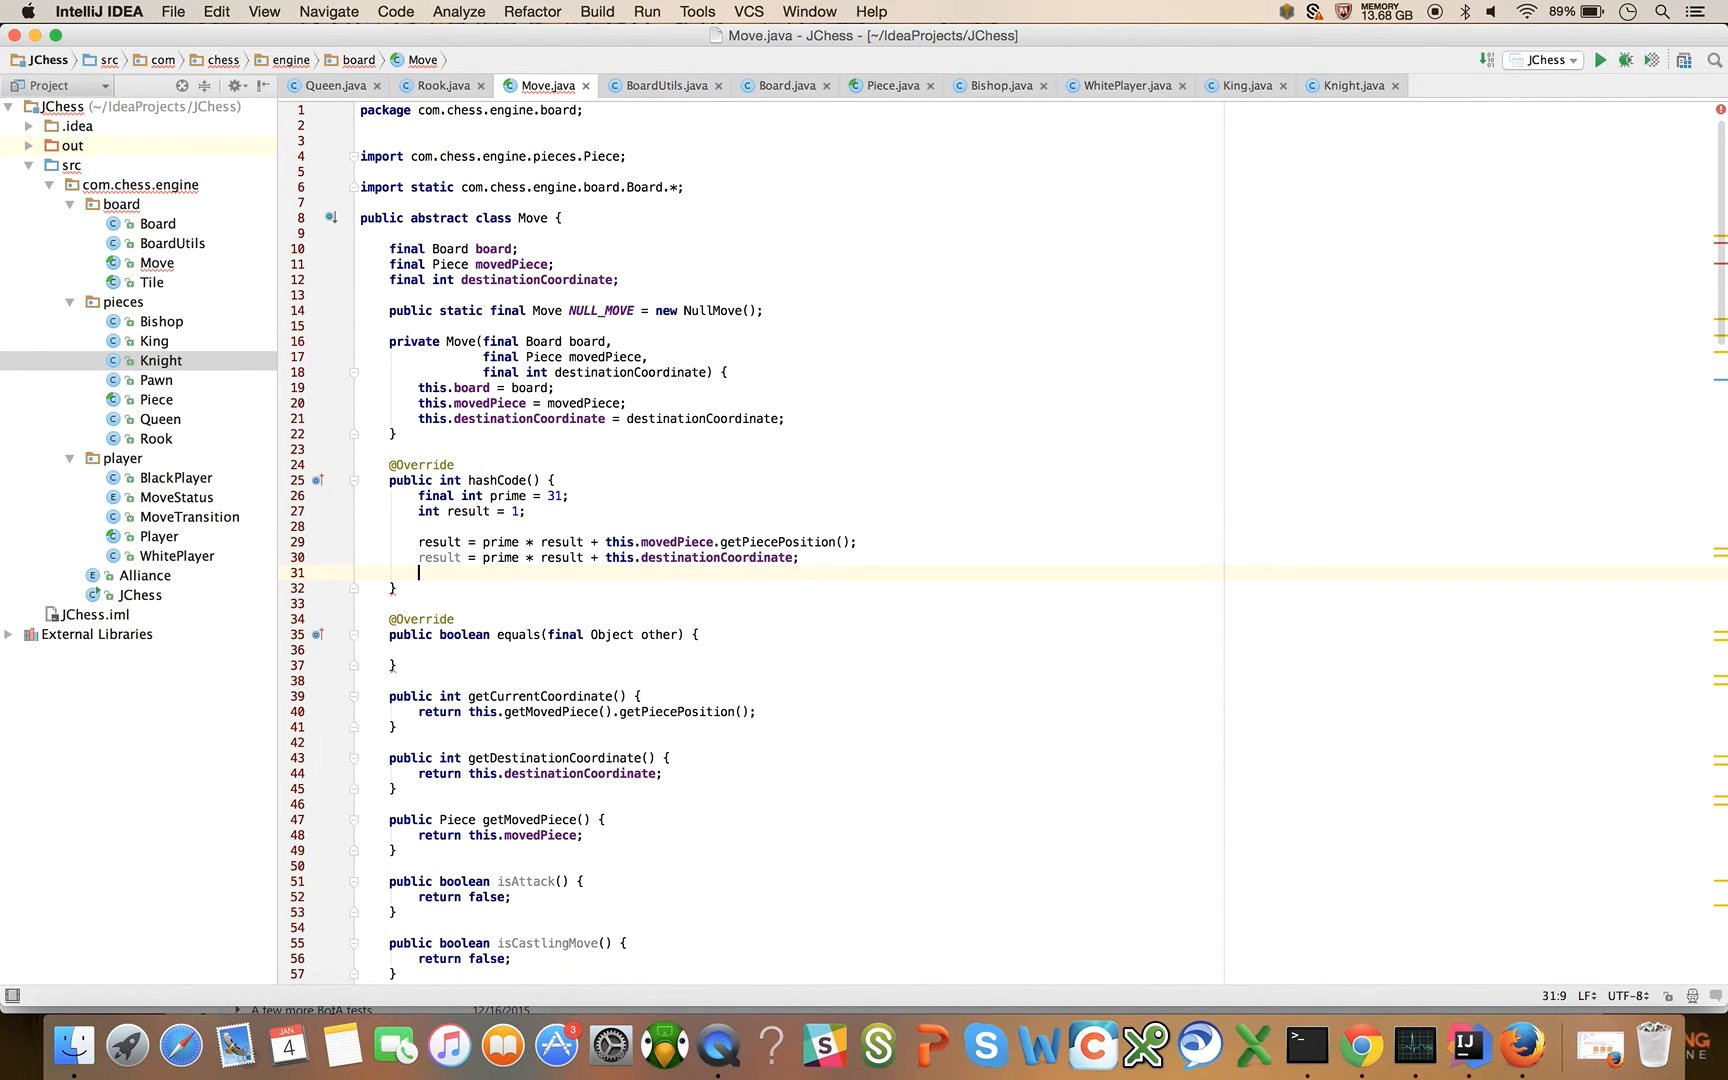
pyautogui.write('result = p')
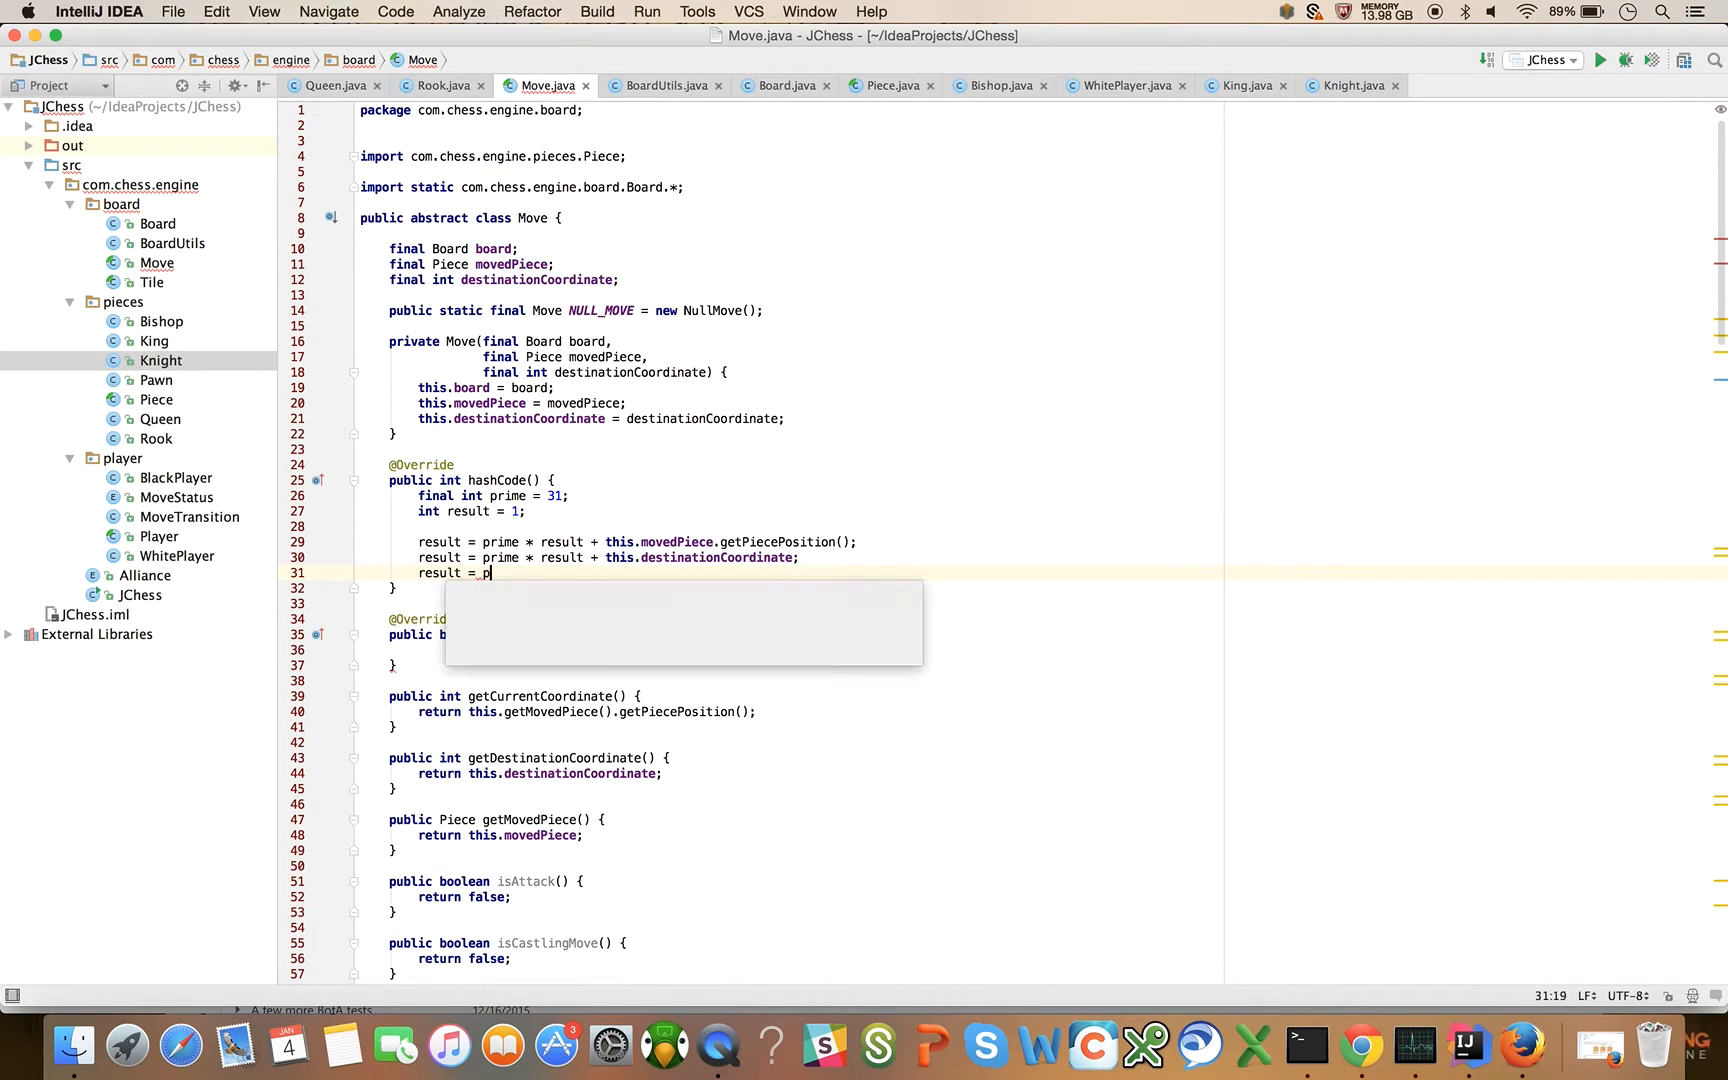
pyautogui.write('rime * result +')
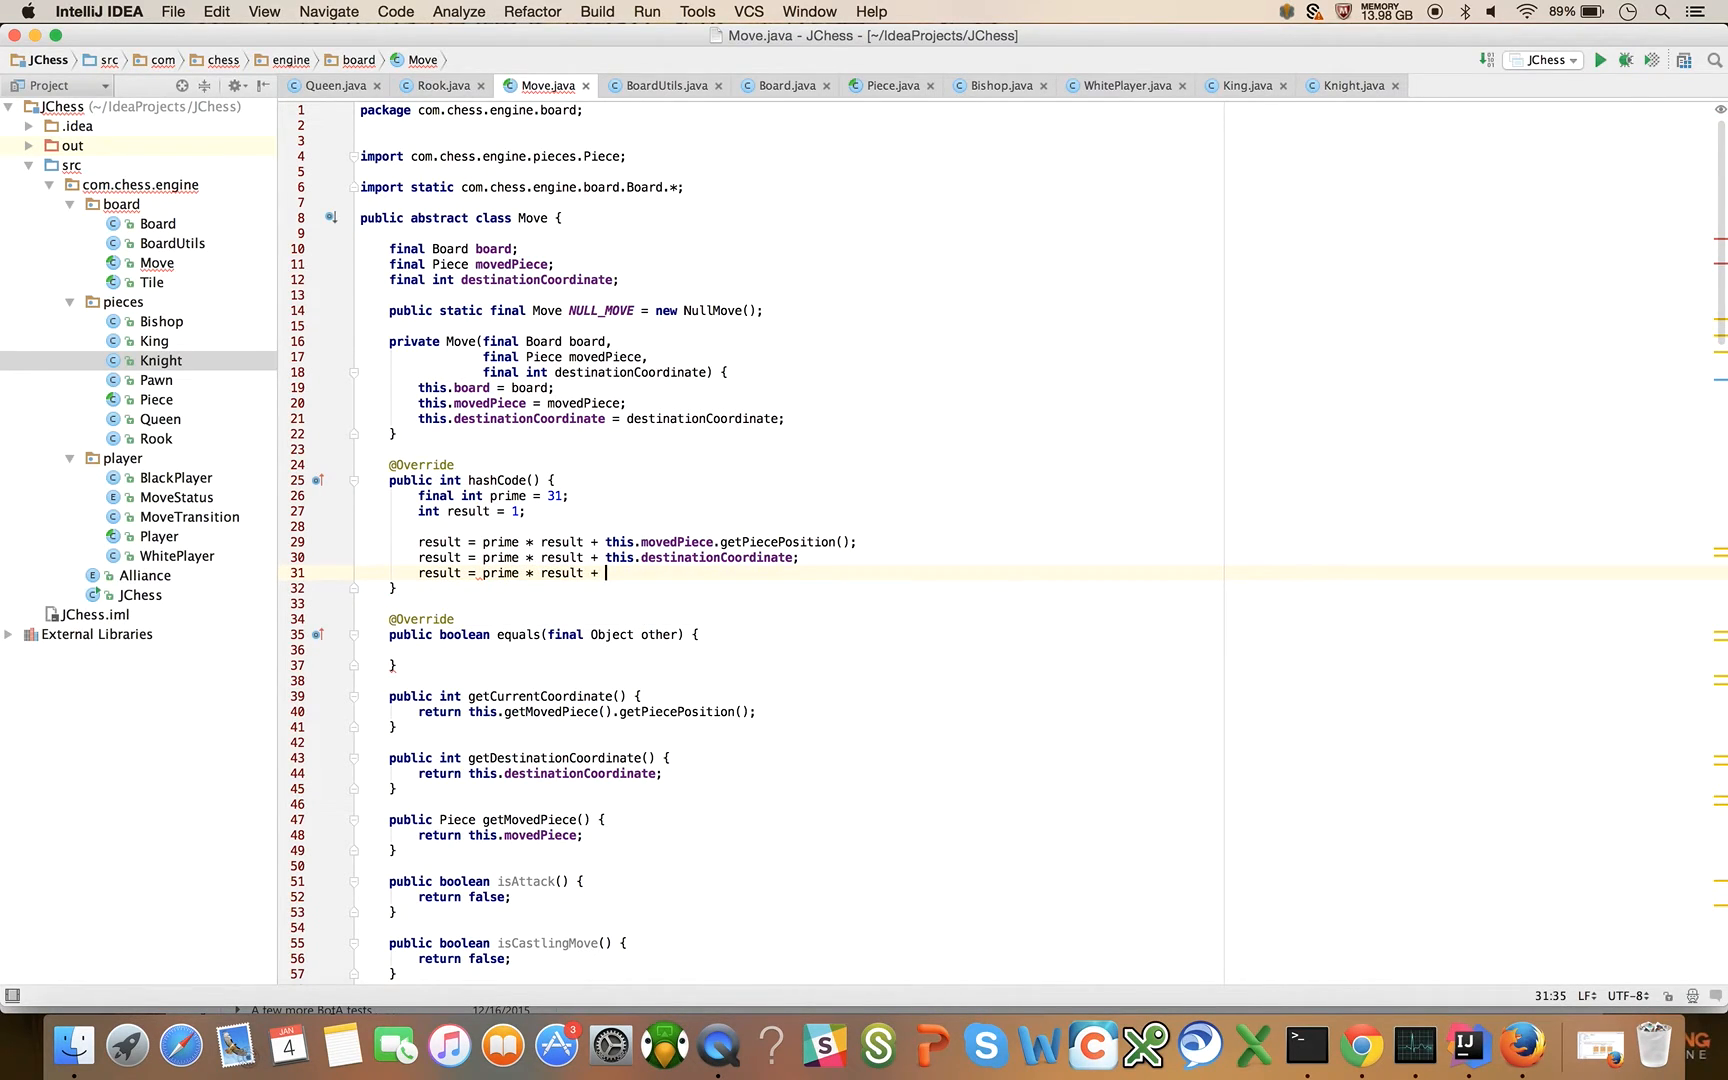
pyautogui.write('this.mo')
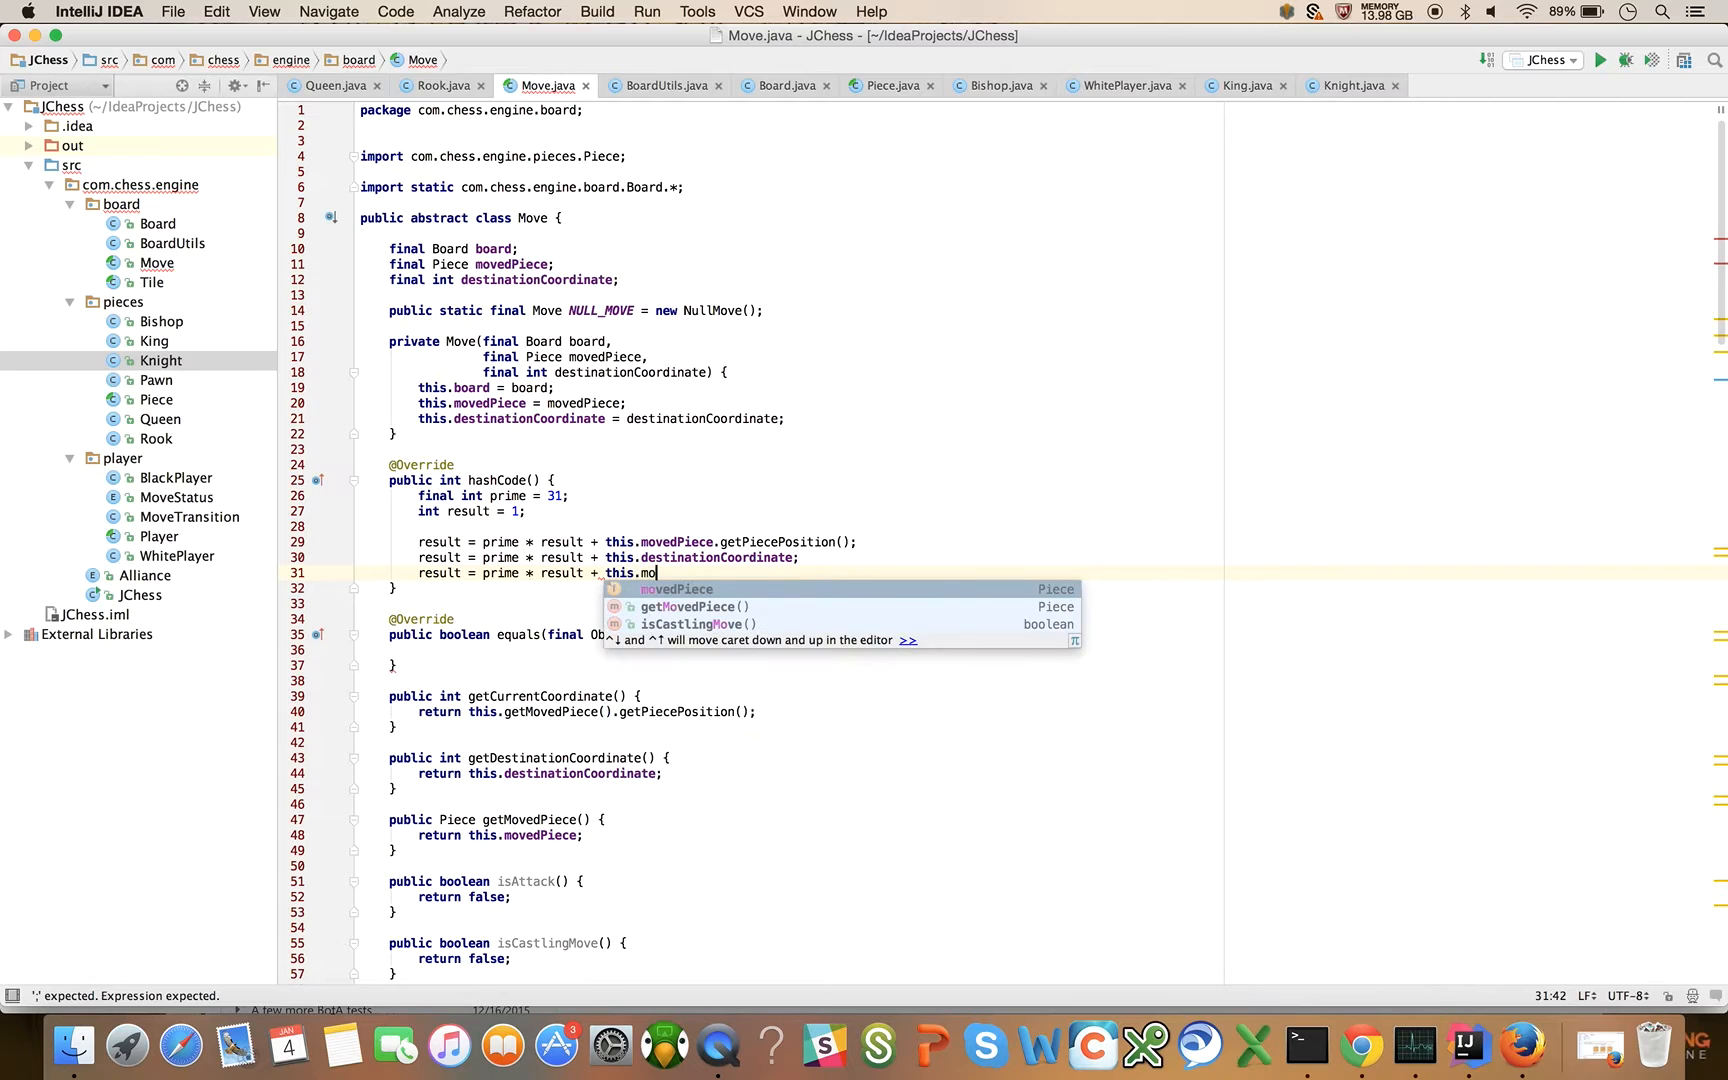
pyautogui.write('vedPiece.hashCode();')
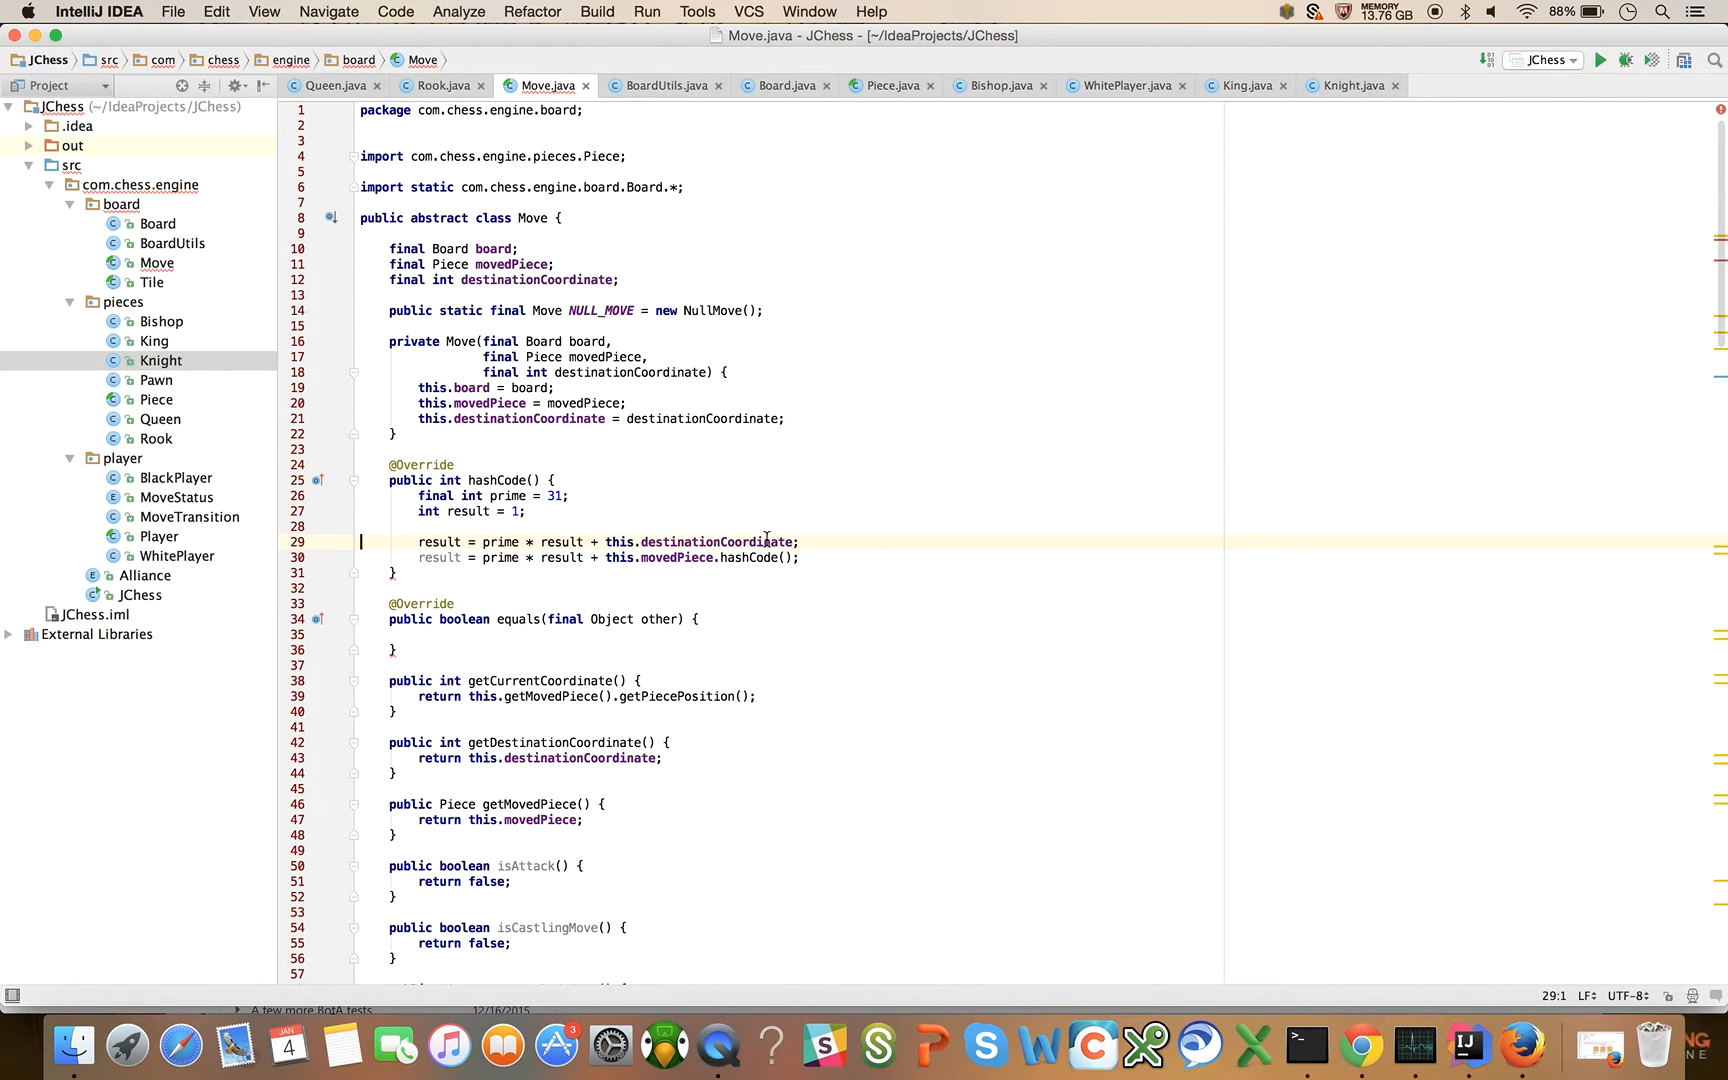
# Step: Return result at the end of hashCode()
pyautogui.click(732, 556)
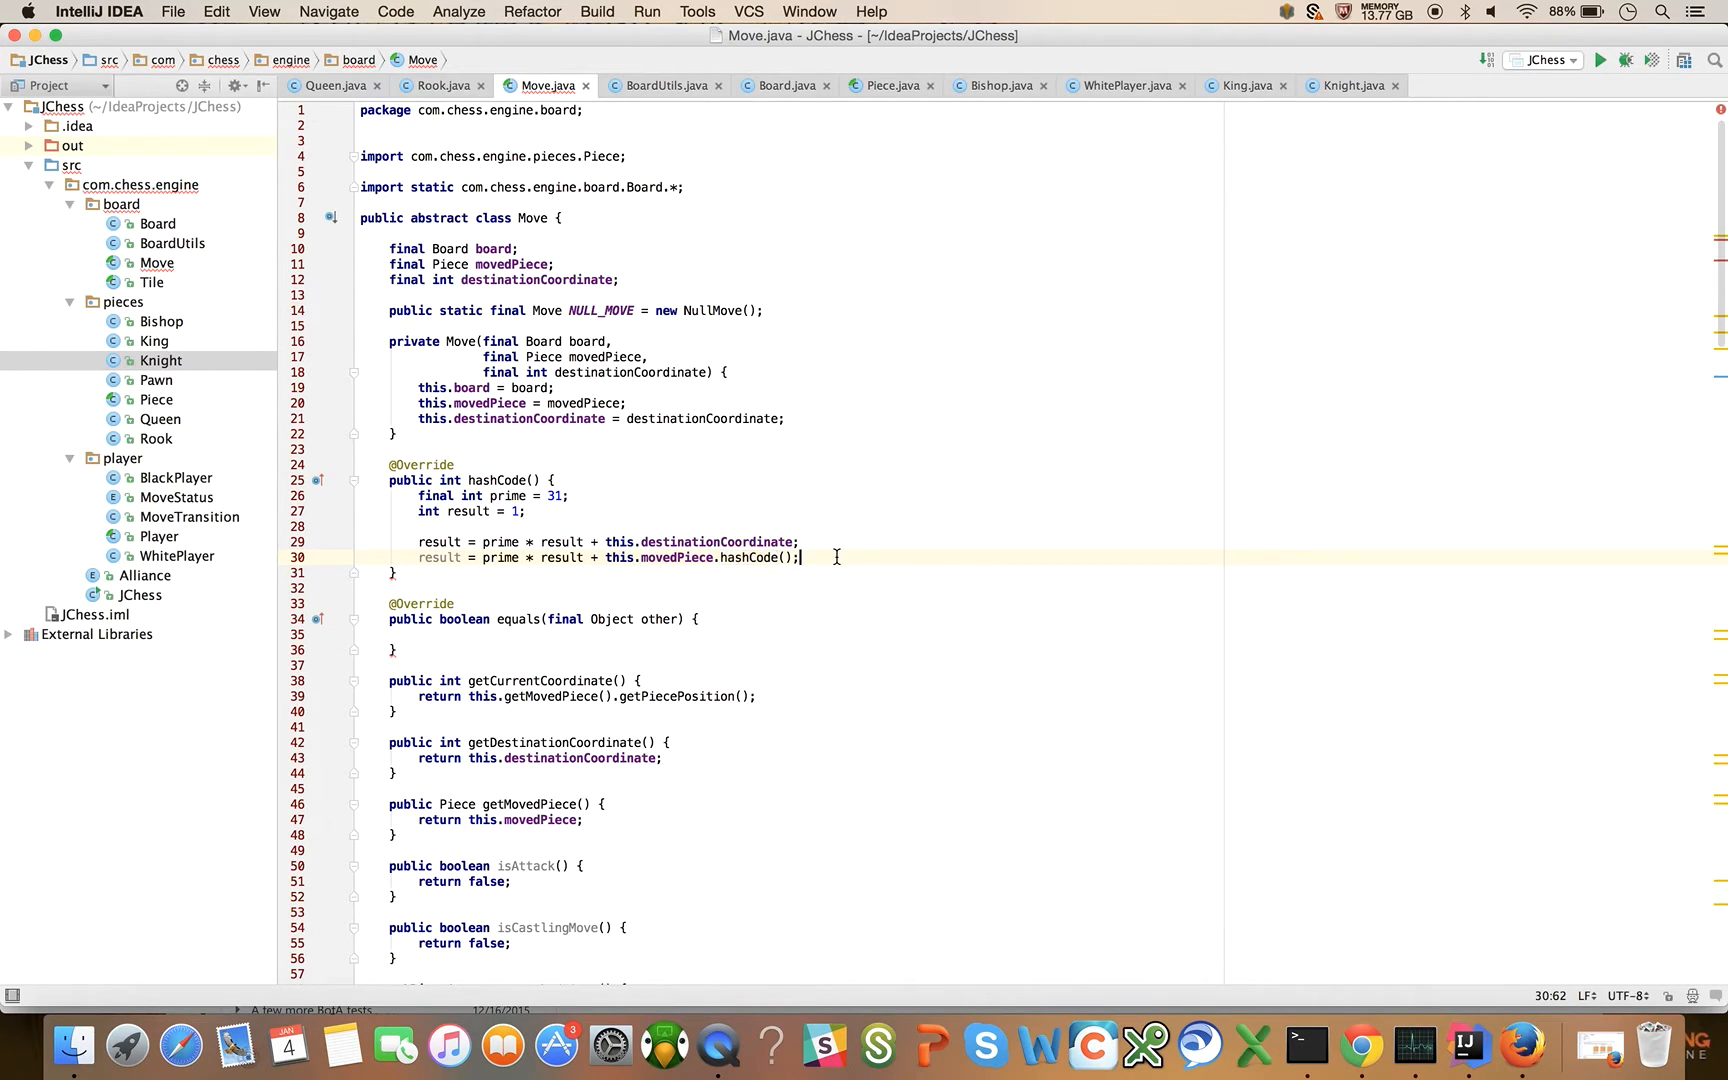
pyautogui.write('return t')
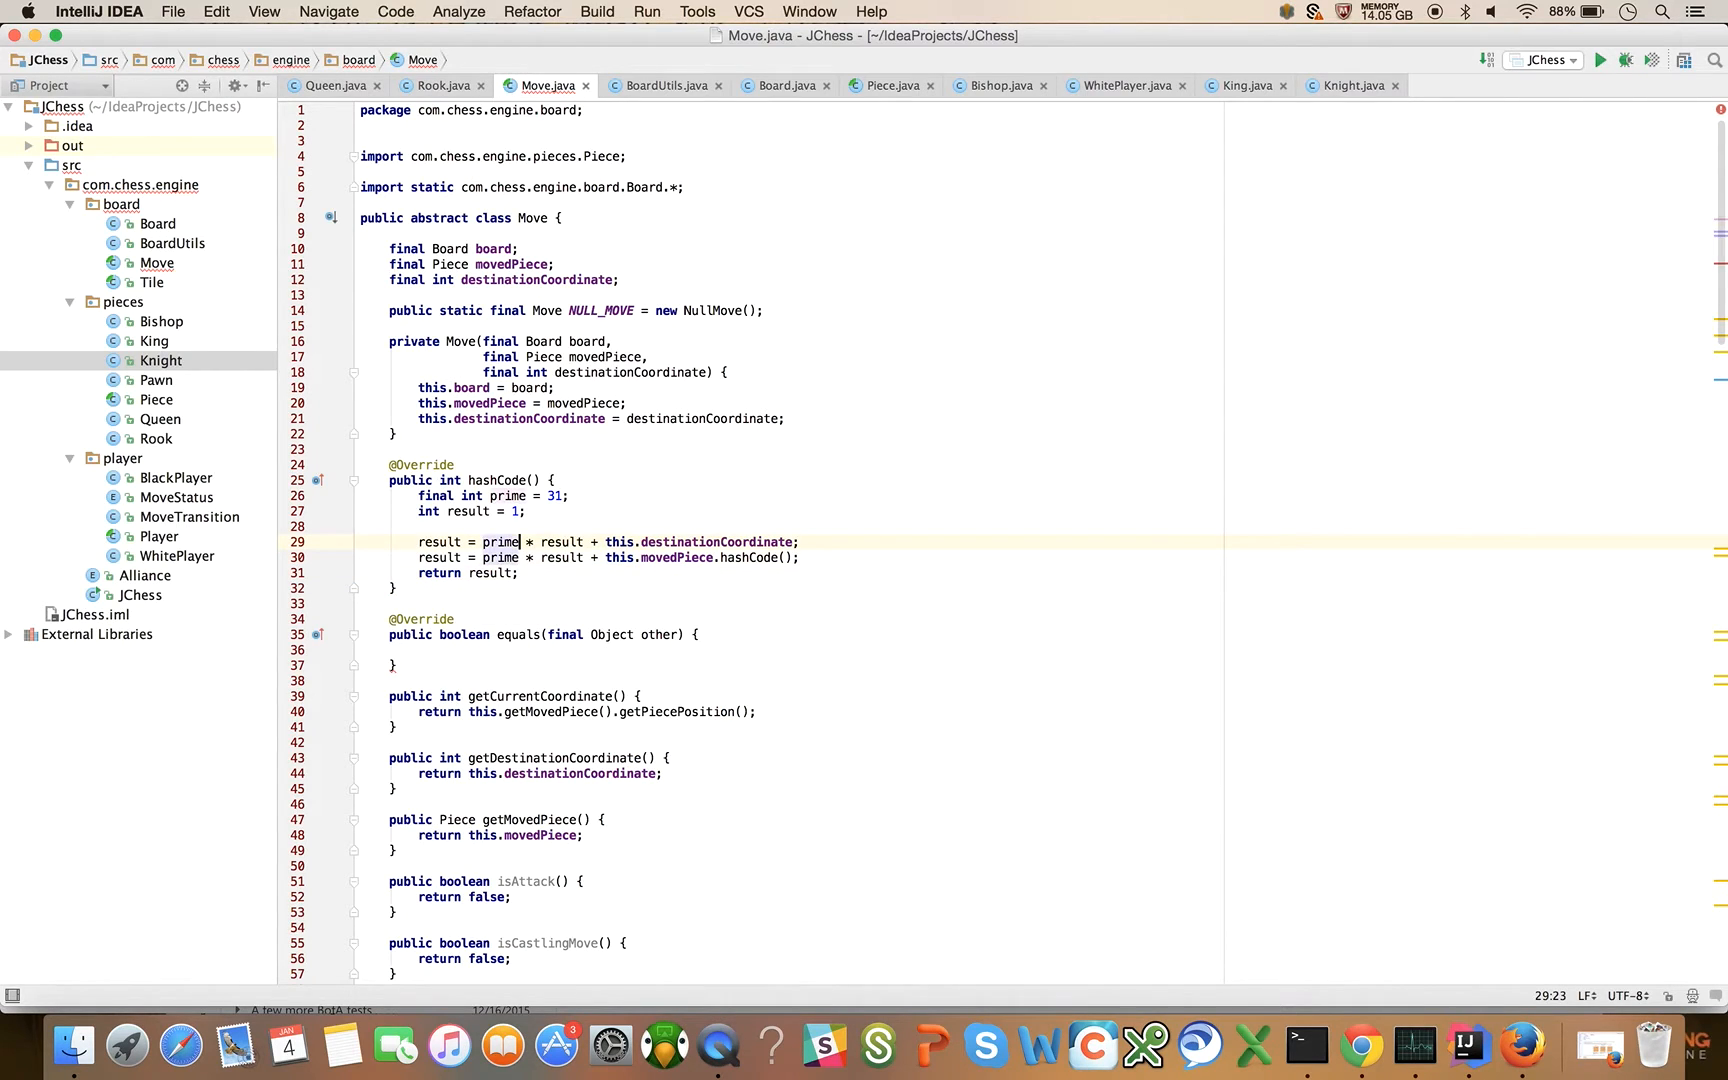
pyautogui.press('Backspace')
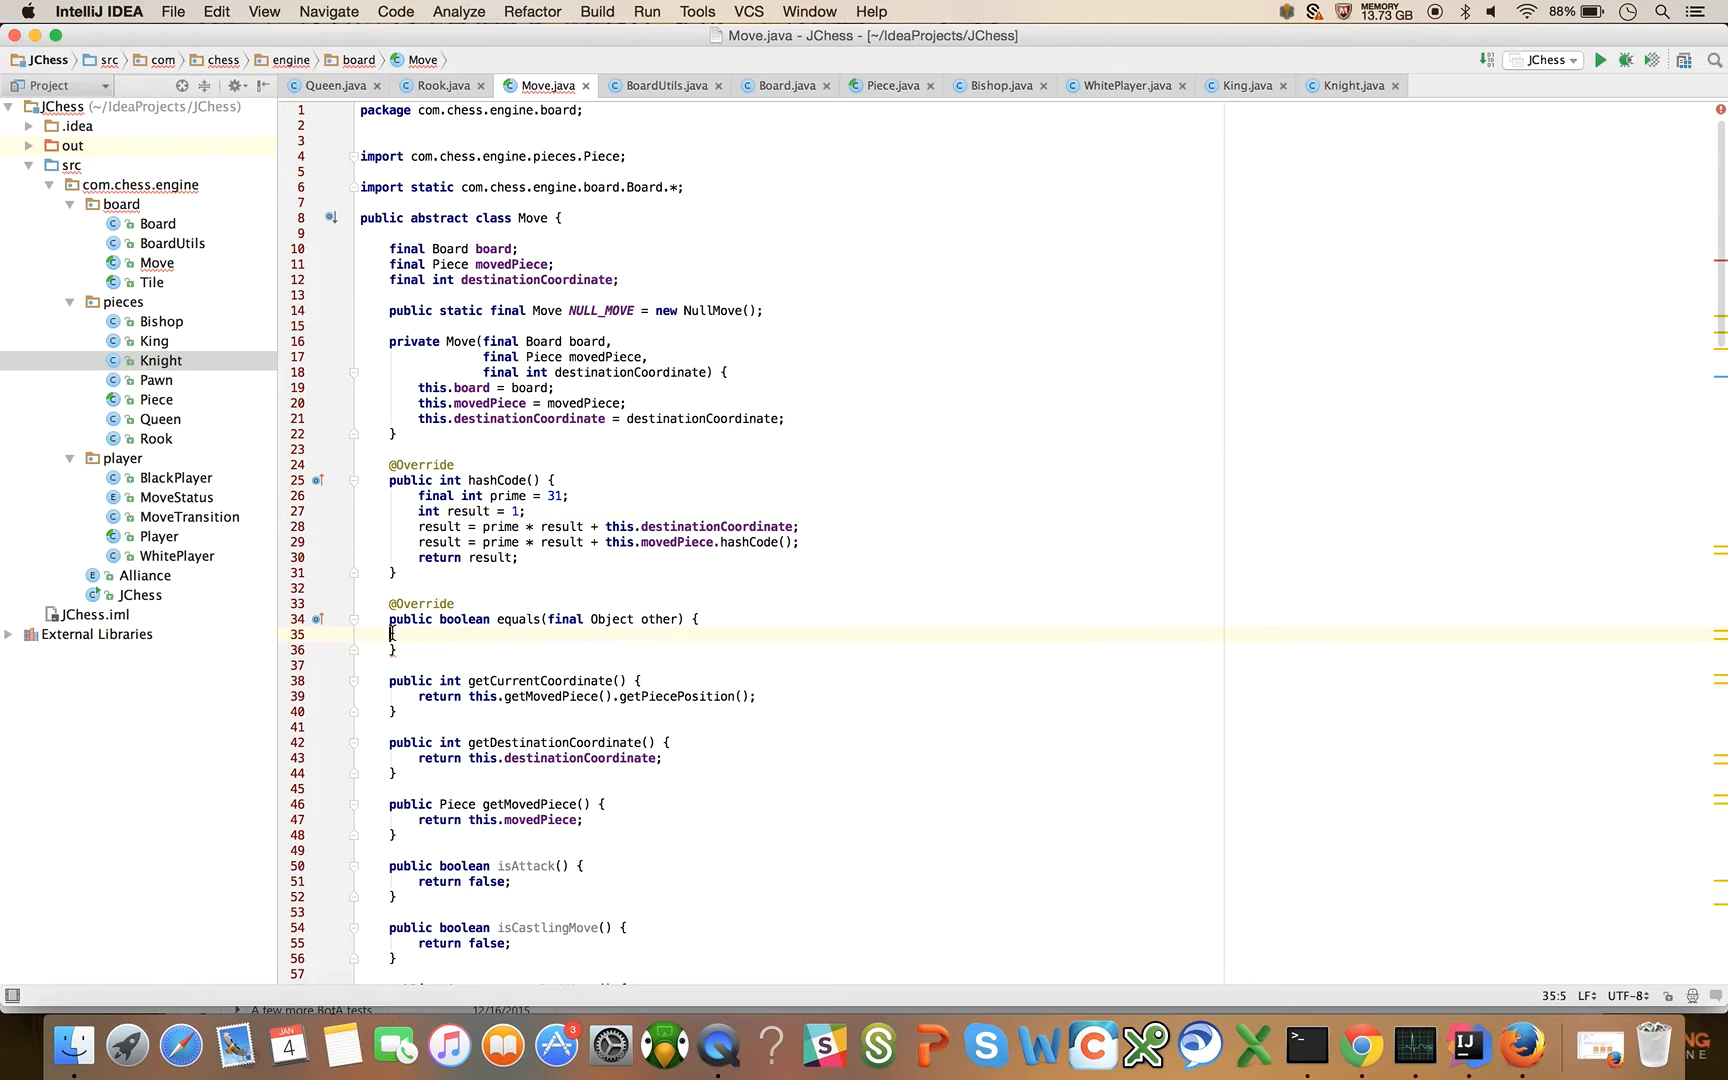
# Step: Return true when this == other and false when other is not a Move
pyautogui.write('if(')
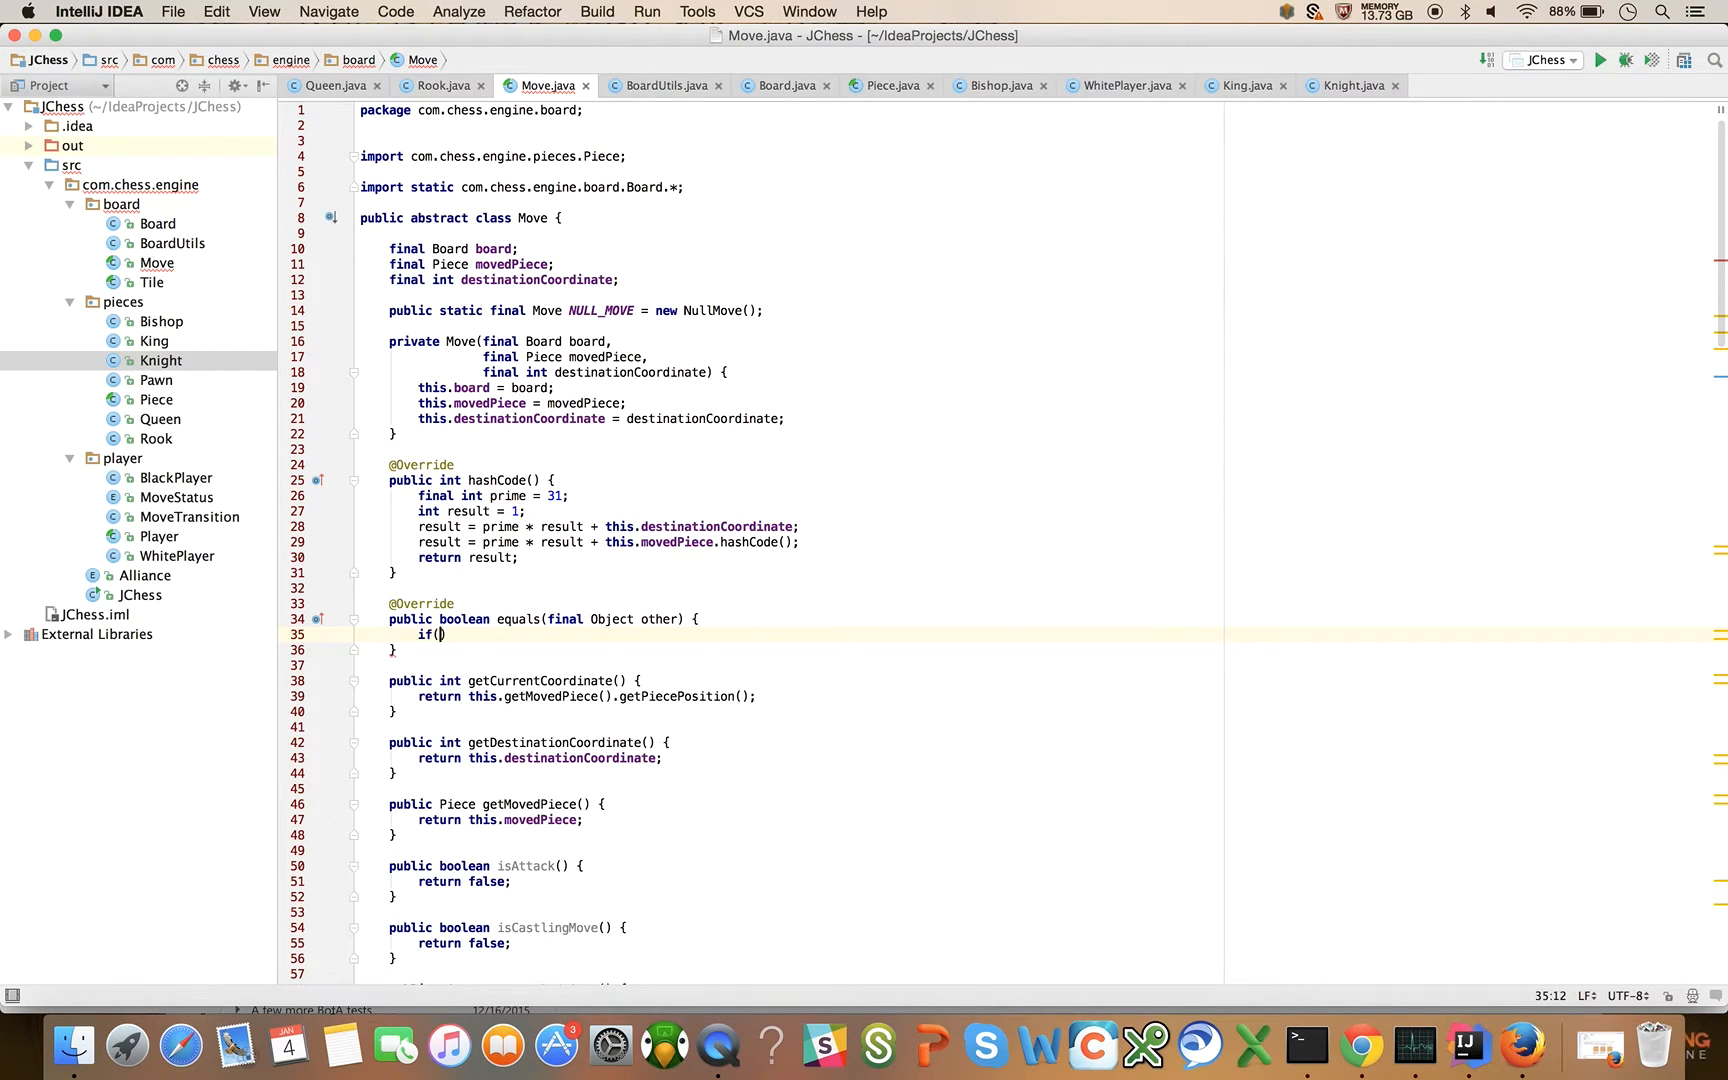
pyautogui.write('this == other)')
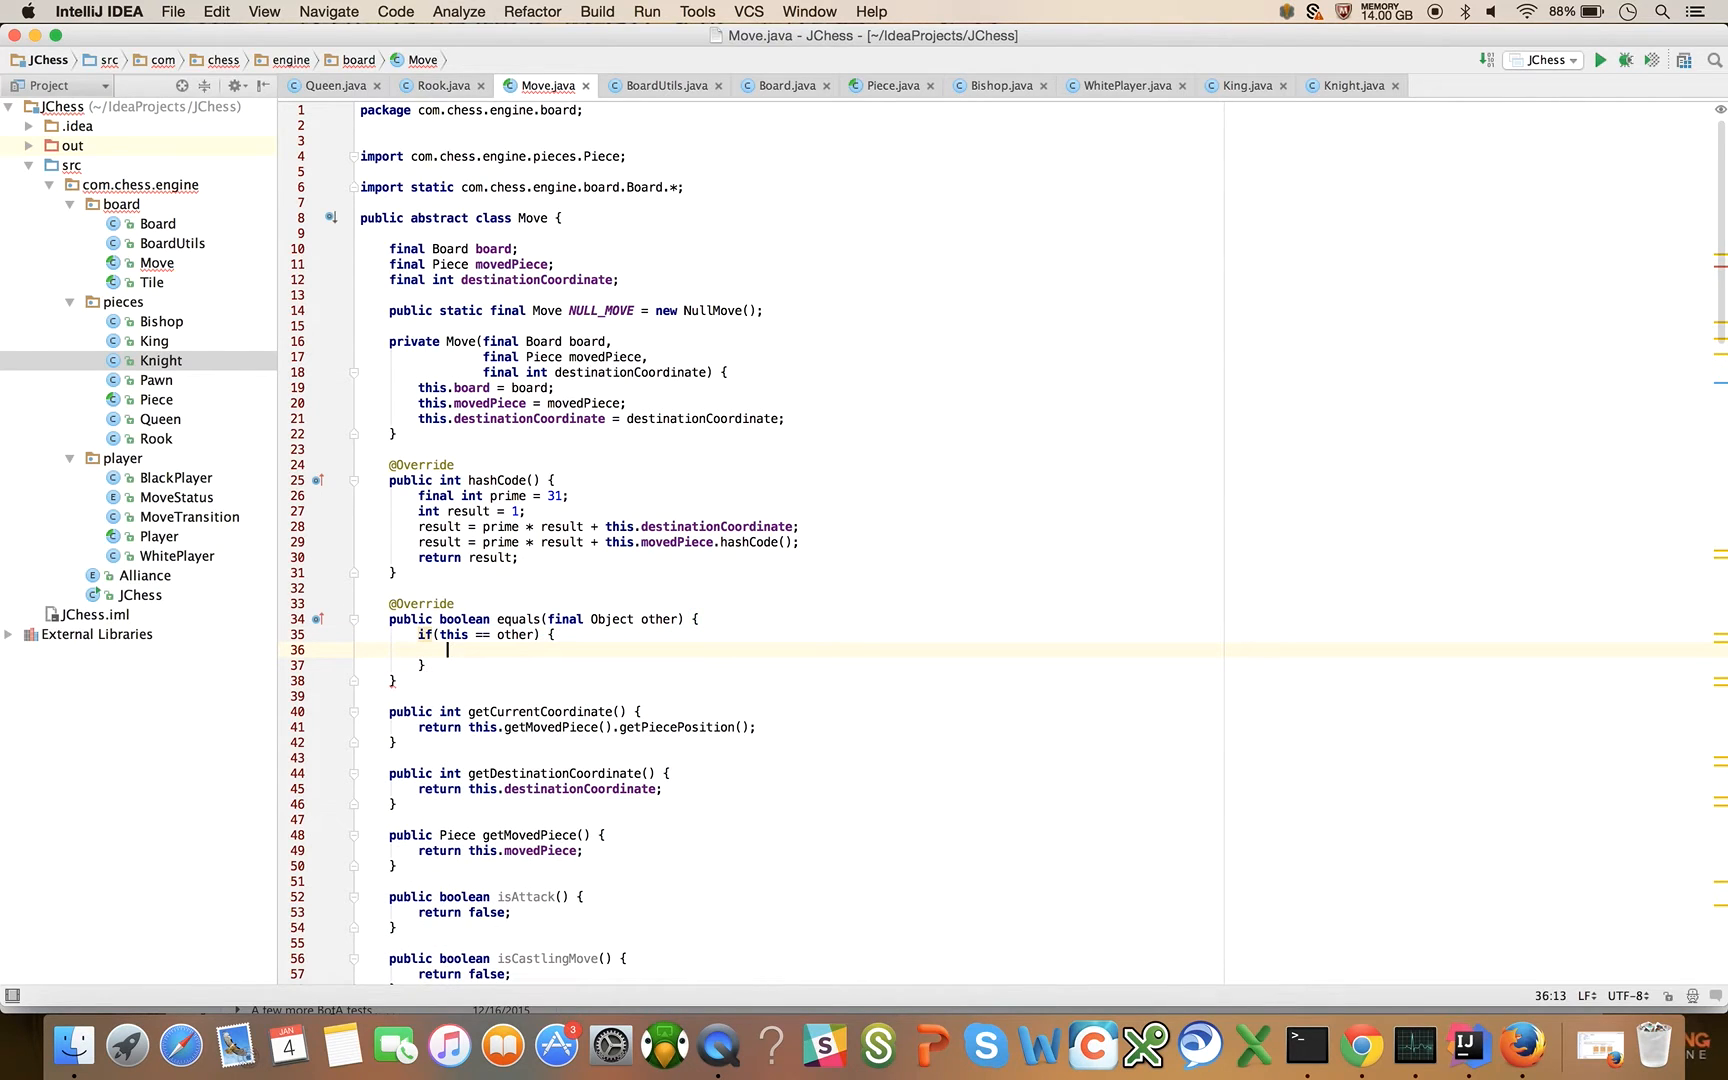
pyautogui.write('return true;')
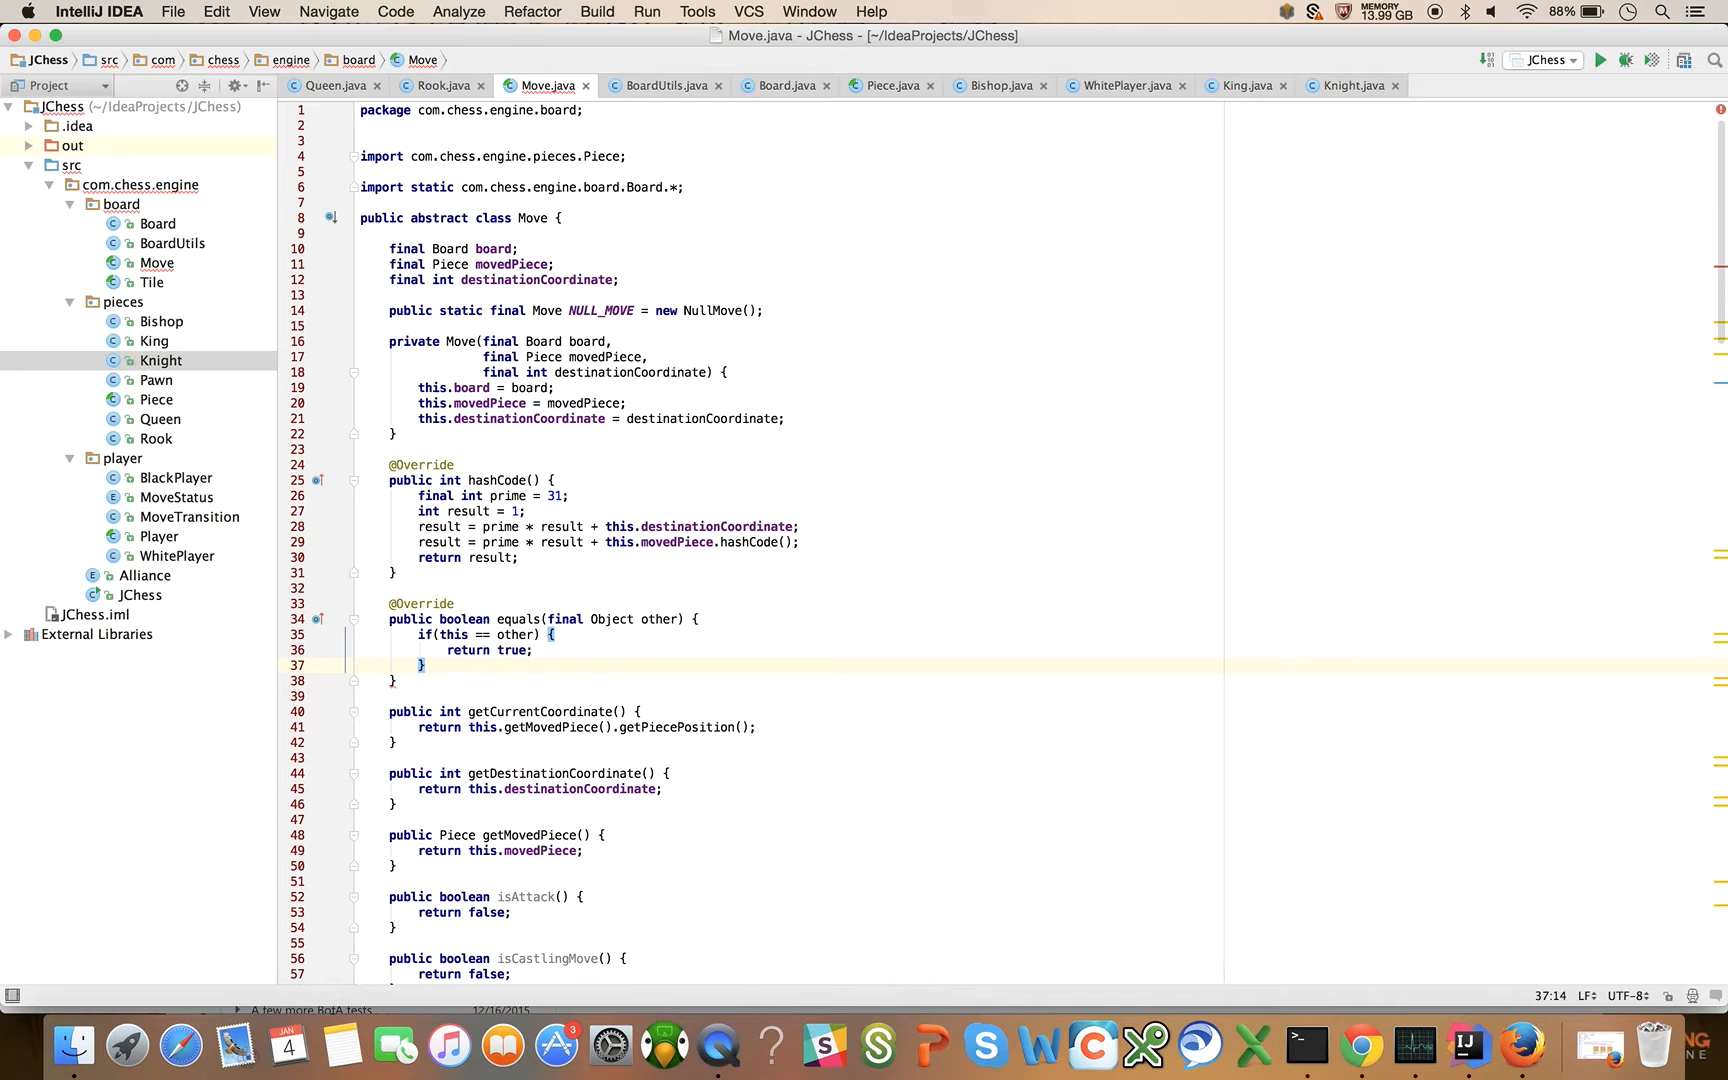
pyautogui.write('if(!(o')
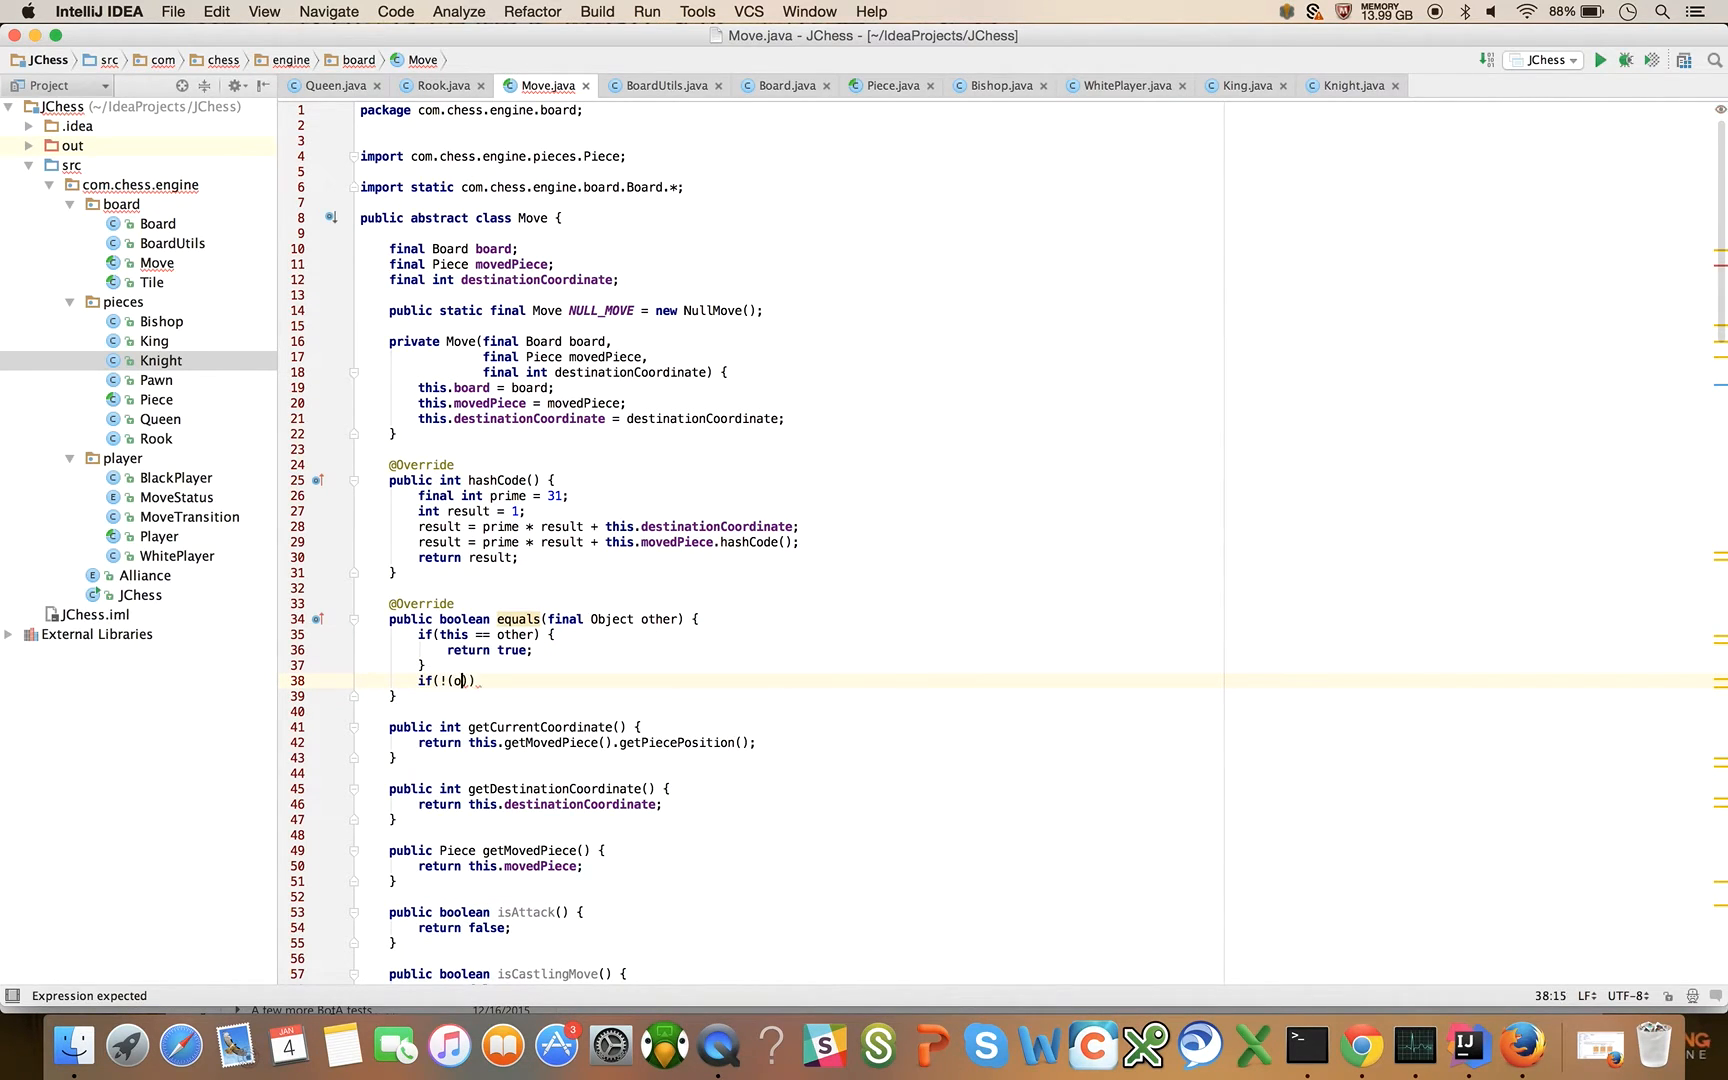
pyautogui.write('ther')
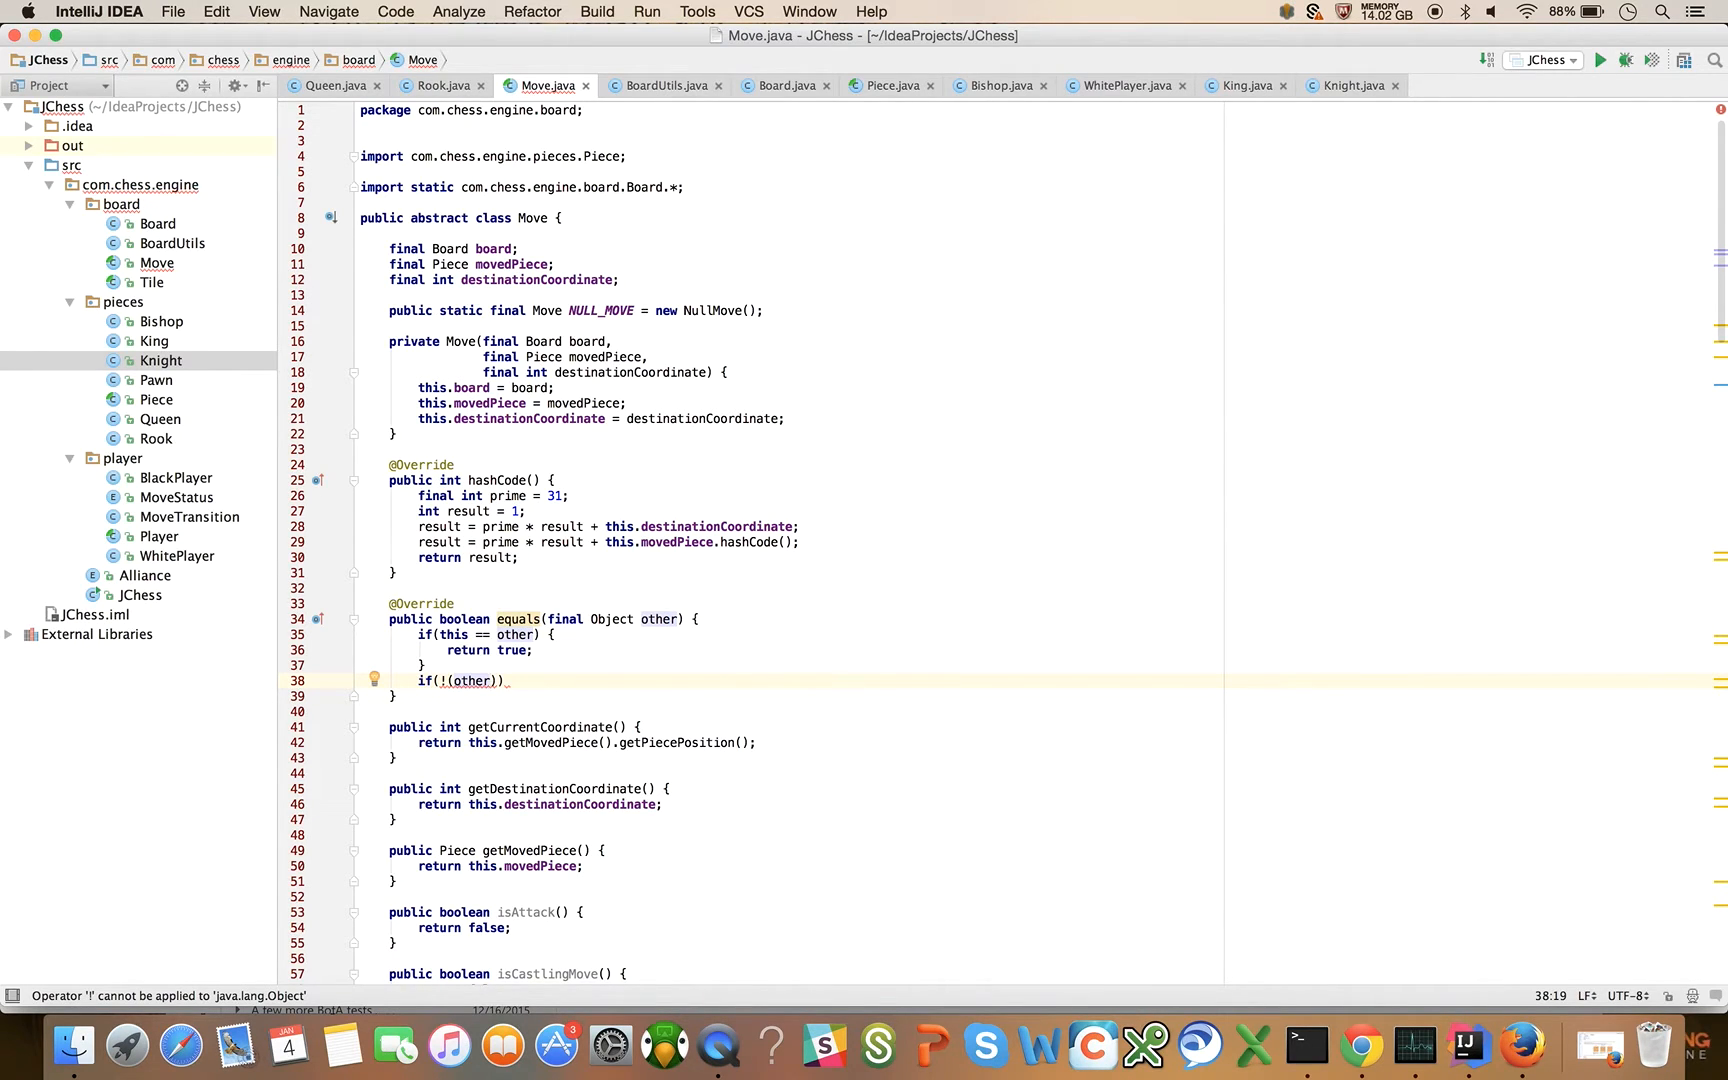
pyautogui.write('instanceof')
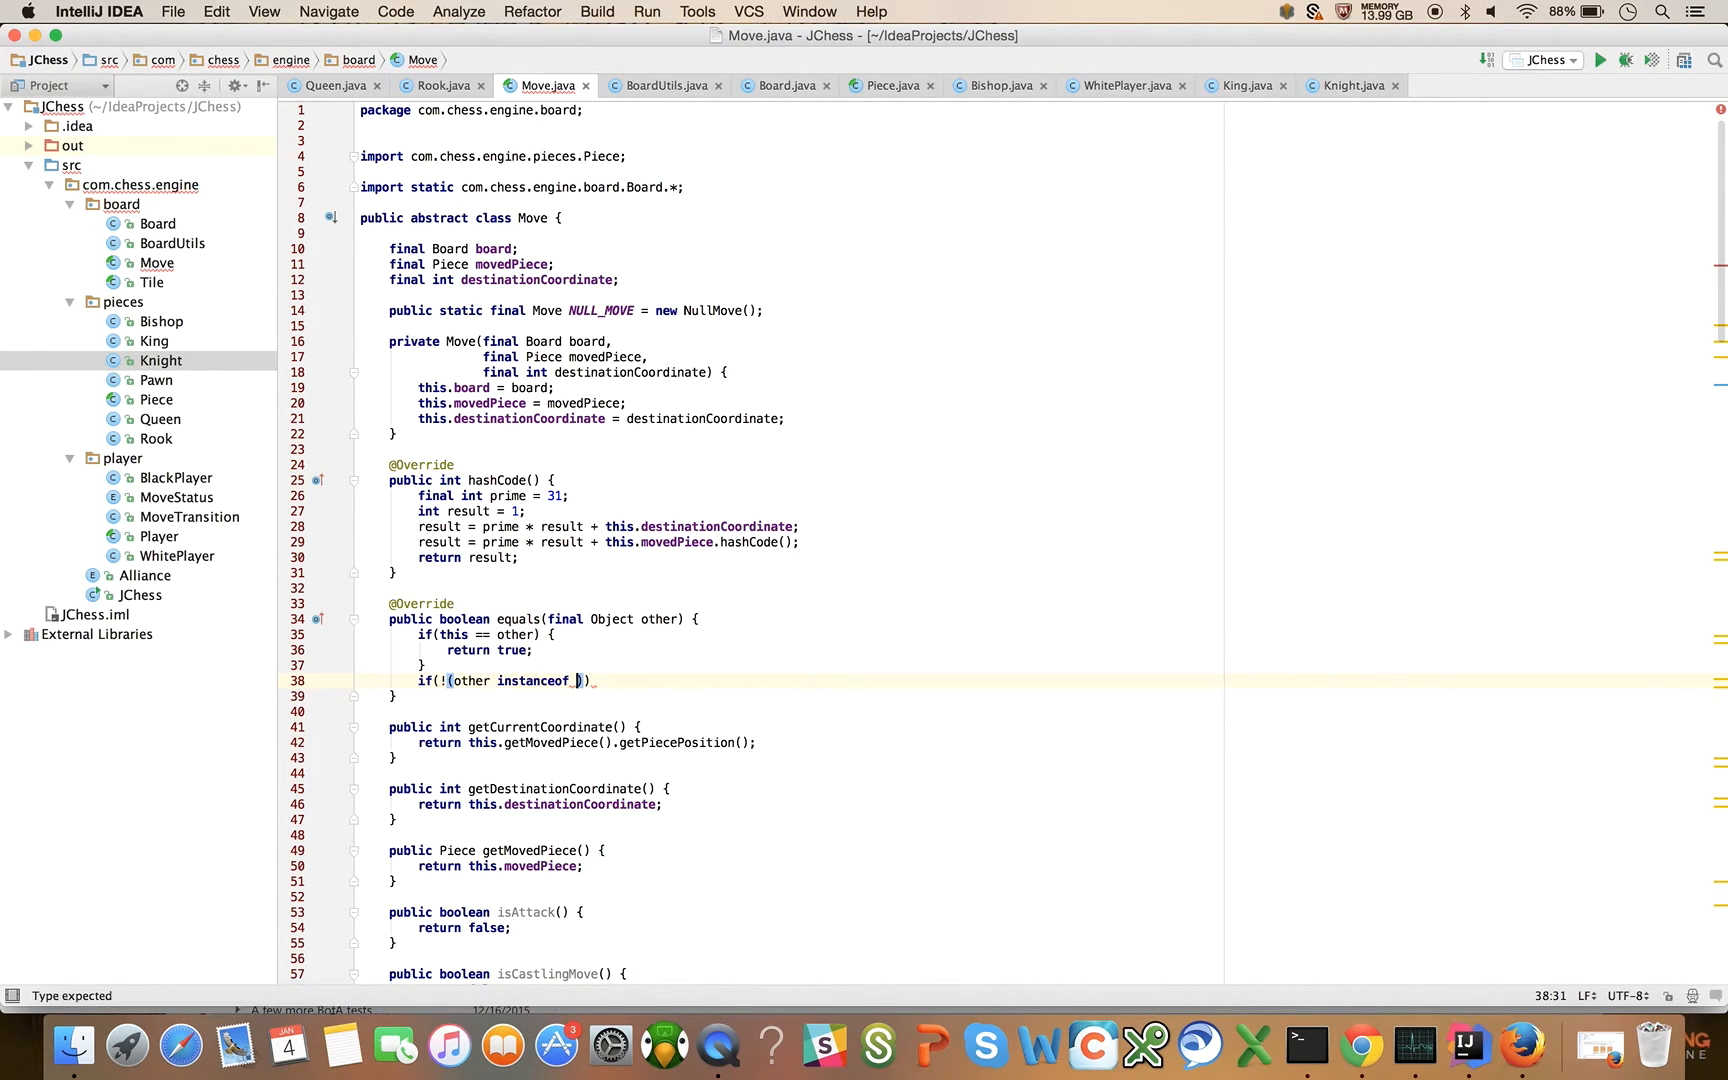
pyautogui.write('Move)) {')
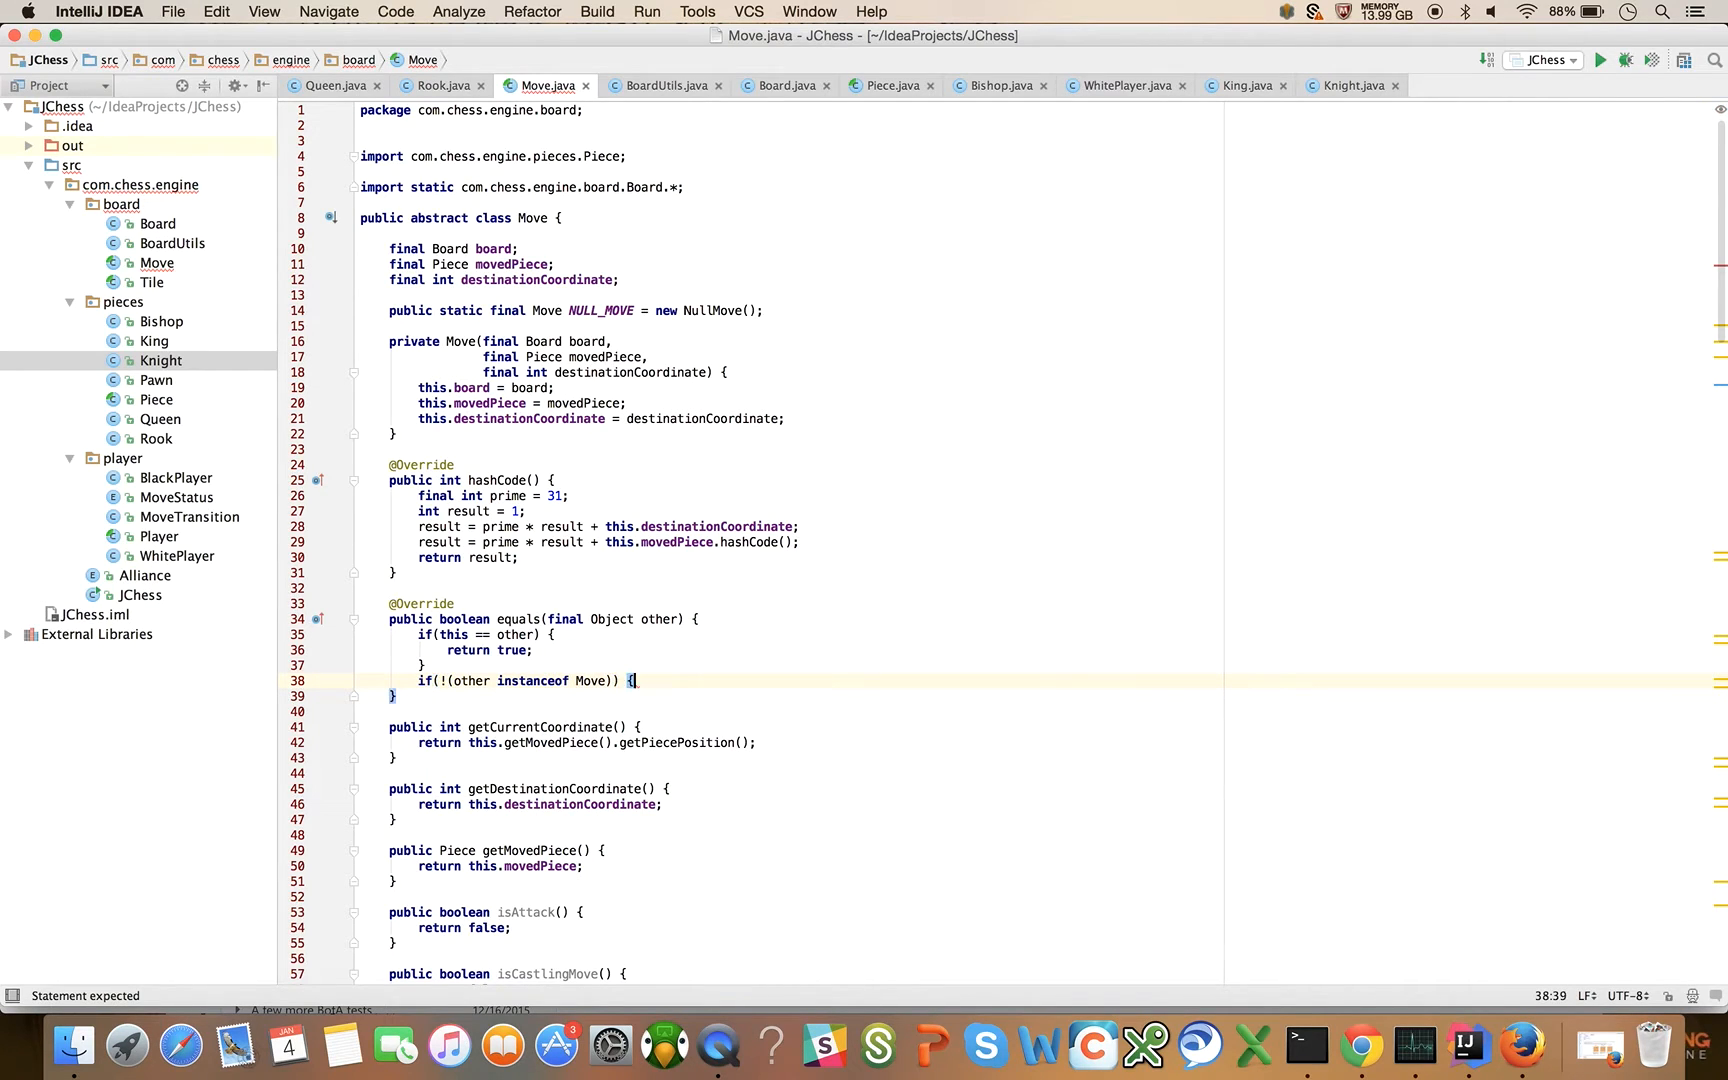
pyautogui.write('return')
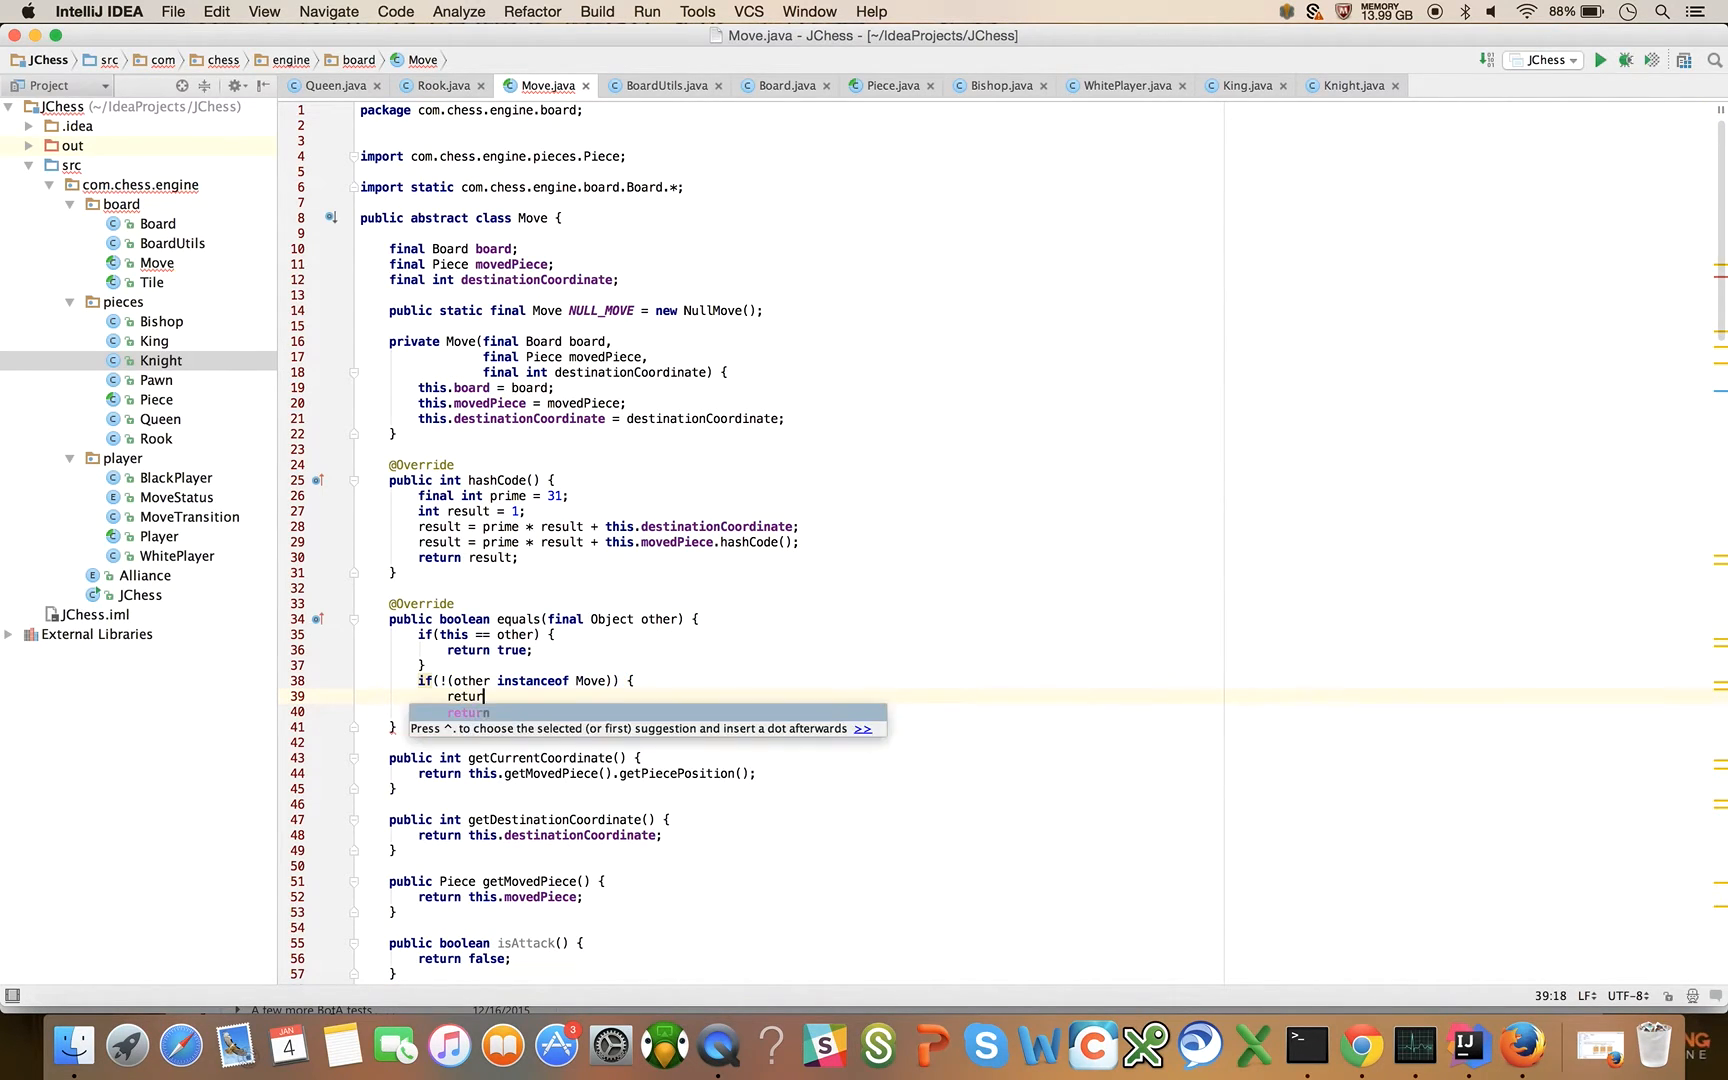
pyautogui.write('false;')
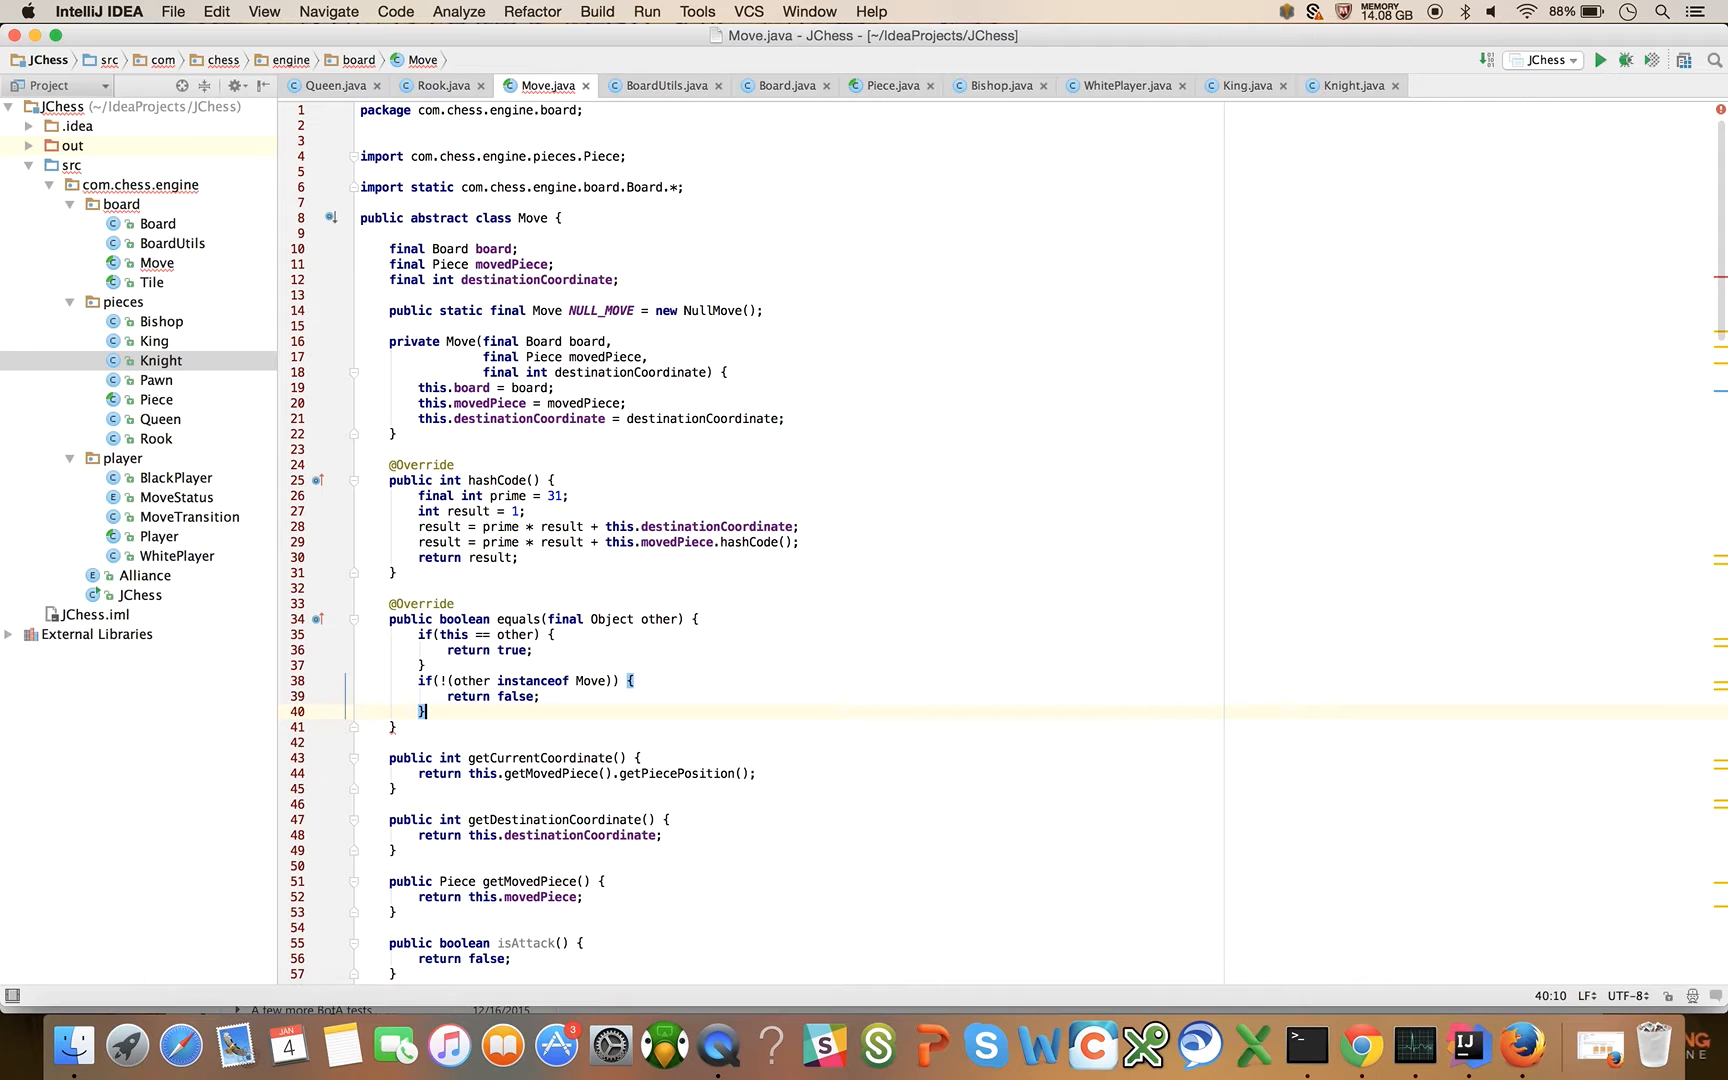
# Step: Cast other to otherMove and compare getCurrentCoordinate() values
pyautogui.write('final M')
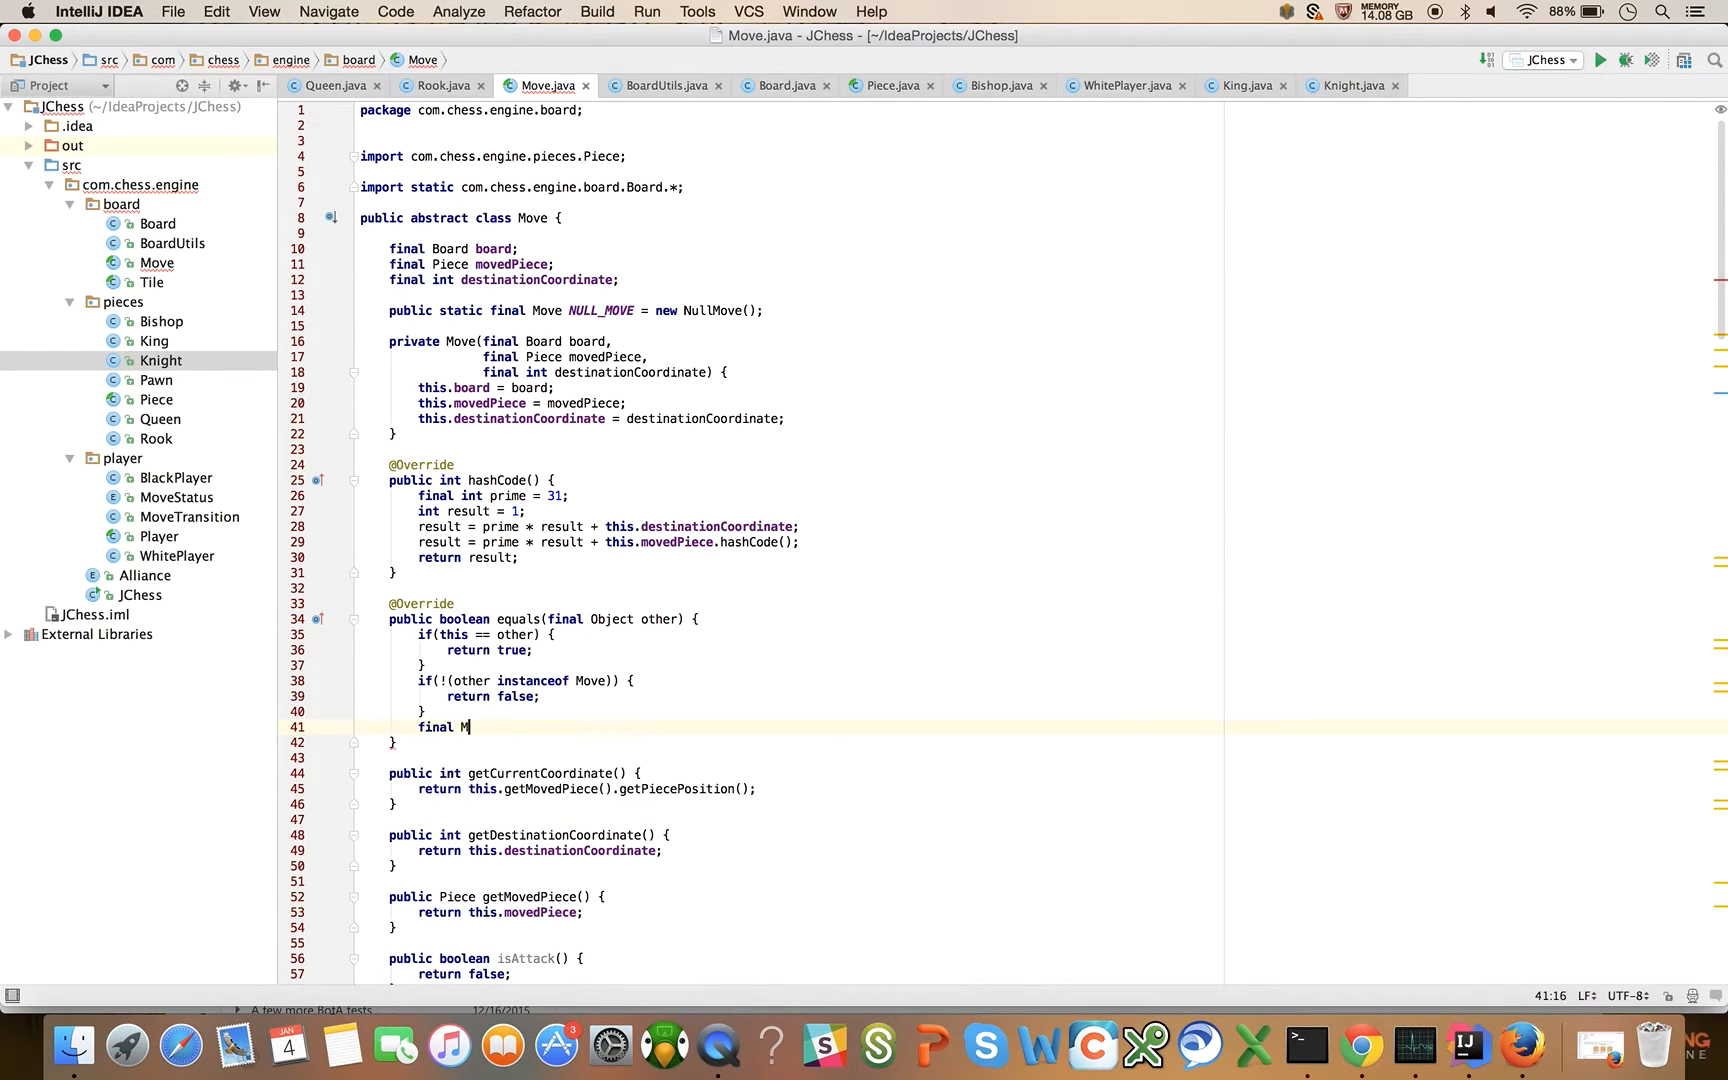
pyautogui.write('ove_otherMove =')
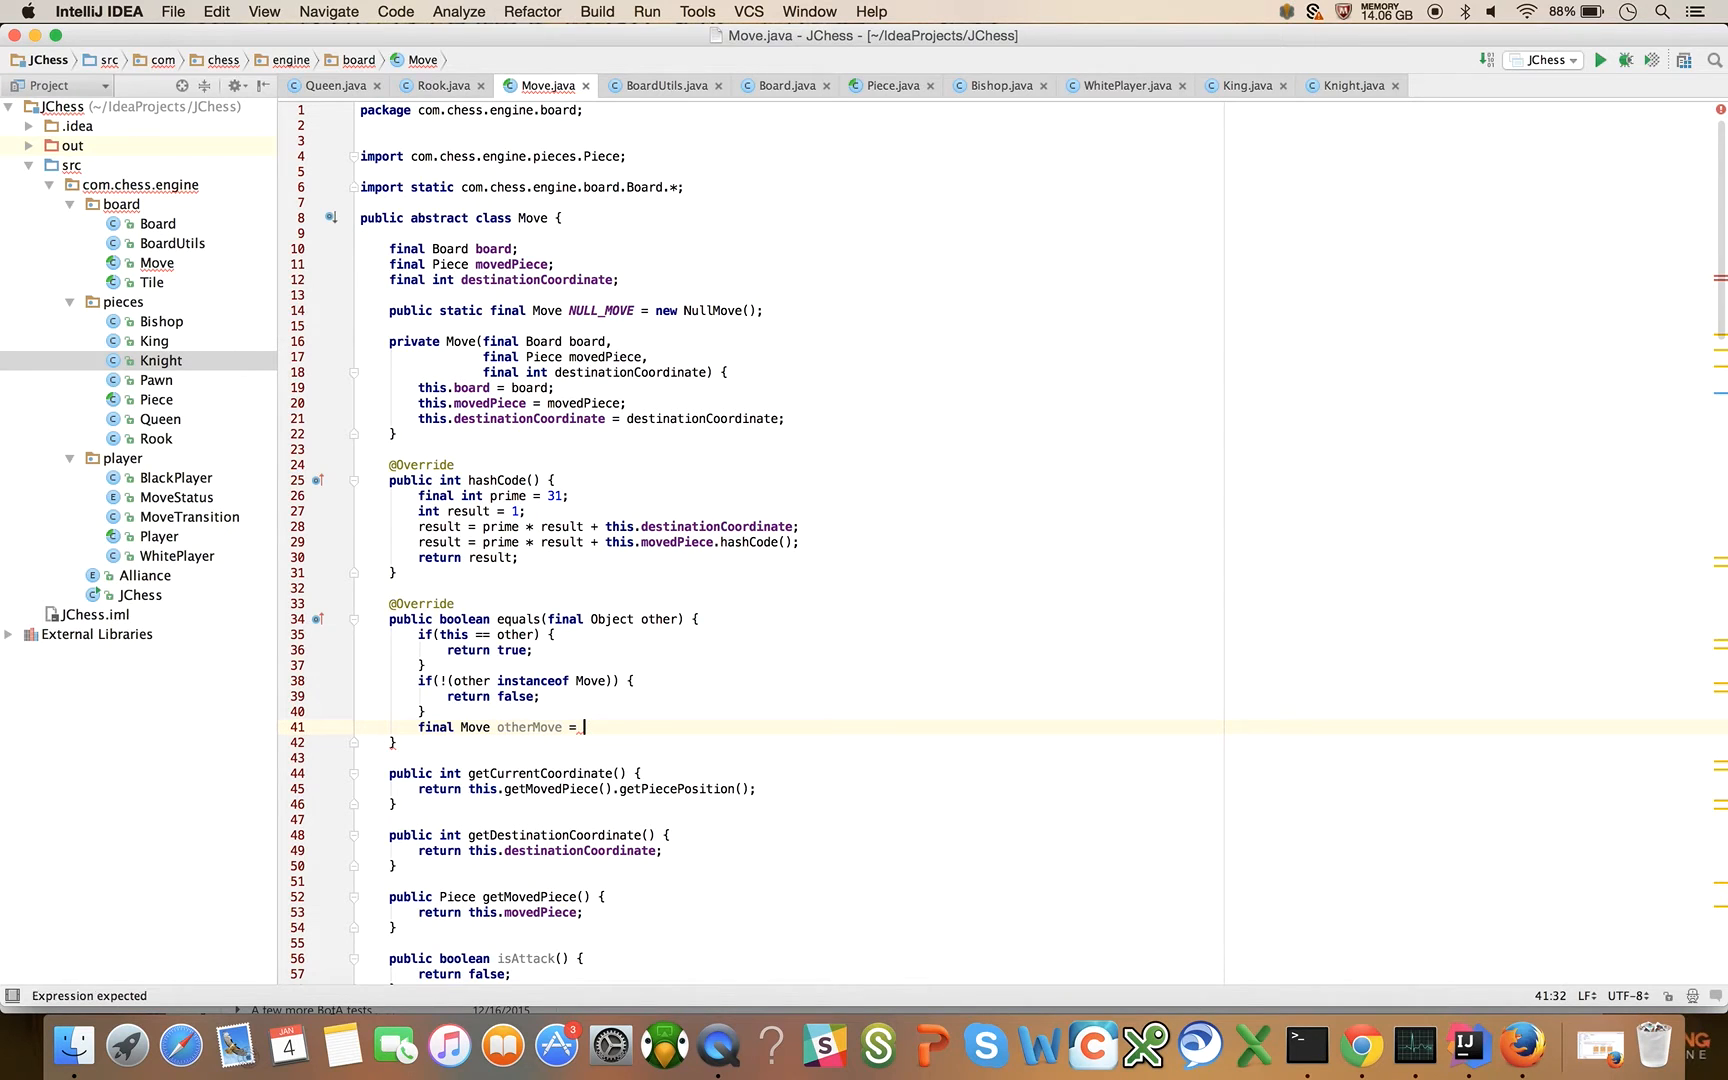
pyautogui.write('(Move) other;')
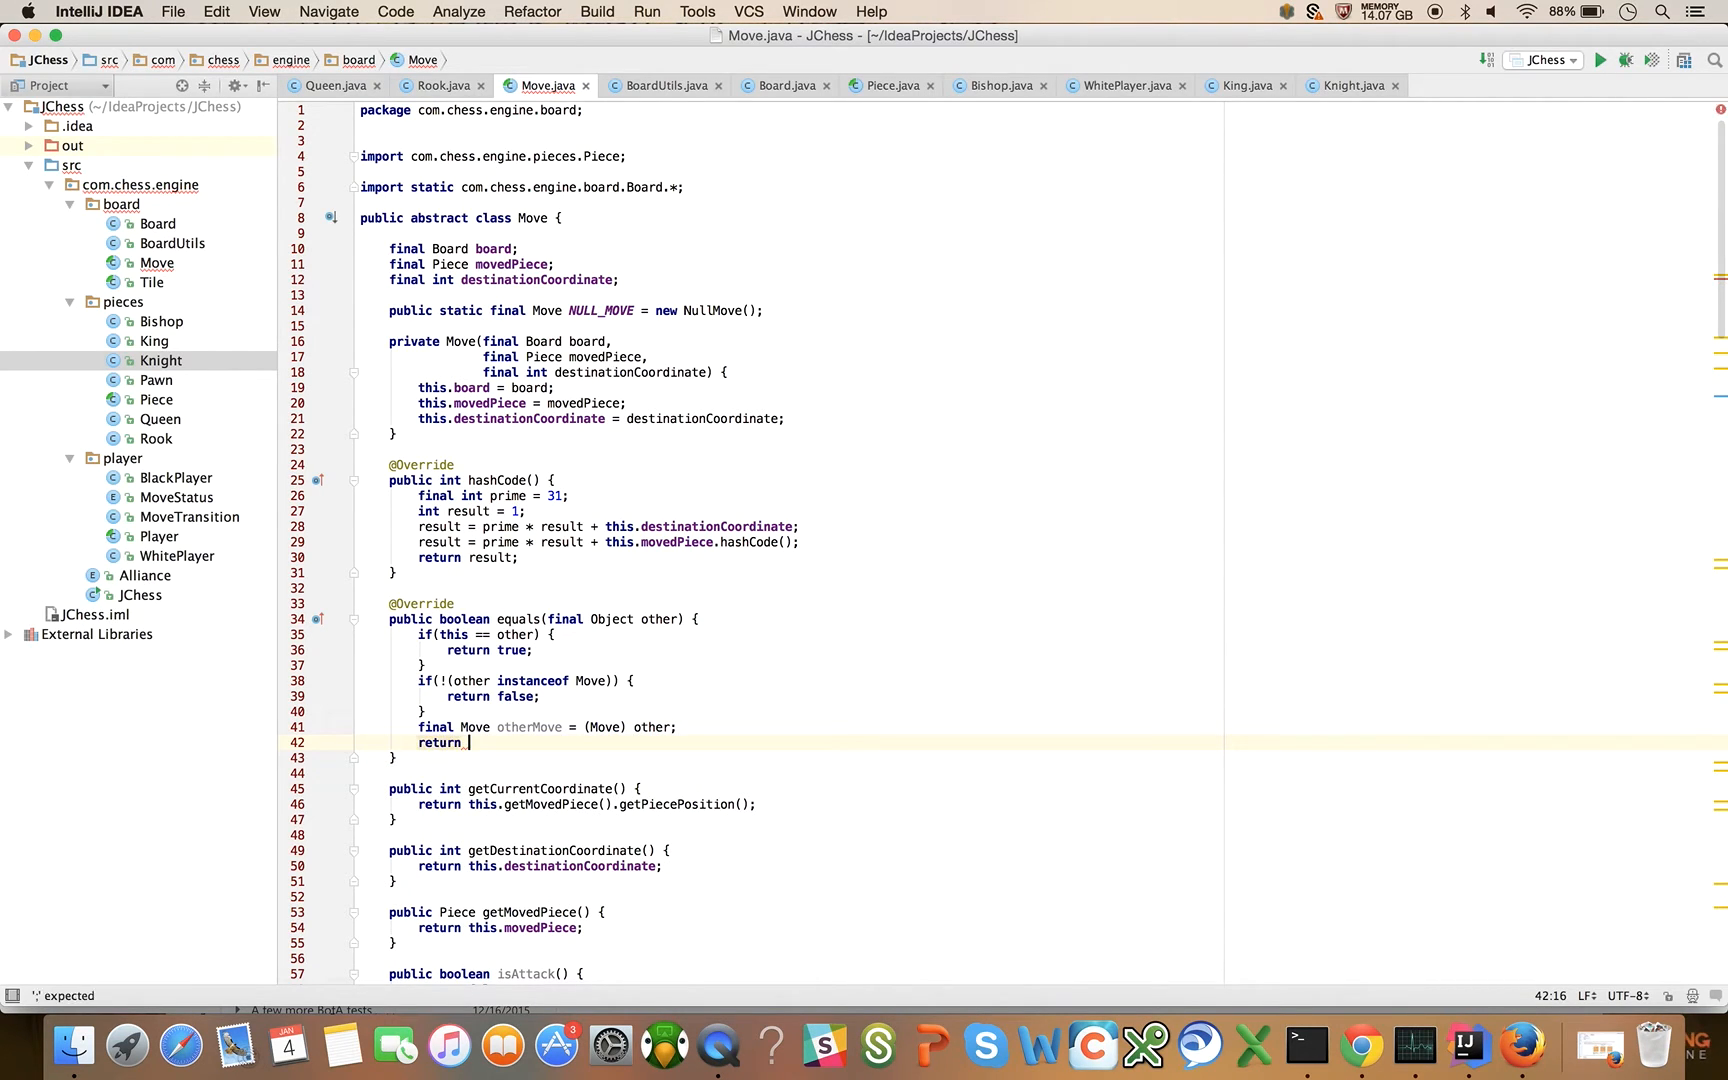
pyautogui.write('this.')
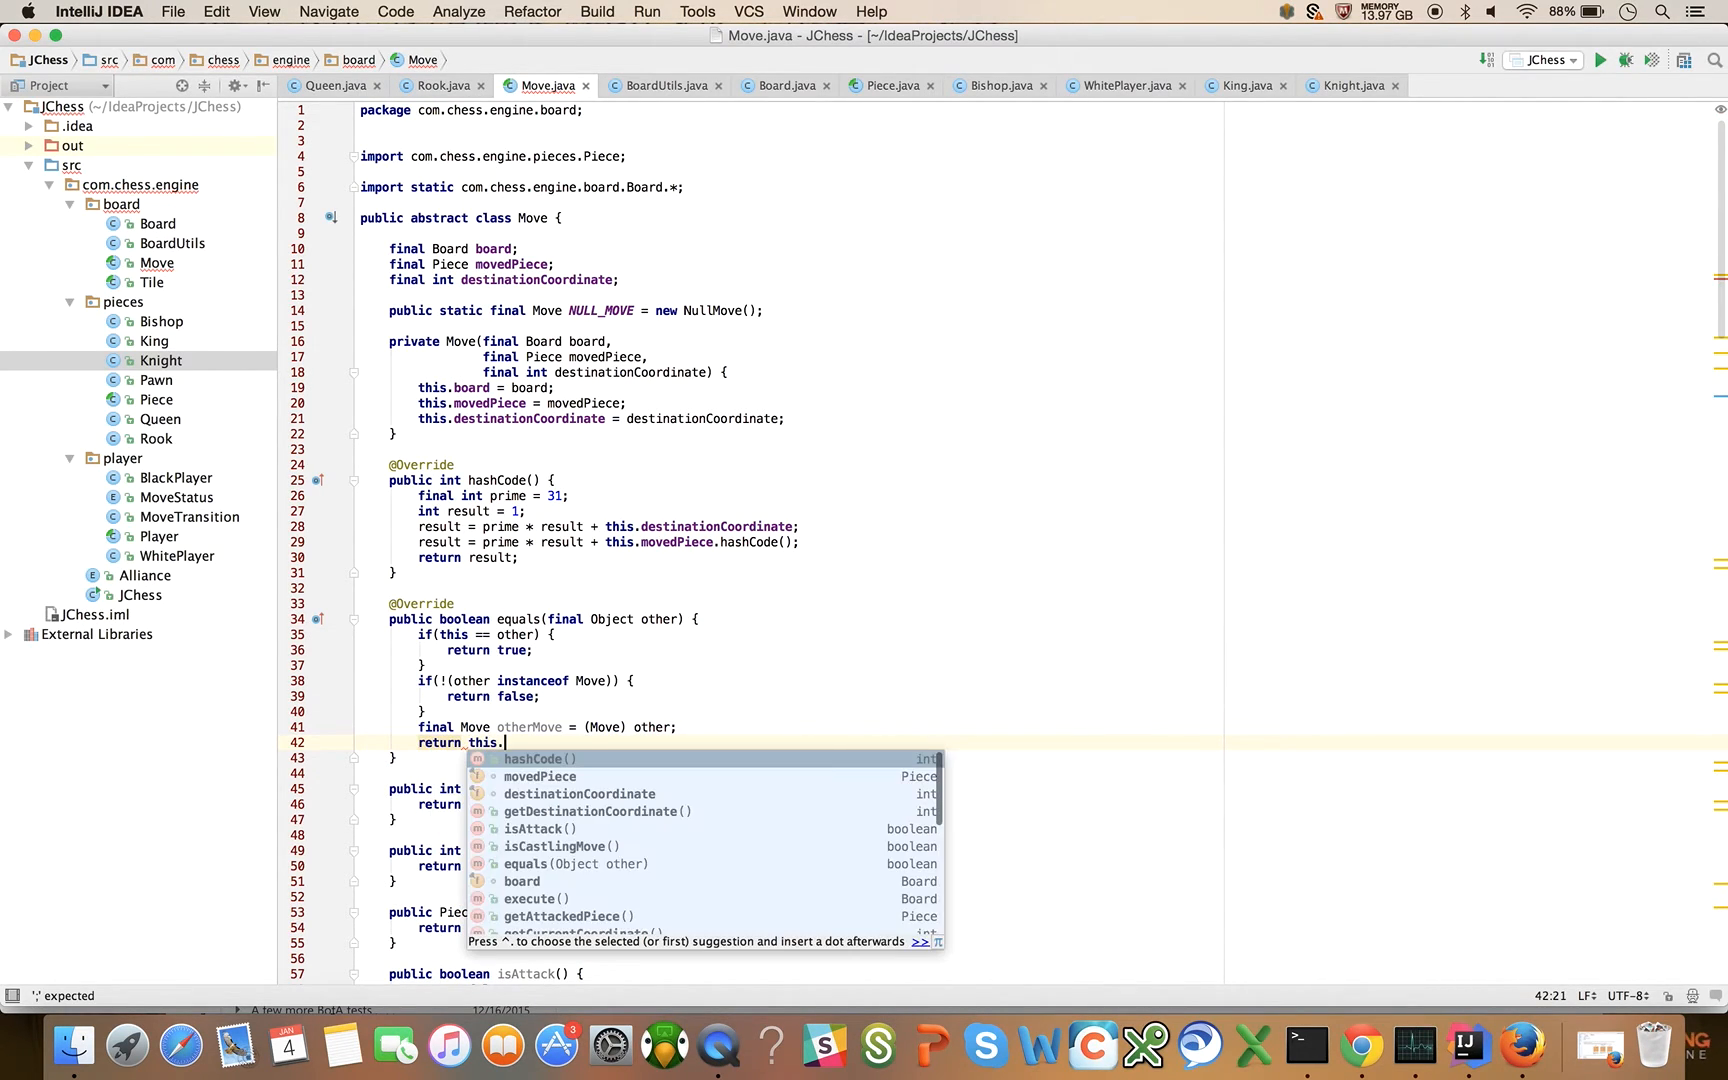
pyautogui.write('cu')
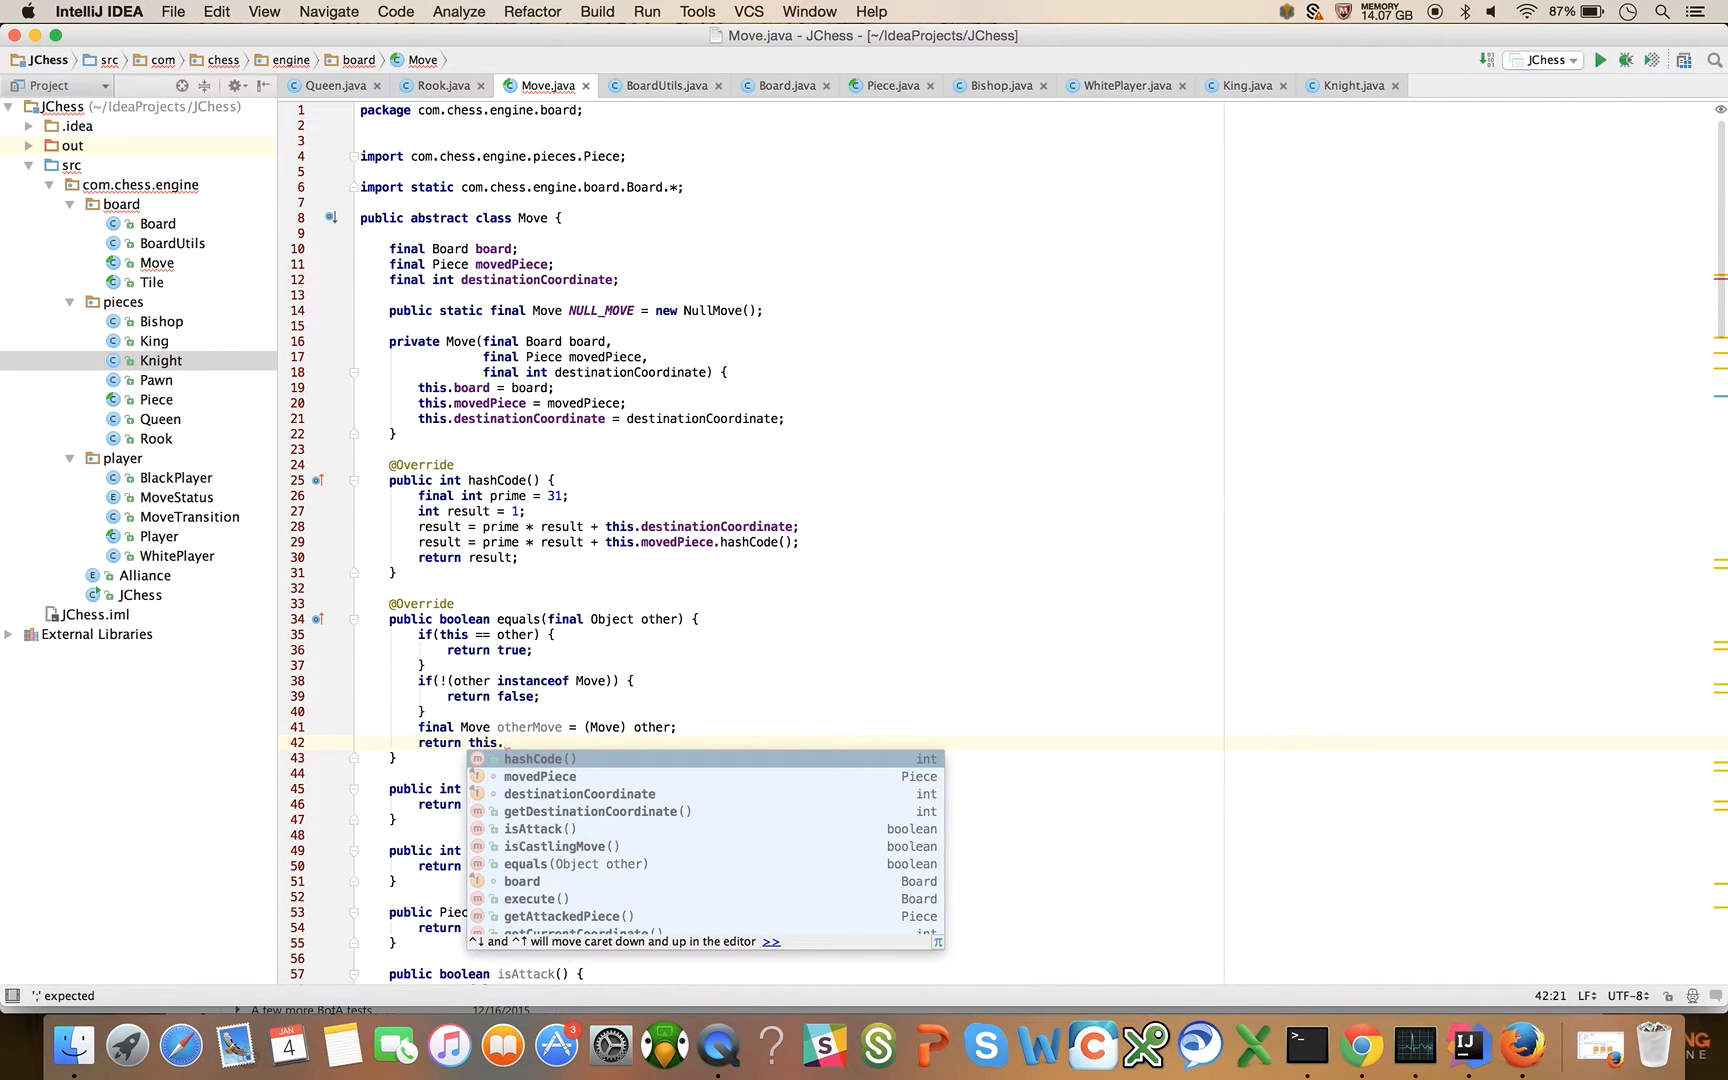
pyautogui.write('get')
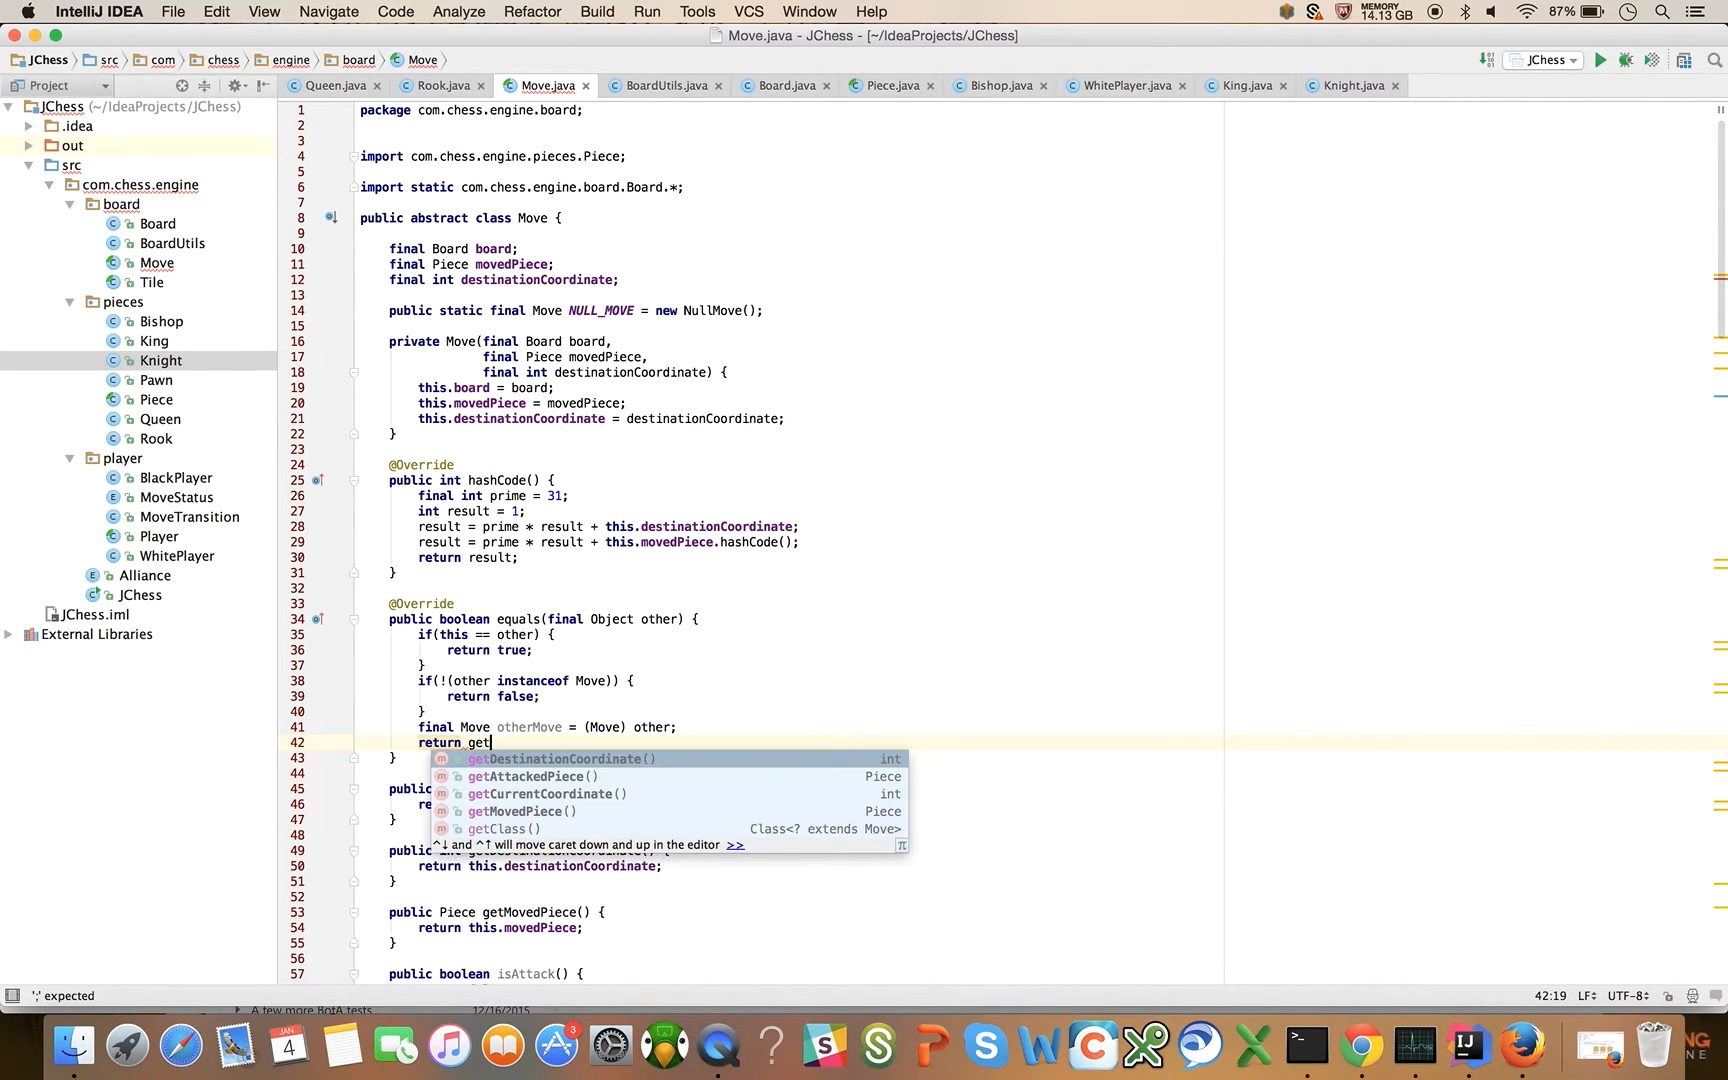
pyautogui.press('down')
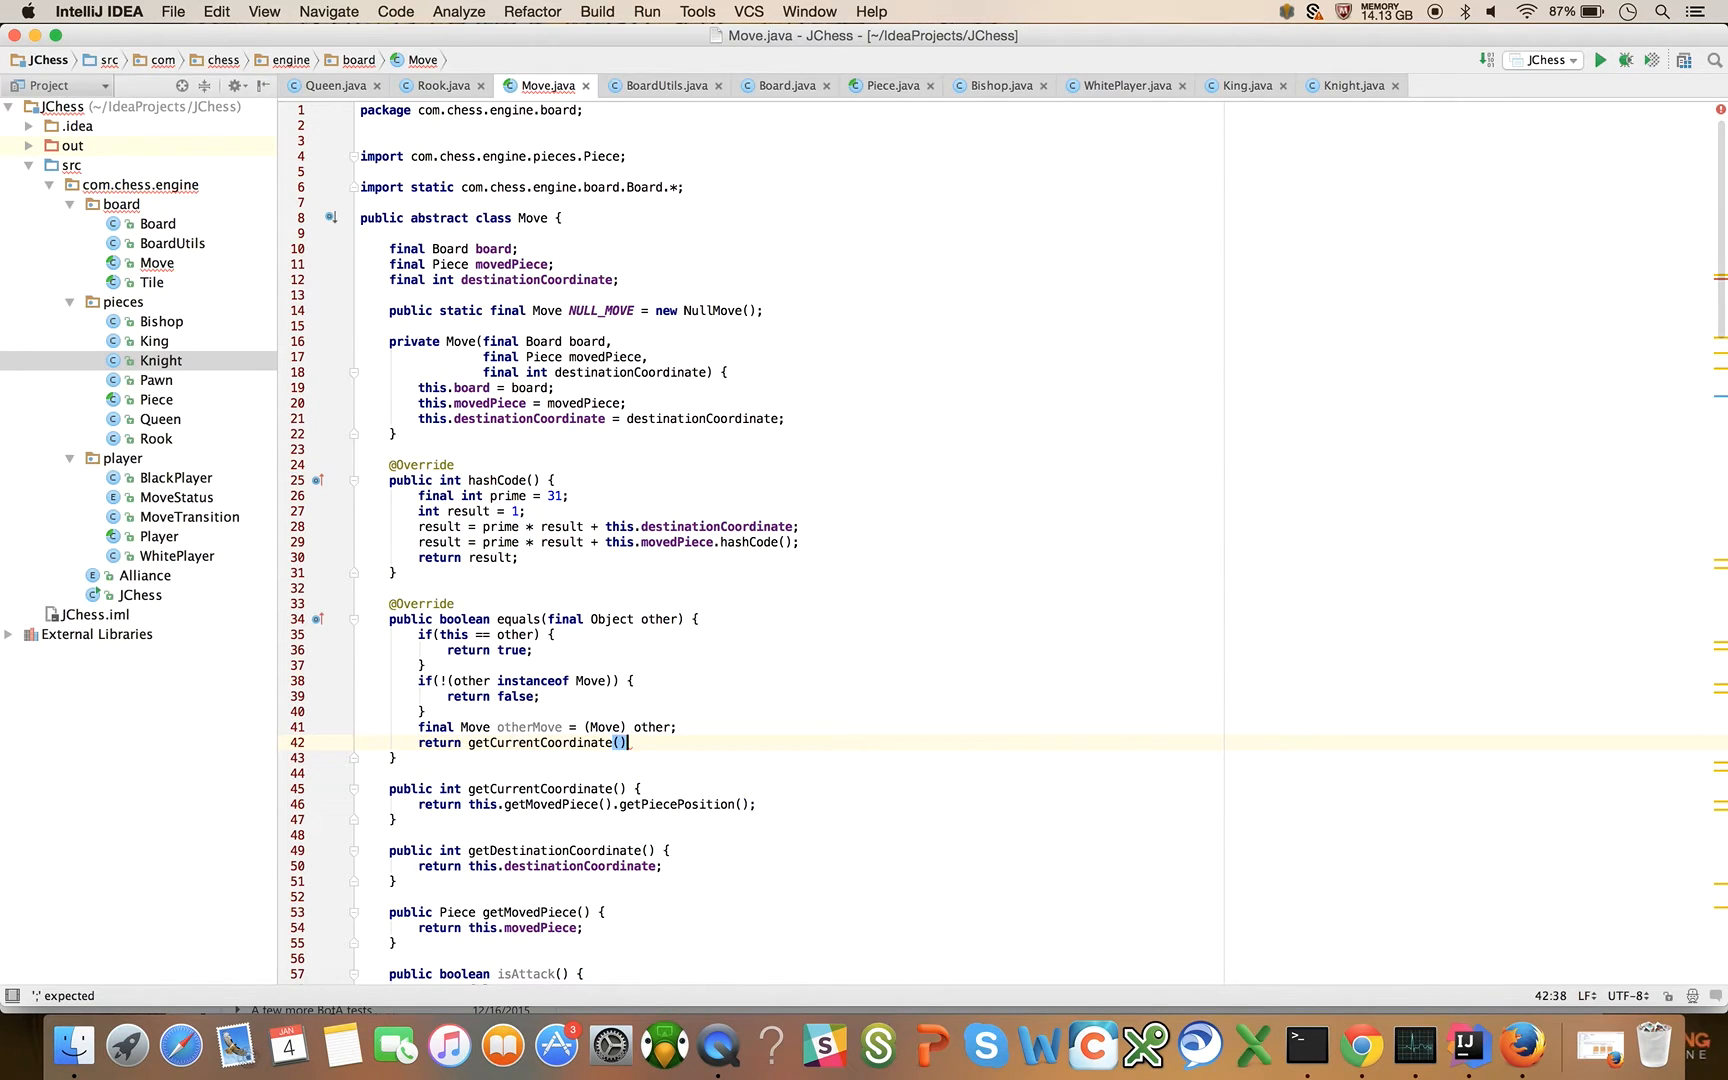
pyautogui.write('== otherMove.')
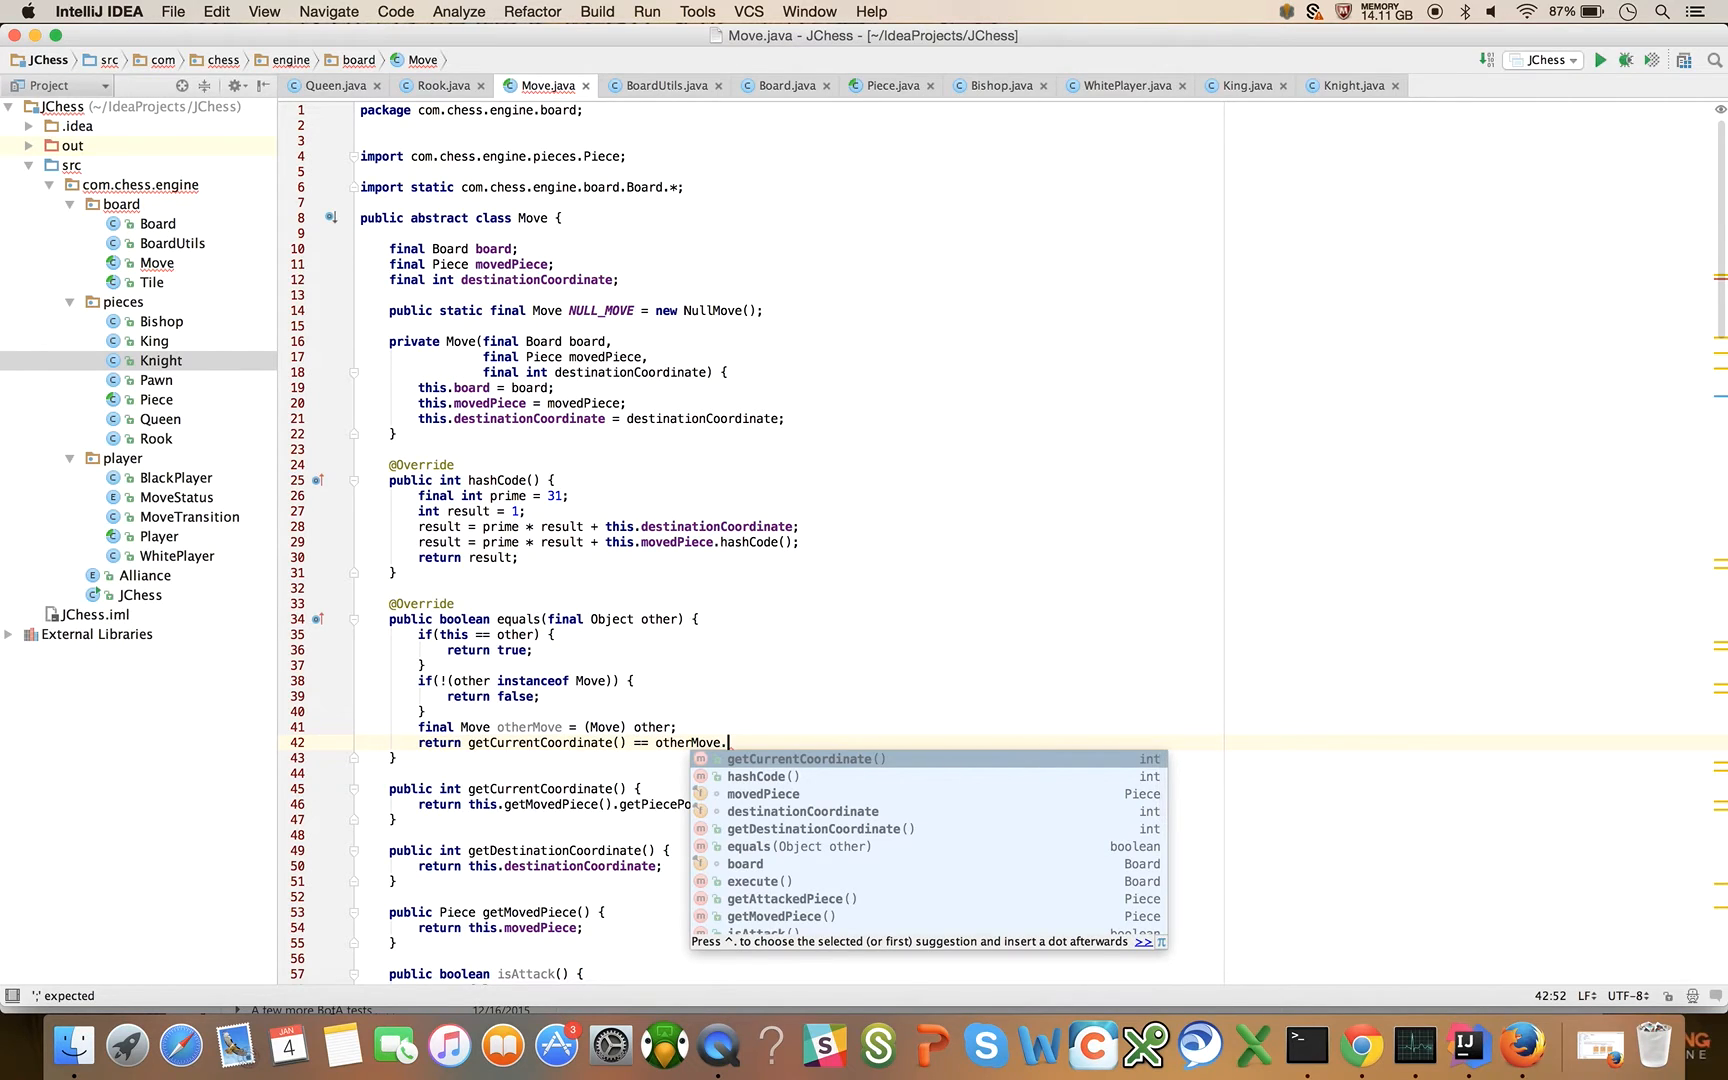
pyautogui.write('getCurrentCoordinate() &&')
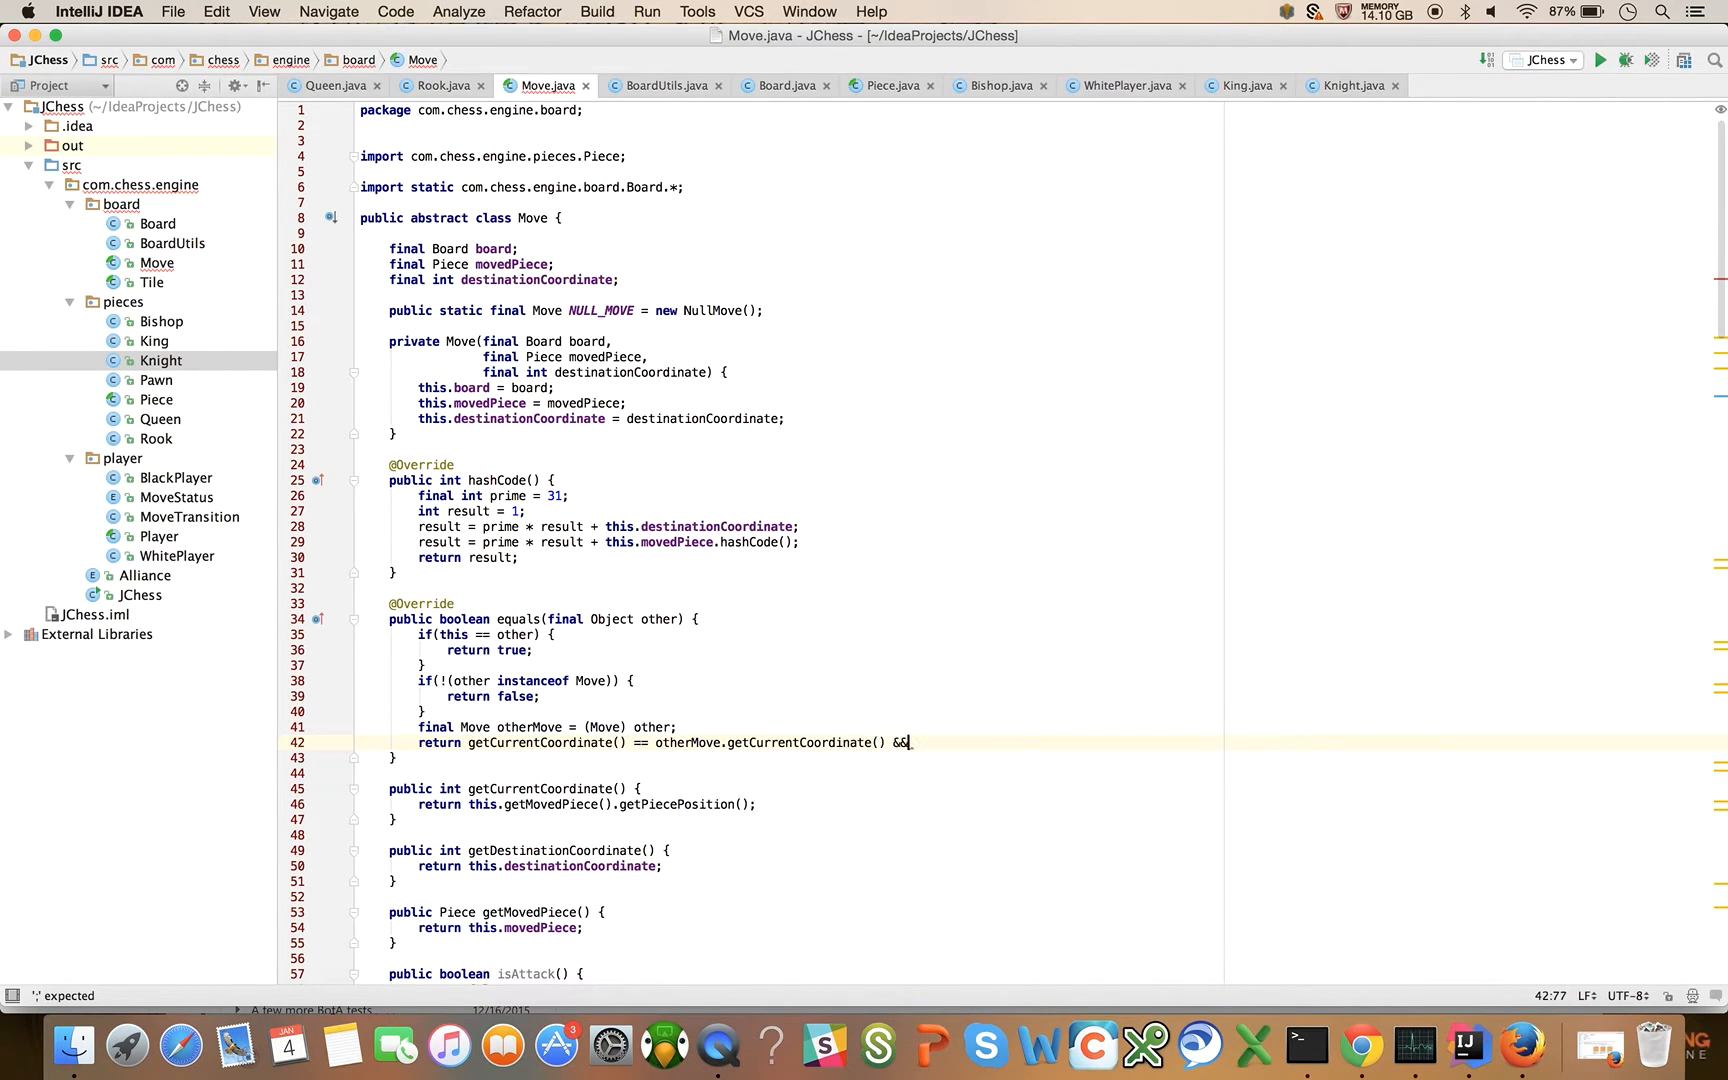
# Step: Also require matching destination coordinates and getMovedPiece().equals(otherMove.getMovedPiece())
pyautogui.write('g')
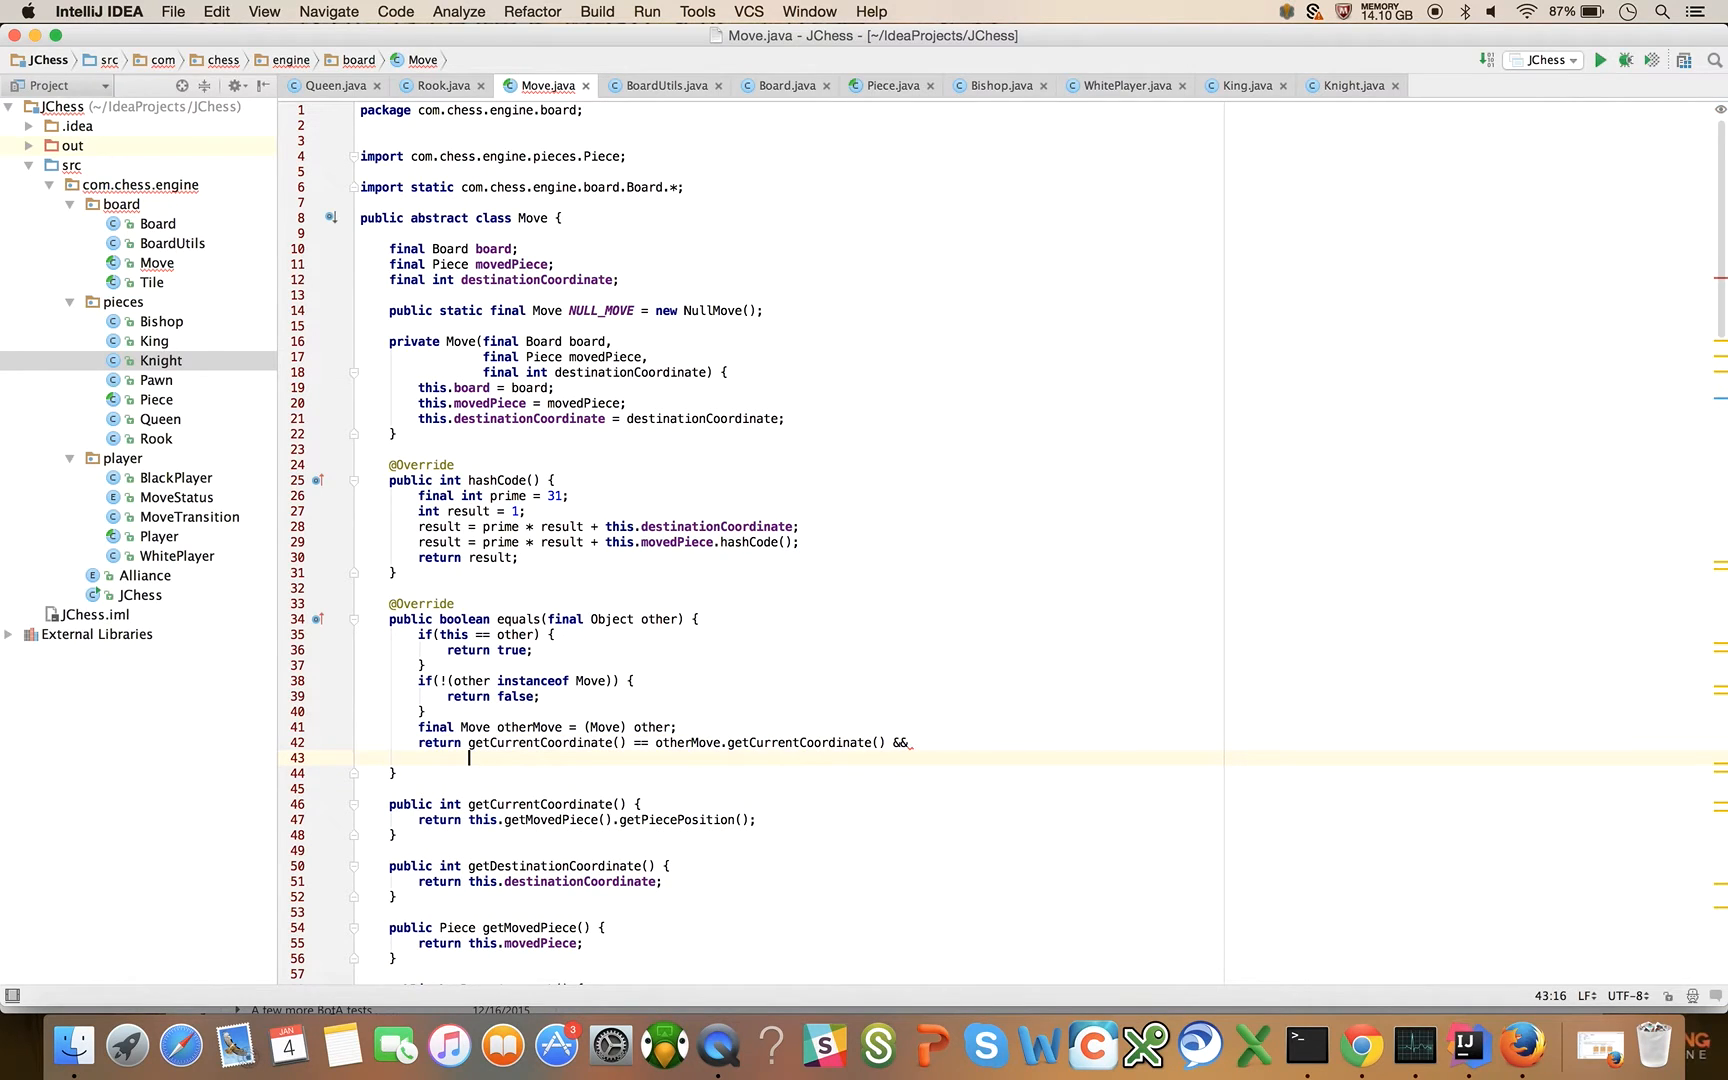
pyautogui.write('getDestinationCoordinate() == oth')
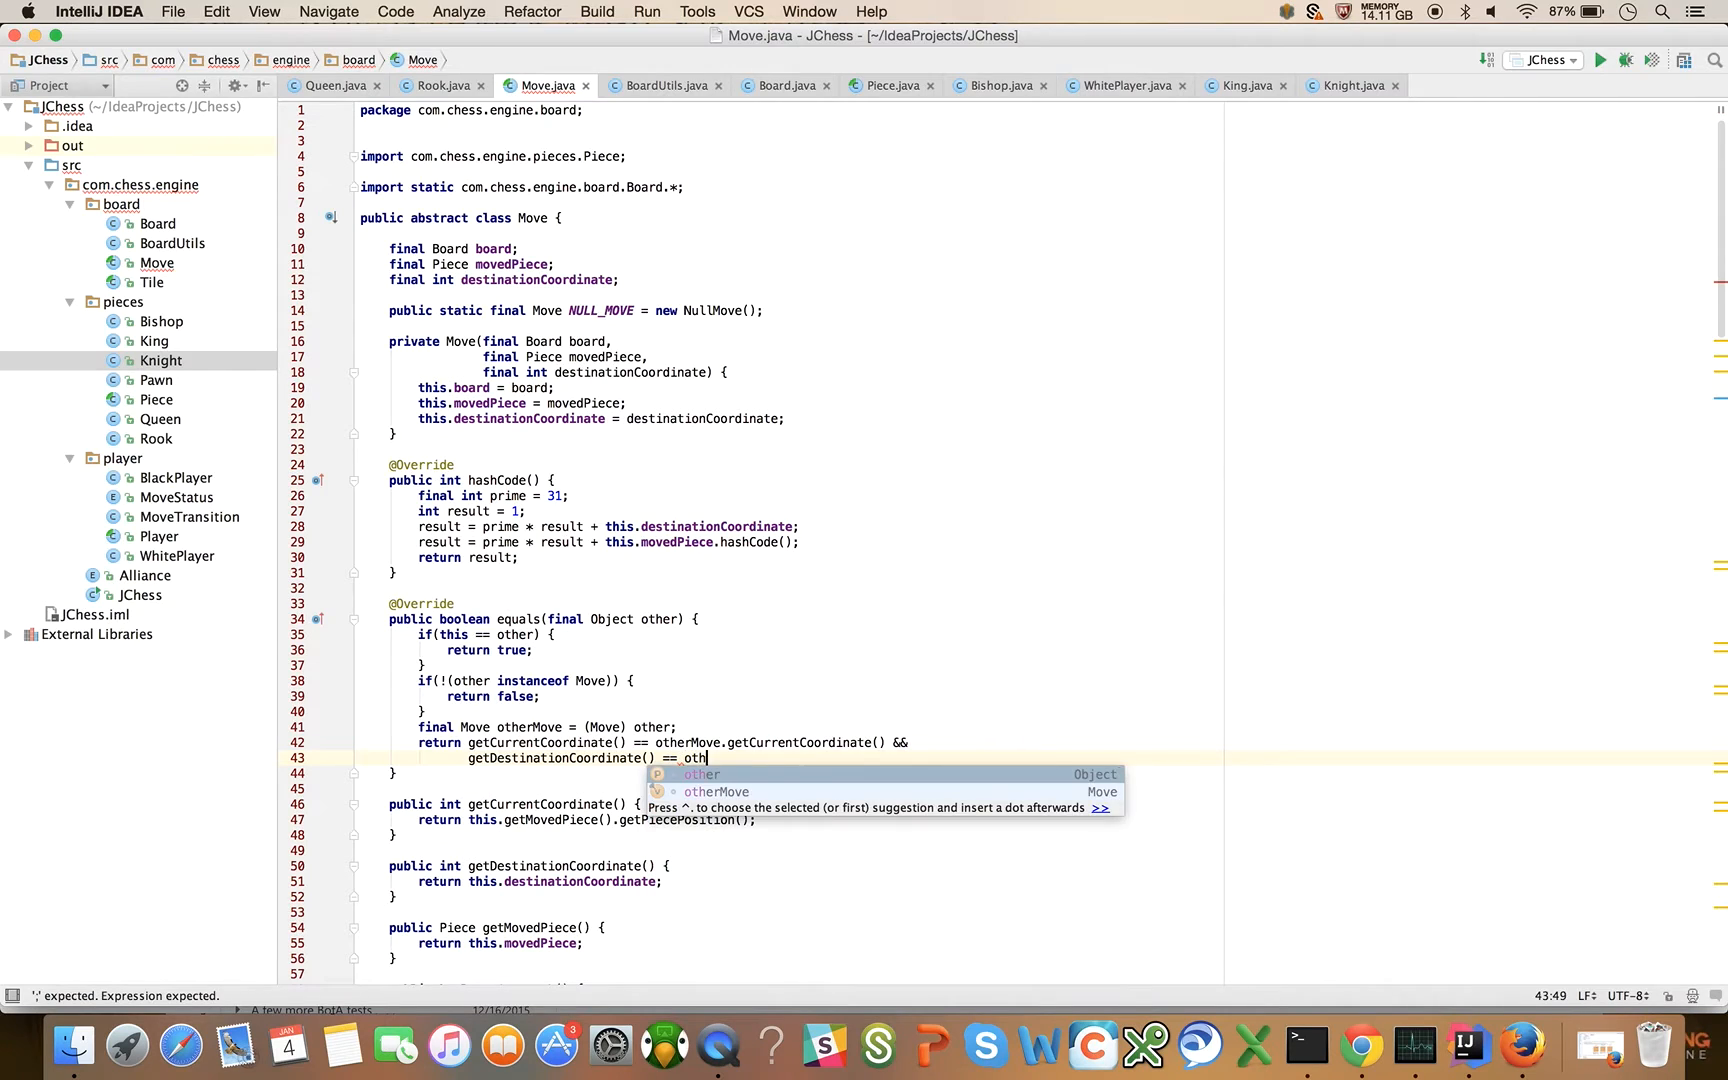
pyautogui.write('erMove.getDestinationCoordinate() &&')
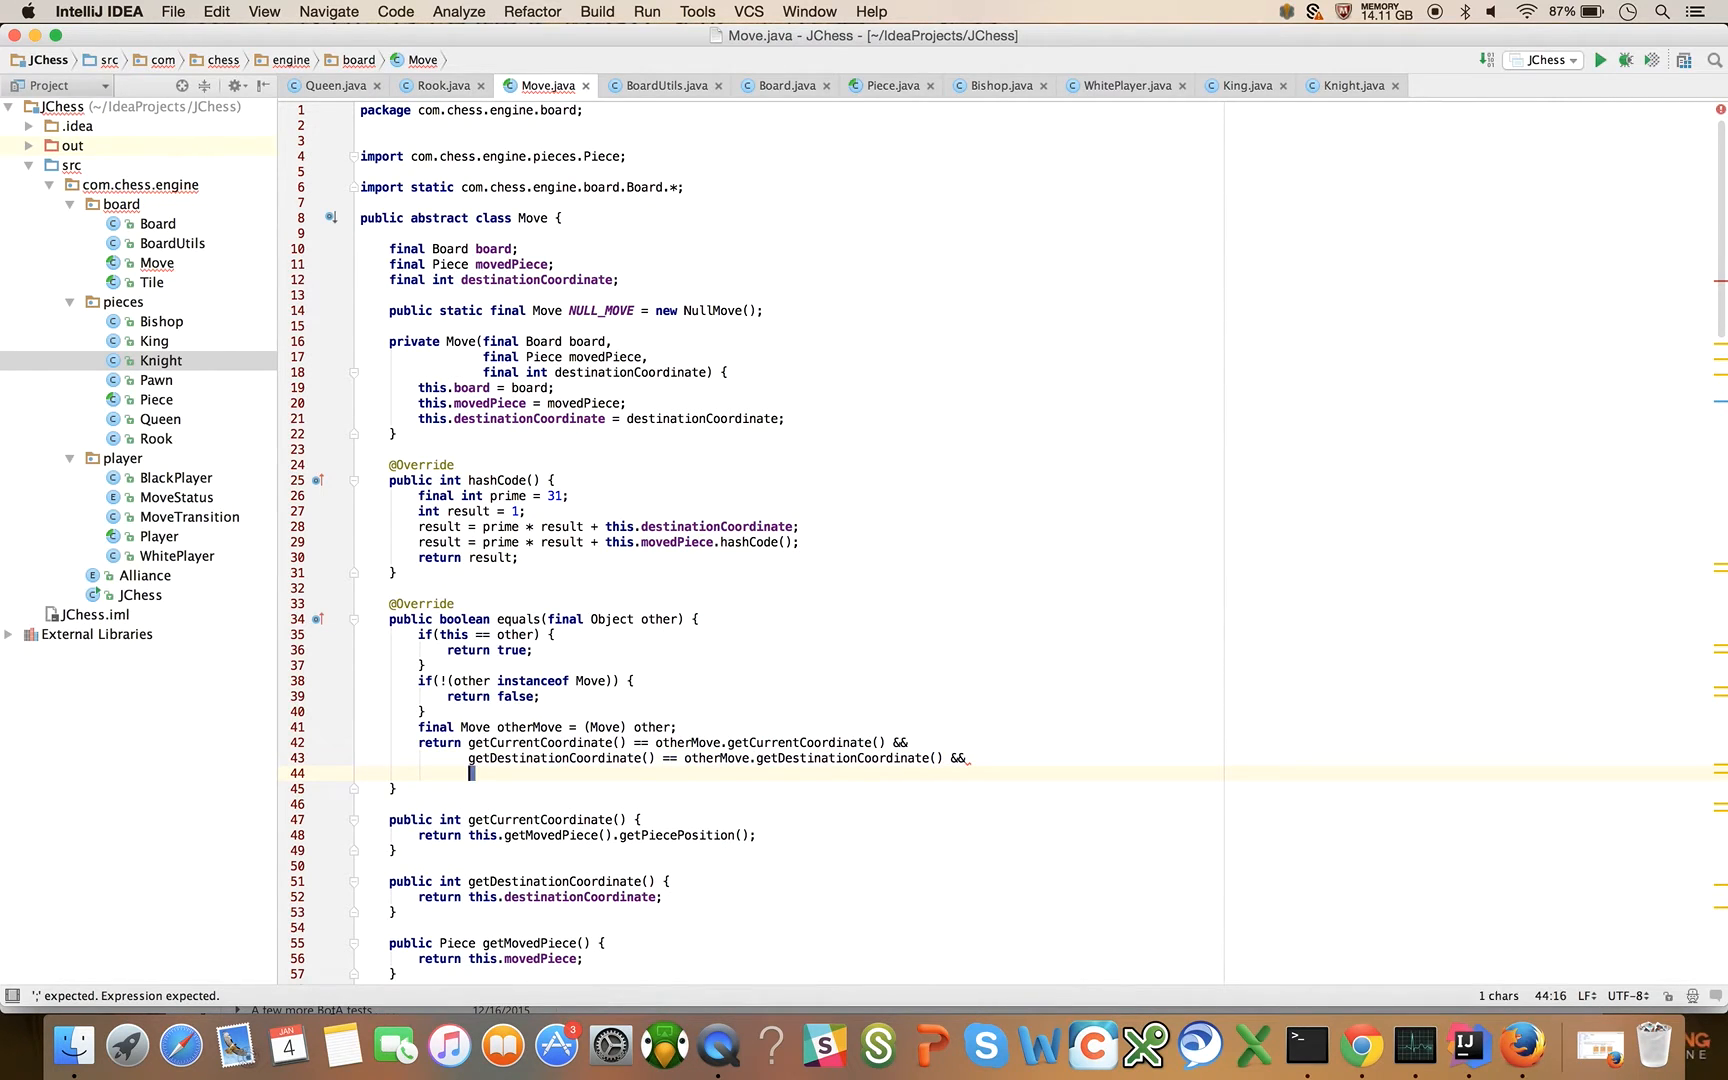
pyautogui.write('getMovedPiece().equals(')
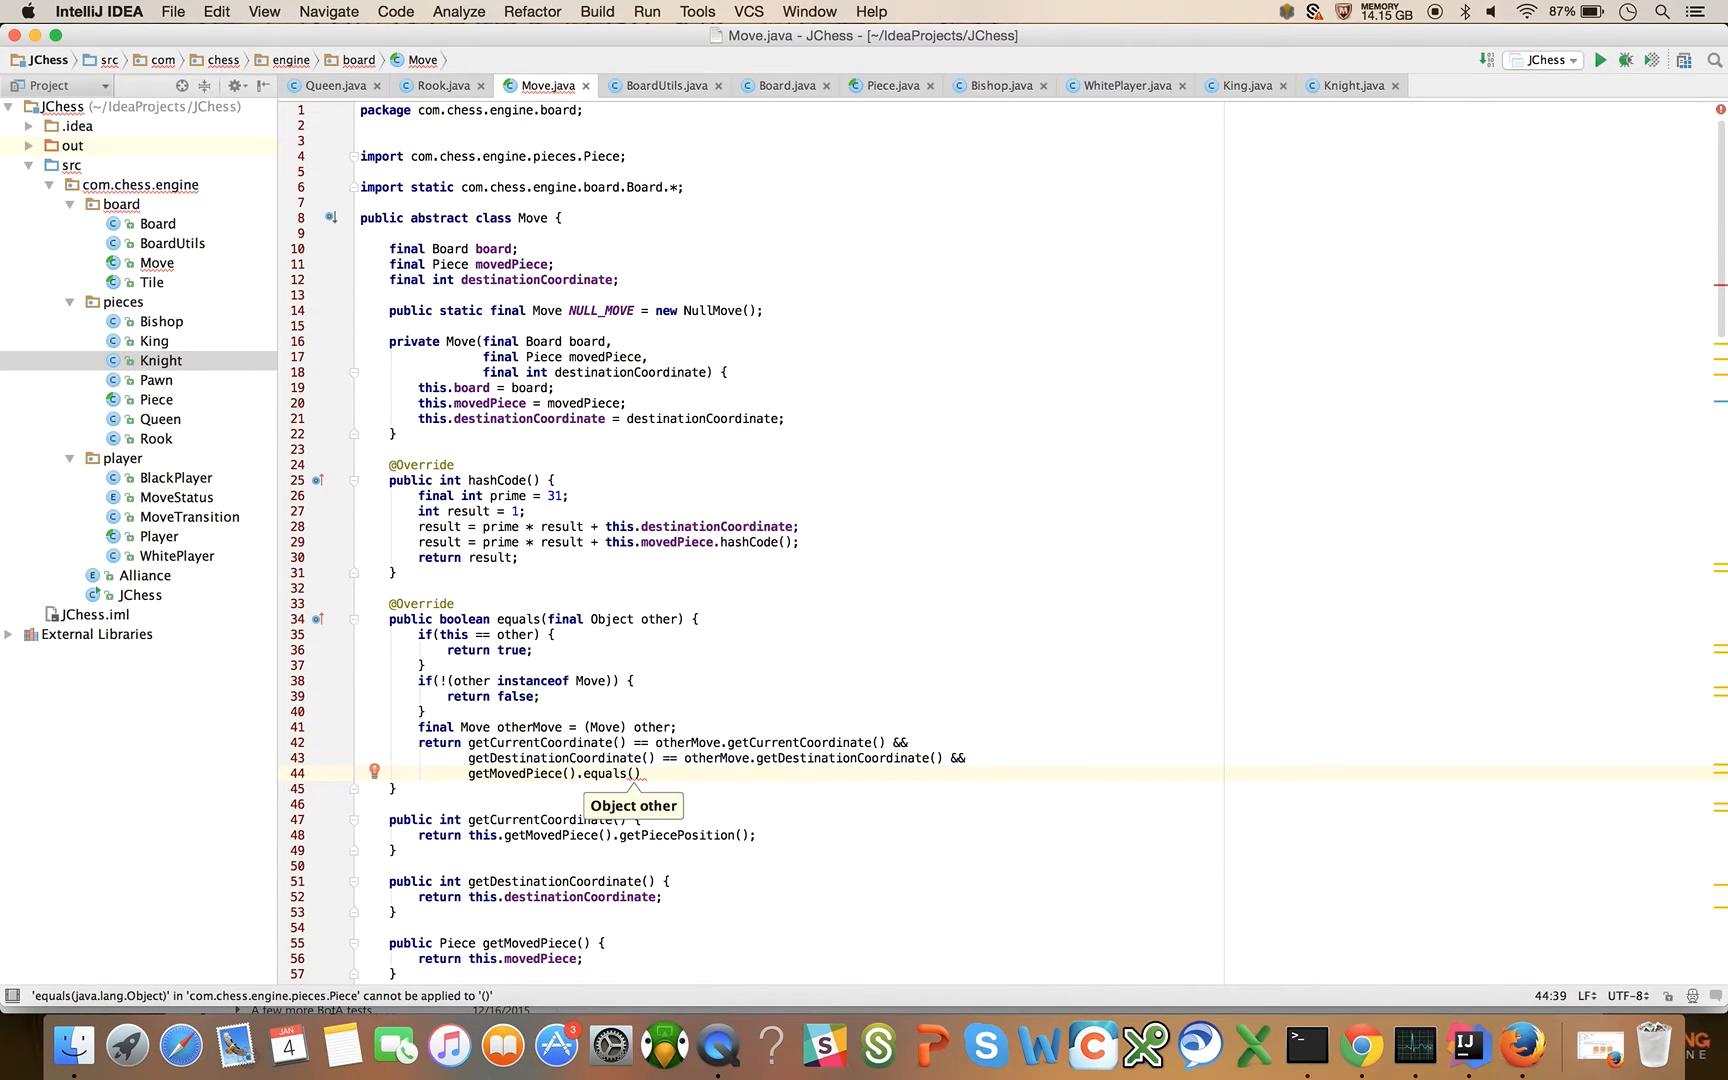
pyautogui.write('otherMove.')
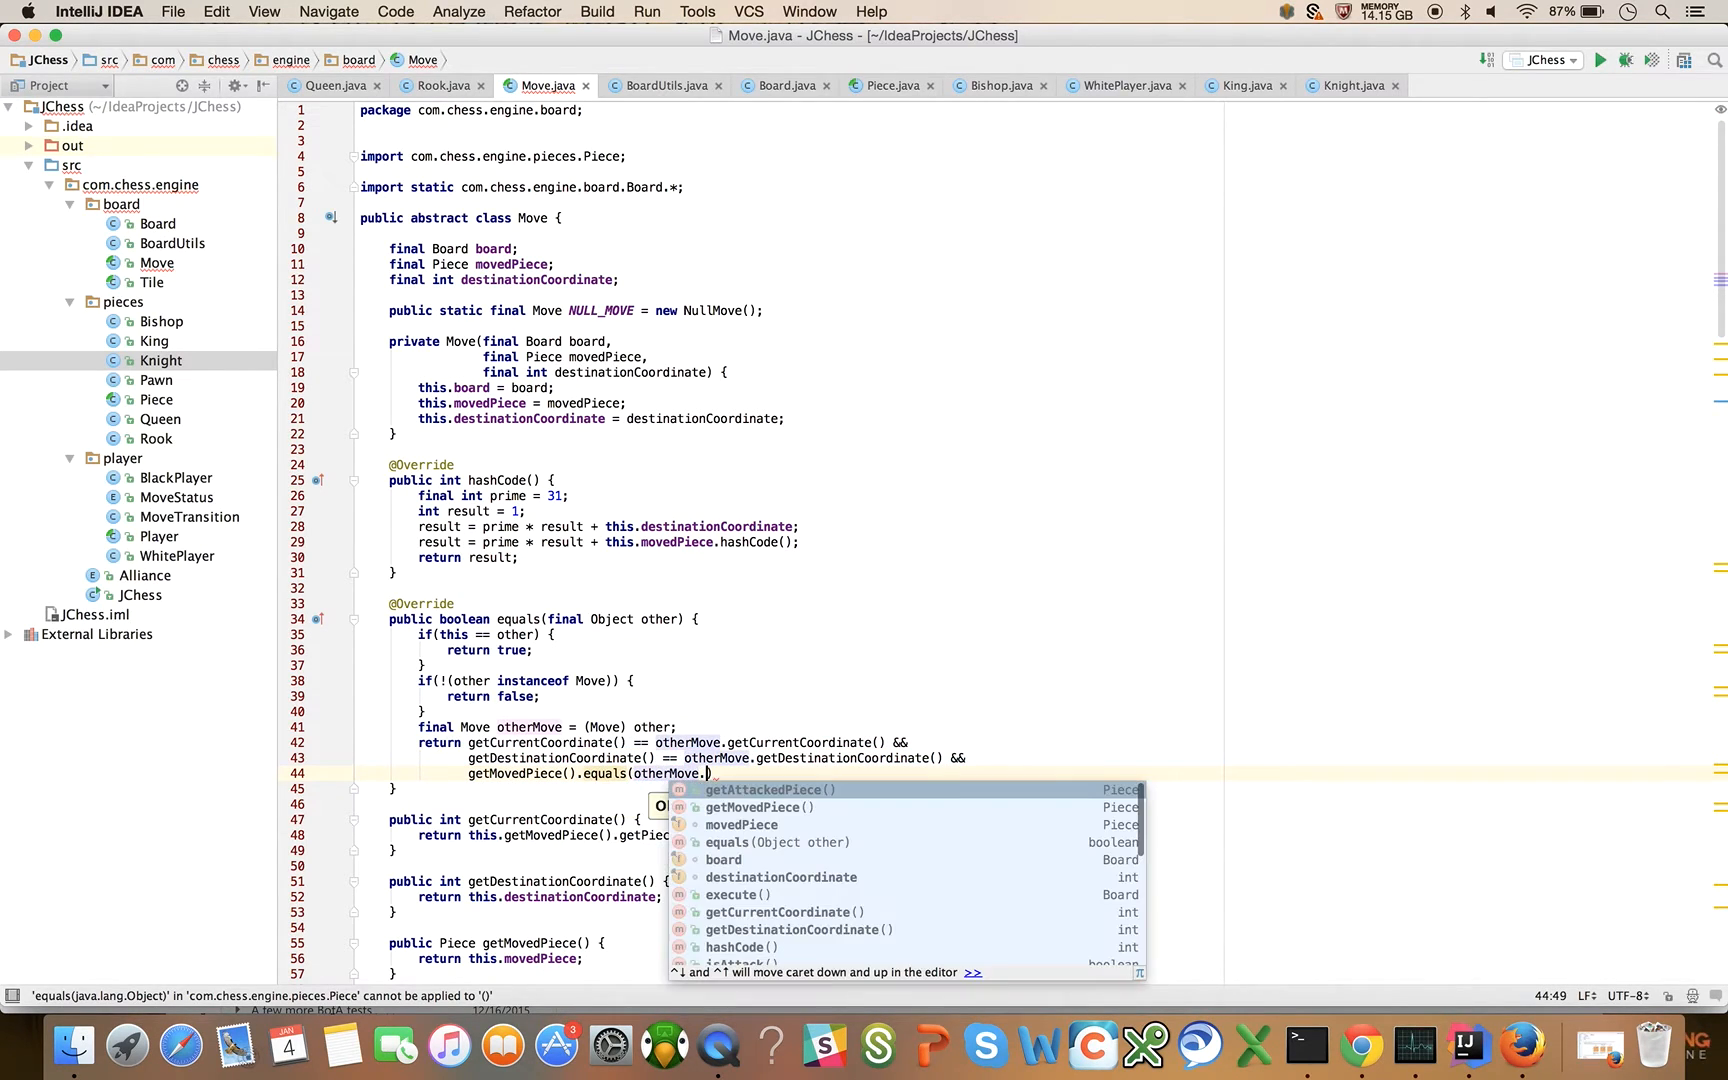
pyautogui.press('Down')
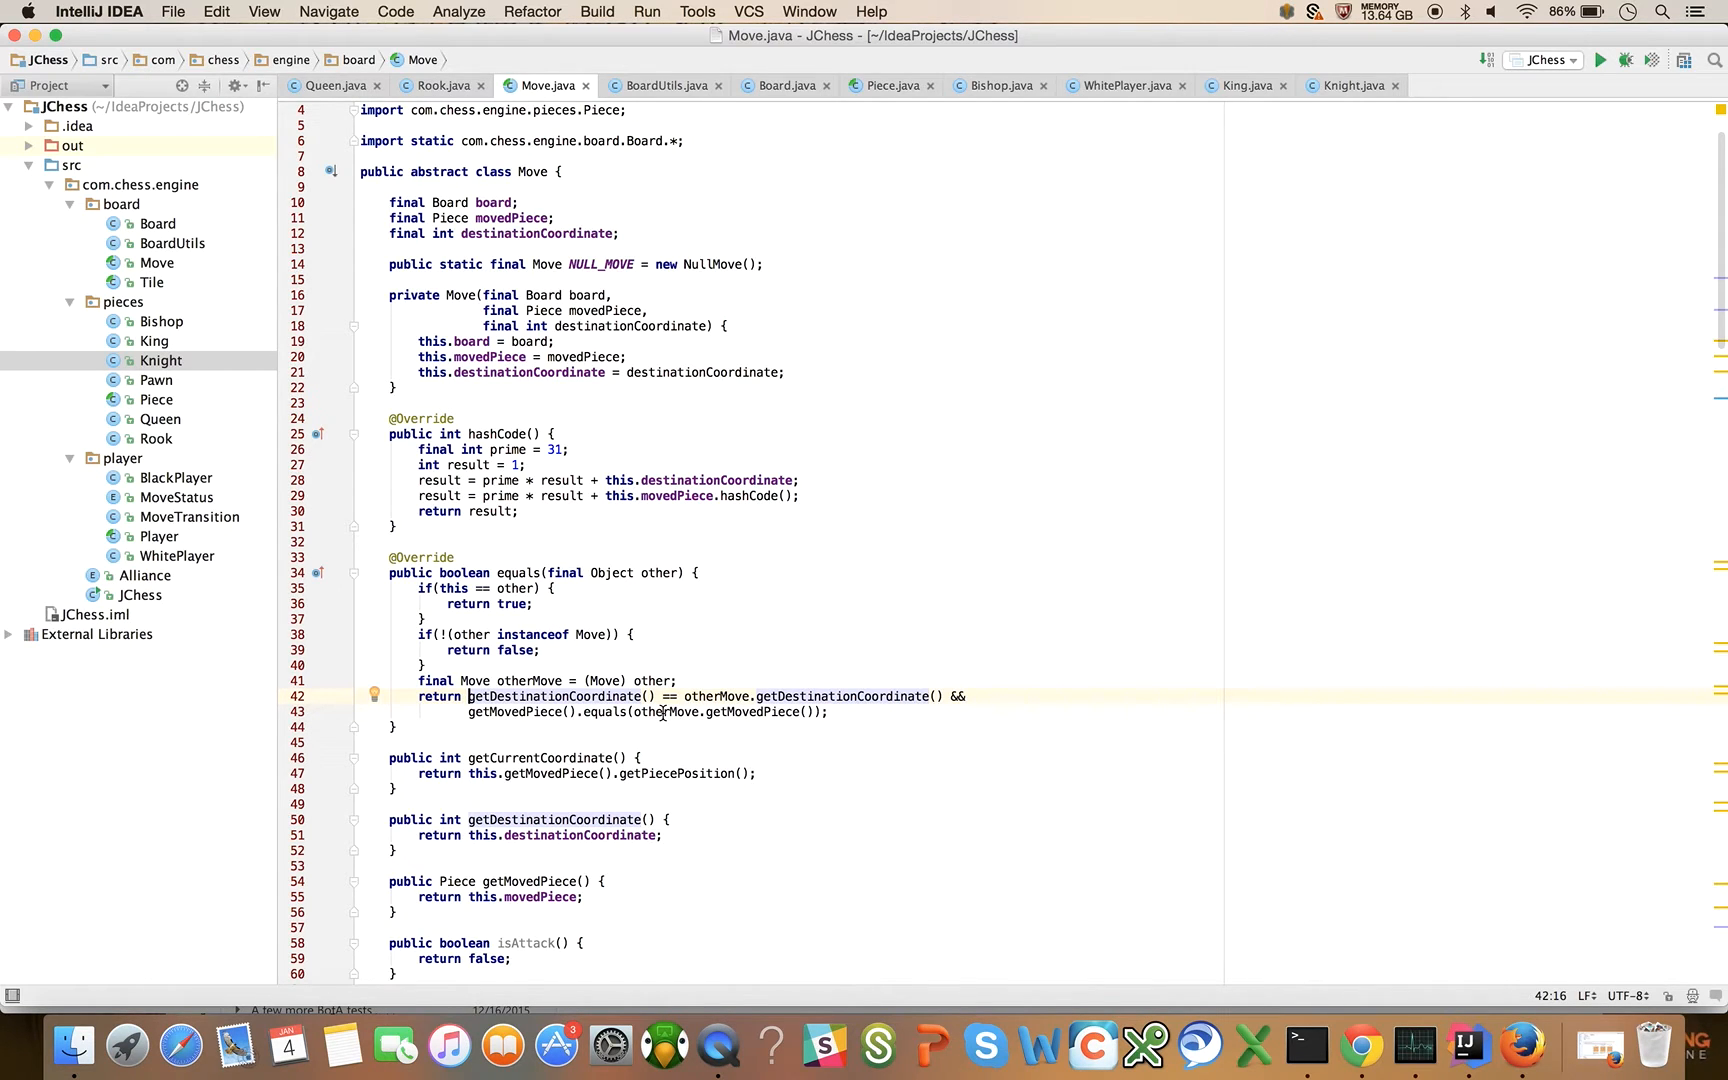
pyautogui.scroll(-3)
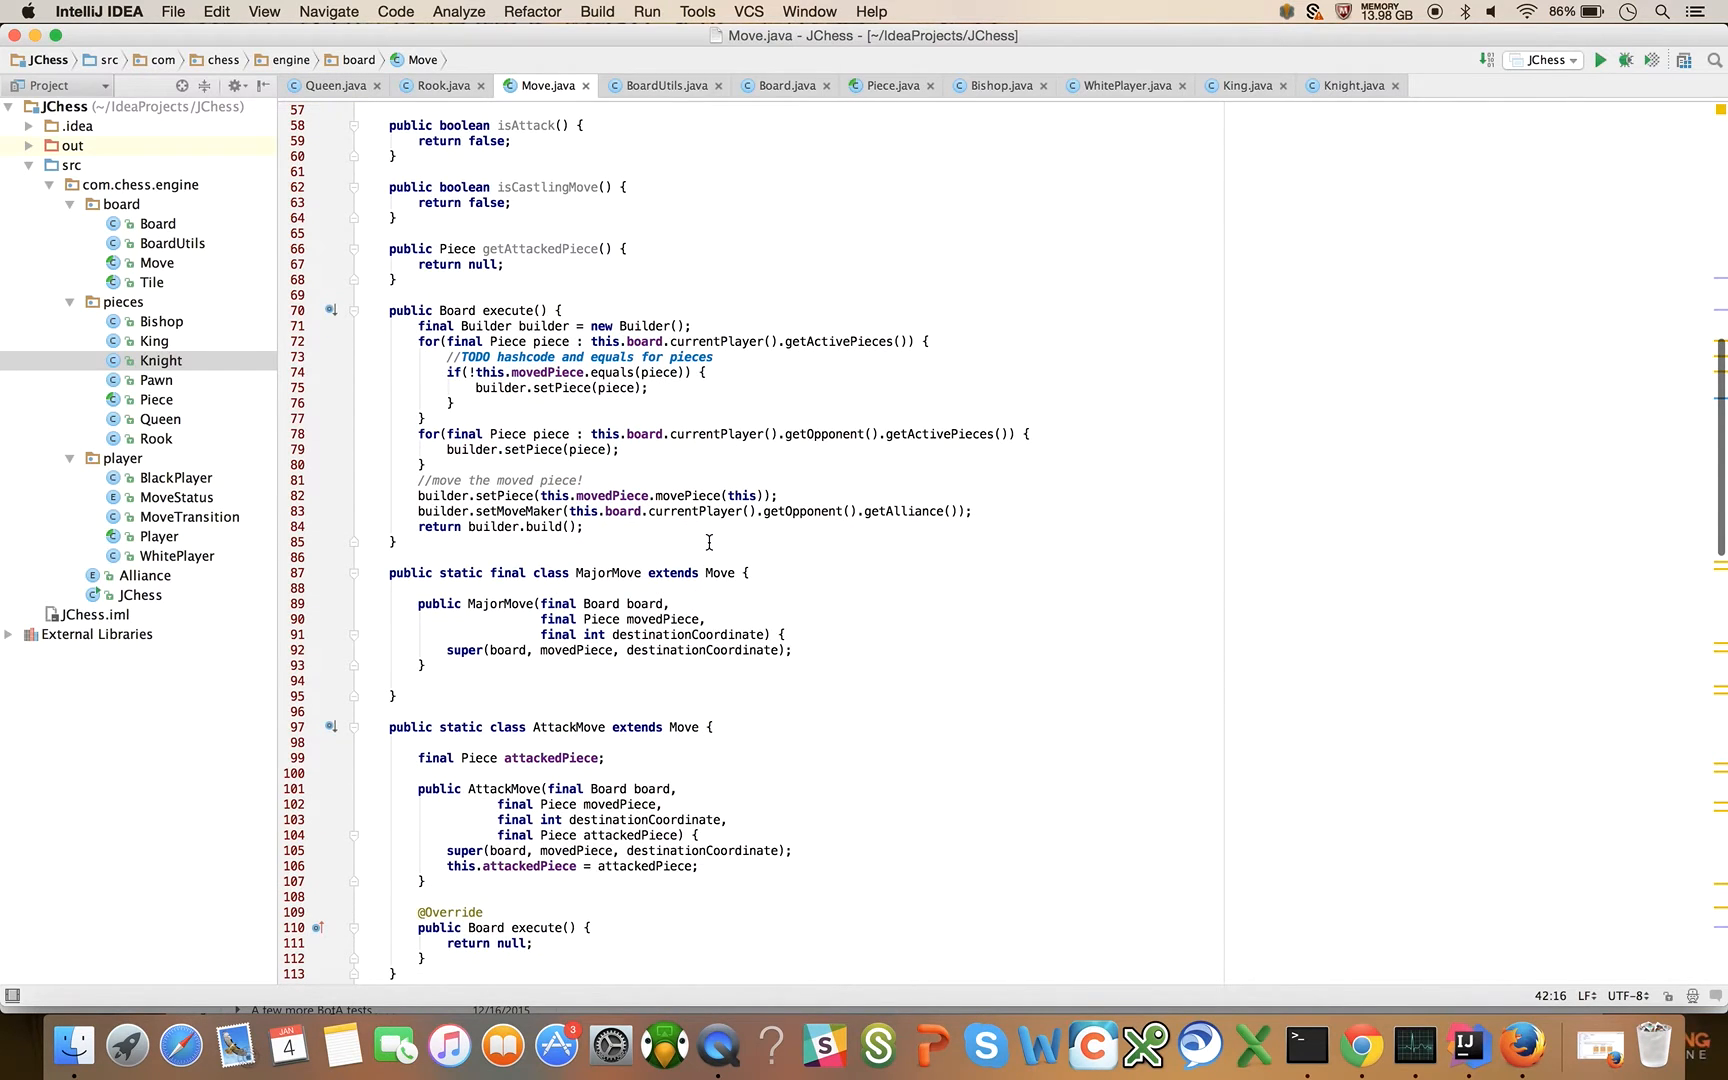
pyautogui.scroll(-3)
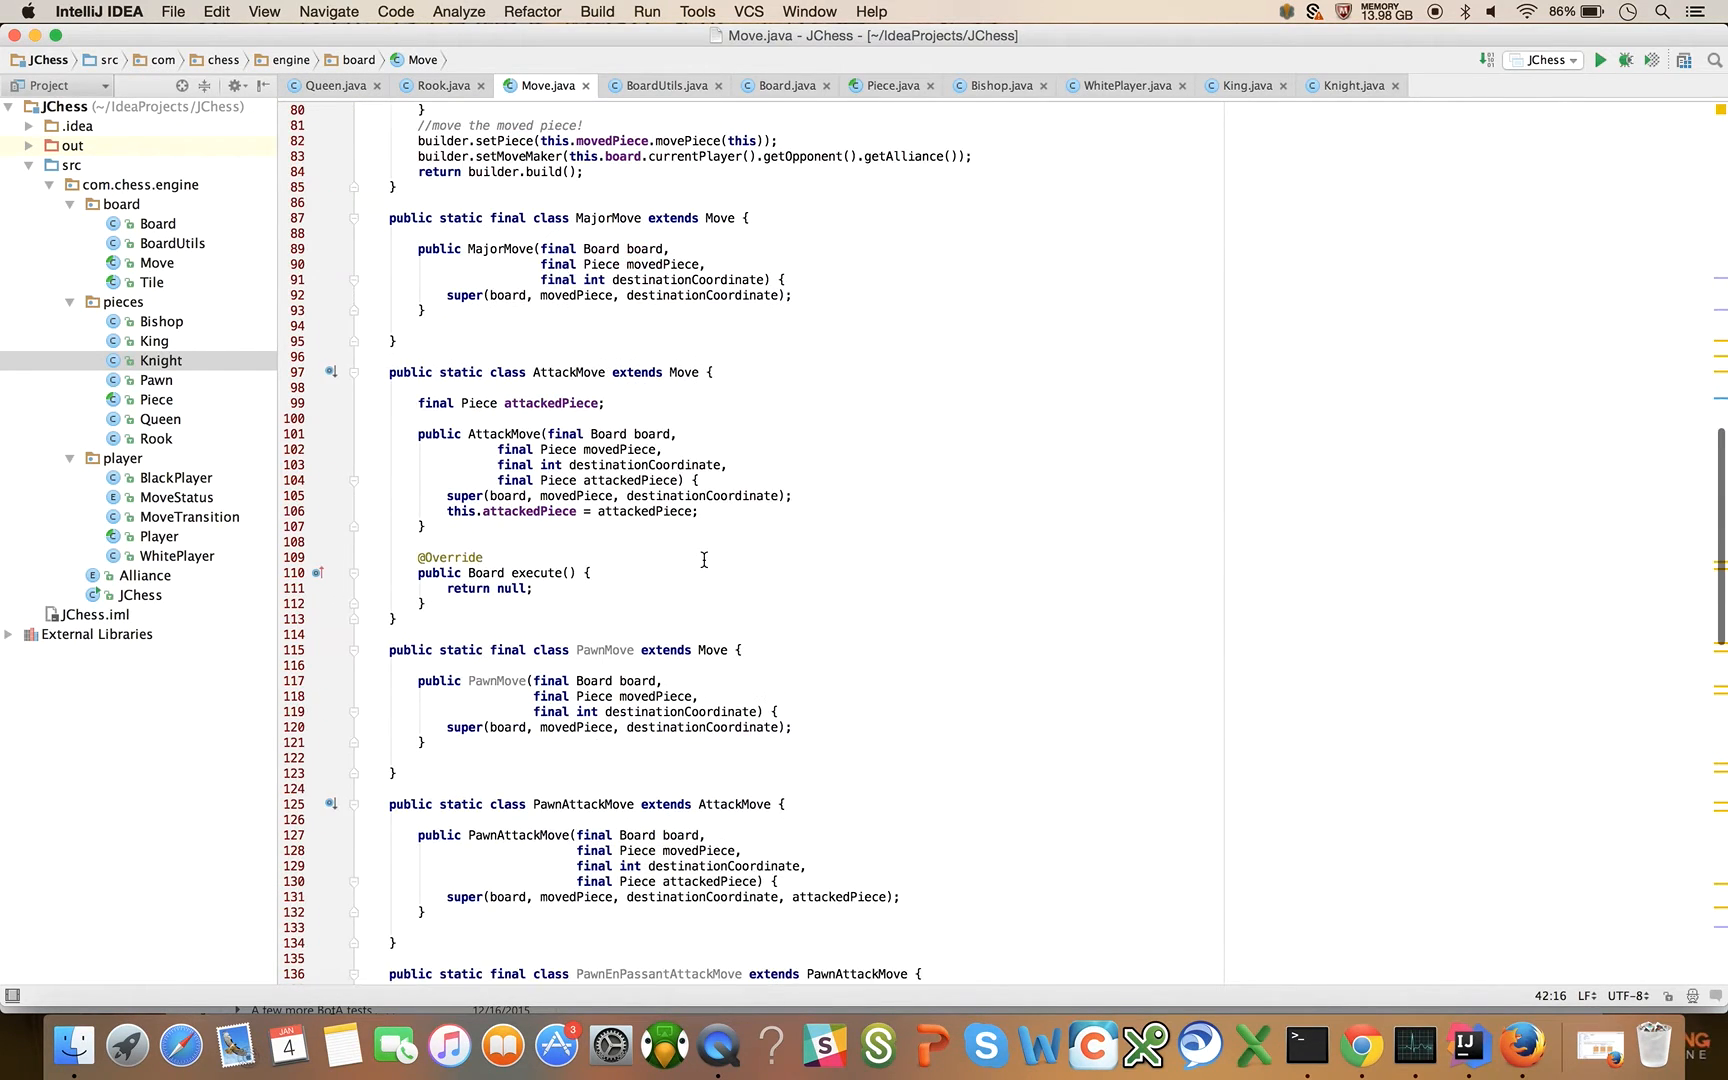
pyautogui.scroll(-3)
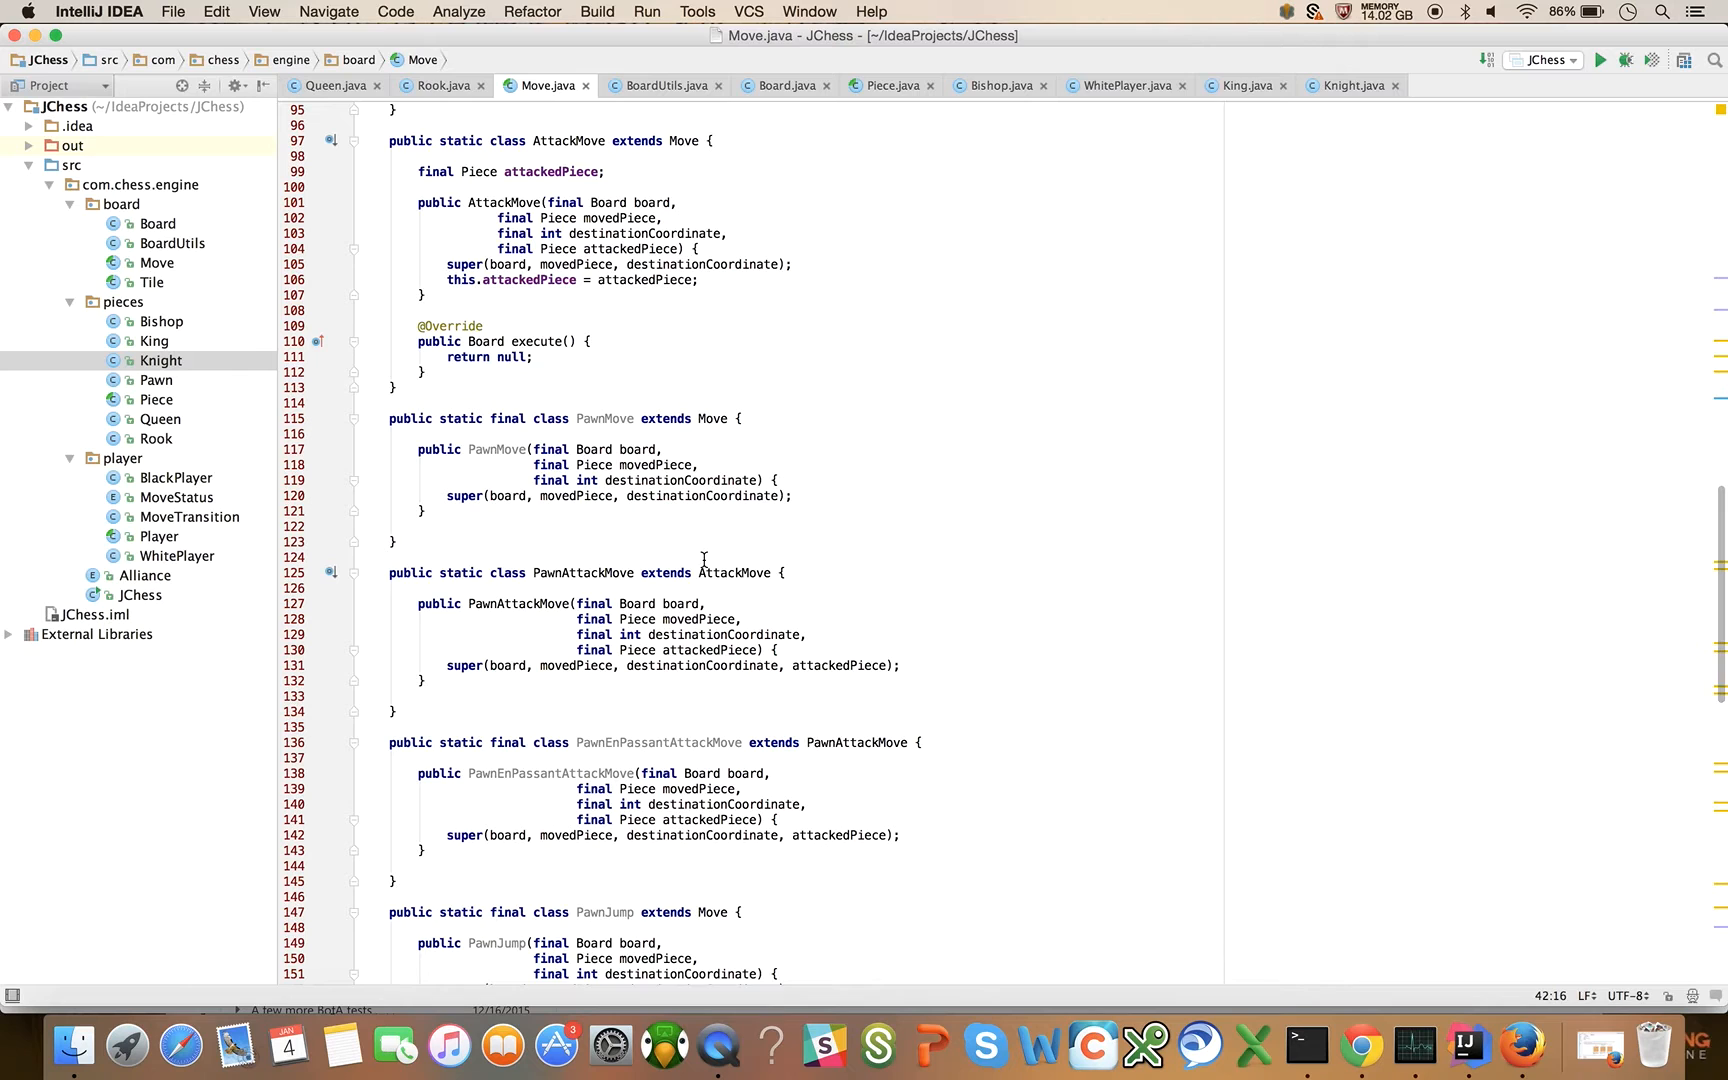
pyautogui.scroll(-3)
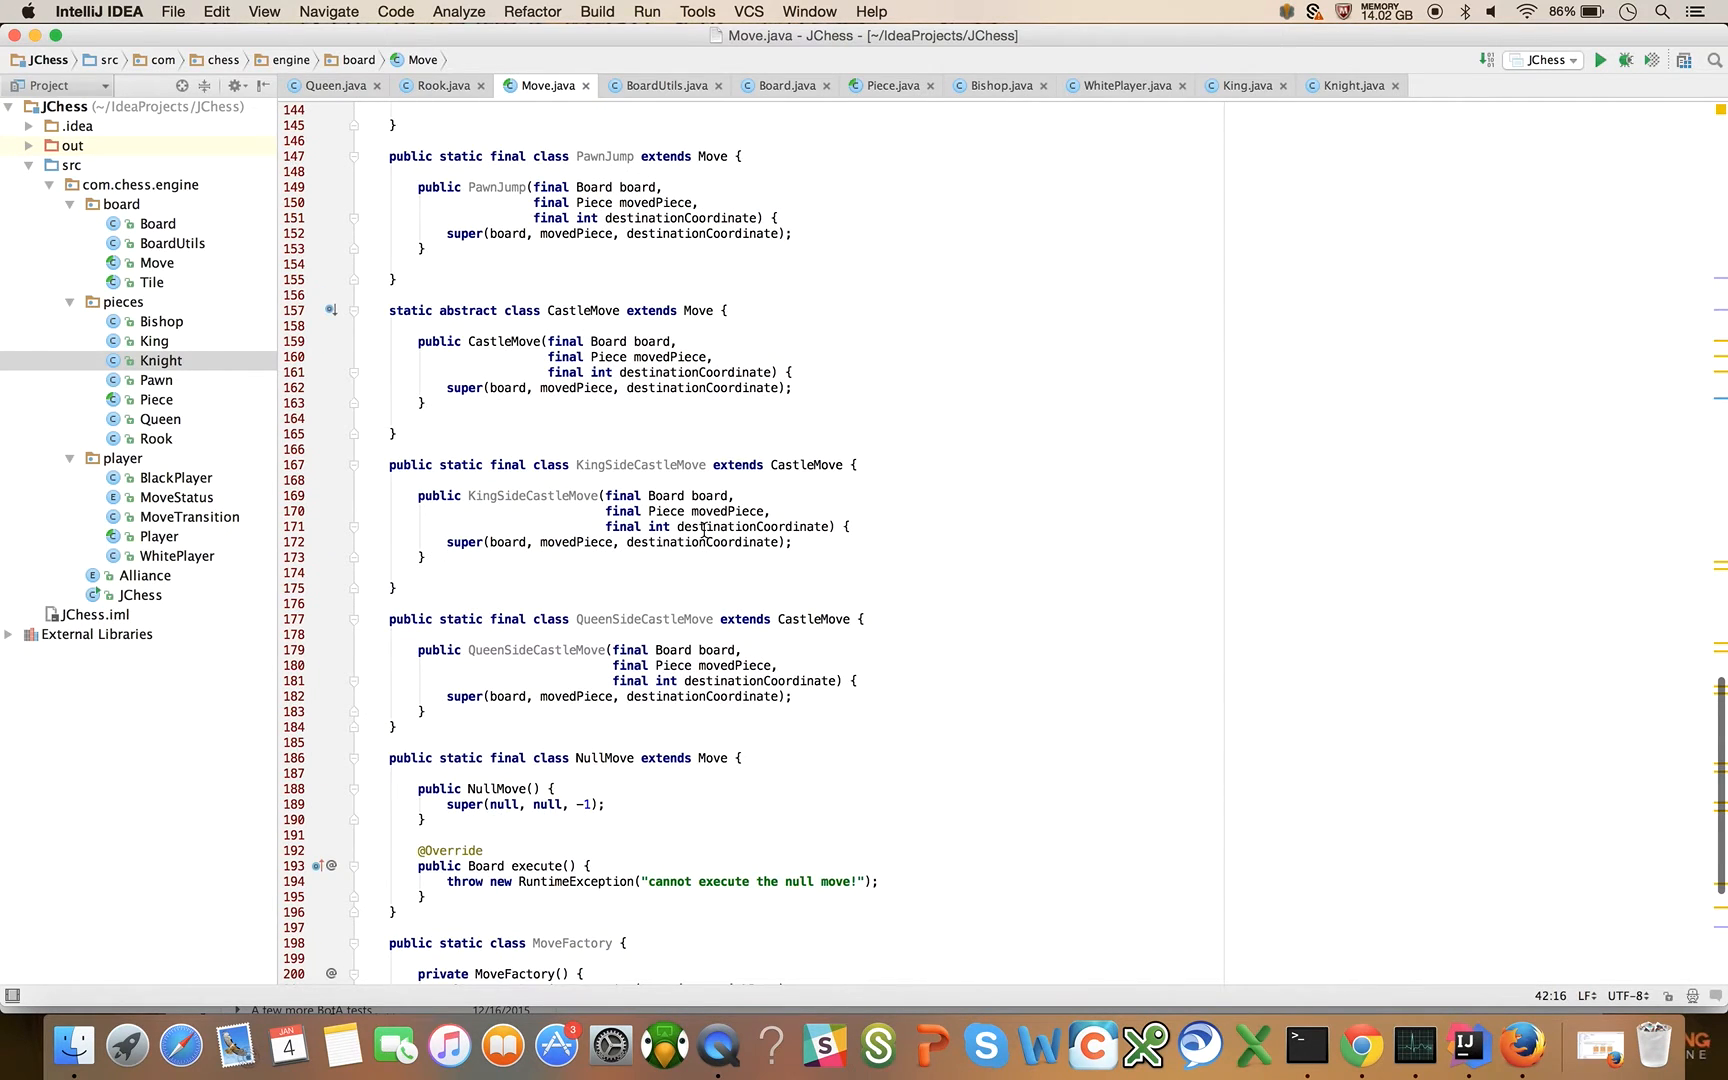
pyautogui.scroll(-3)
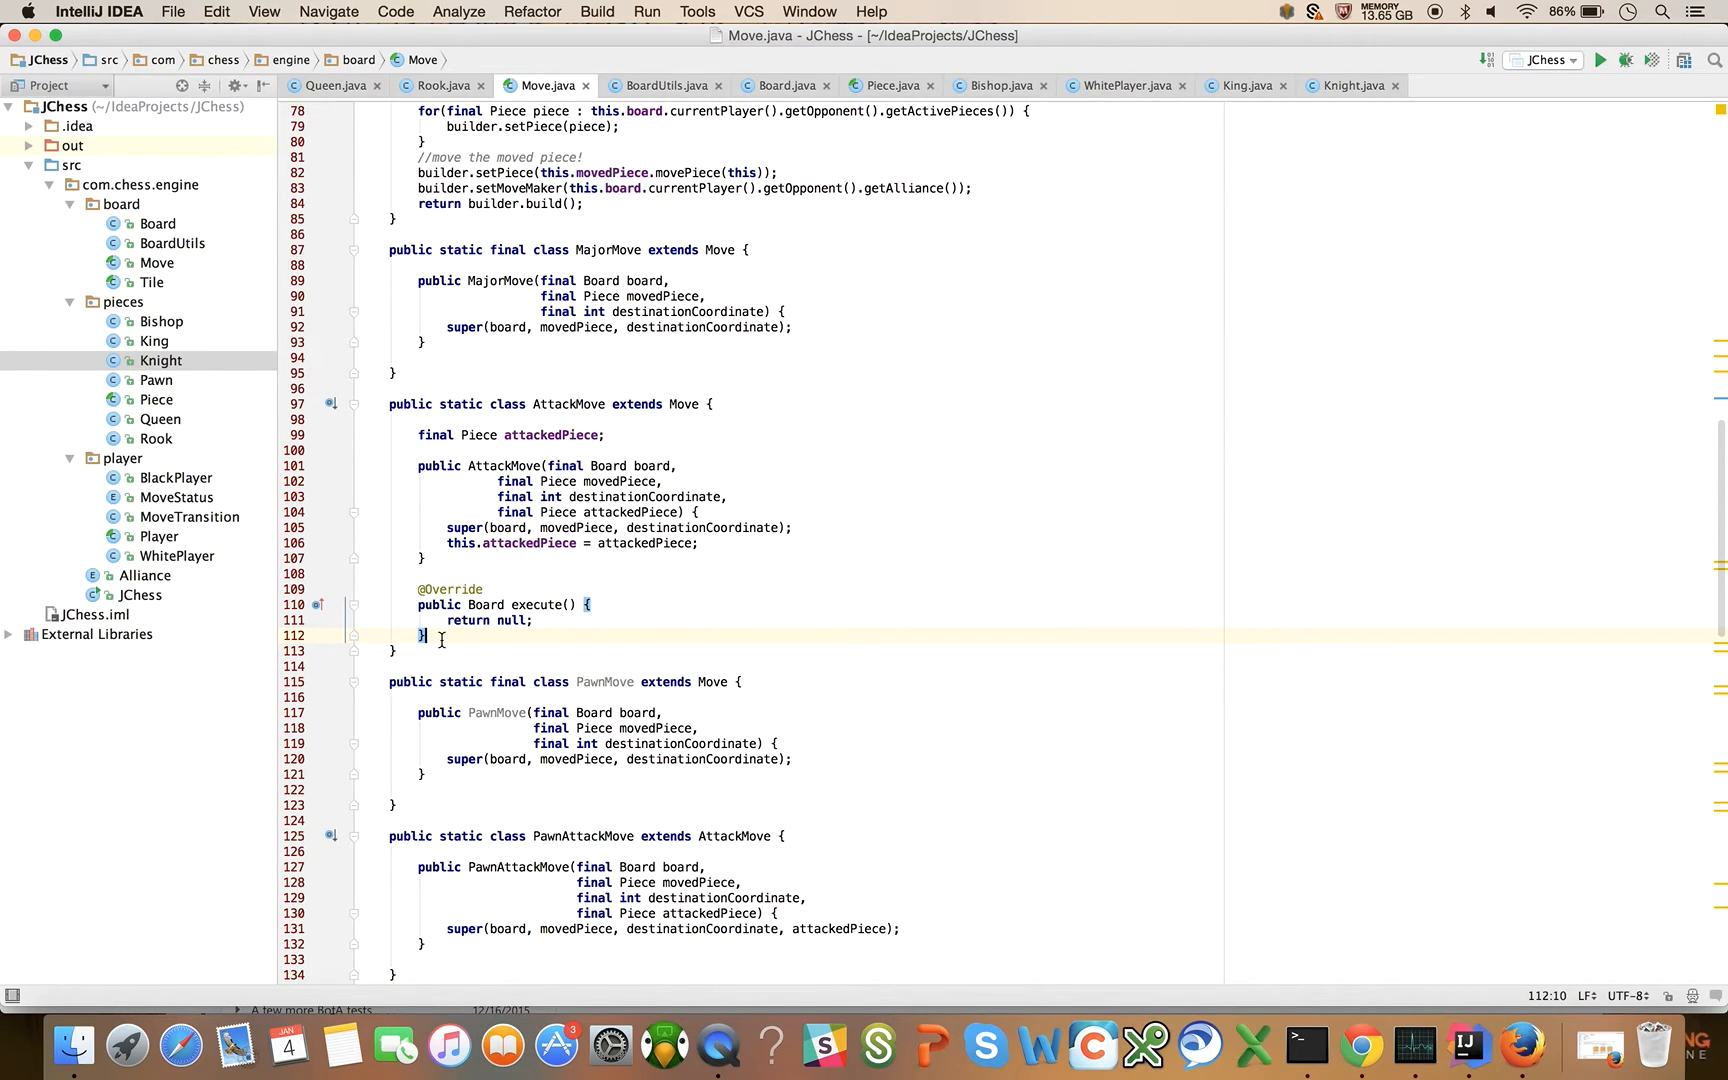
# Step: Override isAttack() in AttackMove to return true
pyautogui.press('enter')
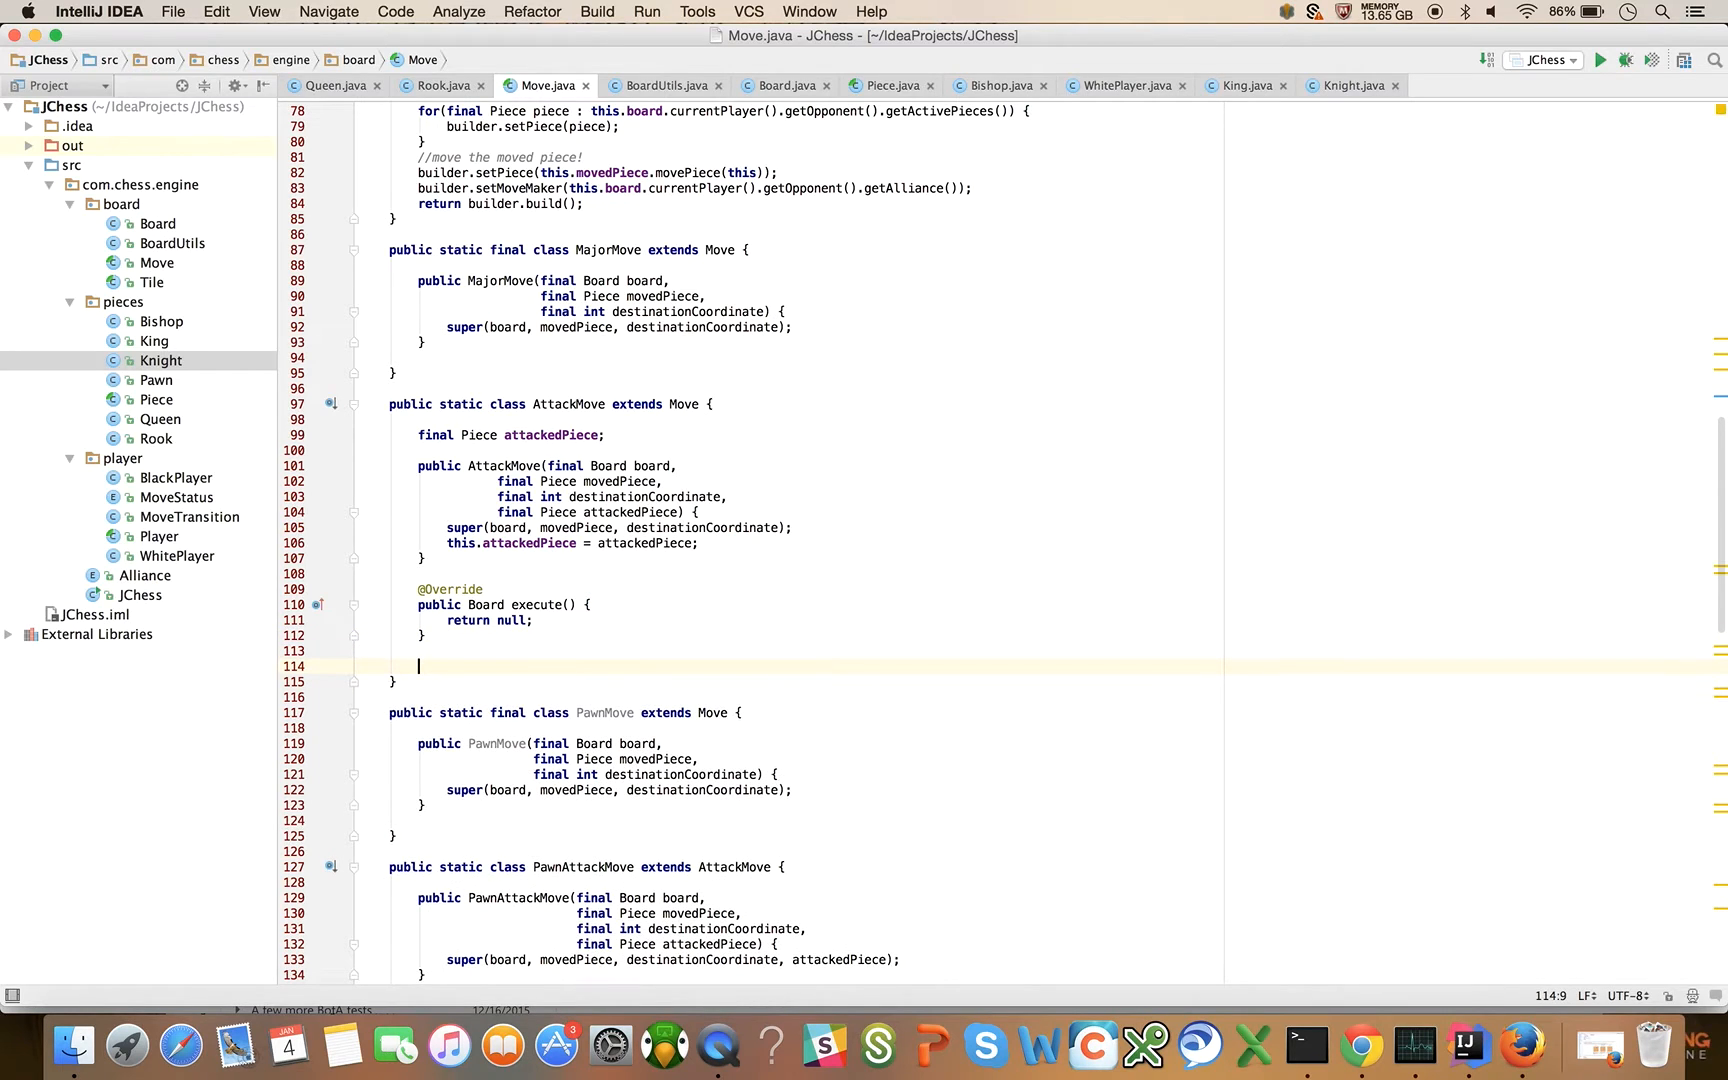
pyautogui.write('@Override')
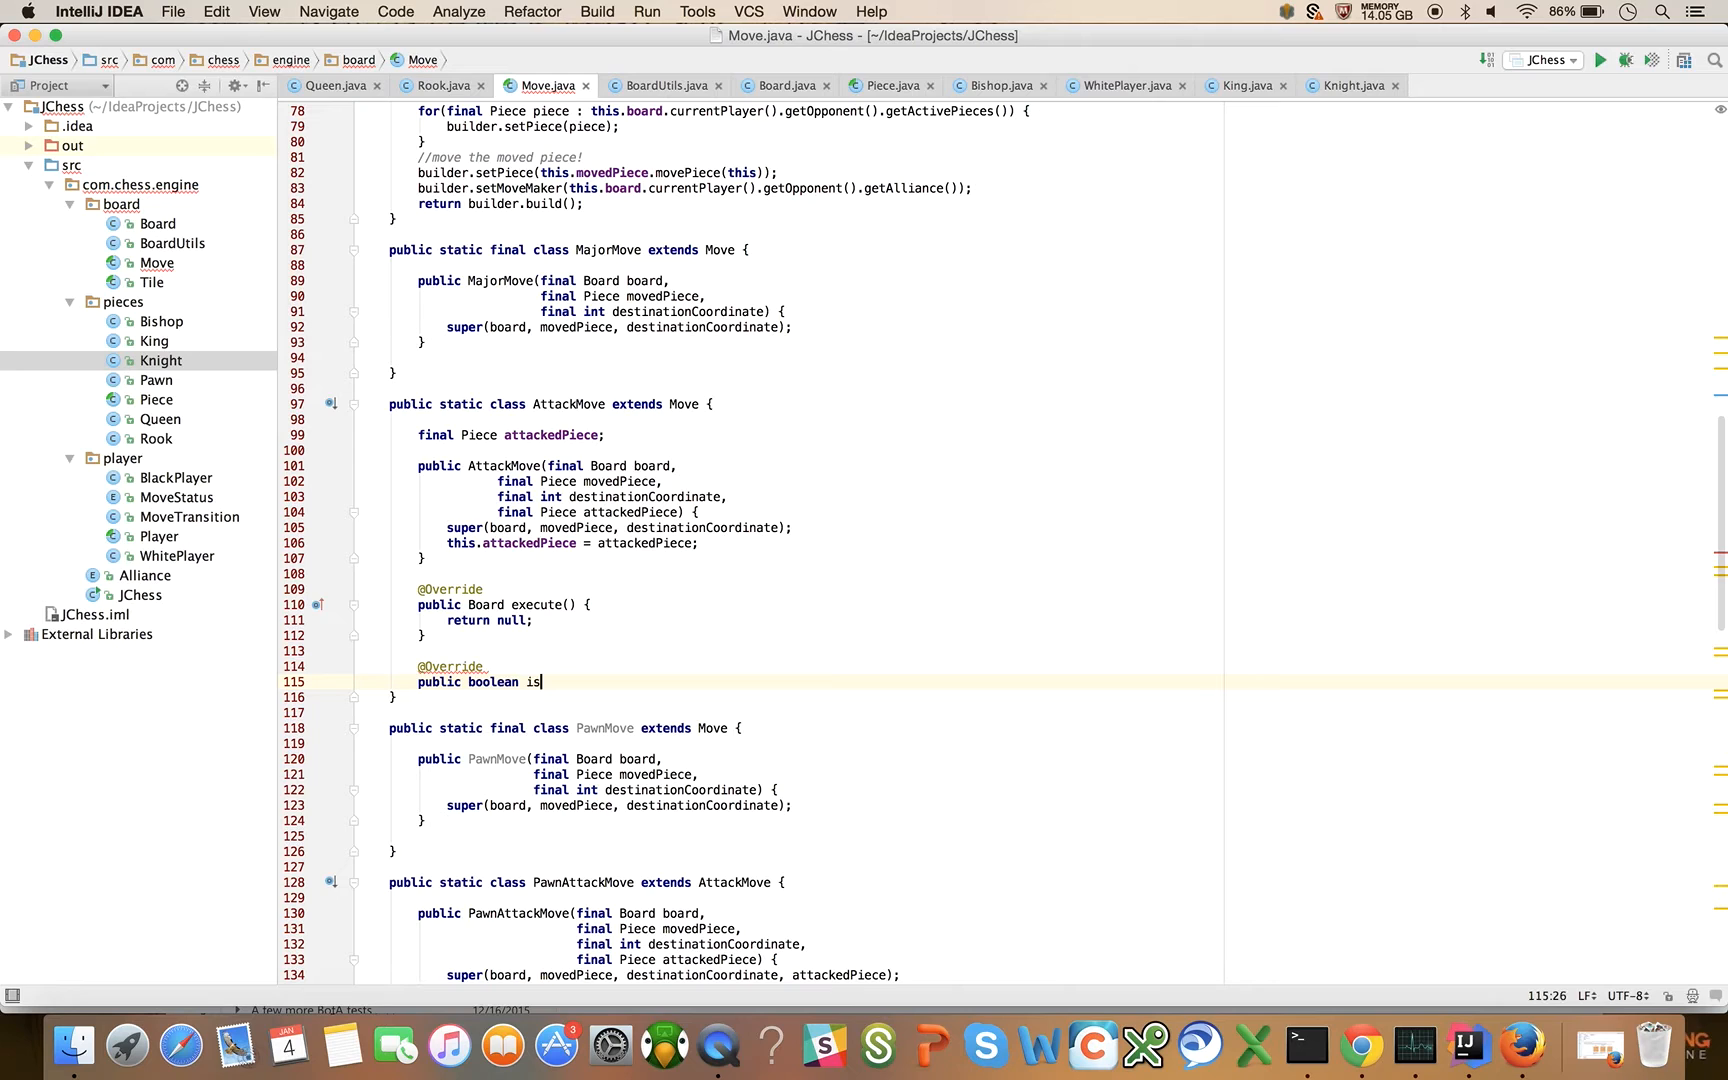
pyautogui.write('Attack() {')
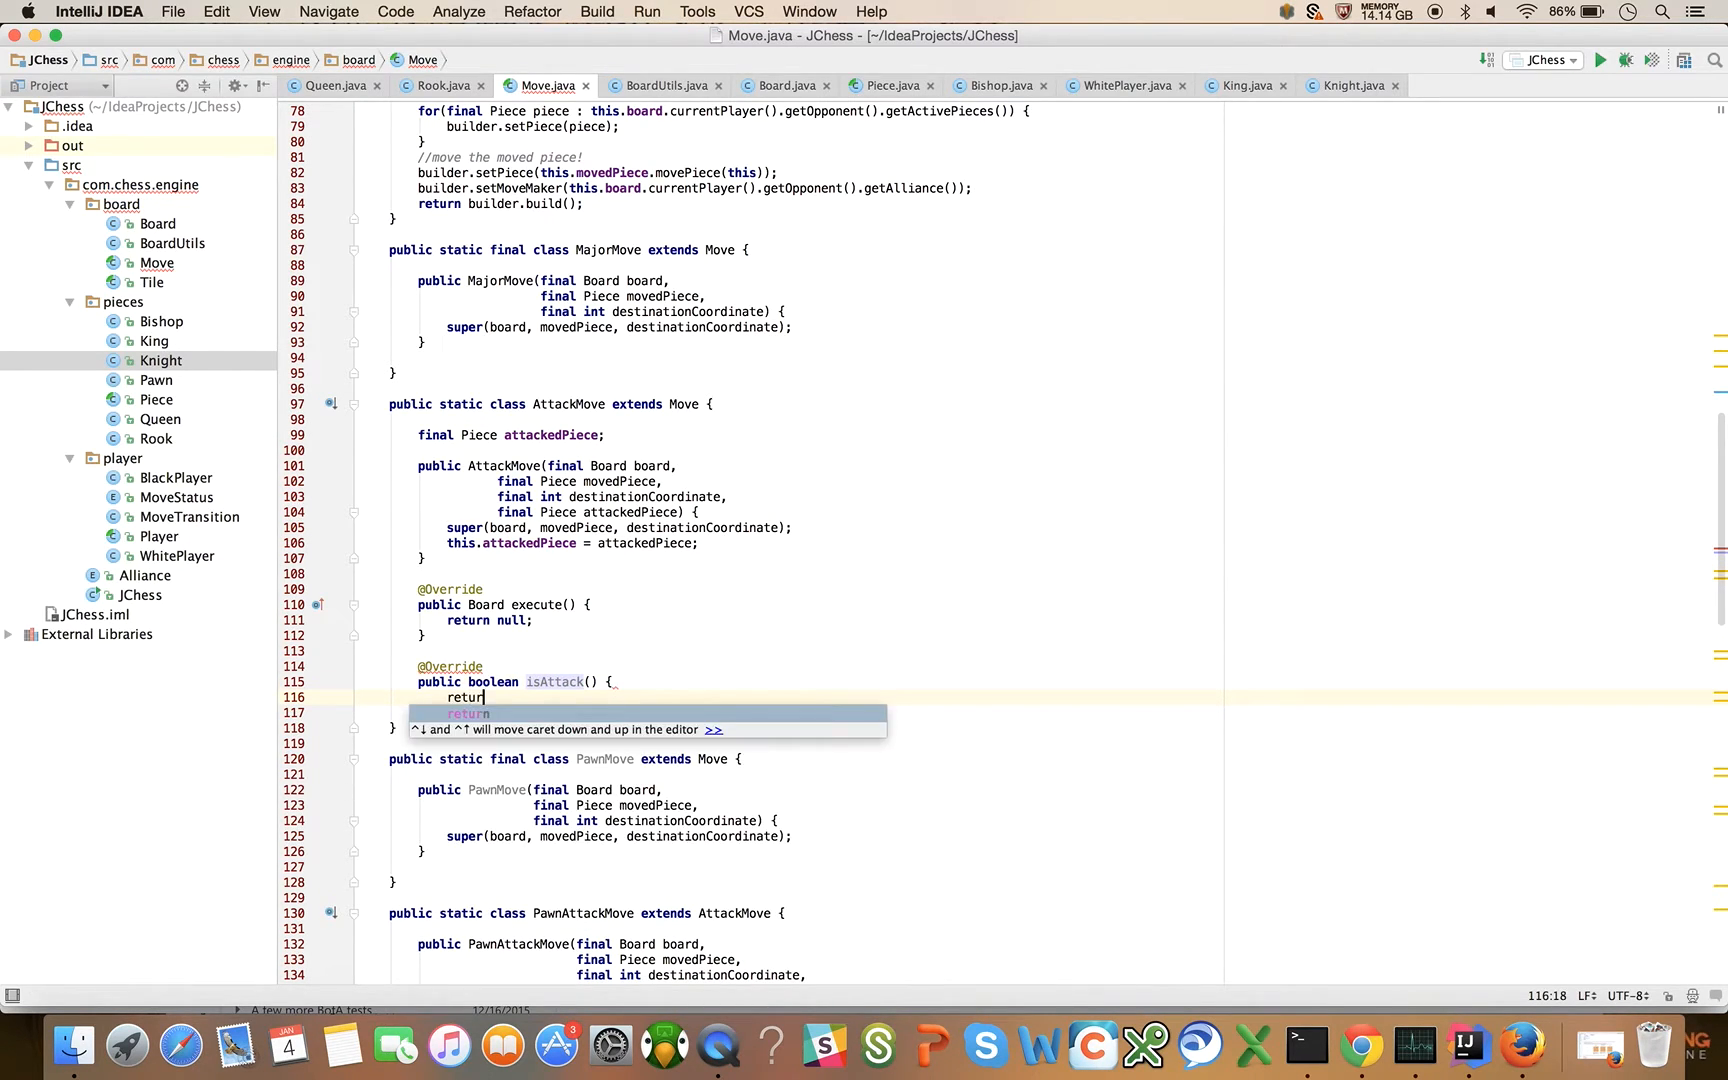
pyautogui.write('true;')
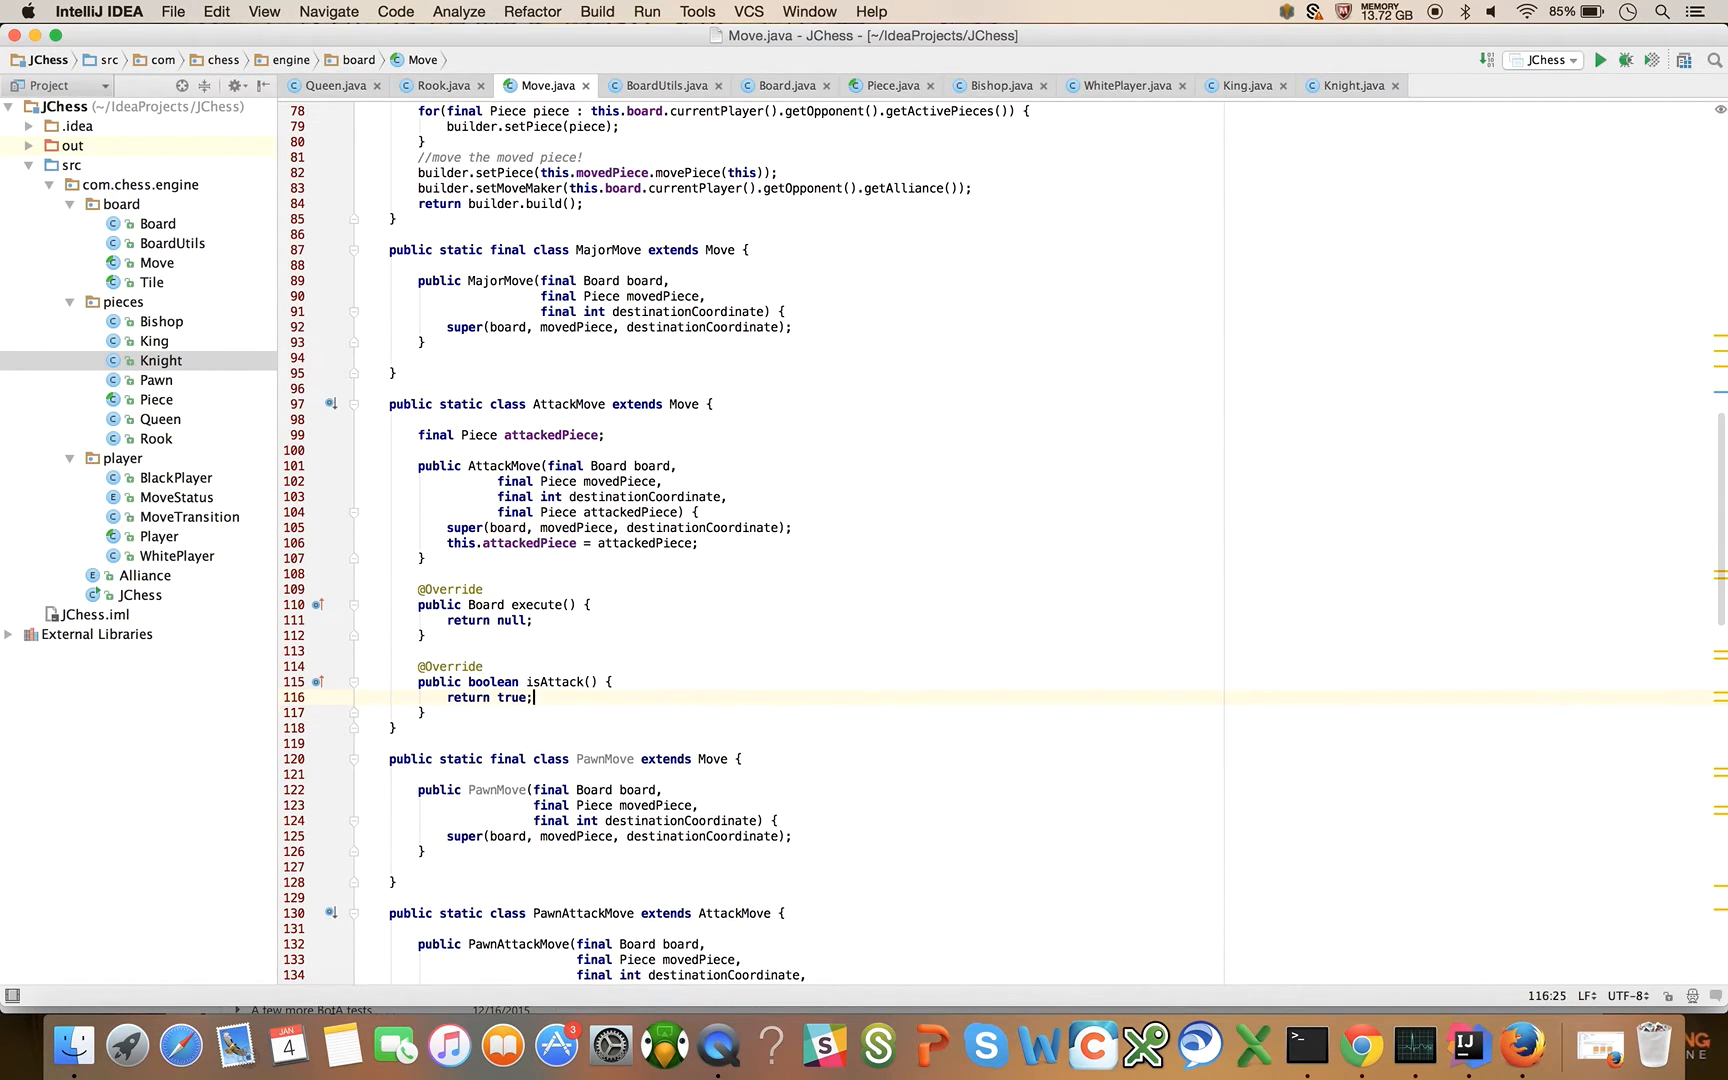
# Step: Override getAttackedPiece() in AttackMove to return this.attackedPiece
pyautogui.write('@Overrid')
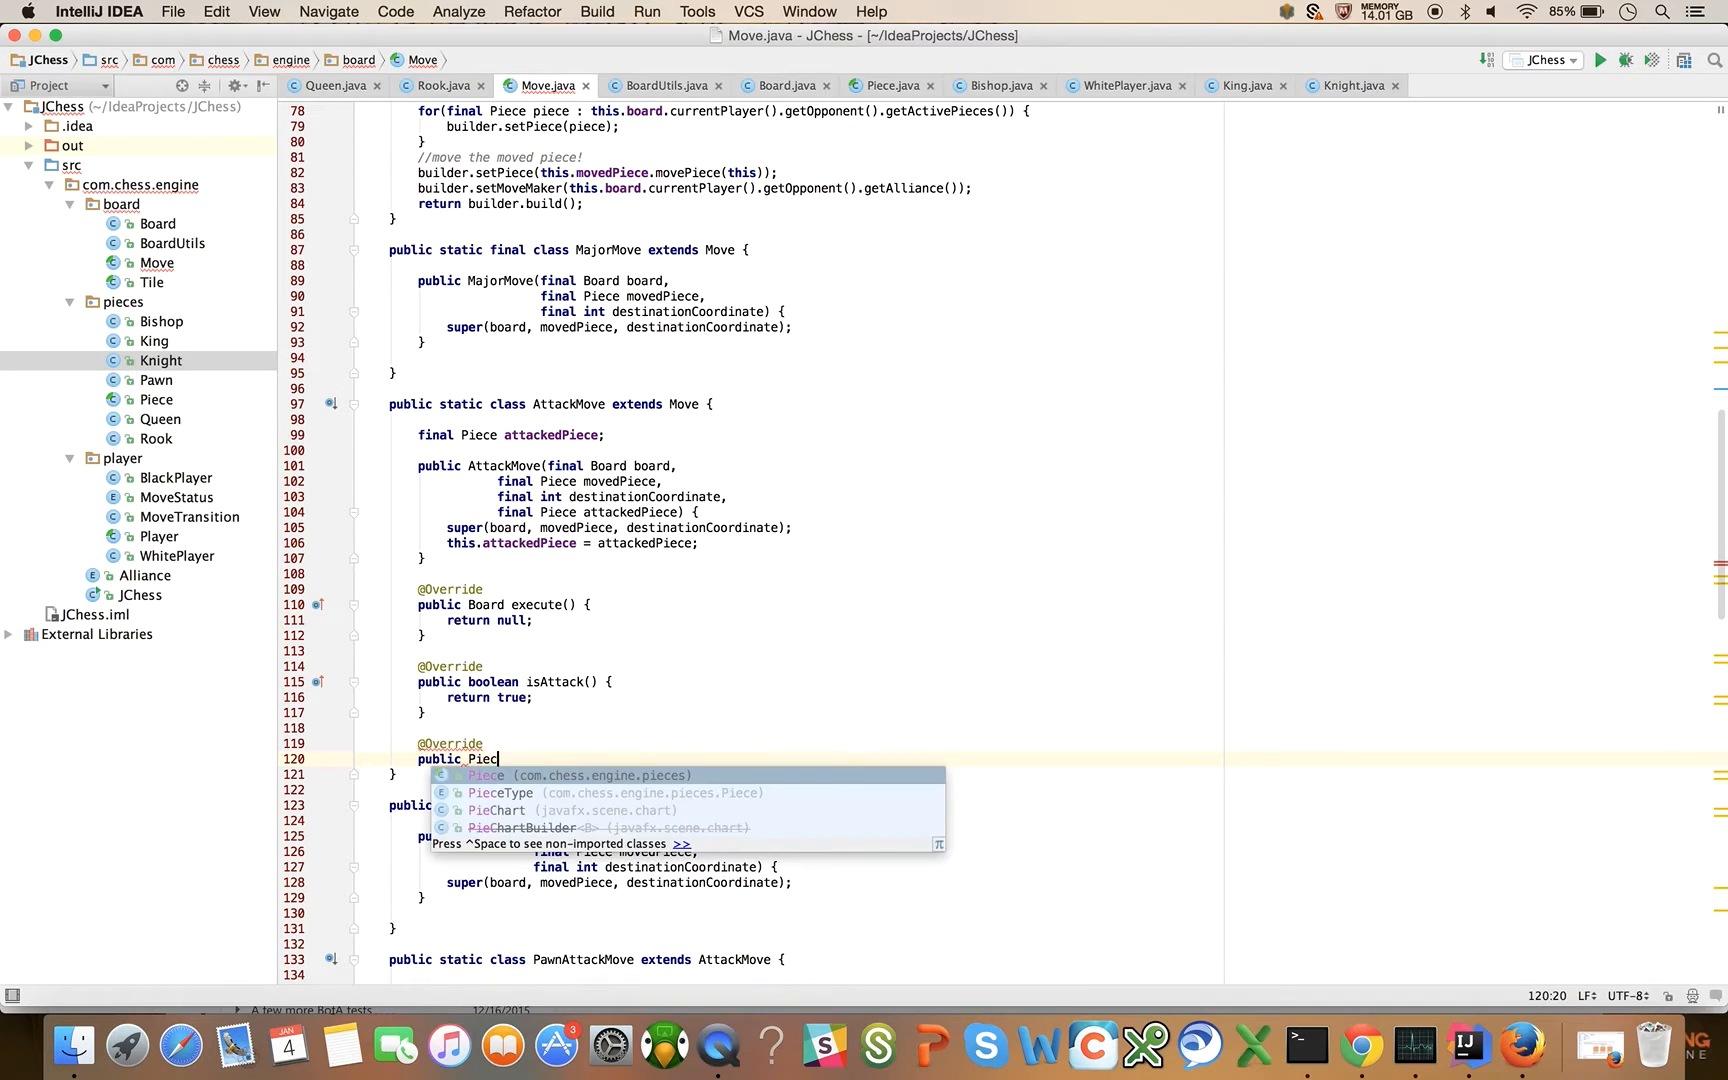
pyautogui.write('e_getAtta')
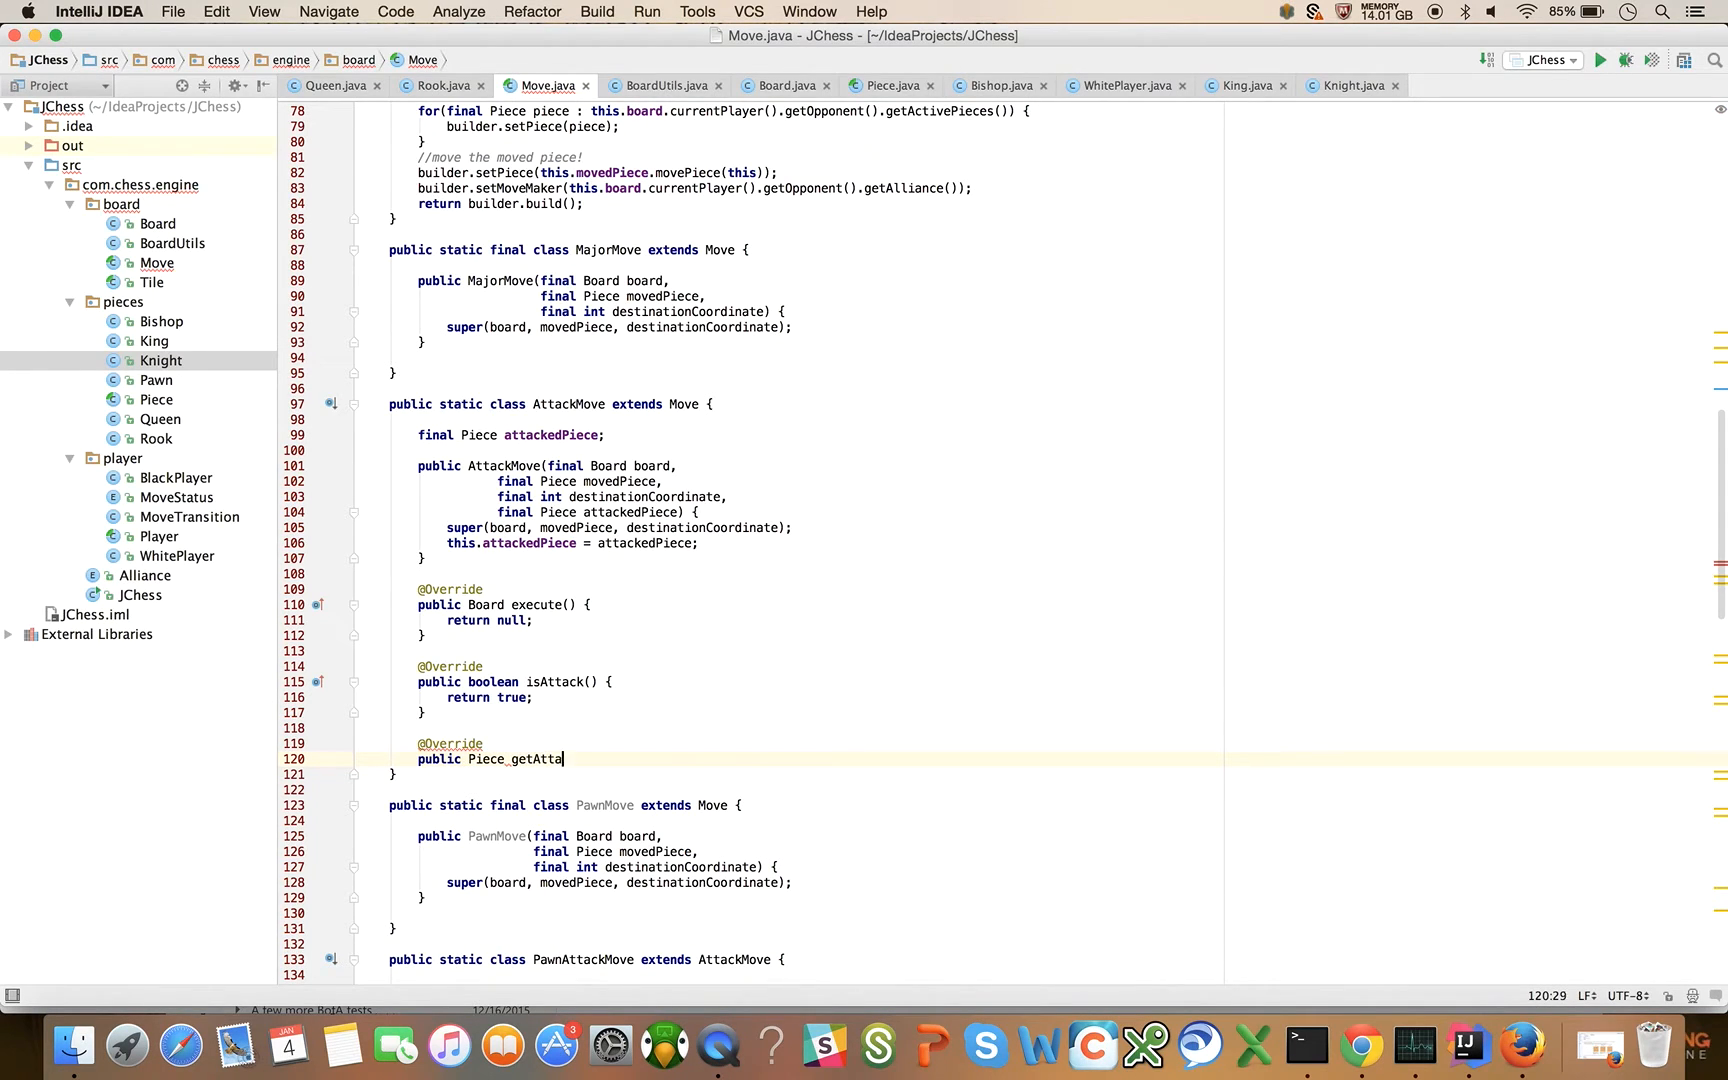
pyautogui.write('ckedPiece() {')
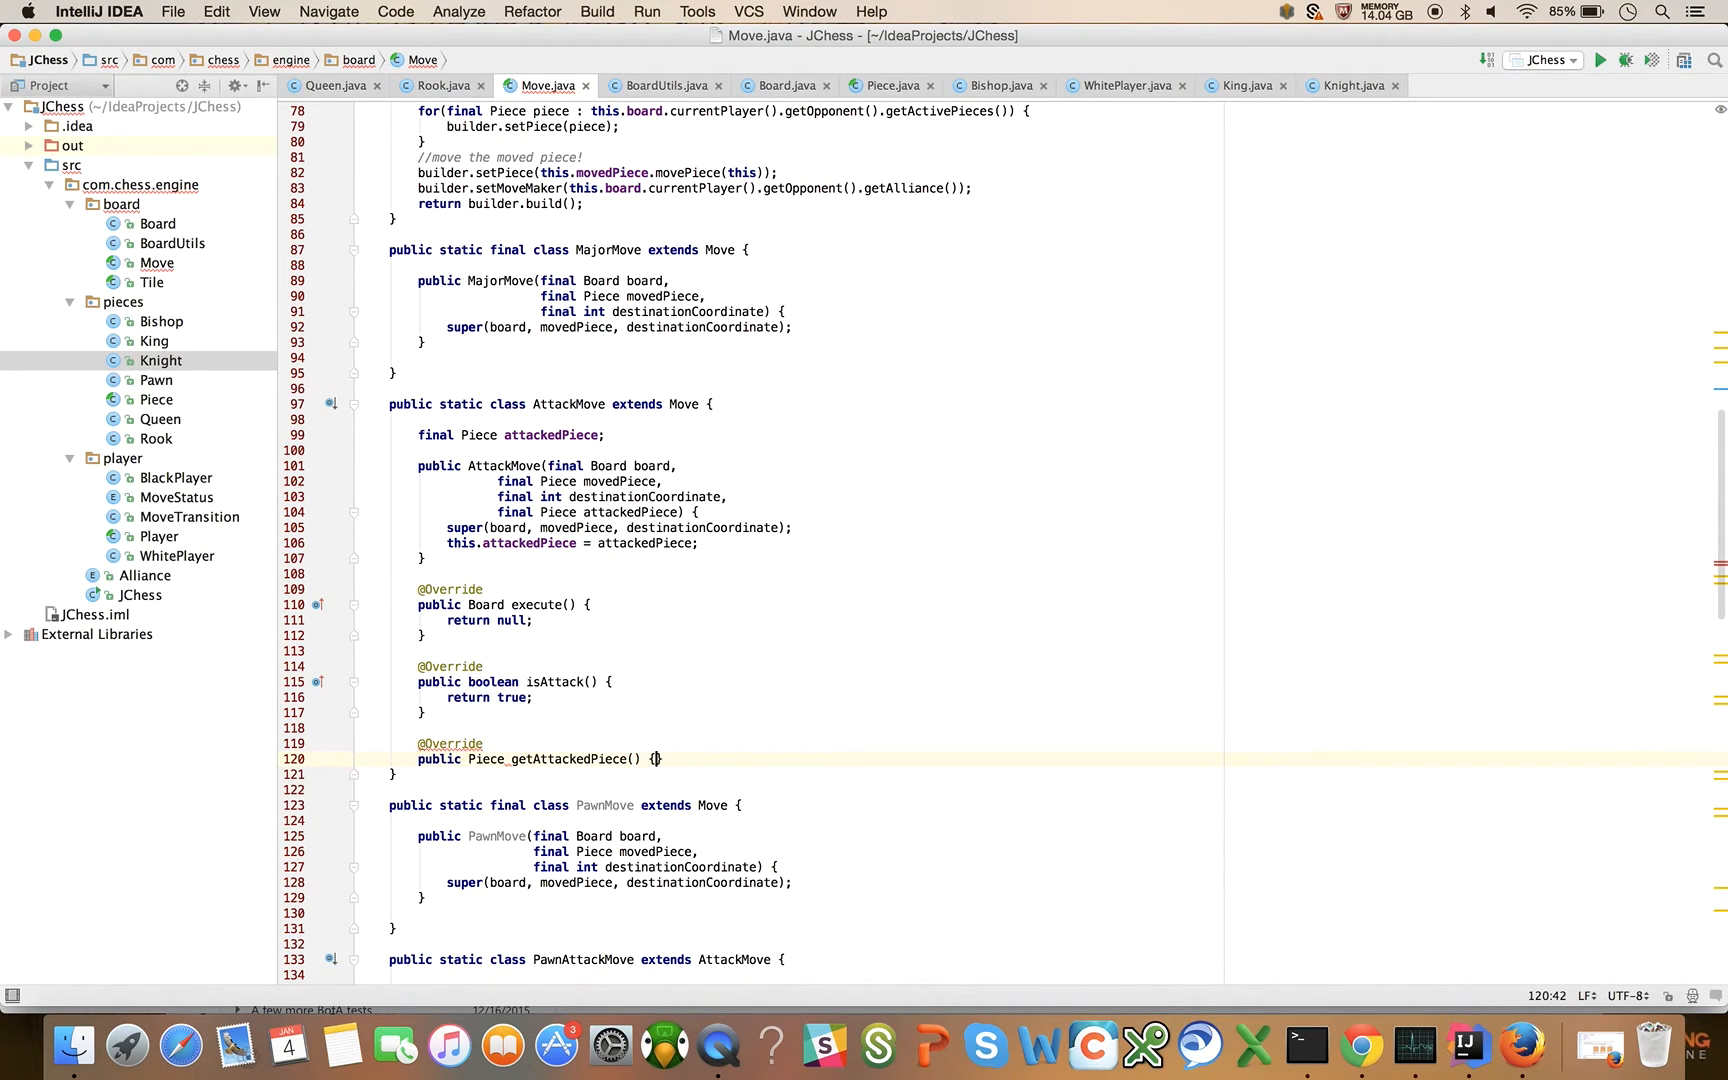
pyautogui.write('r')
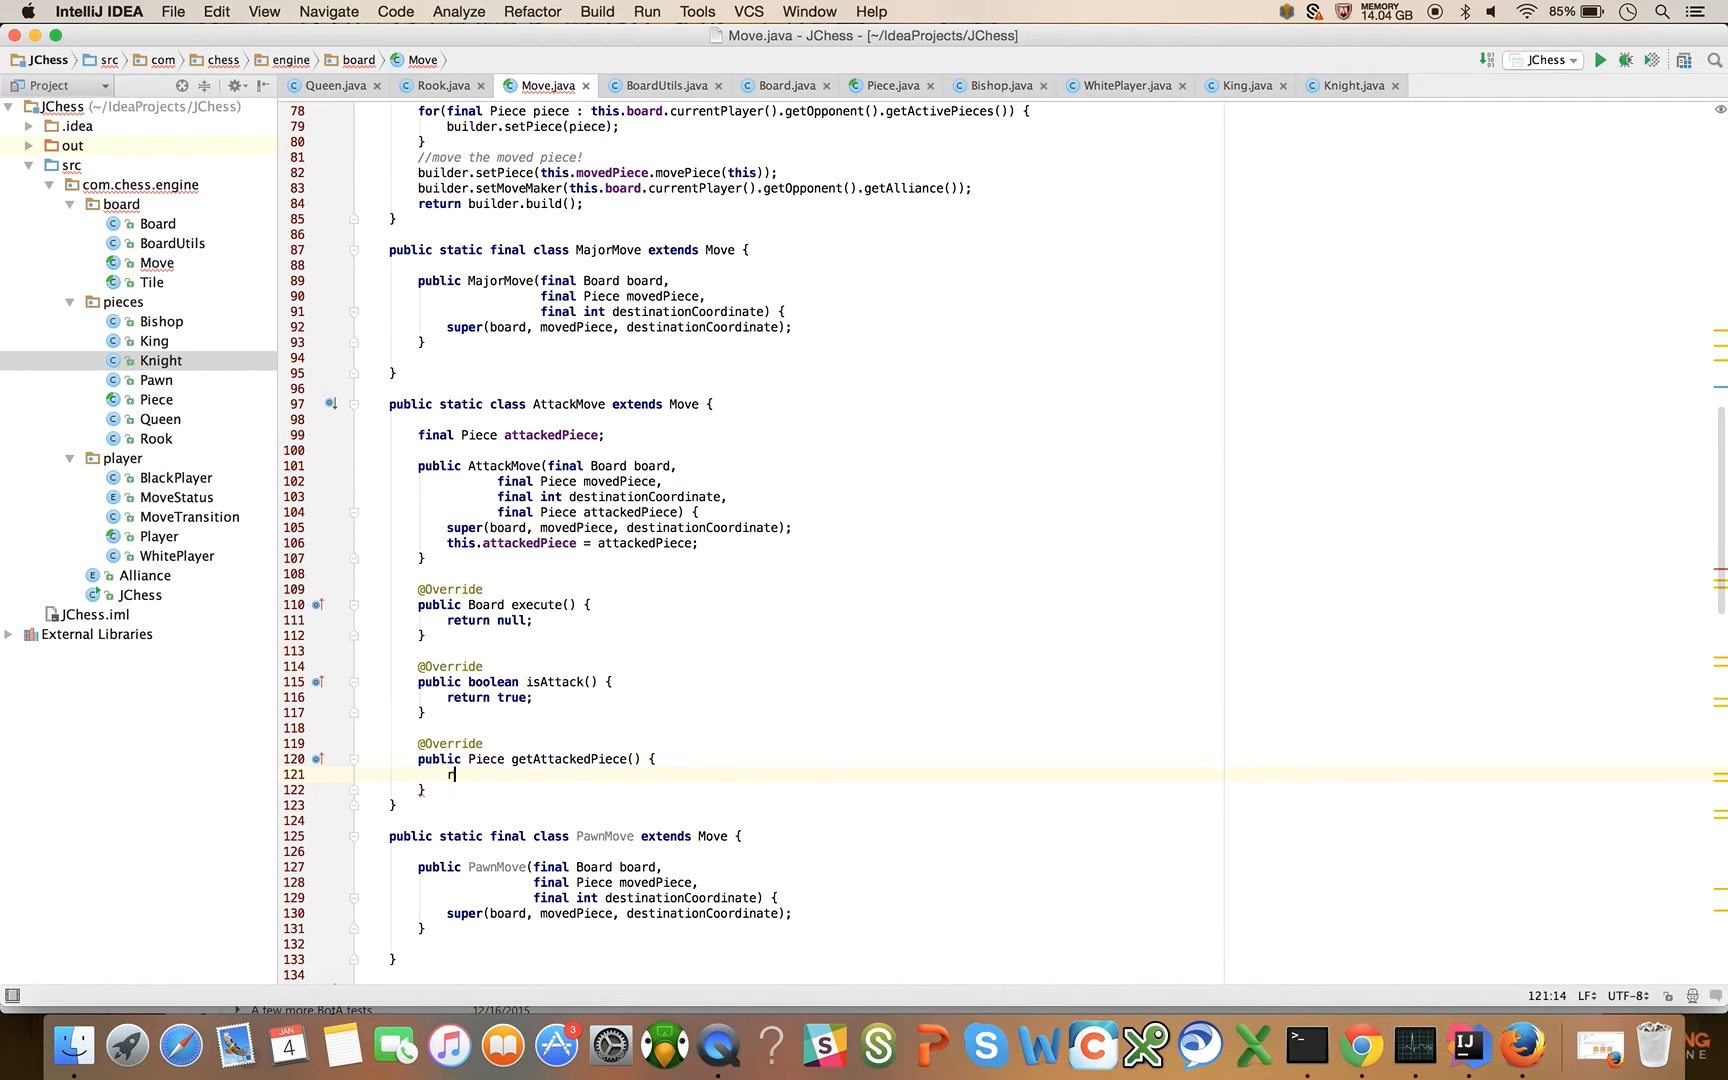
pyautogui.write('eturn this.attackedPiece;')
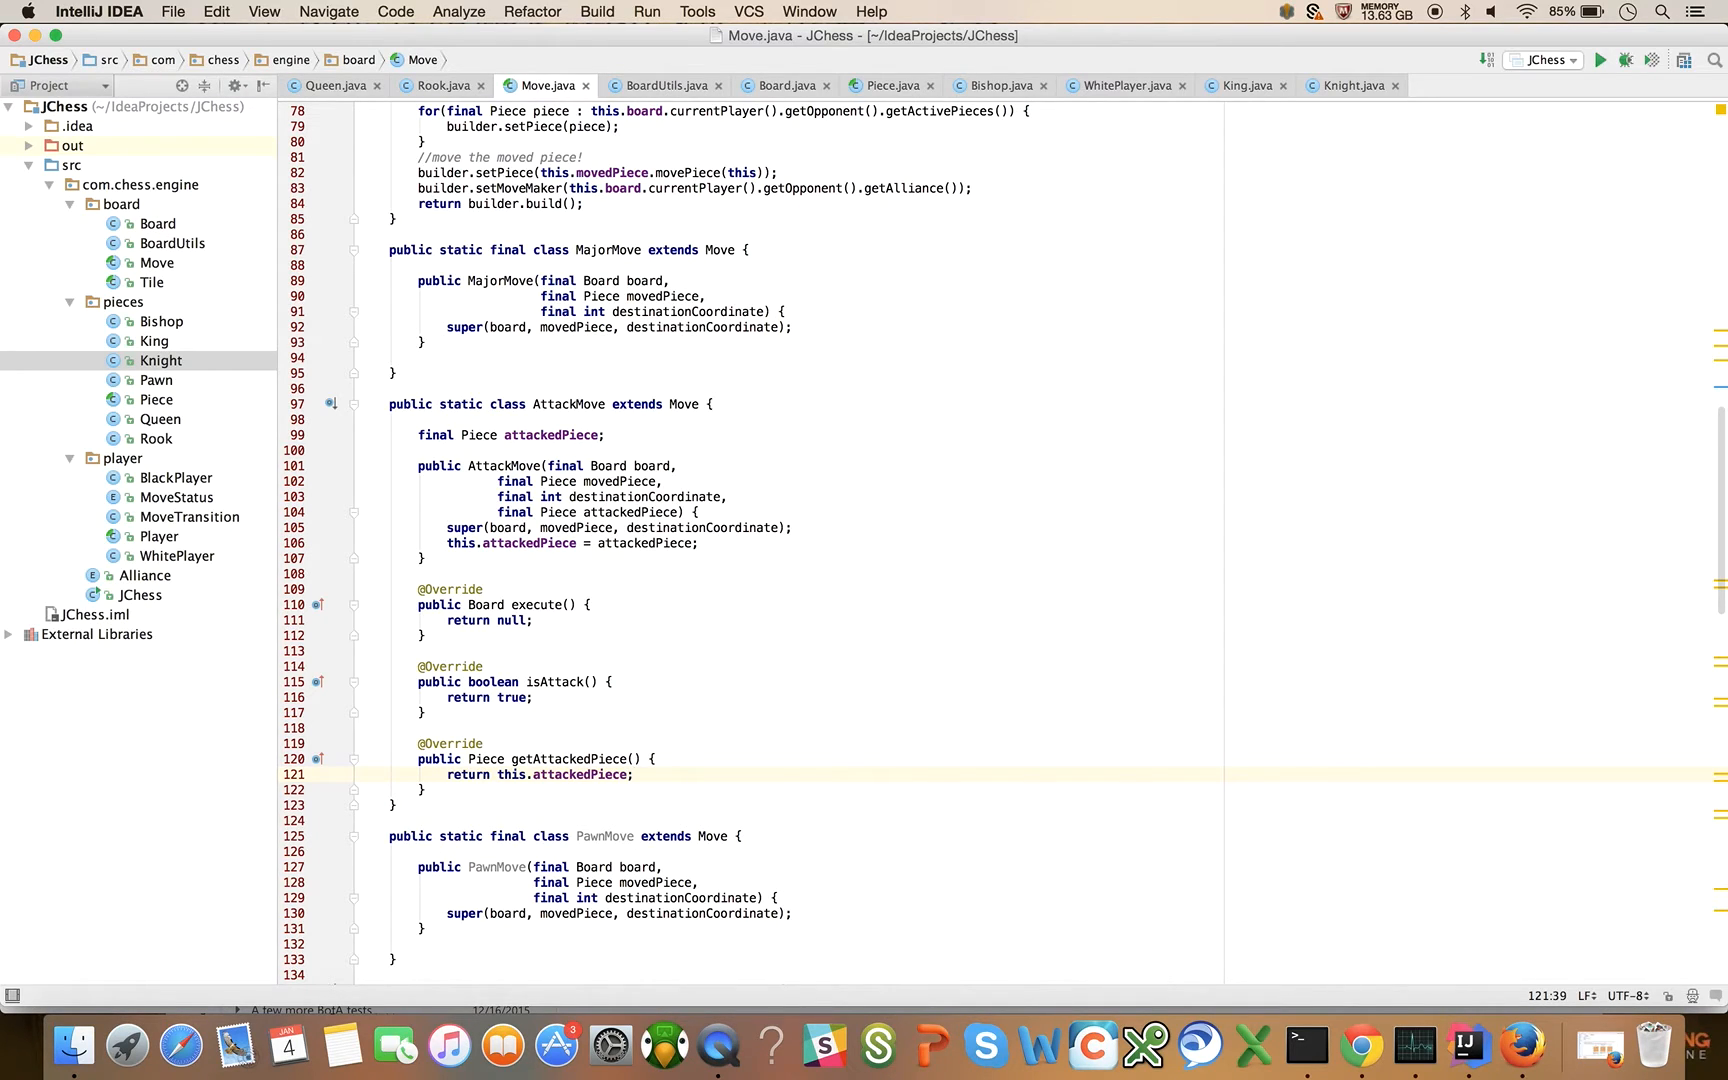
pyautogui.click(430, 574)
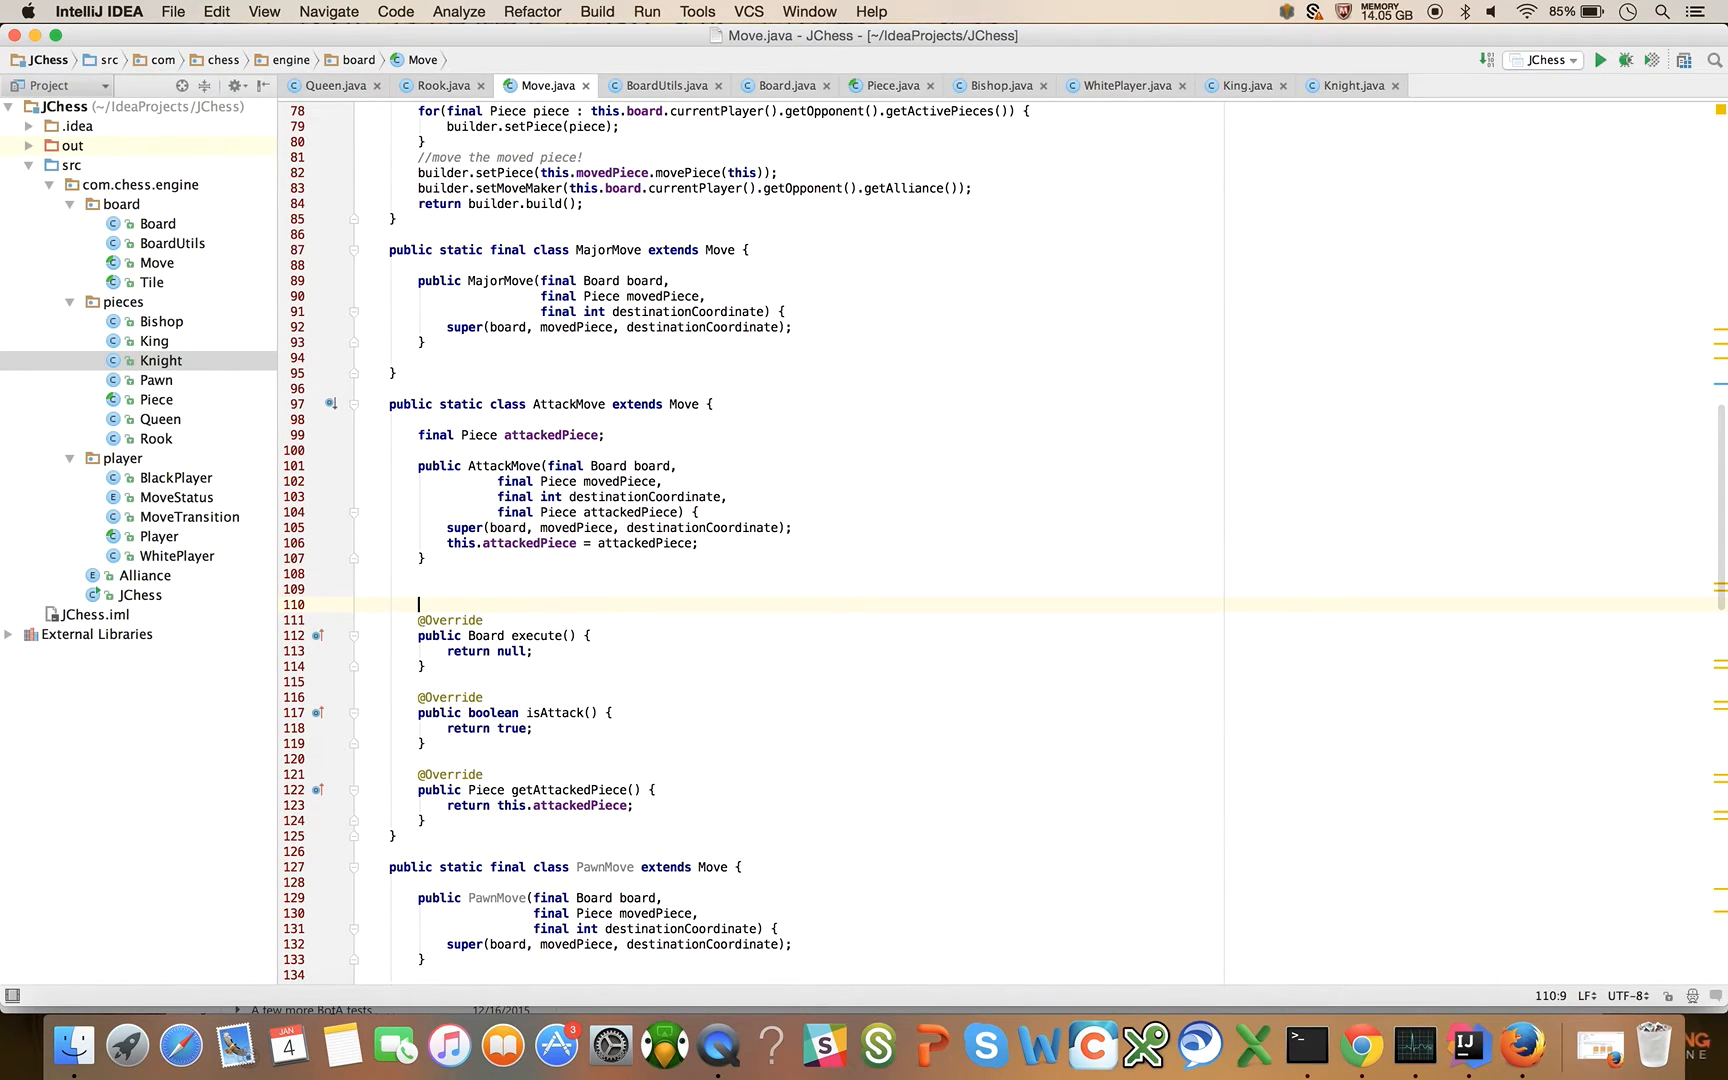
# Step: Override hashCode() in AttackMove returning this.attackedPiece.hashCode() + super.hashCode()
pyautogui.write('@Override')
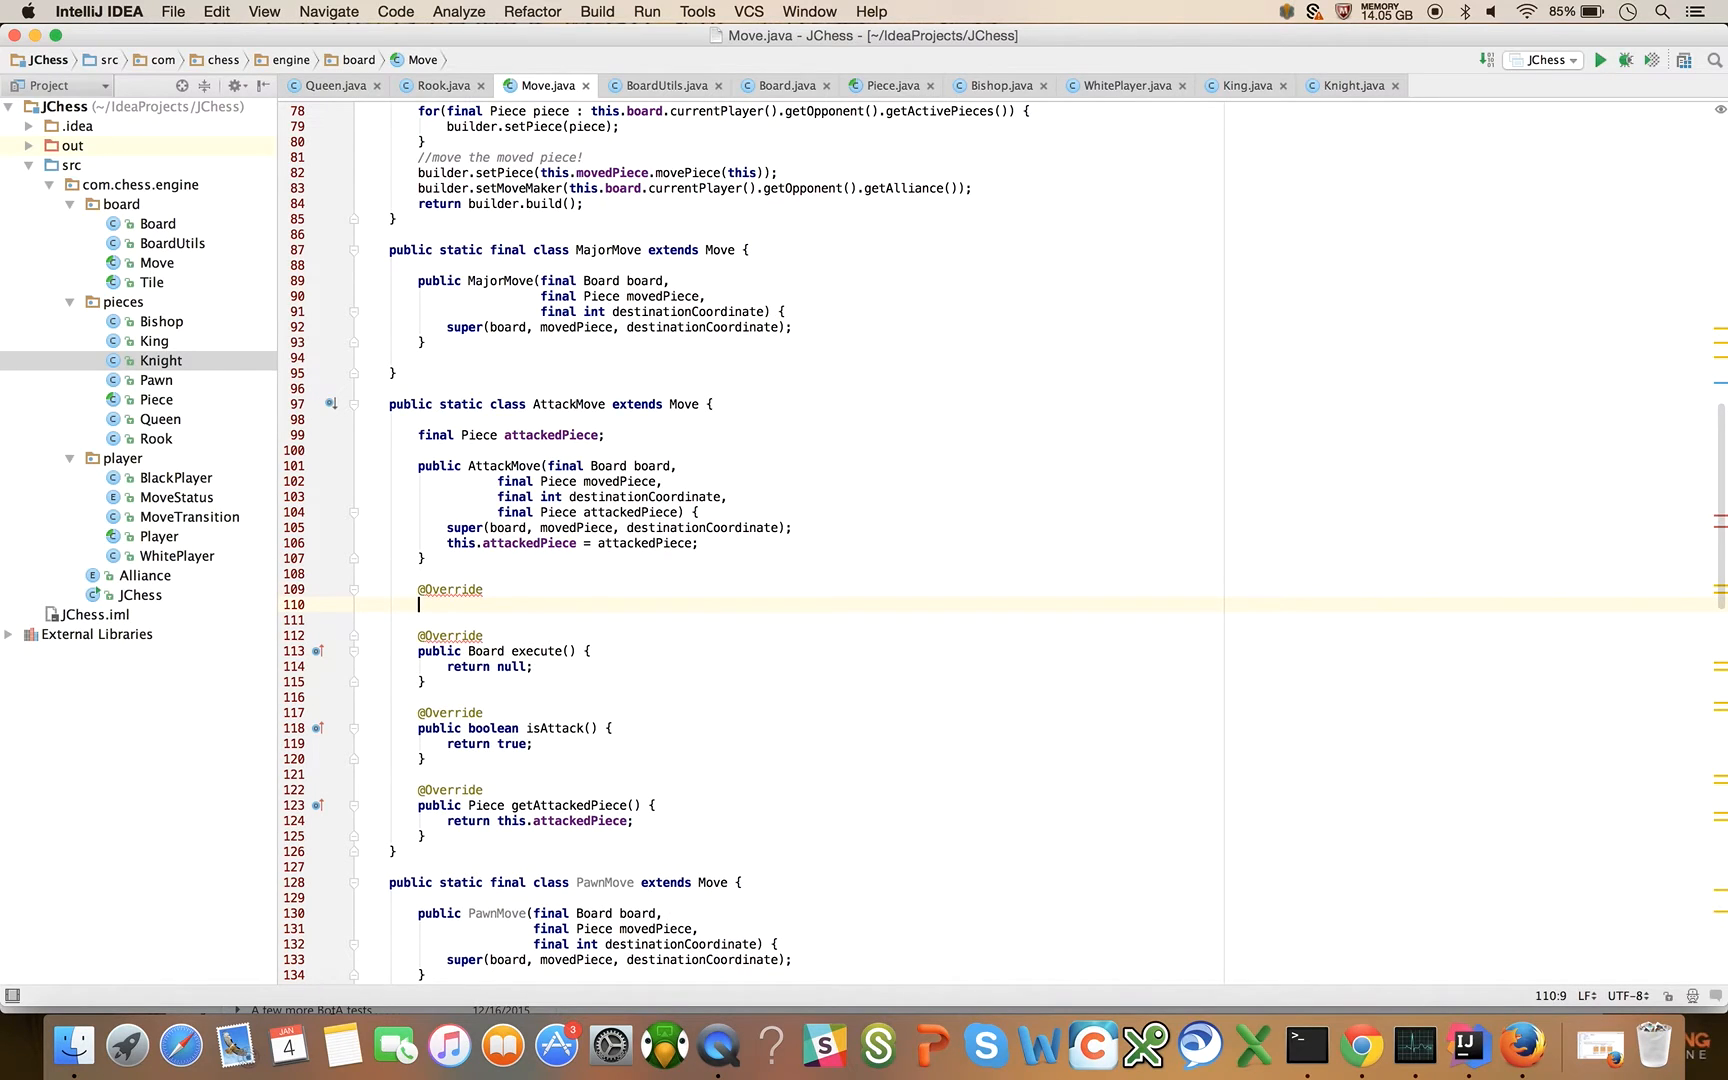
pyautogui.write('public int hashC')
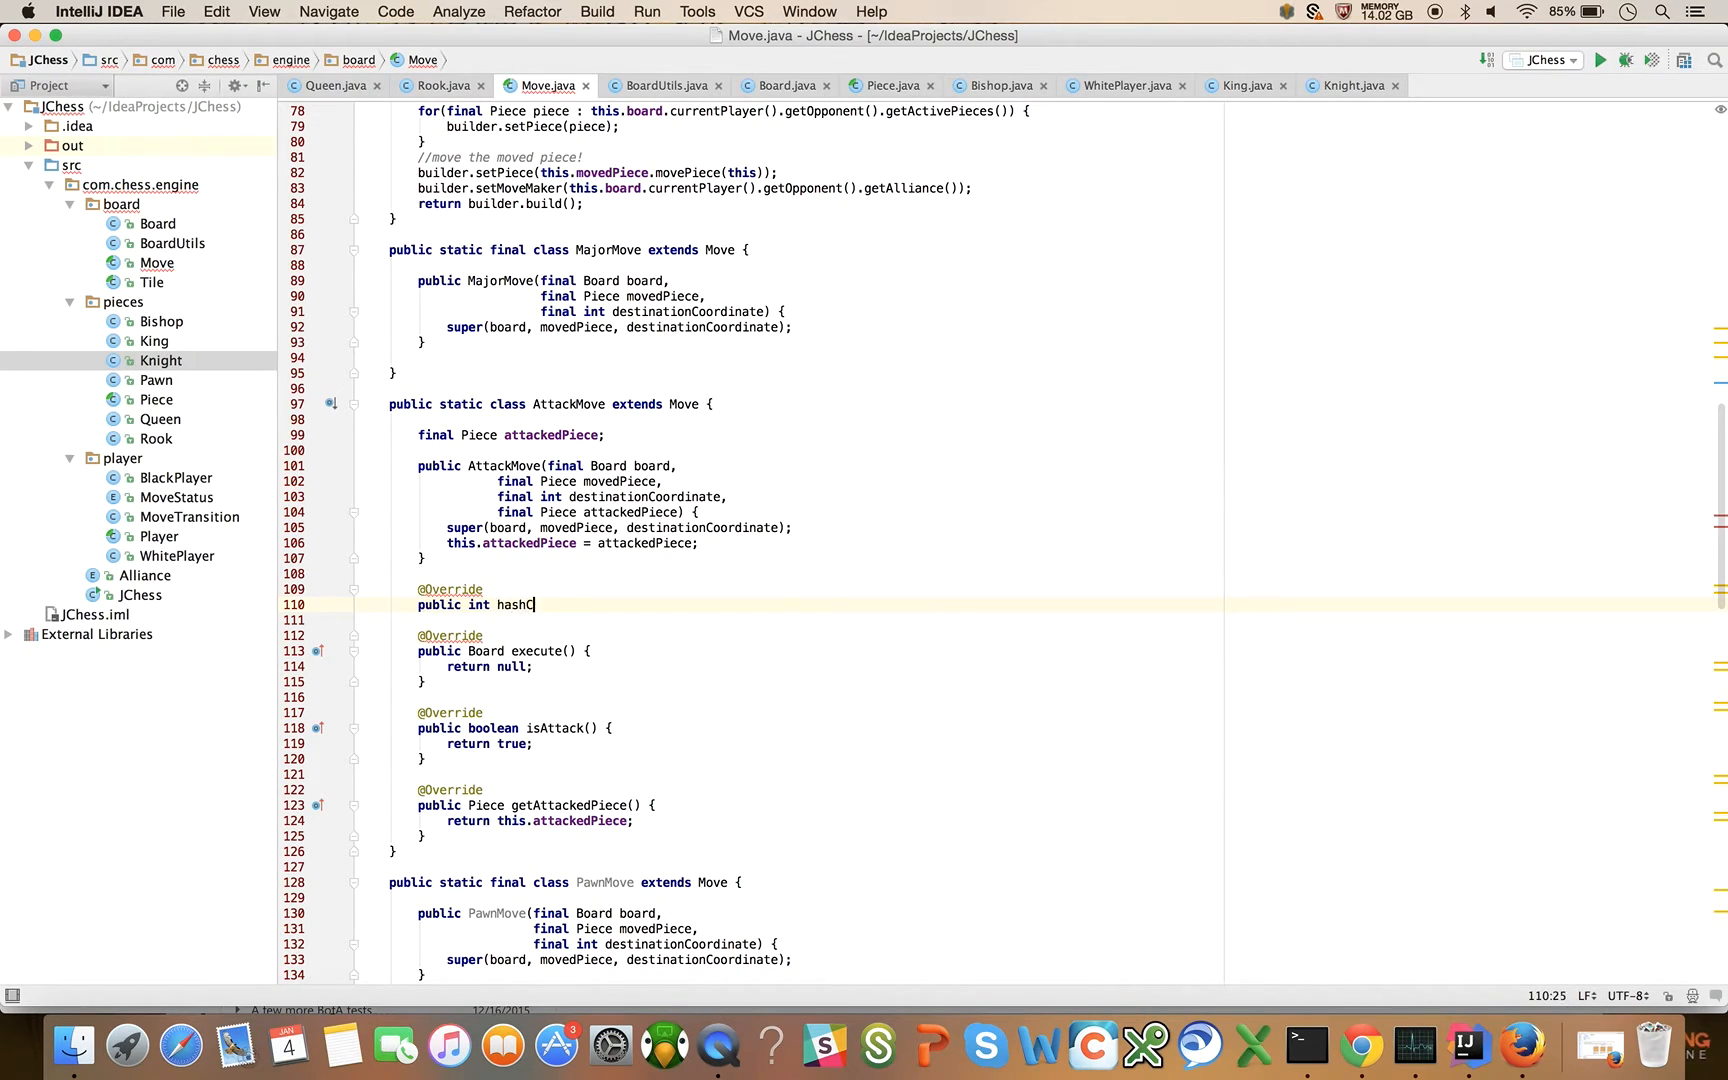
pyautogui.write('ode() {')
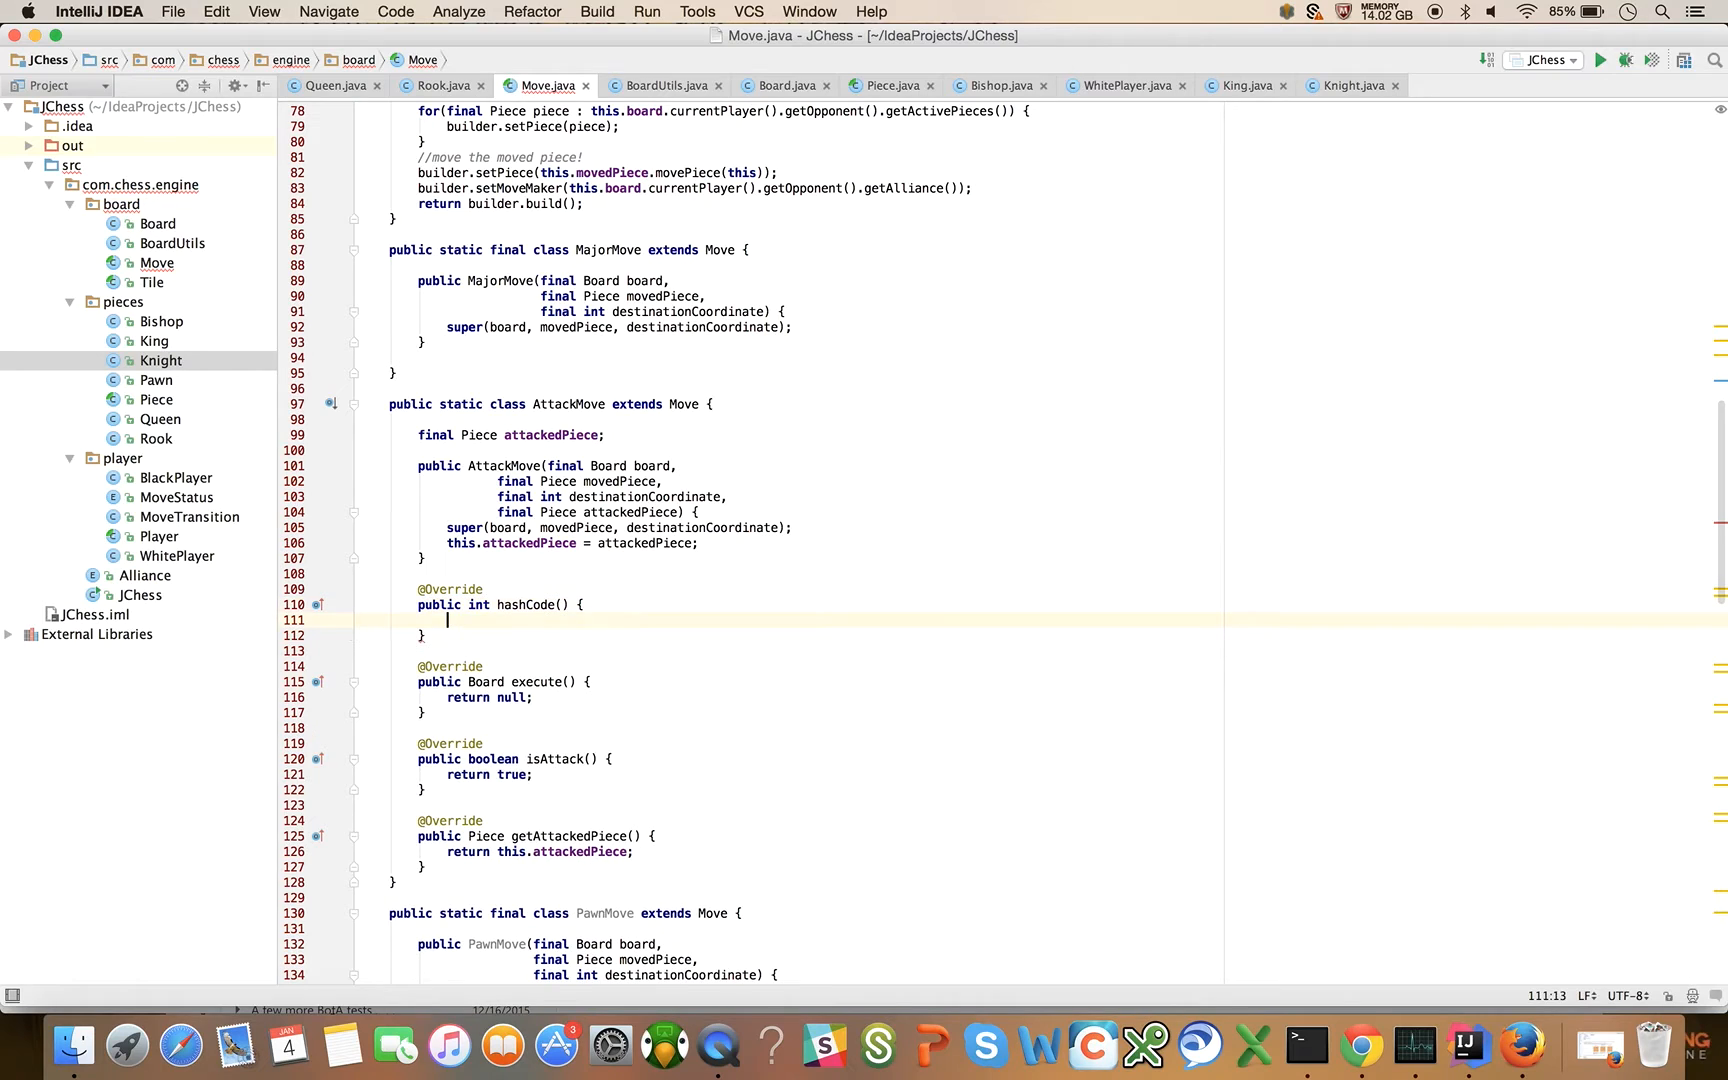
pyautogui.write('return this.s')
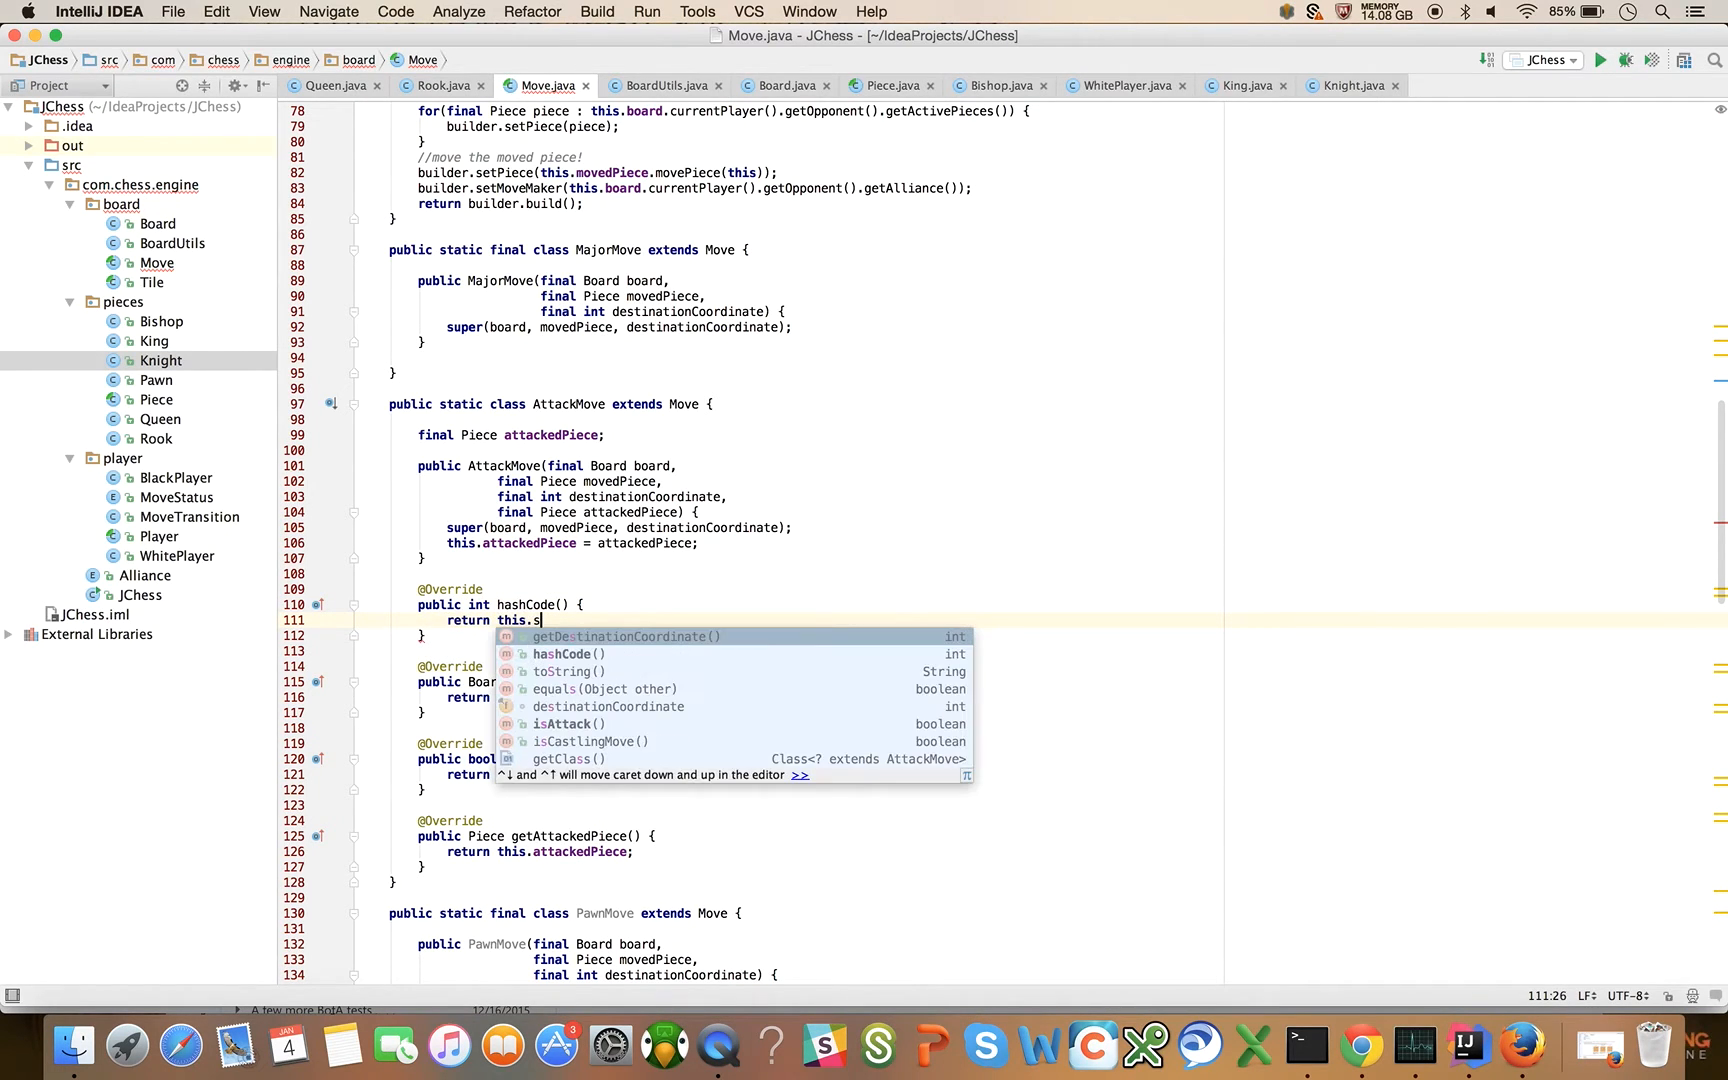
pyautogui.write('attackedPiece.h')
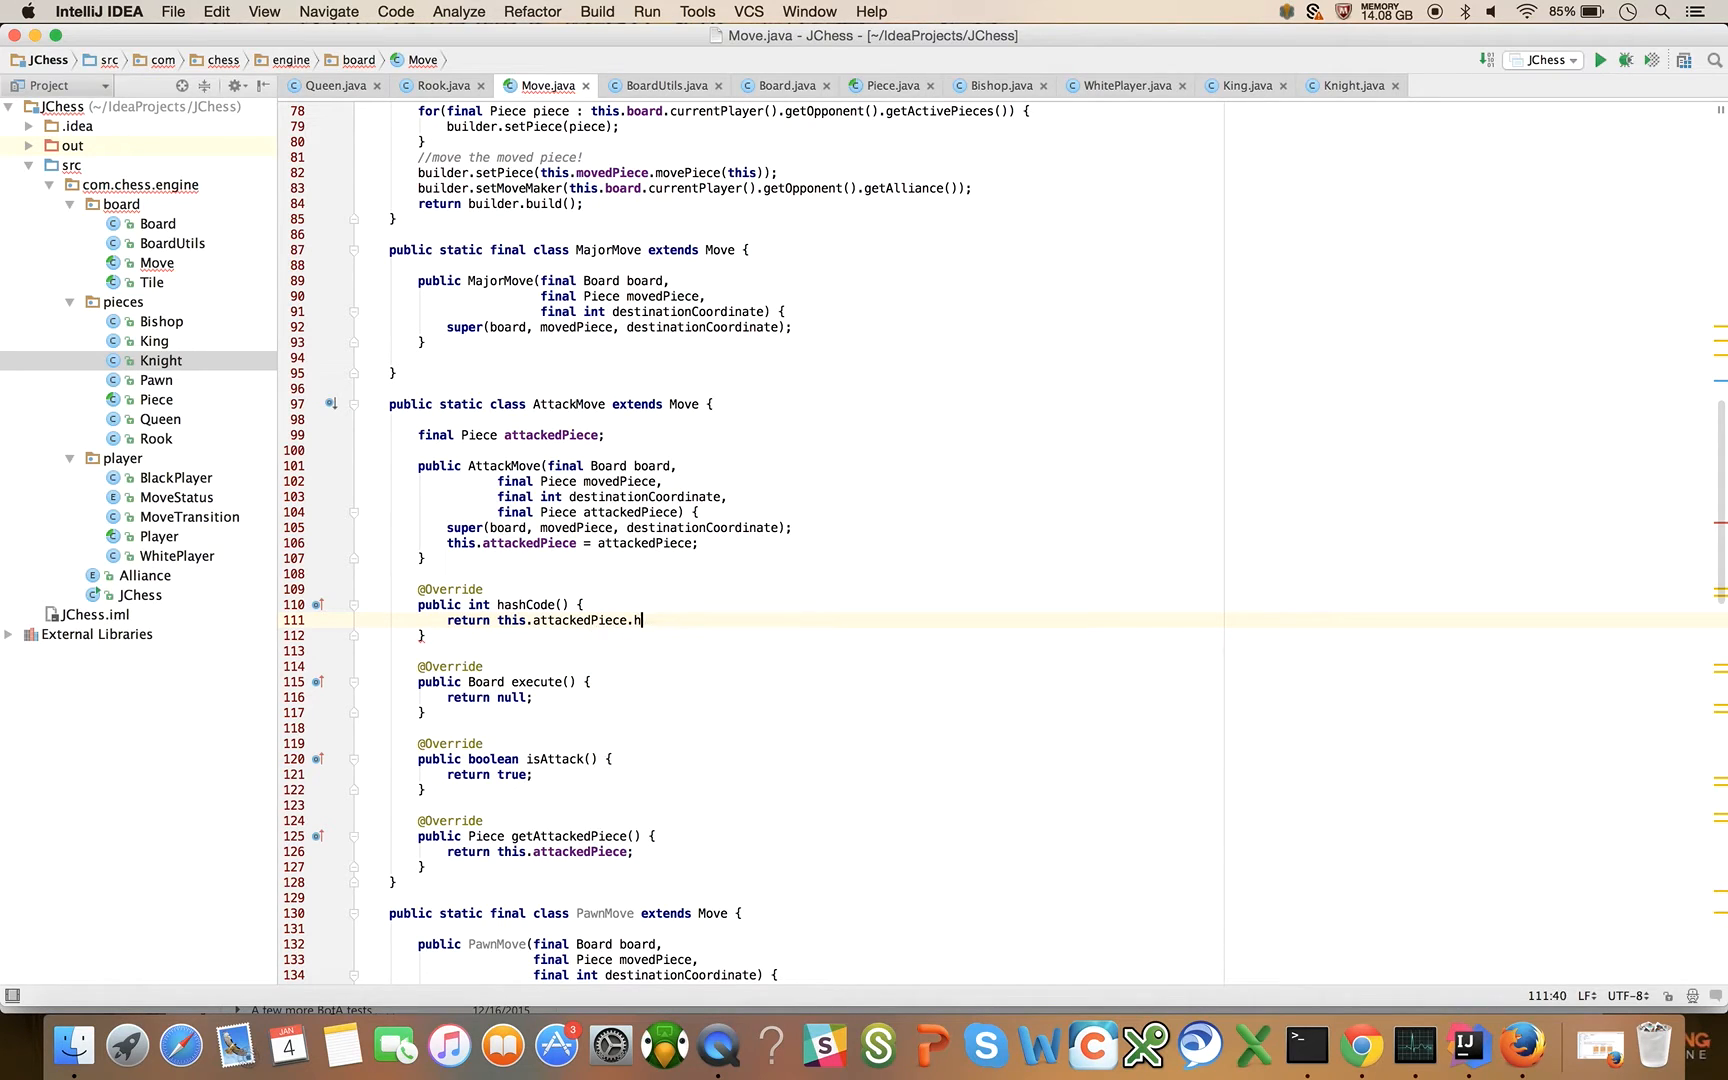
pyautogui.write('ashCode() &&')
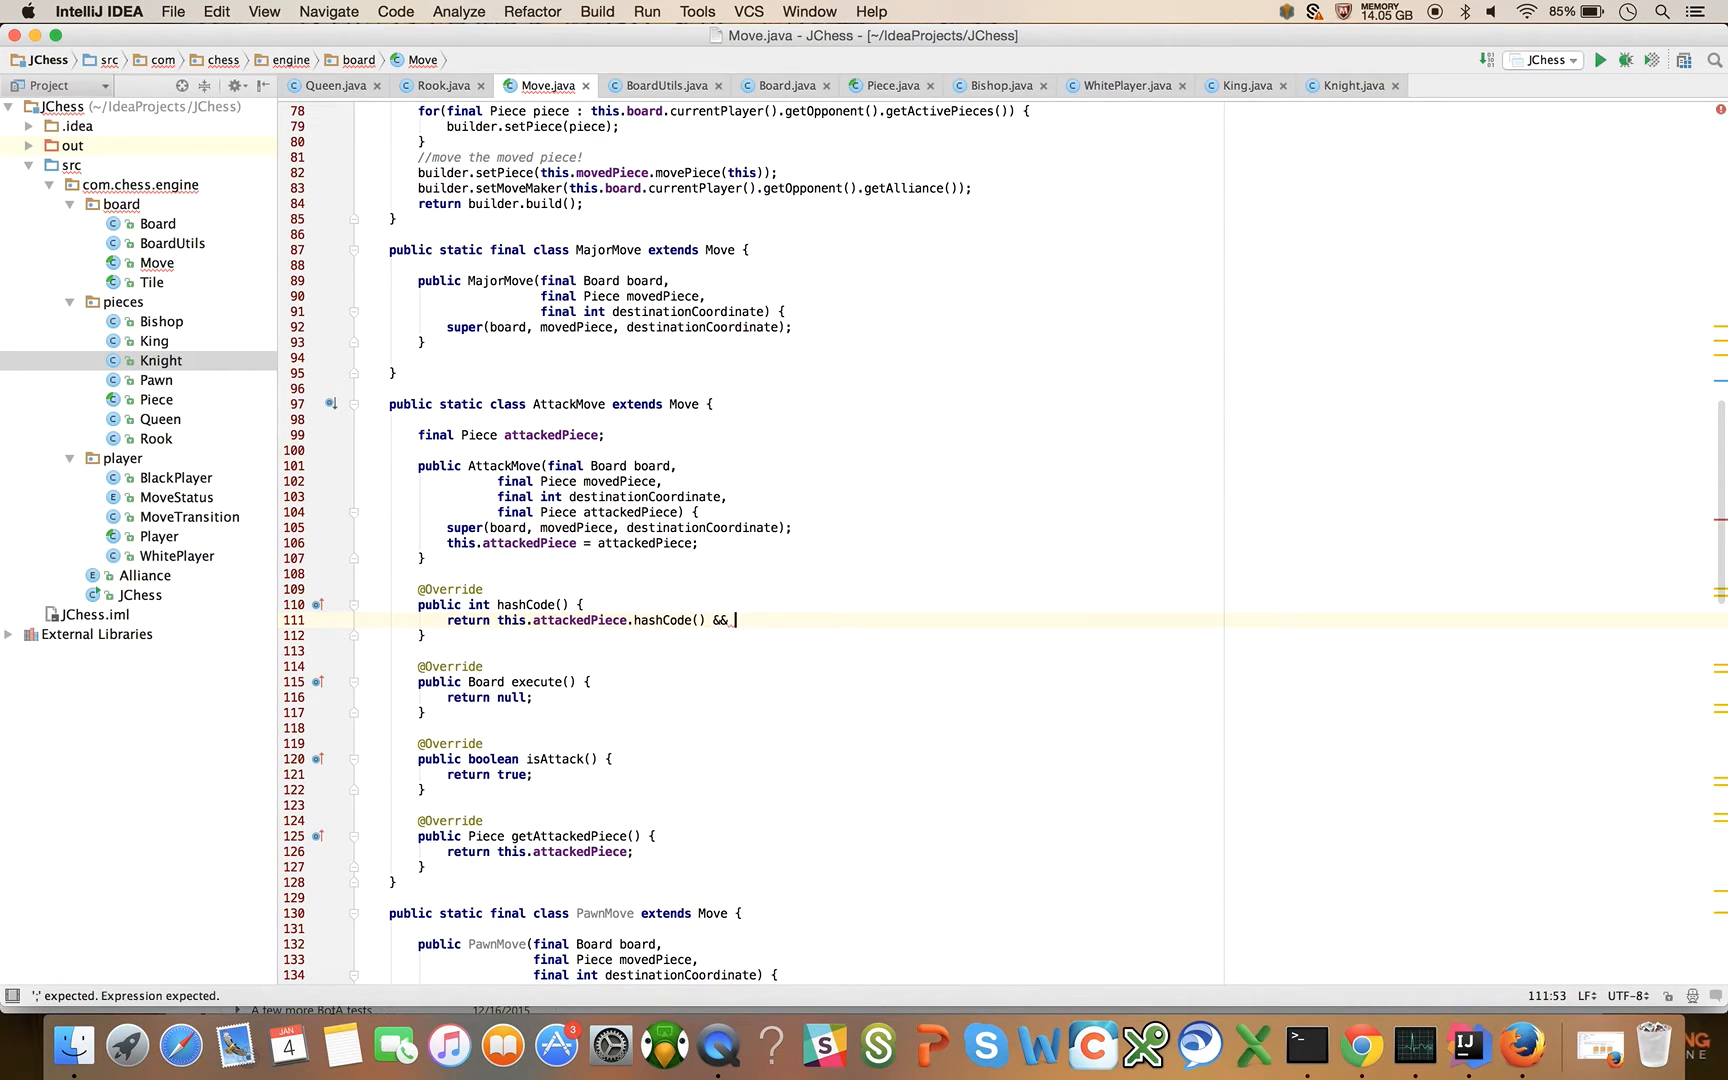
pyautogui.write('+ s')
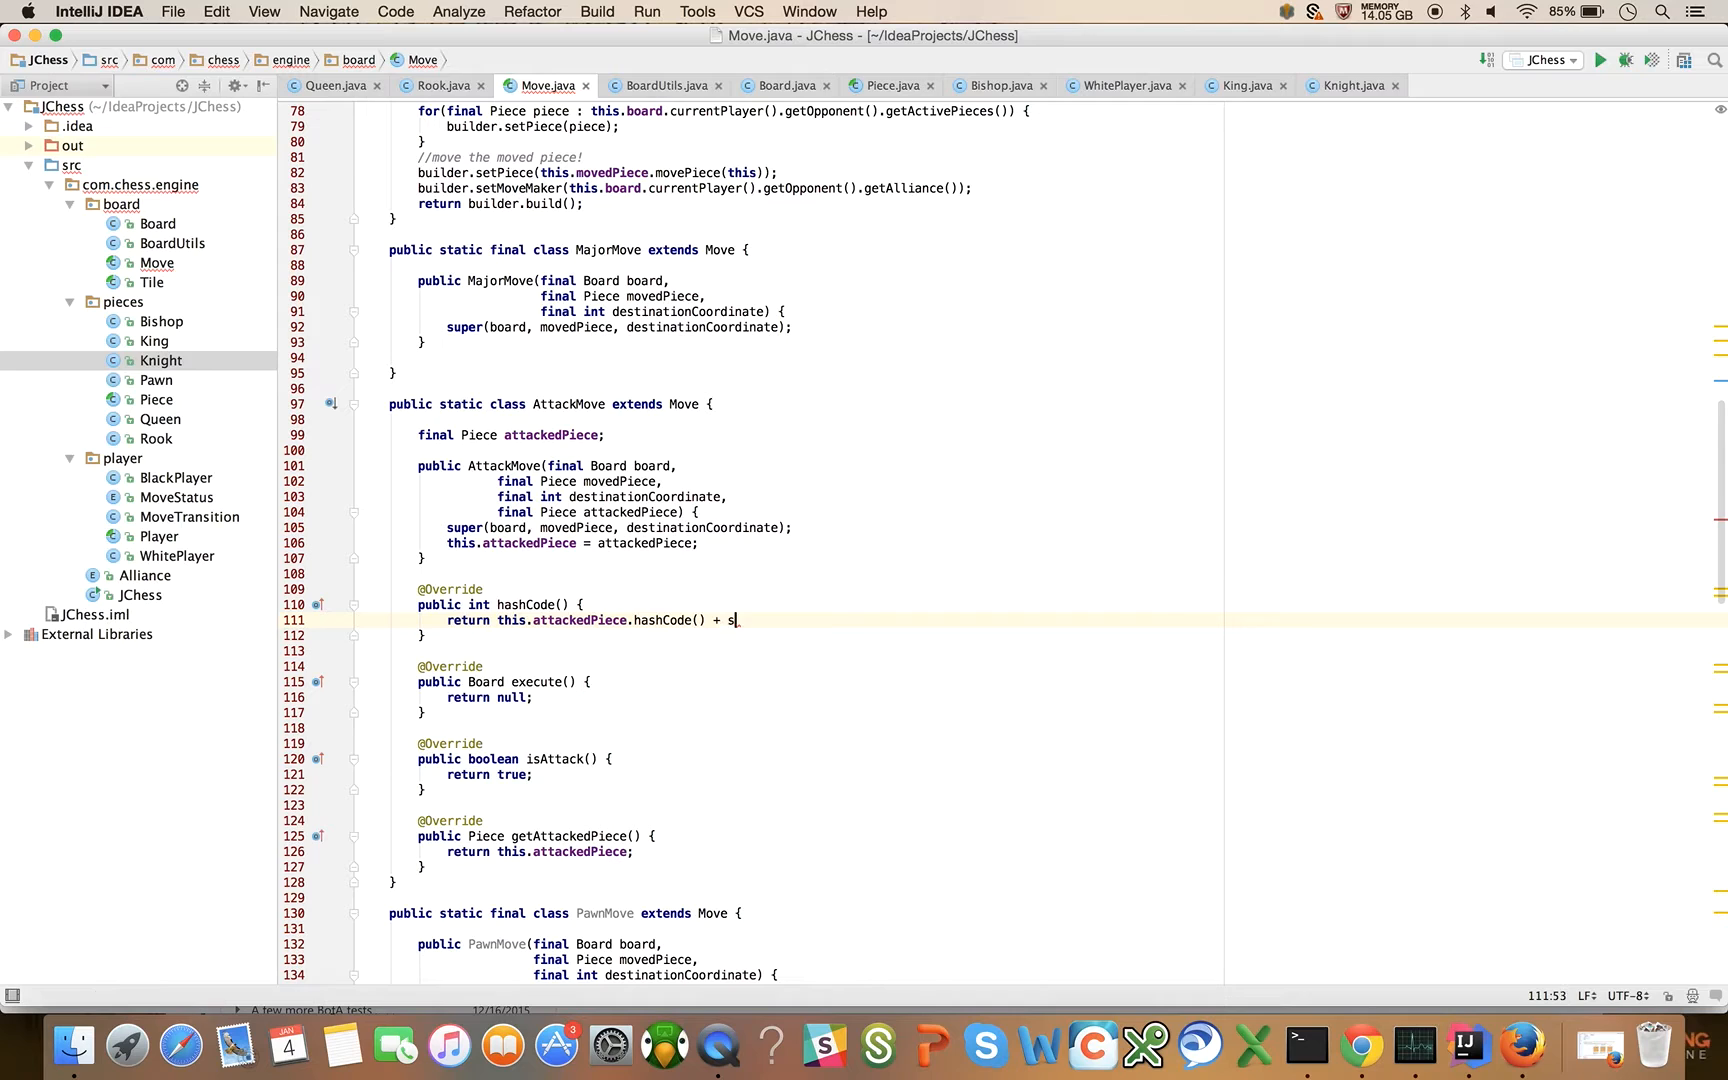
pyautogui.write('uper.')
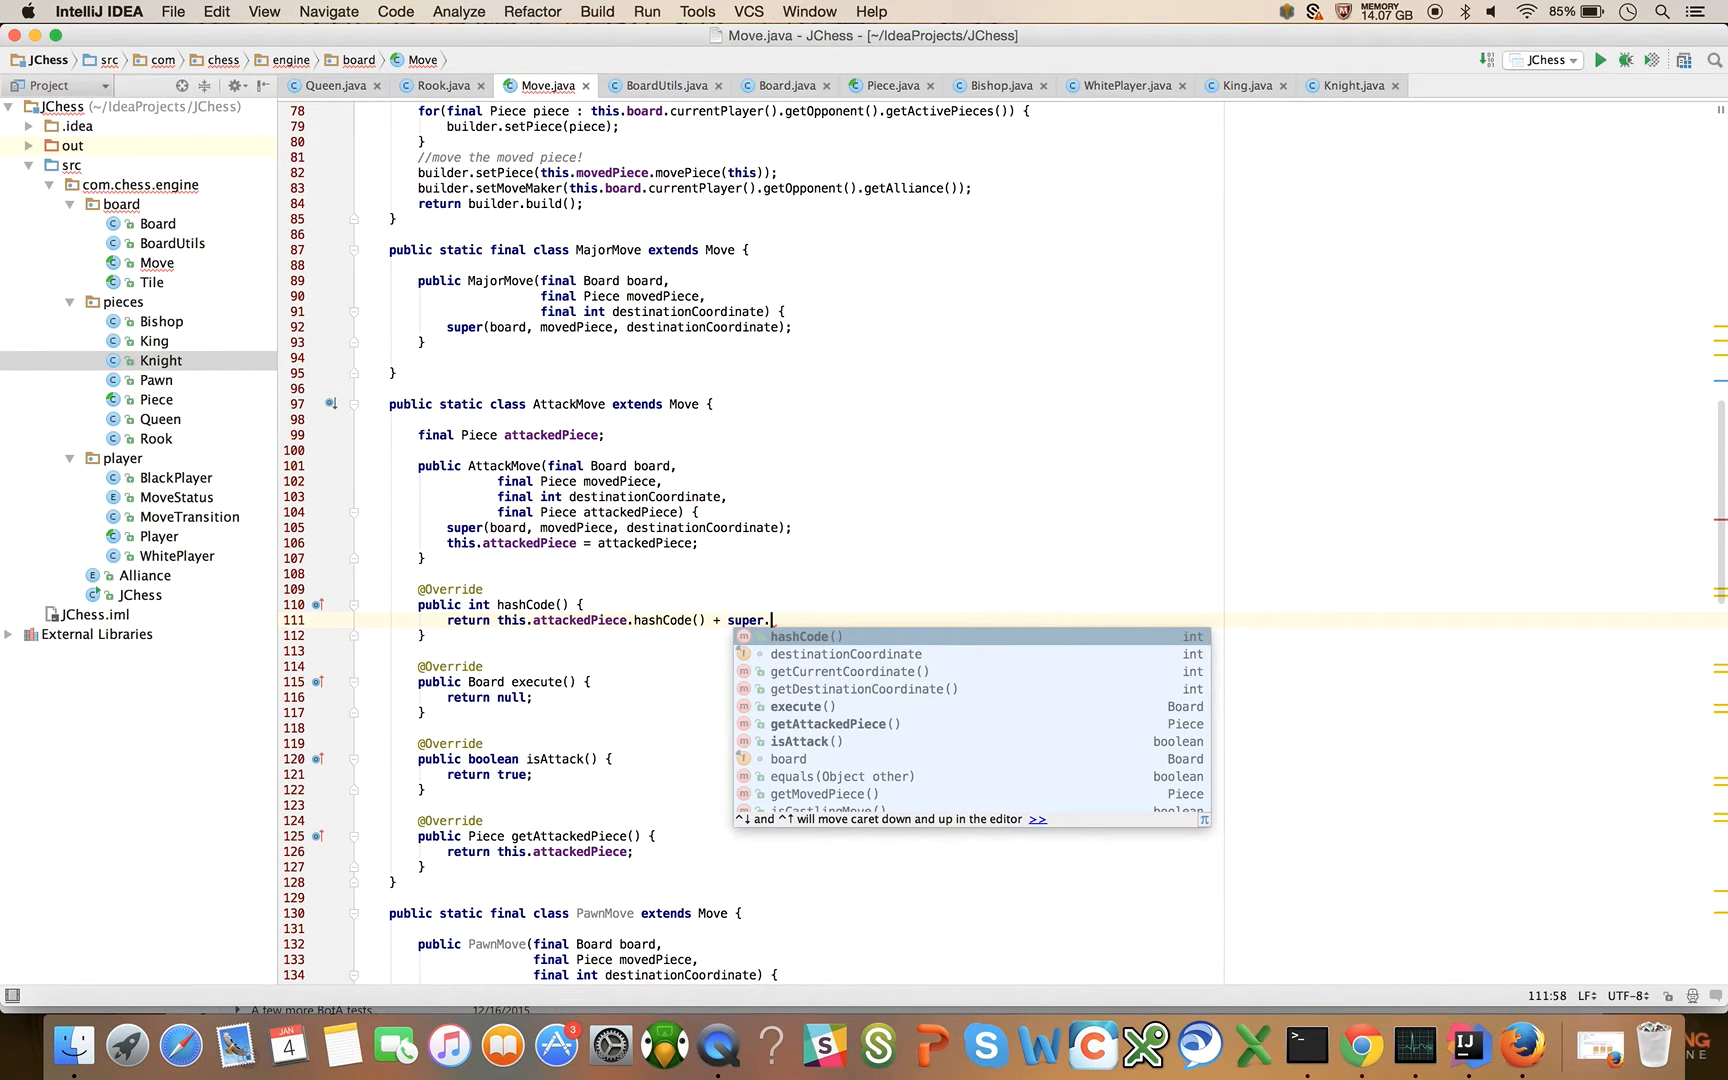
pyautogui.write('hashCode();')
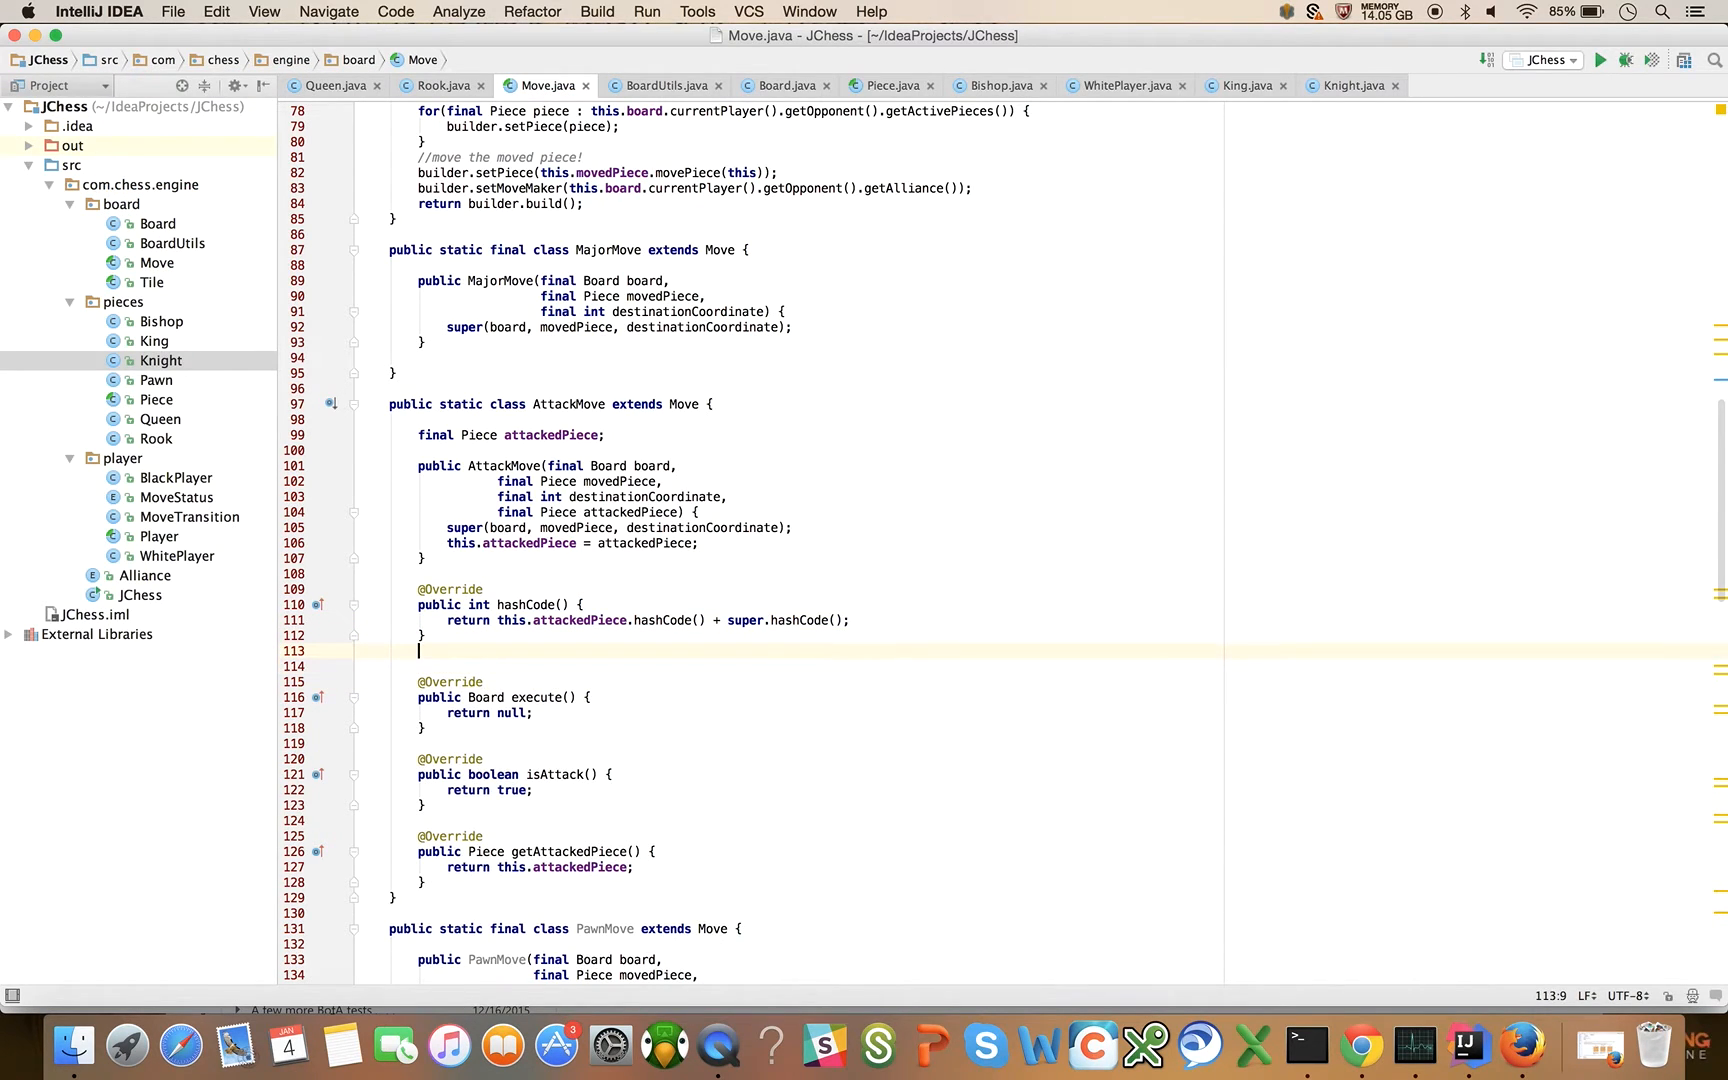
pyautogui.write('@Override')
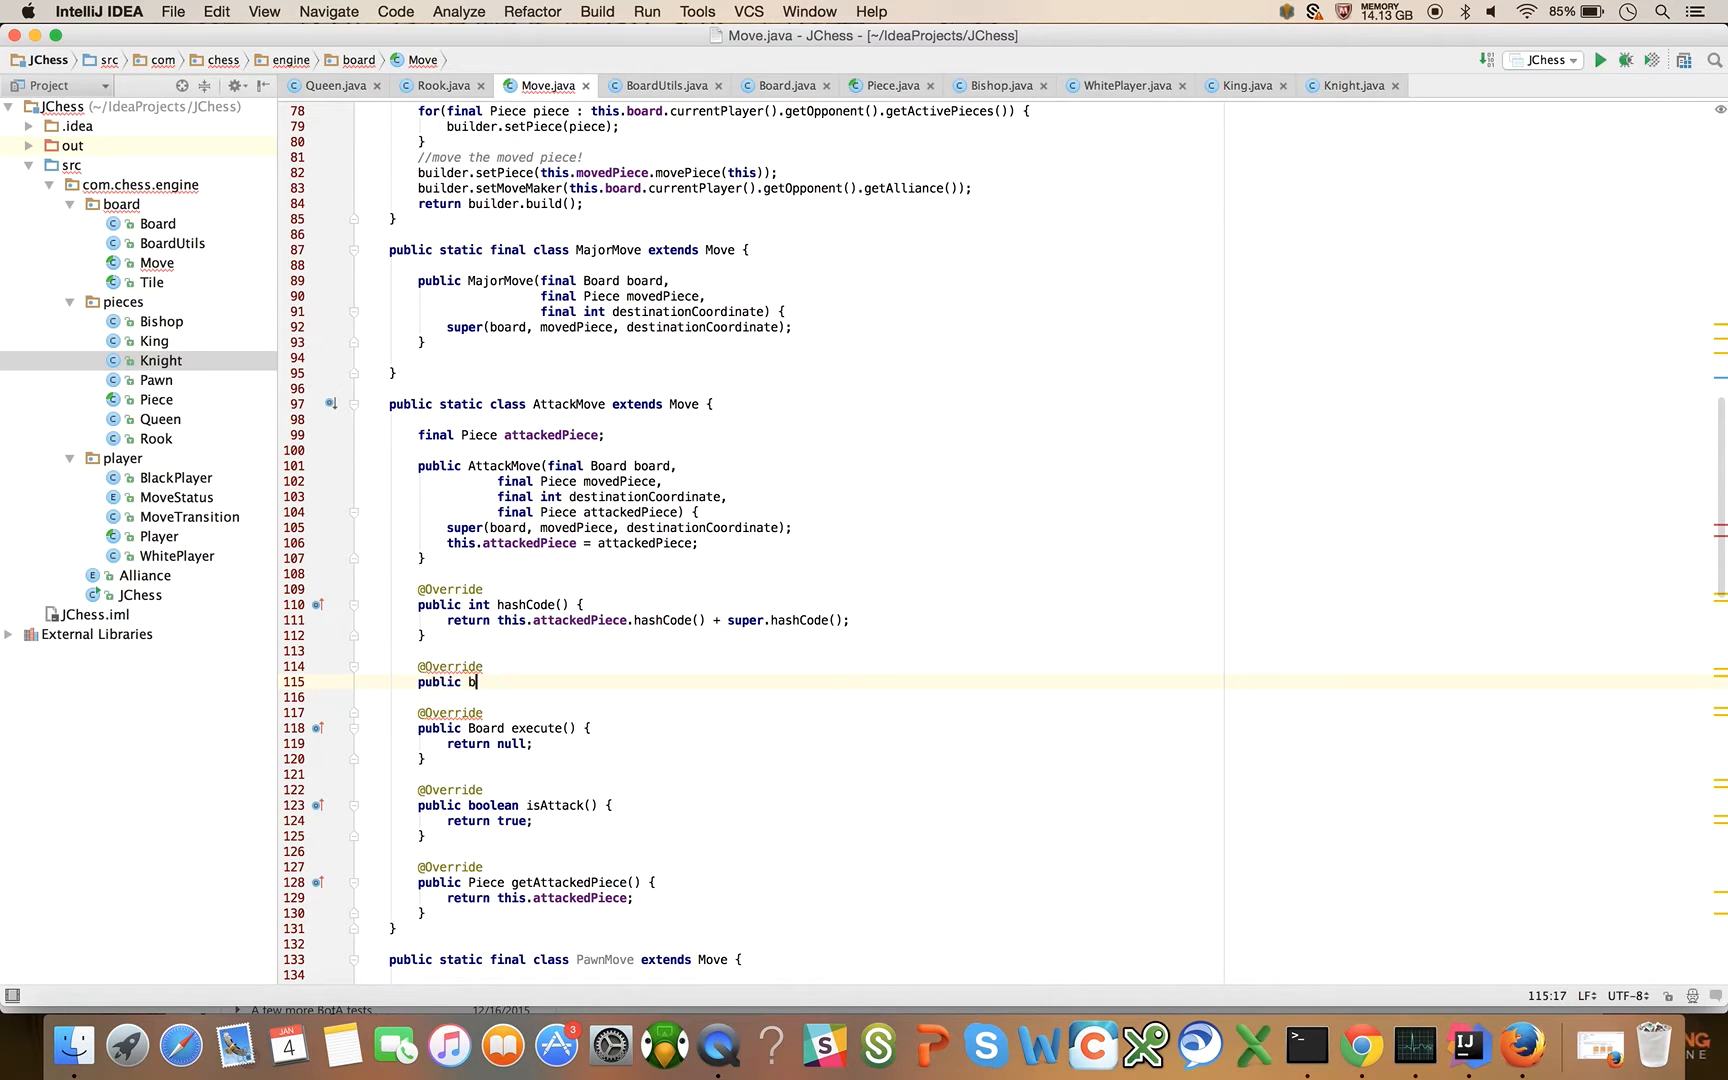
# Step: Declare AttackMove's equals(final Object other) with the identity check and instanceof AttackMove check
pyautogui.write('oolean equals(final')
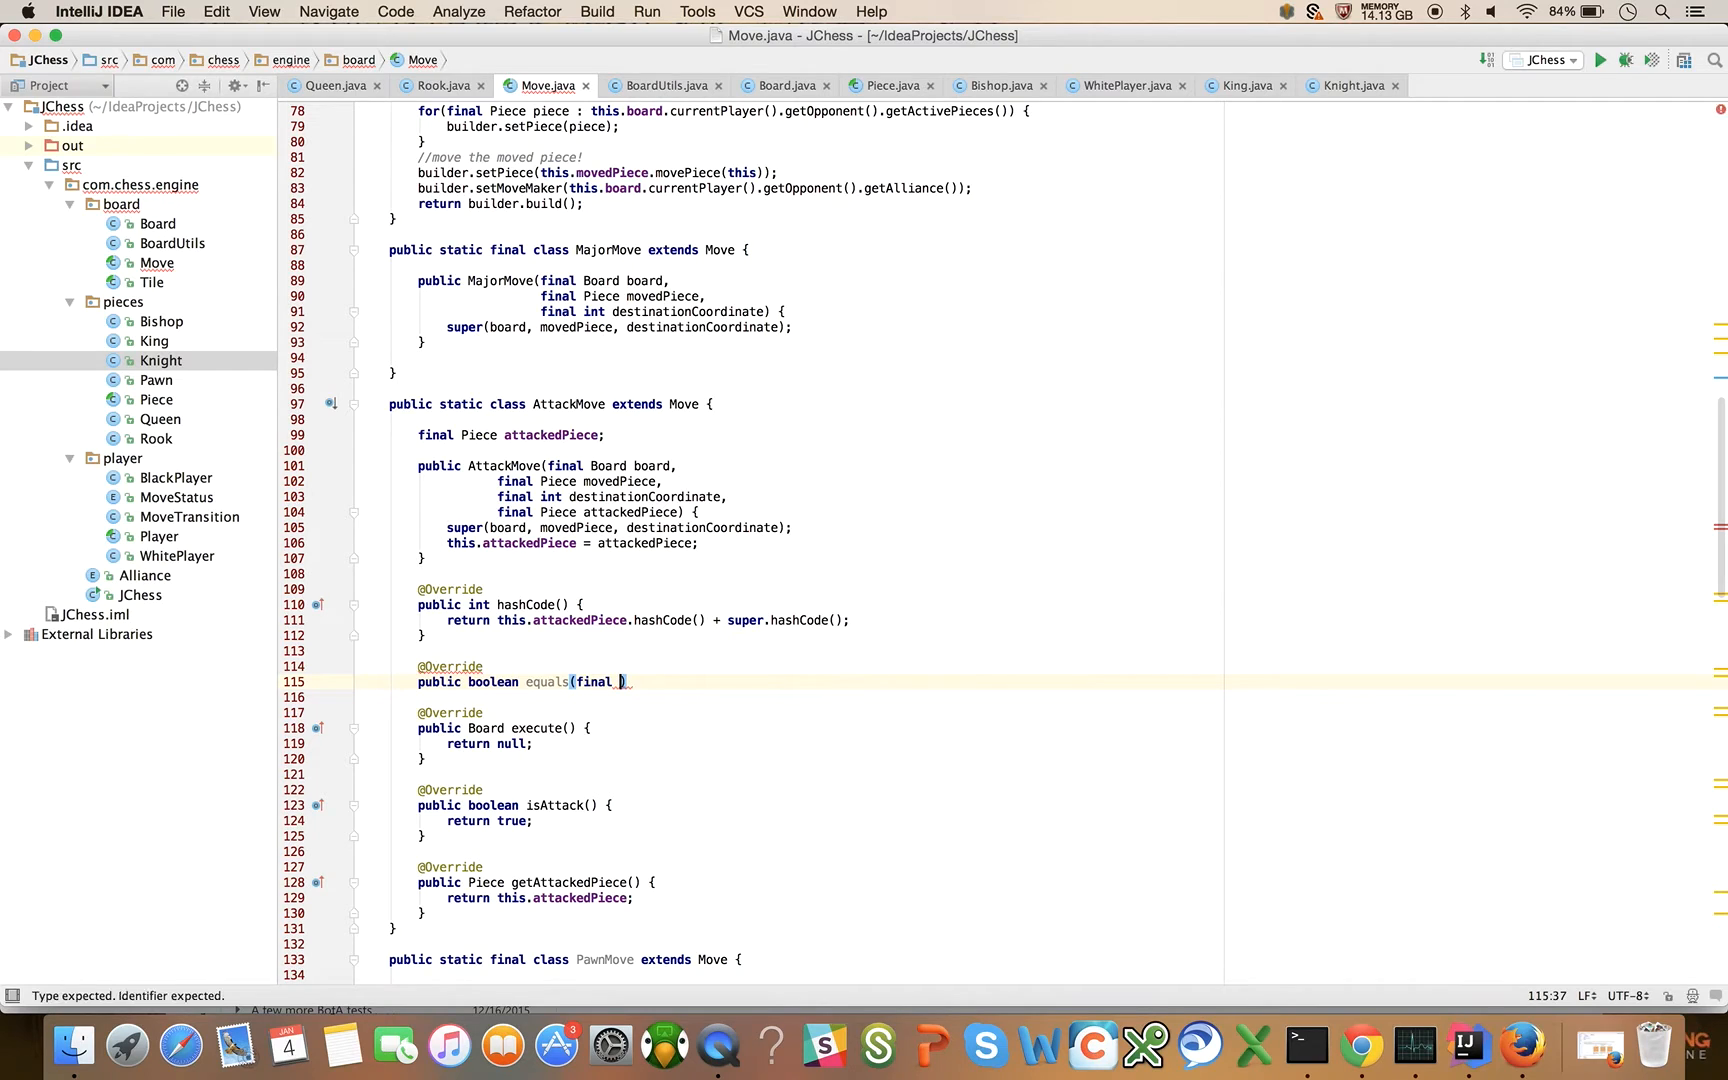
pyautogui.write('Object o')
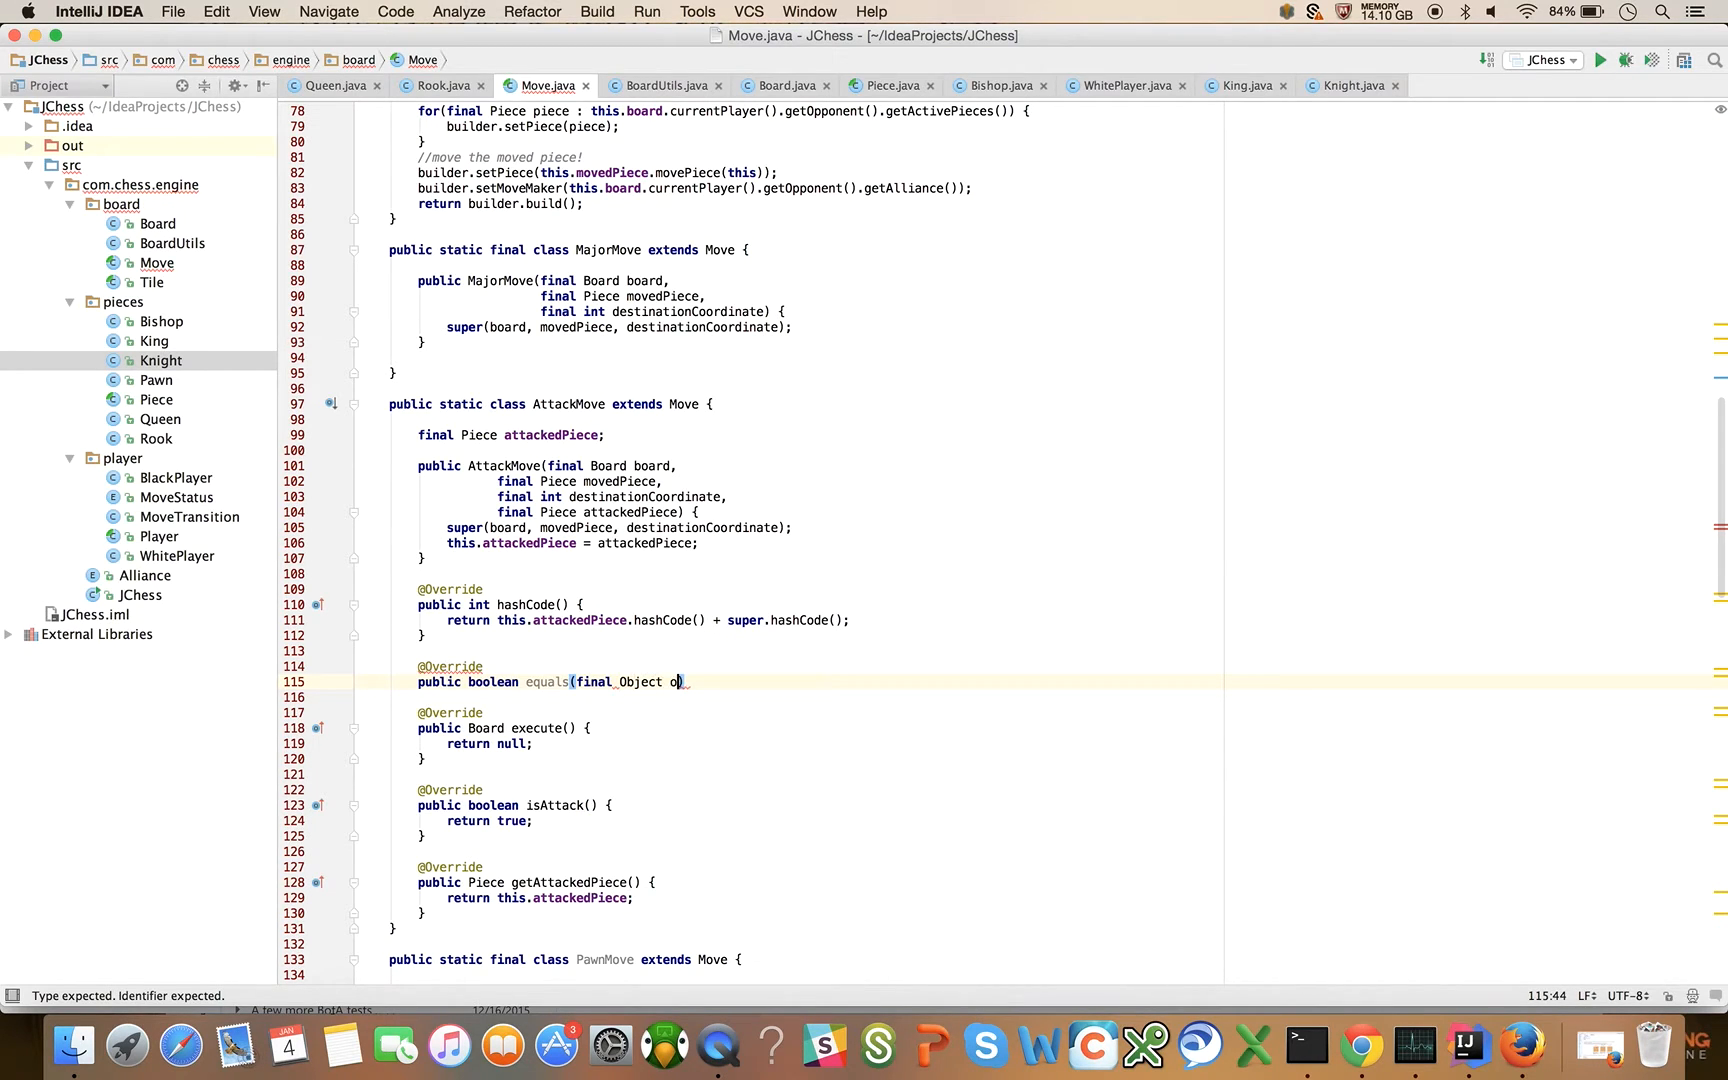
pyautogui.write('ther) {}')
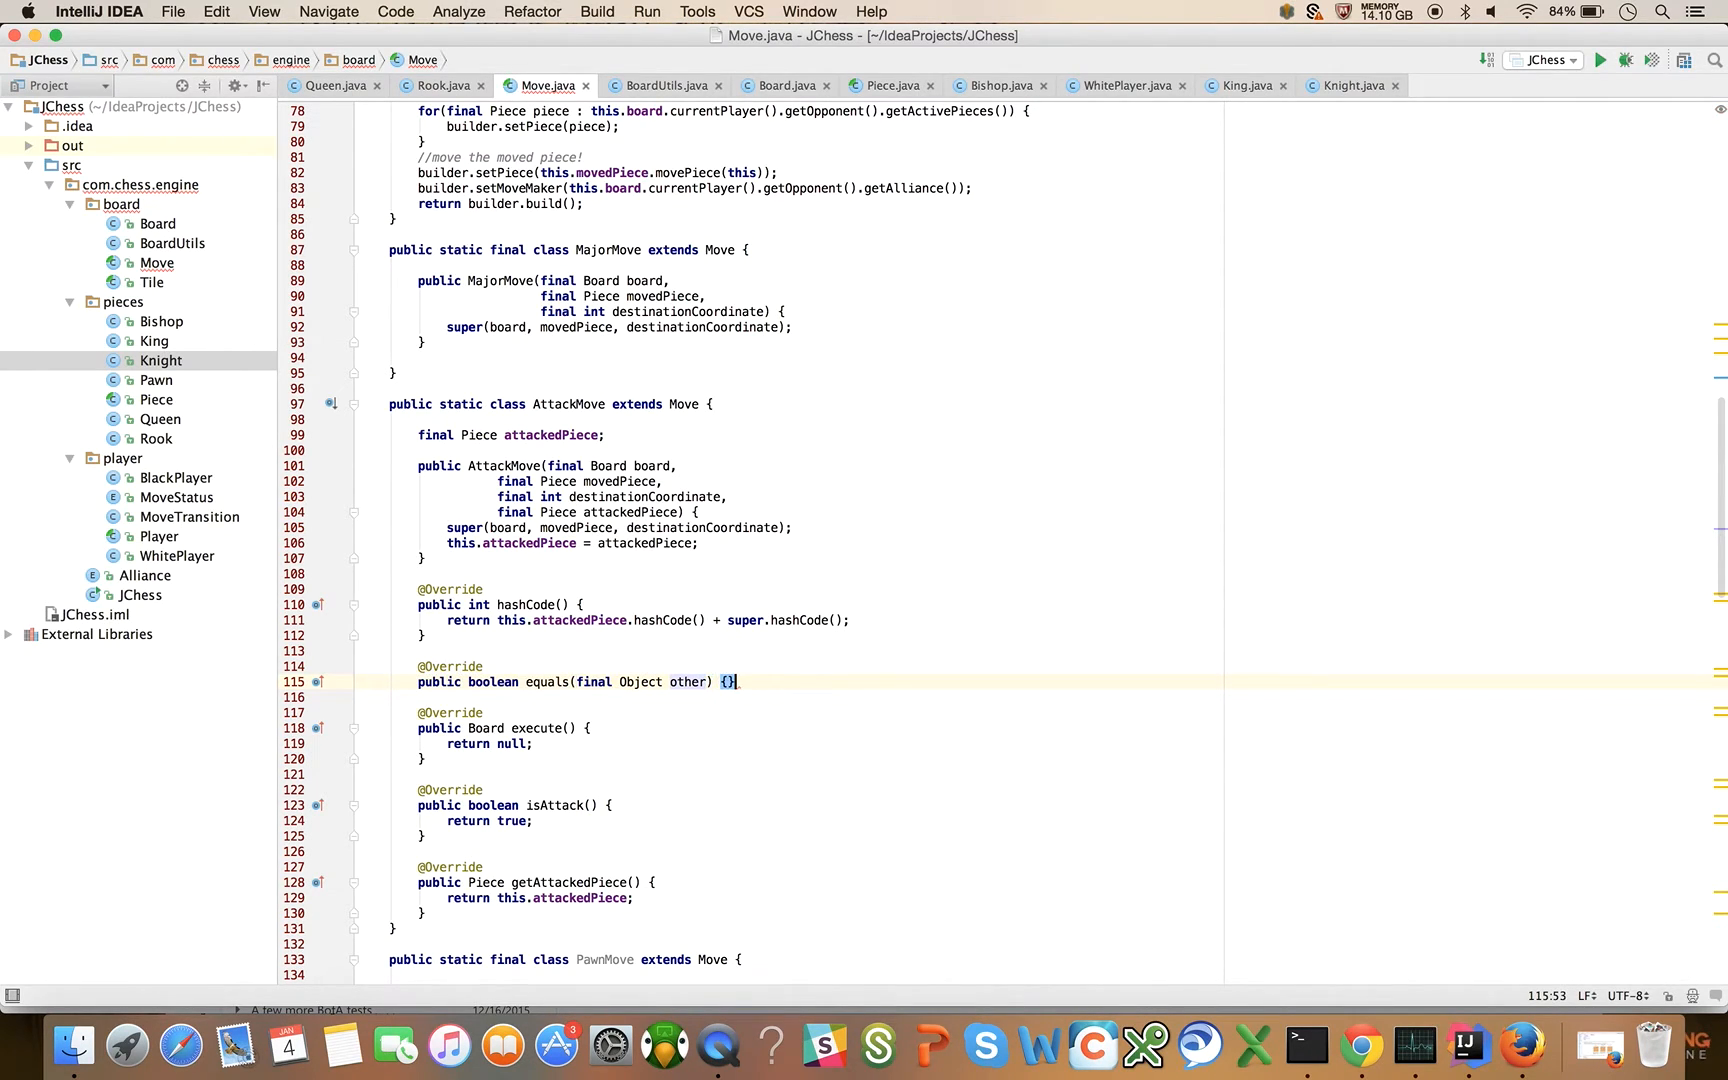
pyautogui.press('Return')
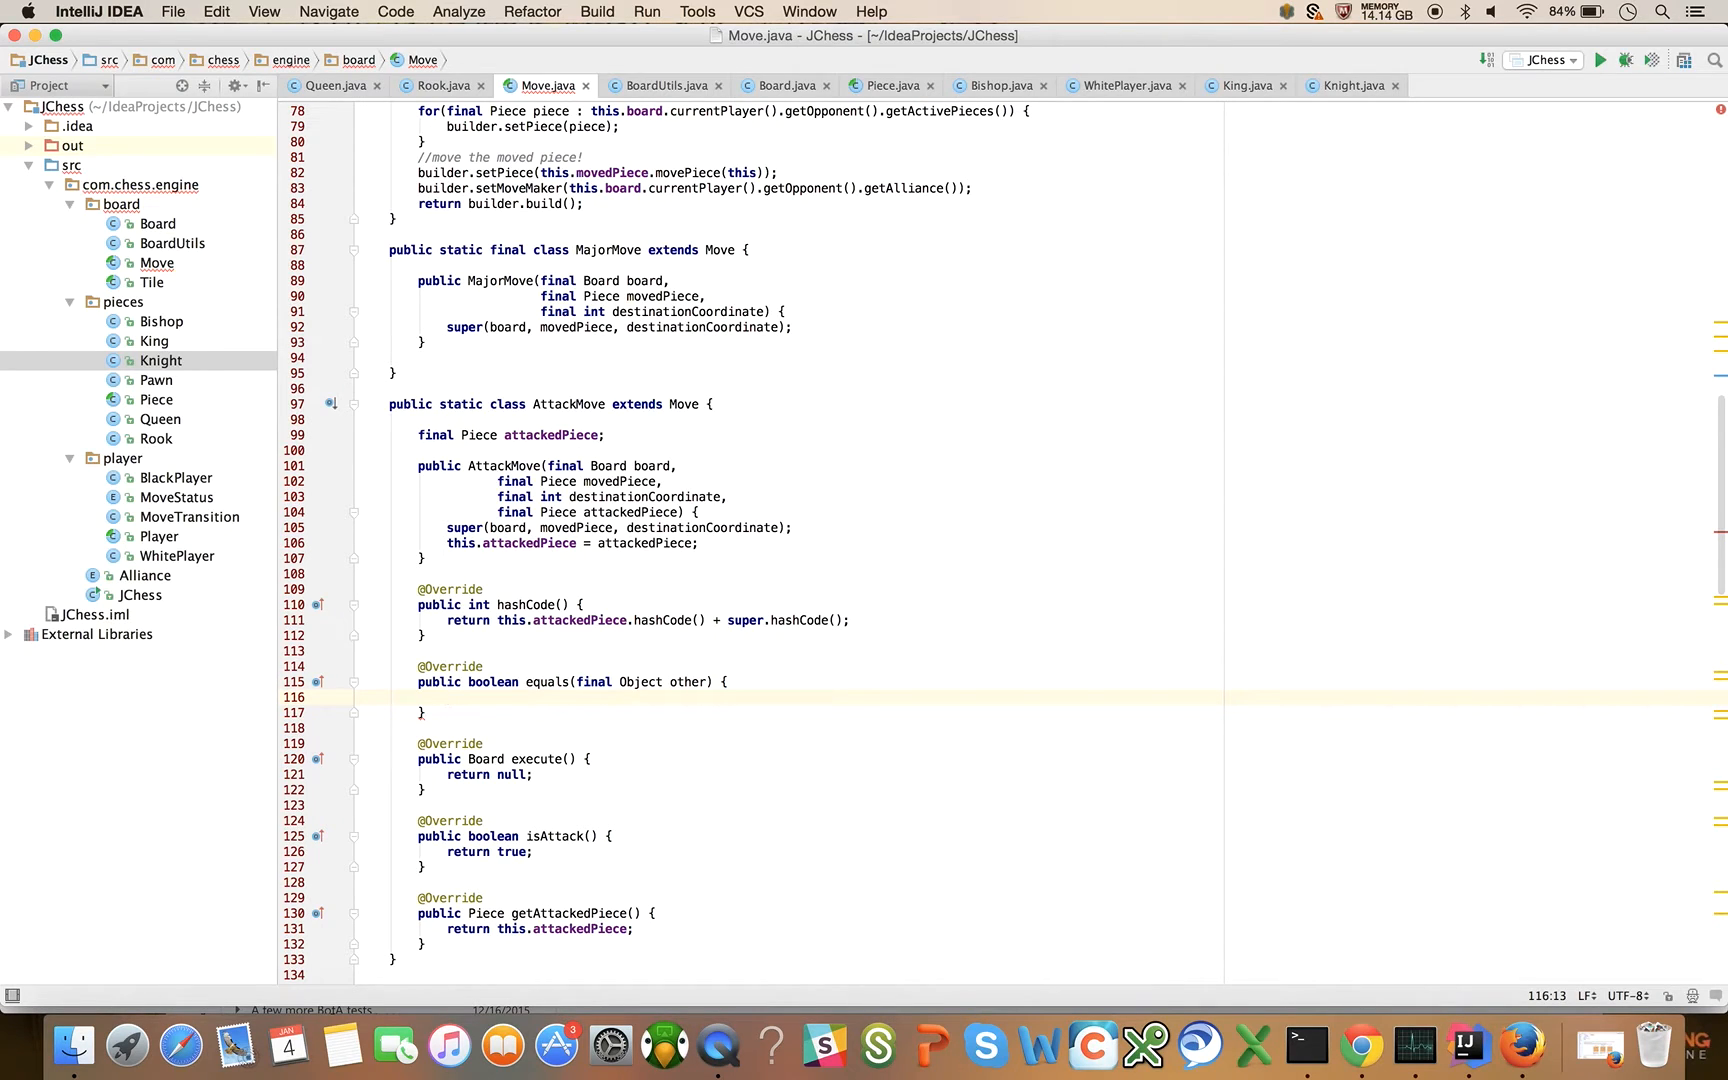
pyautogui.write('if(')
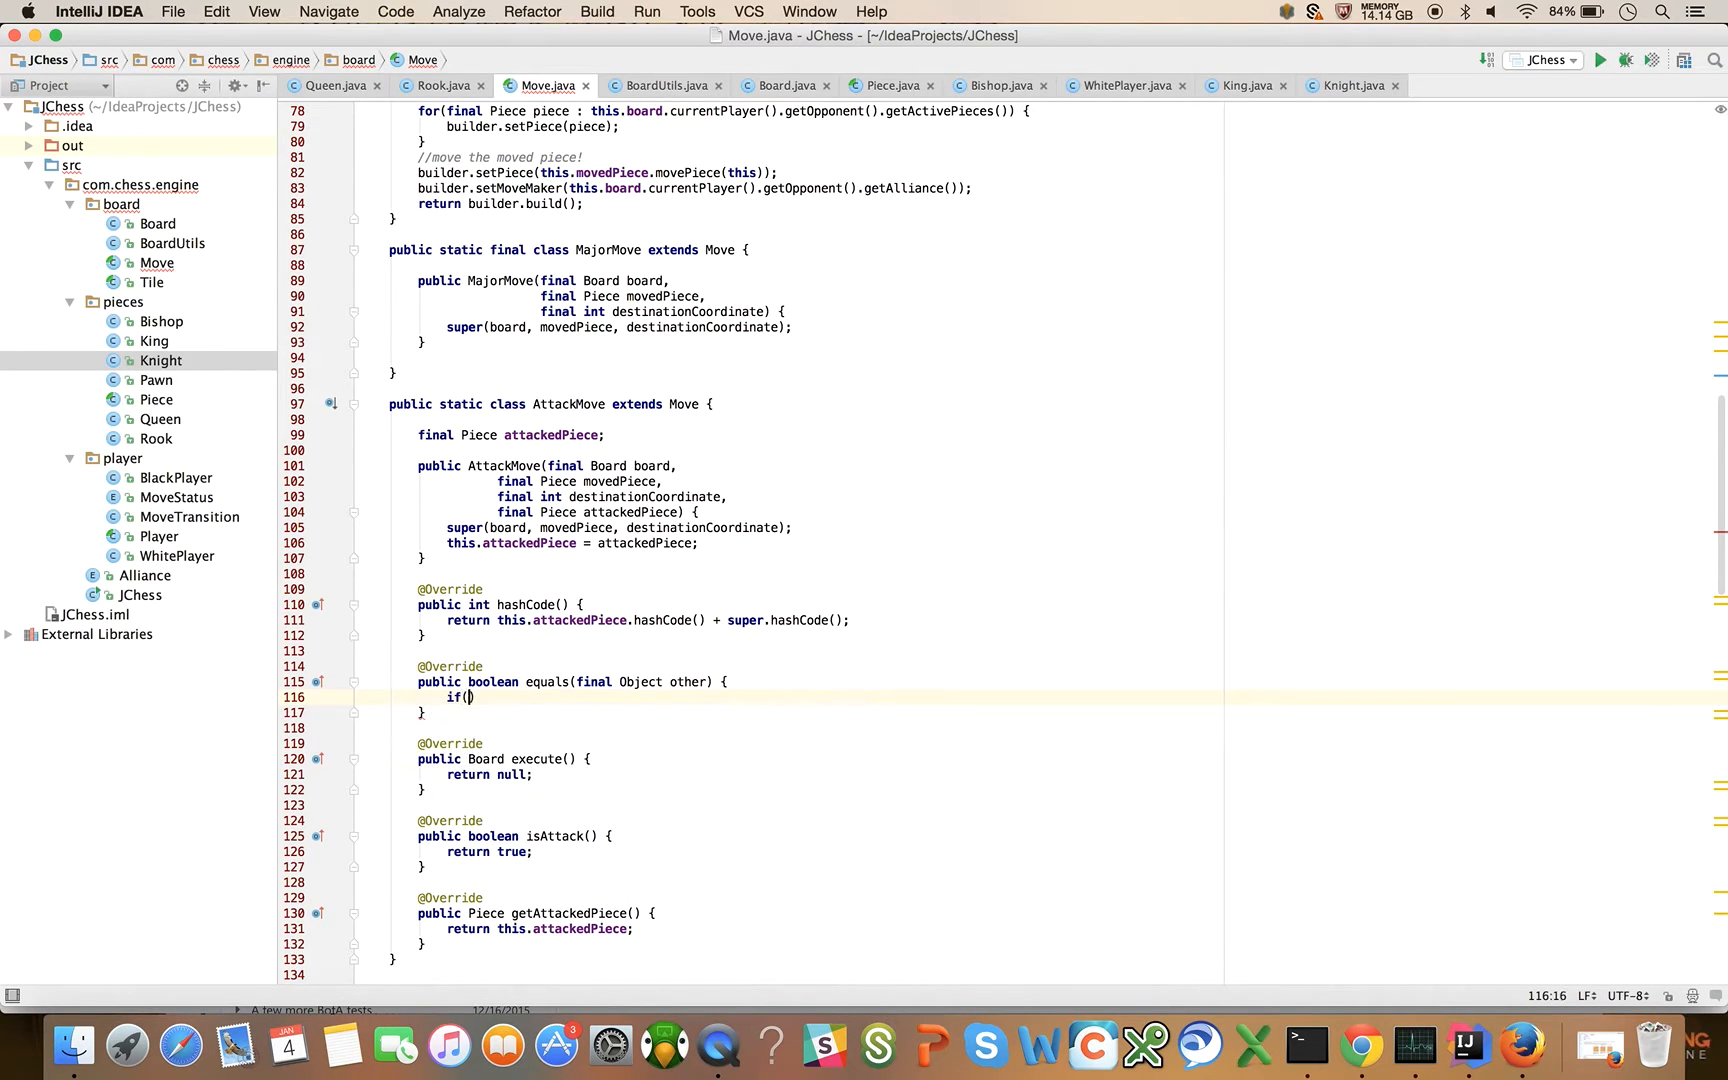
pyautogui.write('this == othe')
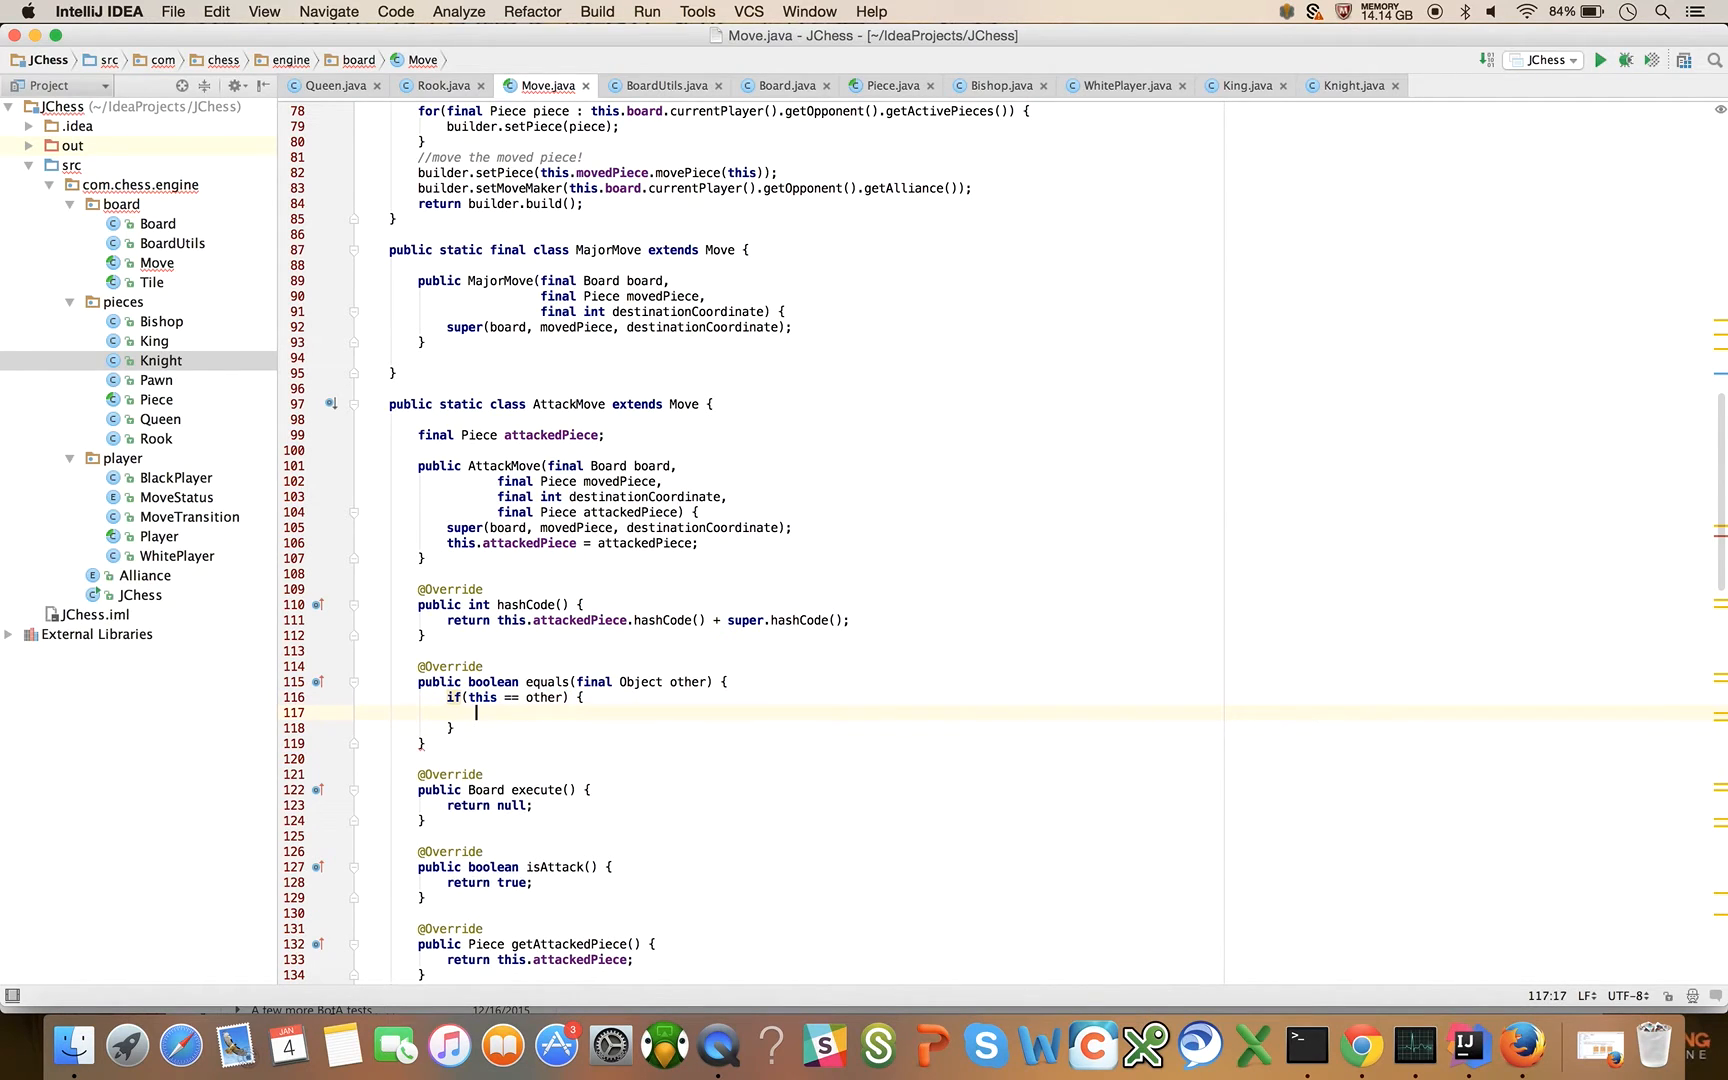
pyautogui.write('return true;')
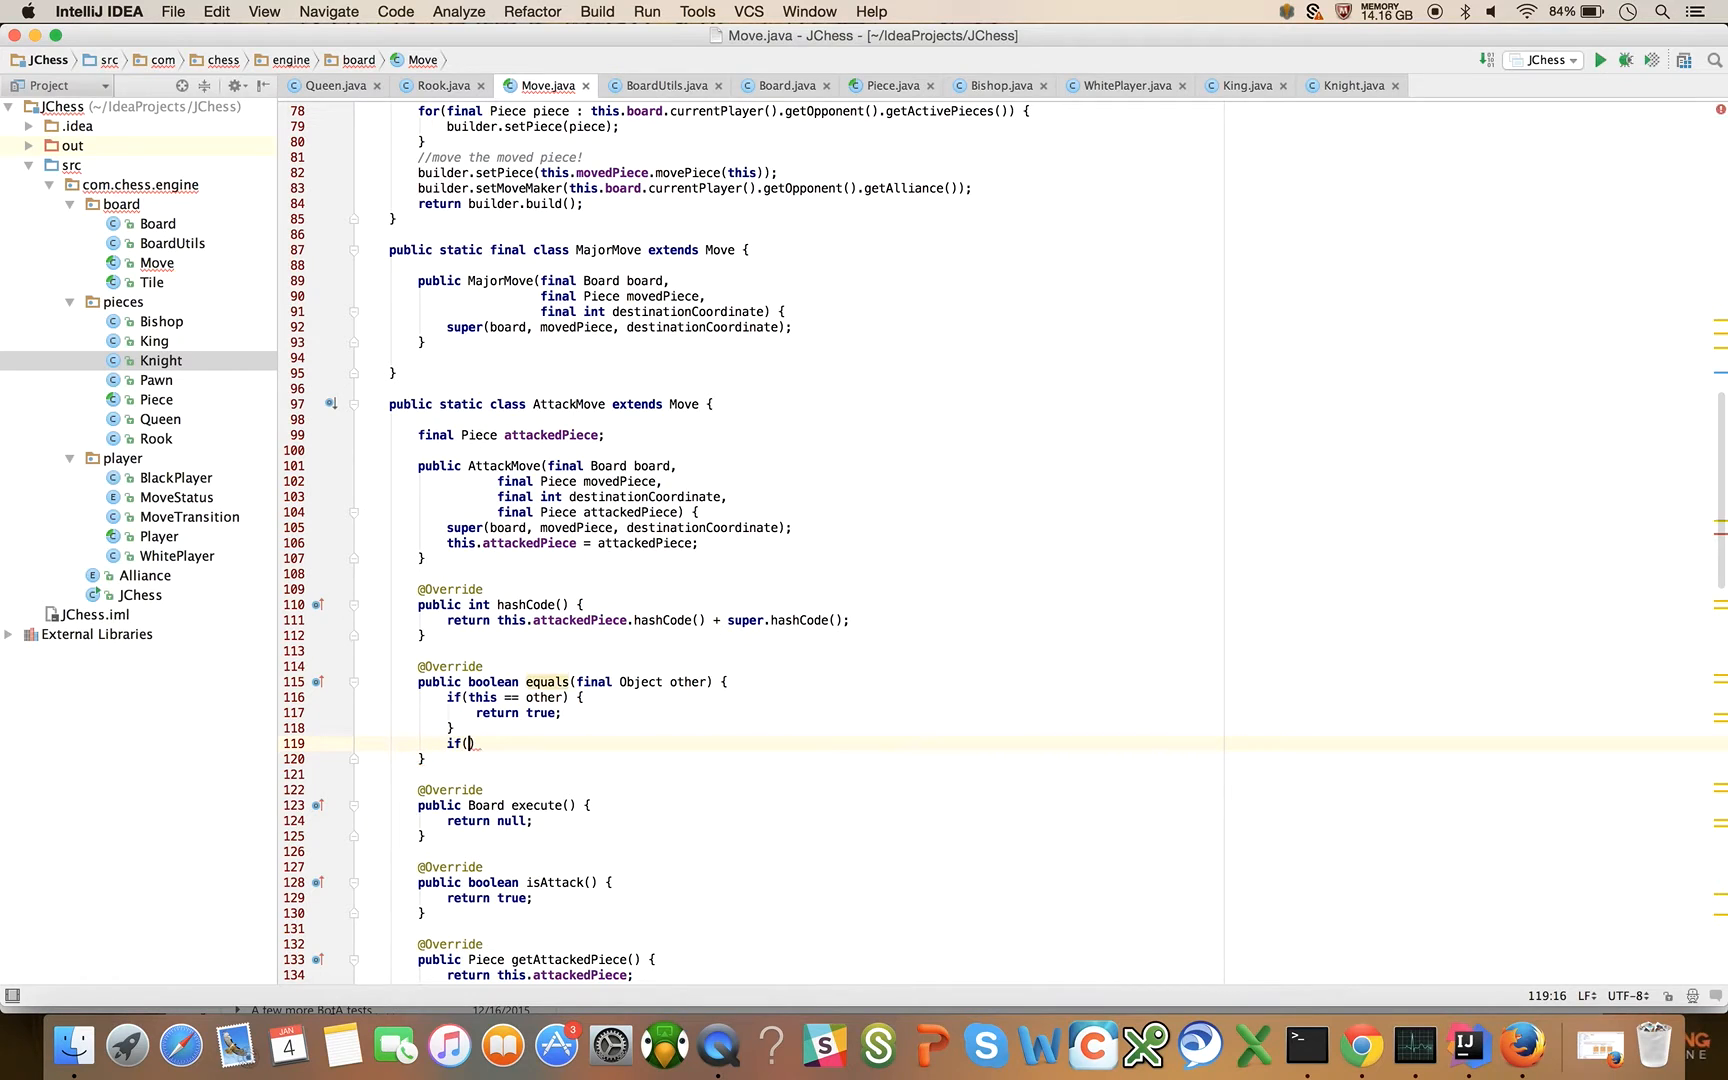
pyautogui.write('!(other instanceof  AttackMove')
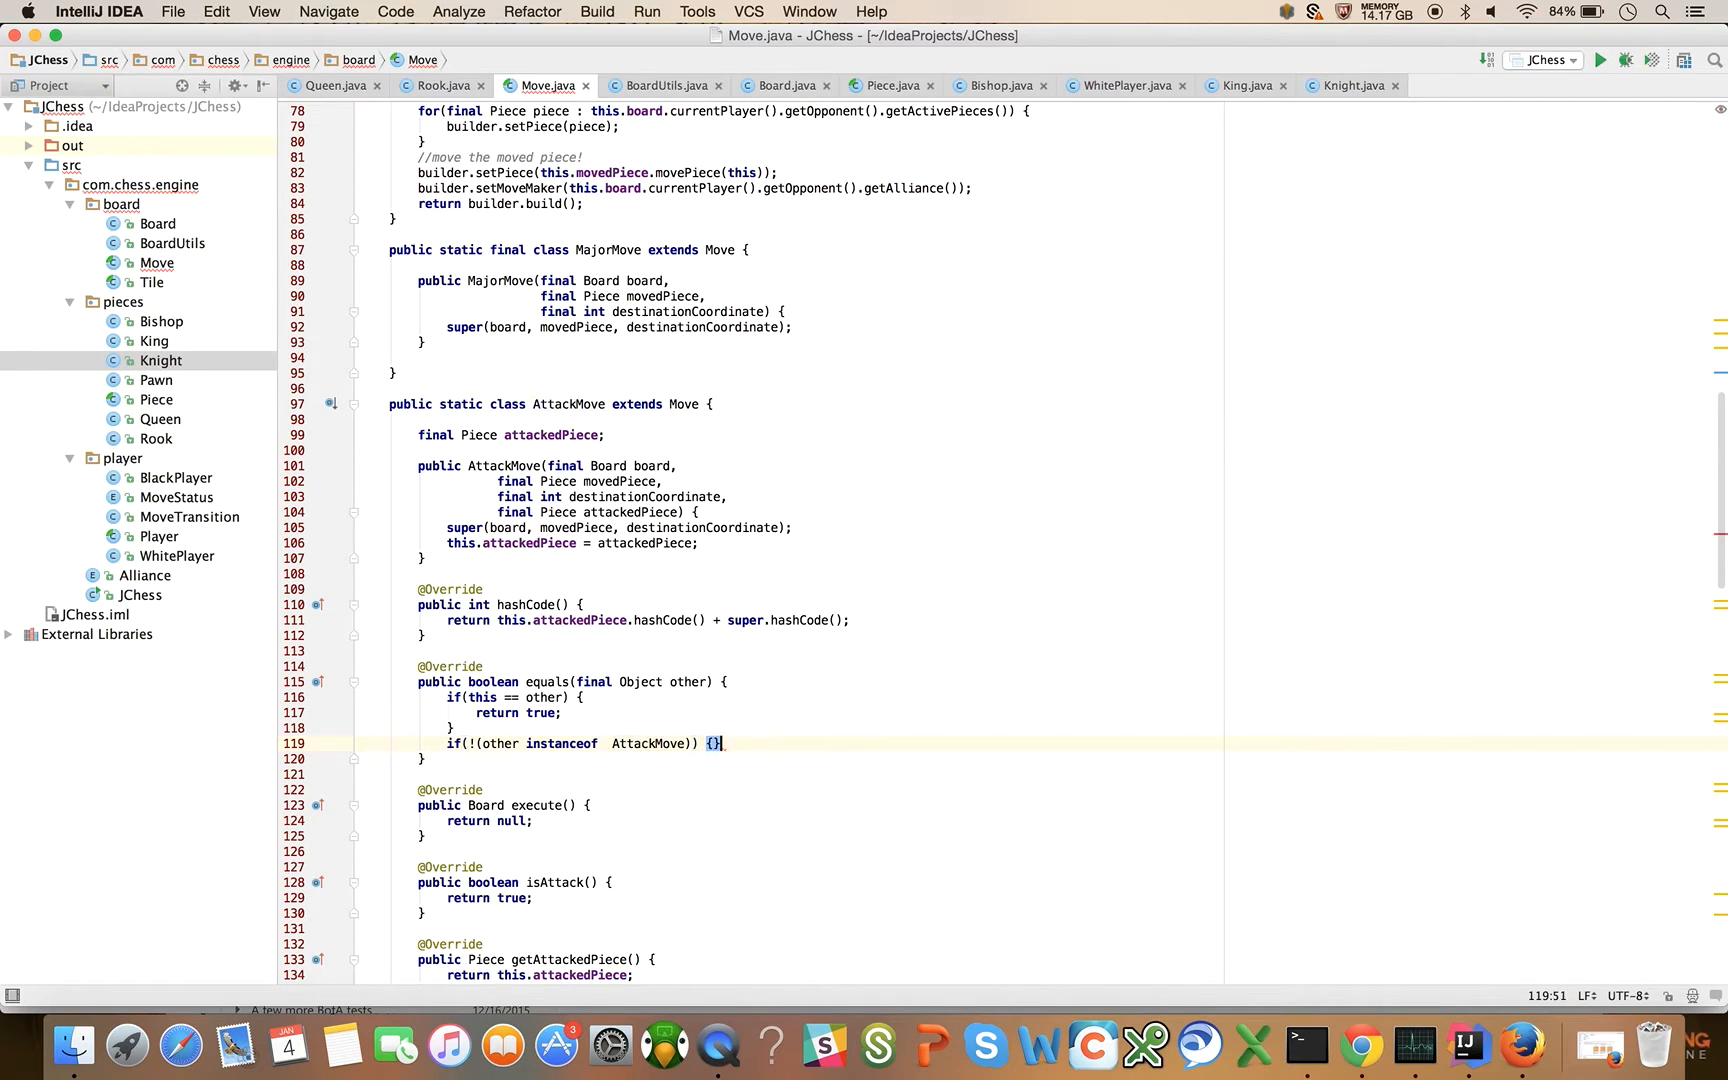
pyautogui.write('return false;')
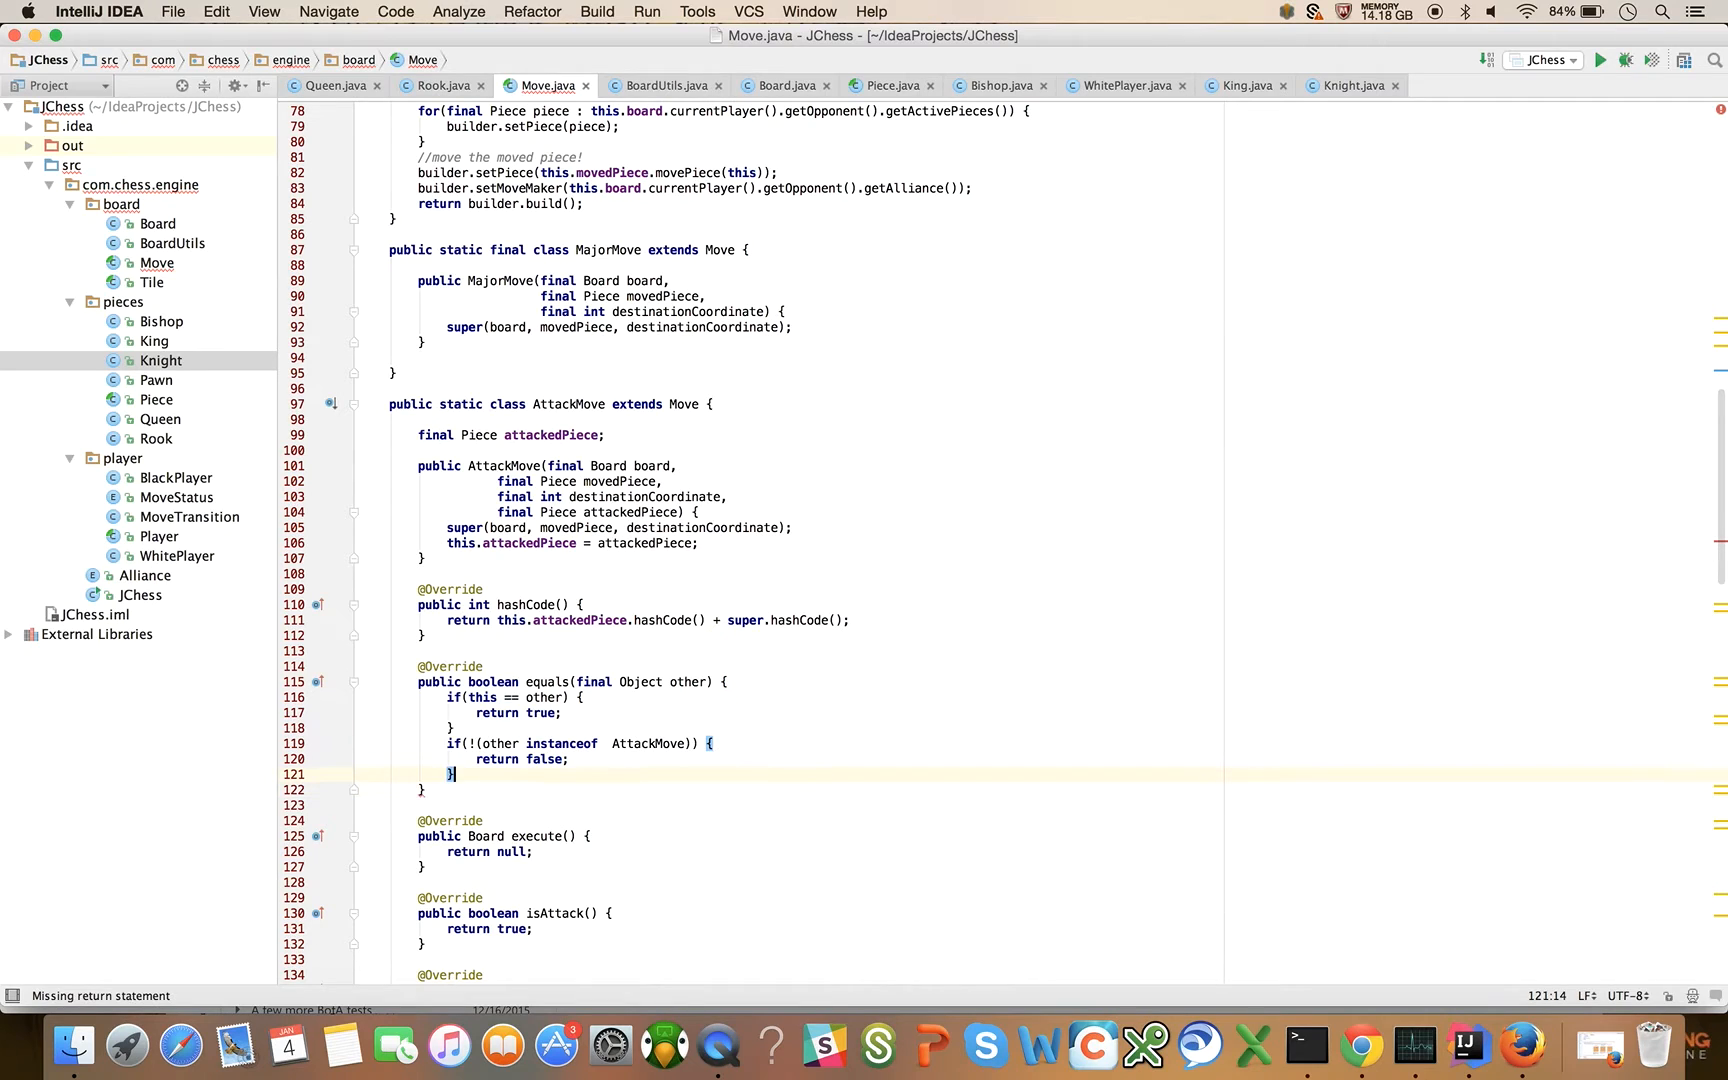
# Step: Cast to otherAttackMove and return super.equals(...) && getAttackedPiece().equals(otherAttackMove.getAttackedPiece())
pyautogui.write('f')
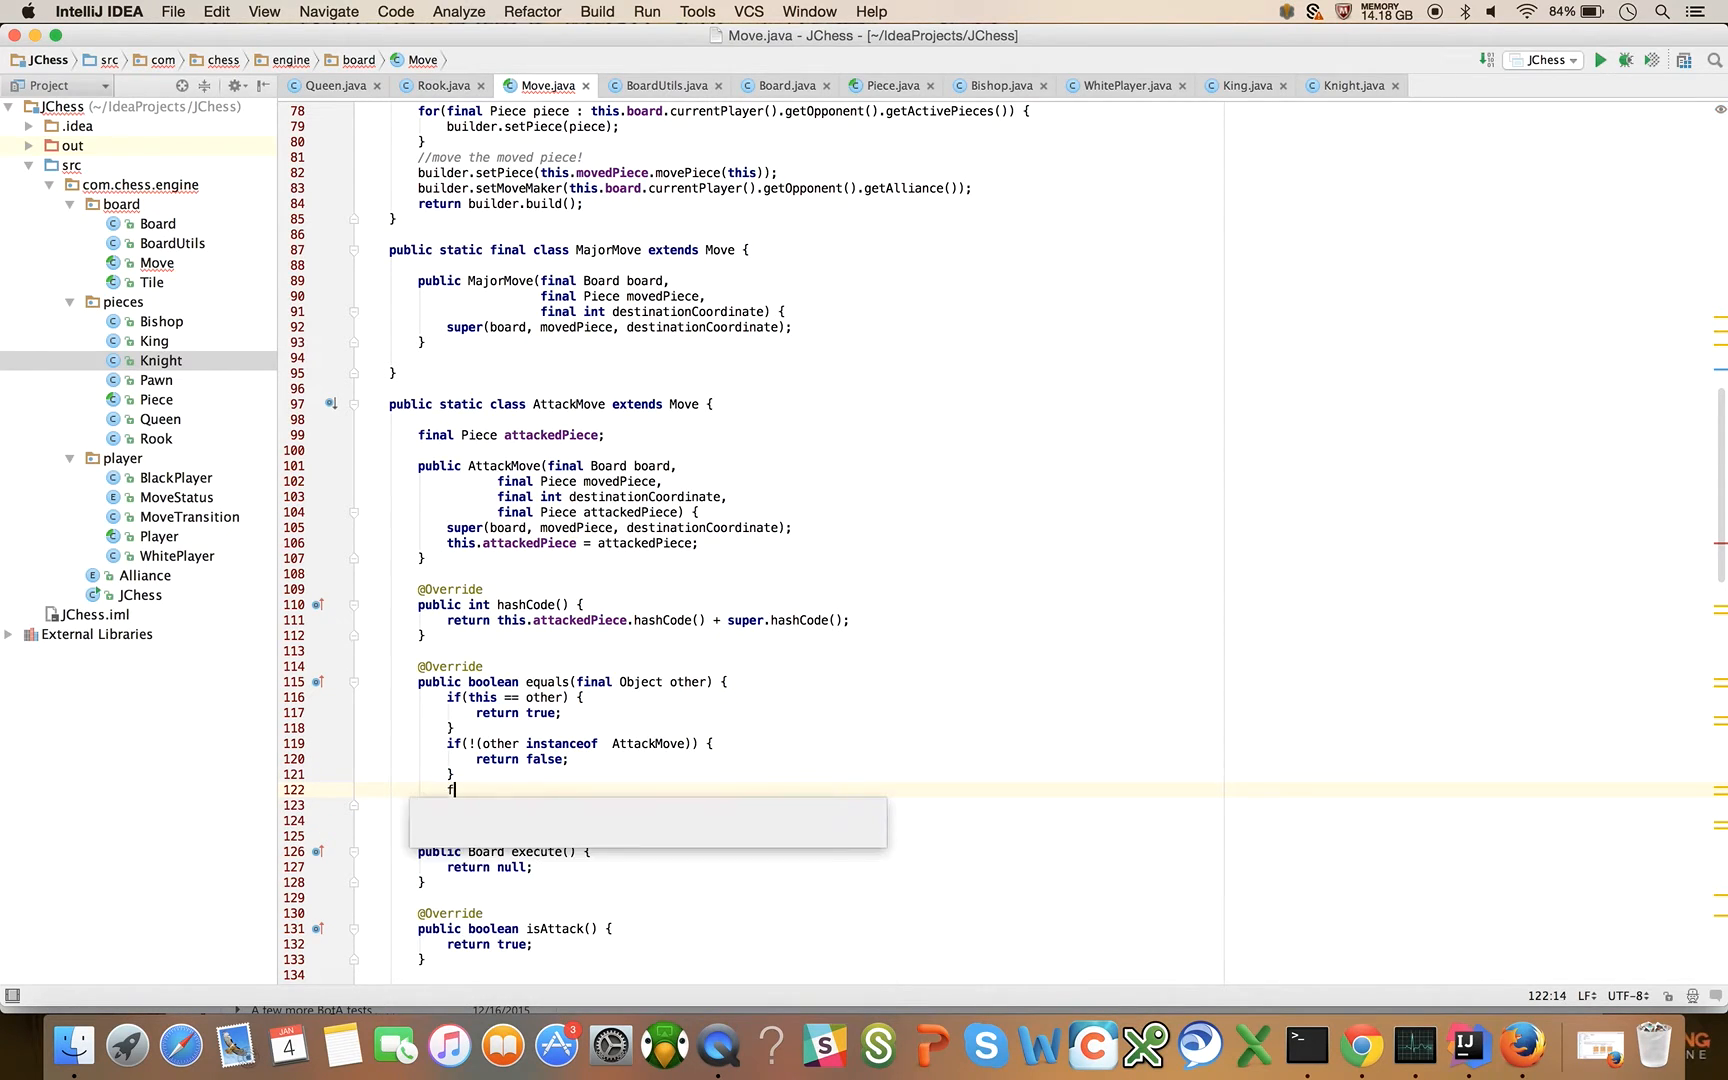
pyautogui.write('inal AttackMove other')
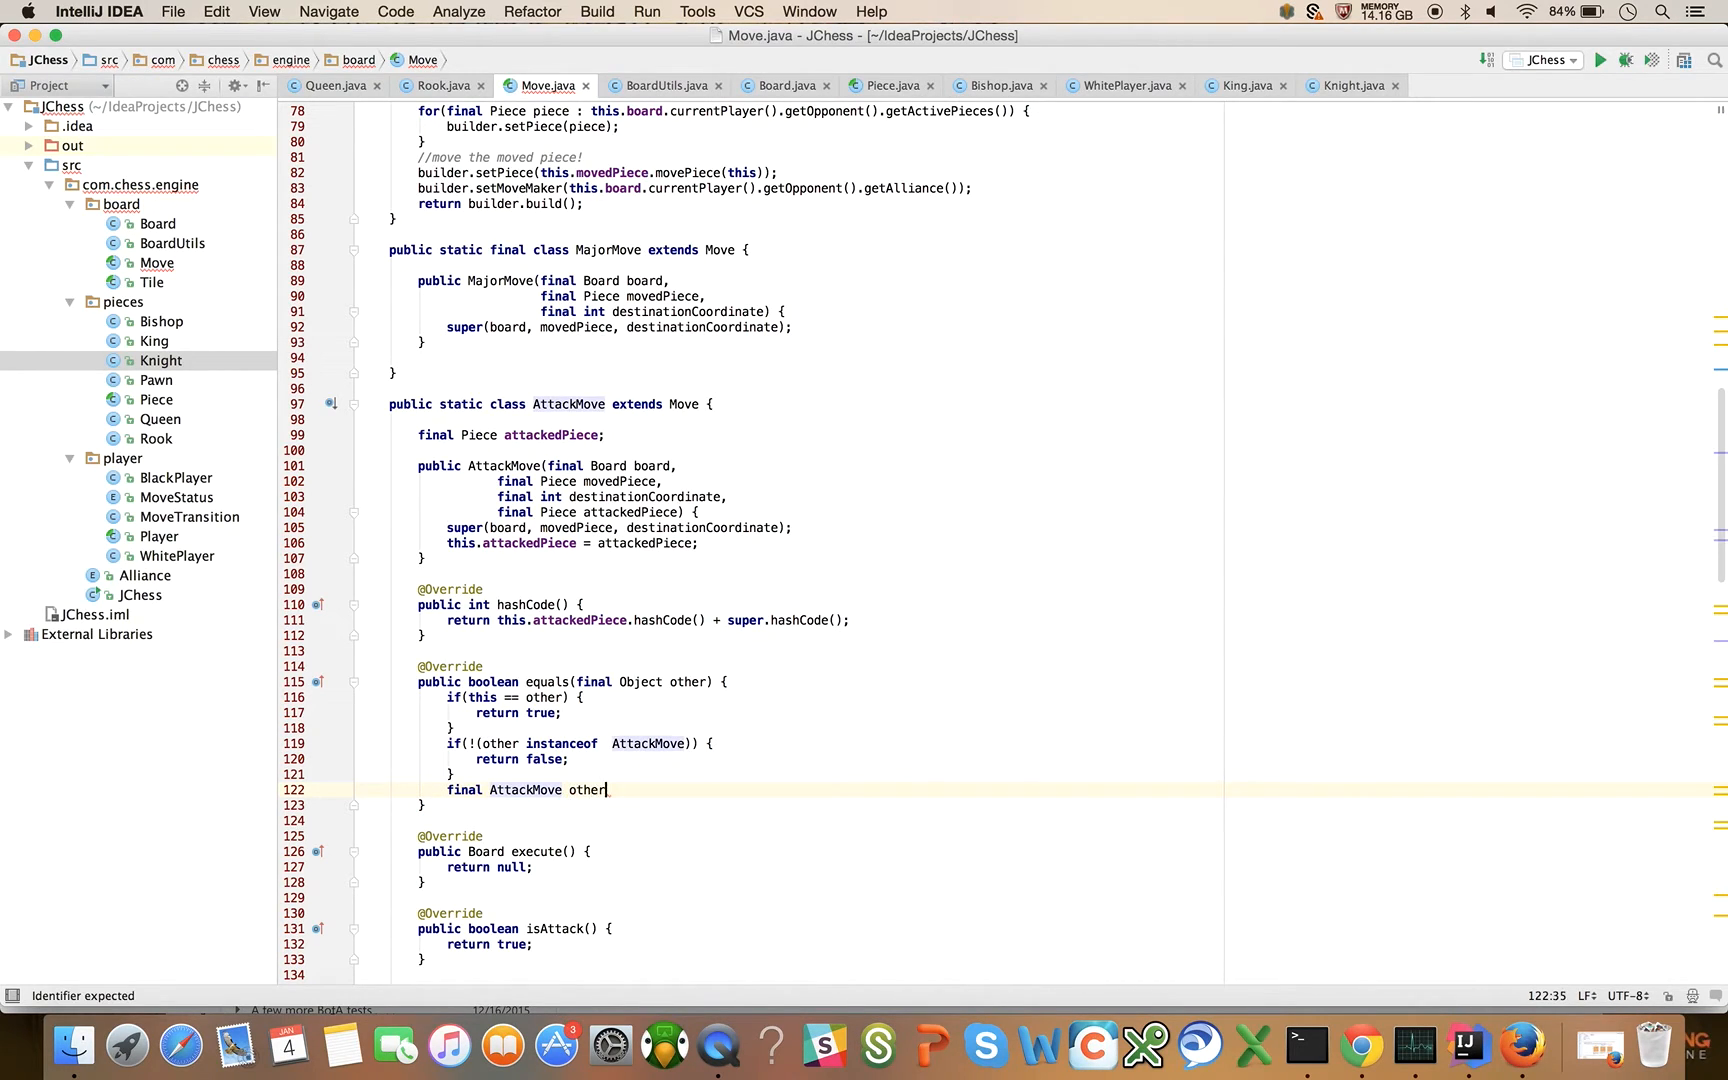
pyautogui.write('AttackMove')
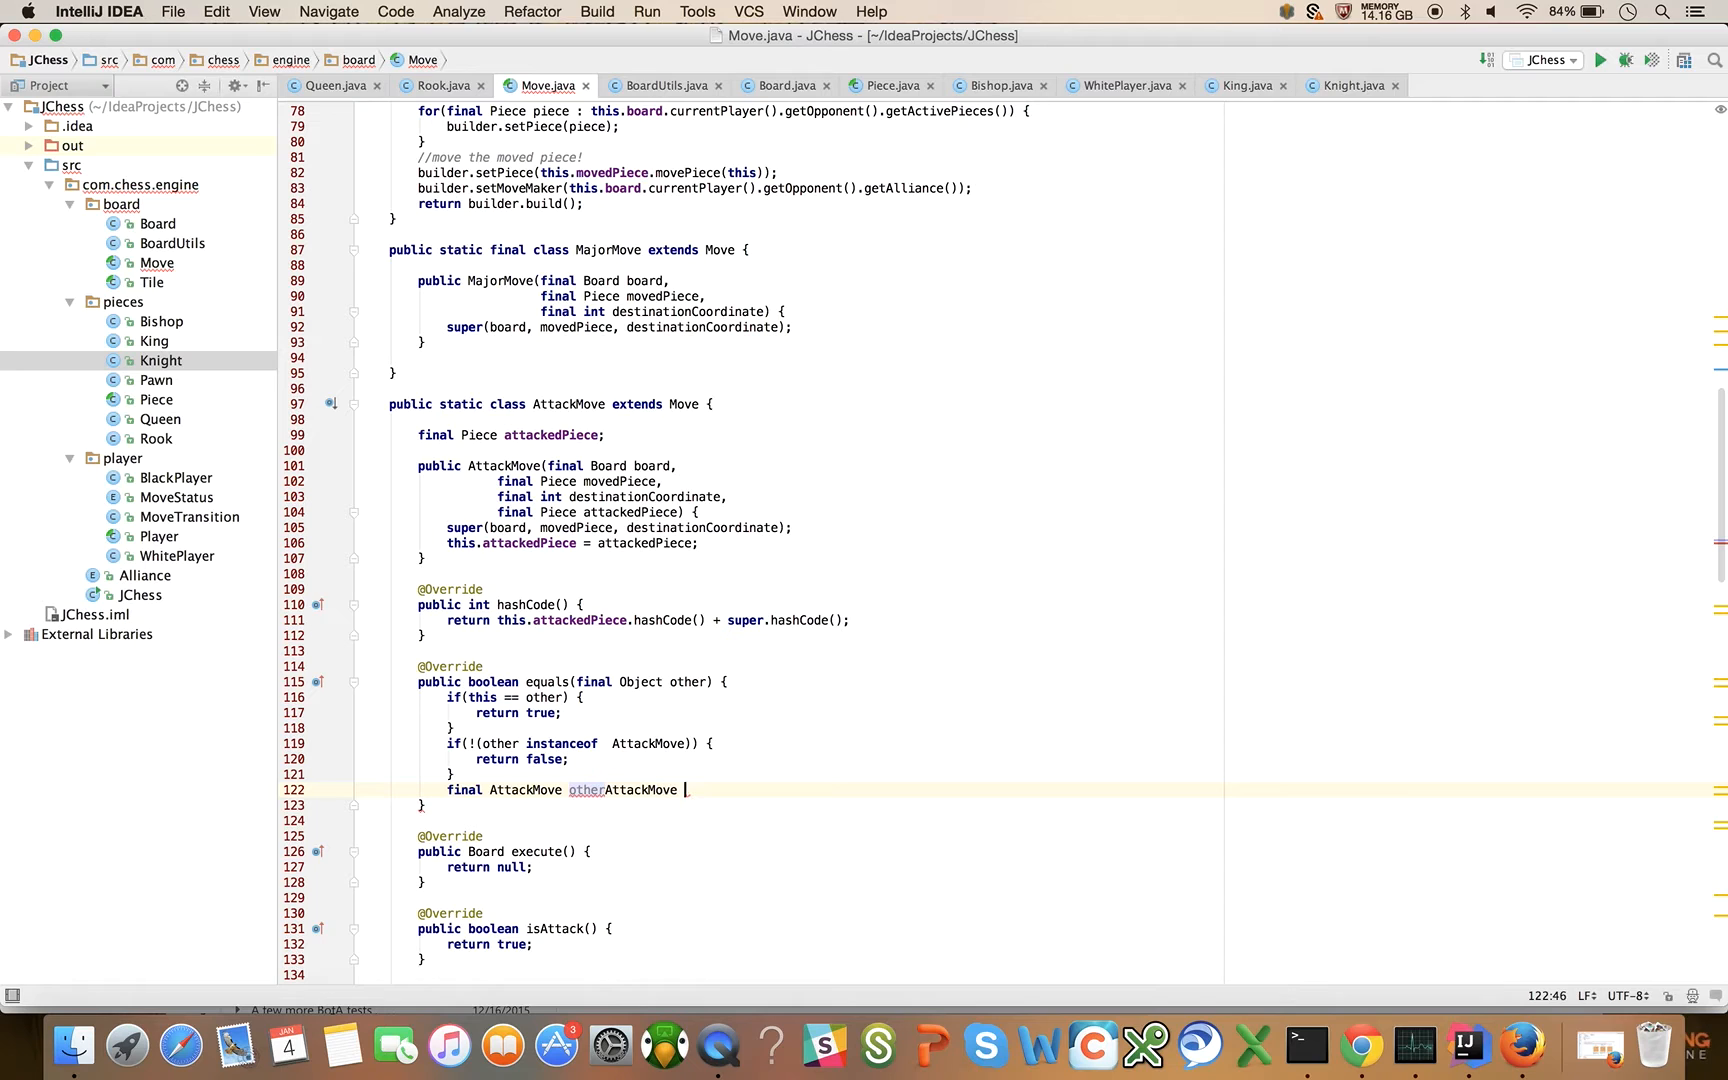
pyautogui.write('= (AttackMove) other;')
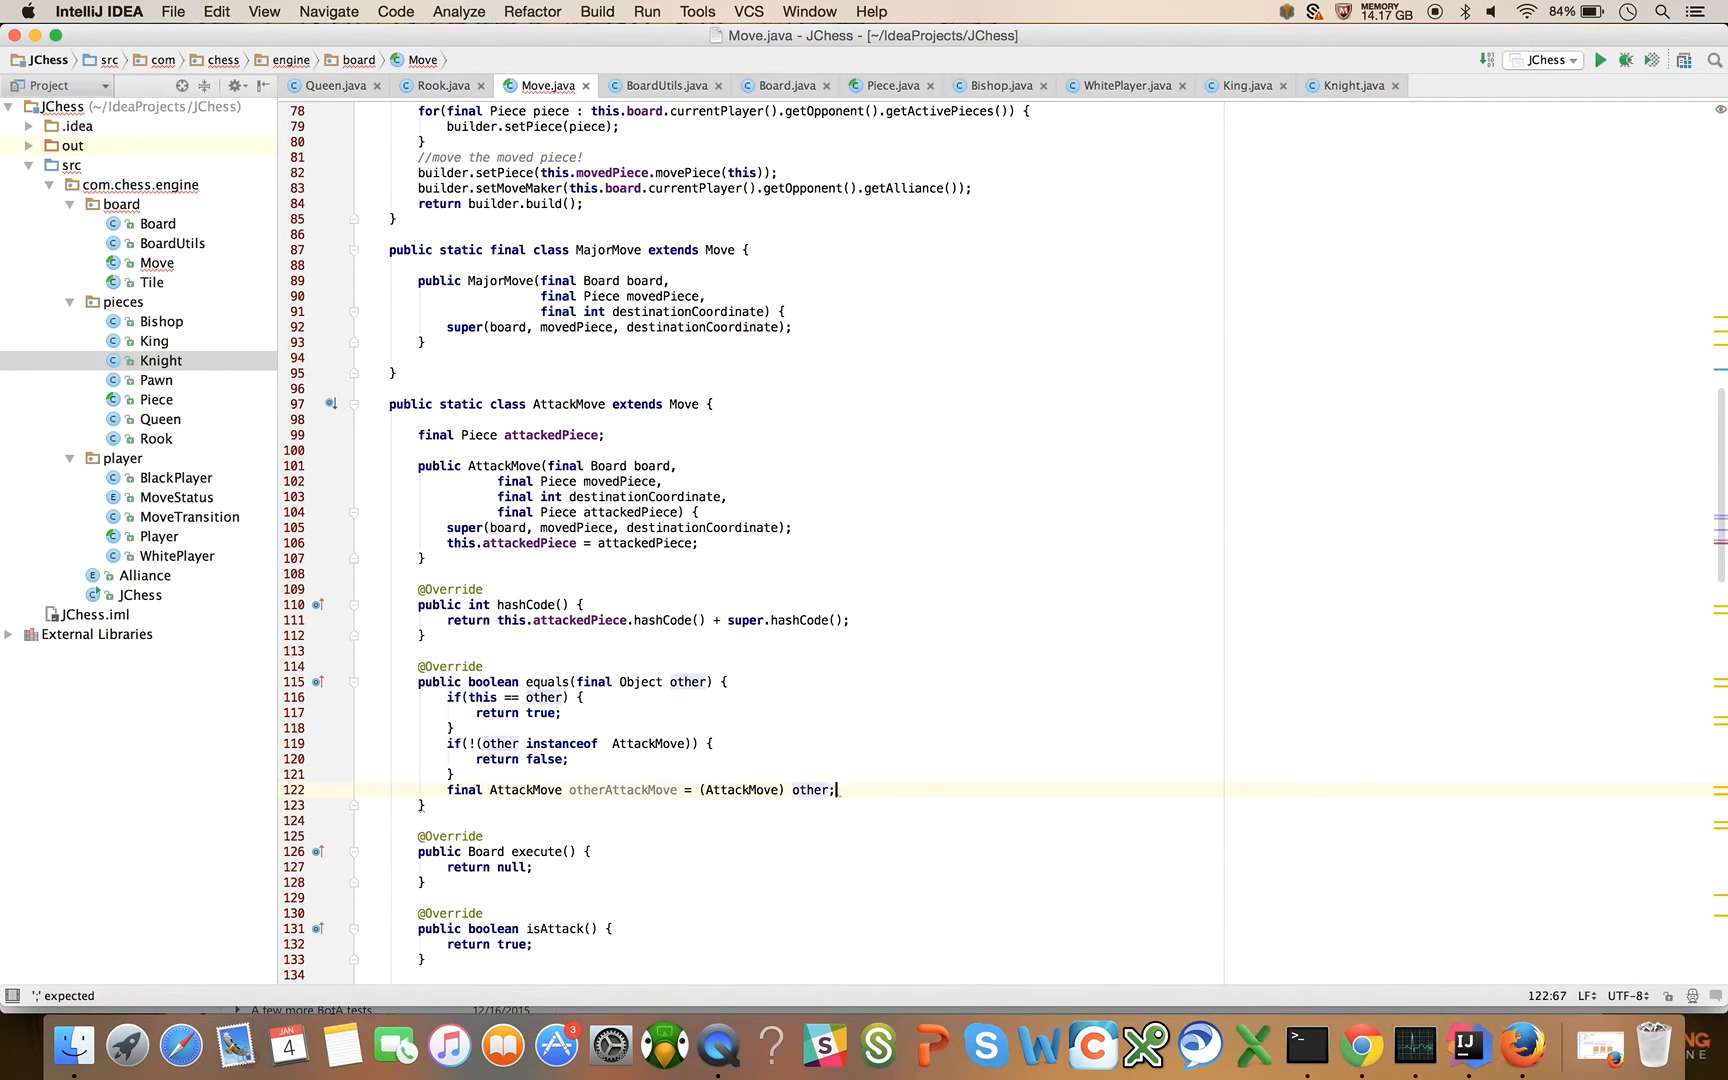
pyautogui.write('return super.equals(')
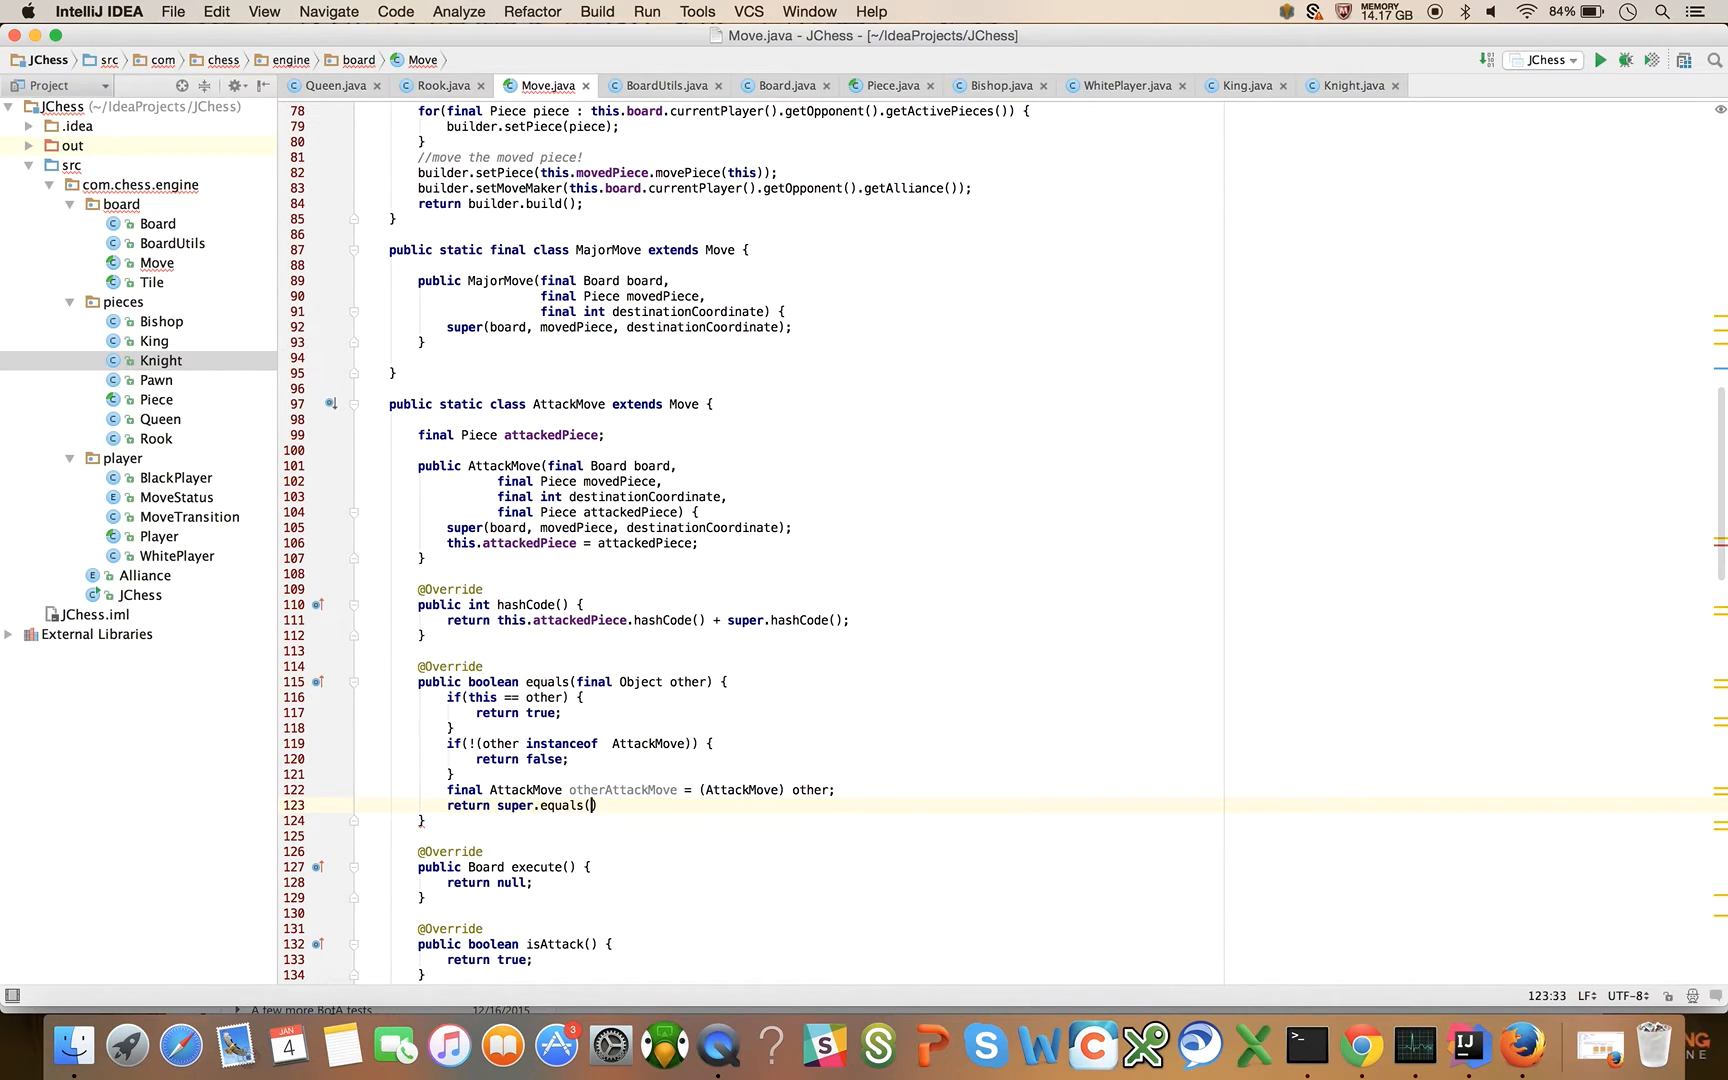
pyautogui.write('otherAttackMove')
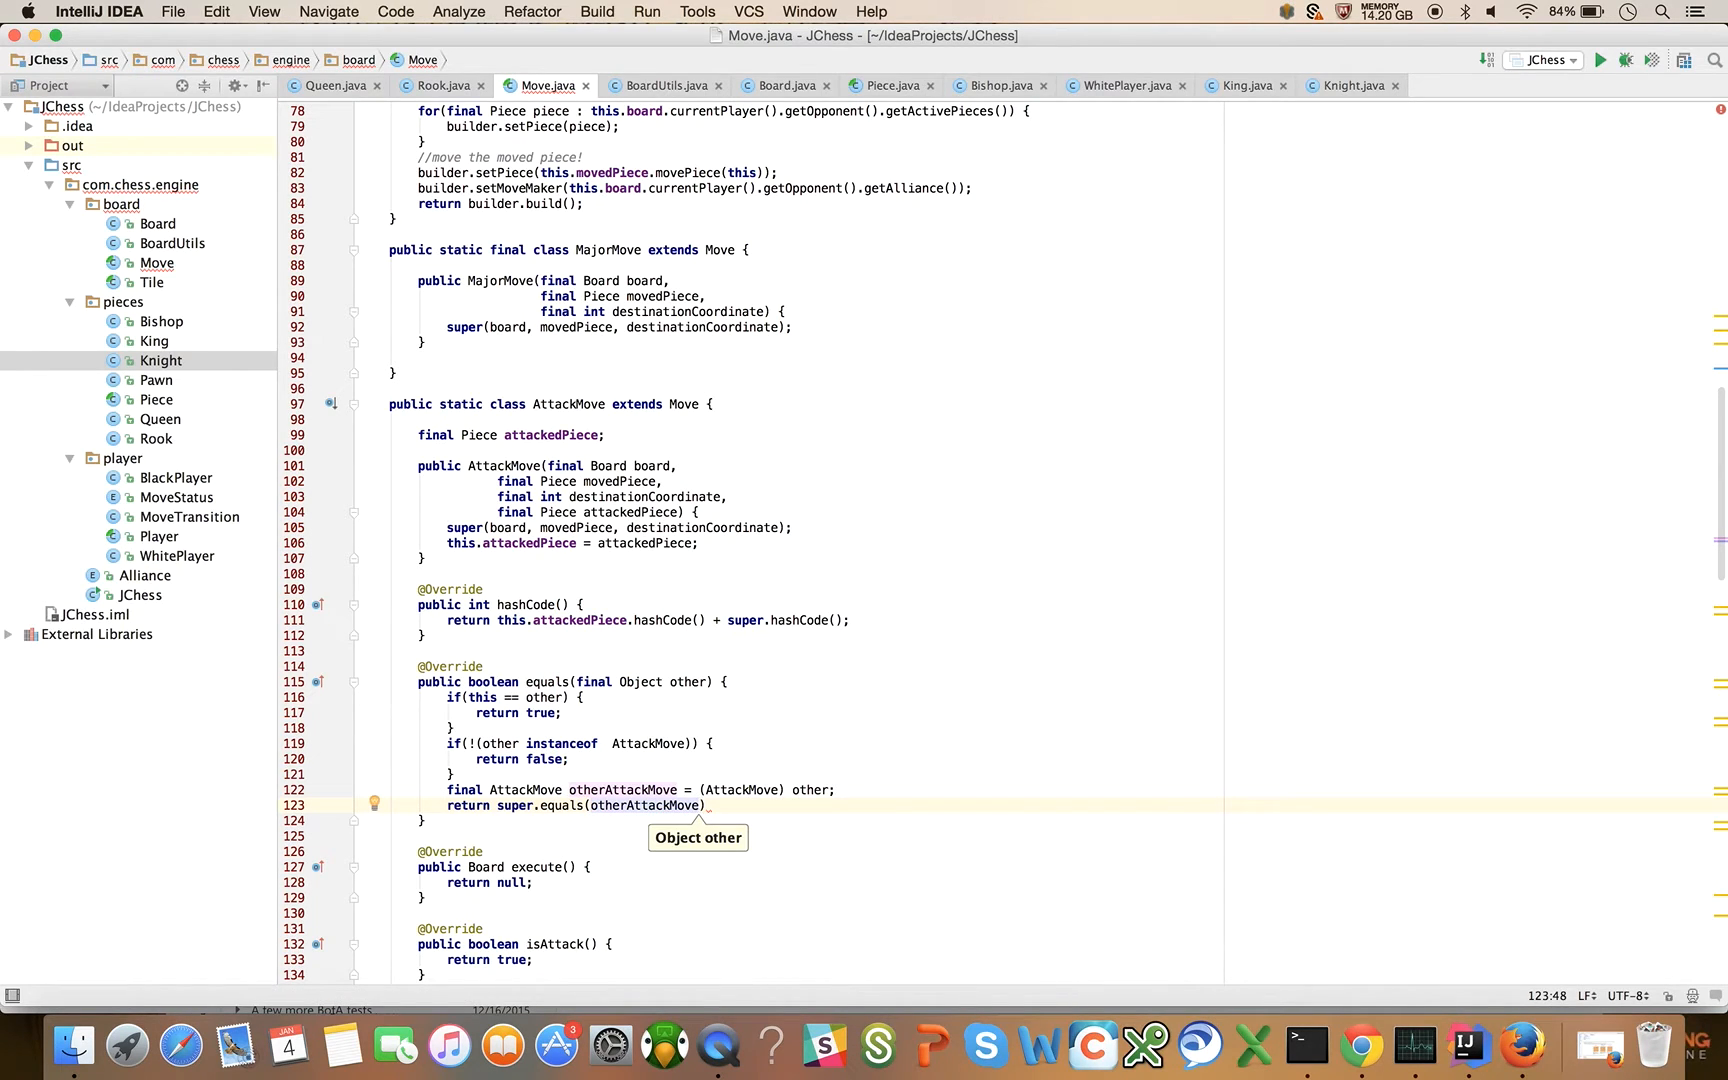
pyautogui.write('&&')
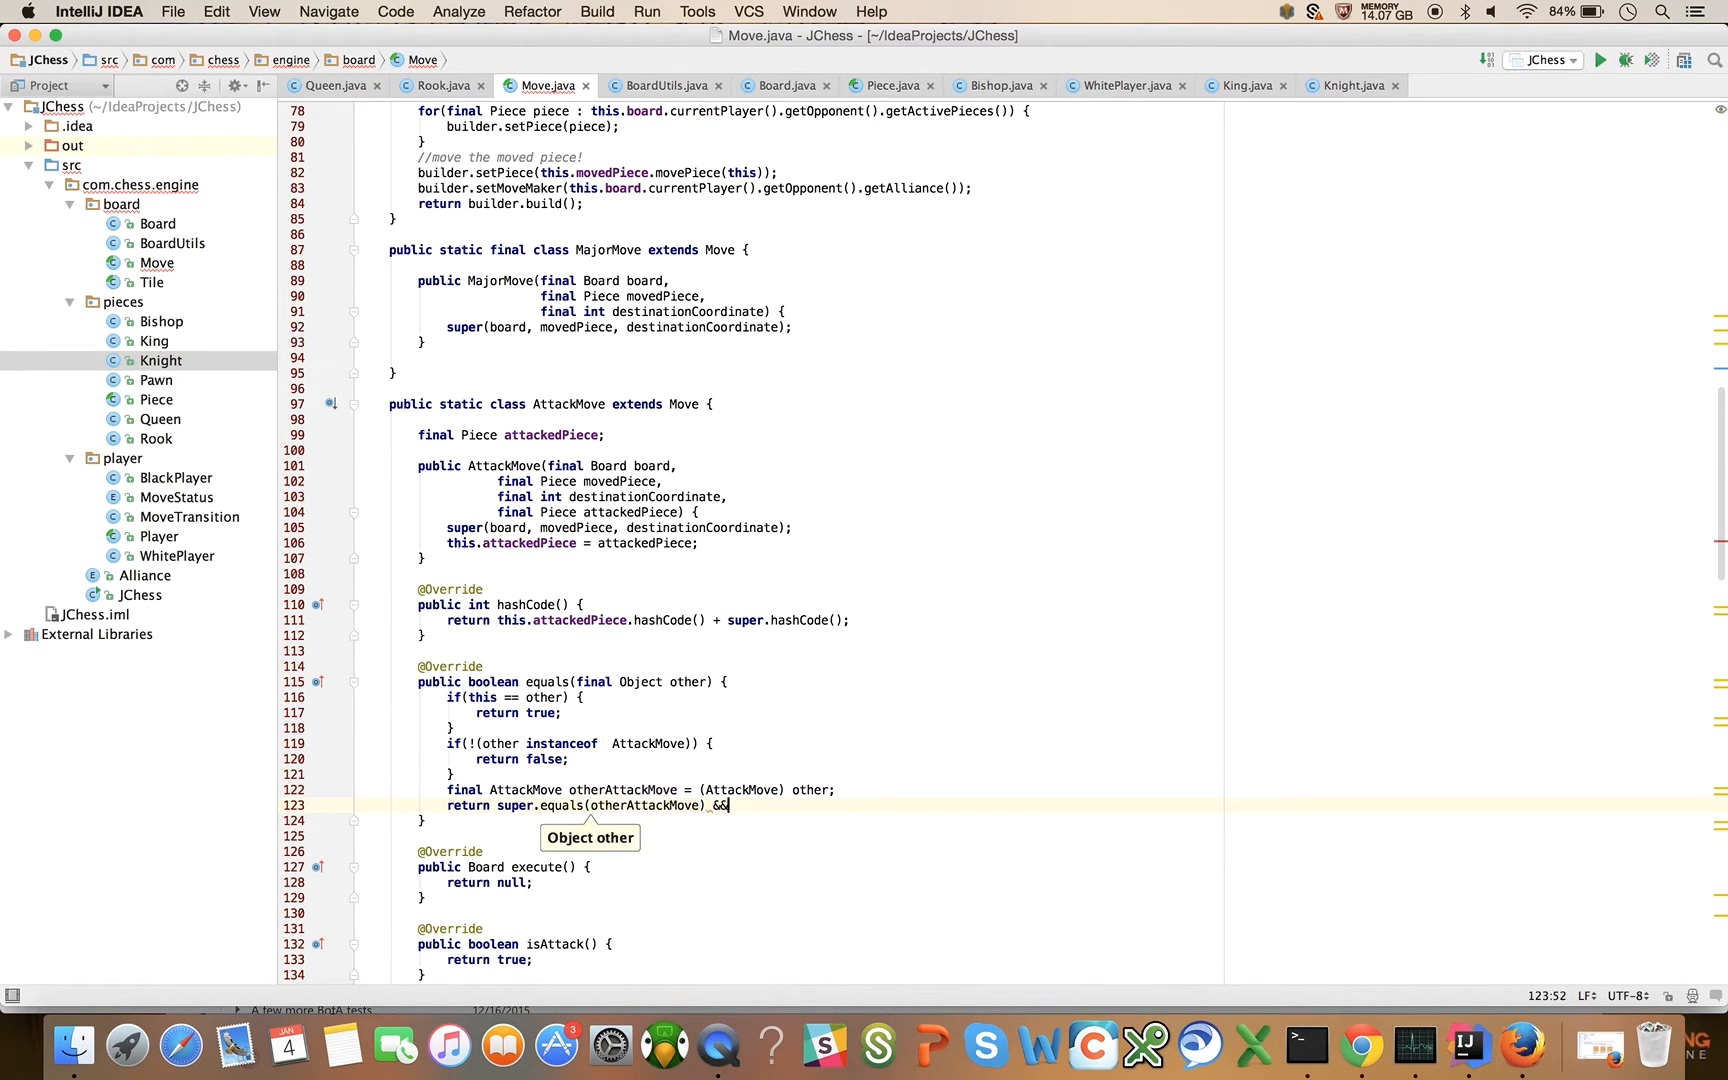
pyautogui.write('getAttackedPiece(')
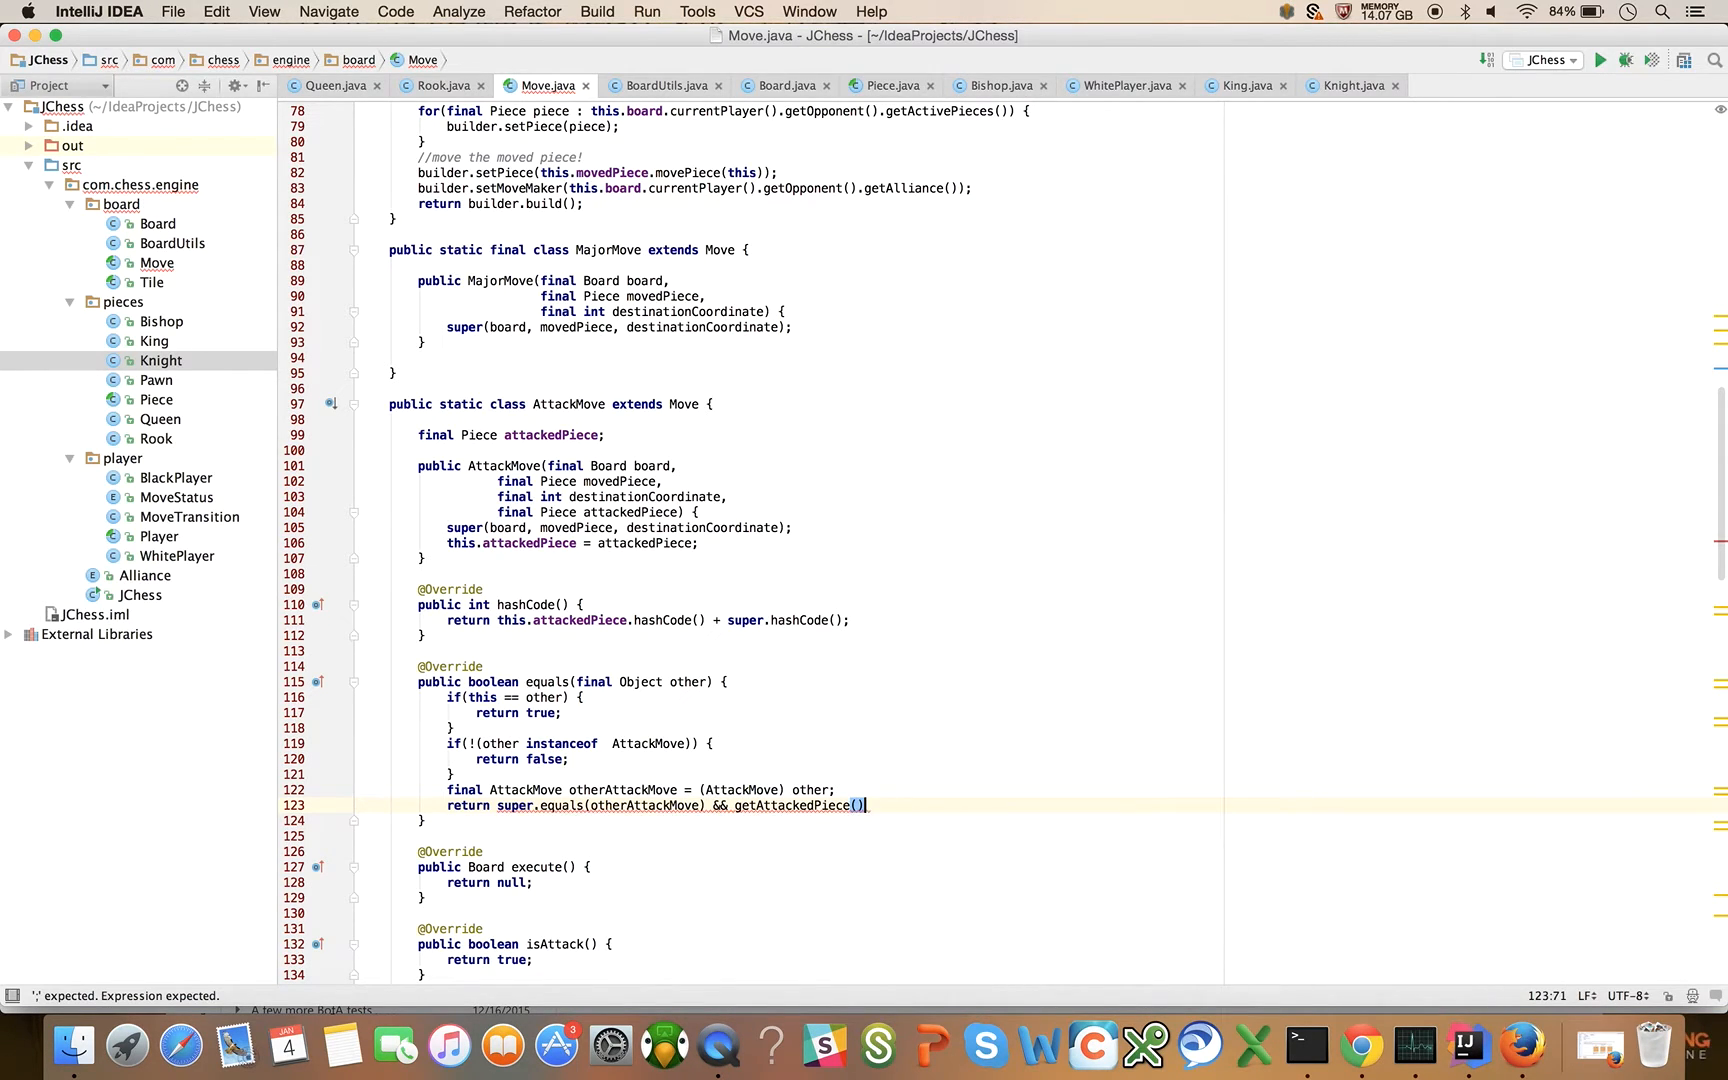
pyautogui.write('.equals(')
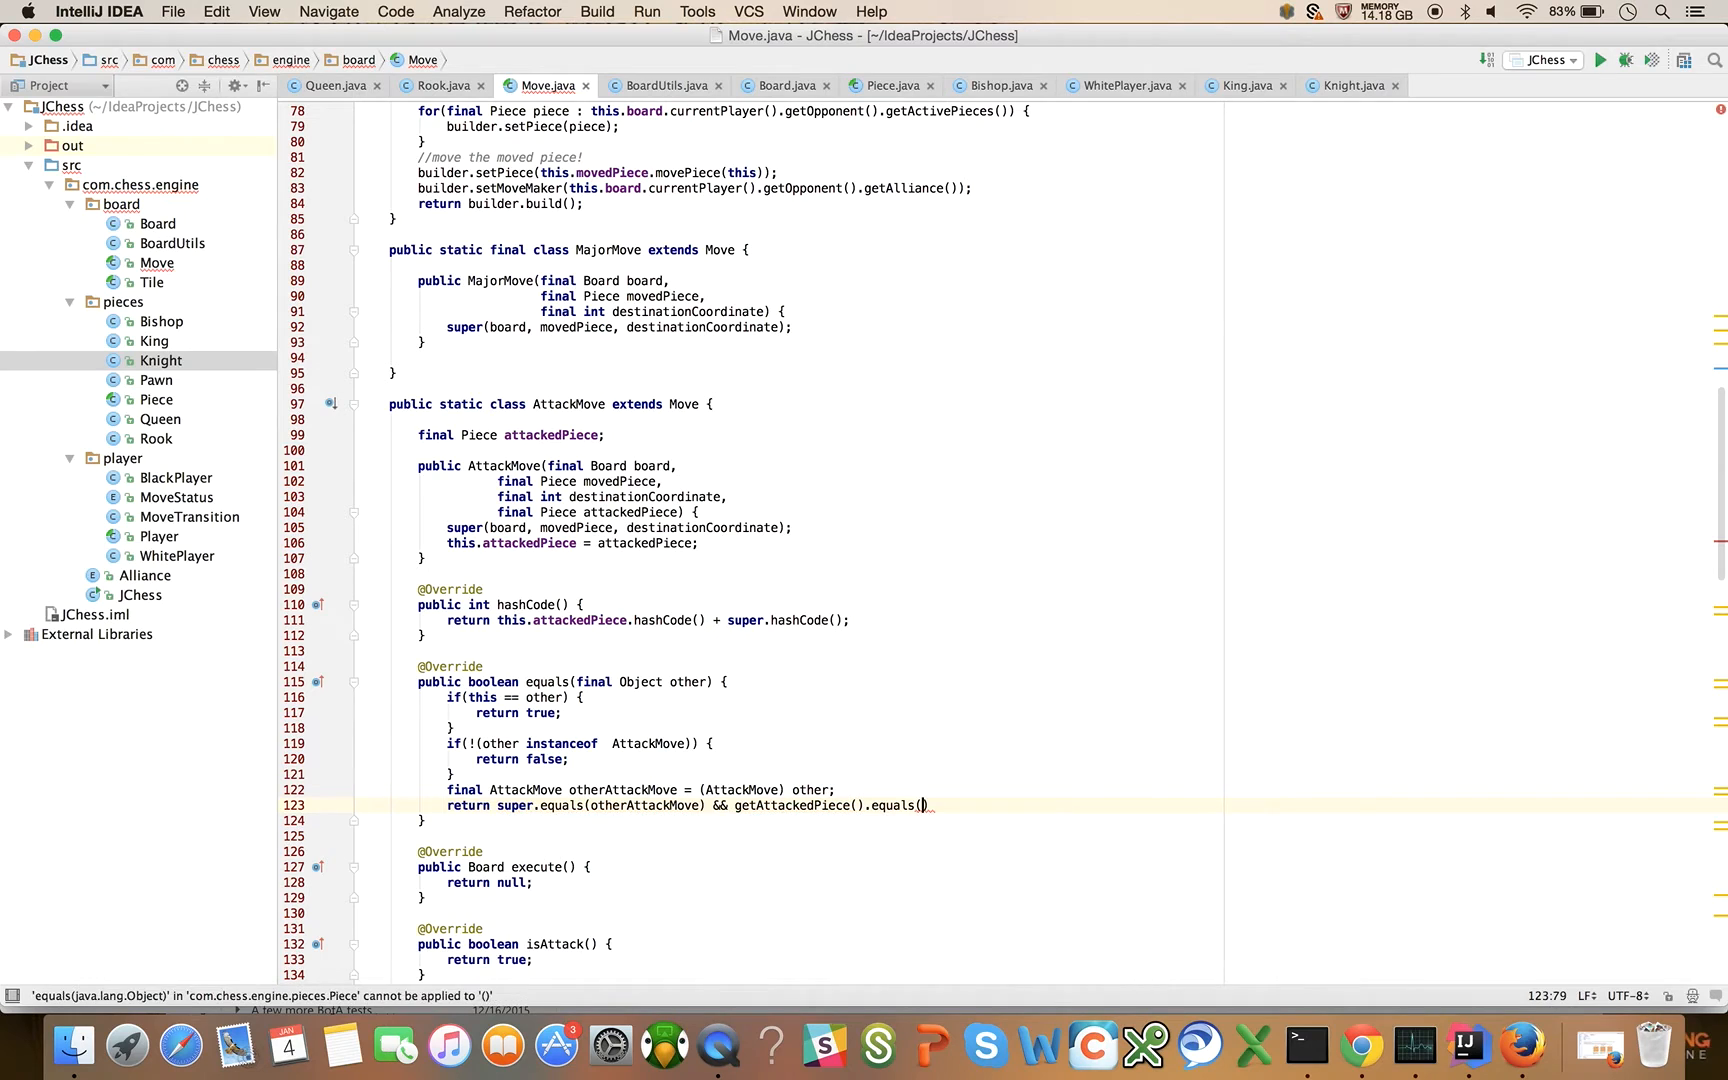
pyautogui.write('otherAttackMove')
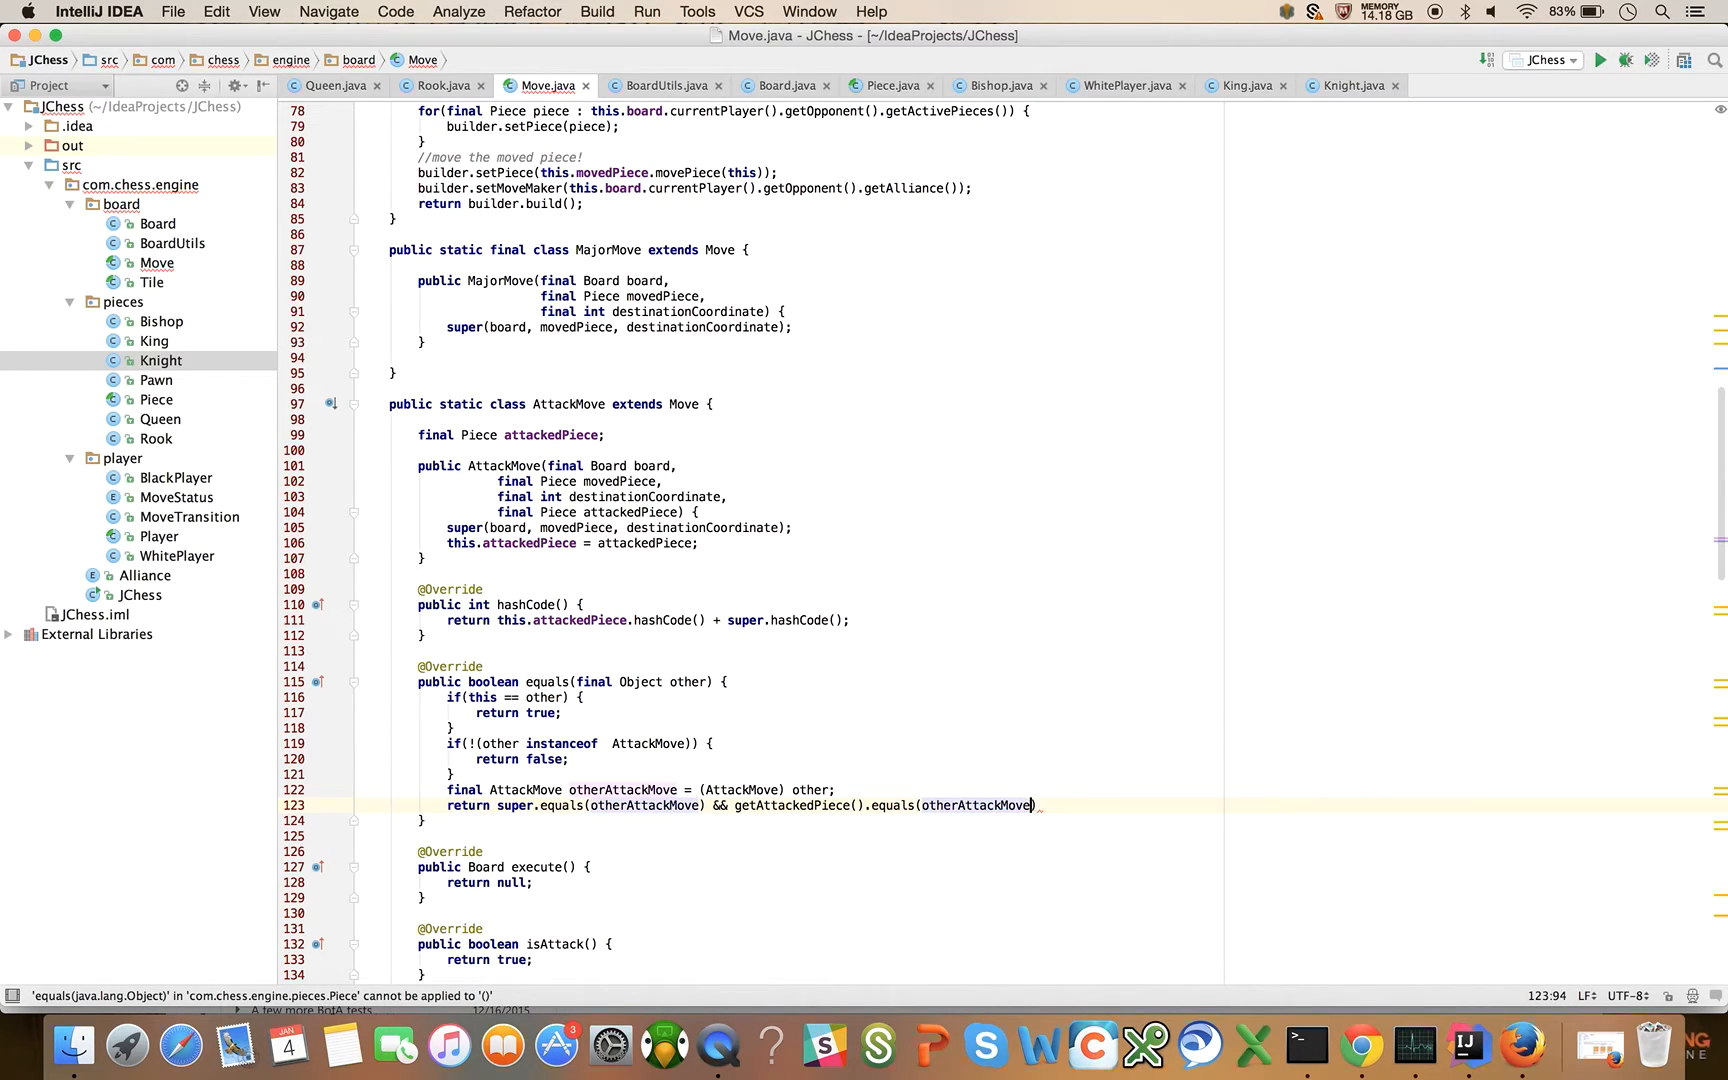
pyautogui.write('.getAttackedPiece(')
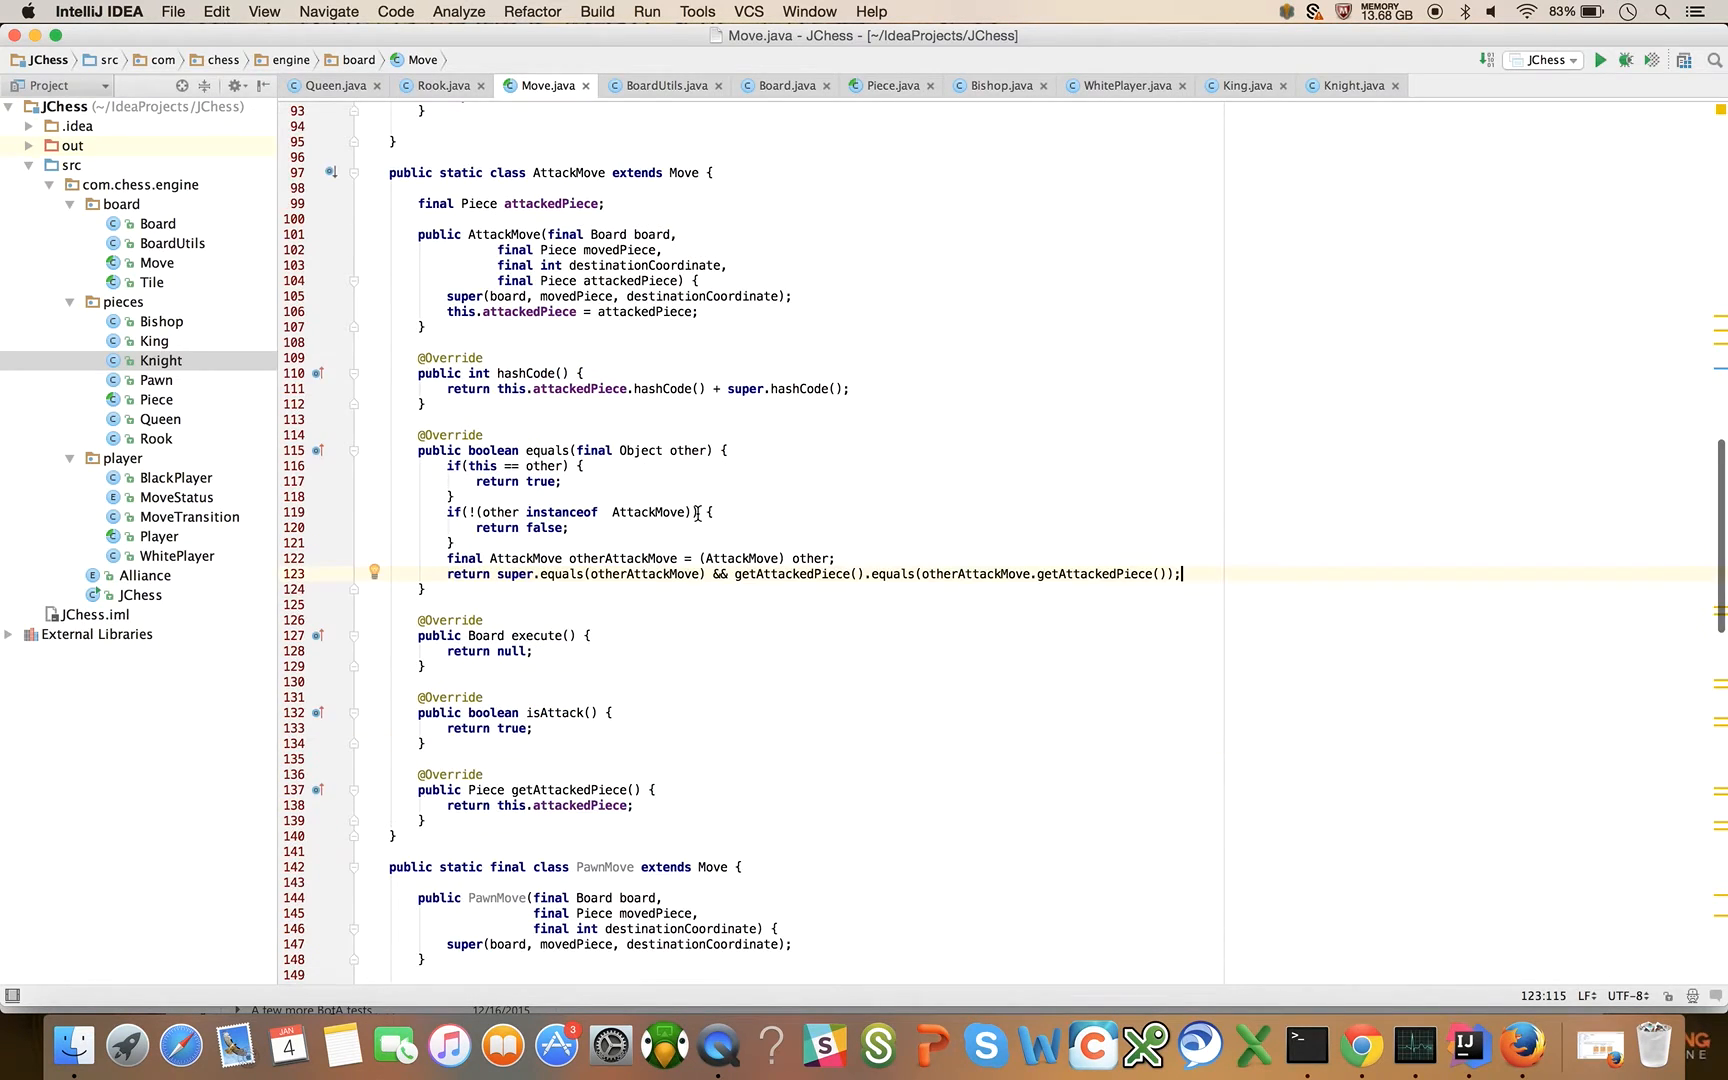
# Step: Scroll to PawnJump and place the caret below its constructor
pyautogui.scroll(-3)
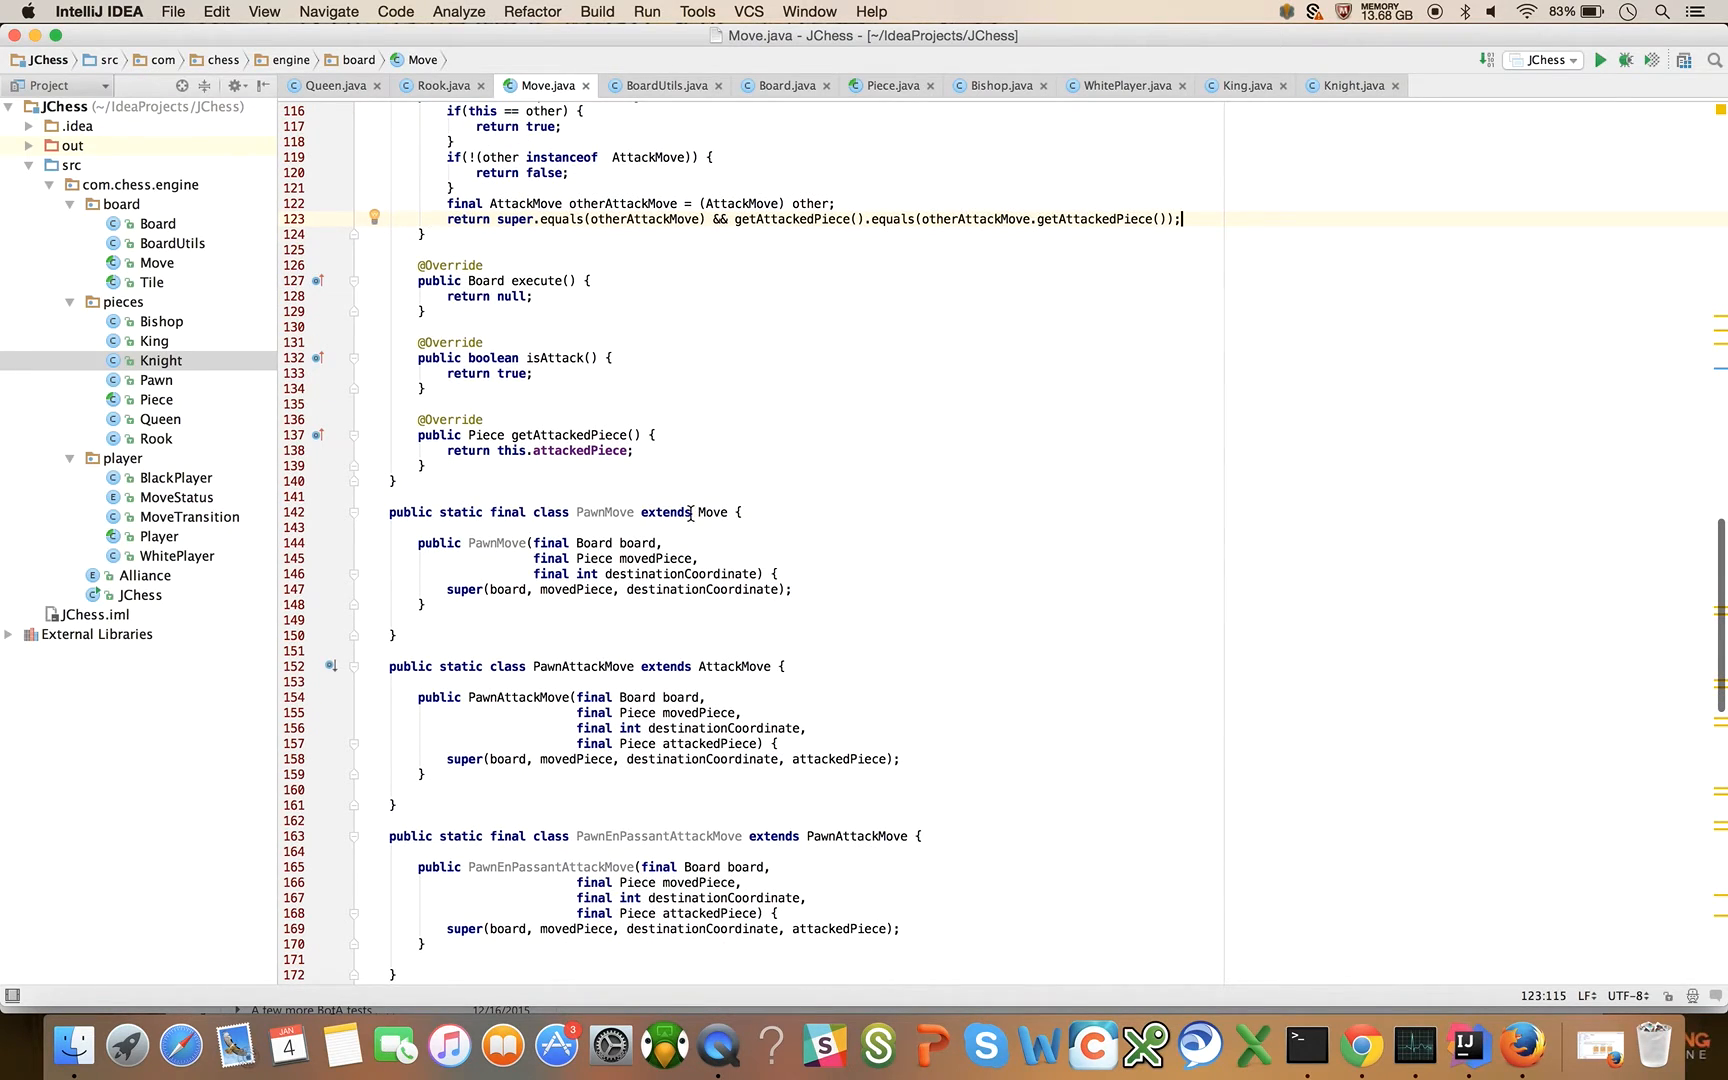
pyautogui.scroll(-3)
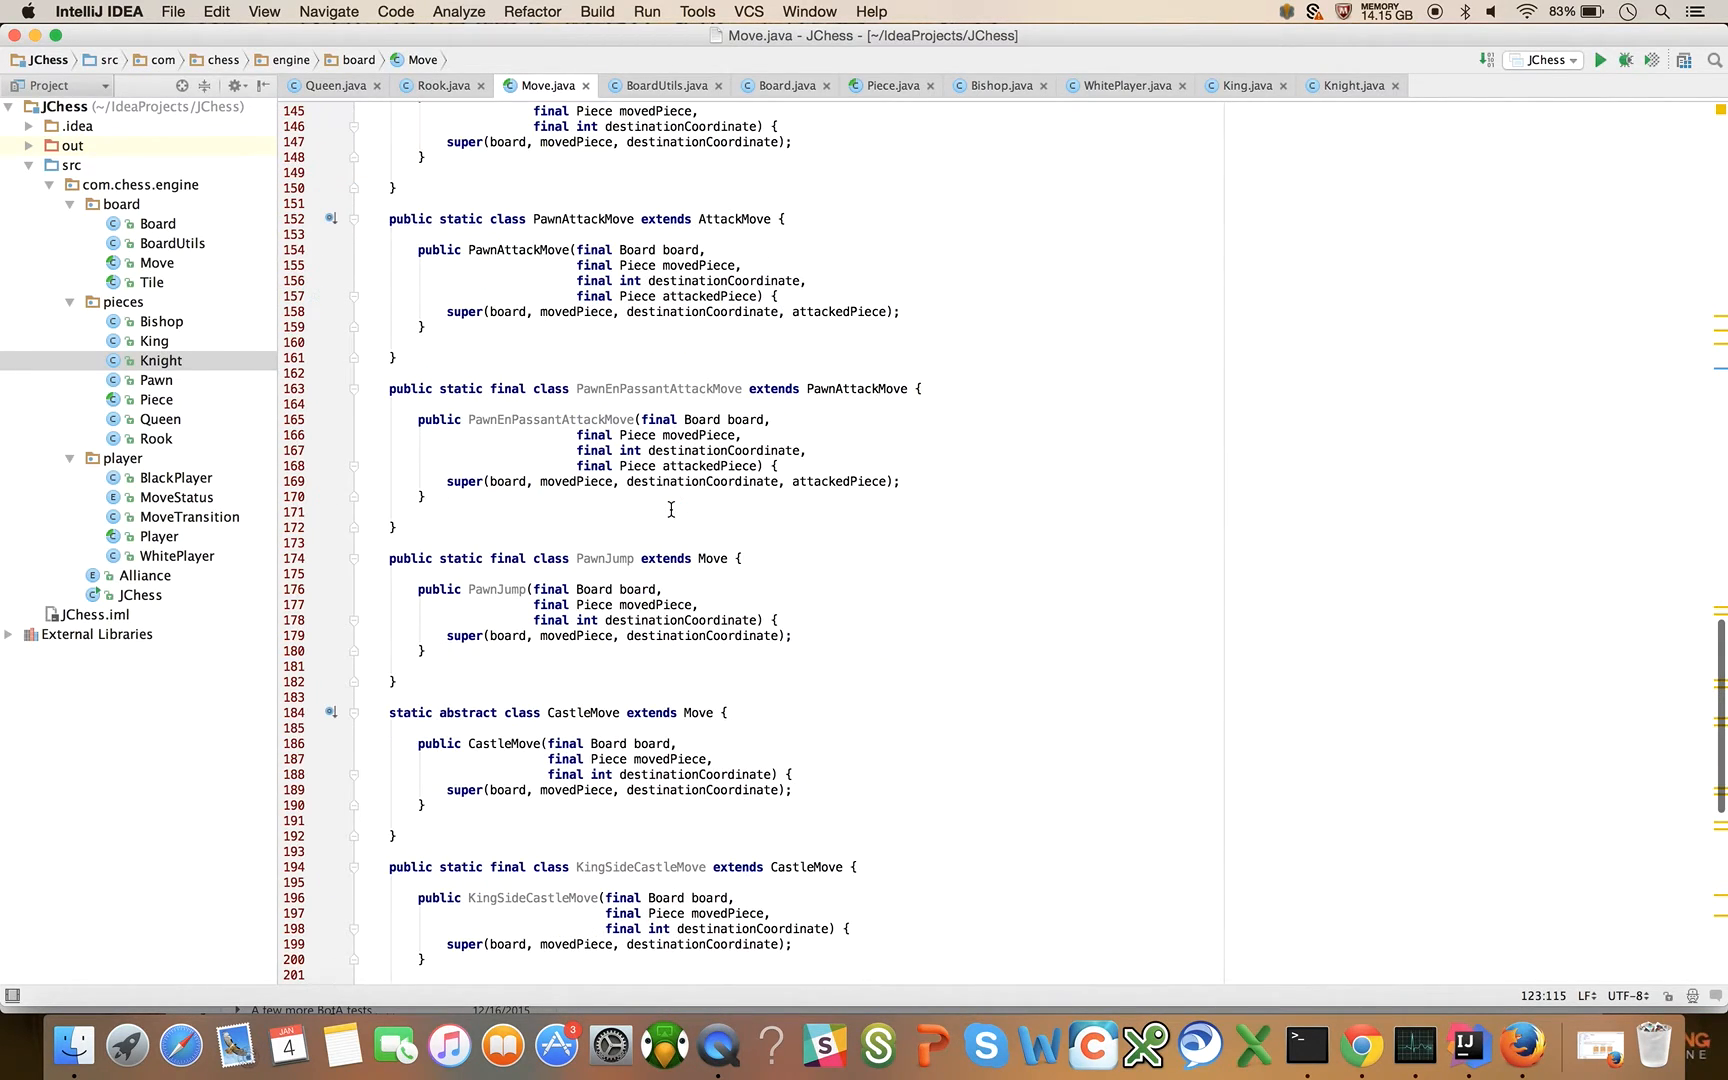
pyautogui.click(424, 650)
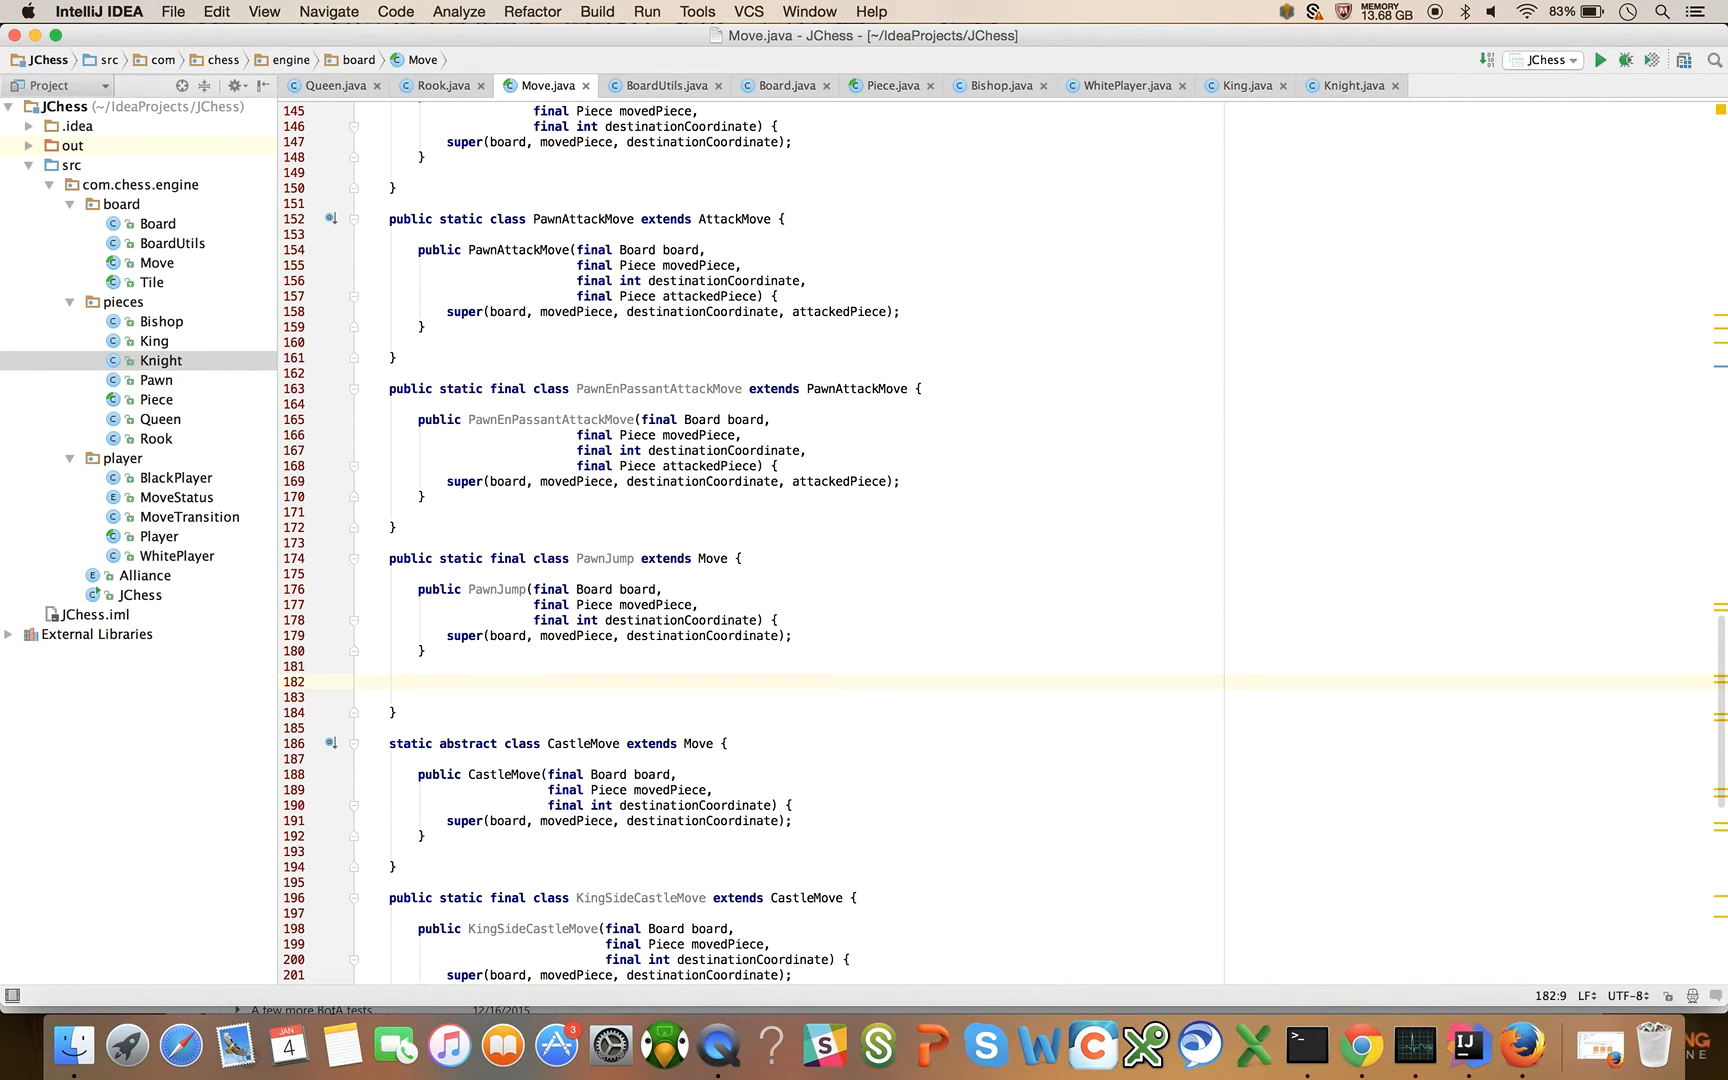
# Step: Override execute() in PawnJump and create final Builder builder = new Builder()
pyautogui.write('@')
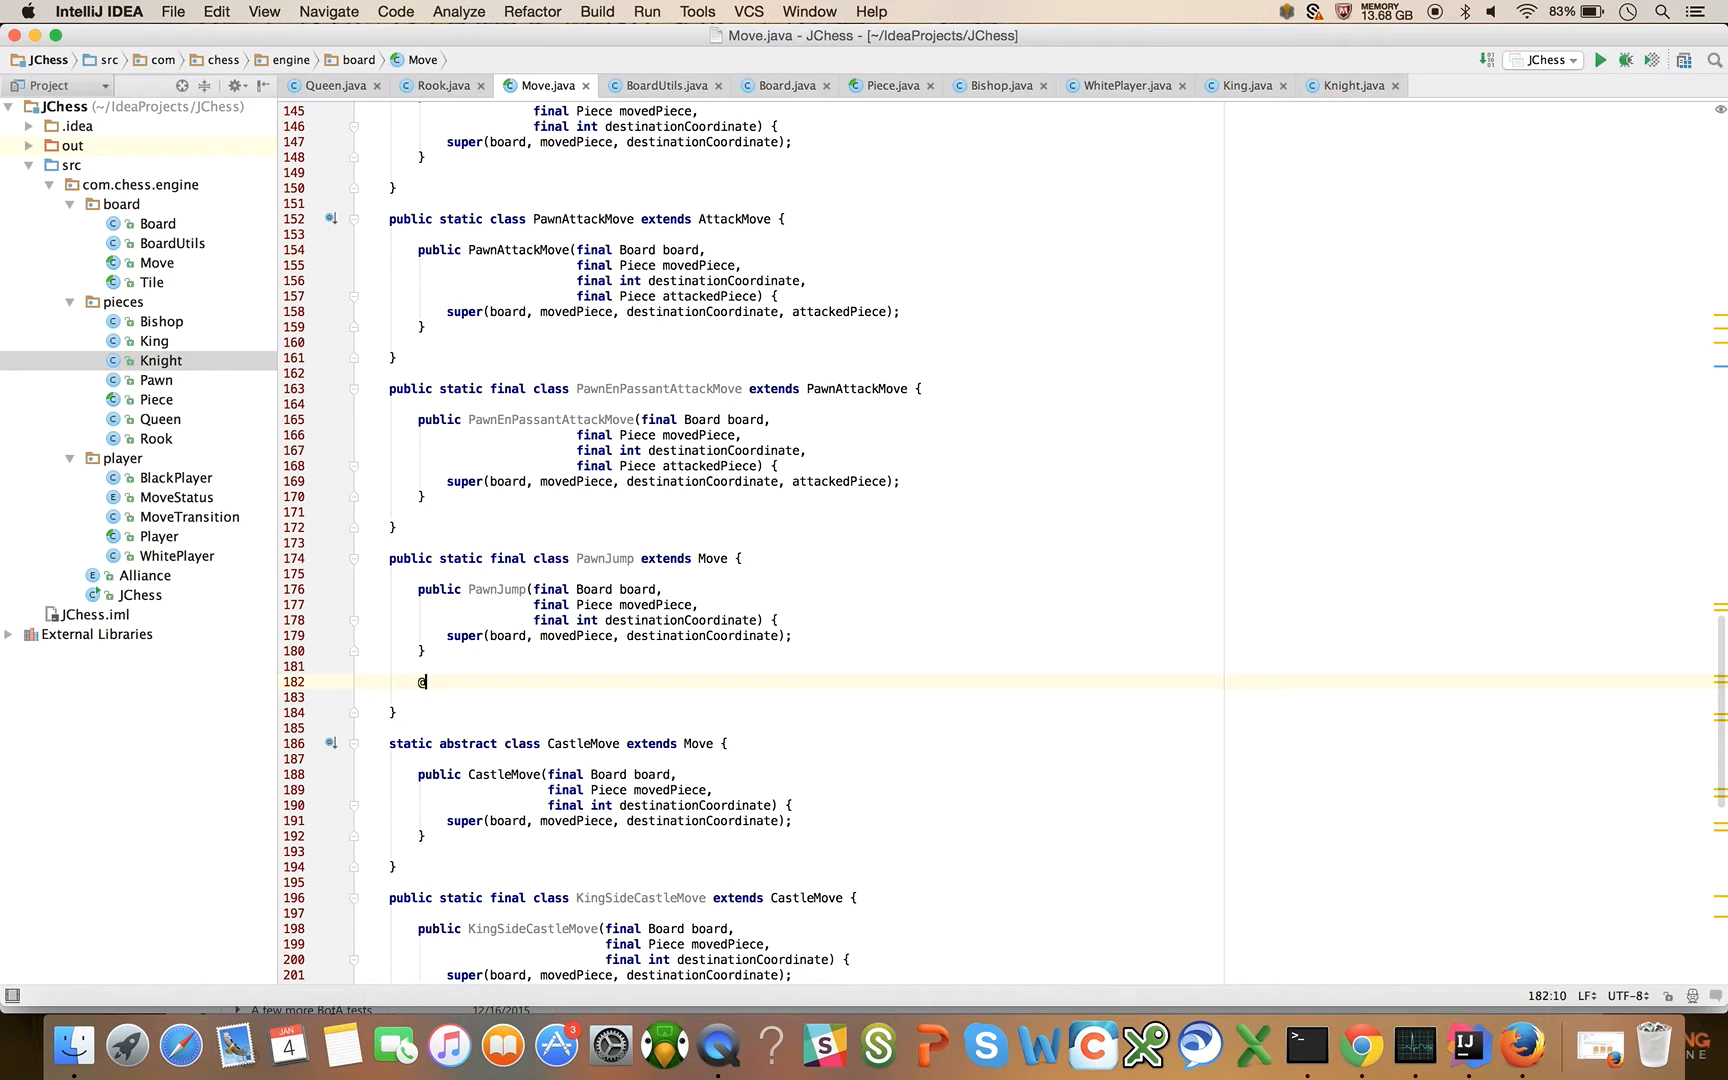
pyautogui.write('@Override')
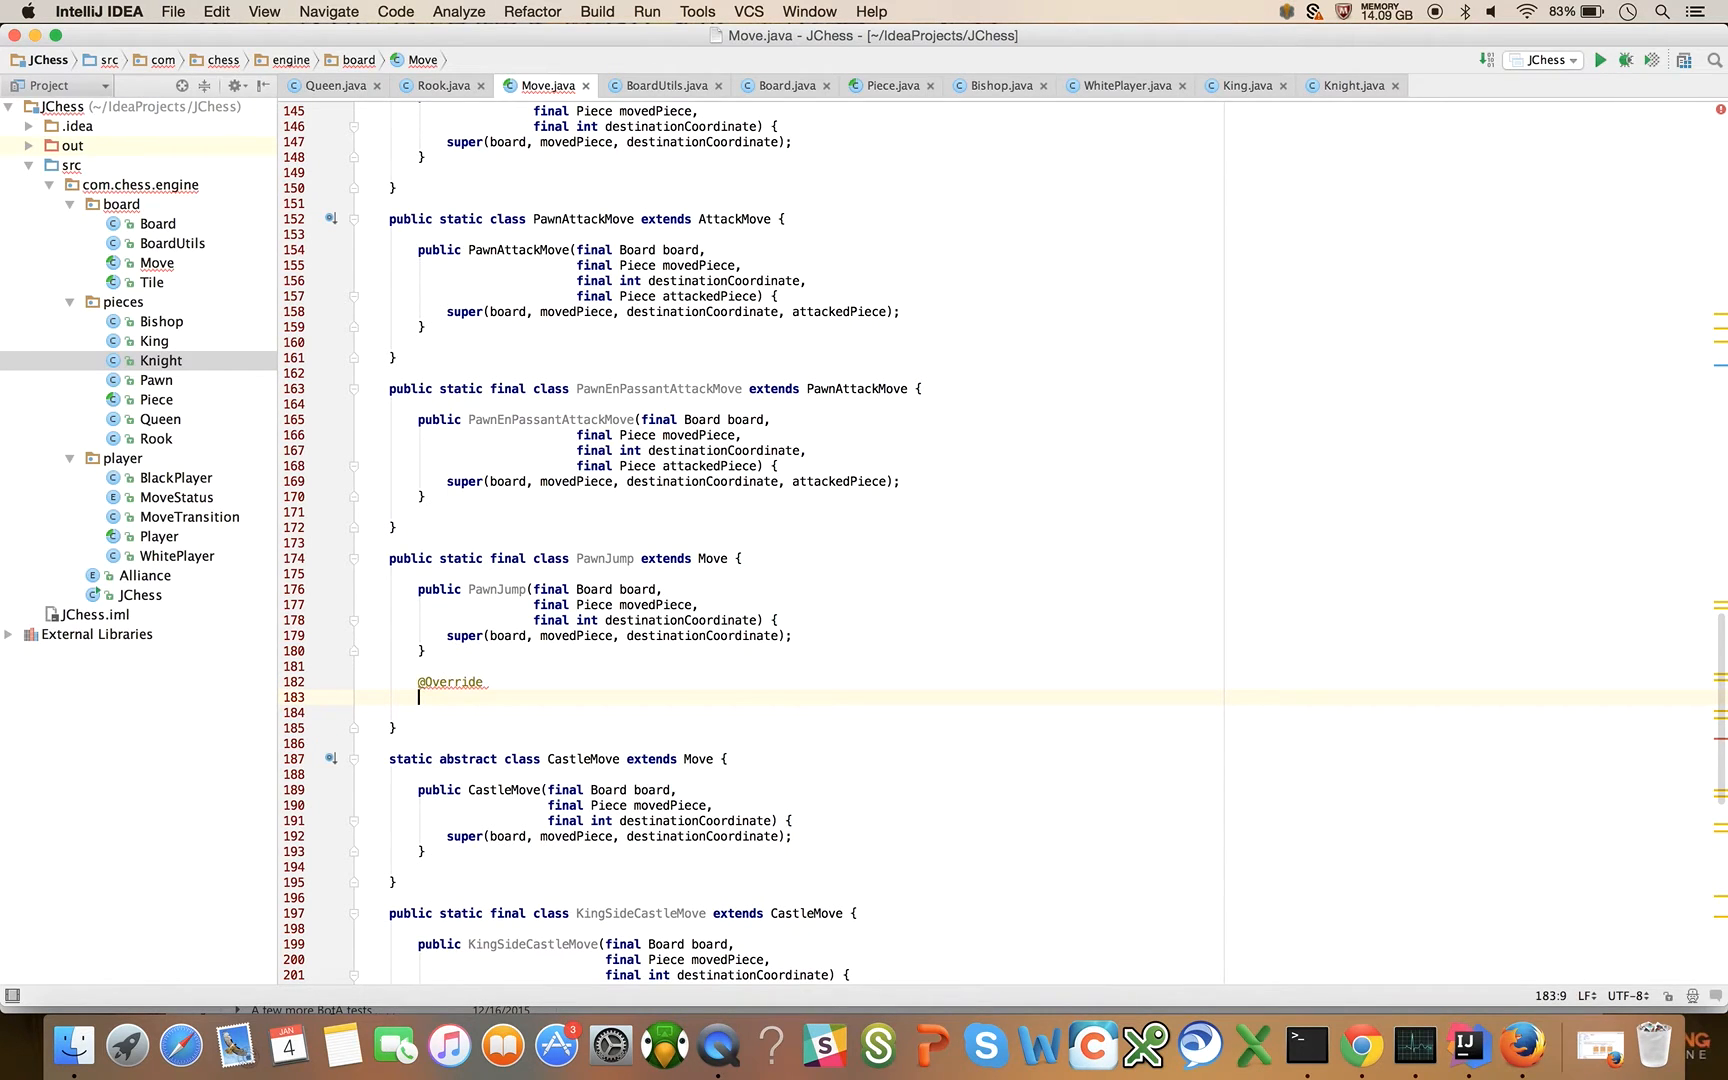
pyautogui.write('public Board execute() {')
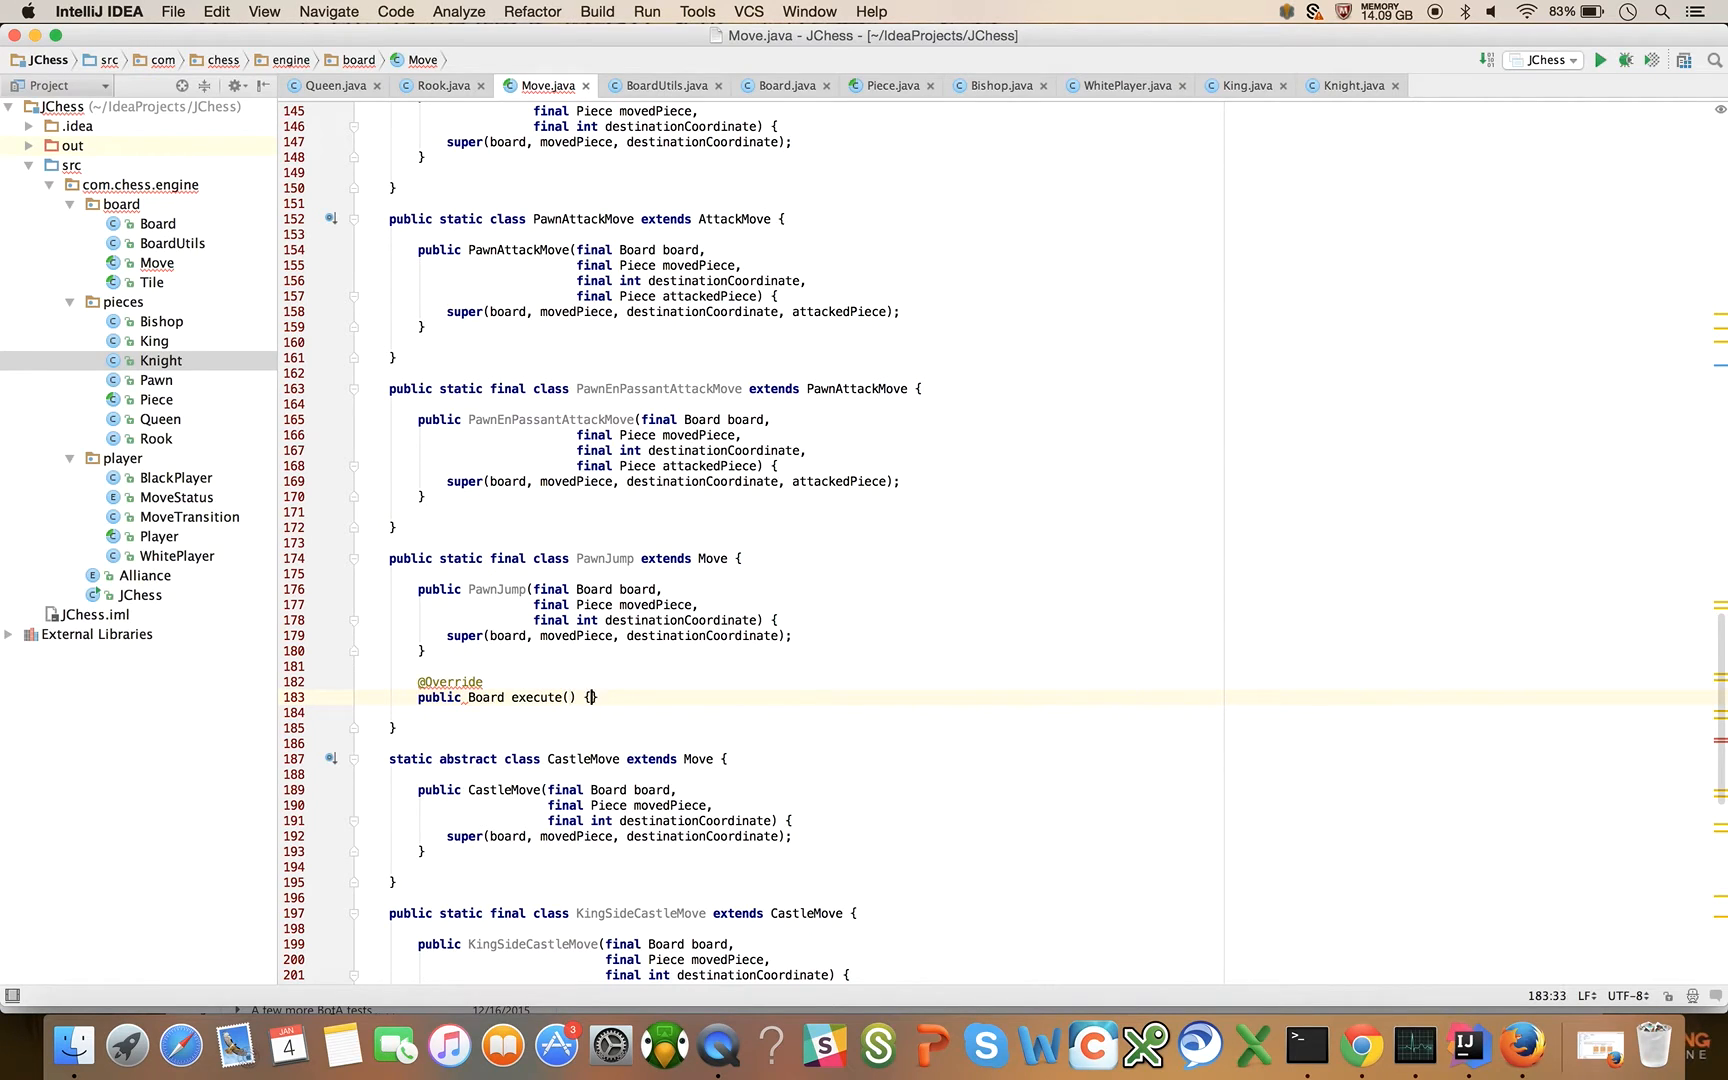
pyautogui.press('enter')
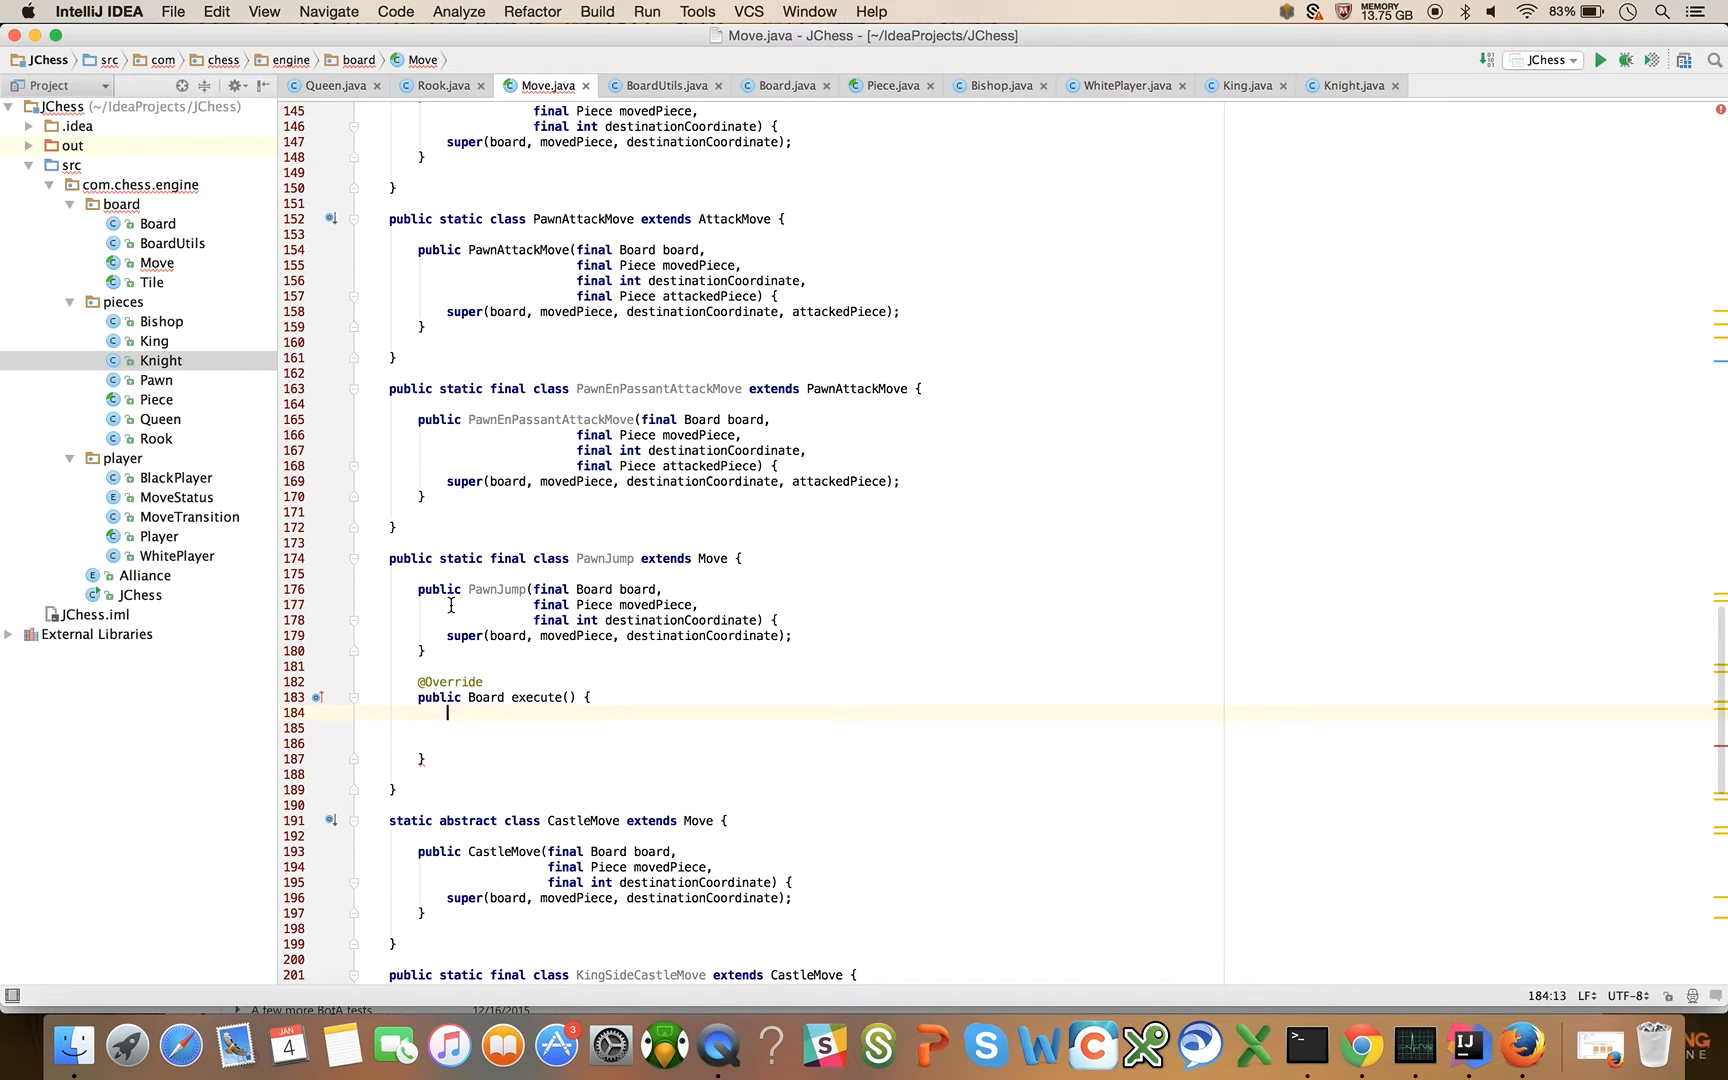
pyautogui.write('final')
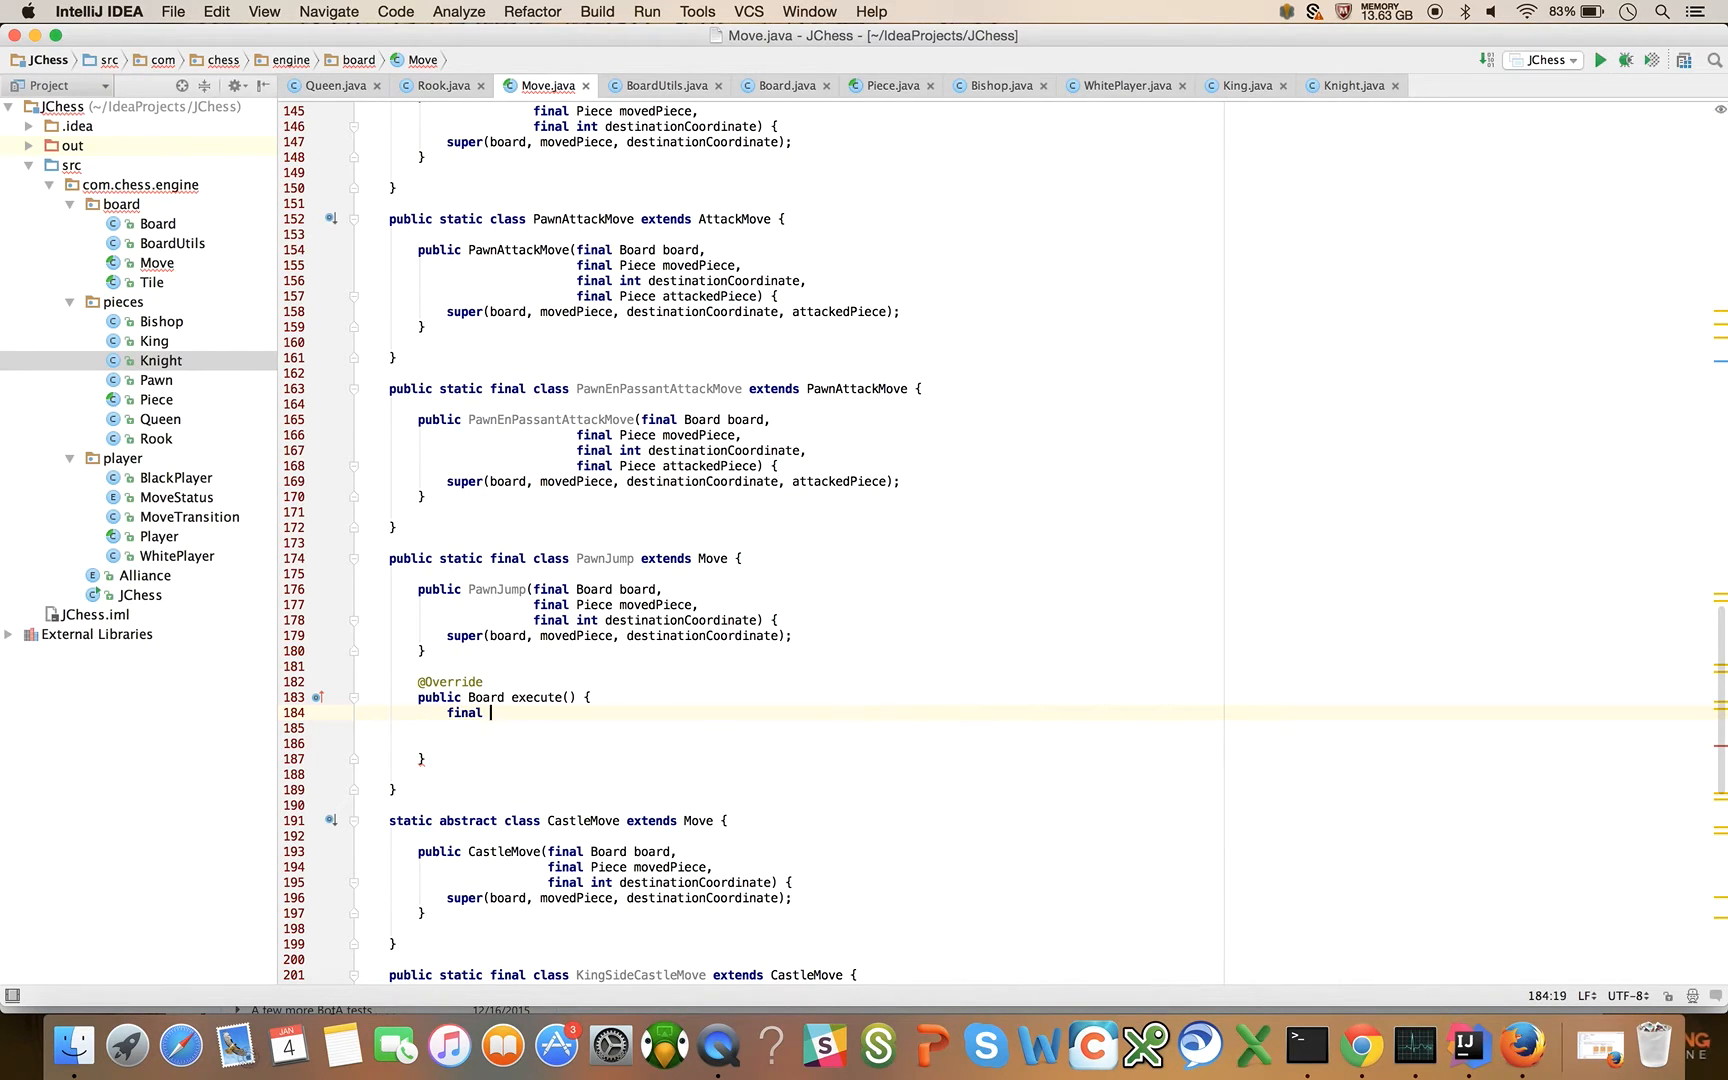
pyautogui.write('Build')
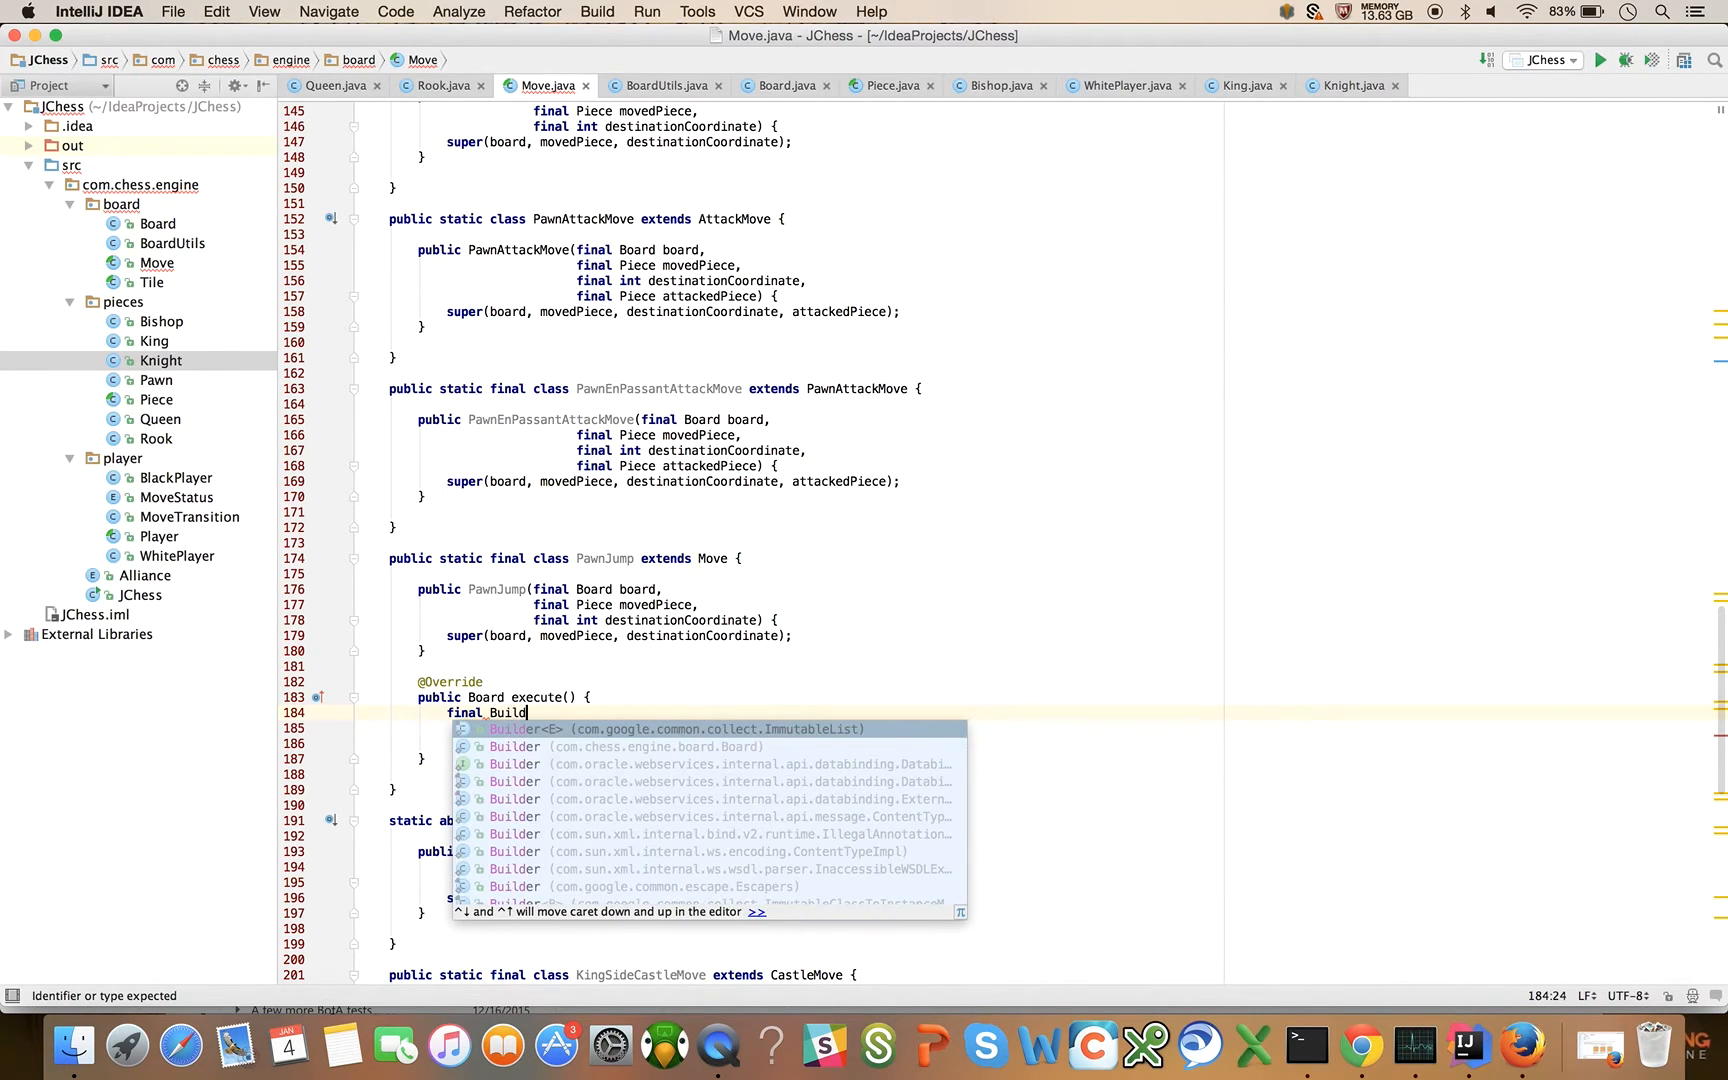
pyautogui.write('er')
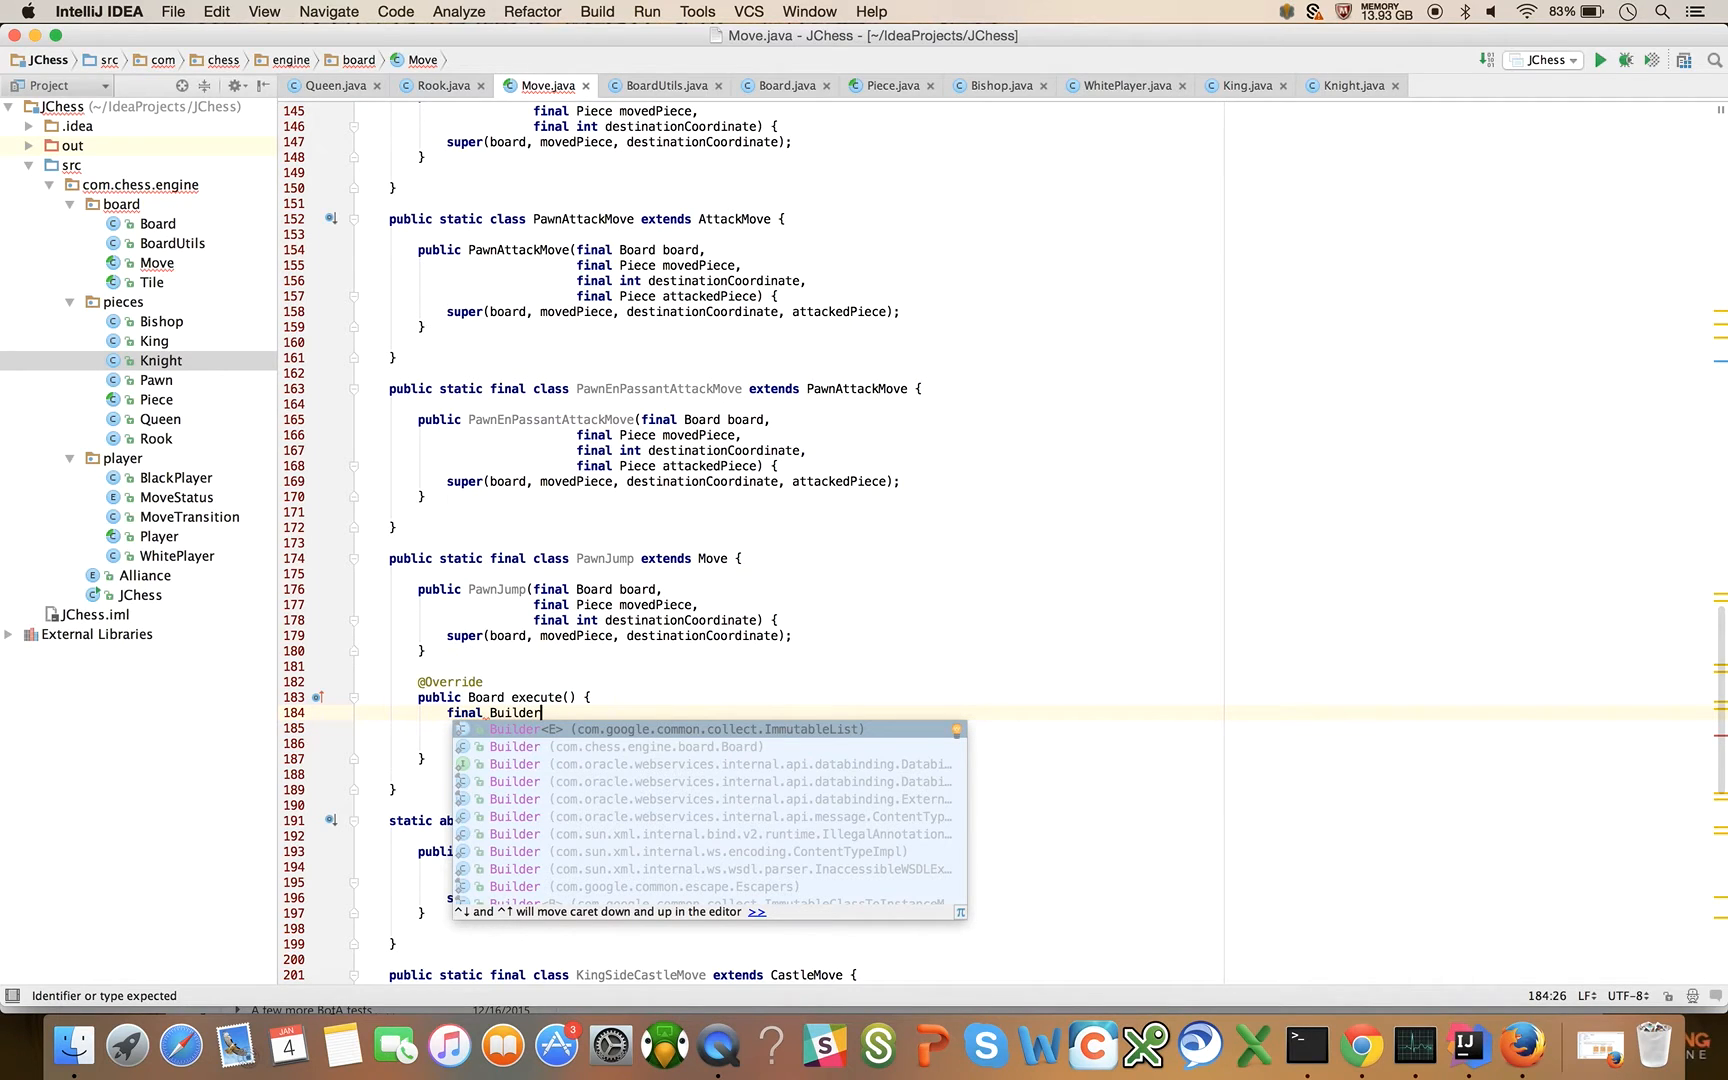
pyautogui.press('Escape')
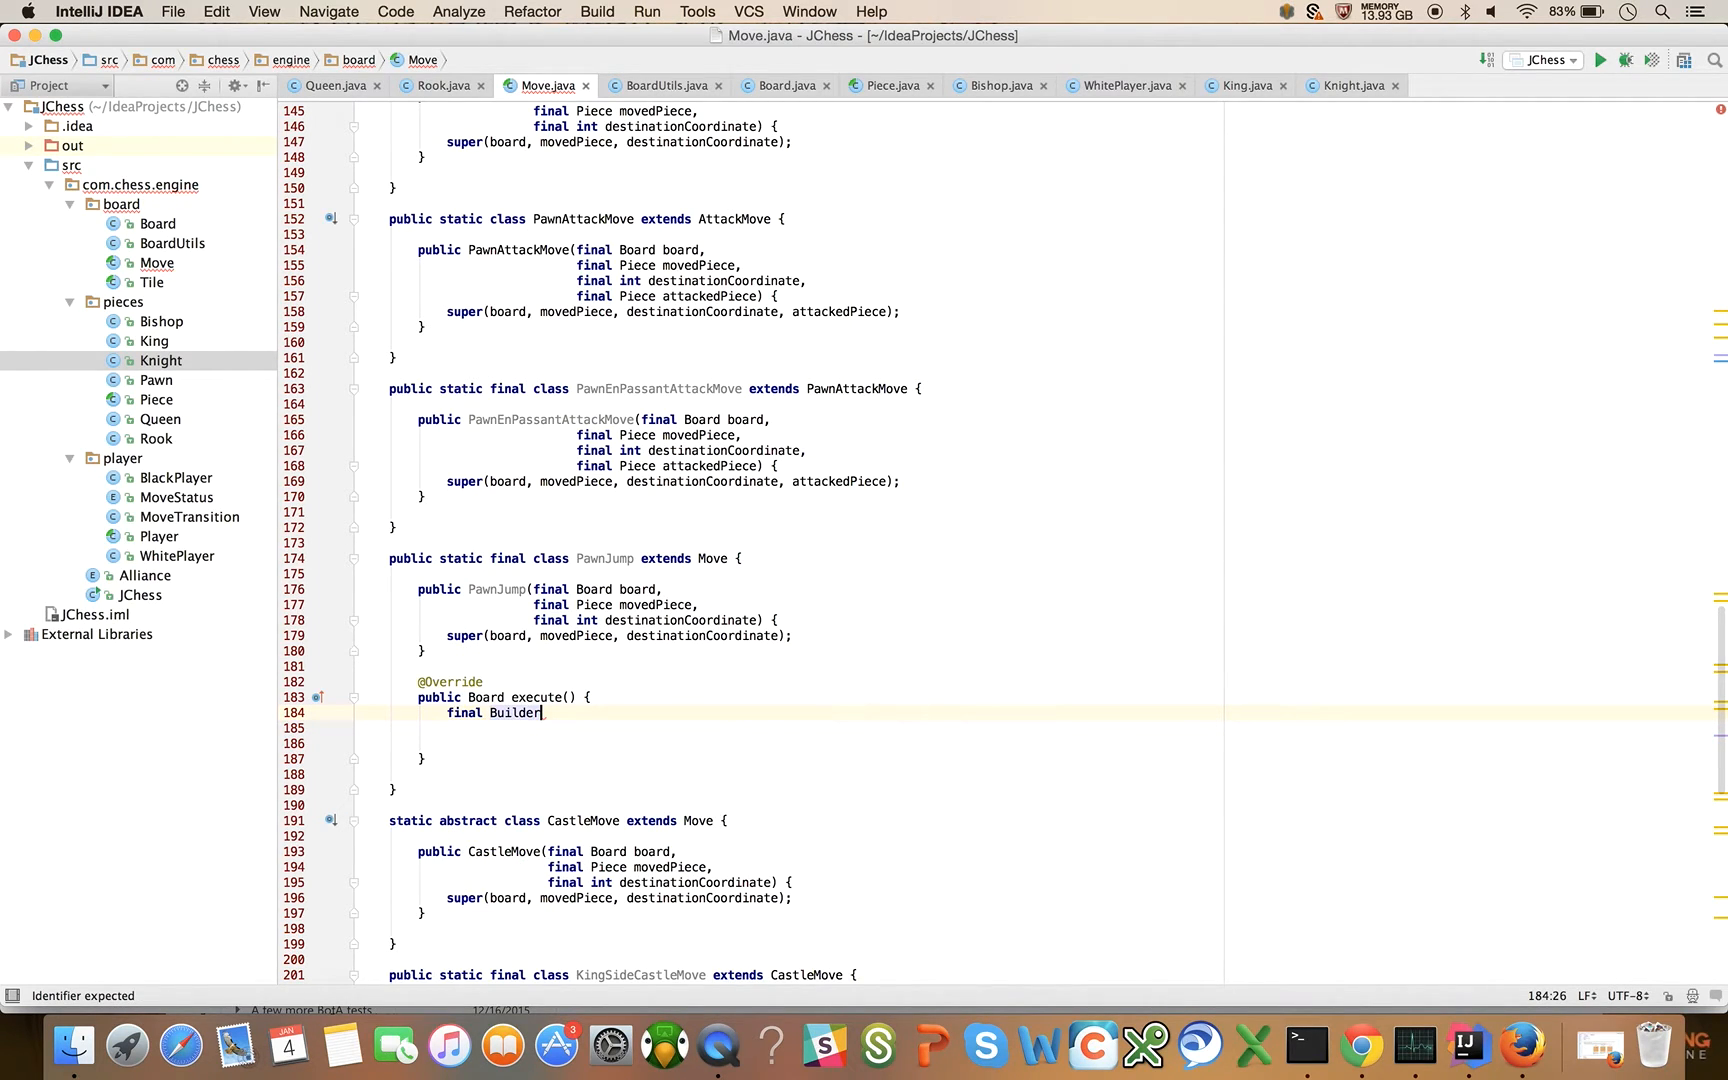
pyautogui.write('_builder')
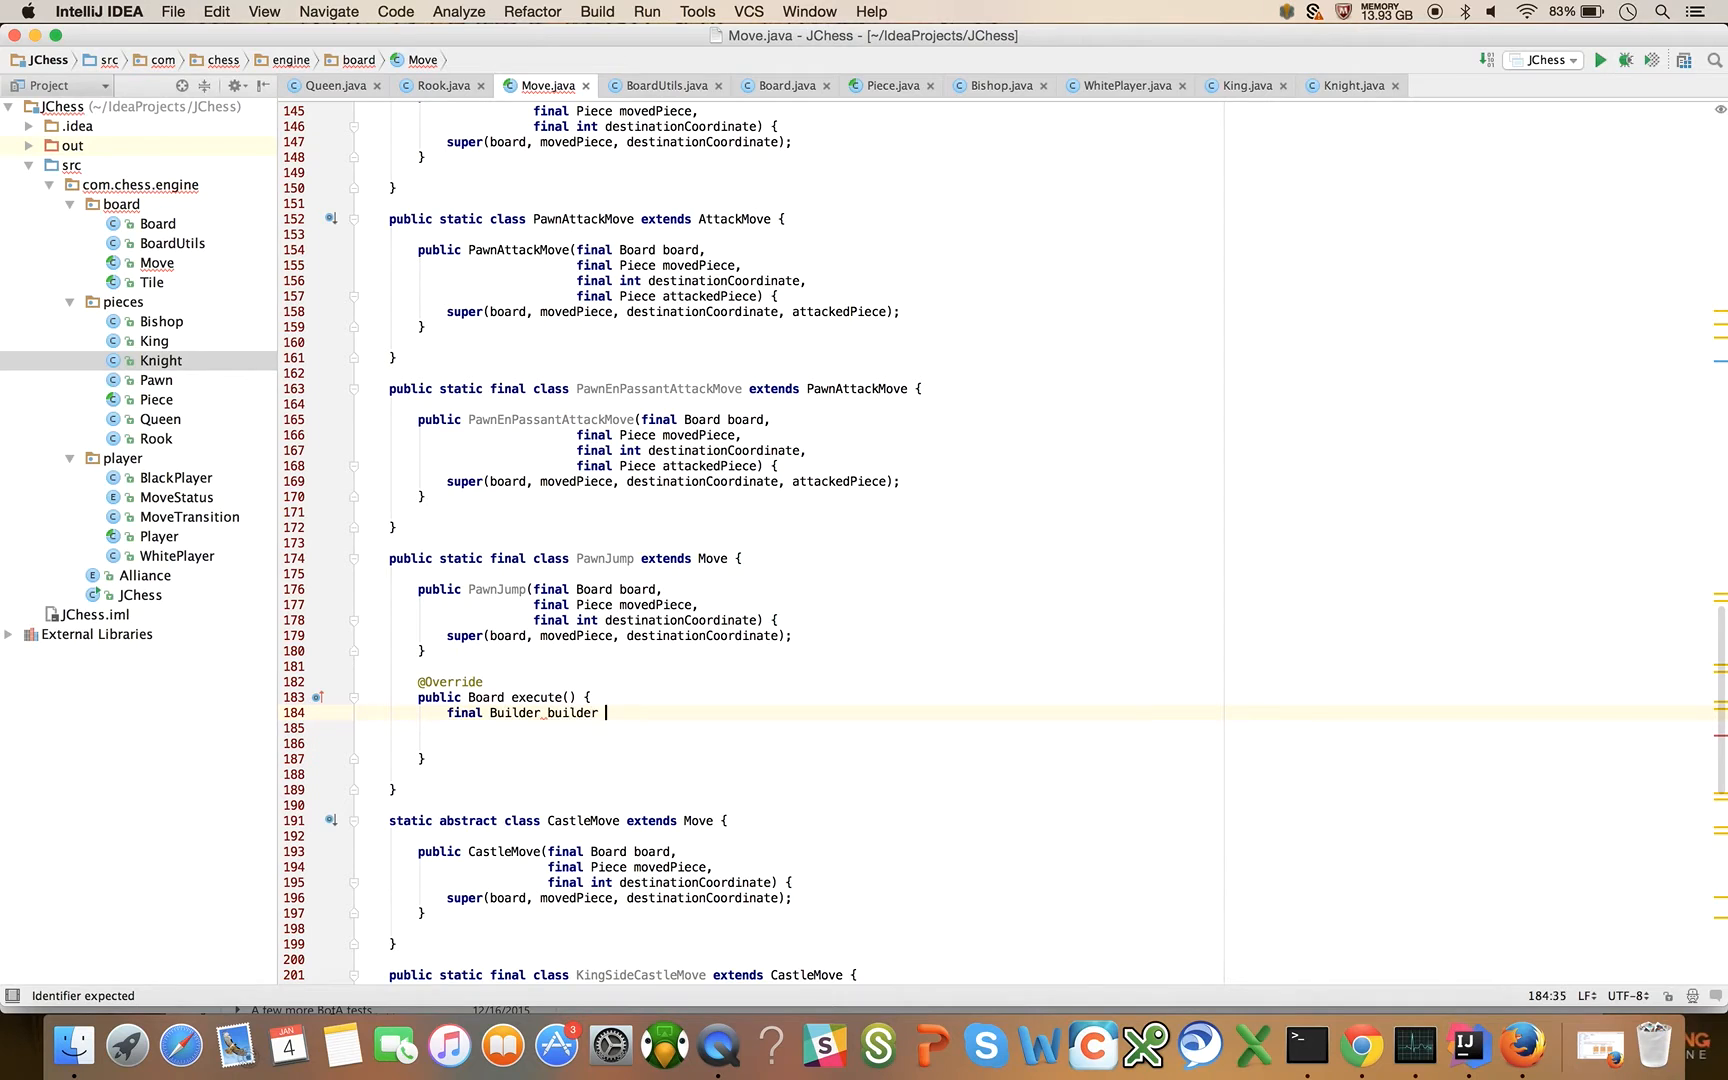
pyautogui.write('= new Builder();')
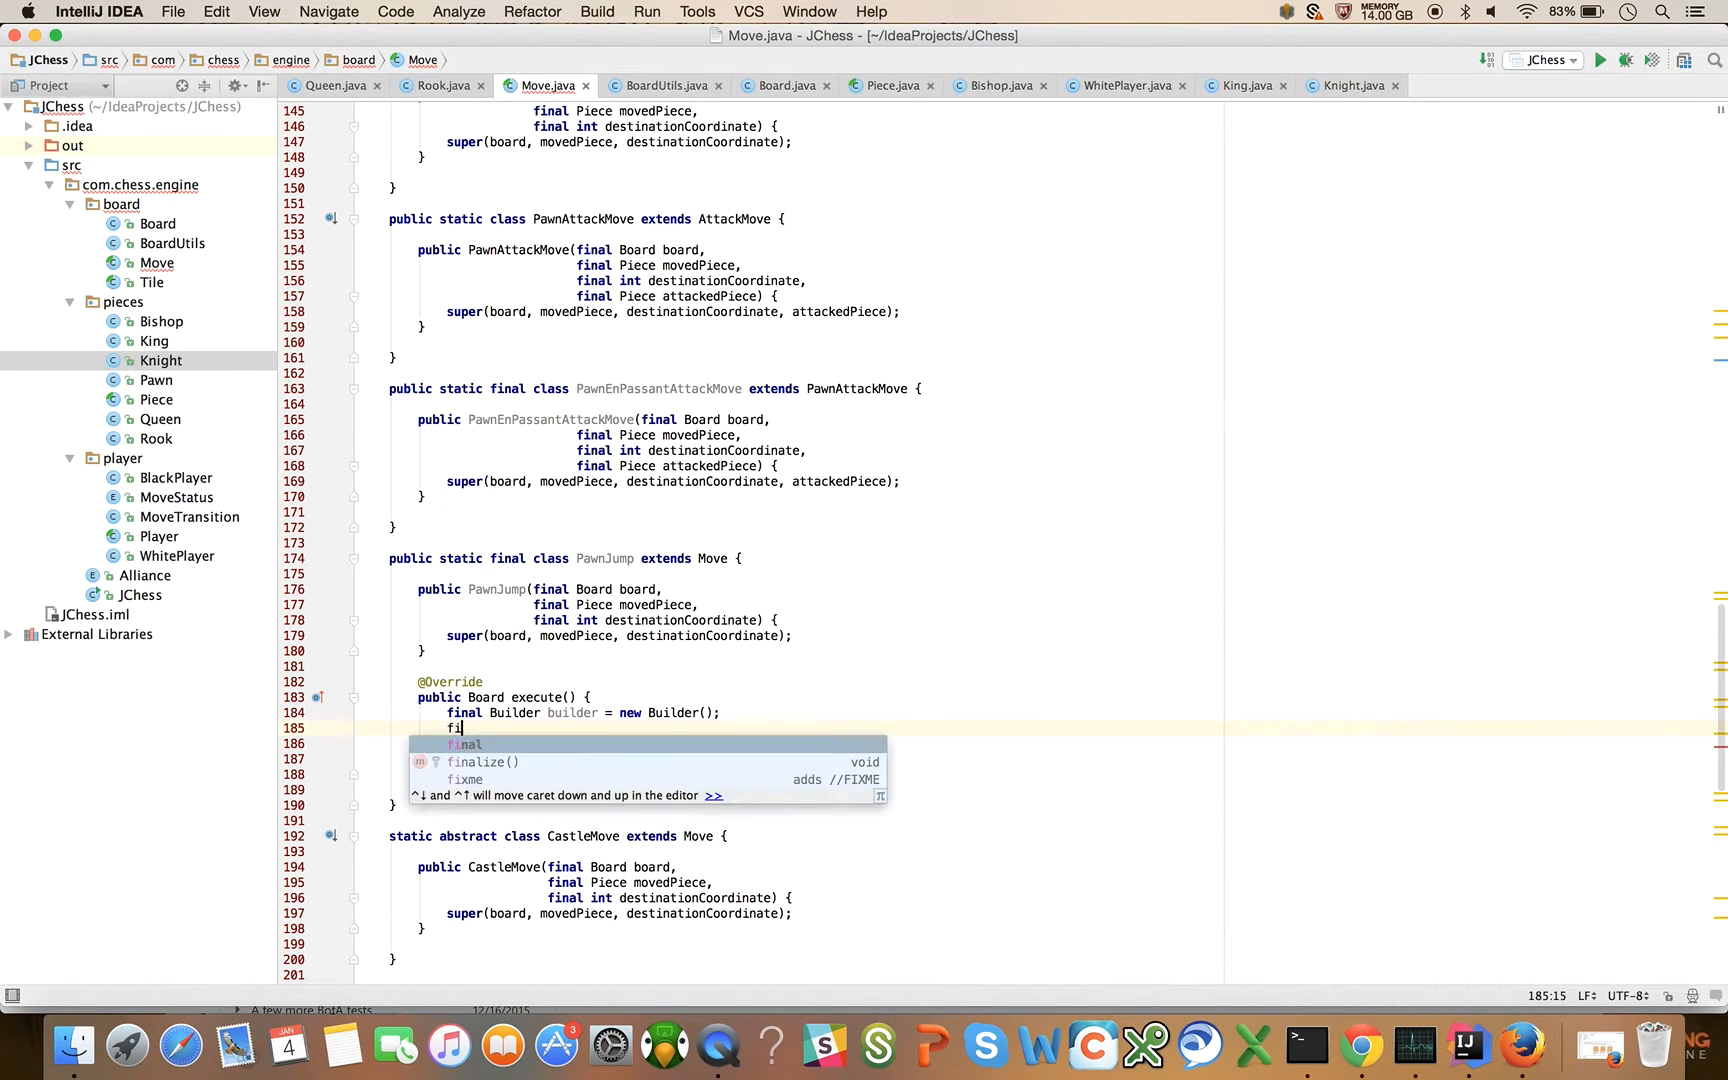
# Step: Loop over the current player's active pieces, calling builder.setPiece(piece) unless it equals movedPiece
pyautogui.write('or(')
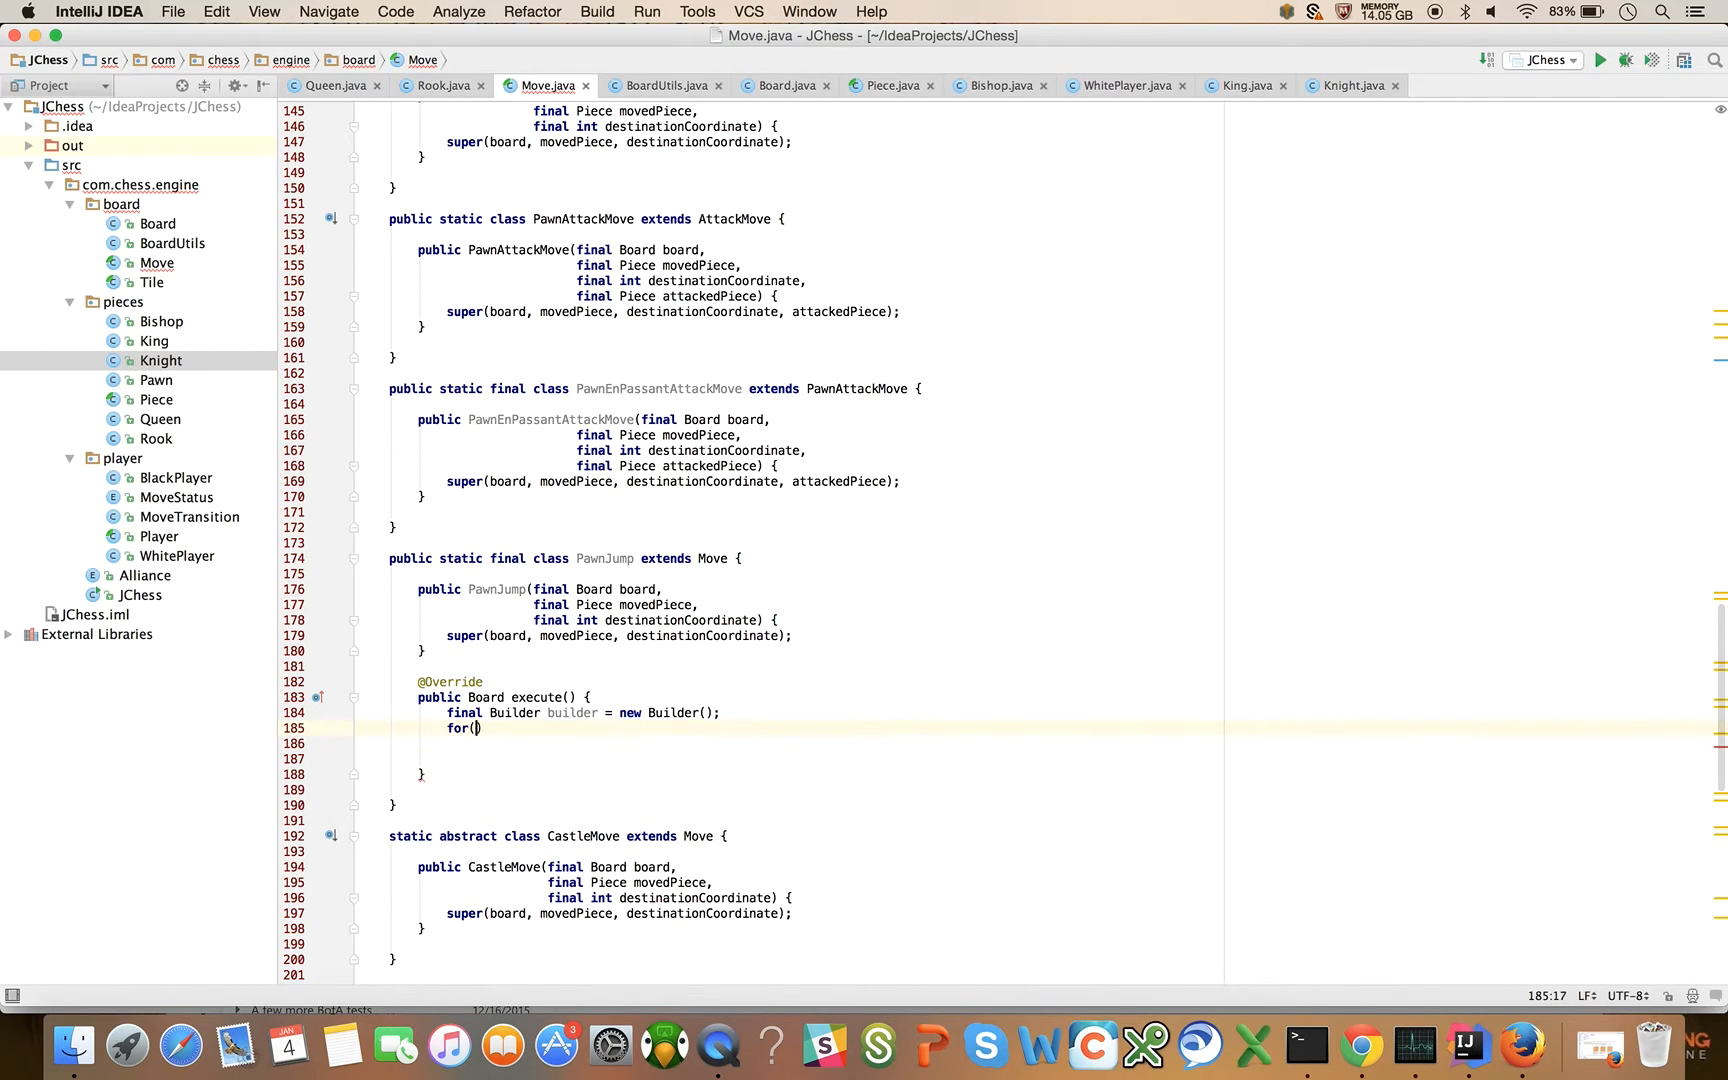
pyautogui.write('final Piece piece : this.')
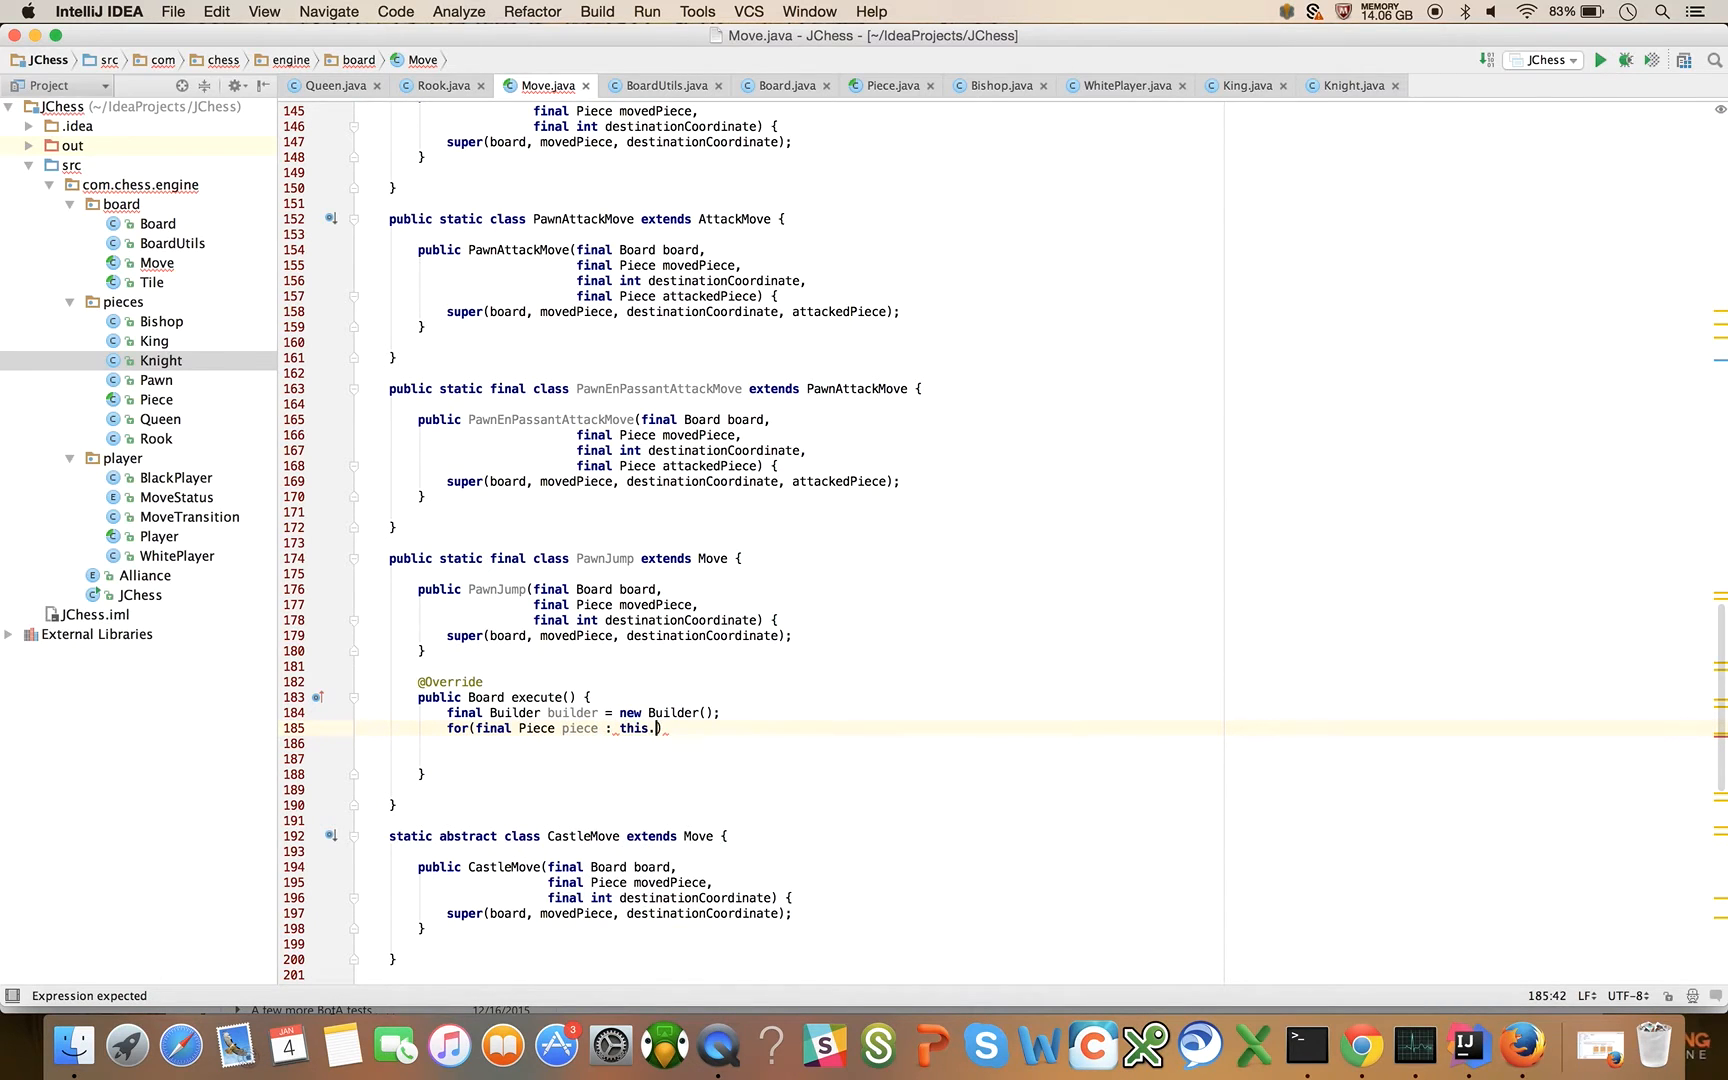
pyautogui.write('board.currentPlayer()')
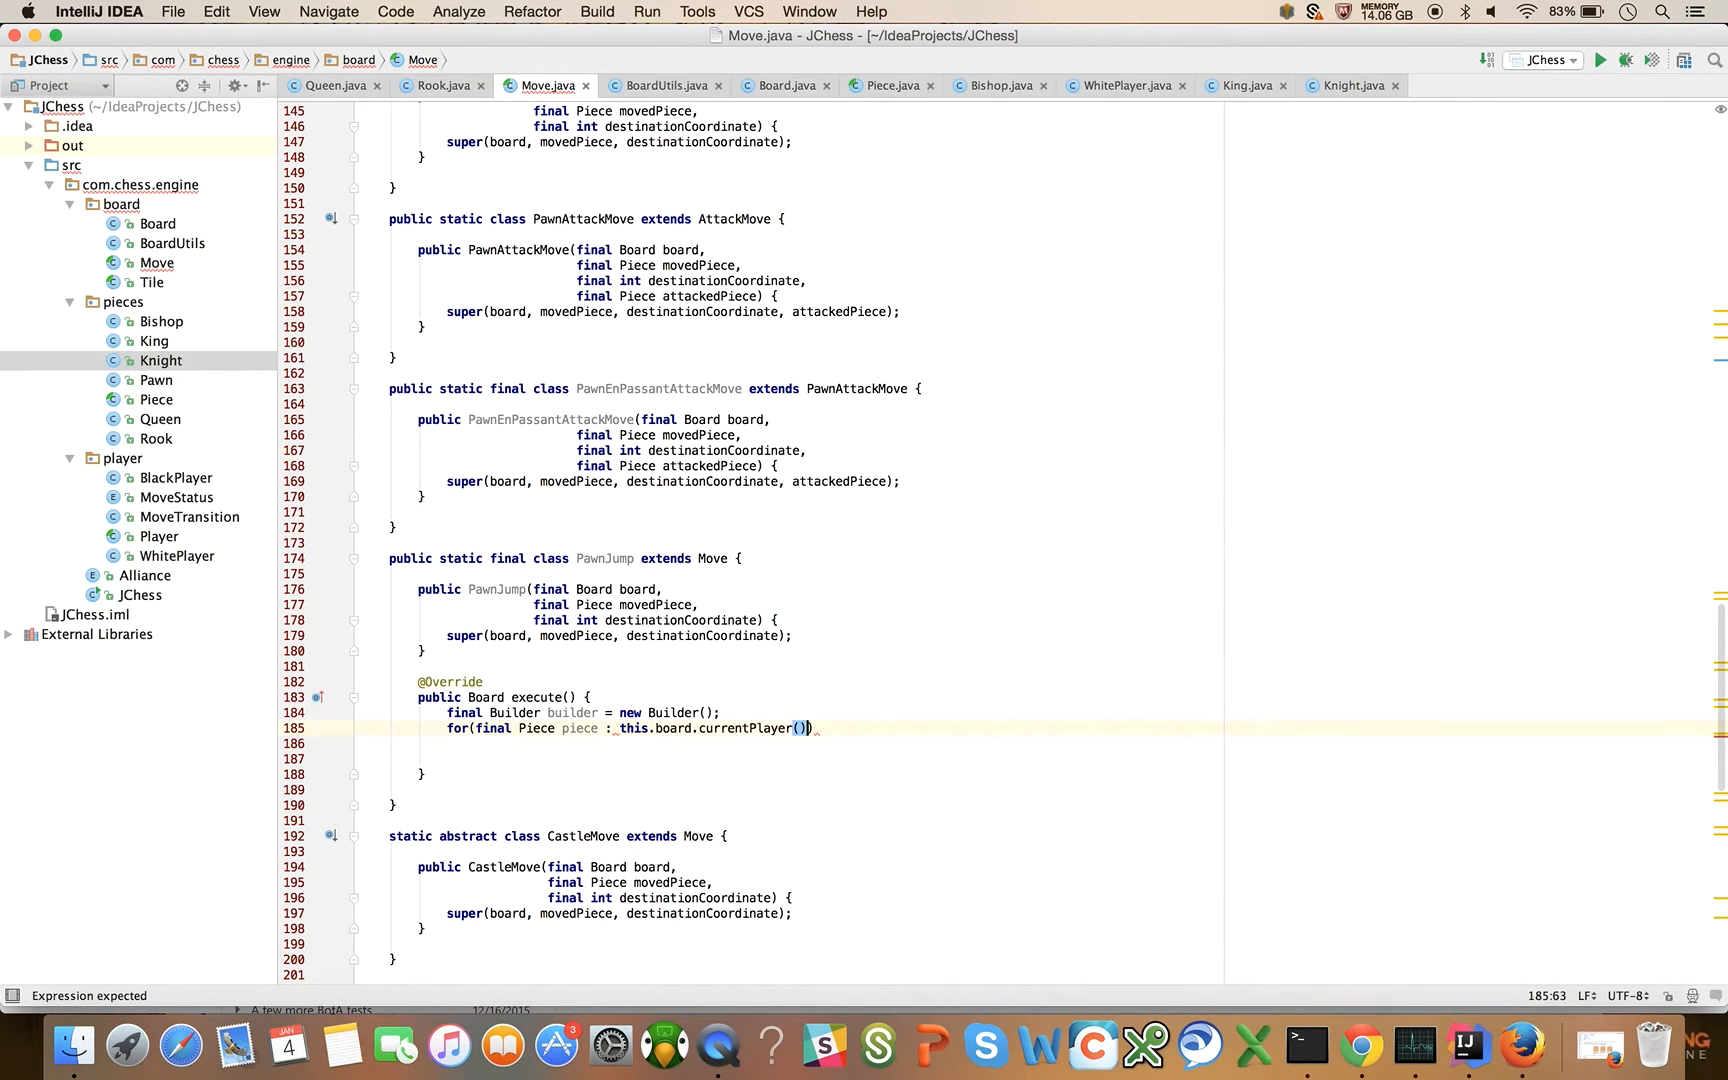
pyautogui.write('.getActivePieces()) {')
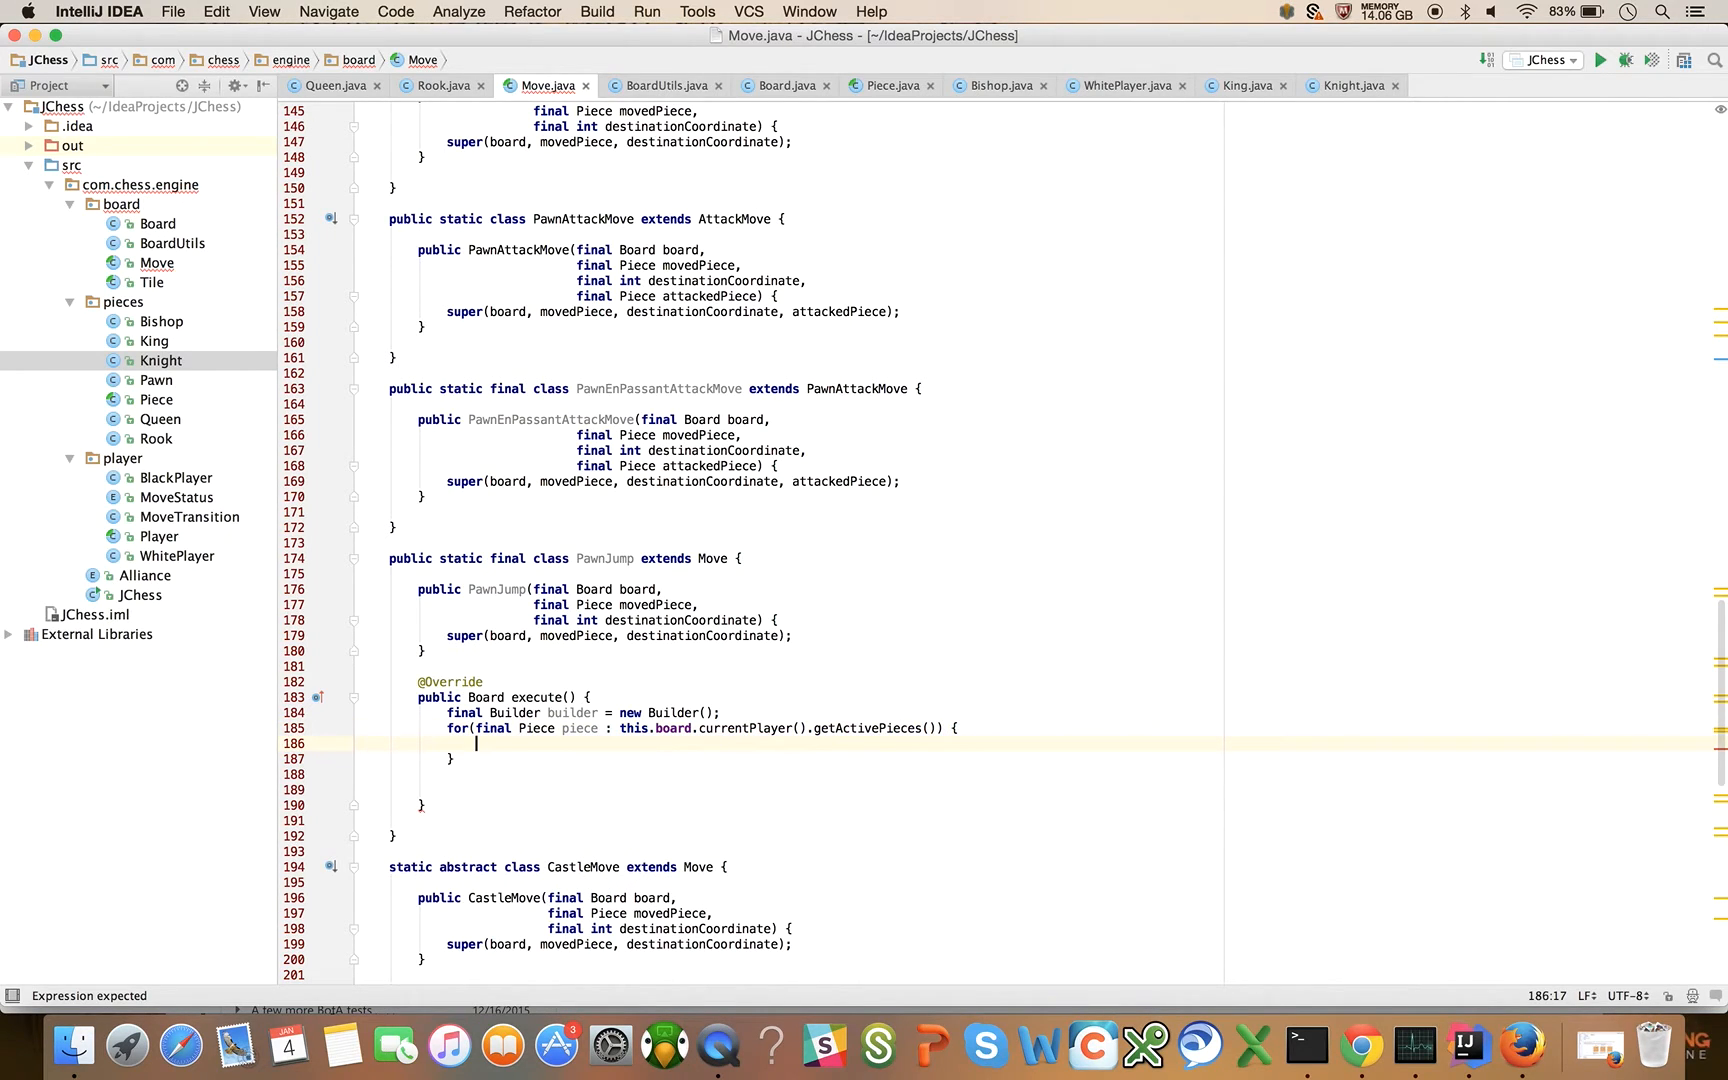
pyautogui.write('if(this')
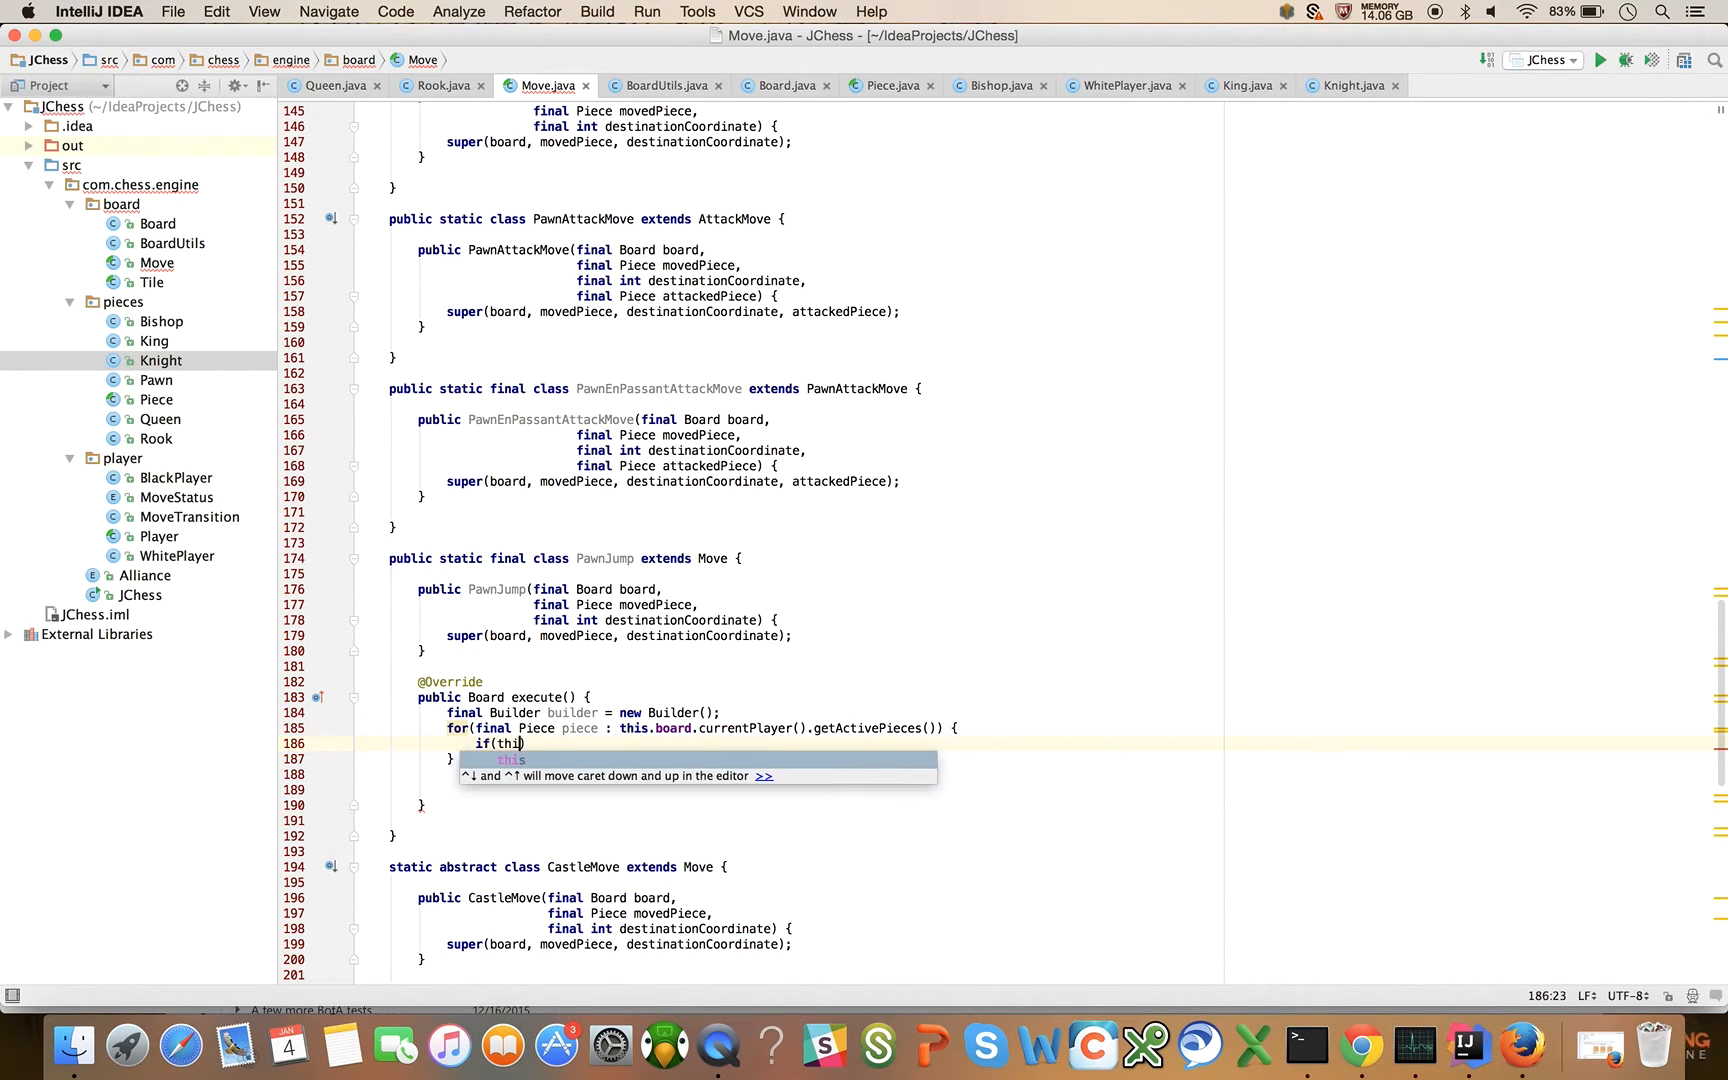
pyautogui.write('!this.')
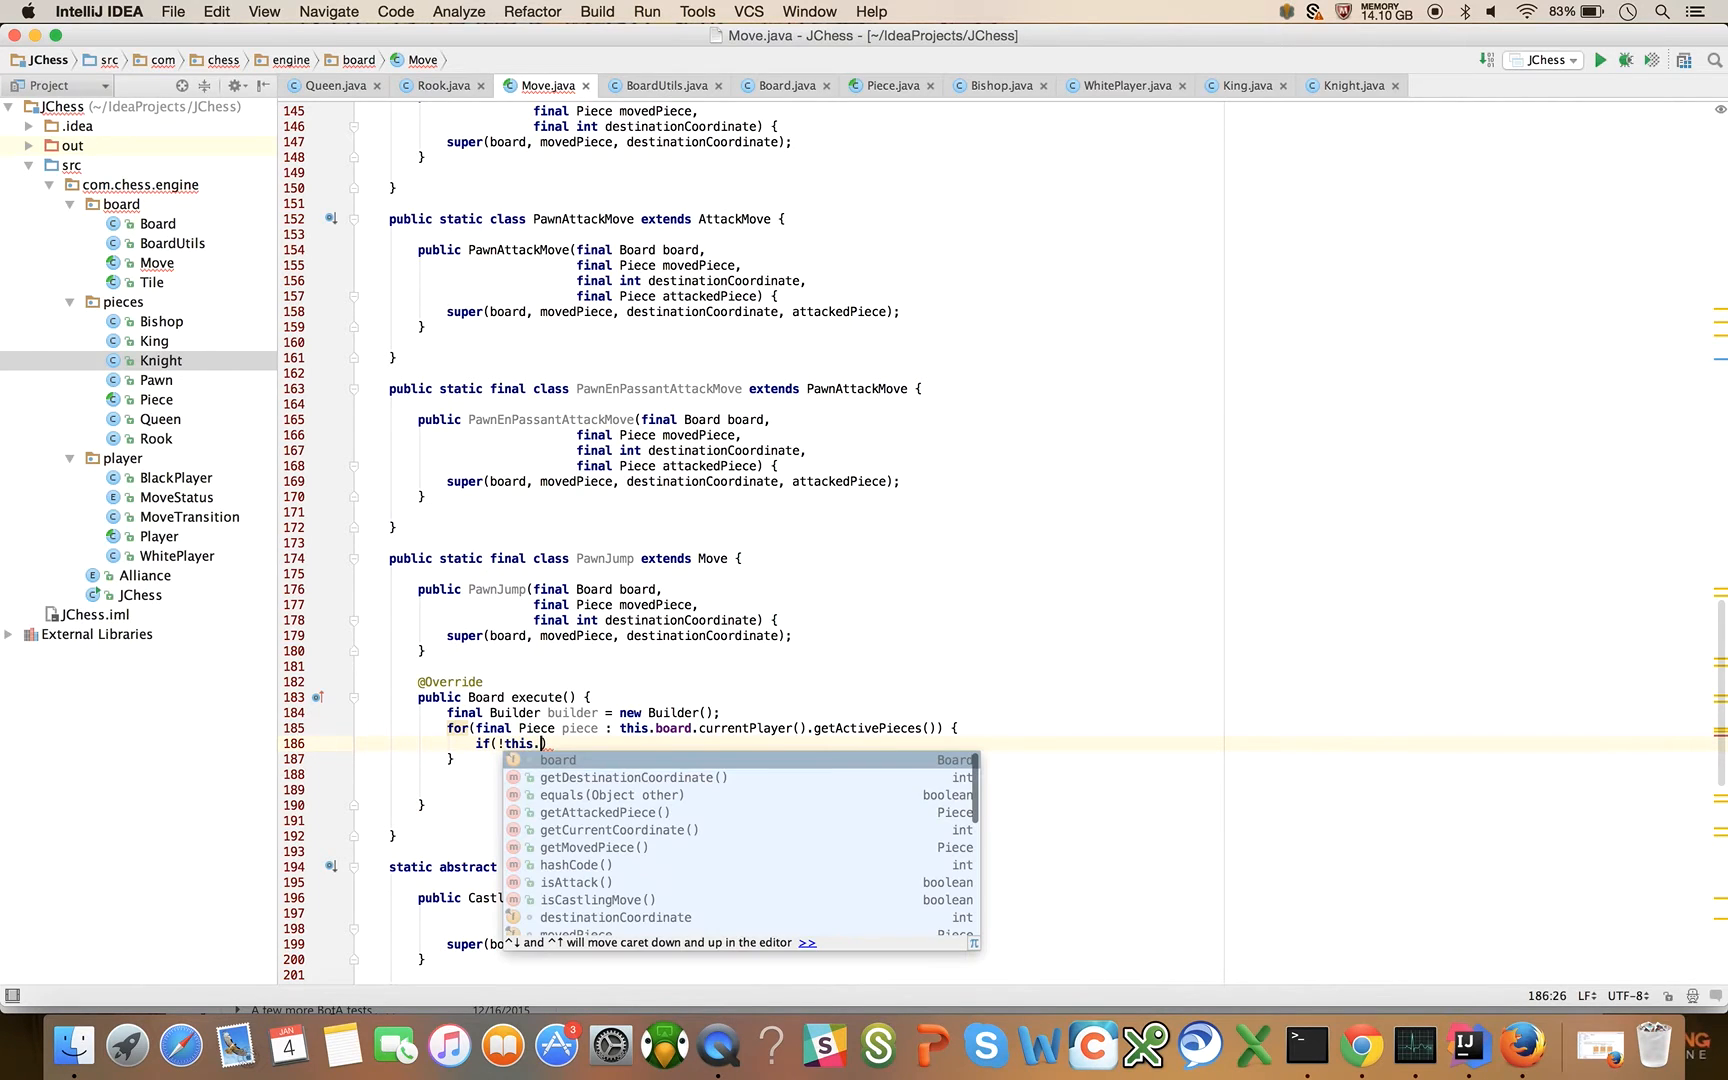
pyautogui.write('movedPiece')
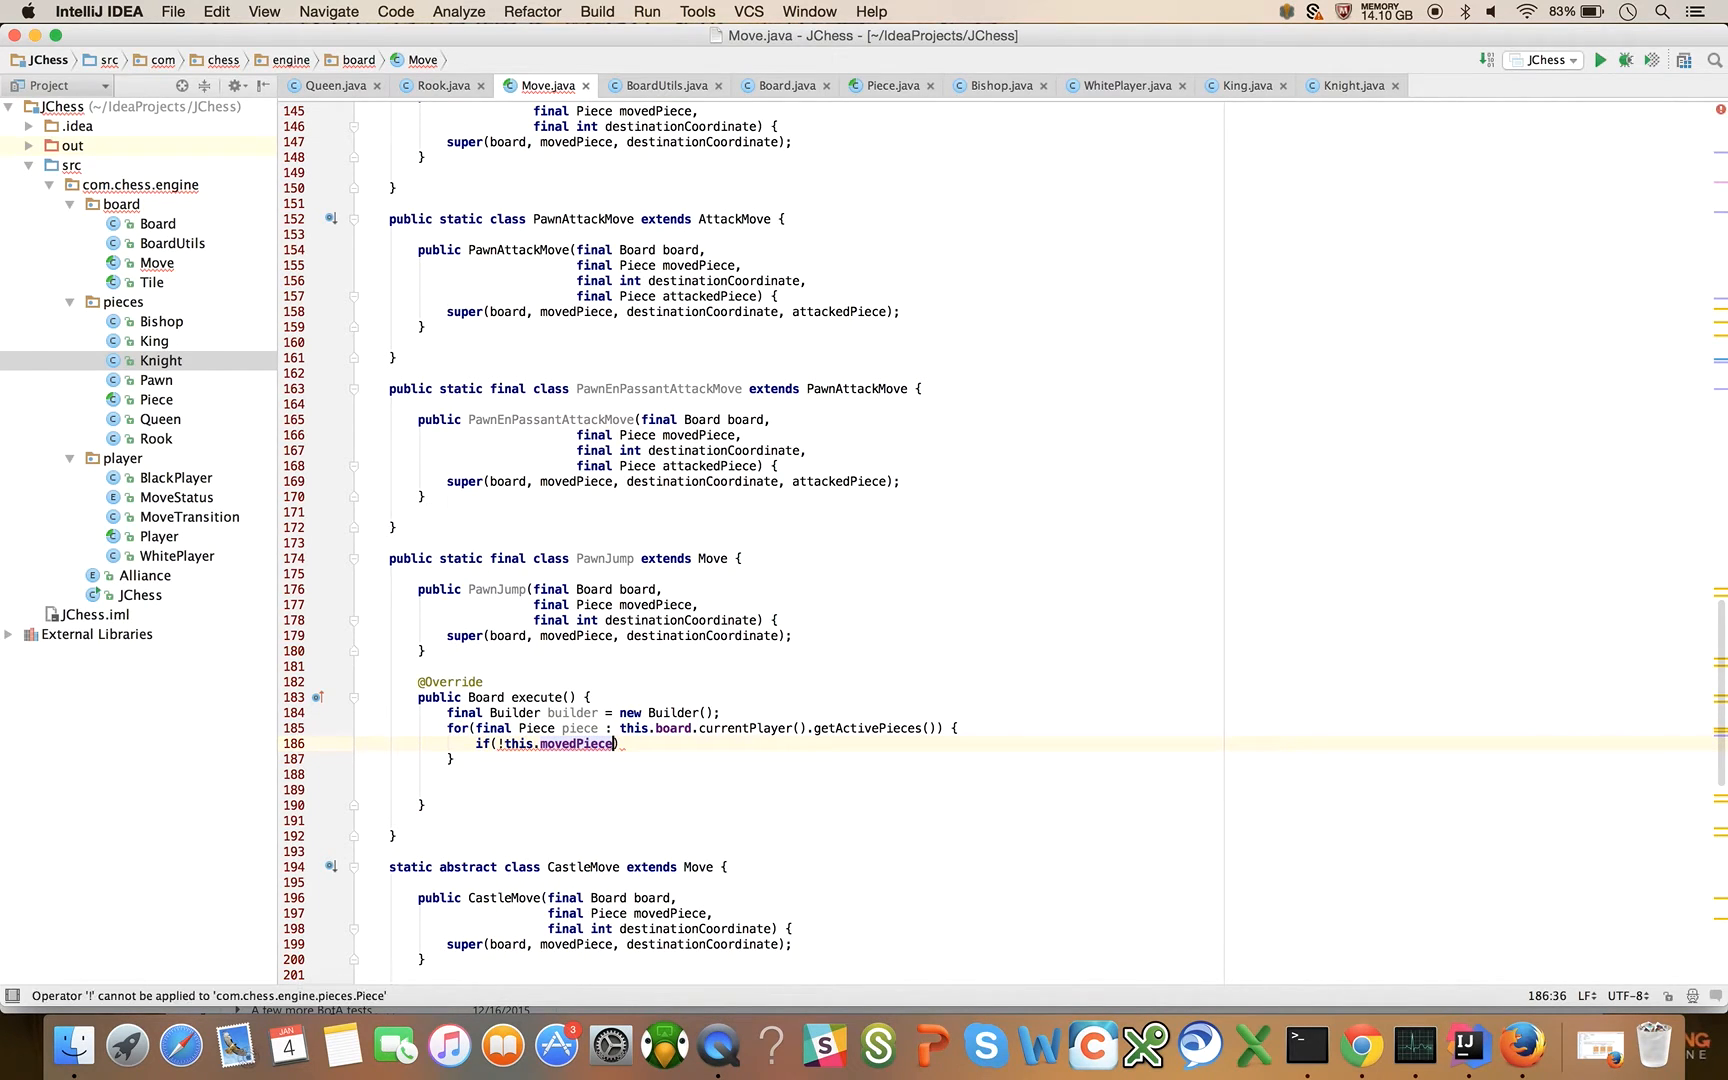
pyautogui.write('.equals(piece')
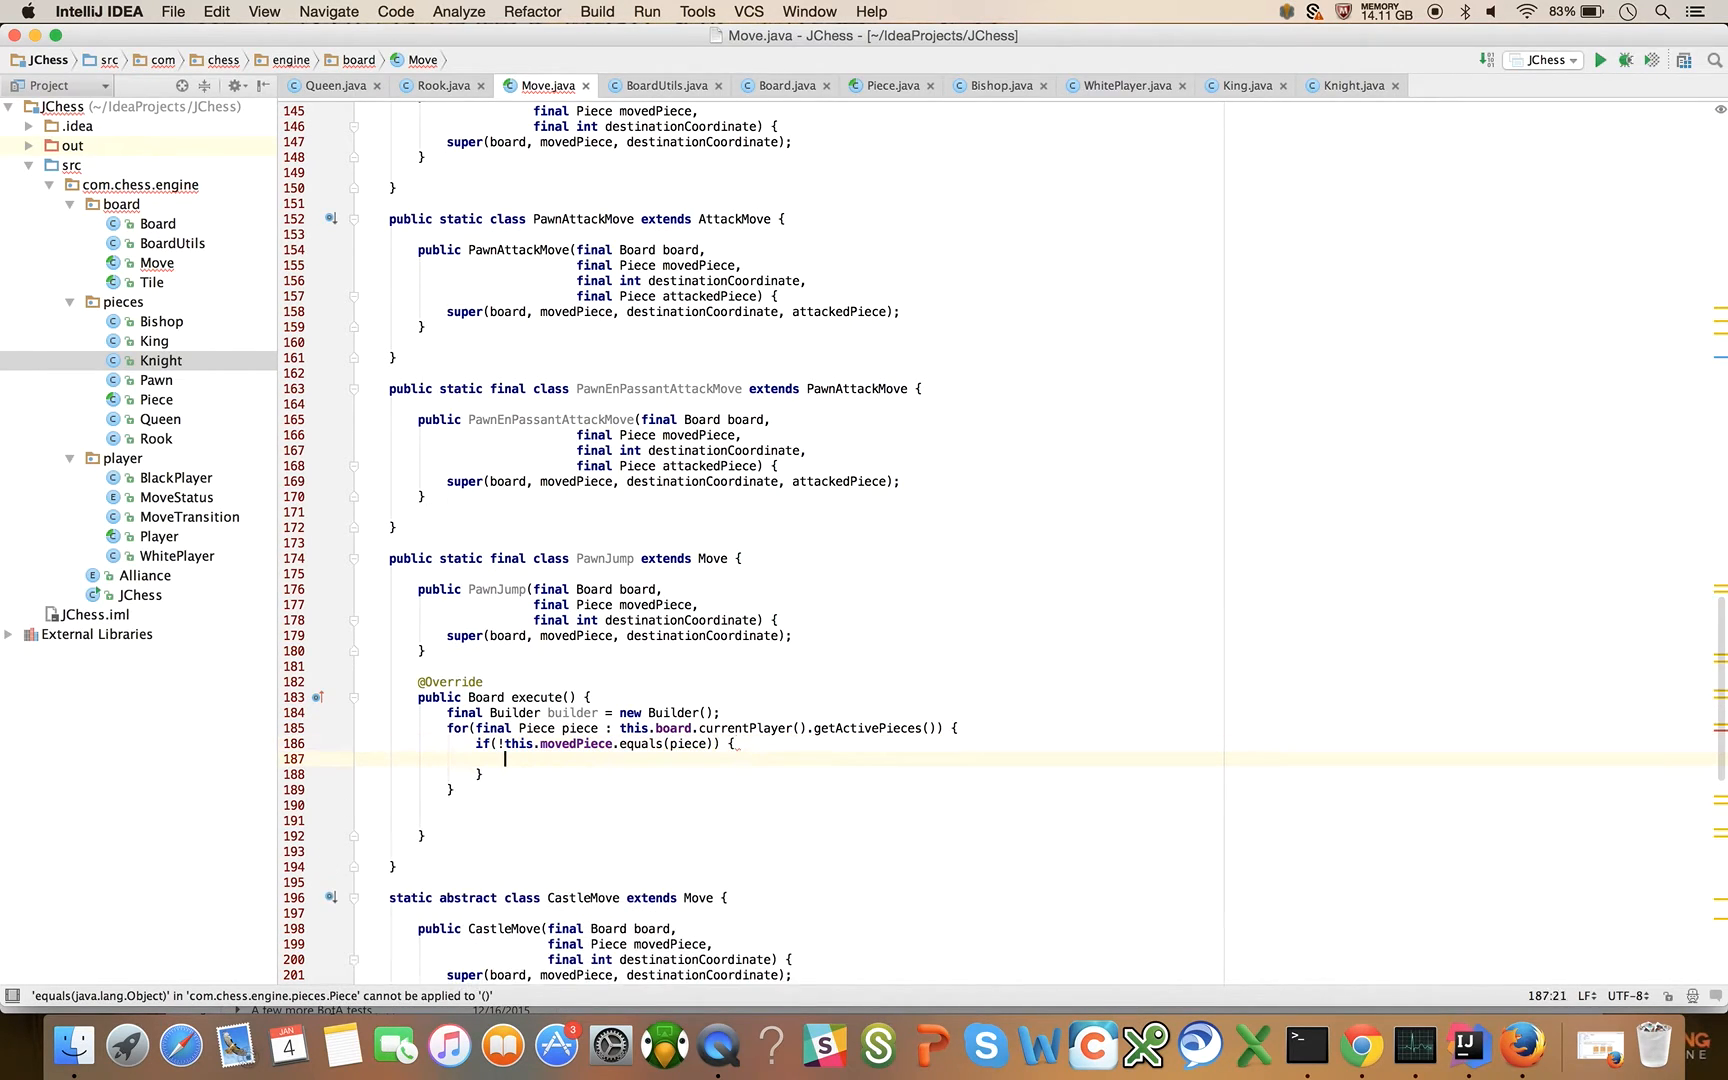
pyautogui.write('builder.s')
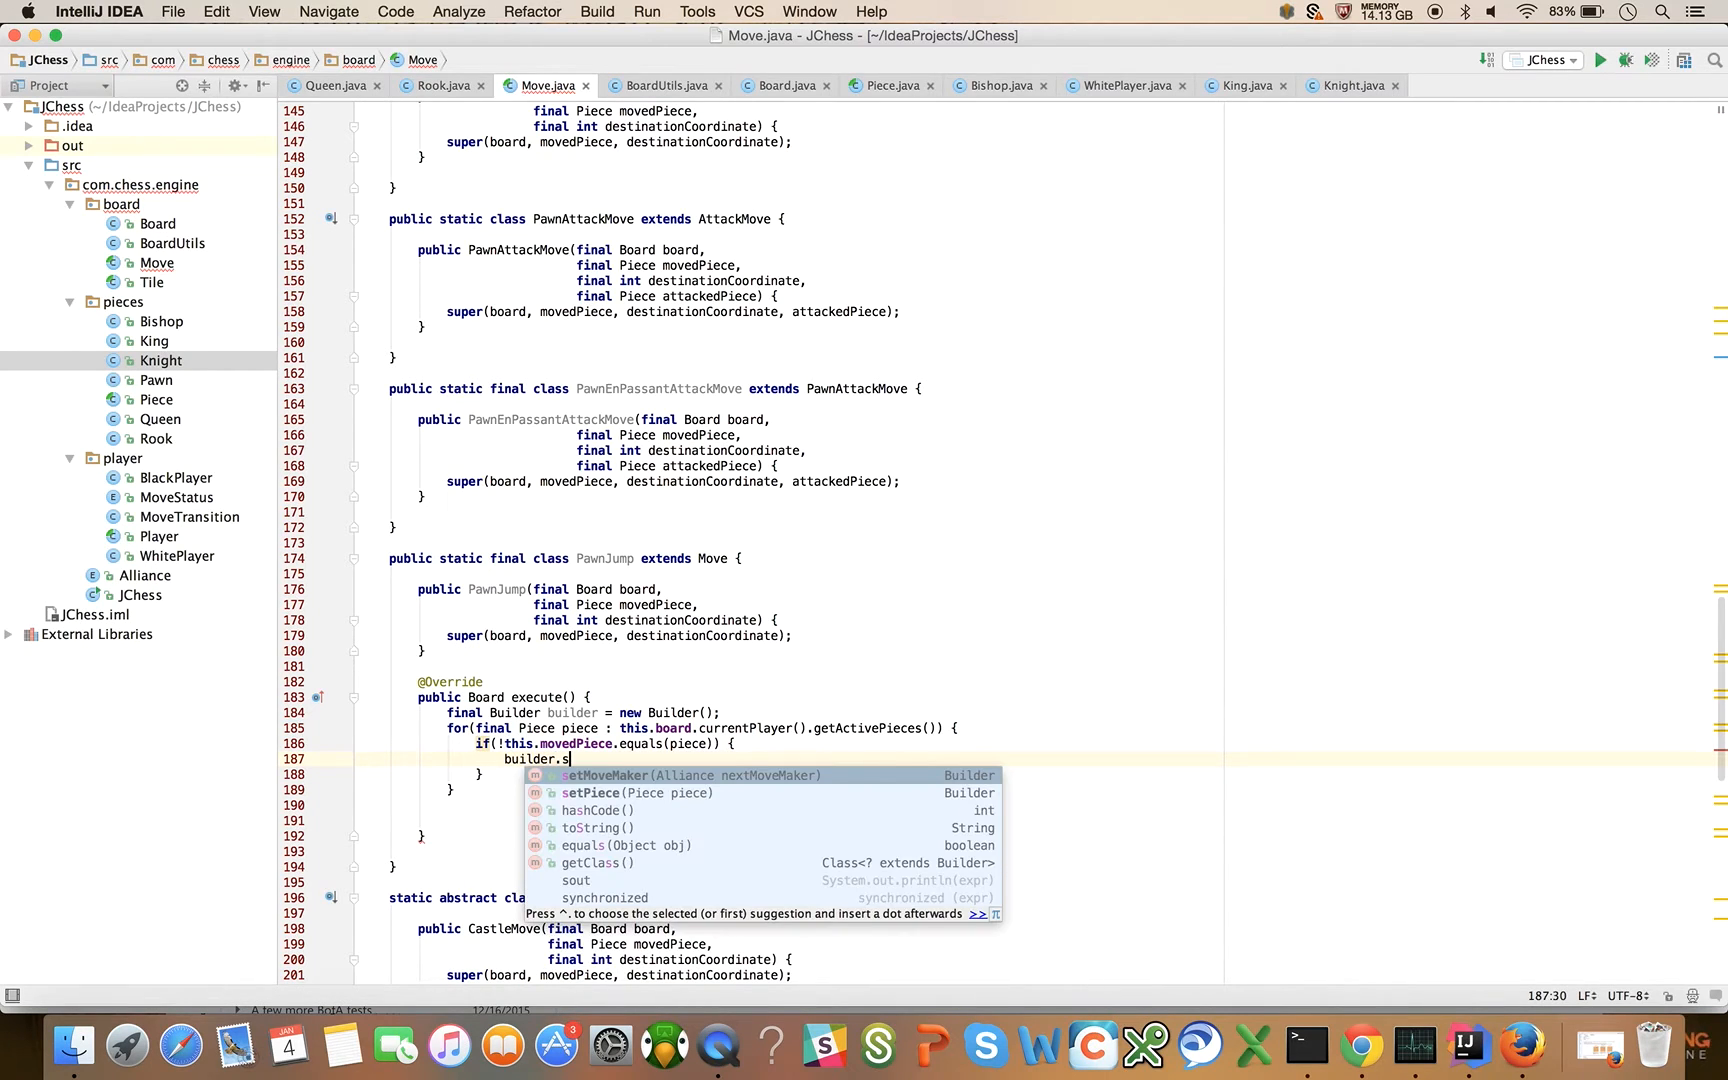
pyautogui.write('etPiece(')
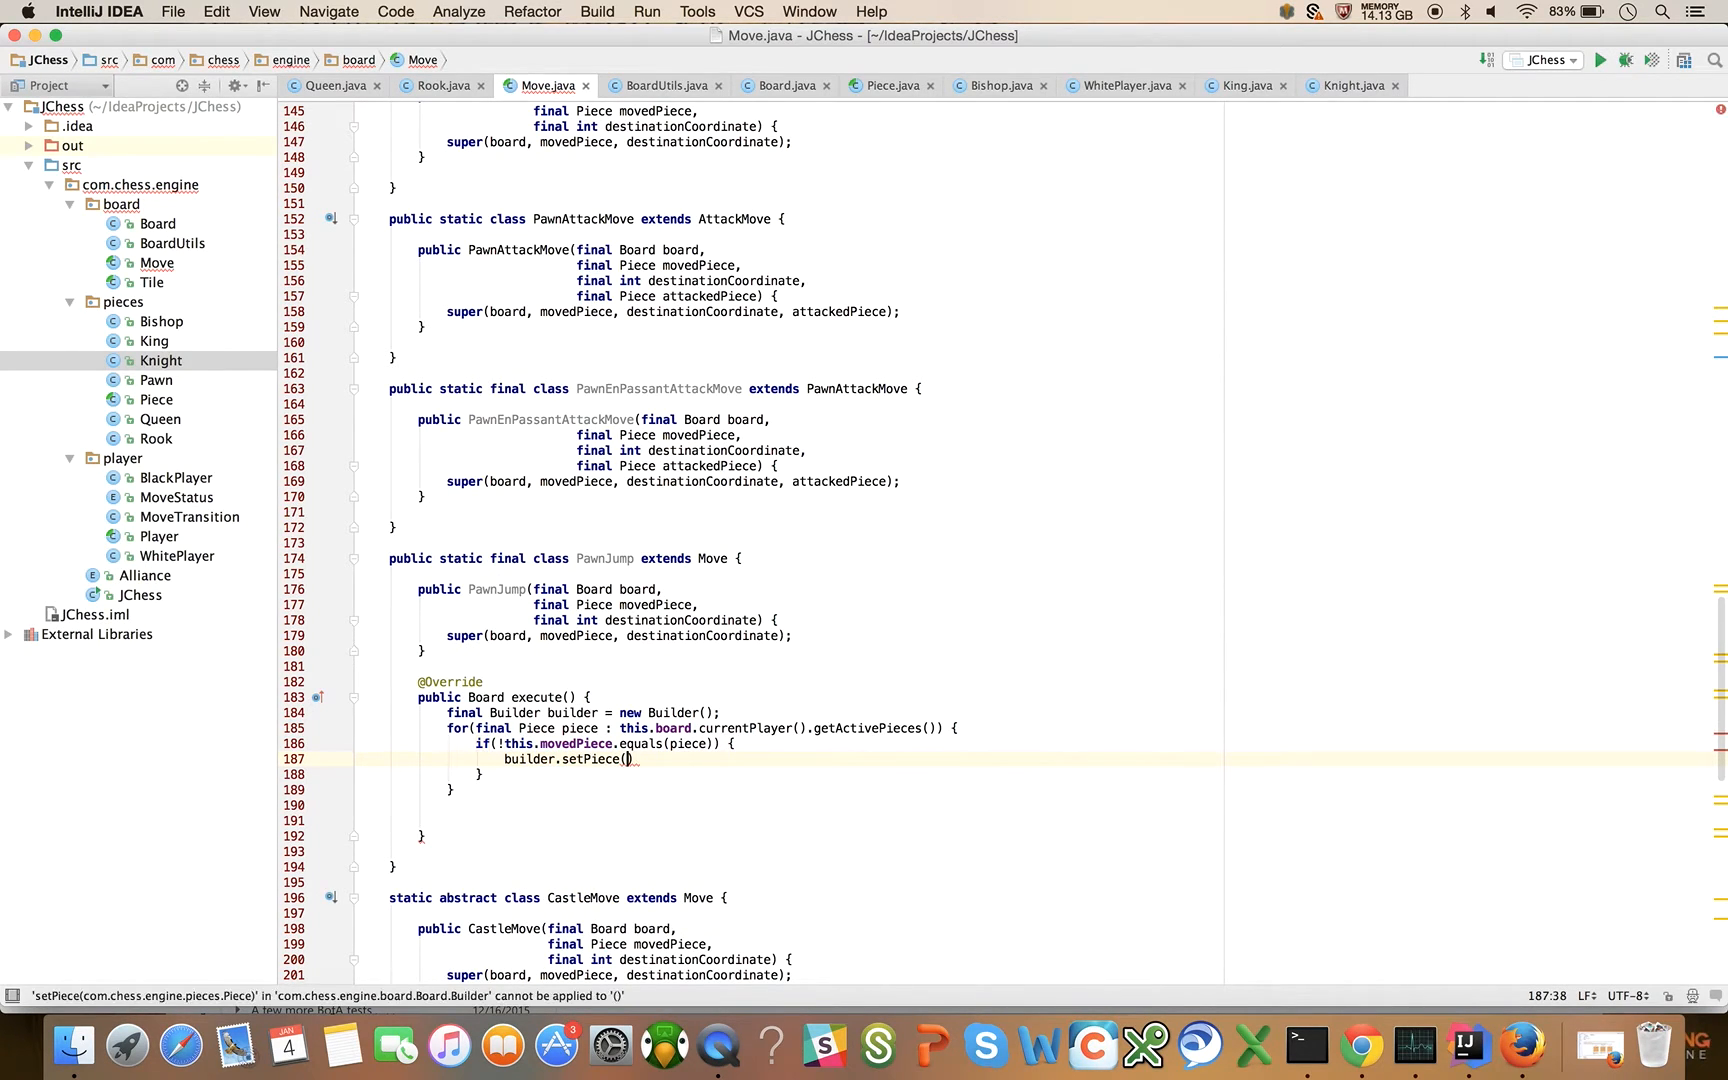
pyautogui.write('piece')
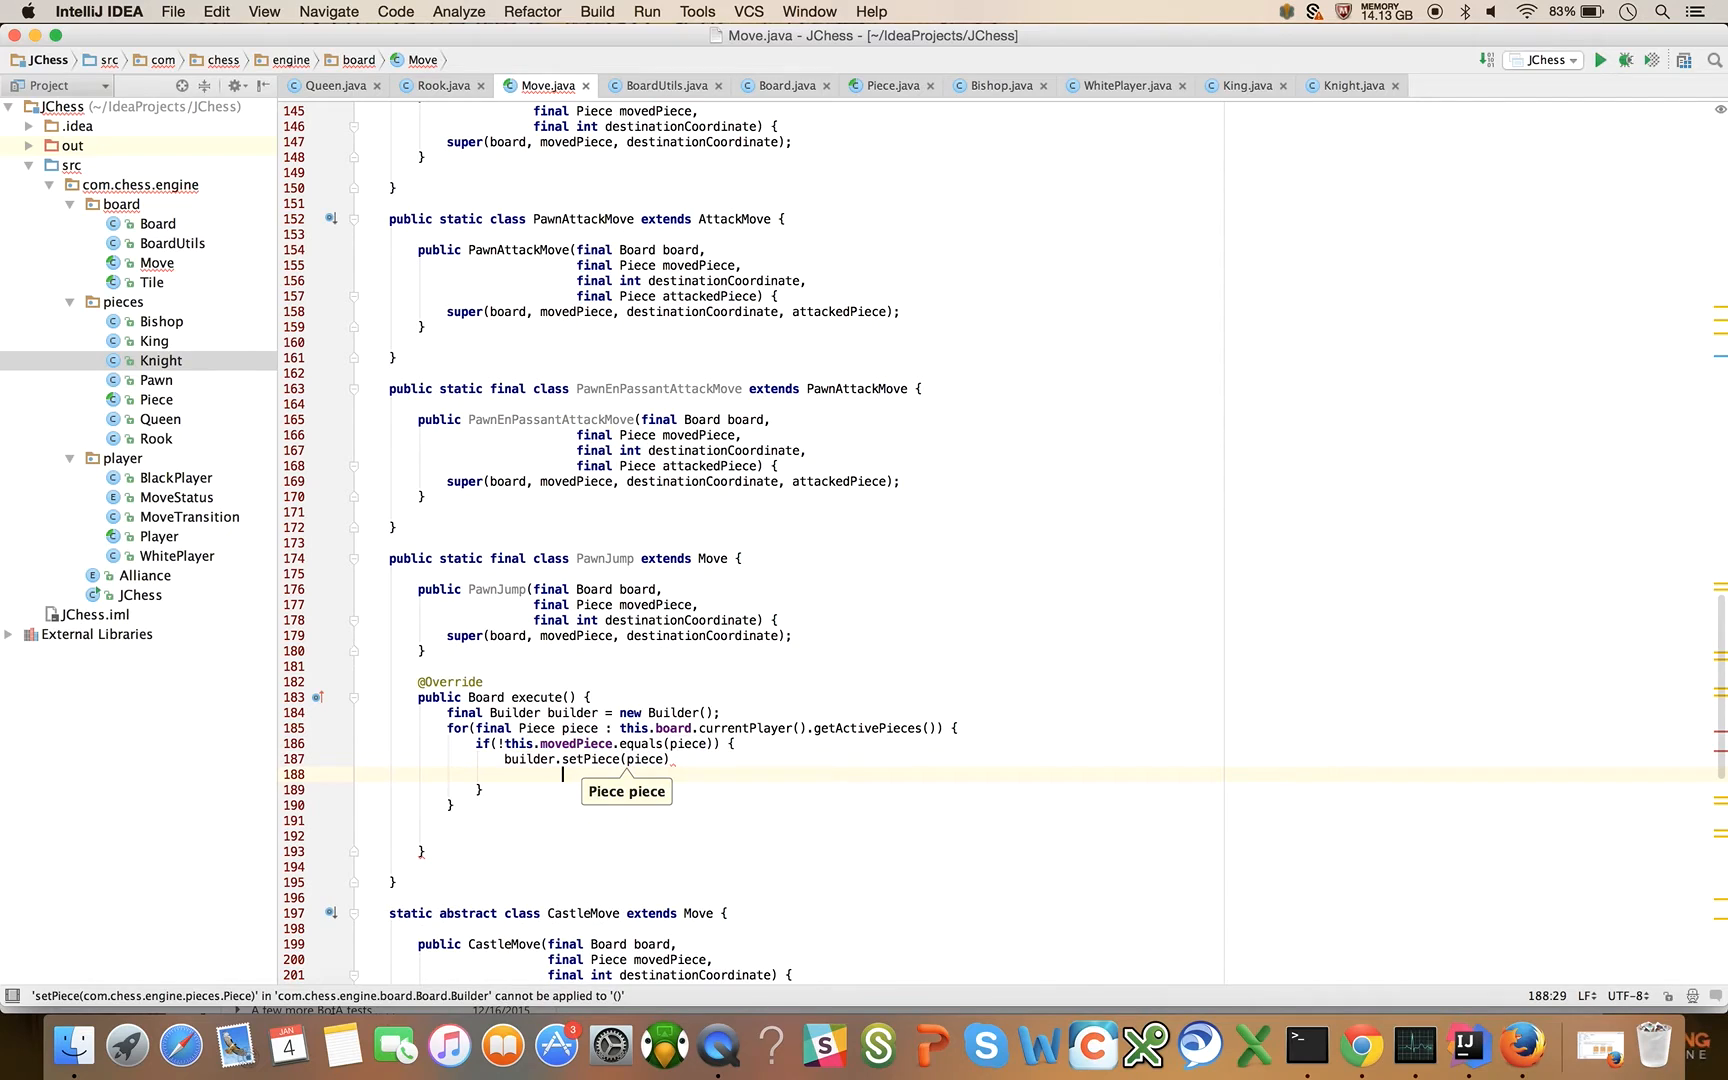
pyautogui.write(';')
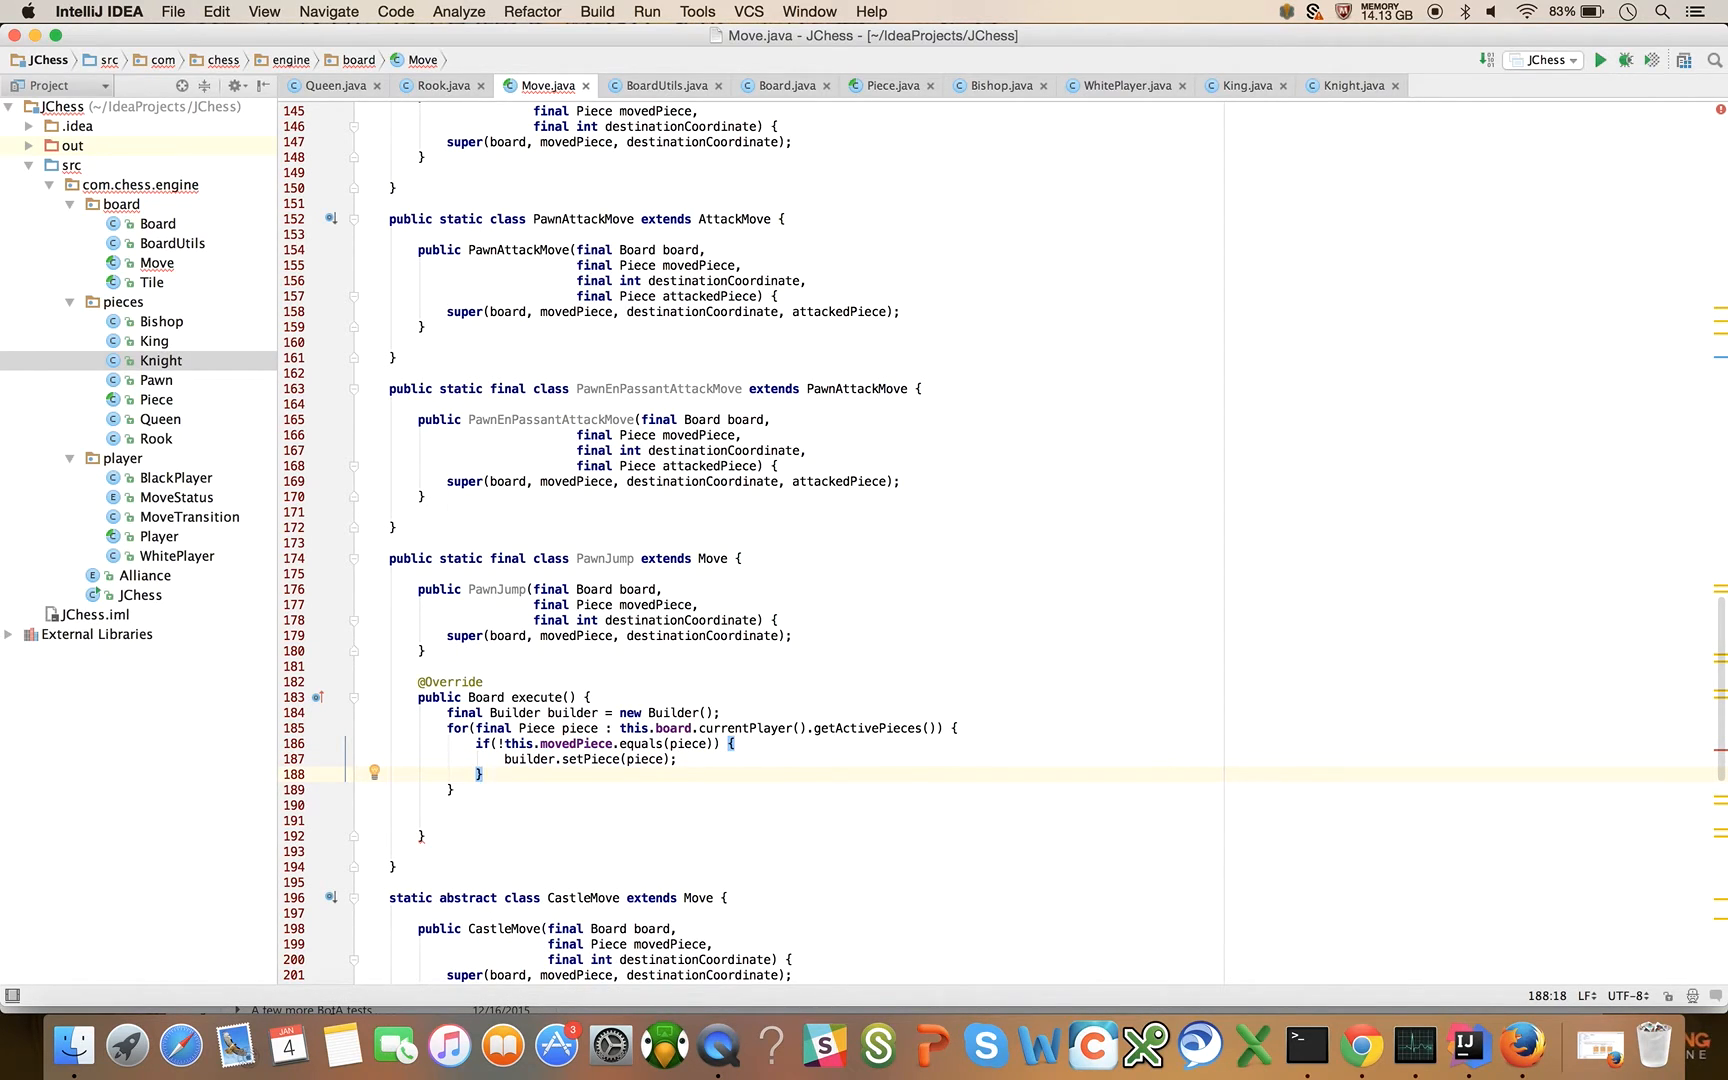
# Step: Loop over the opponent's active pieces calling builder.setPiece(piece) for each
pyautogui.write('f')
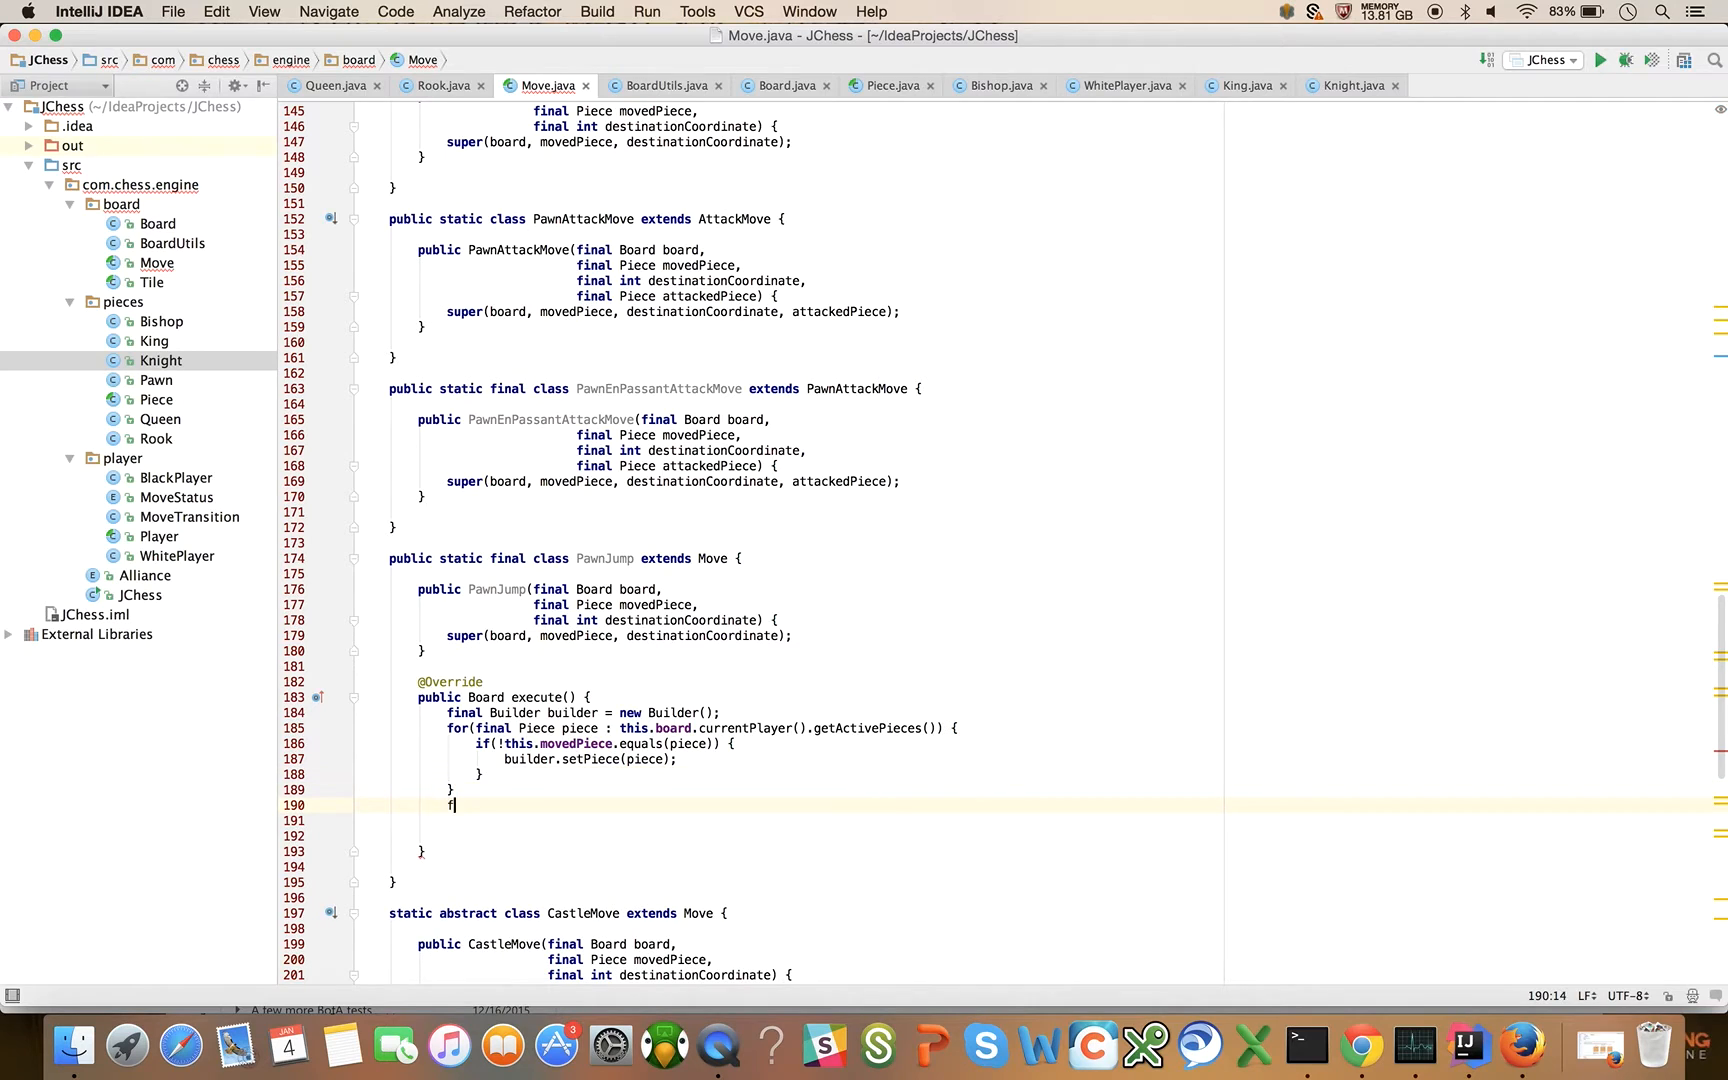
pyautogui.write('or(f')
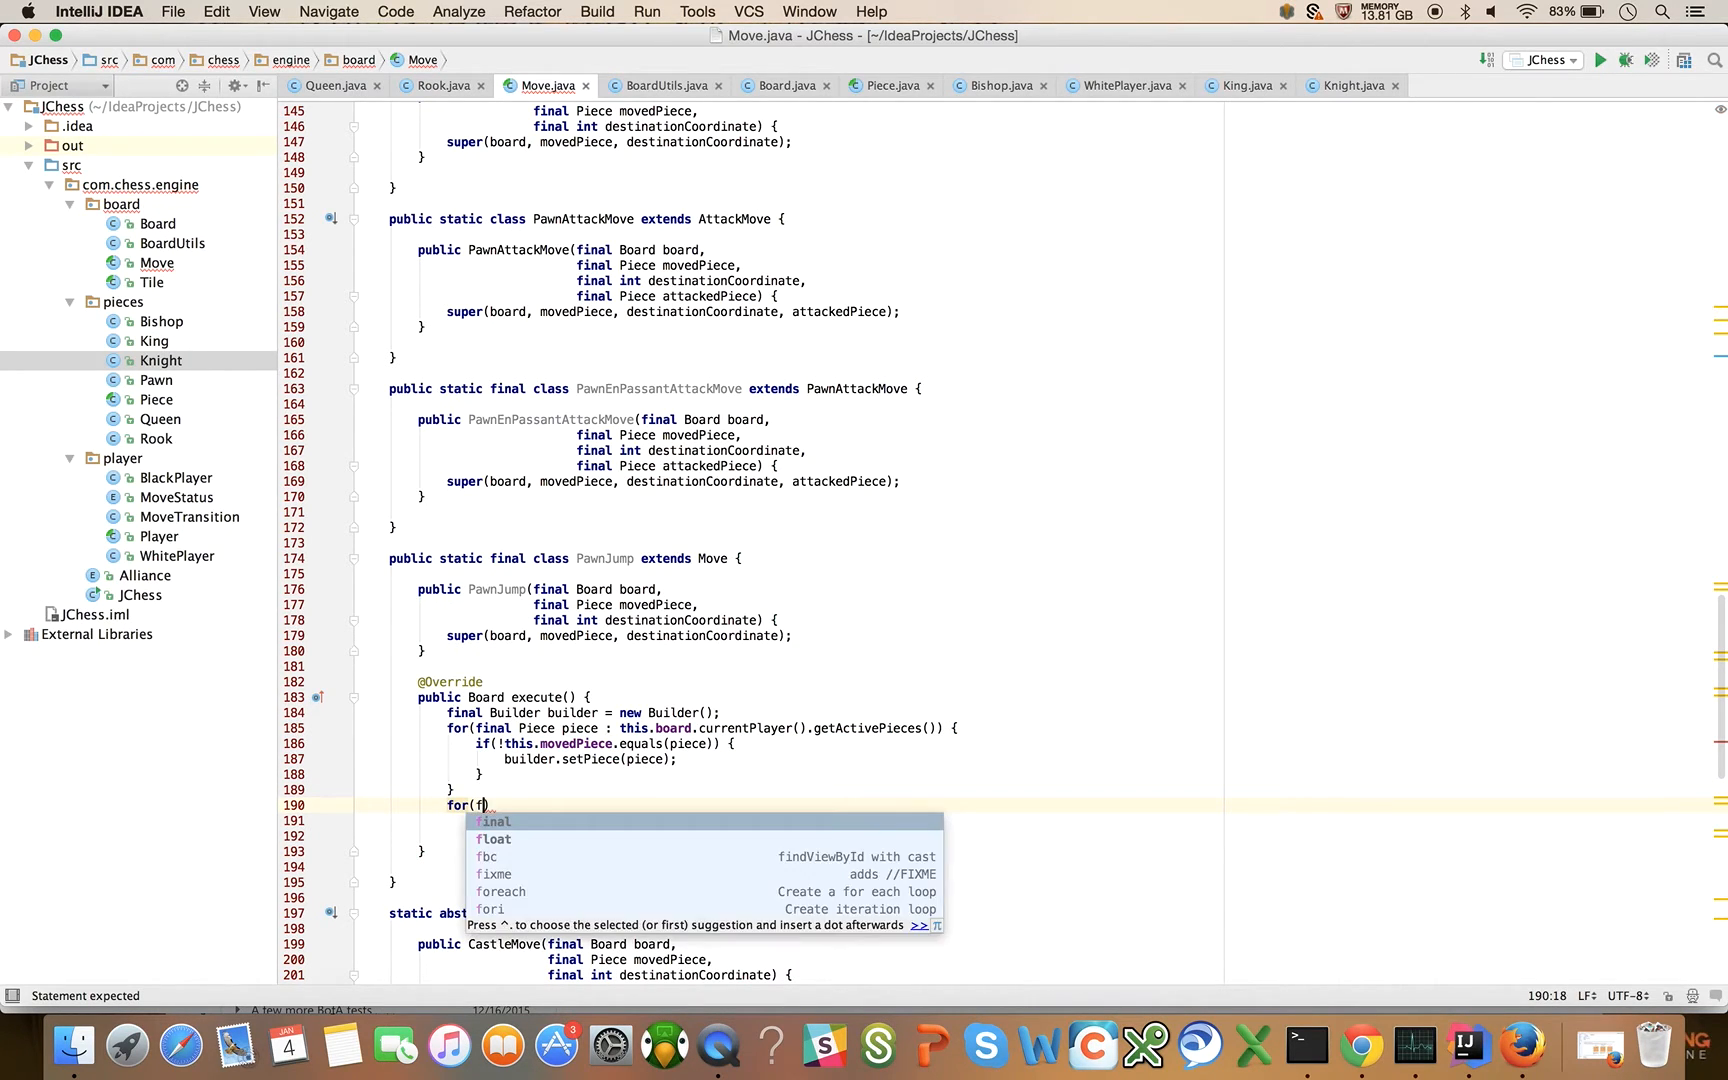
pyautogui.write('final Piece')
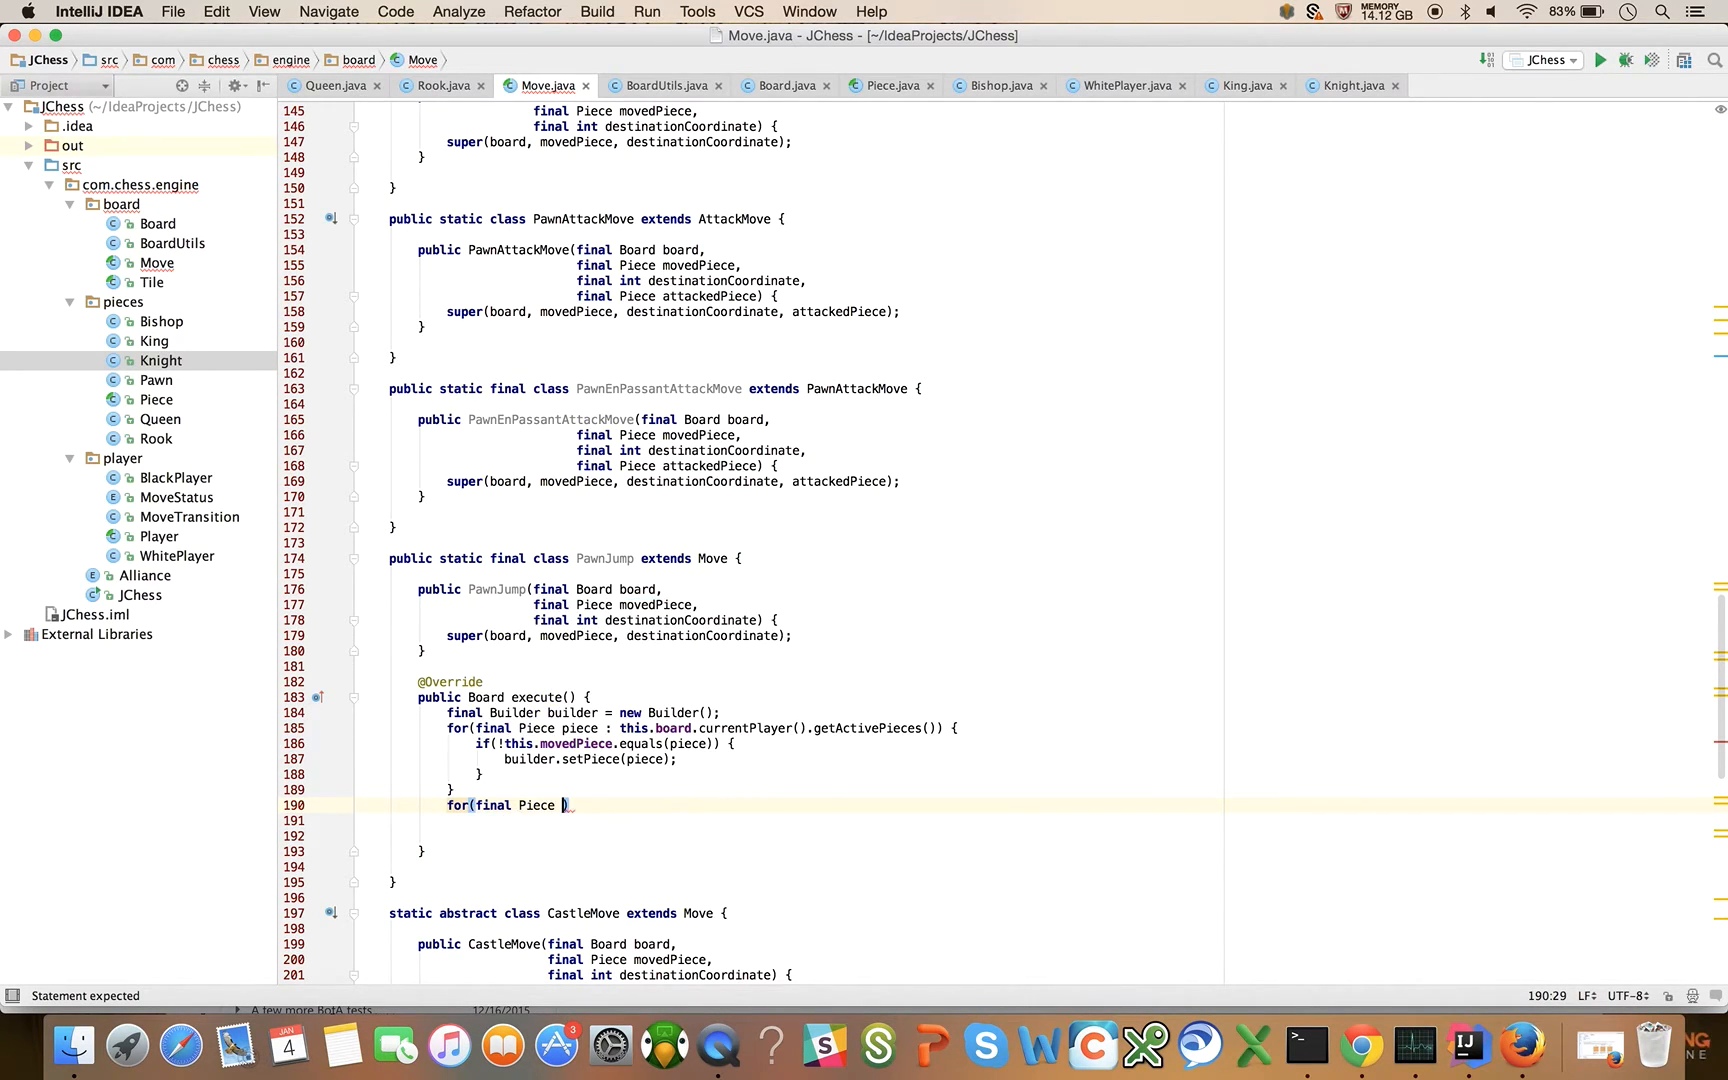
pyautogui.write('piece')
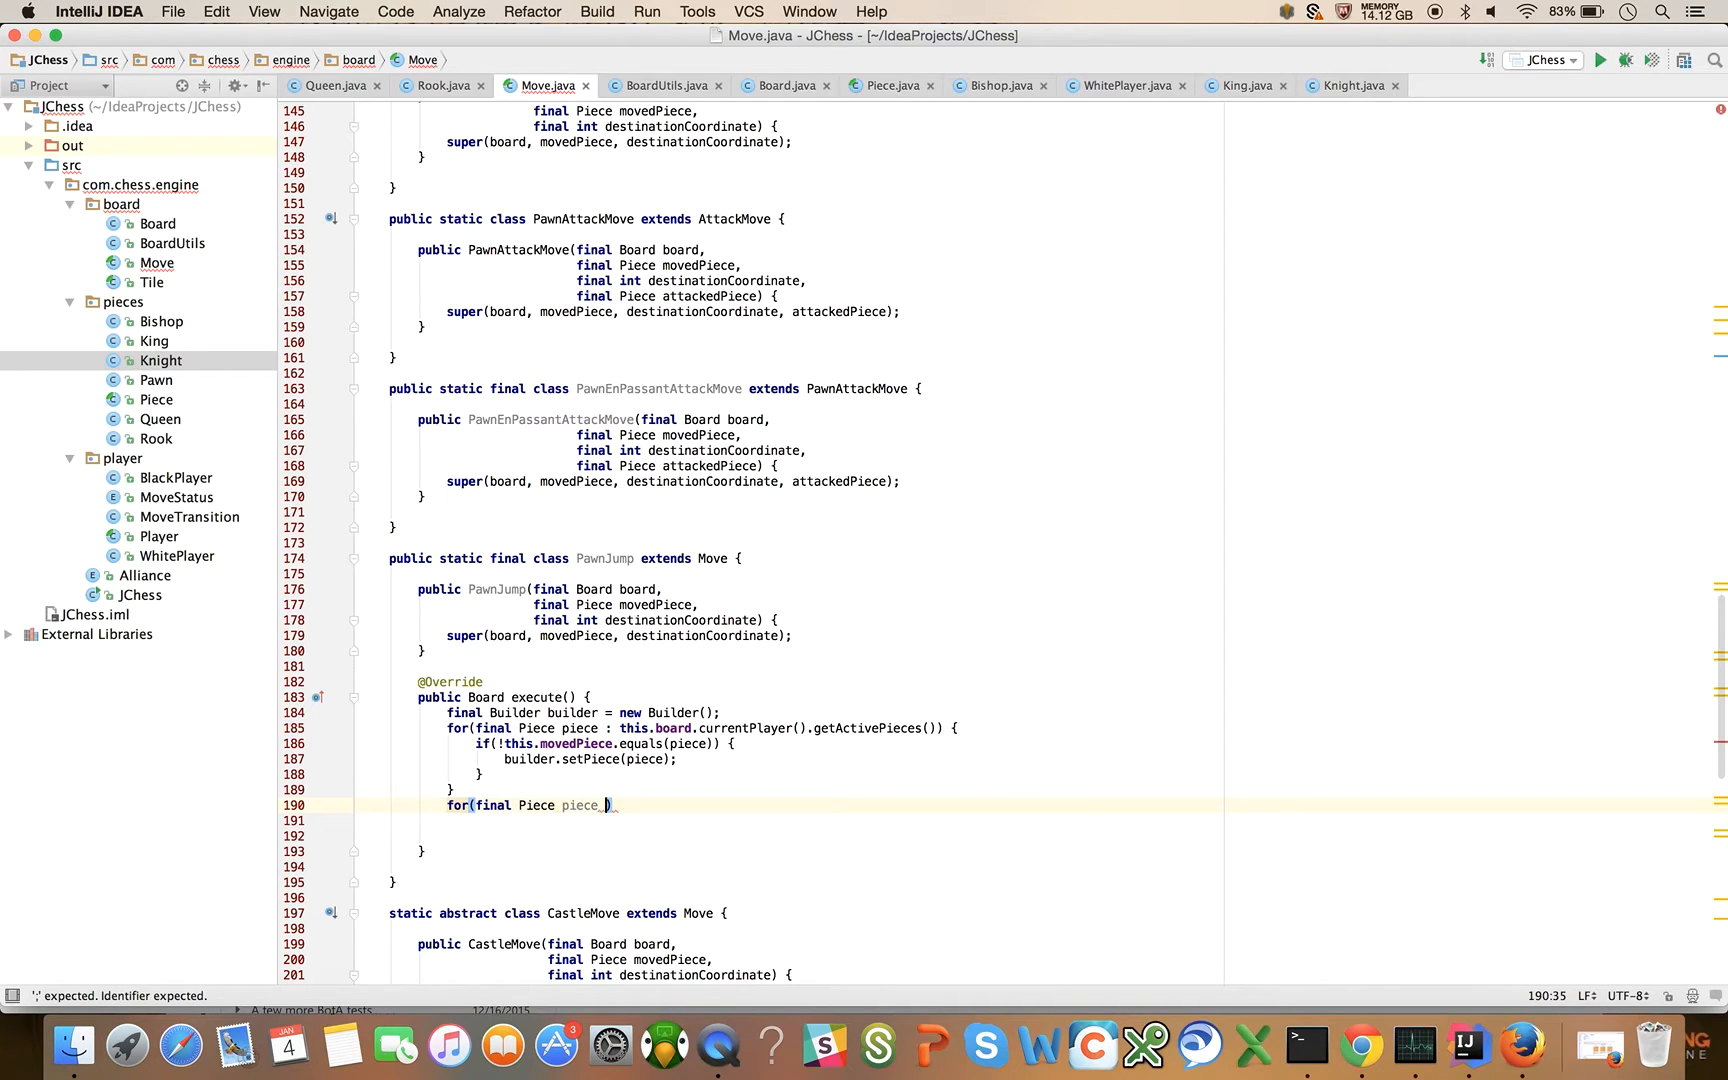
pyautogui.write('this.')
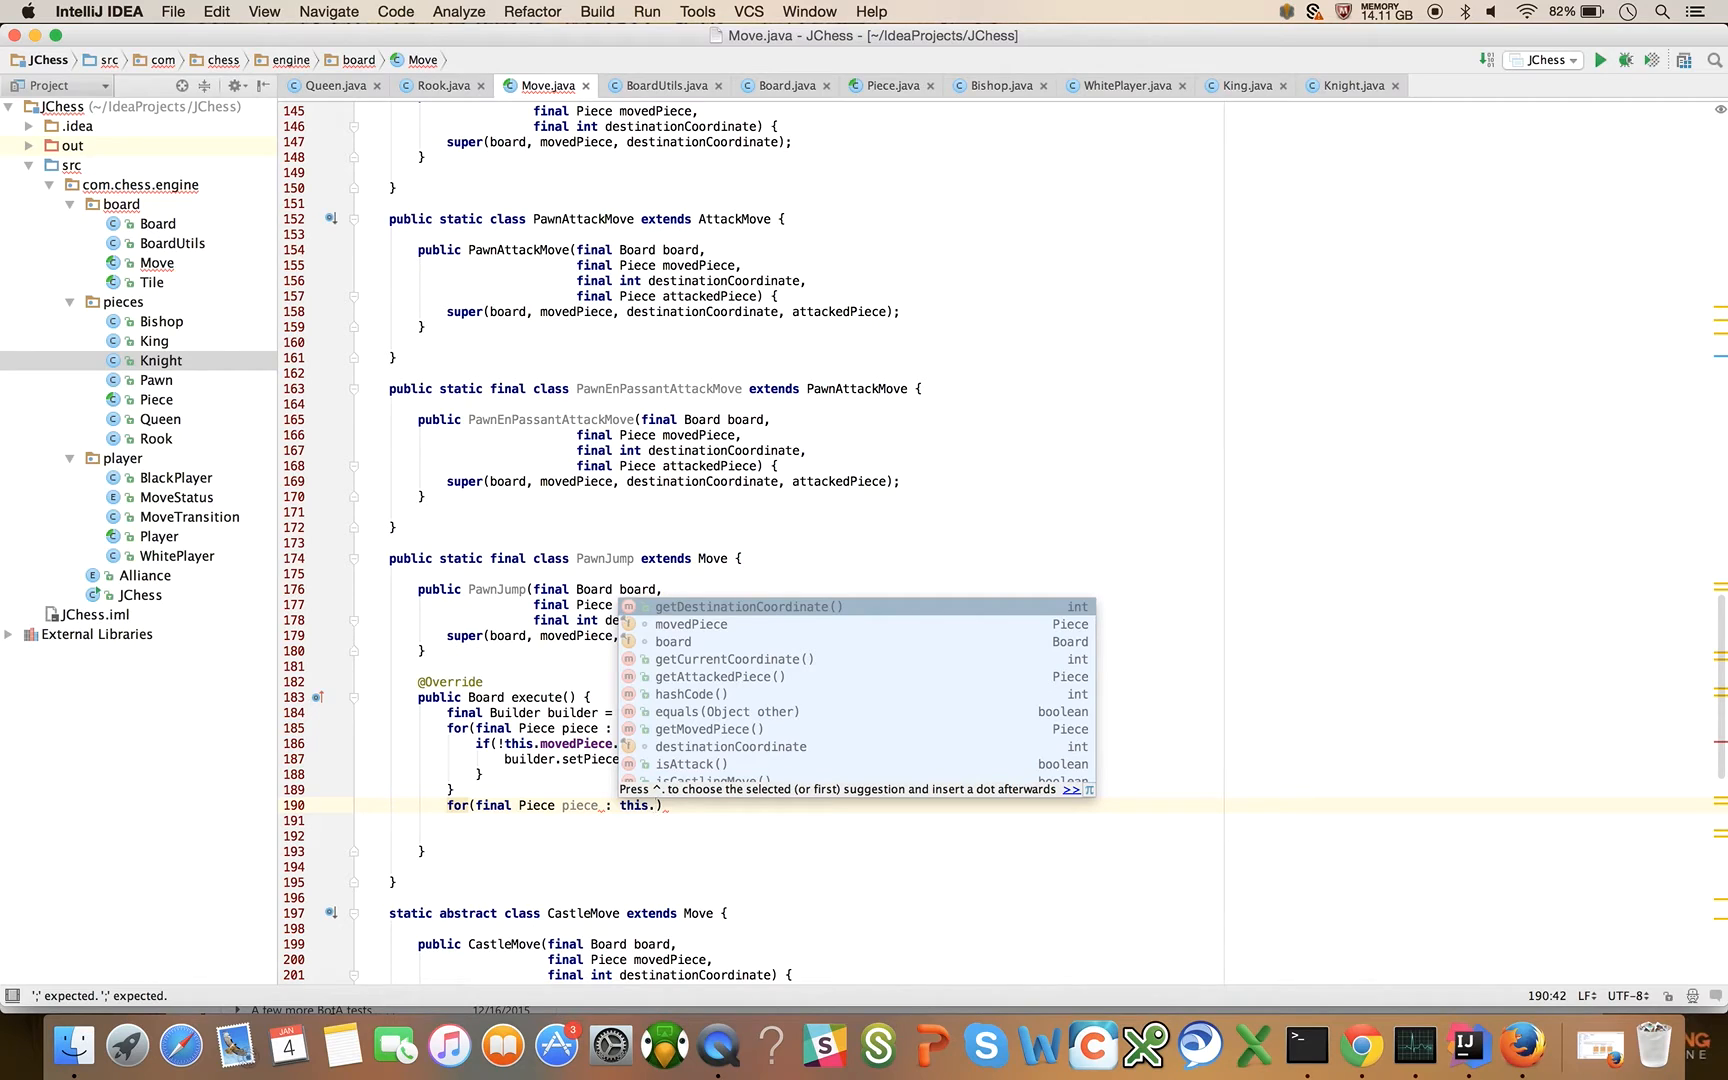
pyautogui.write('board.')
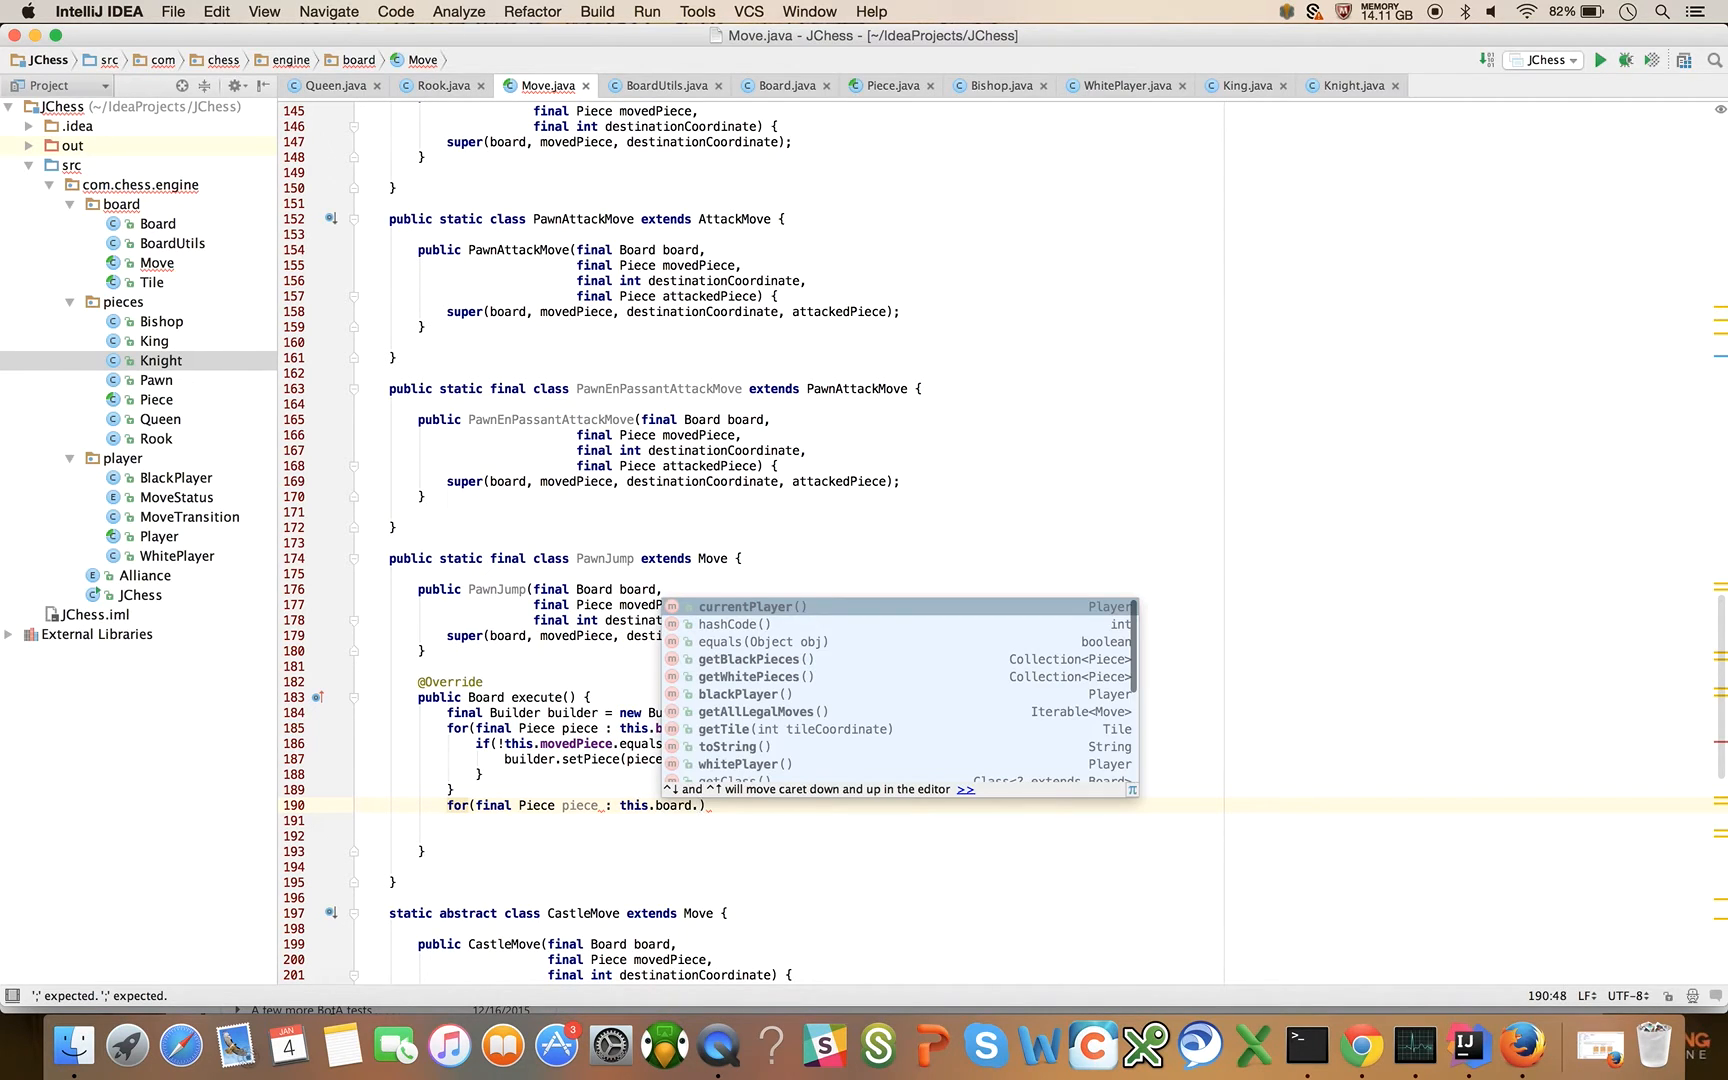
pyautogui.write('currentPlayer().getOpponent().getActivePieces()) {')
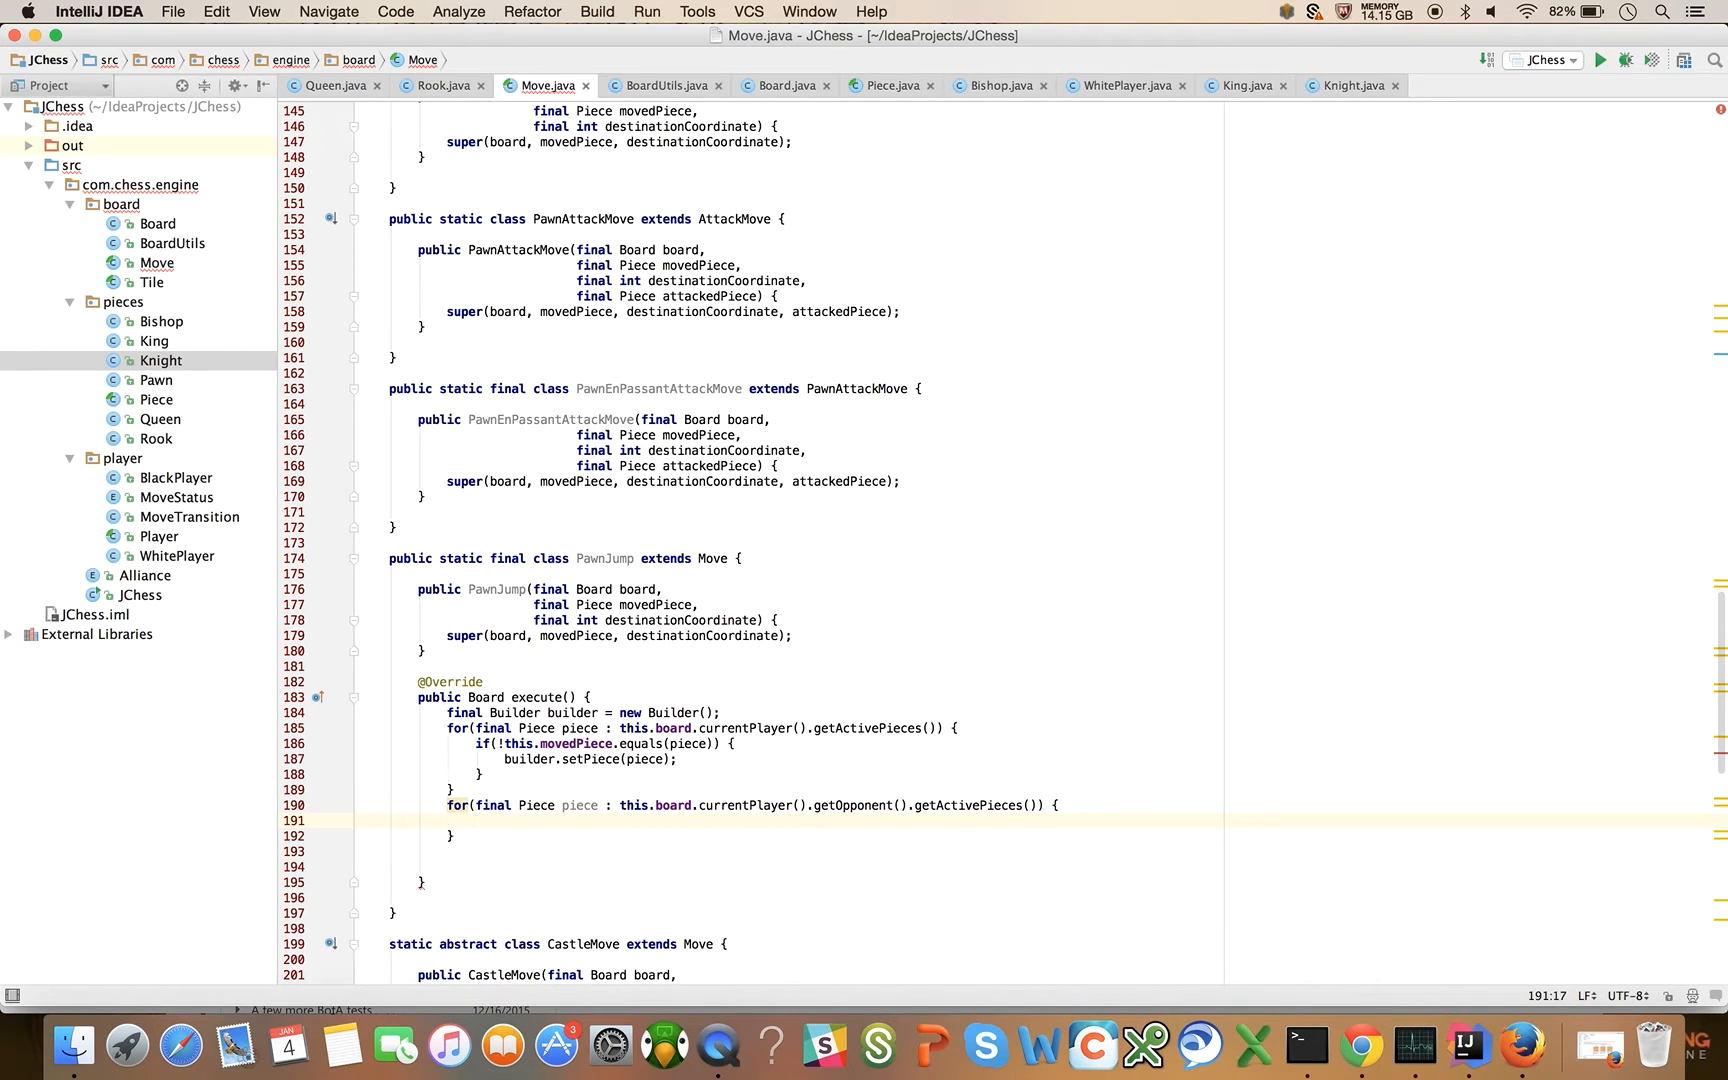
pyautogui.write('builder.setPiece(')
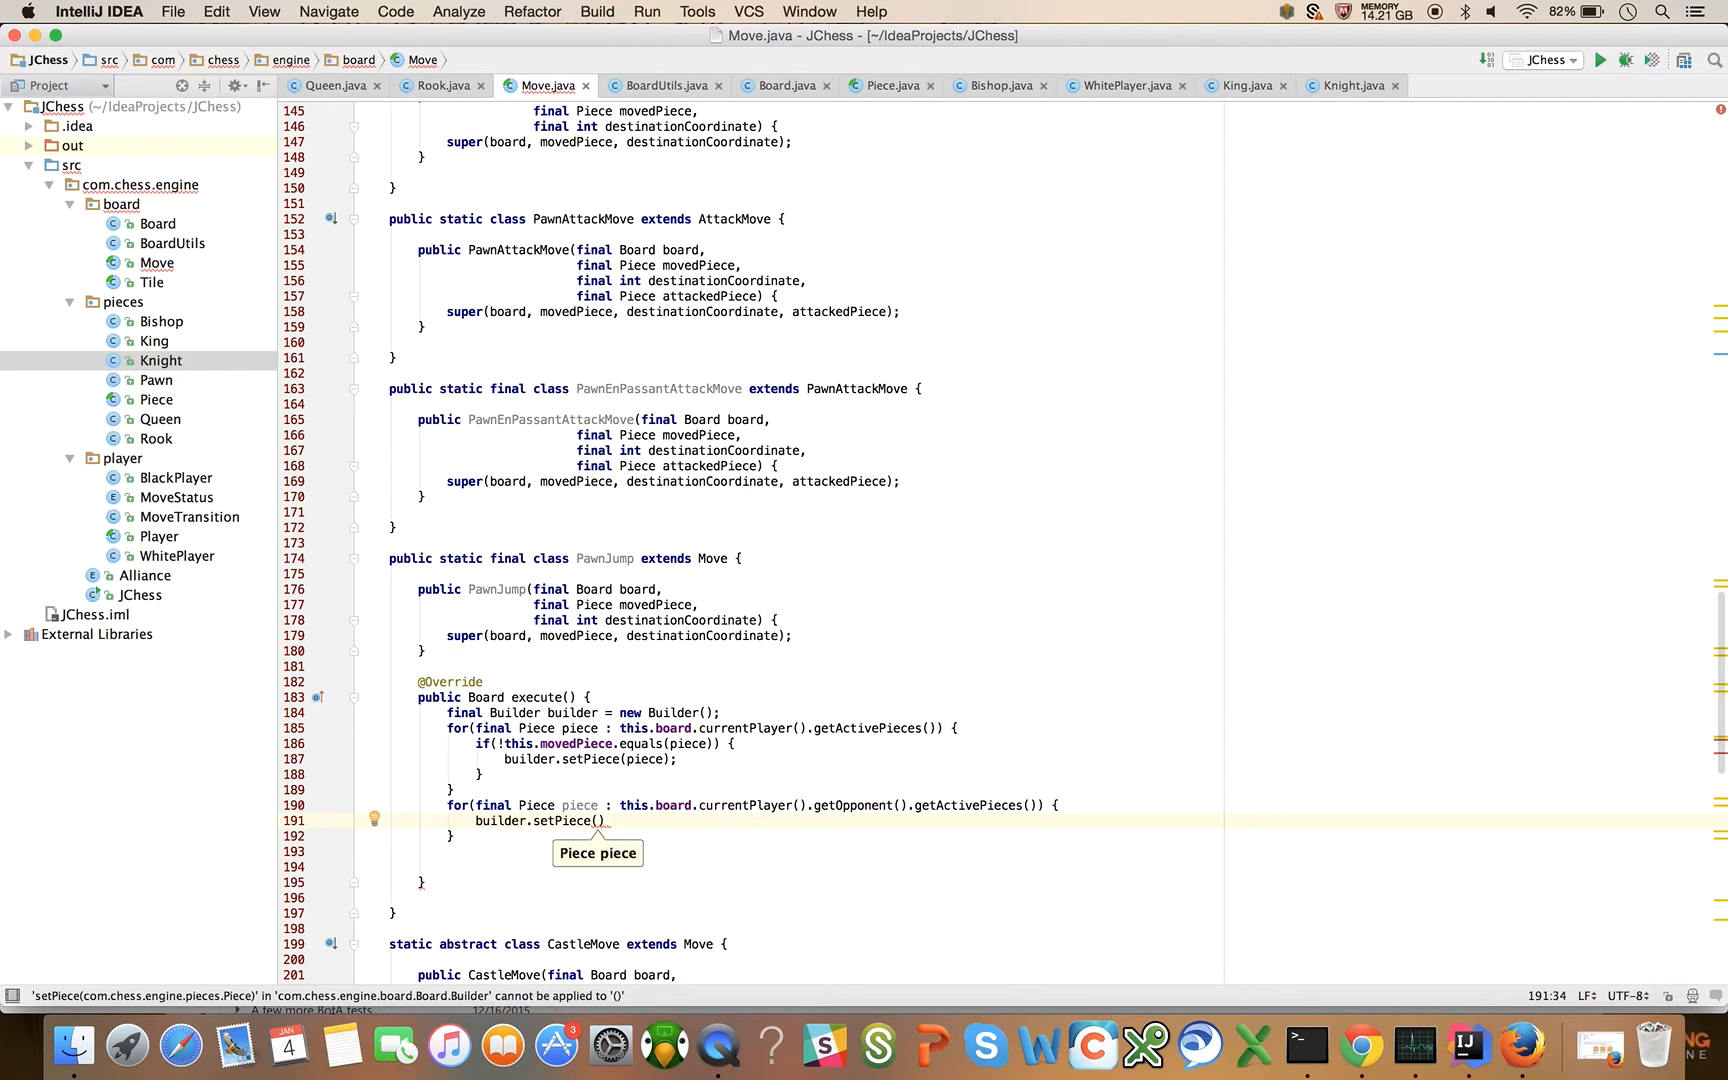
pyautogui.write('piece);')
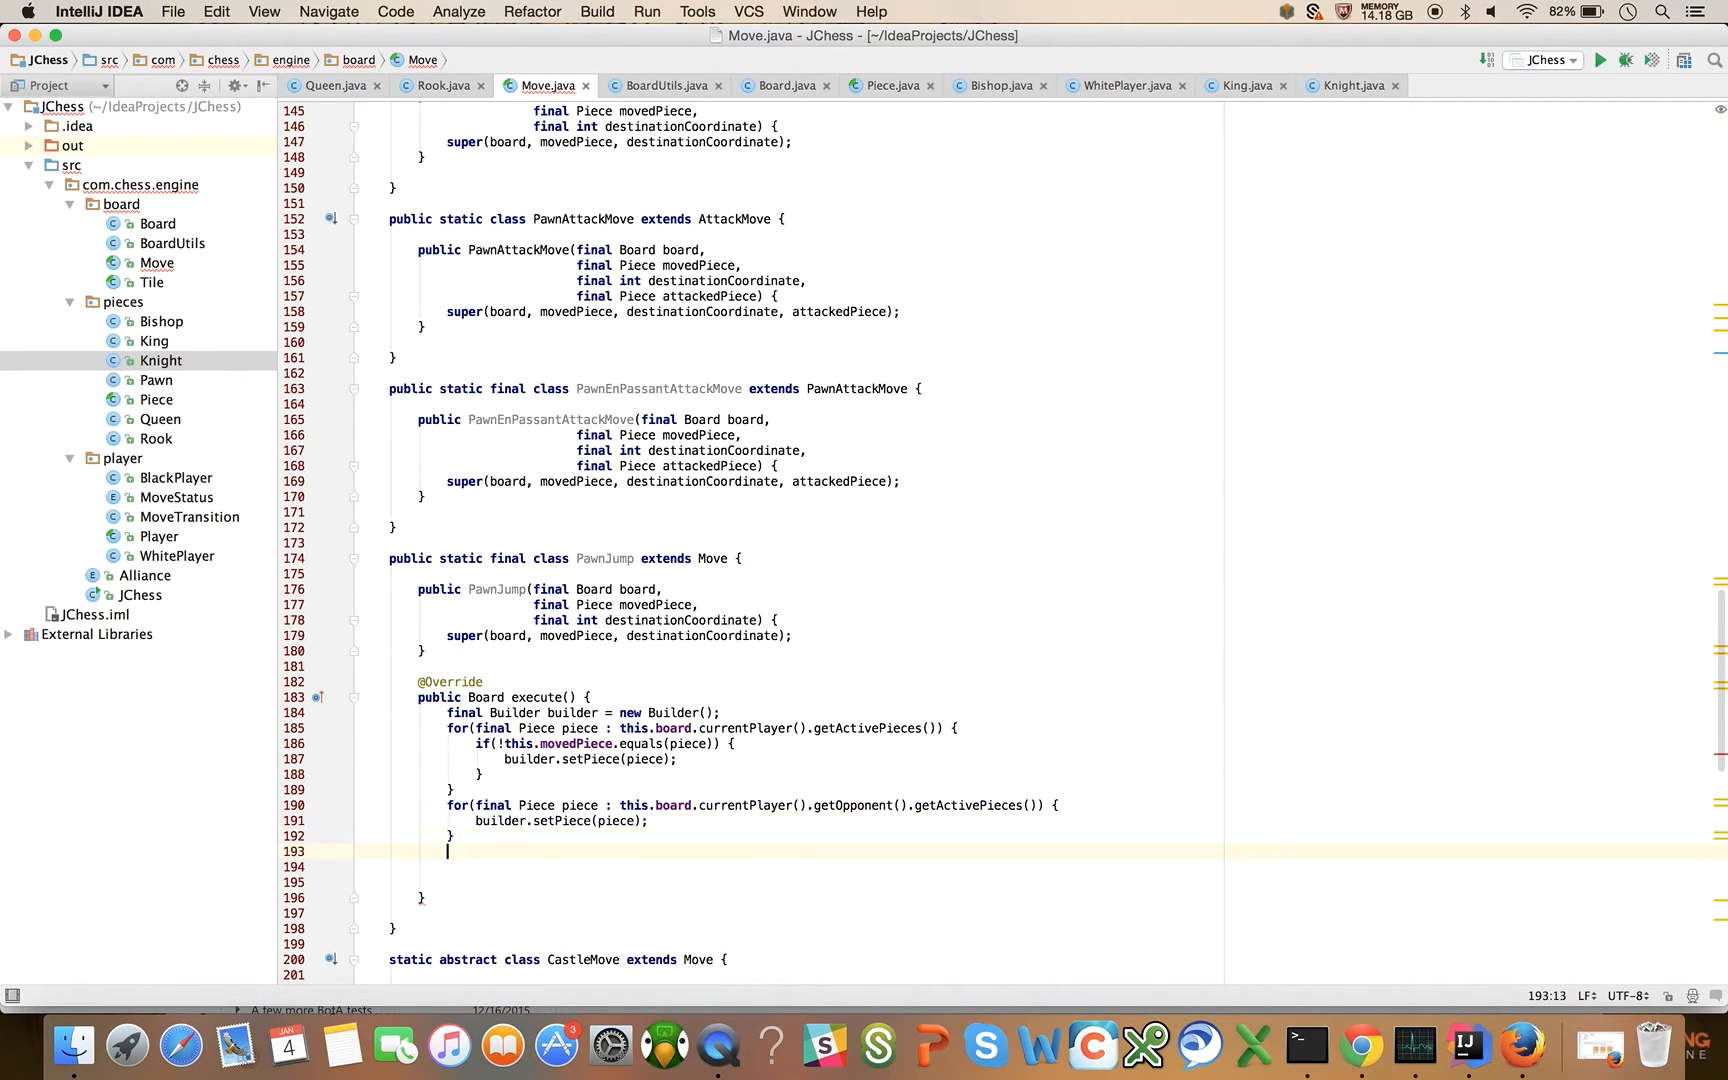
# Step: Declare 'final Pawn movedPawn = (Pawn) this.movedPiece.movePiece(this)' in PawnJump's execute()
pyautogui.write('final')
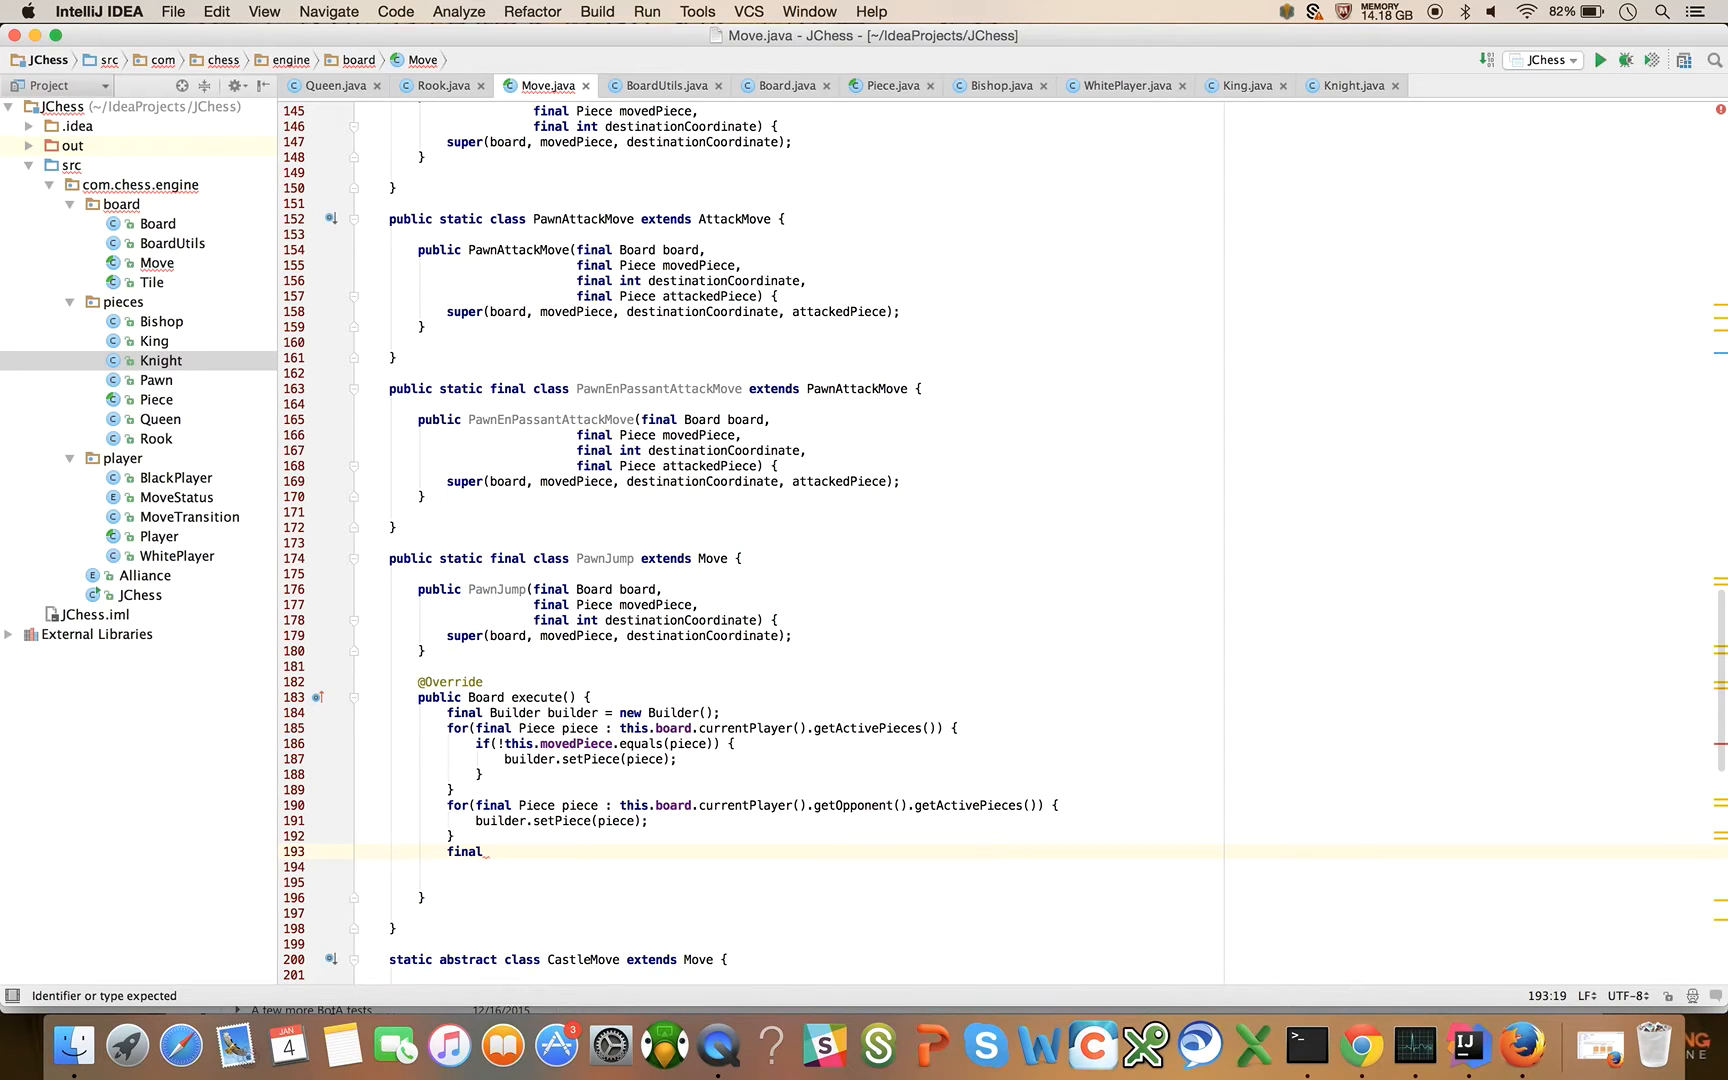
pyautogui.write('Paw')
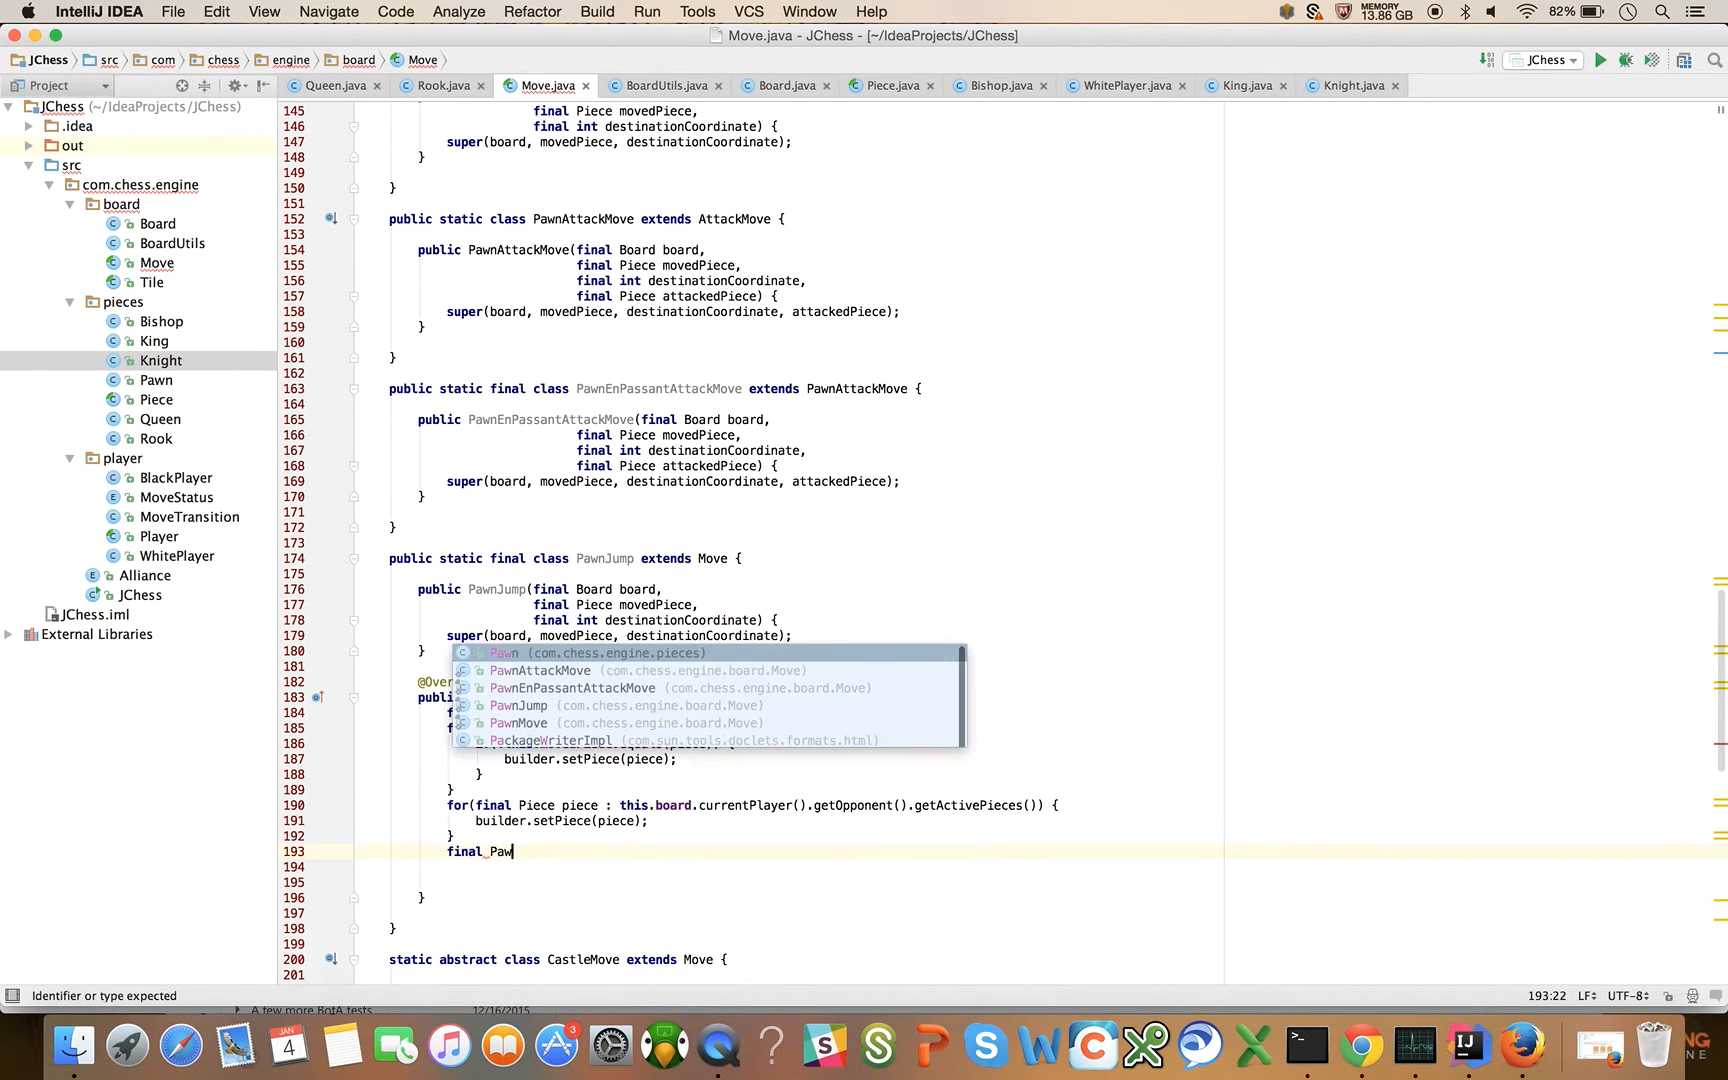
pyautogui.write('movedPaw')
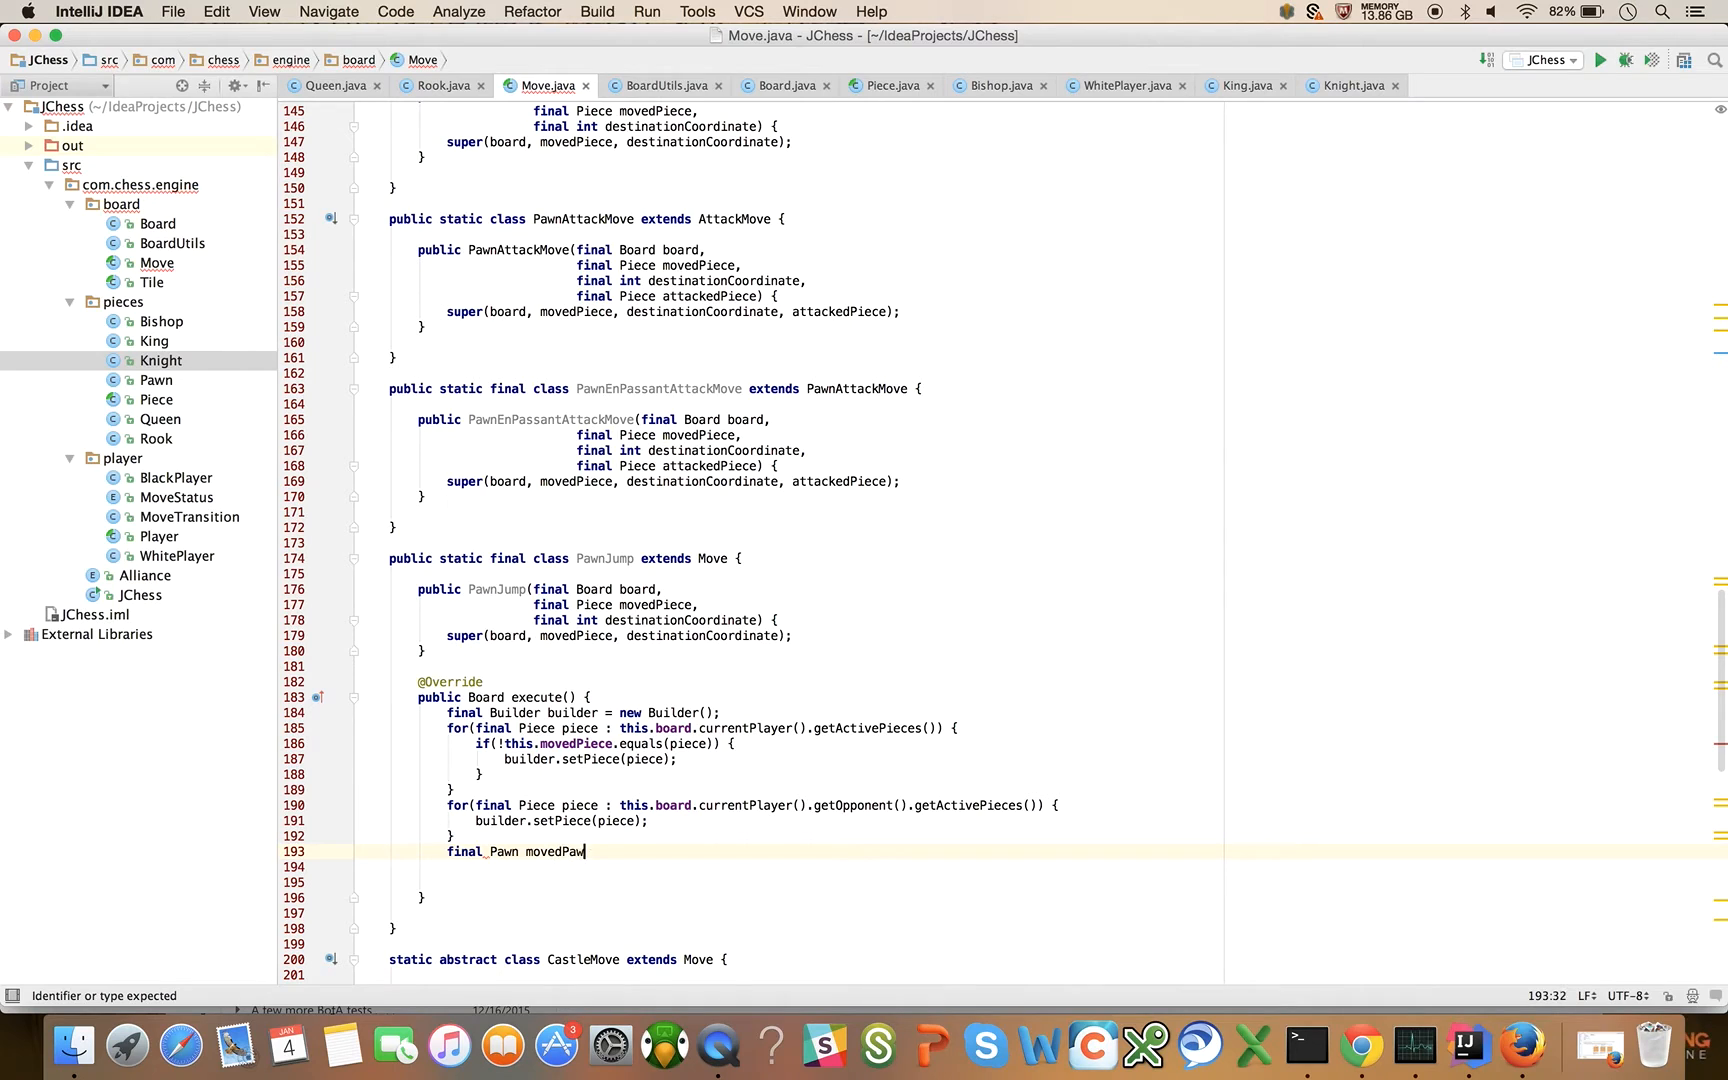
pyautogui.write('= (Pawn')
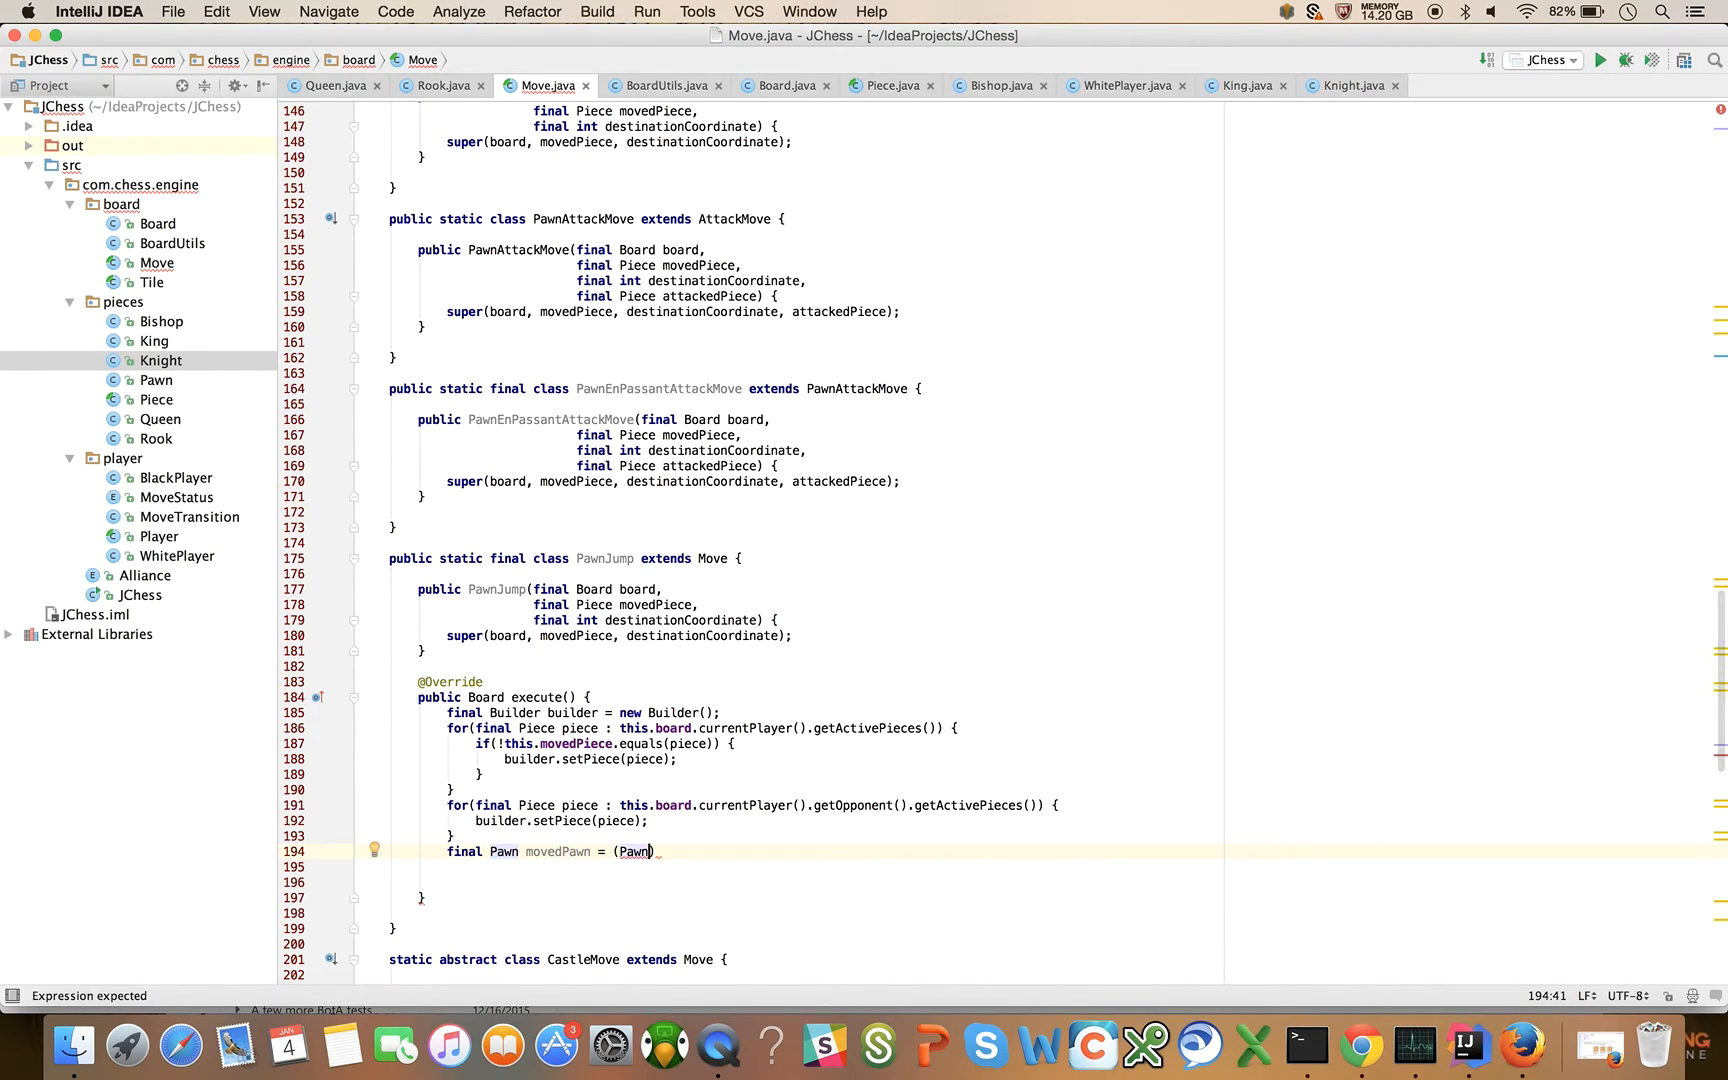
pyautogui.write('this.')
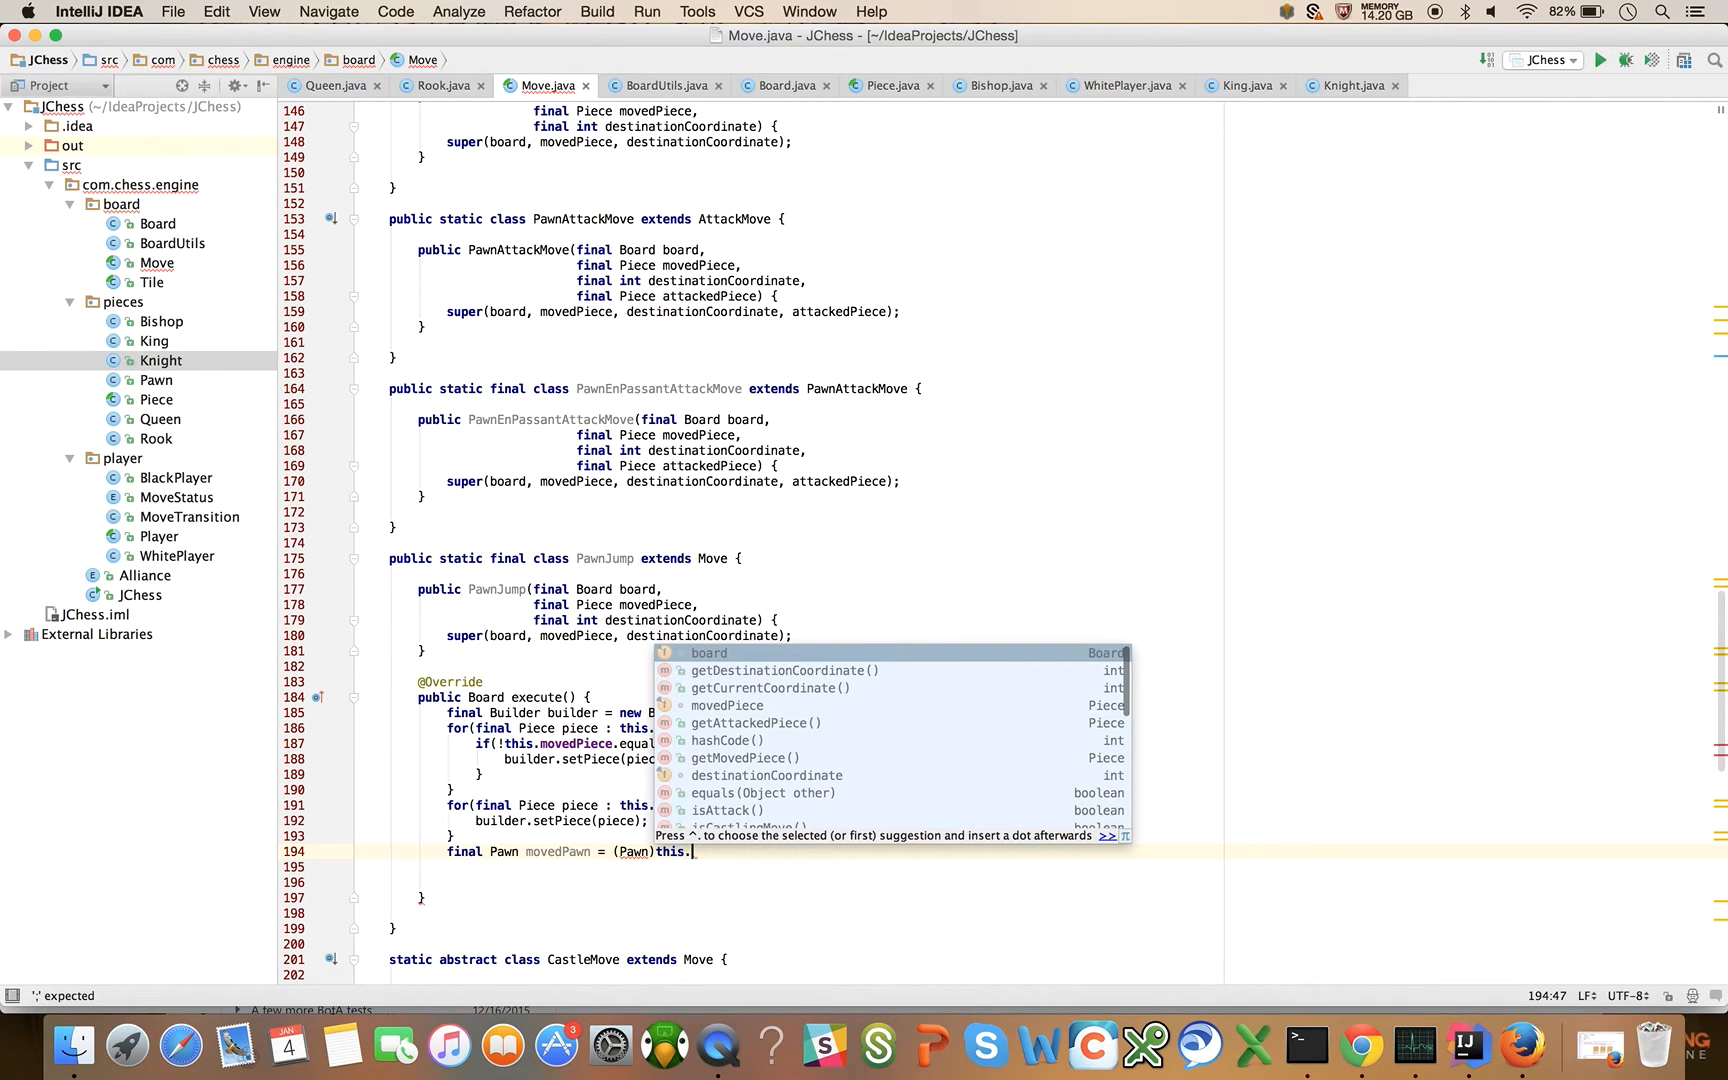
pyautogui.write('m')
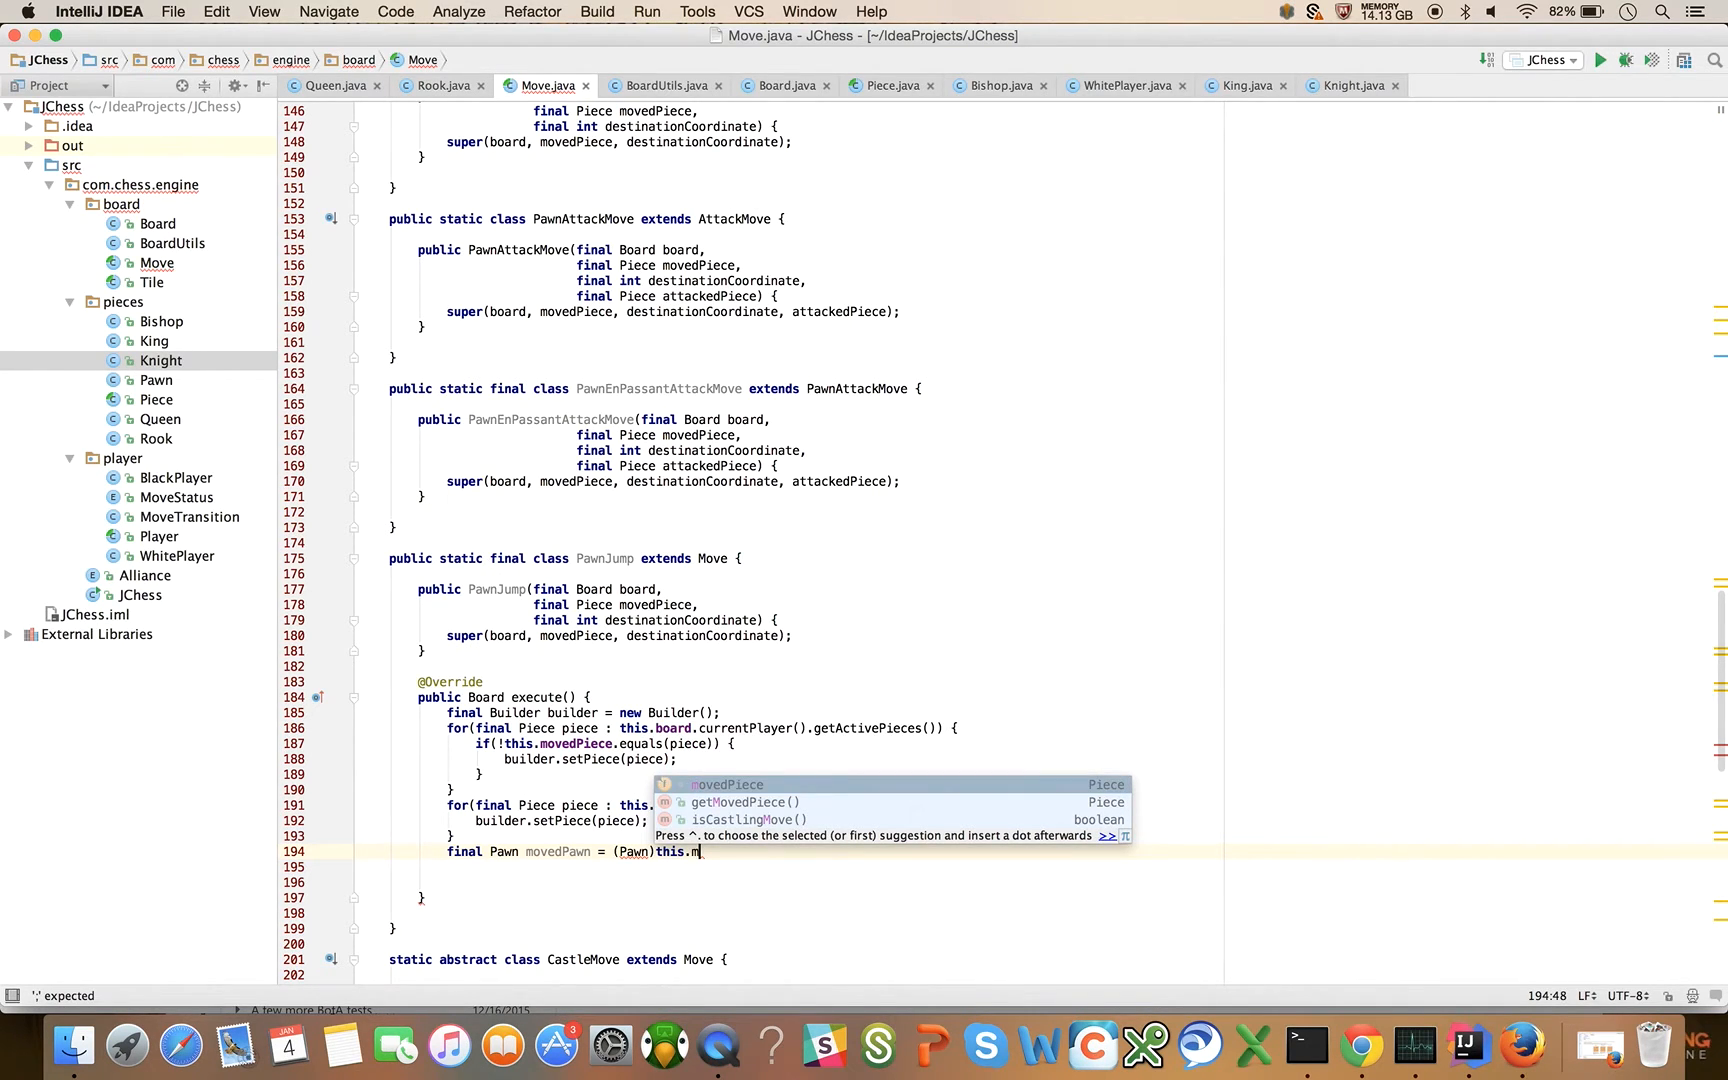
pyautogui.write('ovedPiece.')
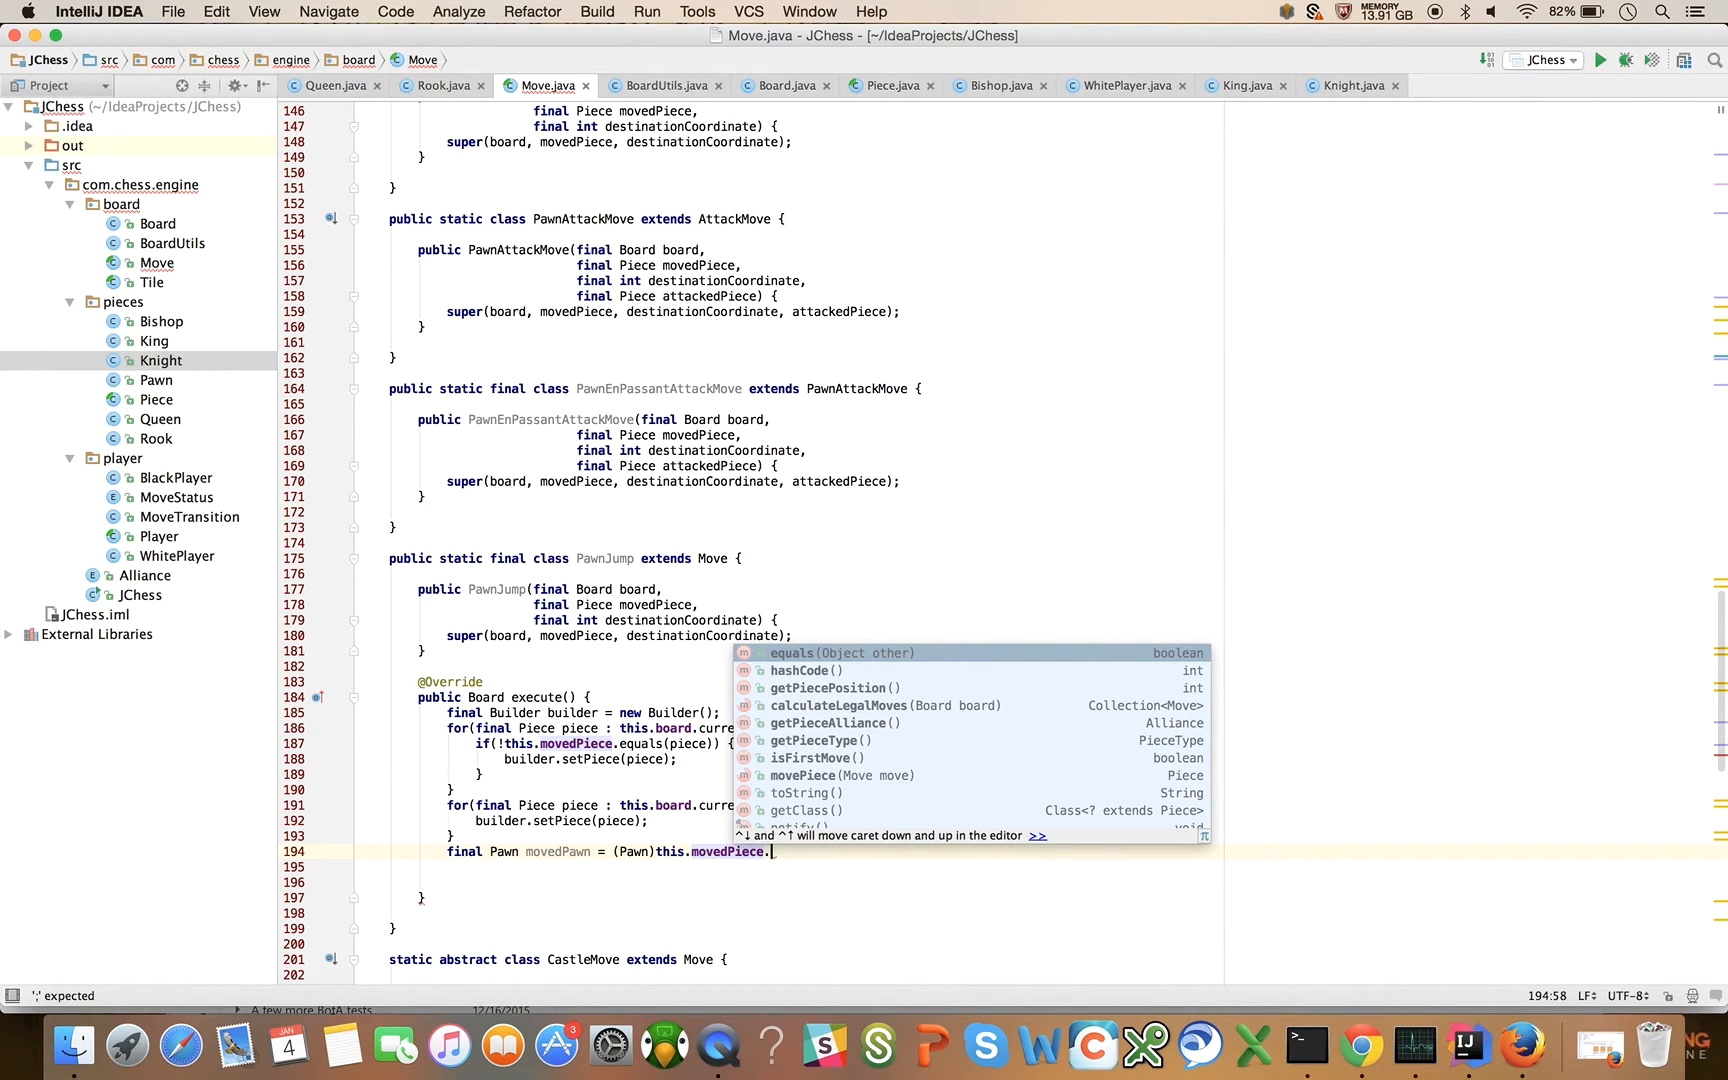
pyautogui.write('movePiece(')
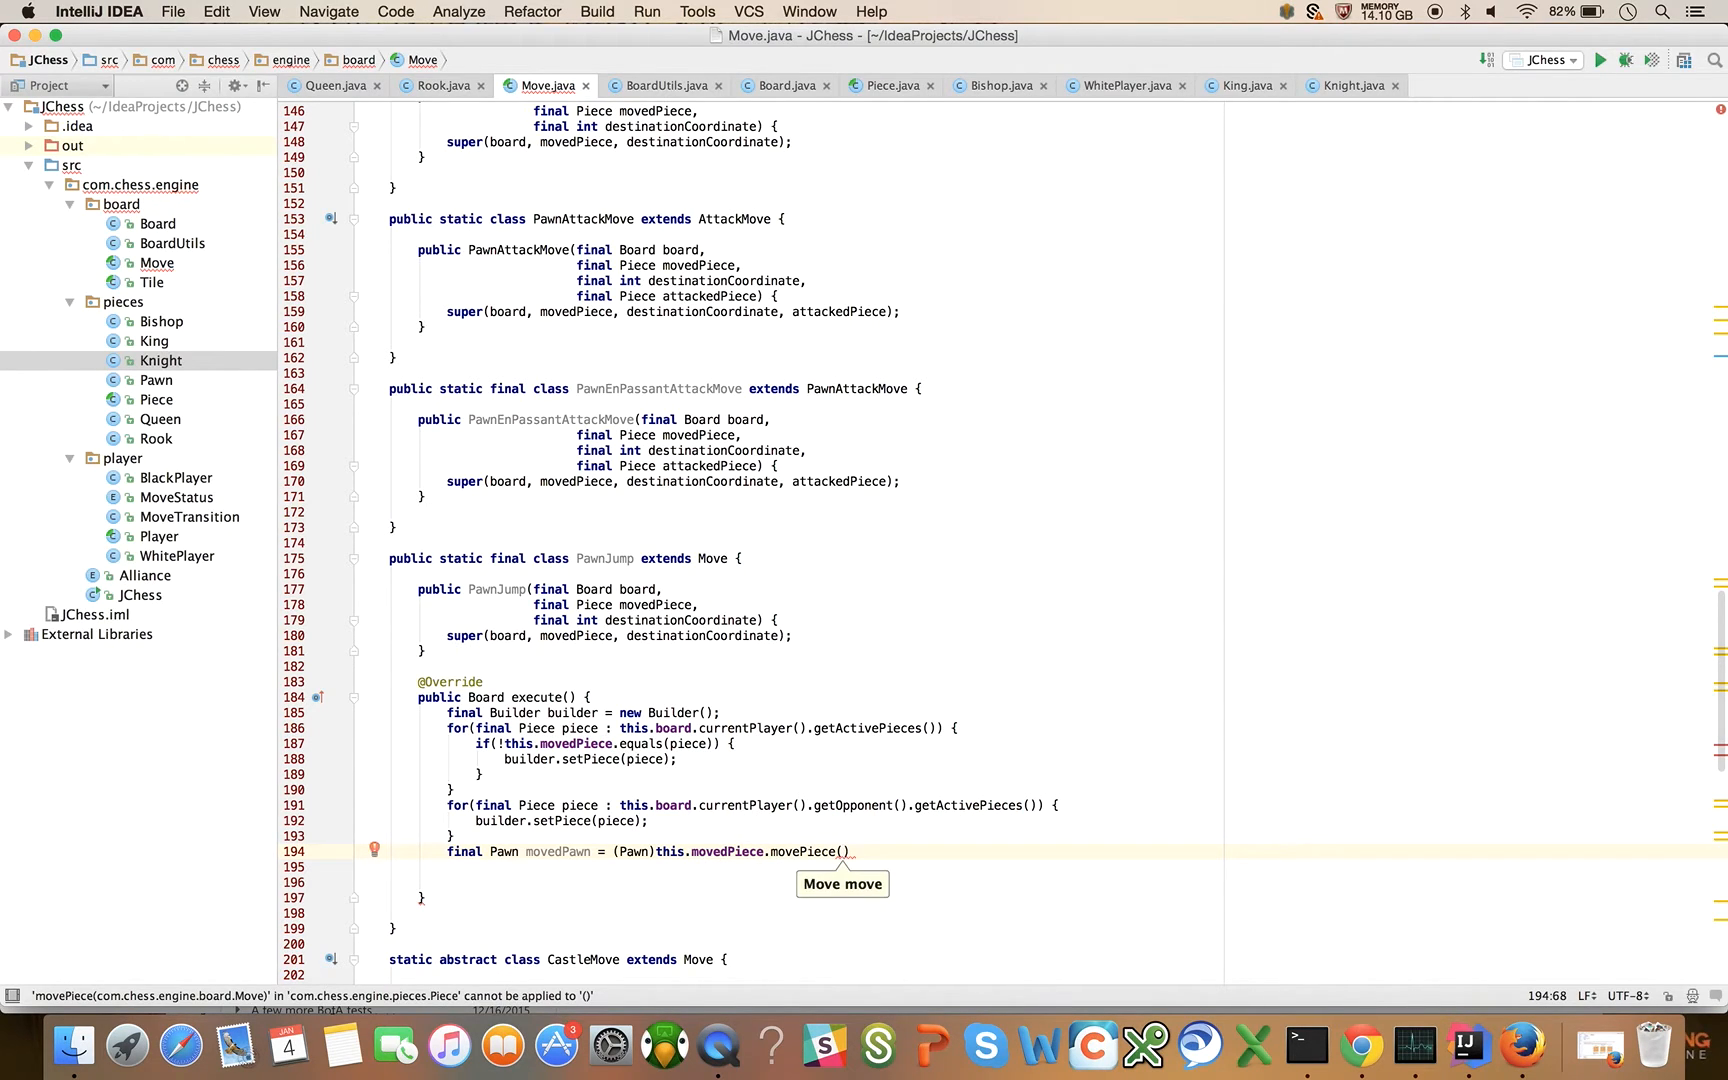
pyautogui.write('this')
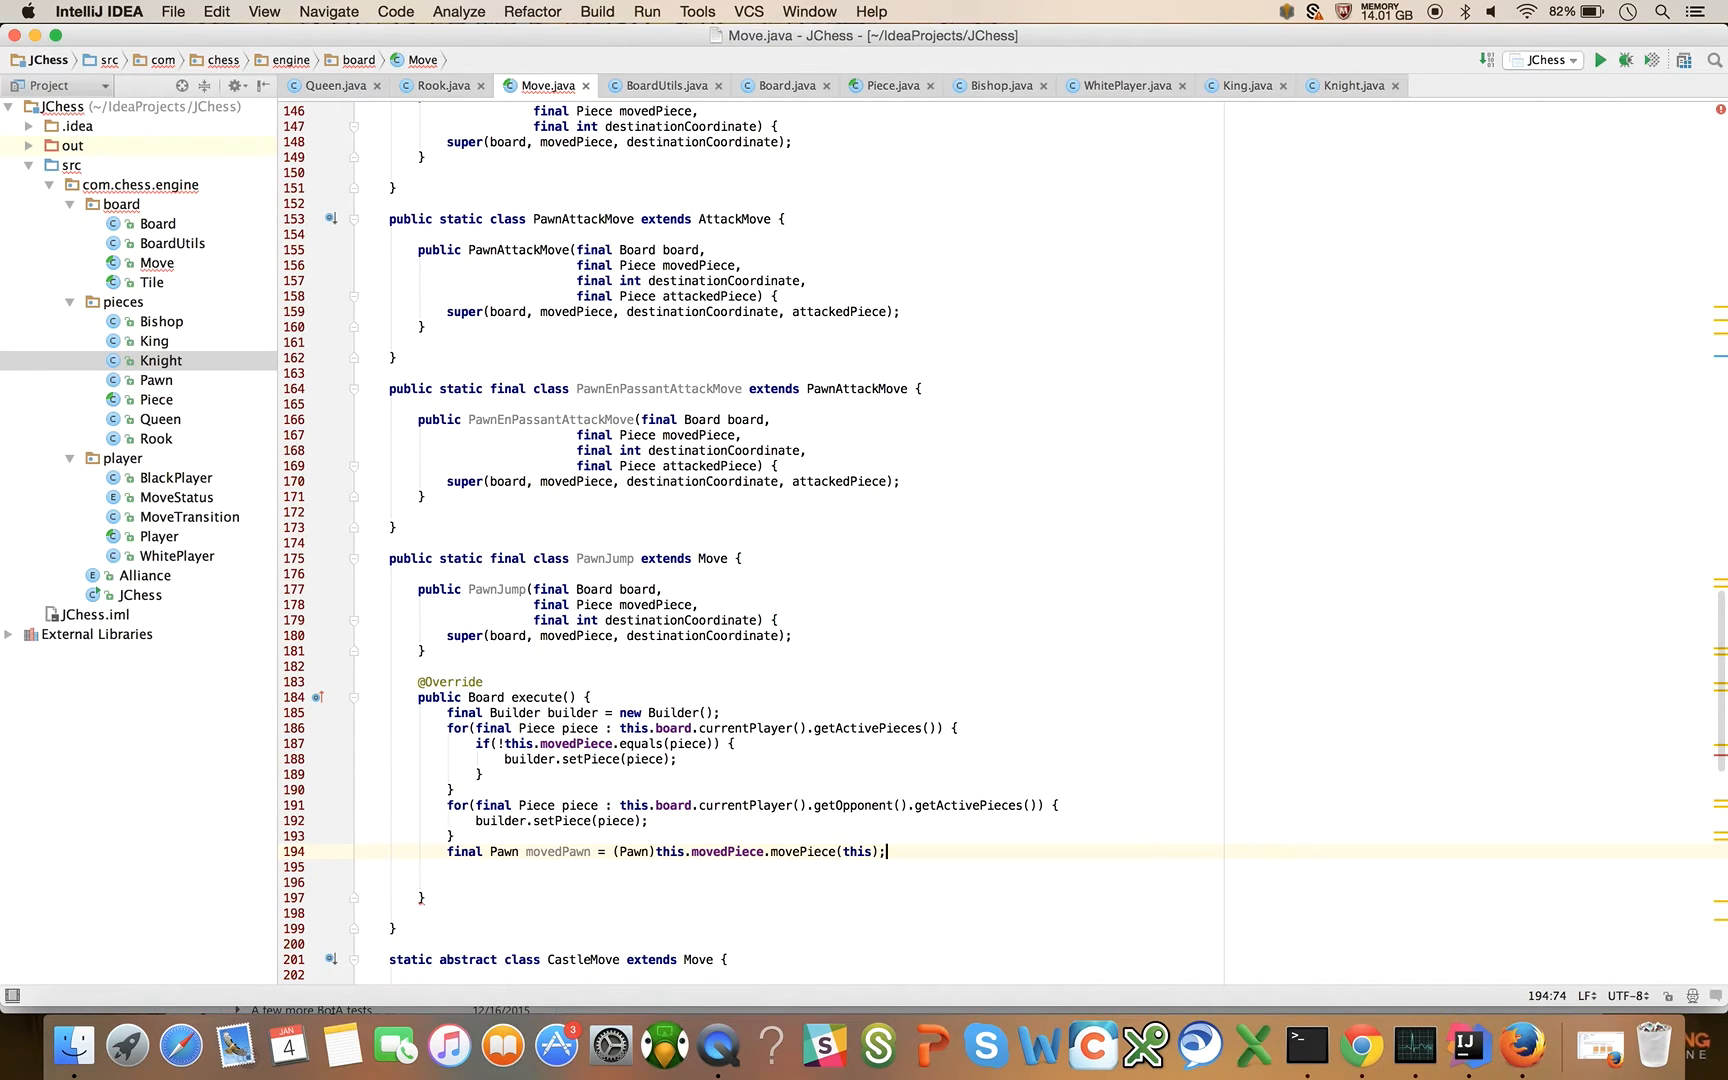
# Step: Record the moved pawn with builder.setEnPassantPawn(movedPawn)
pyautogui.write('builder.setPiece(movedPawn);')
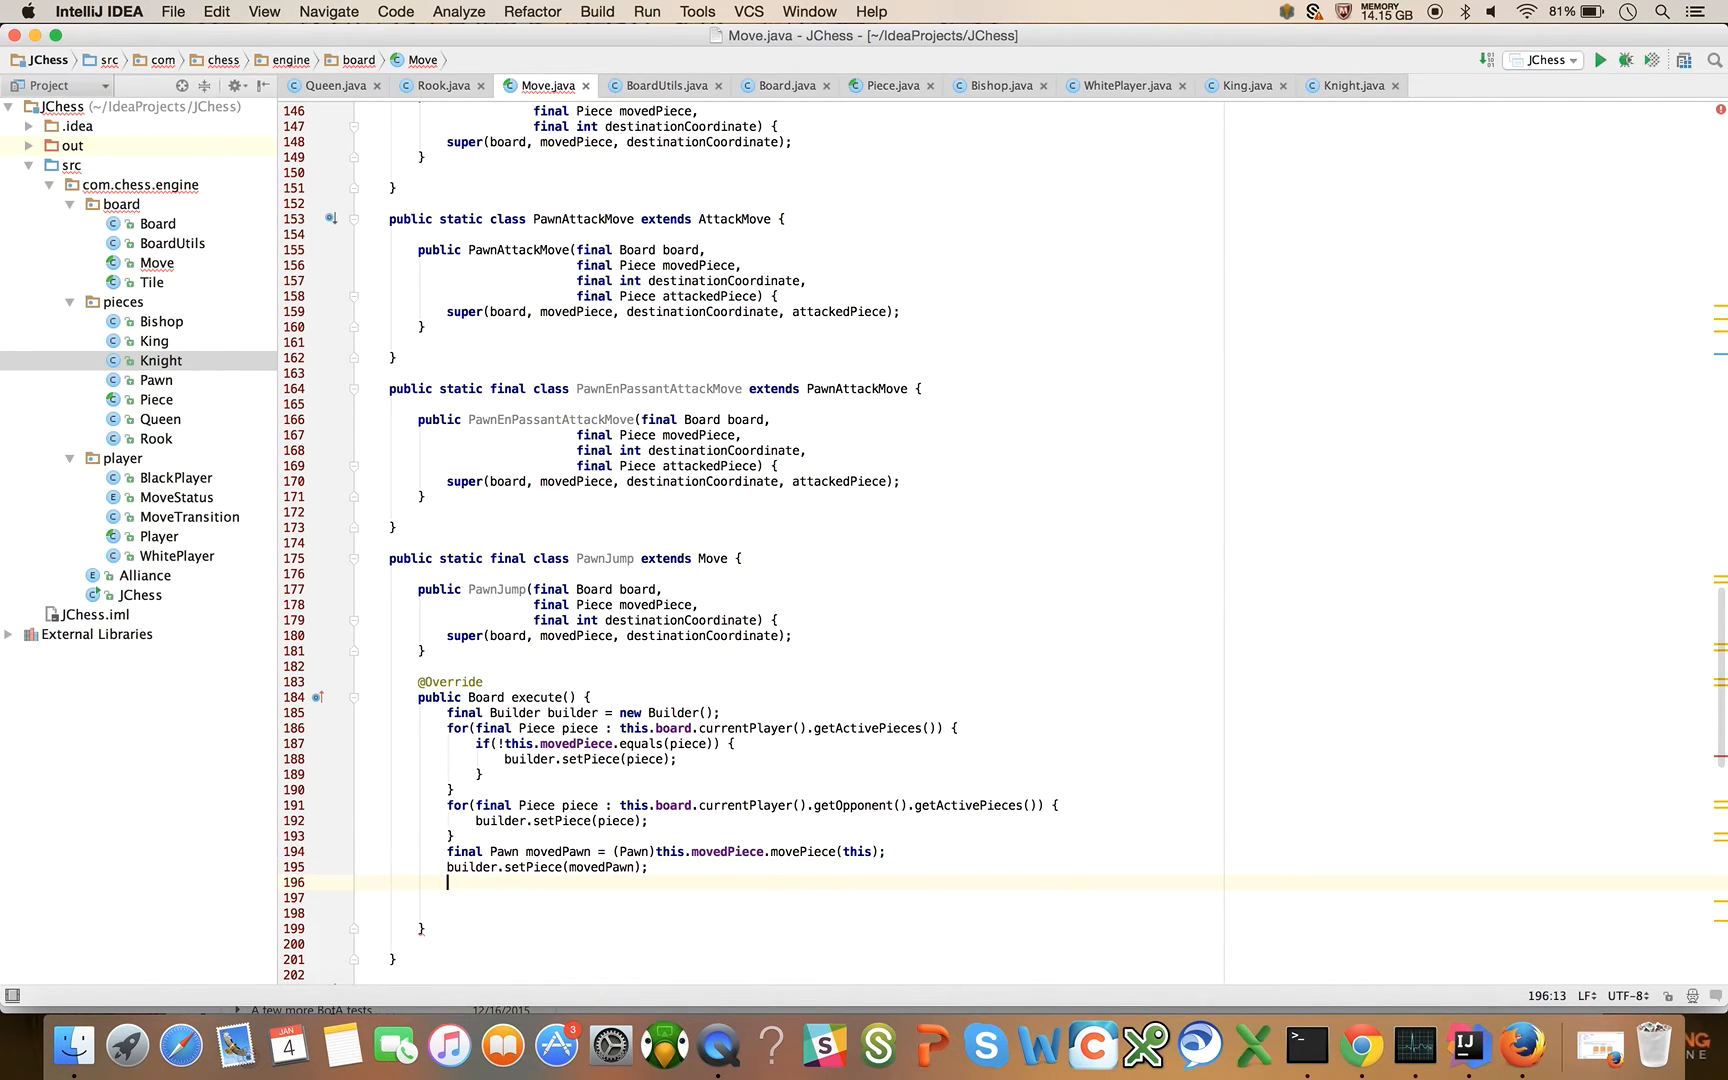
pyautogui.write('bu')
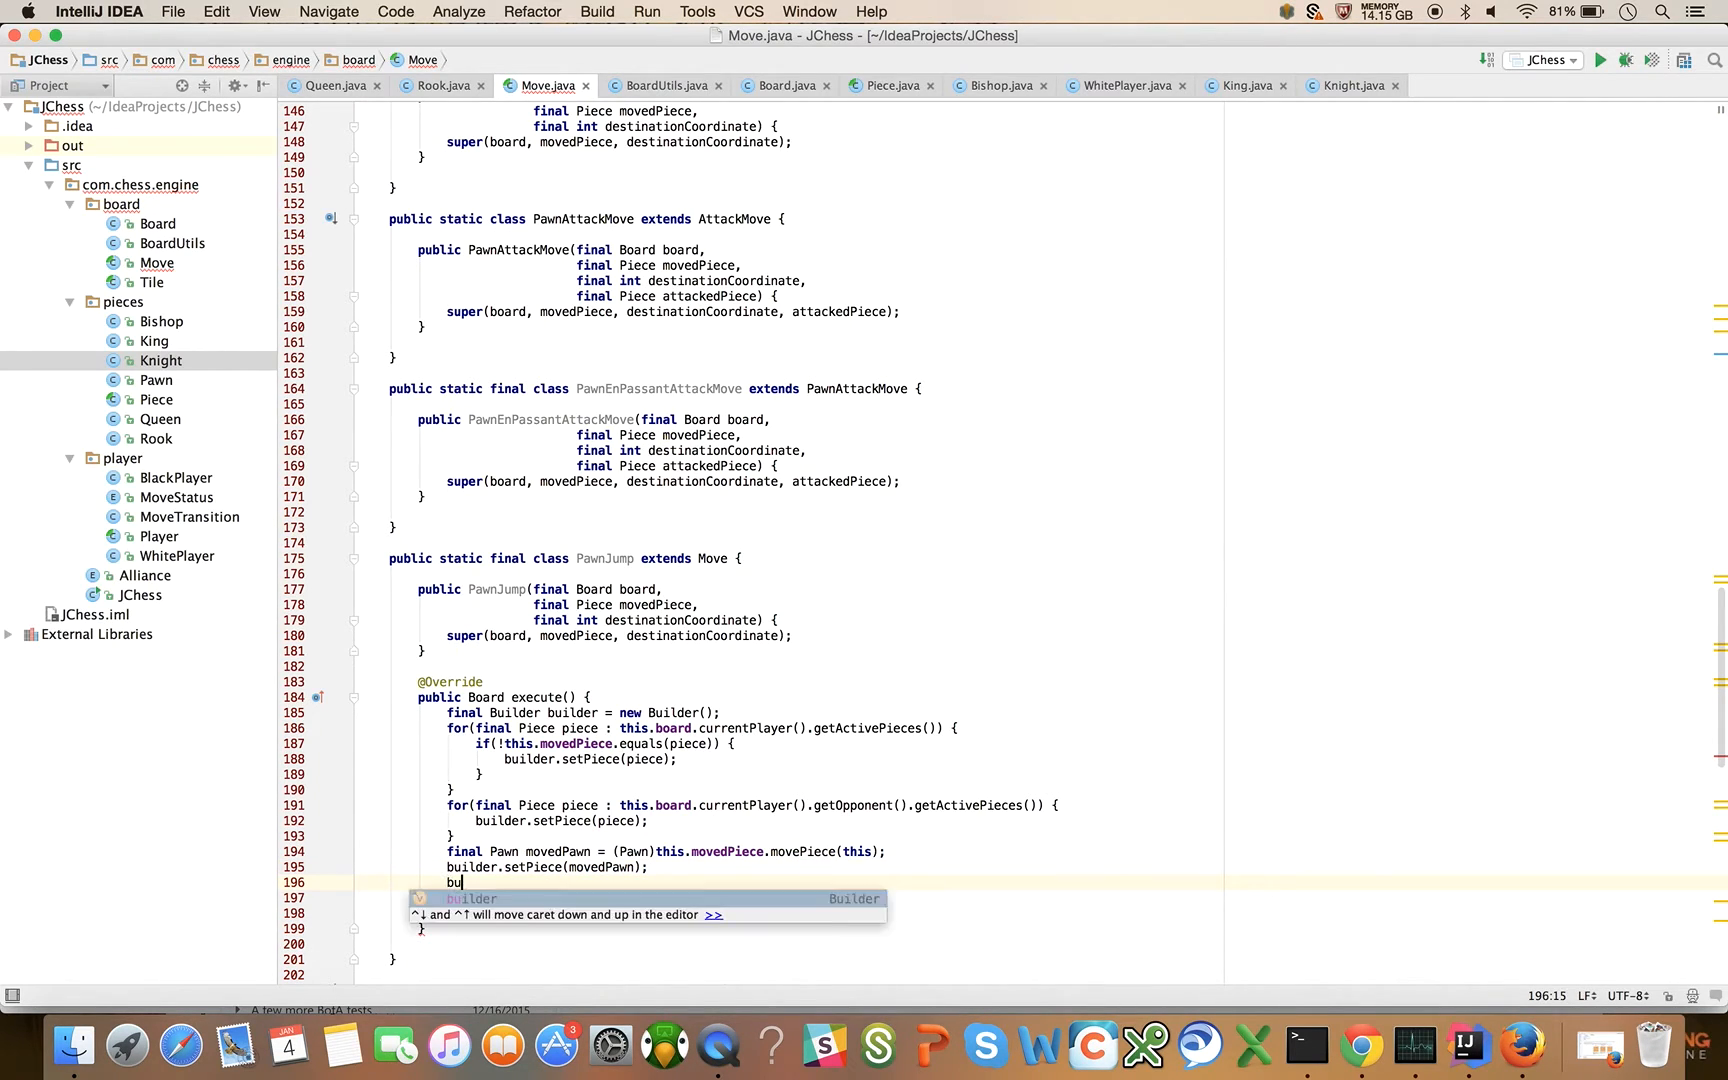
pyautogui.write('ilder.setEn')
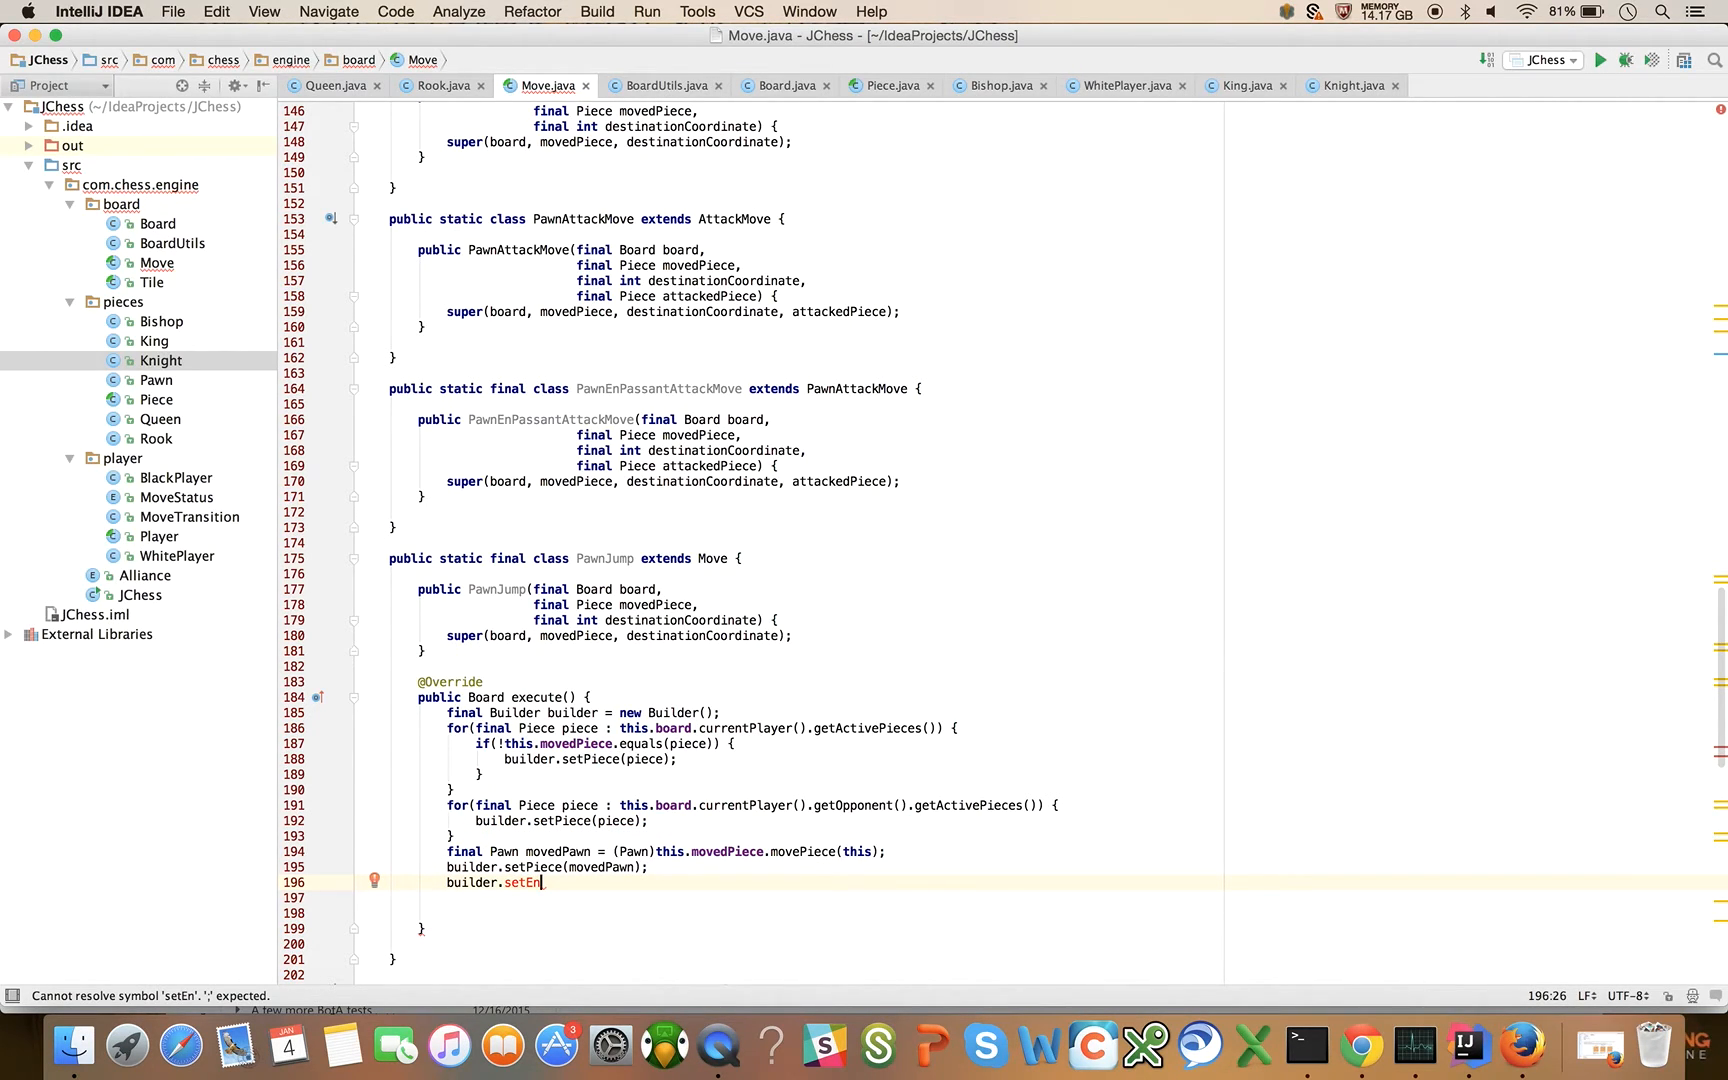
pyautogui.write('Passant')
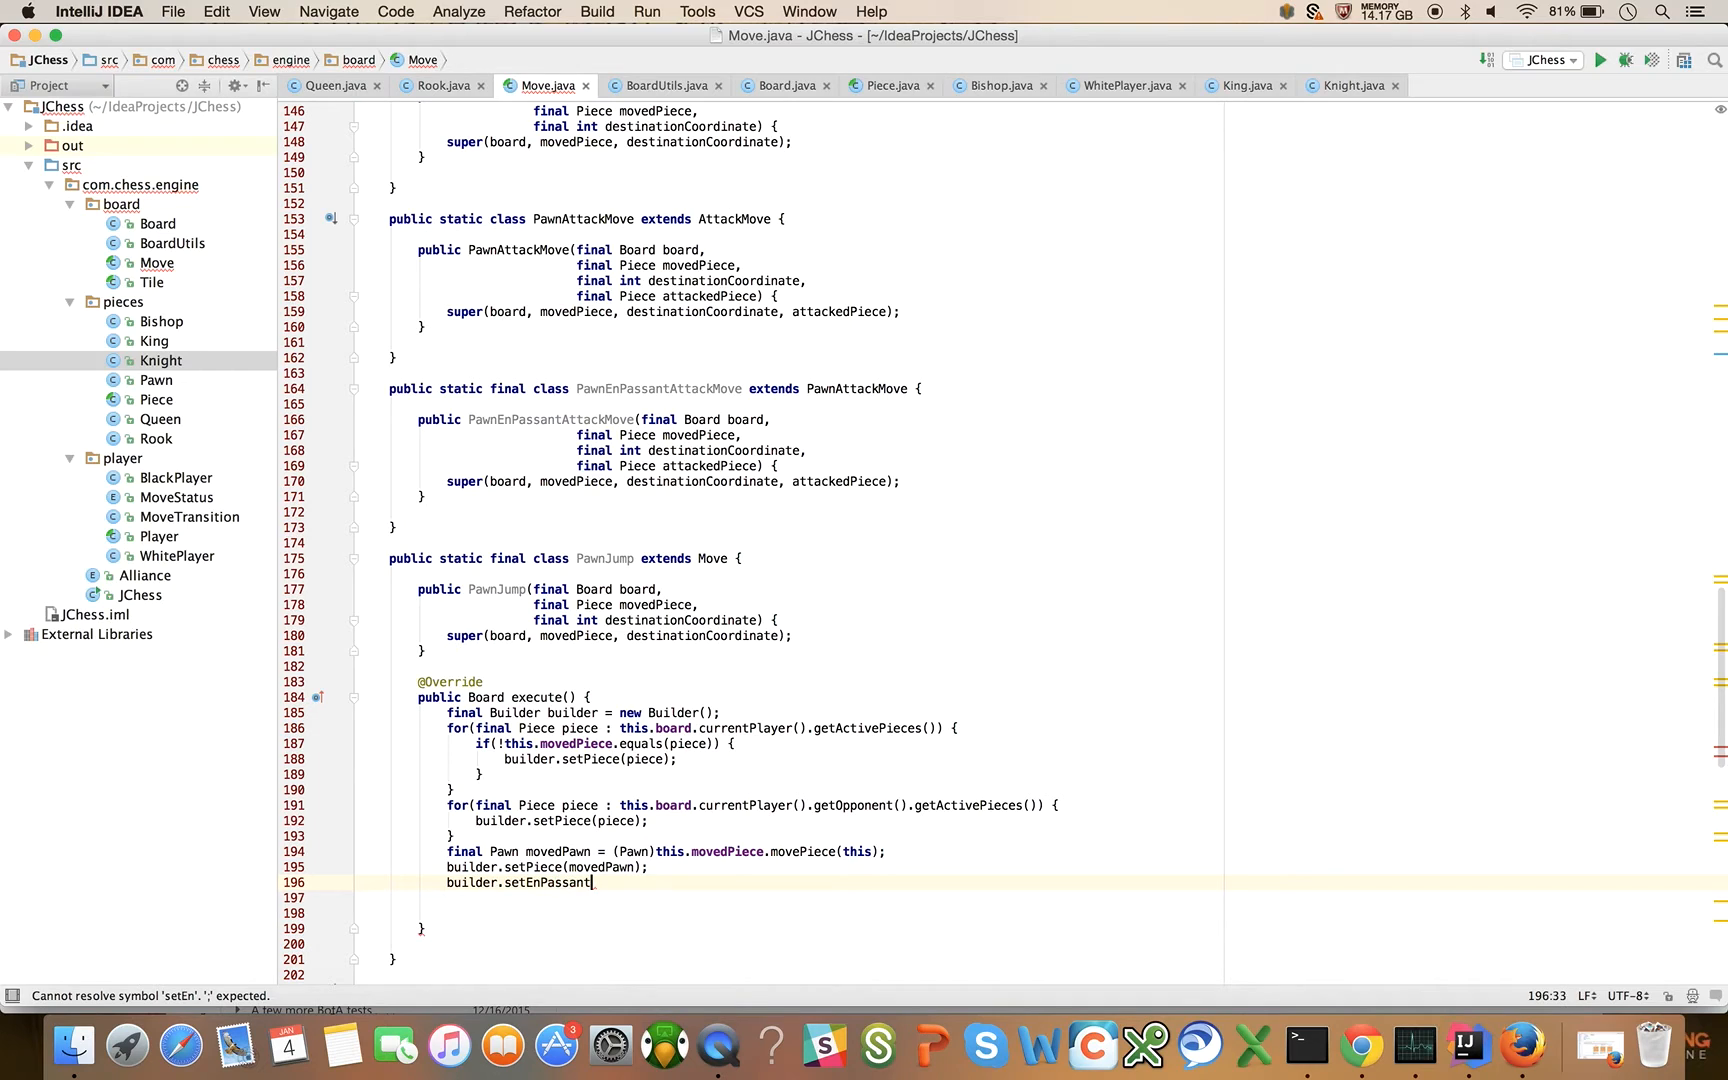
pyautogui.write('Pawn')
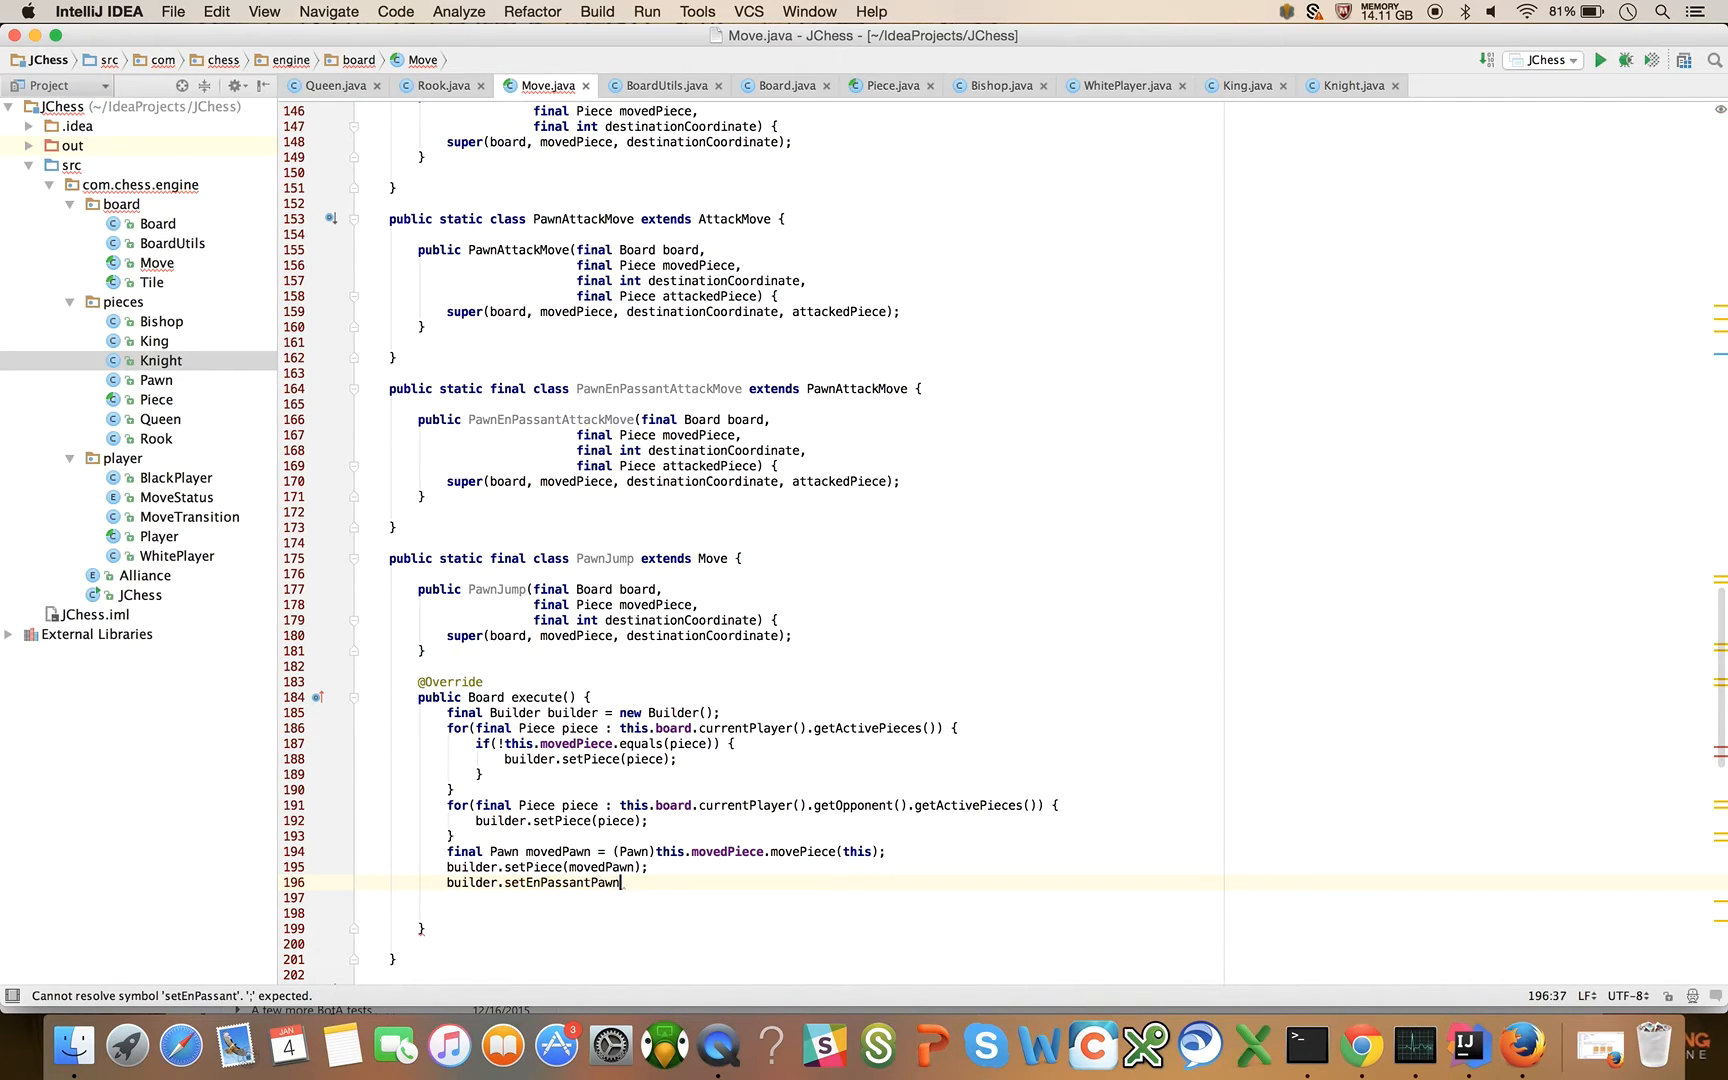
pyautogui.write('(movedPawn);')
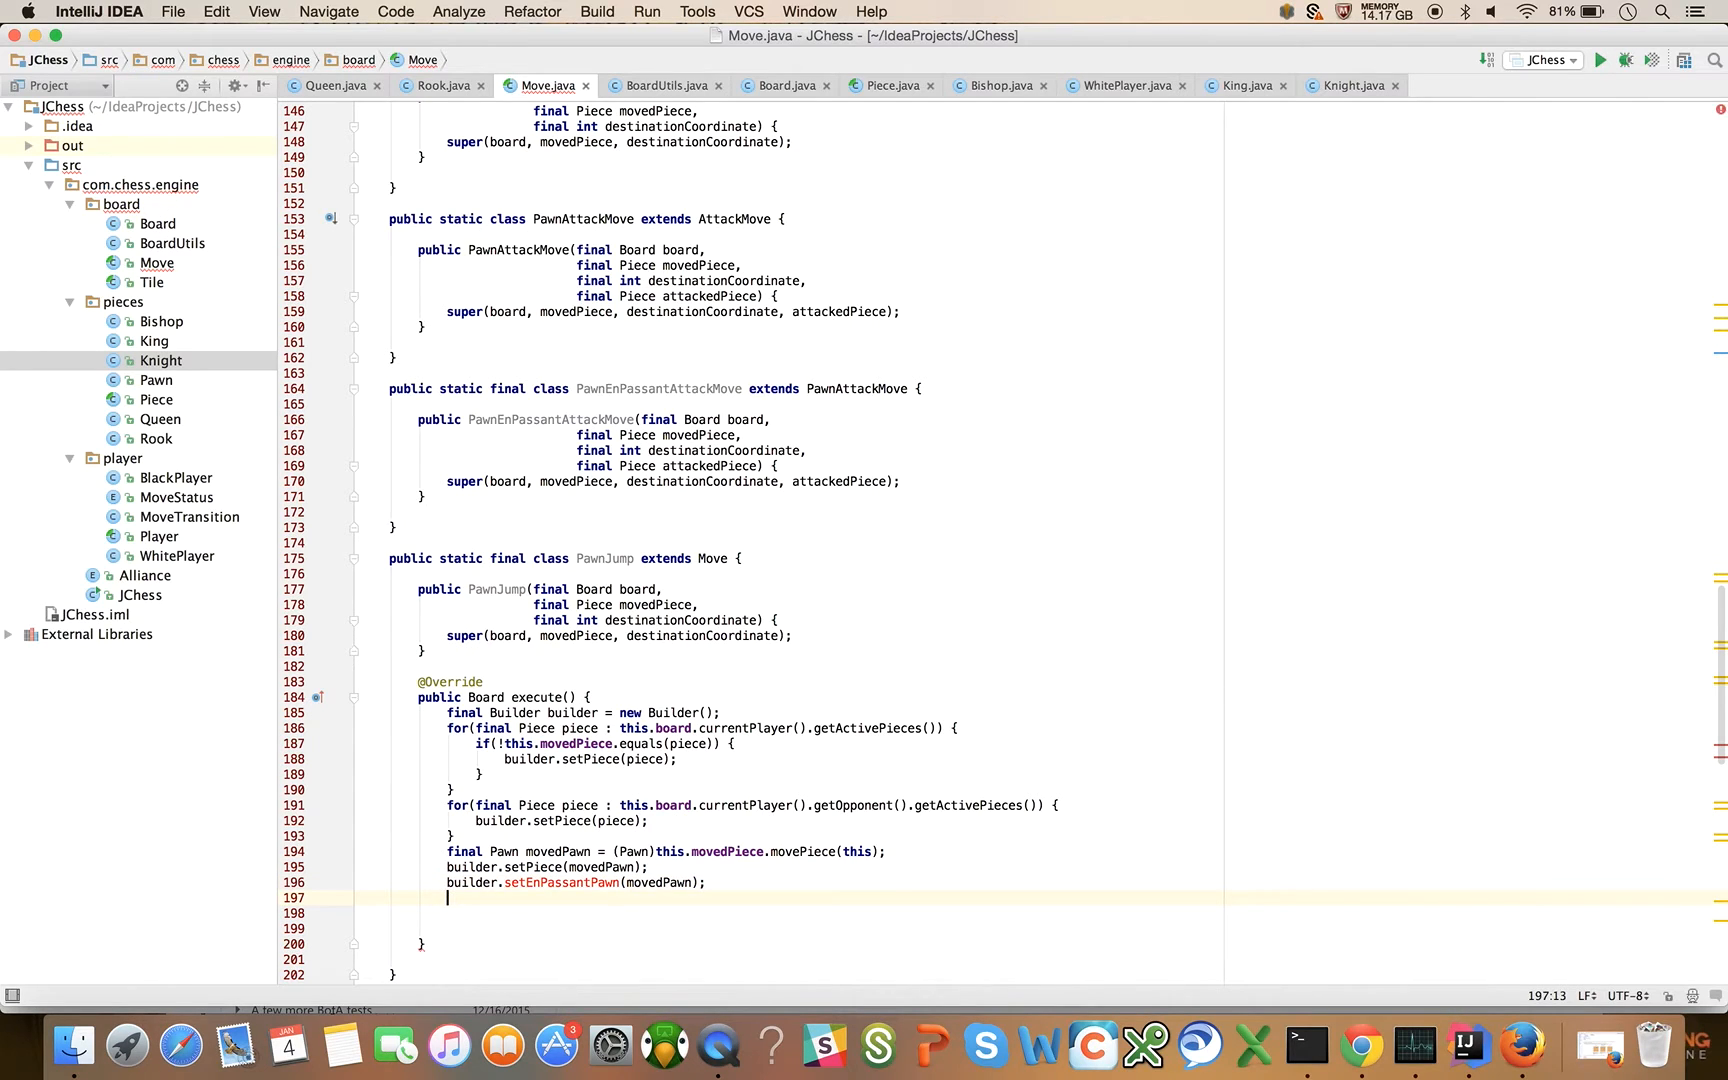
# Step: Set the opponent's alliance as move maker and begin 'return builder.'
pyautogui.write('builder.setMoveMaker(this')
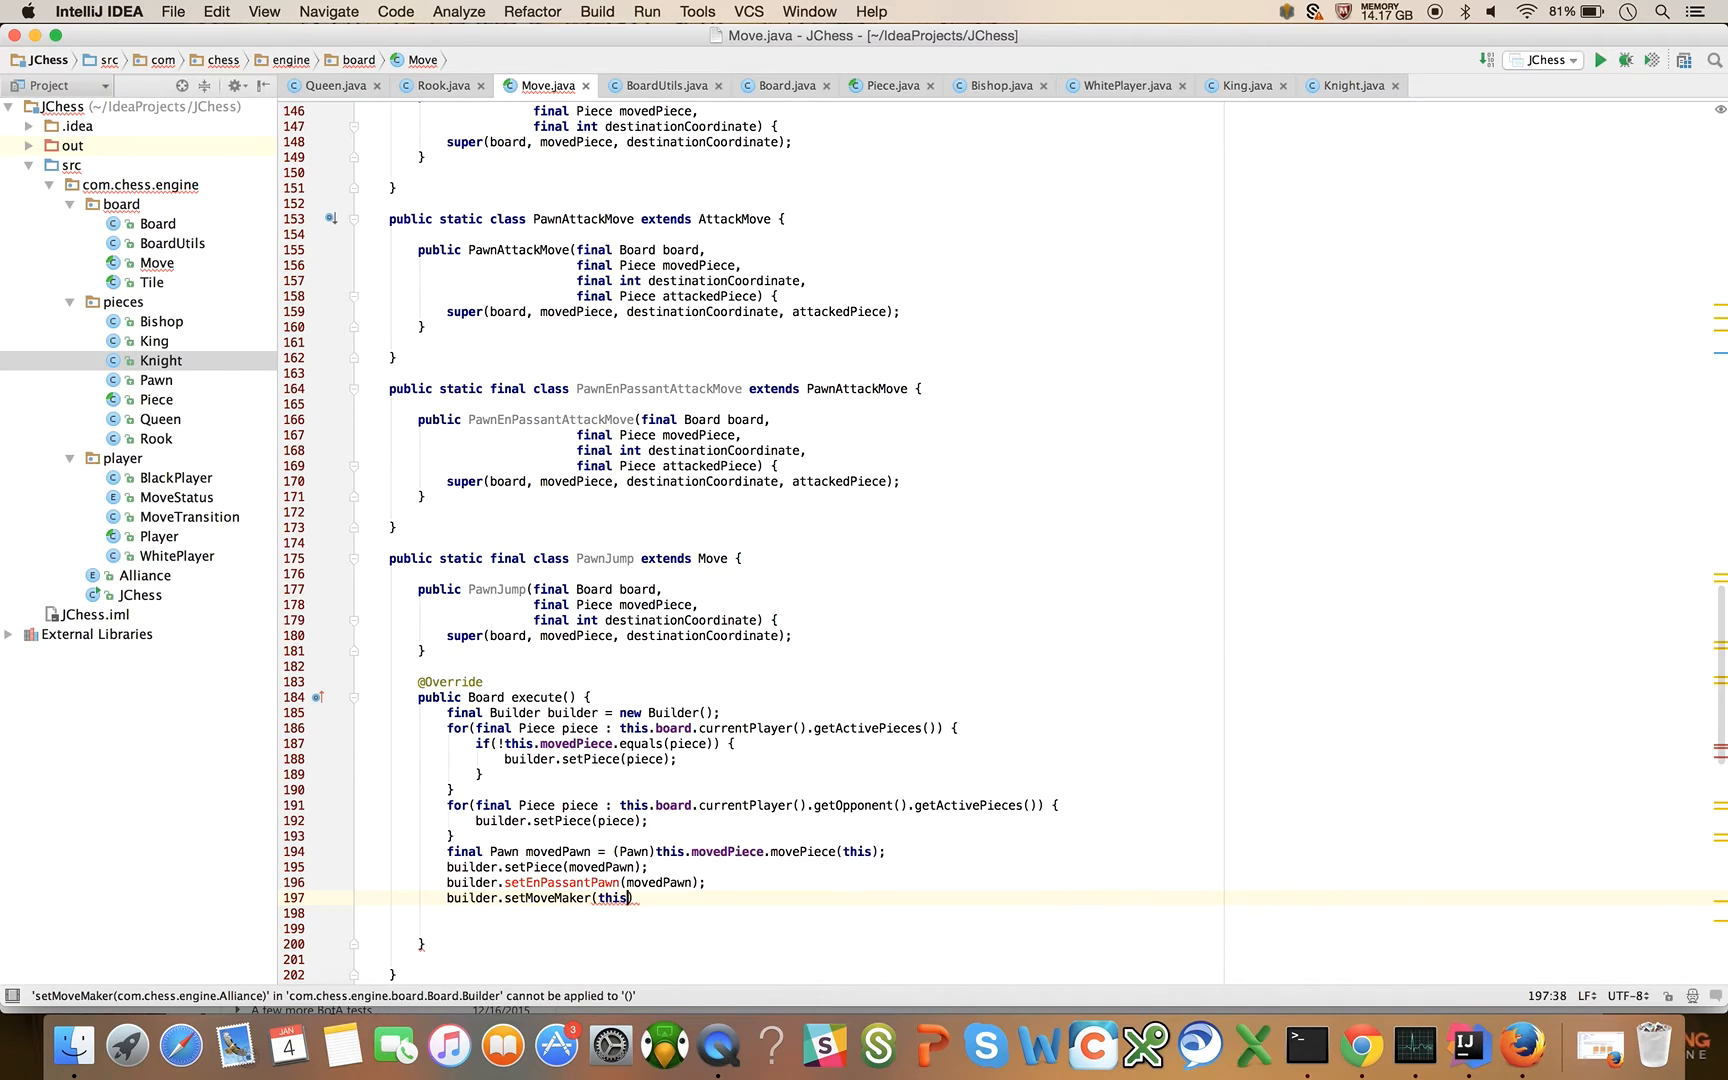
pyautogui.write('.board.currentPlayer(')
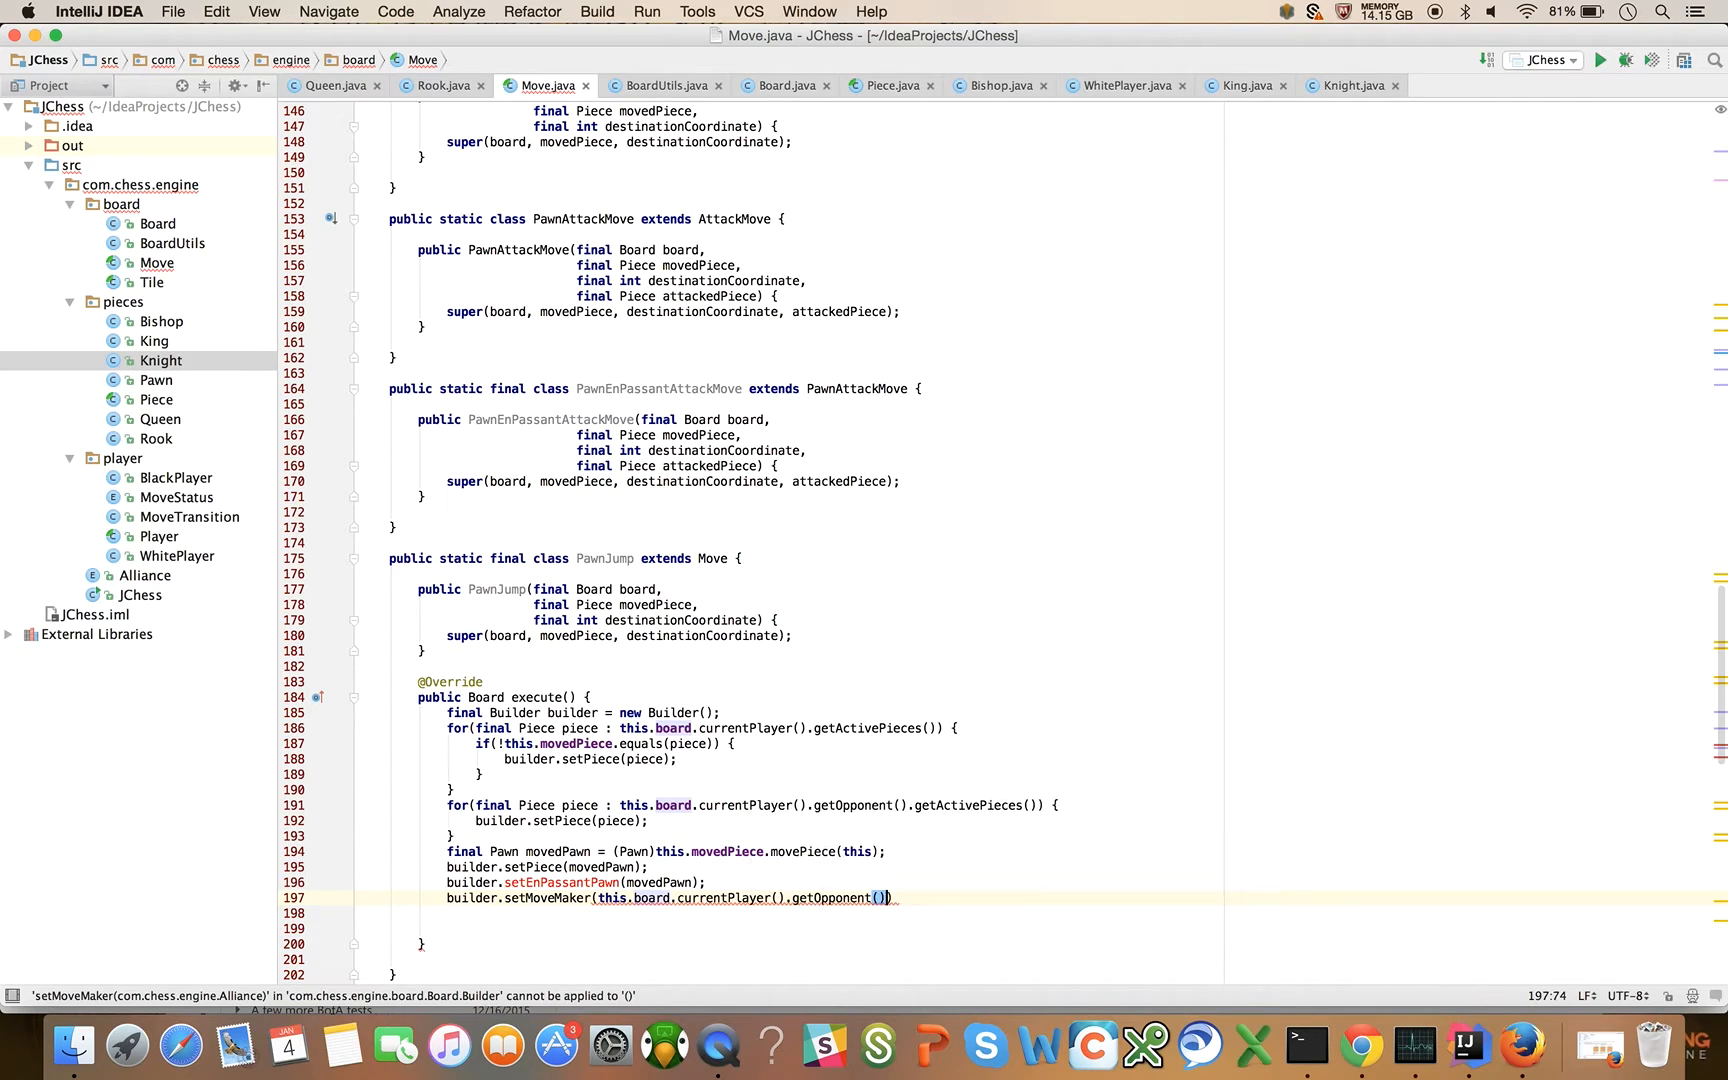
pyautogui.write('.getAlliance()')
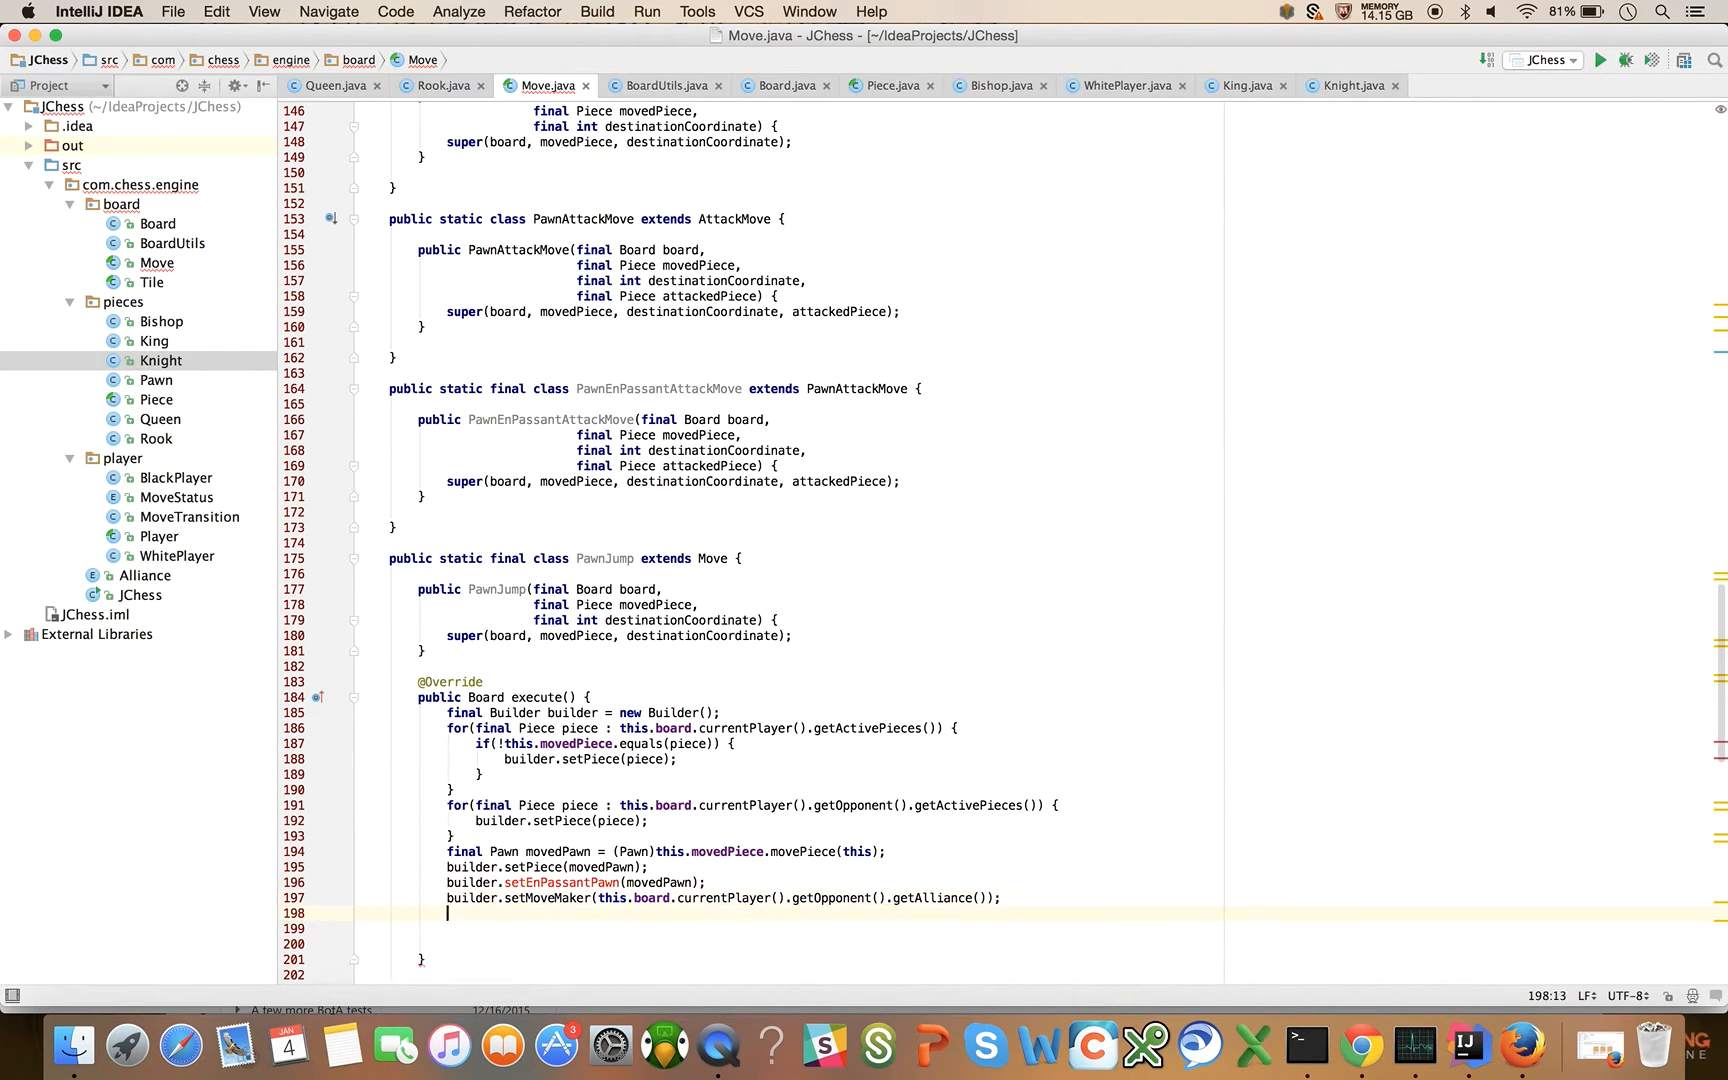
pyautogui.write('return_bu')
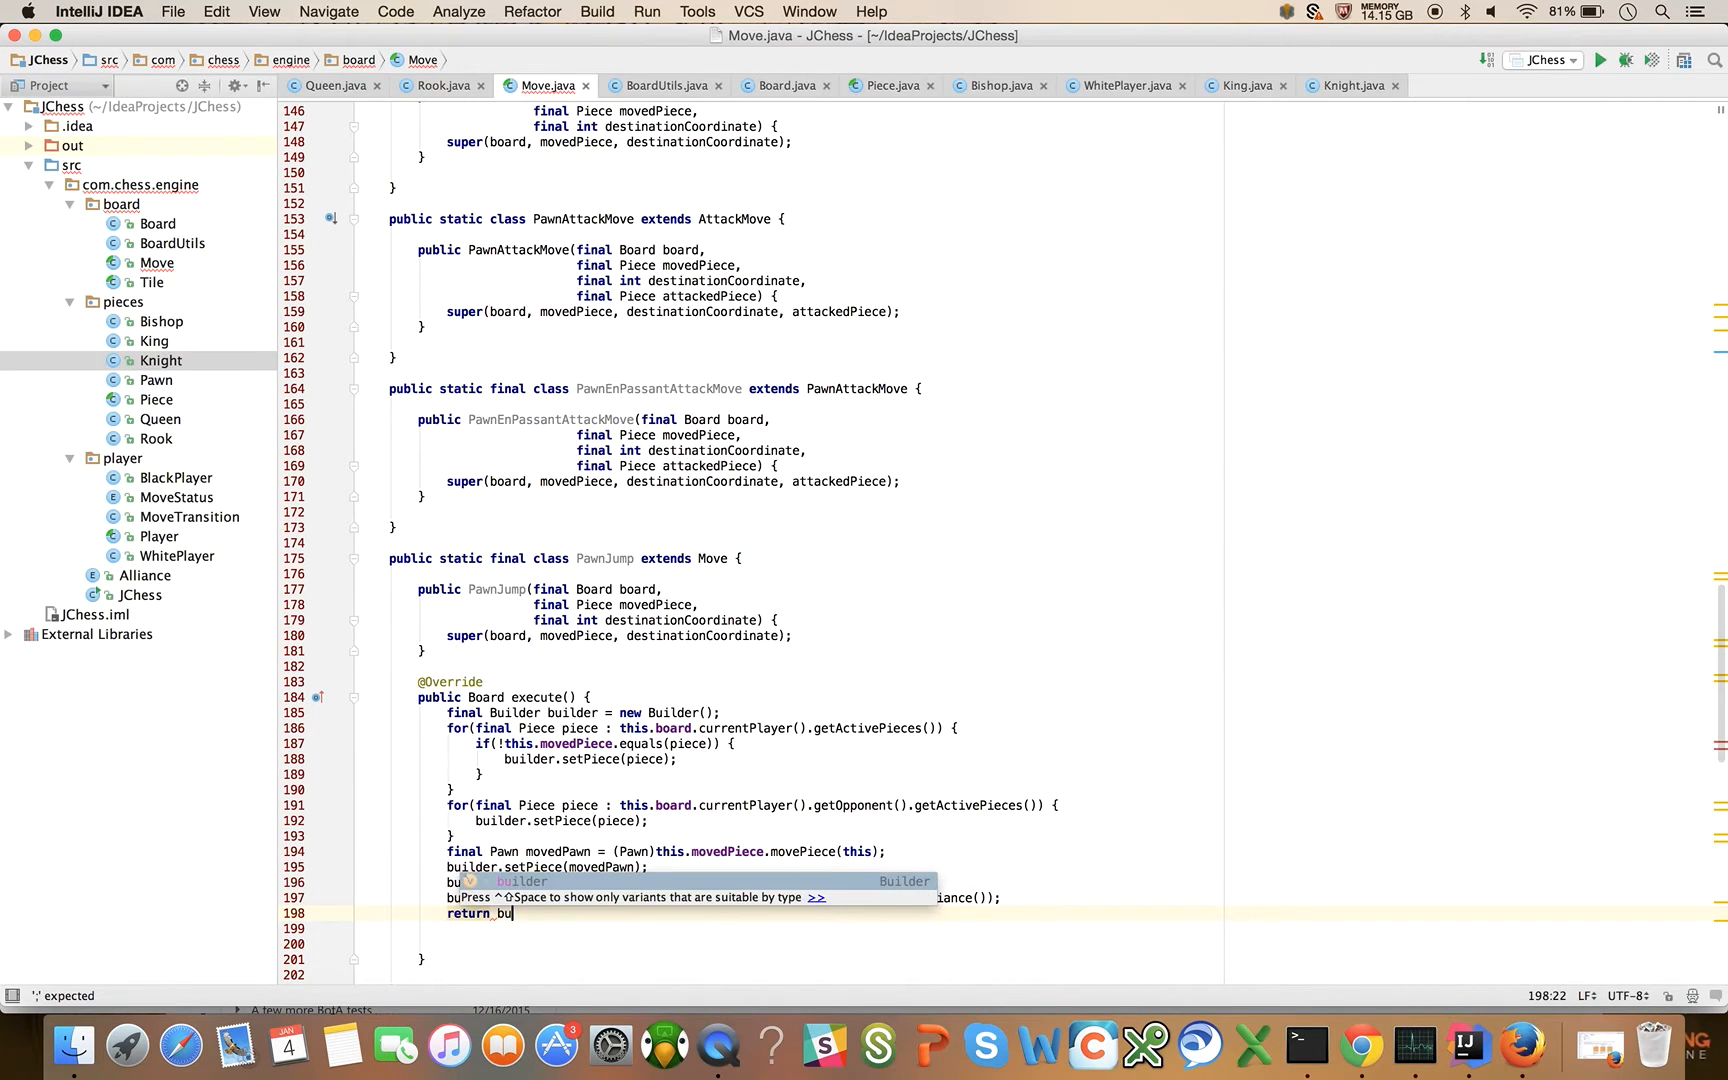
pyautogui.write('ilder.')
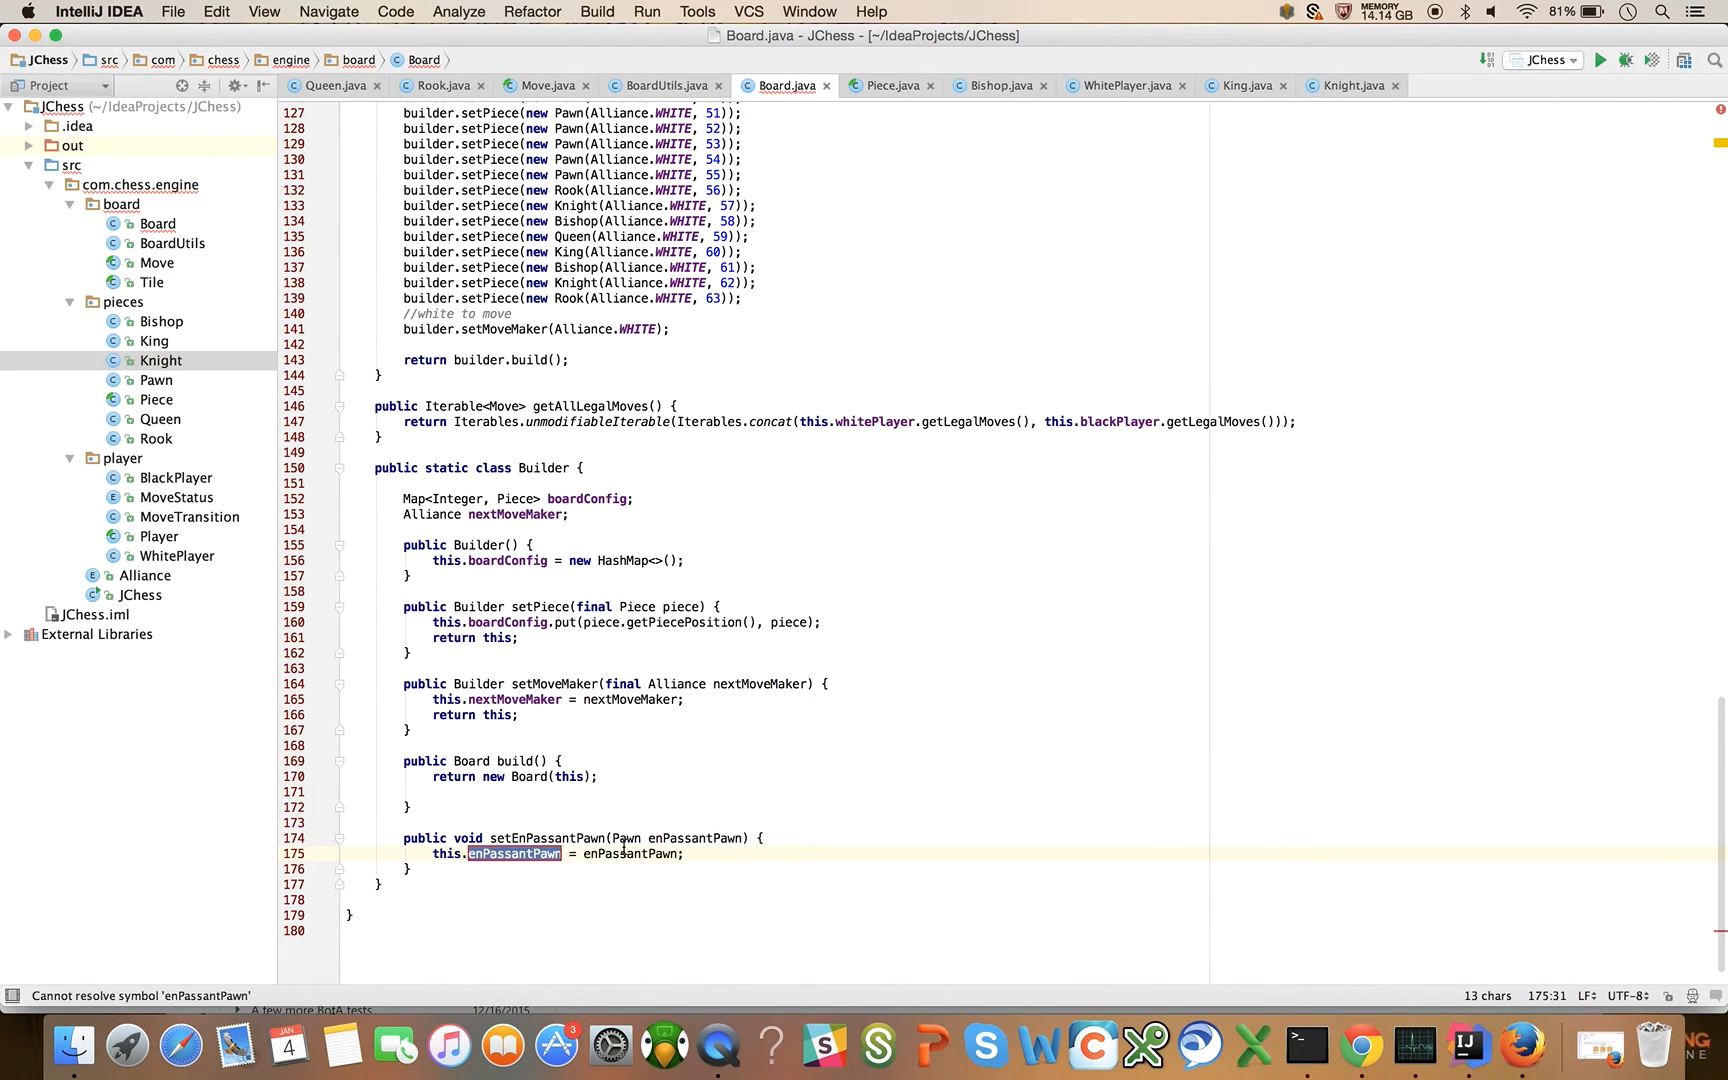
# Step: Add a 'Pawn enPassantPawn;' field to Board's Builder, then finish return builder.build() in Move.java
pyautogui.click(546, 84)
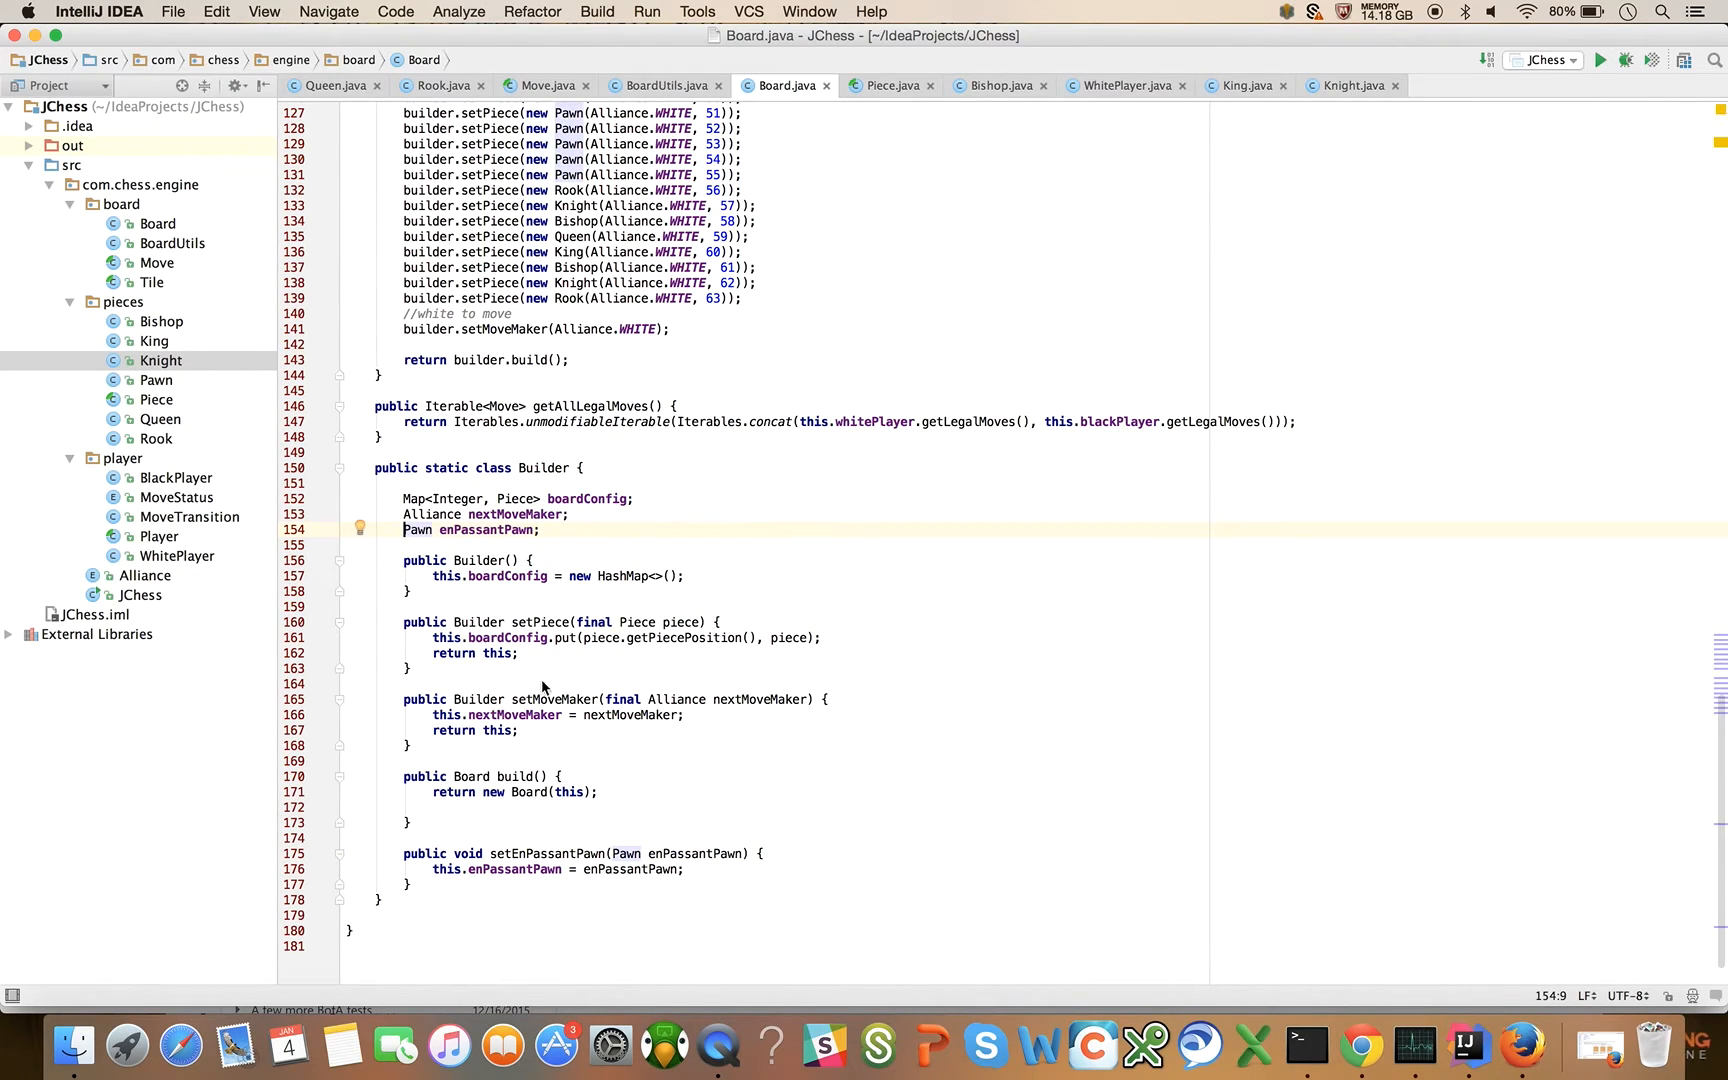
pyautogui.click(546, 84)
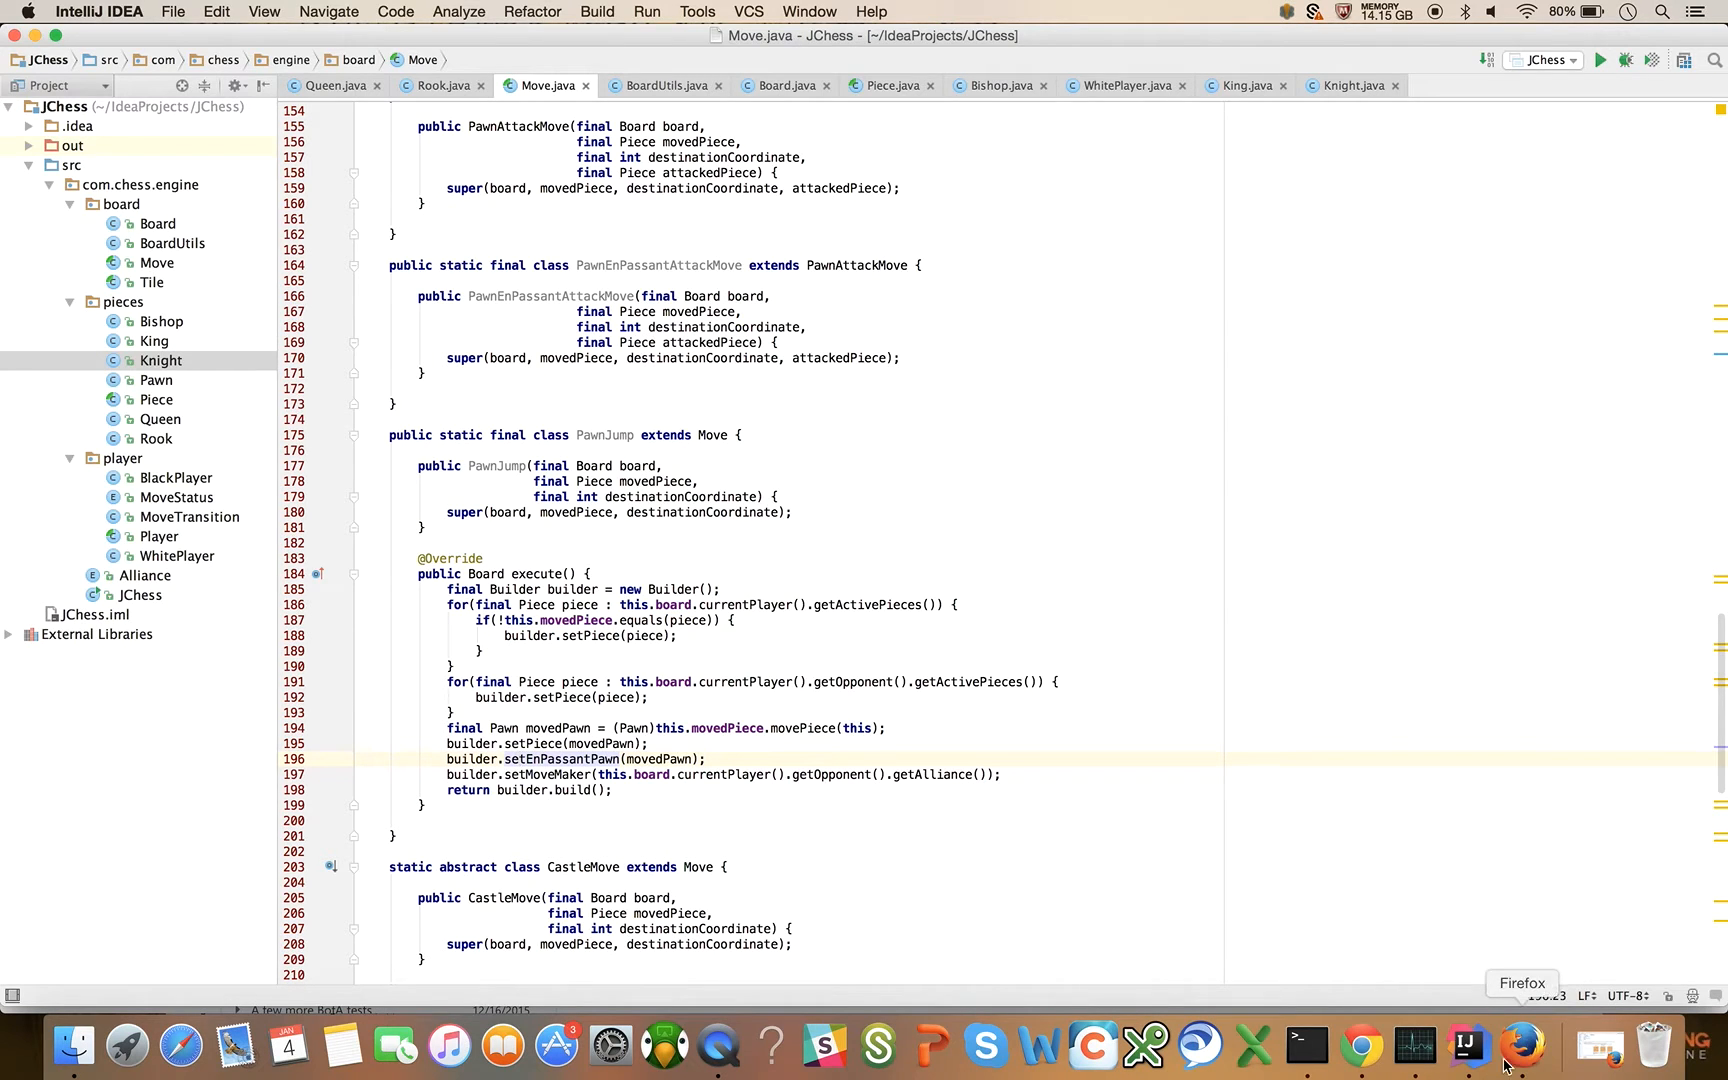
# Step: Show Wikipedia's En passant article scrolled to its example diagrams in Firefox
pyautogui.click(1552, 1044)
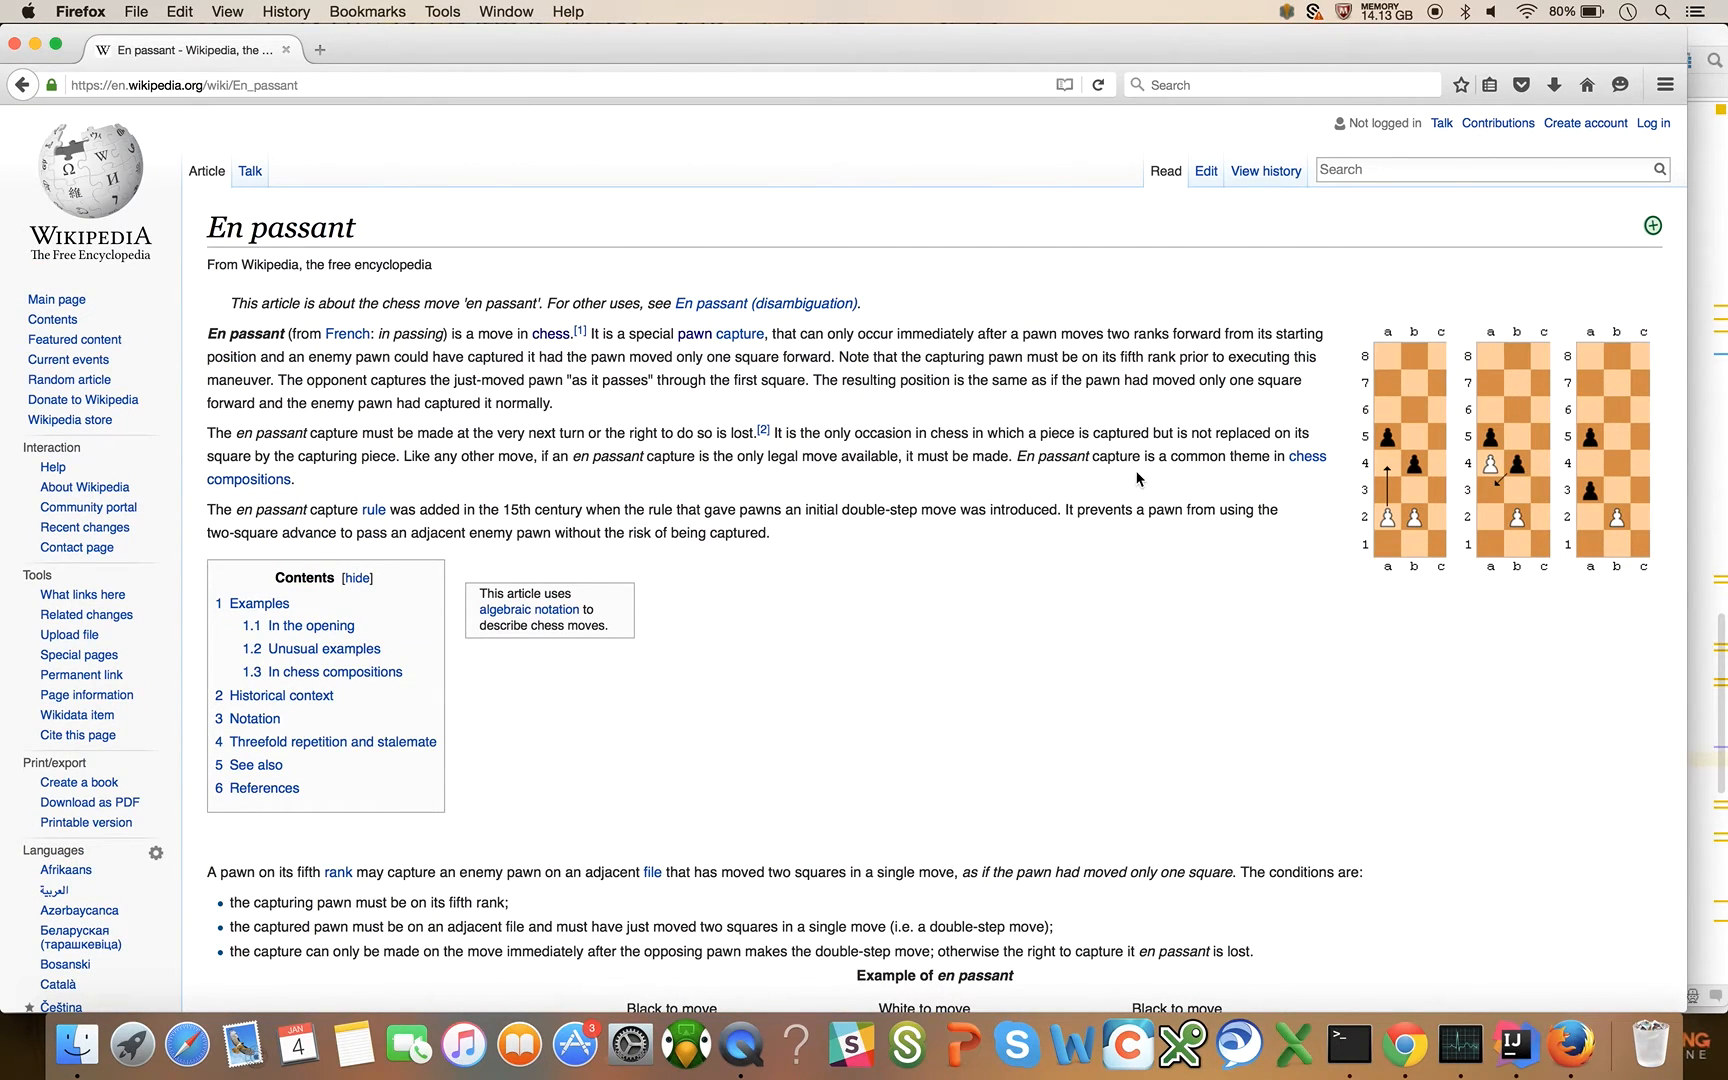
pyautogui.moveTo(1076, 534)
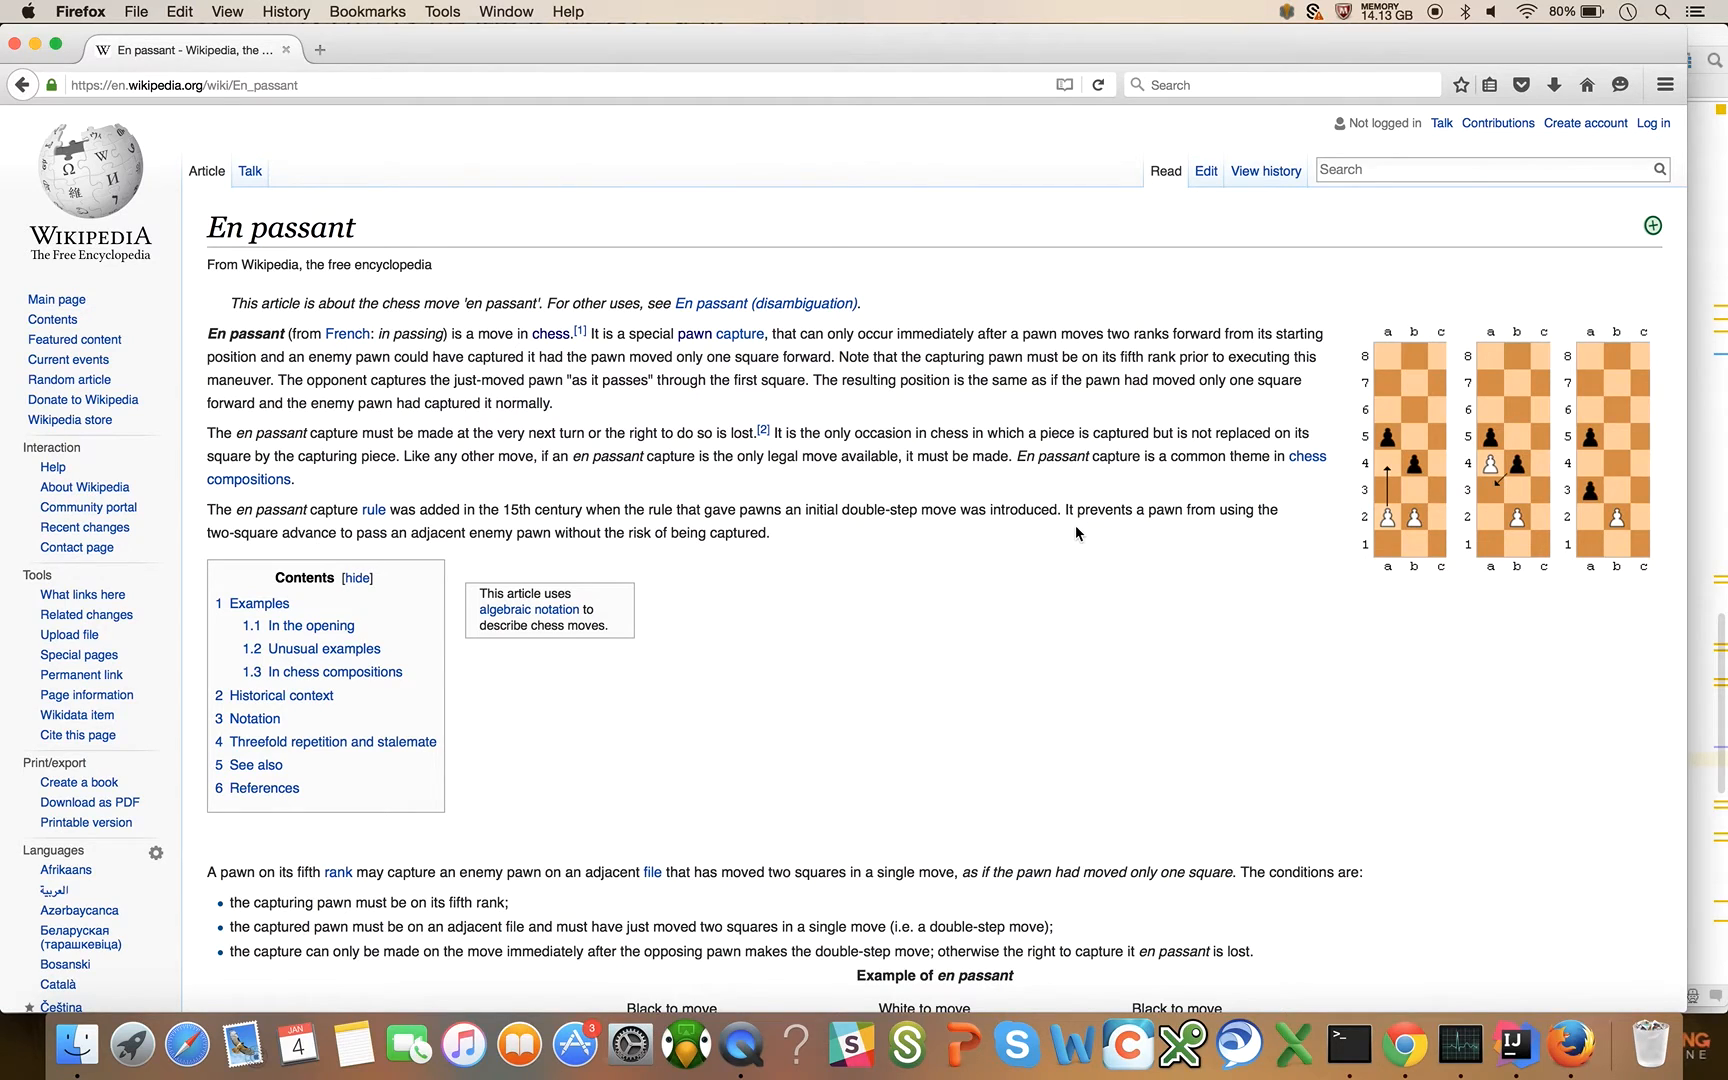
pyautogui.scroll(-3)
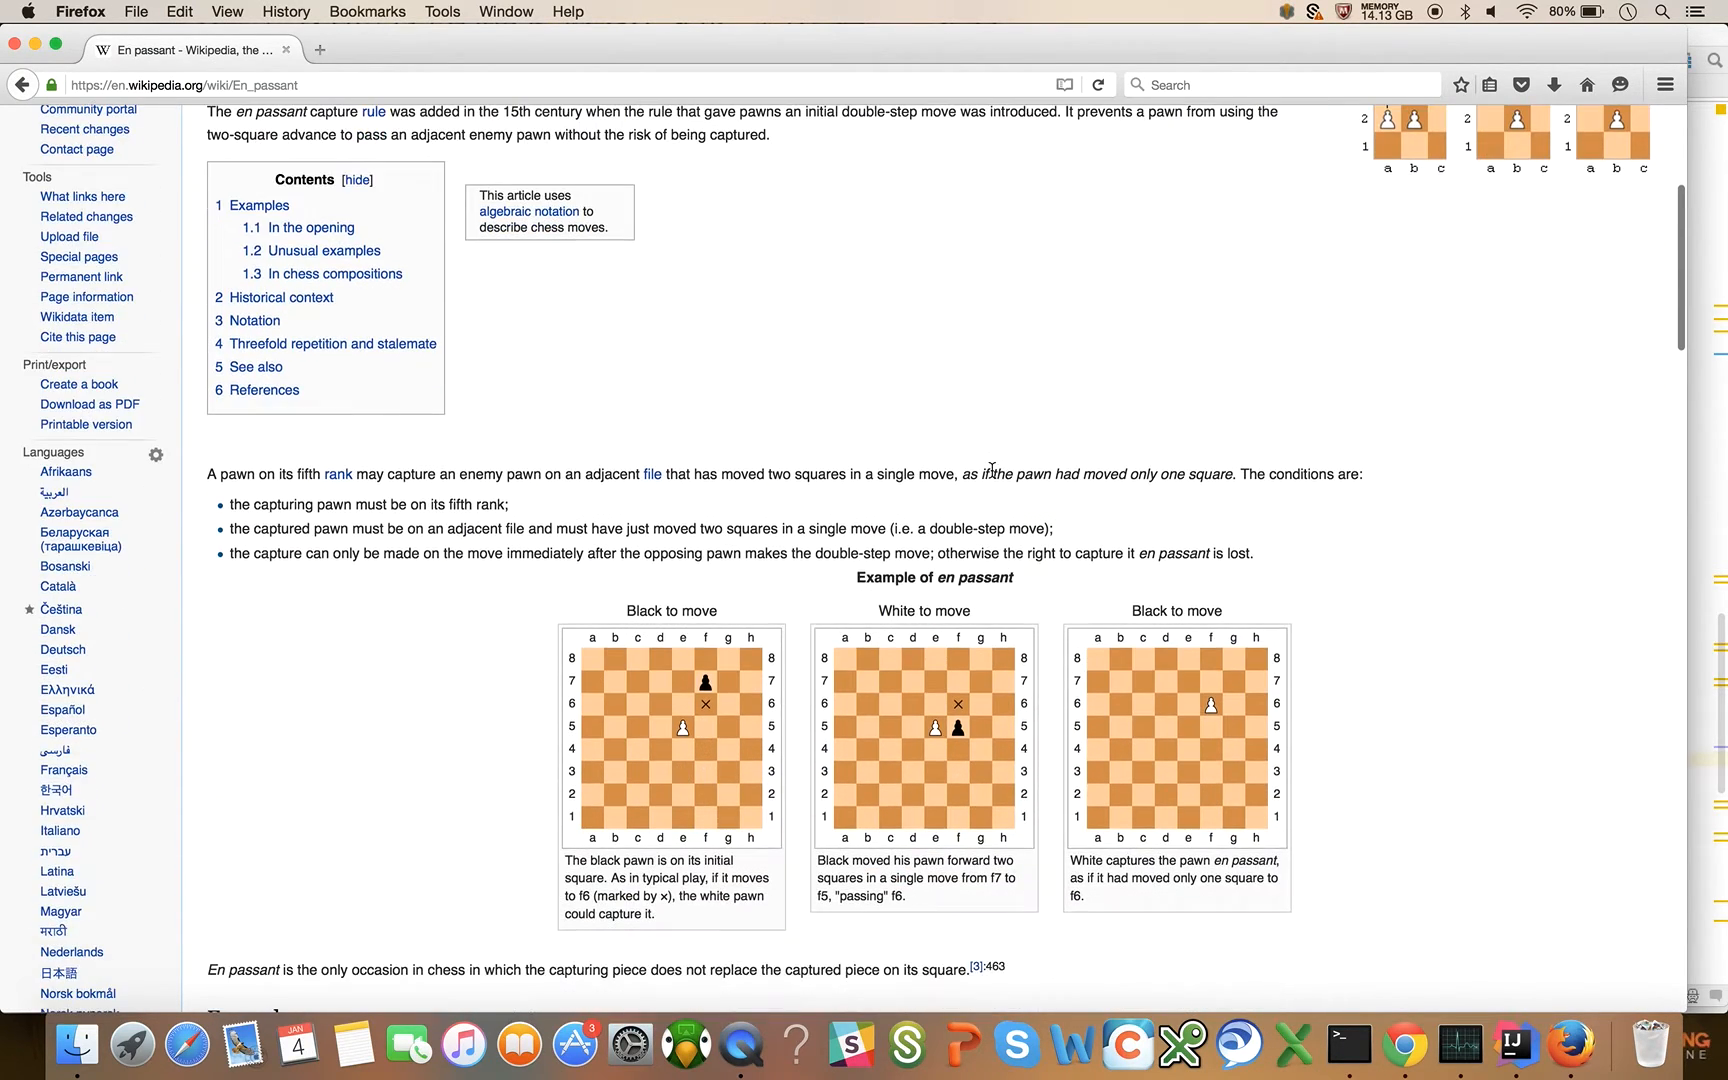
pyautogui.moveTo(706, 684)
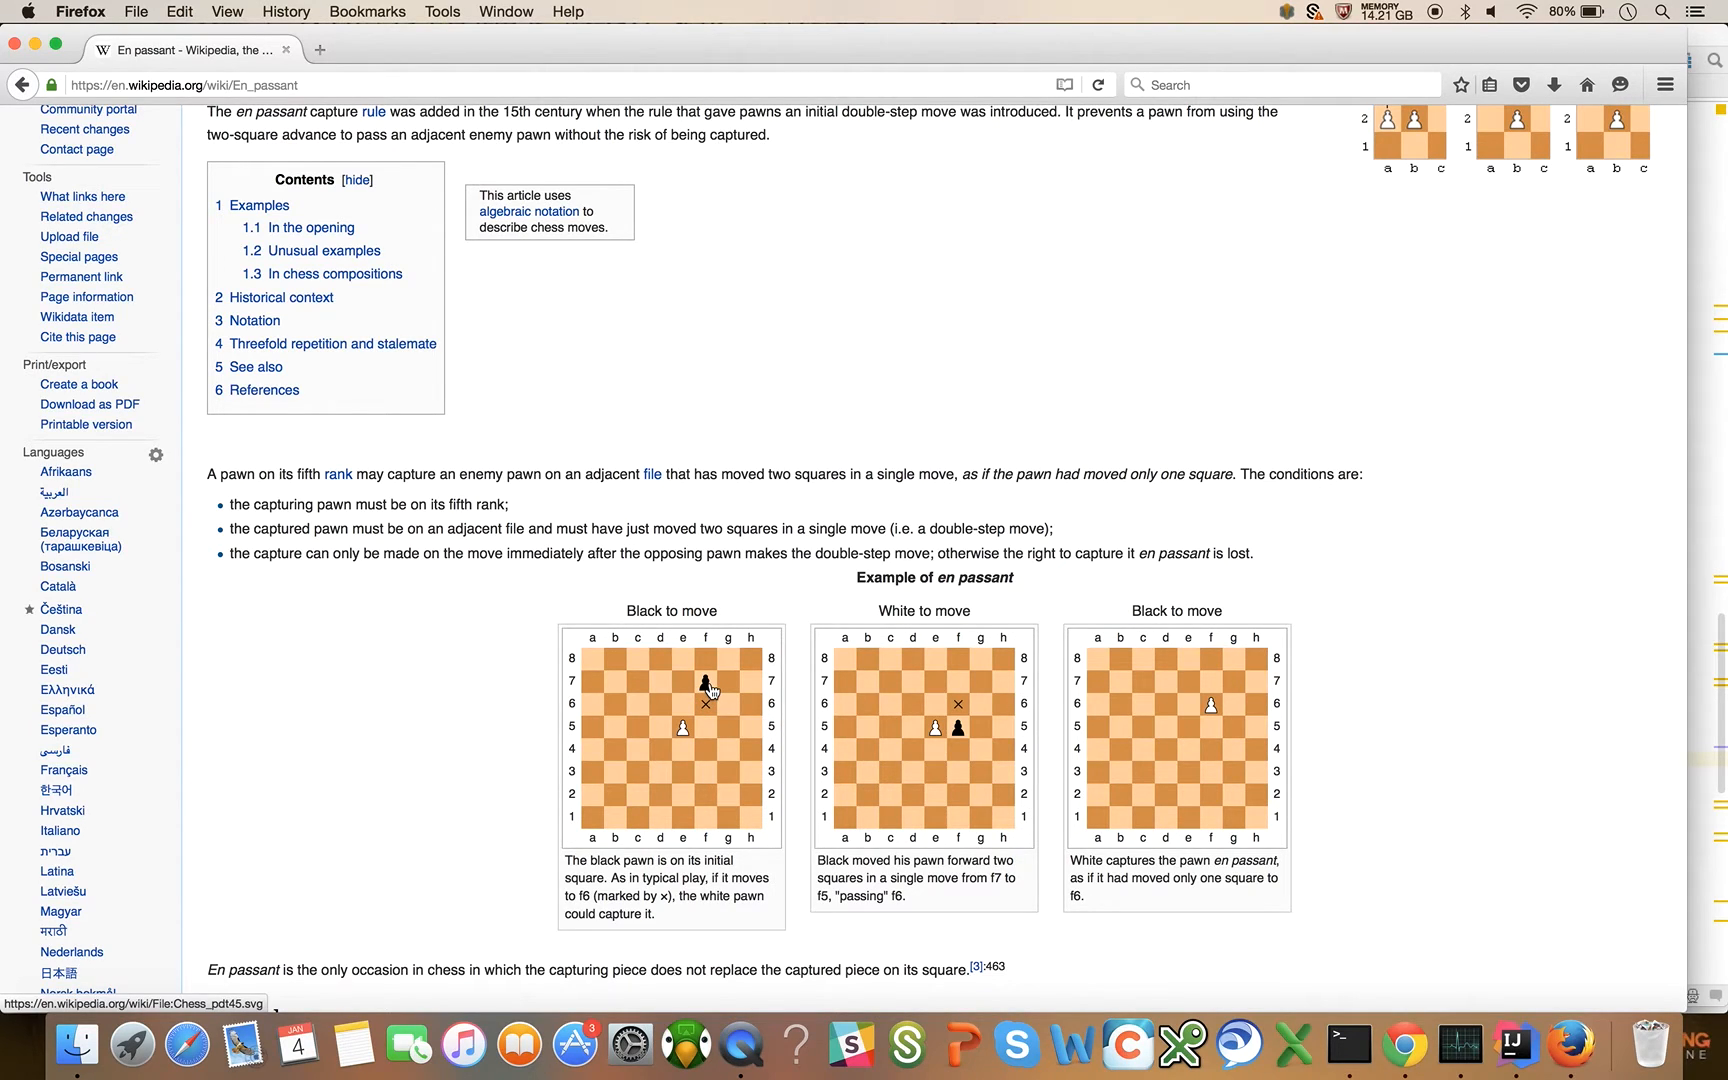
pyautogui.moveTo(768, 714)
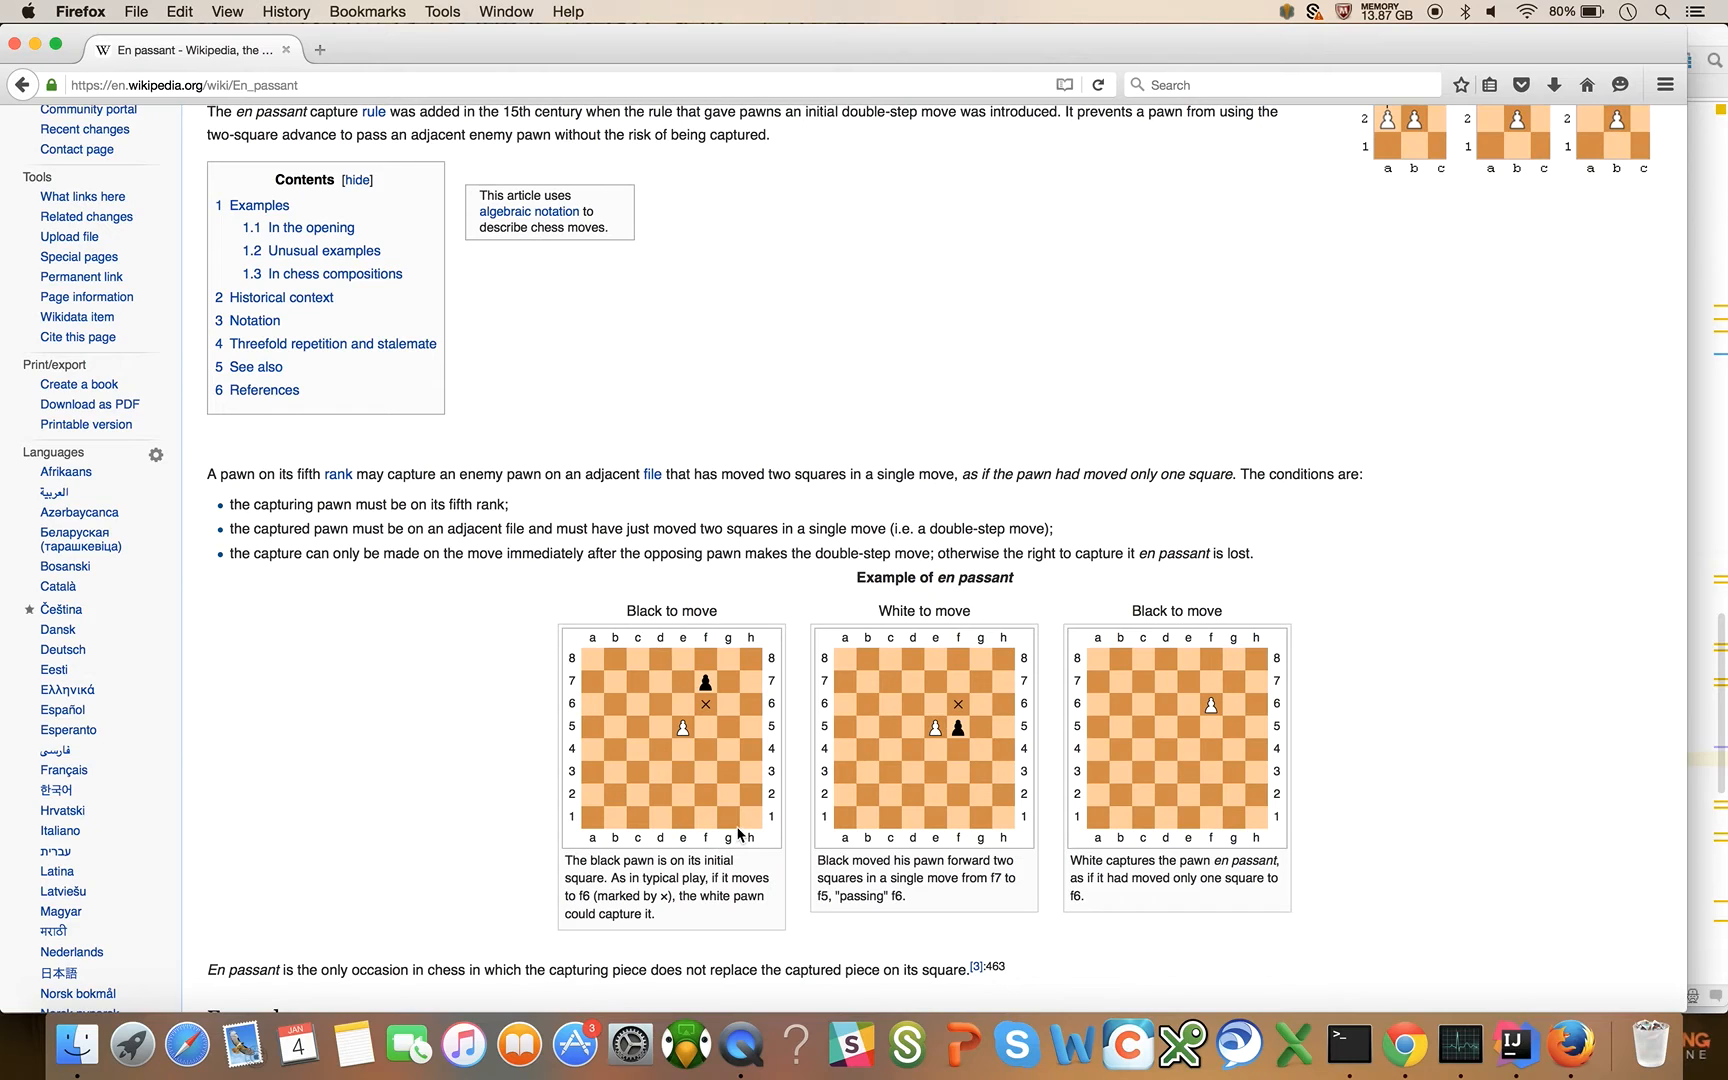
pyautogui.moveTo(954, 744)
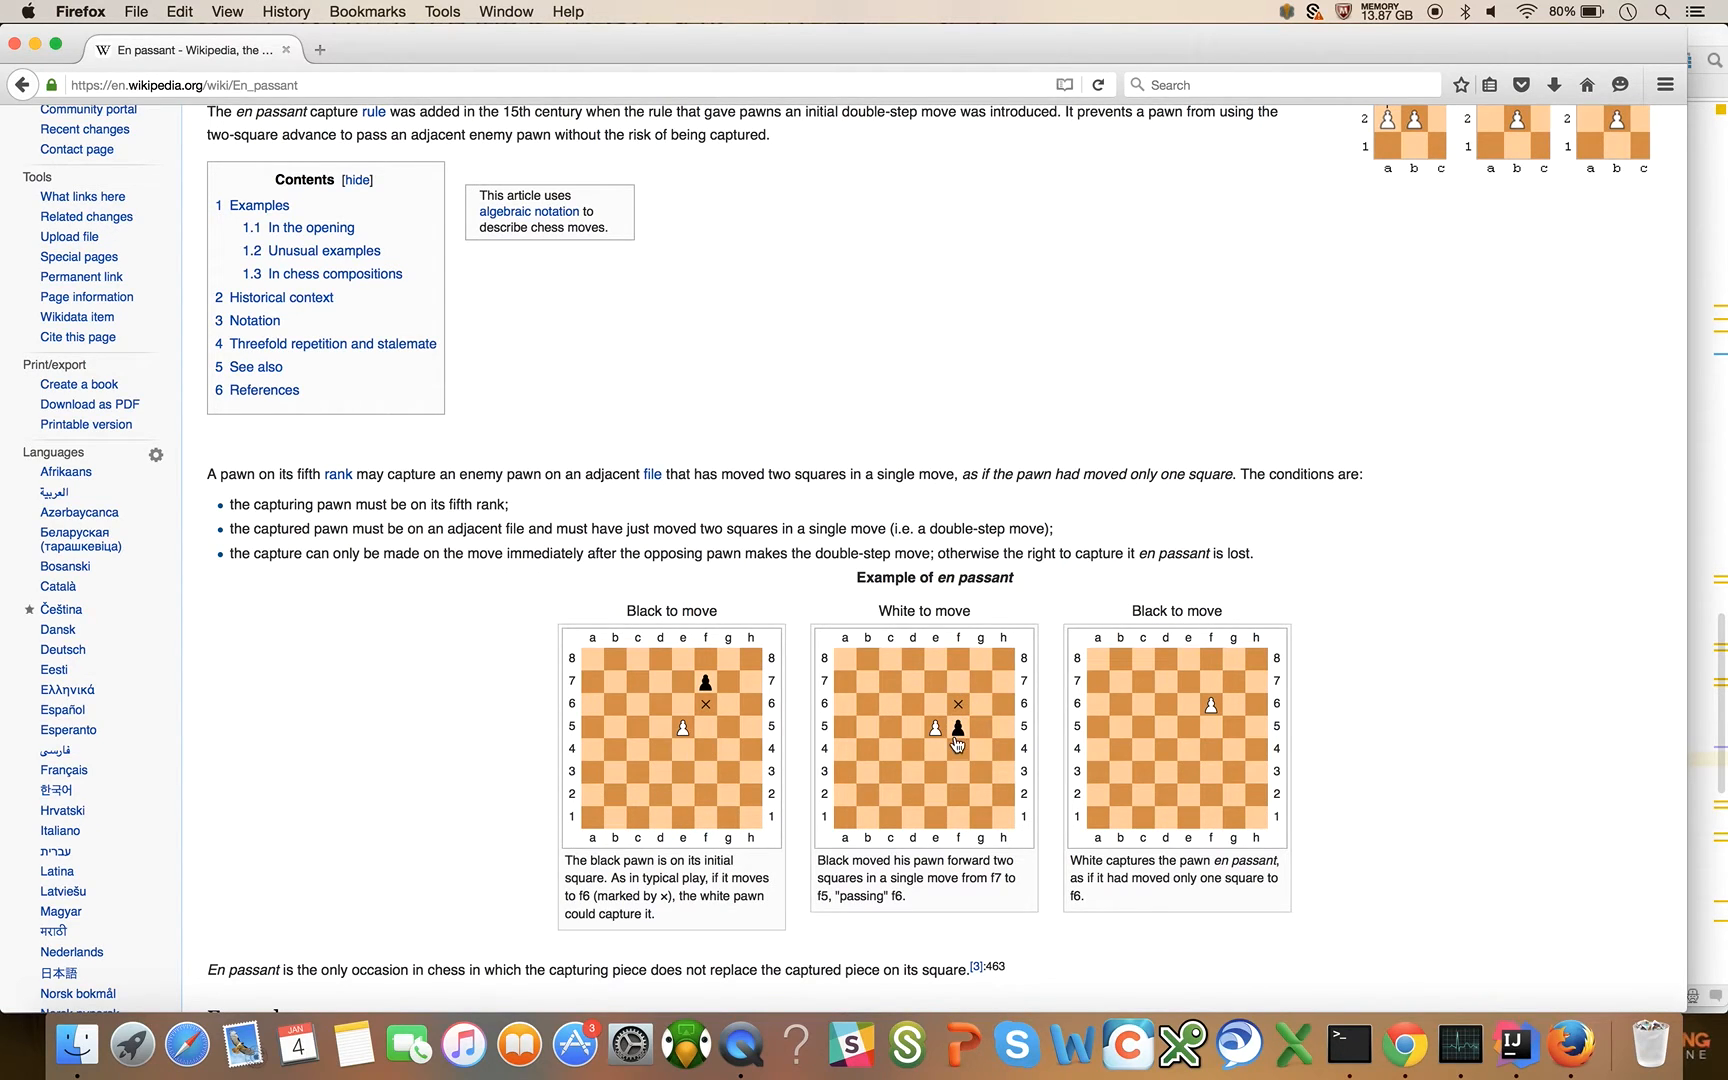
pyautogui.moveTo(1158, 696)
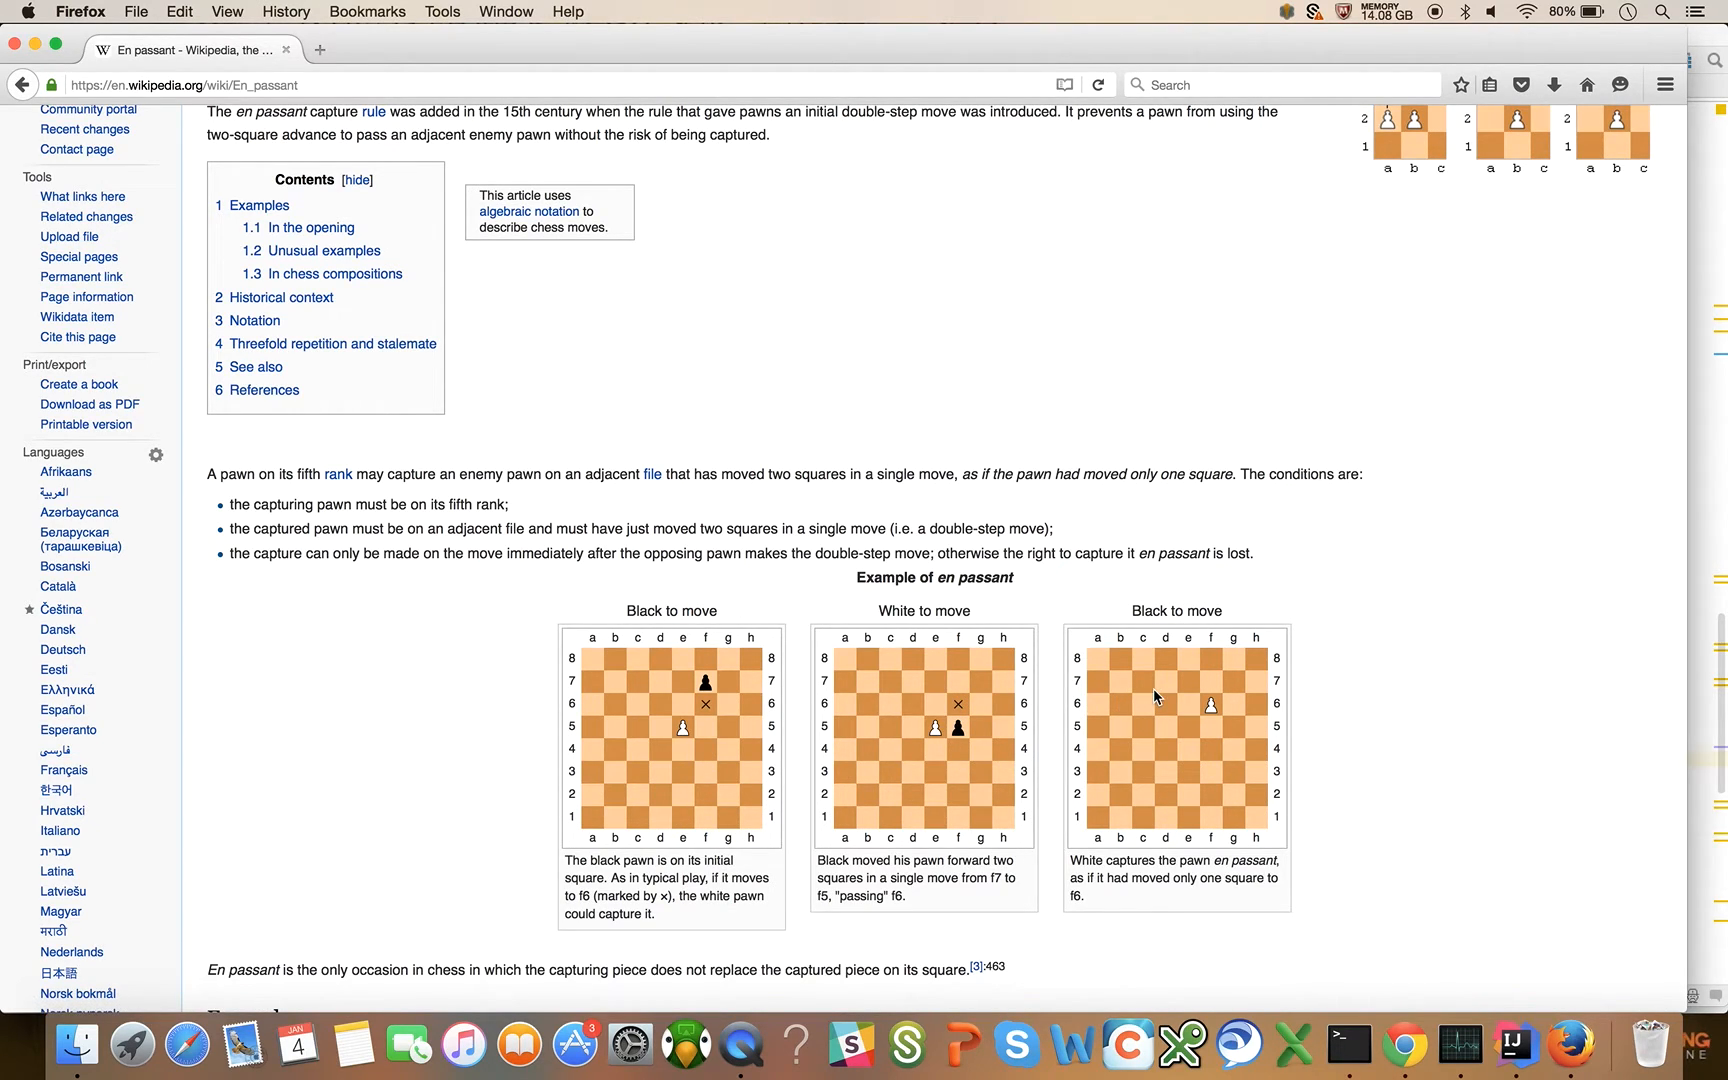
pyautogui.moveTo(1200, 728)
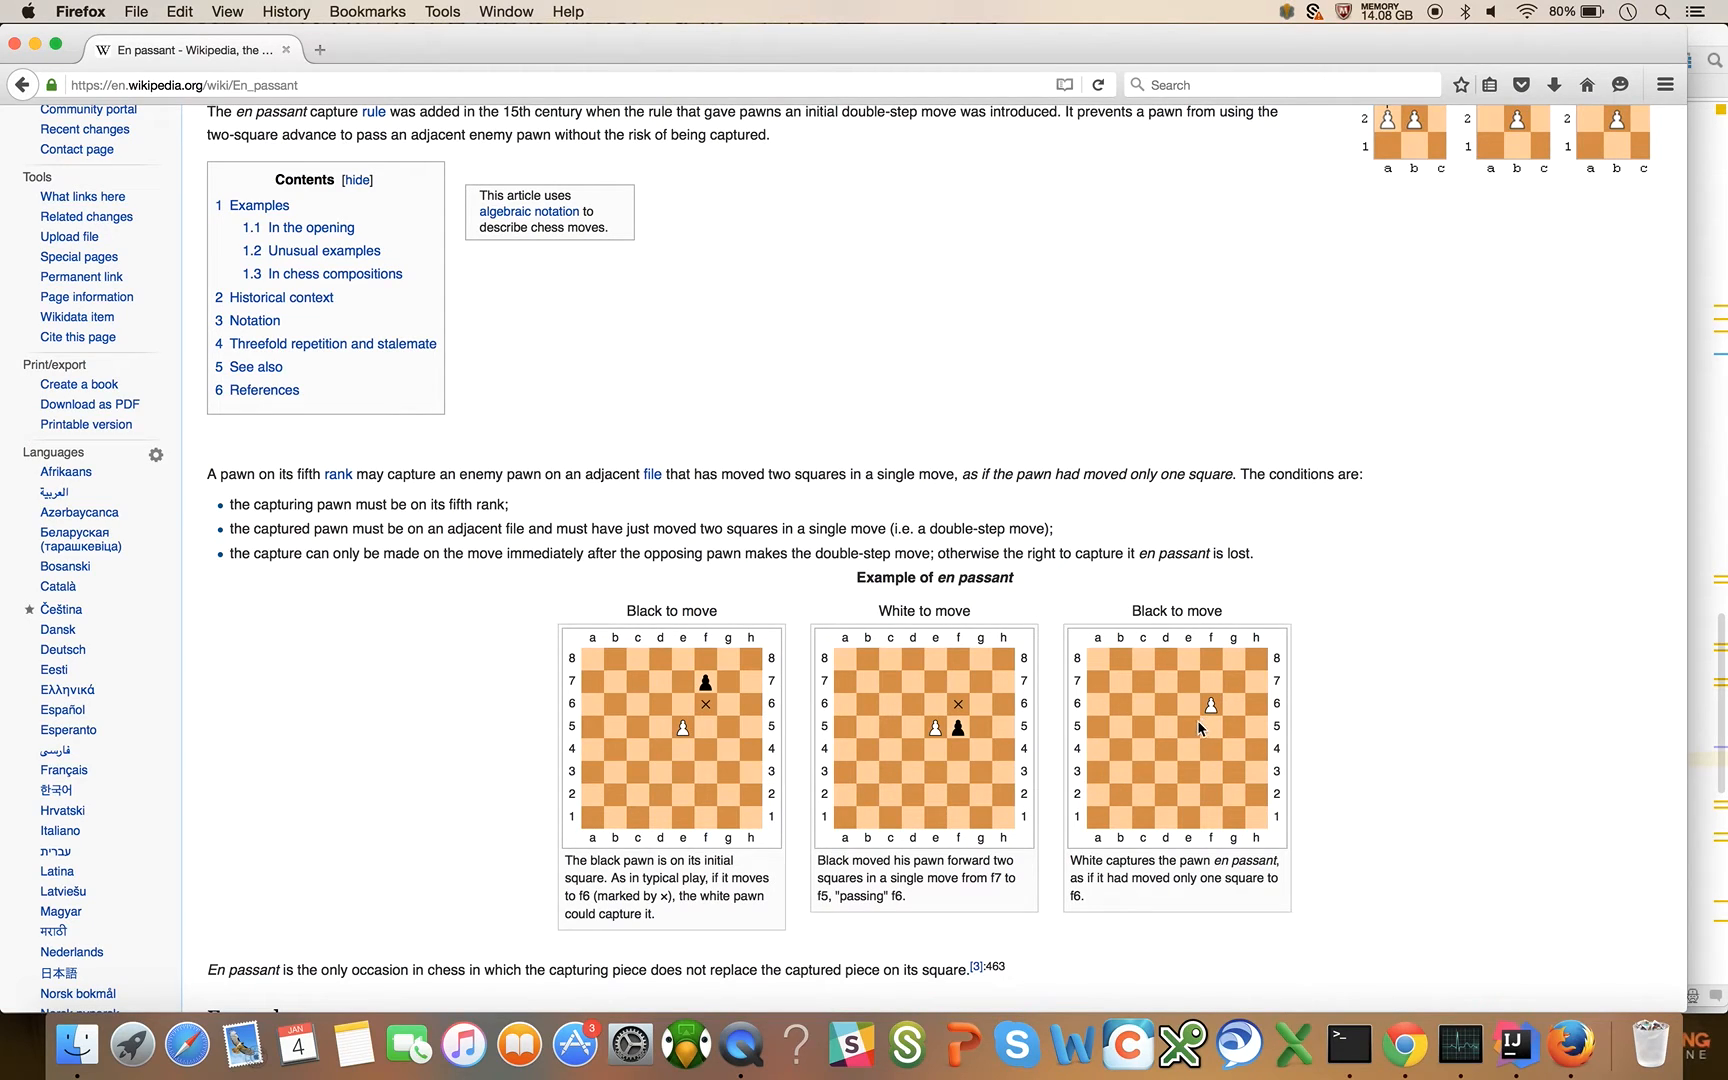
pyautogui.moveTo(1194, 732)
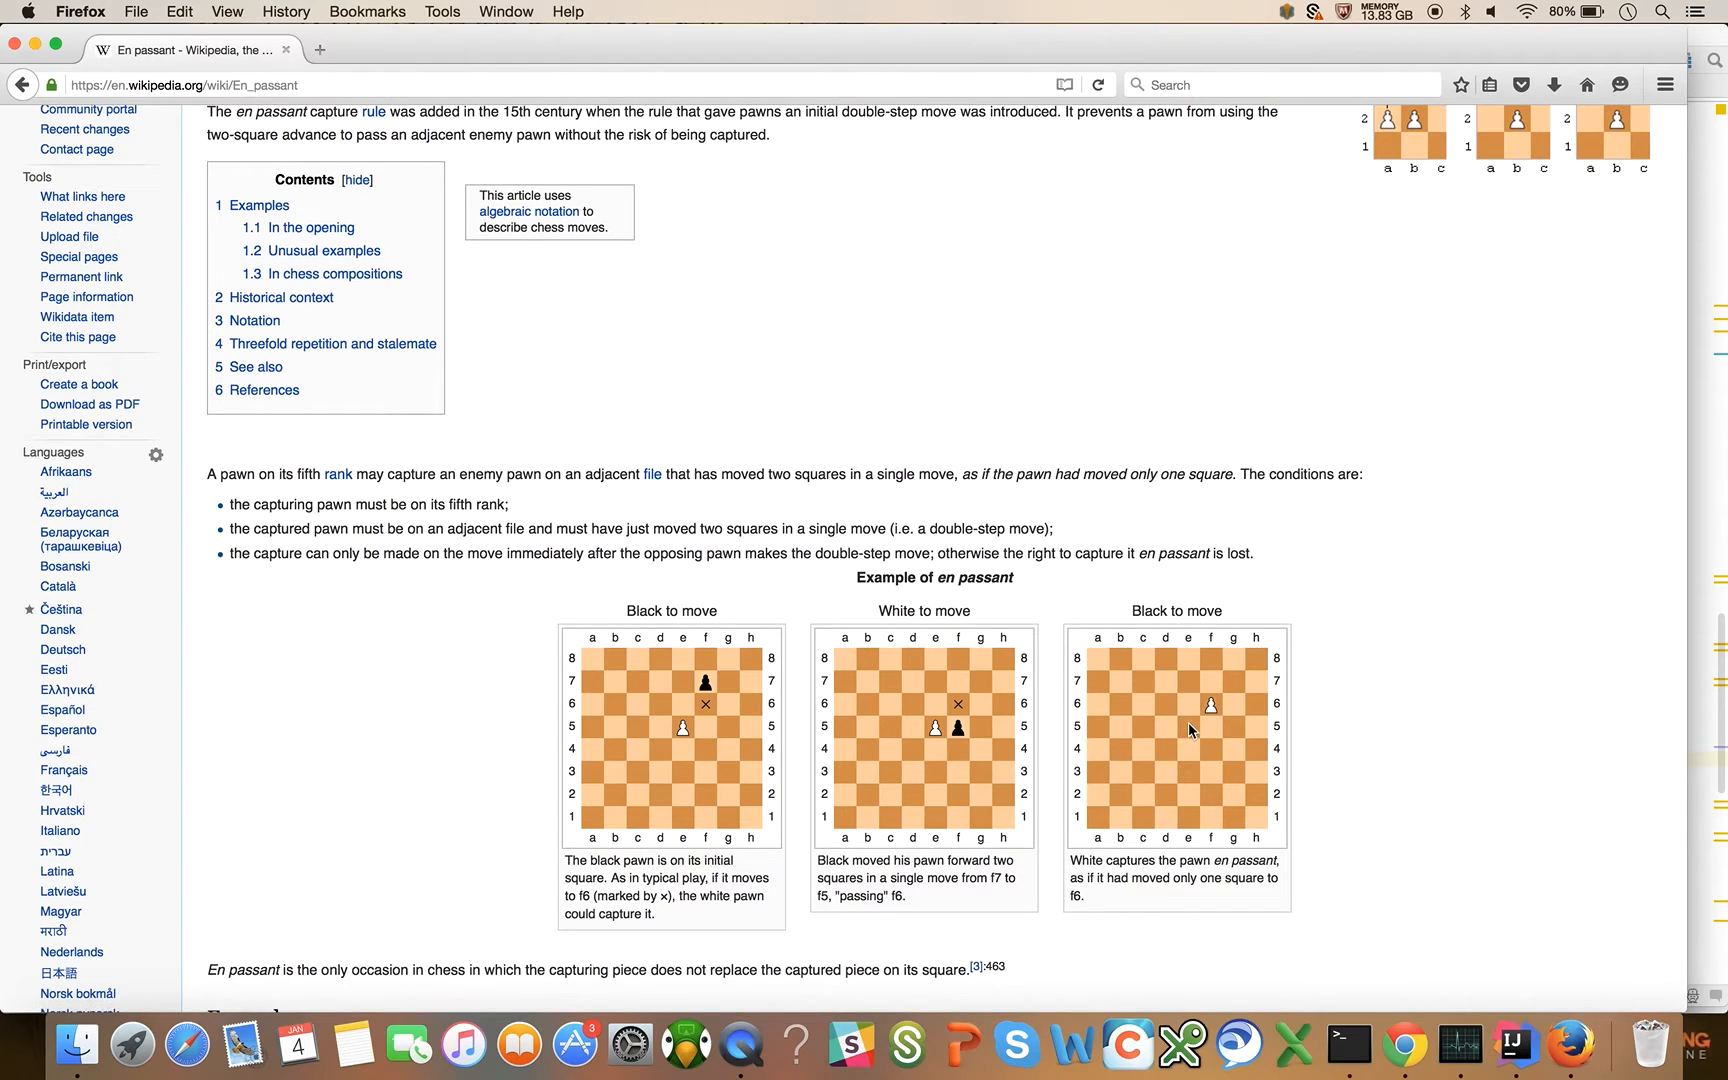
pyautogui.moveTo(1158, 762)
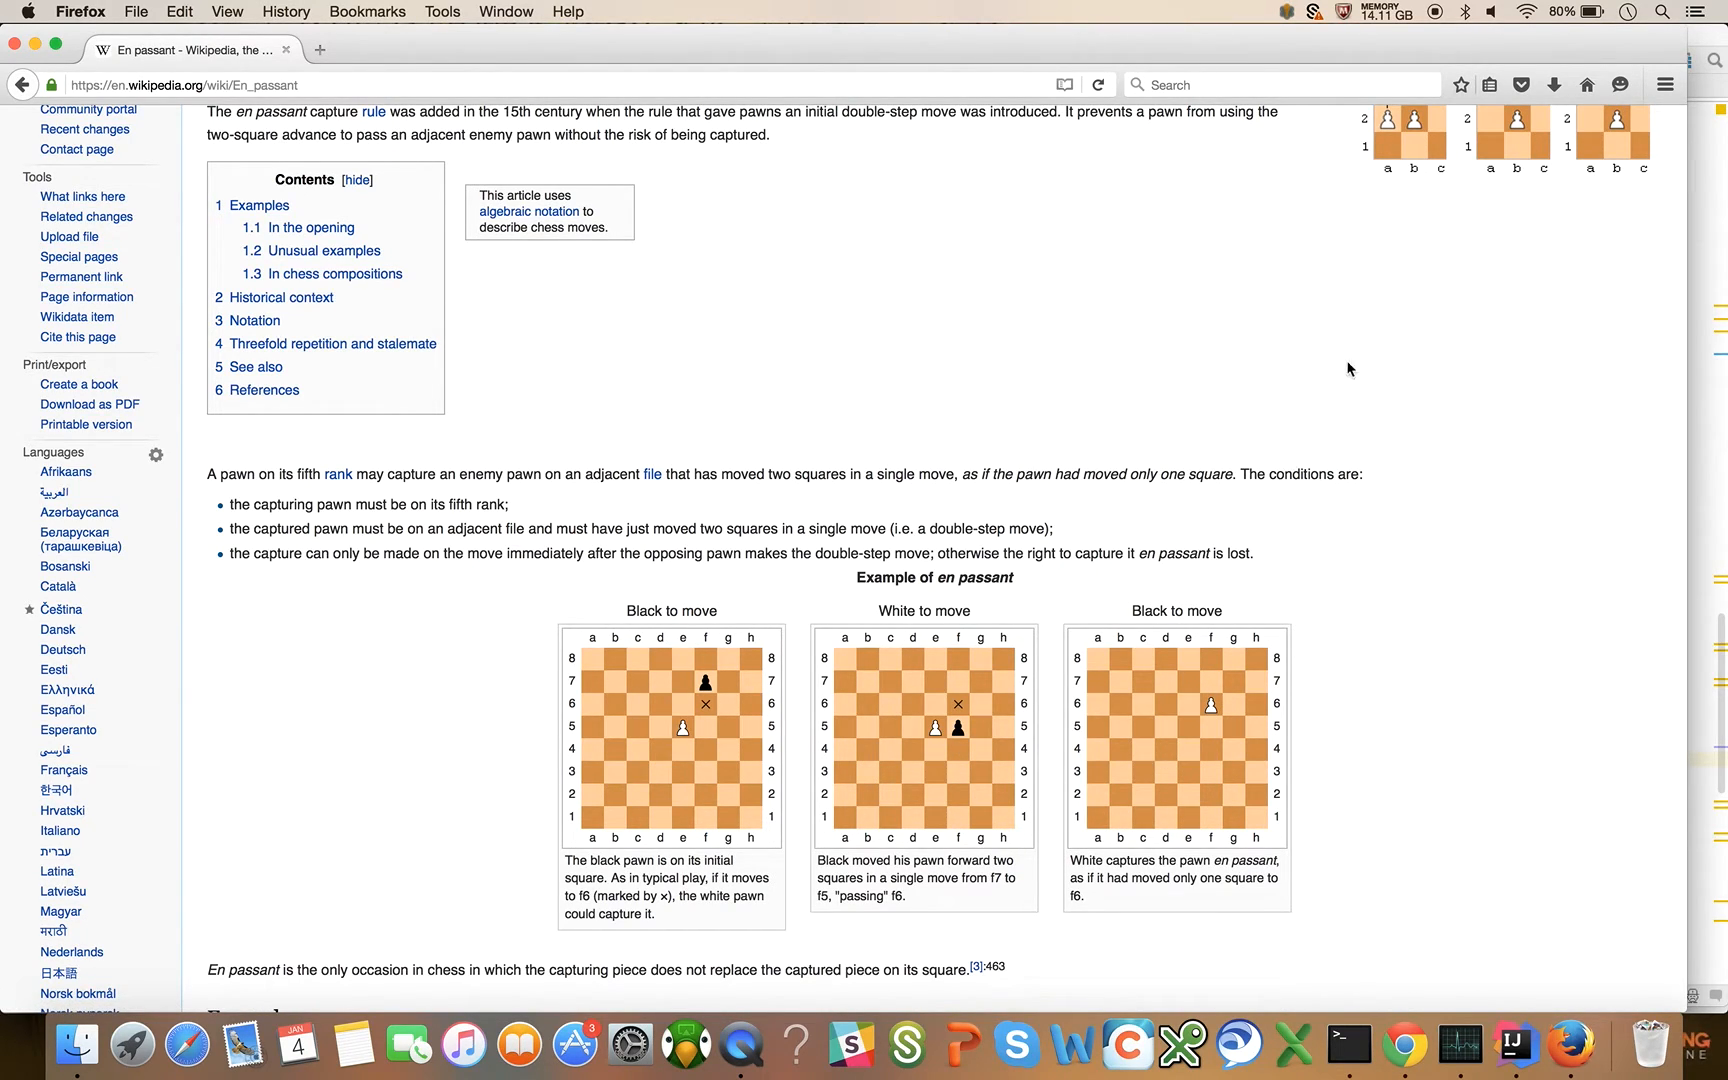
pyautogui.moveTo(690, 730)
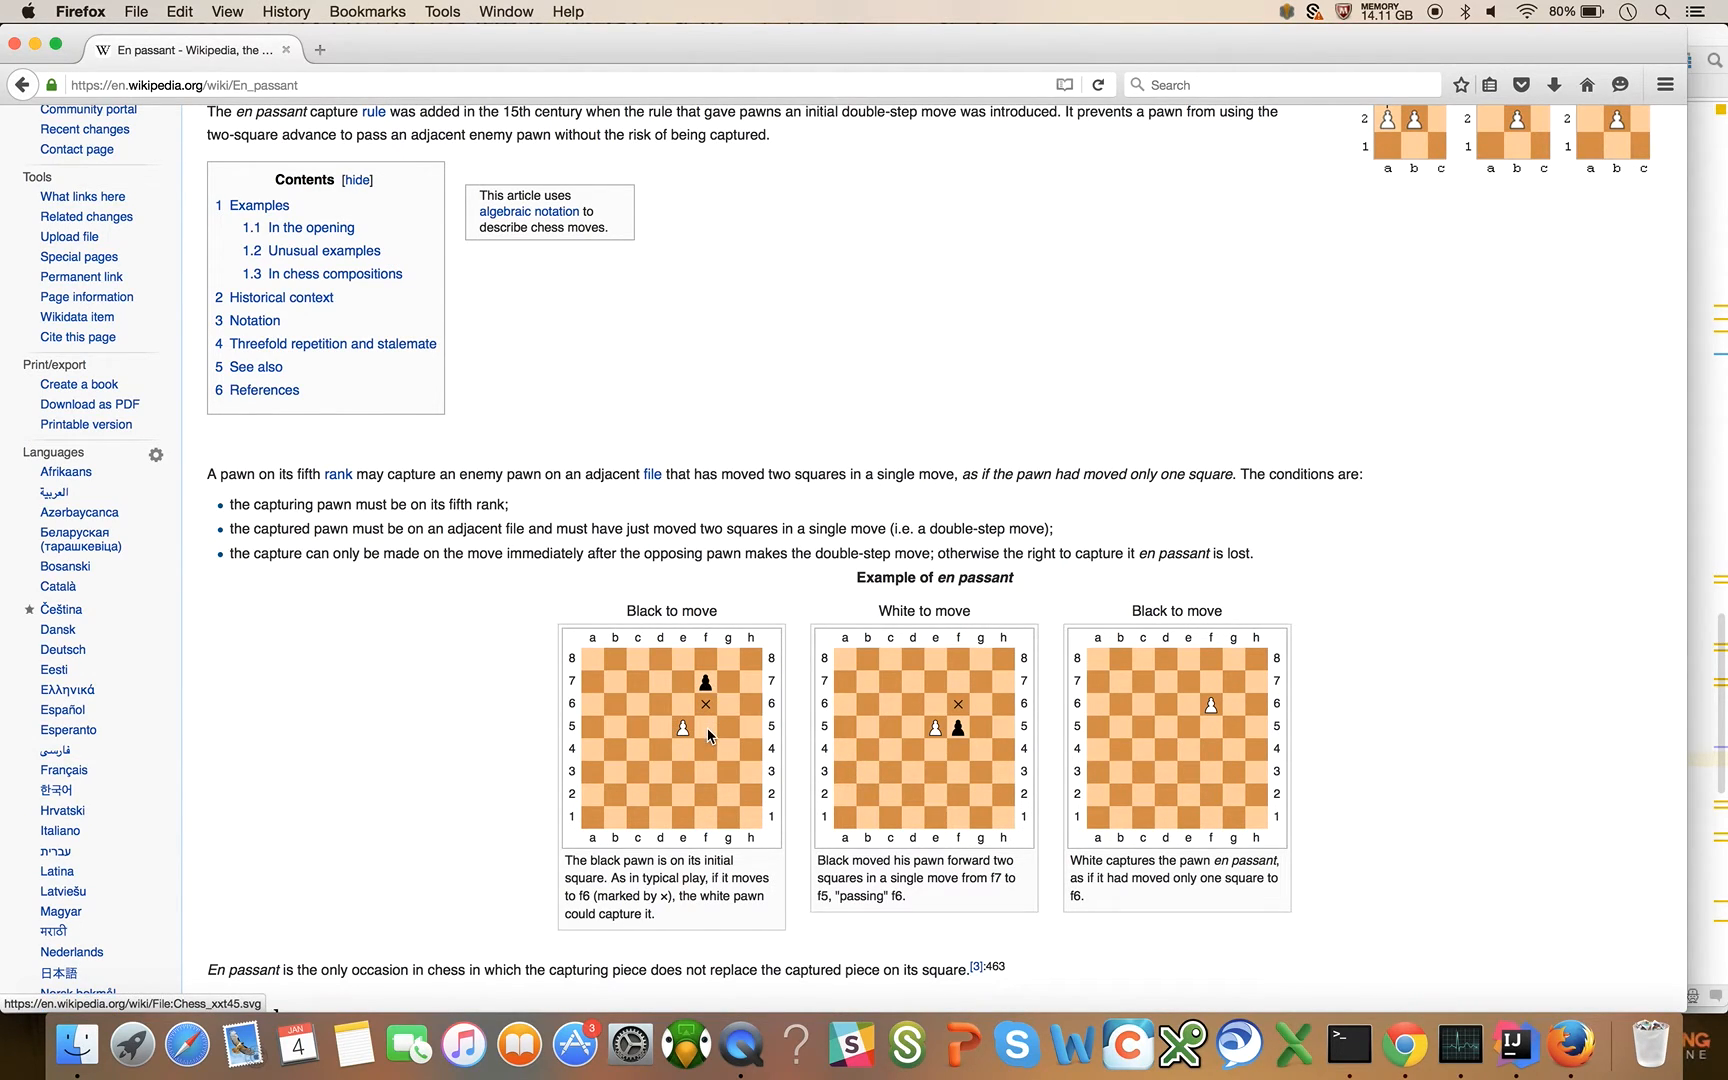
pyautogui.moveTo(714, 684)
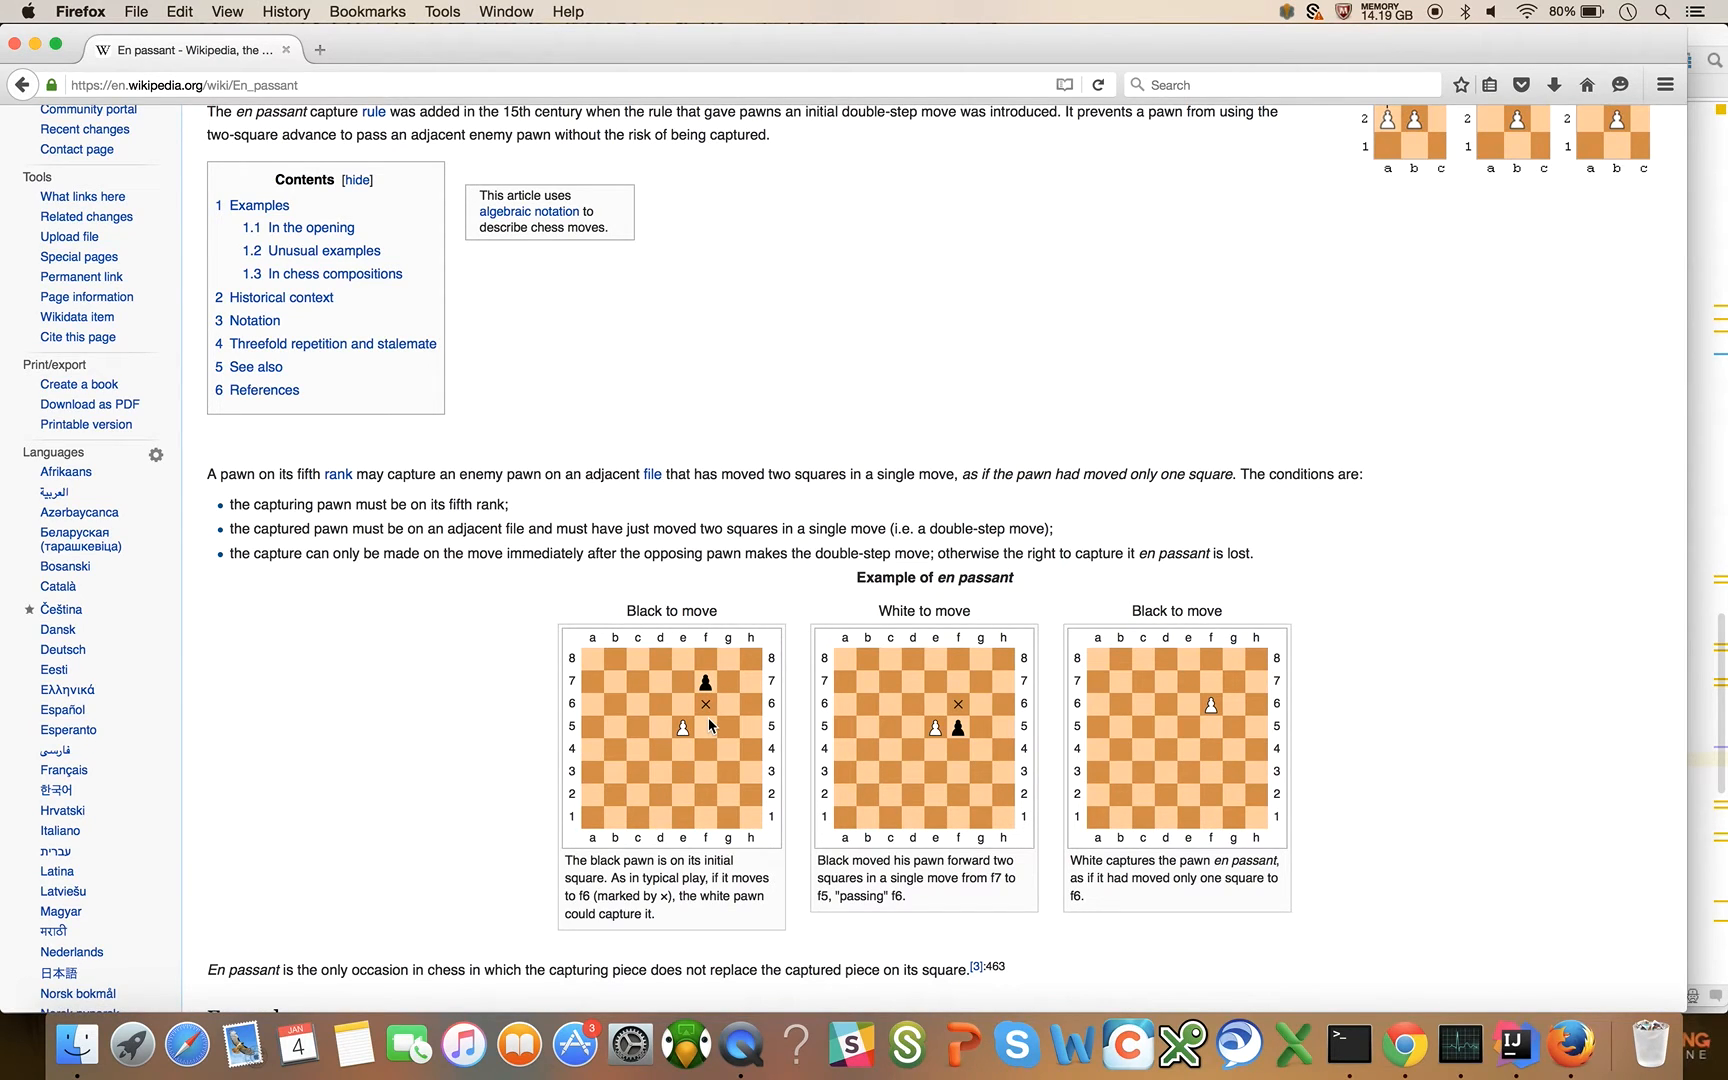
pyautogui.moveTo(708, 730)
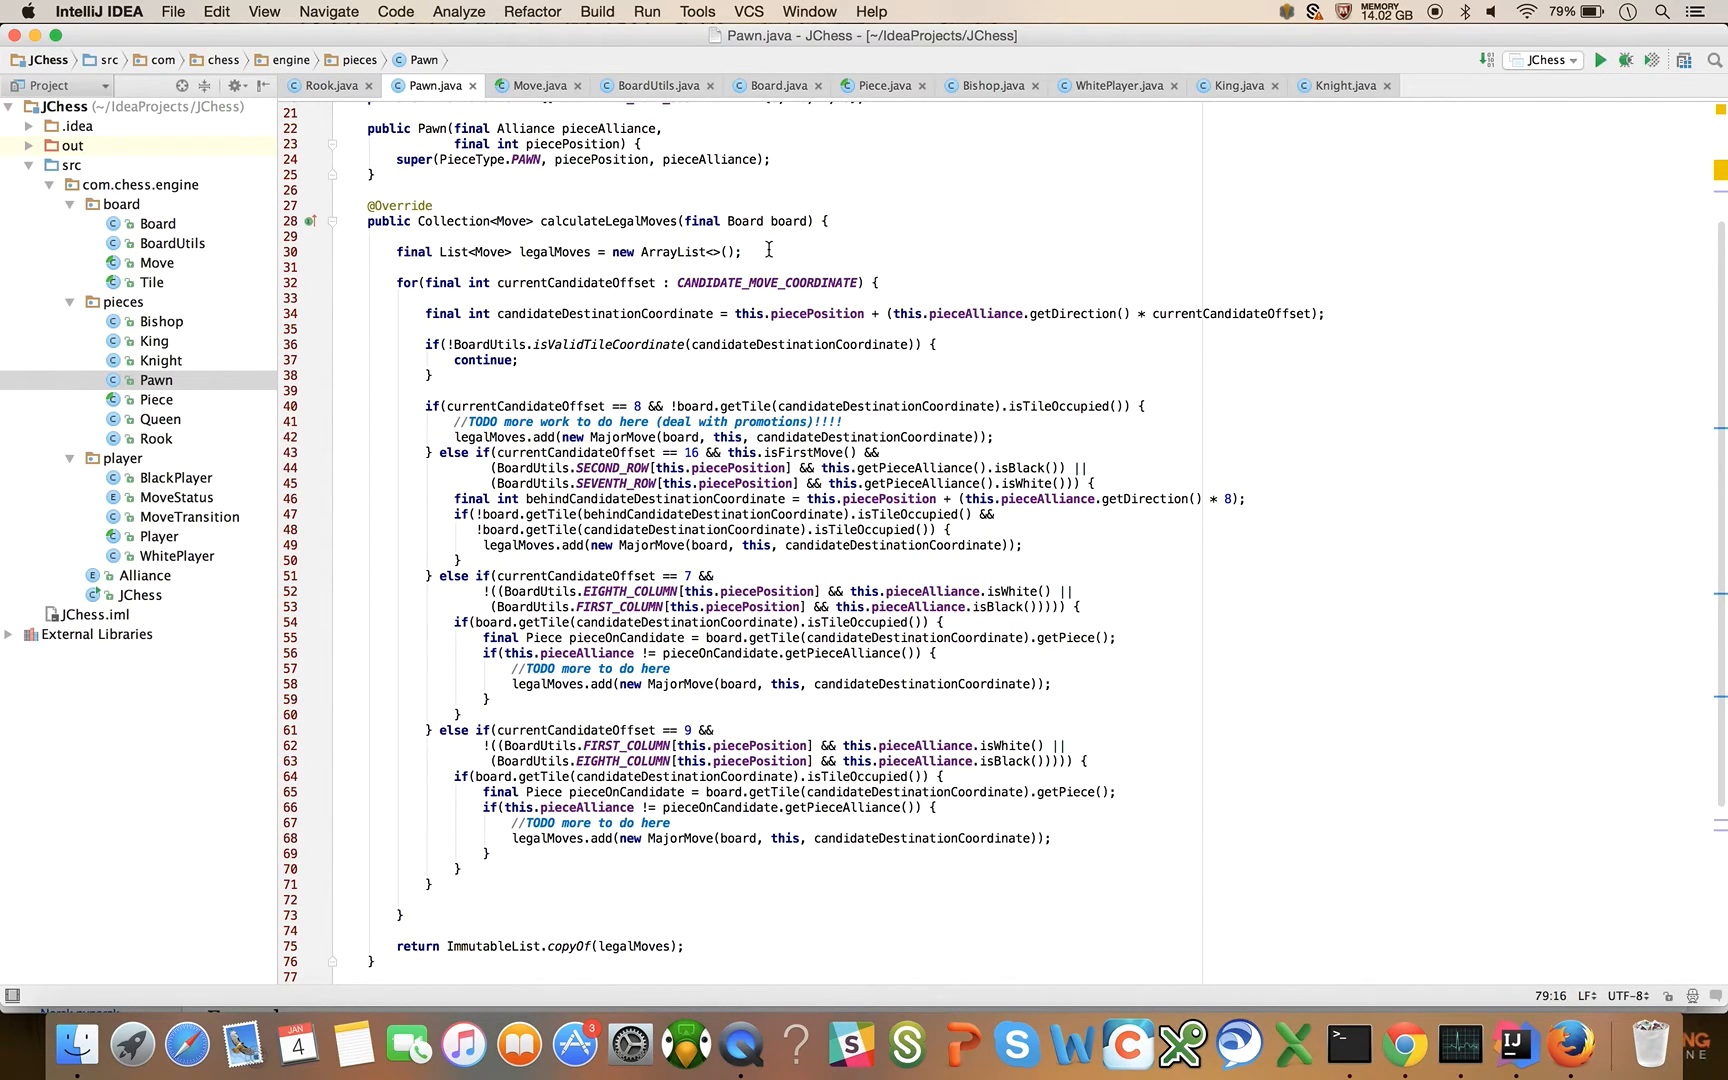
# Step: Review Pawn.java's calculateLegalMoves, then return to PawnJump's execute() in Move.java
pyautogui.click(786, 222)
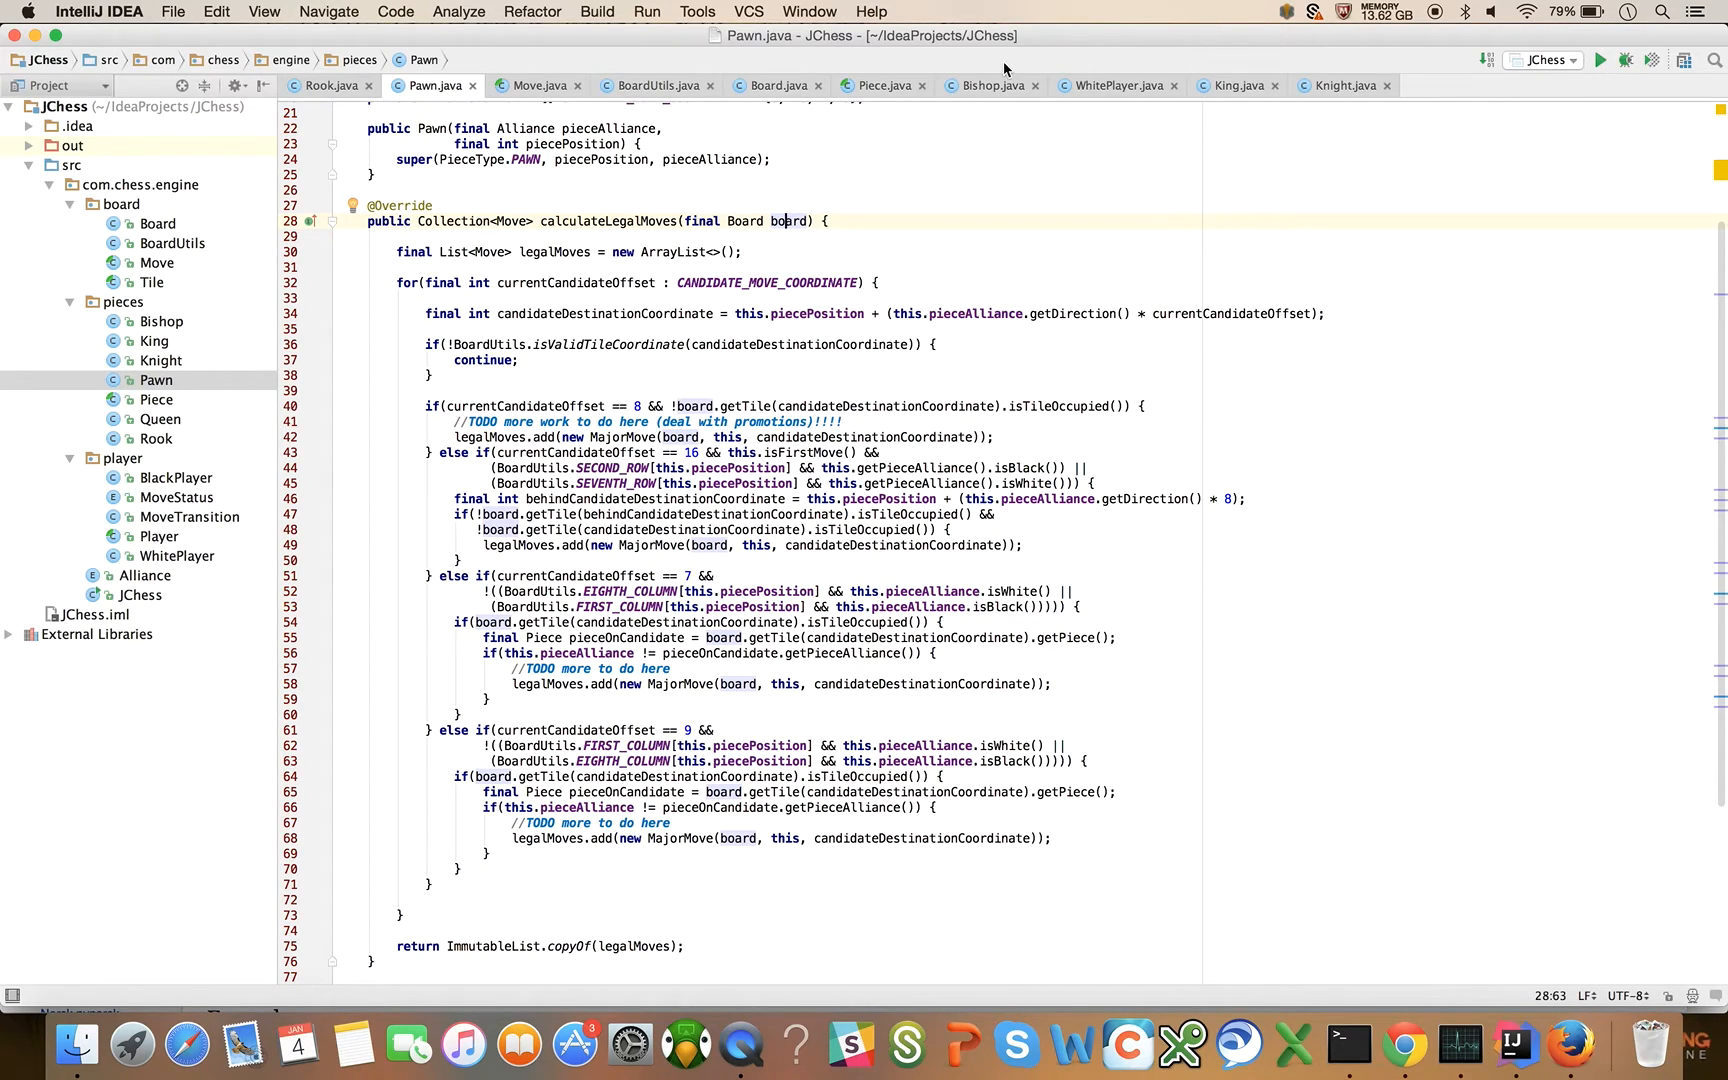
pyautogui.click(538, 84)
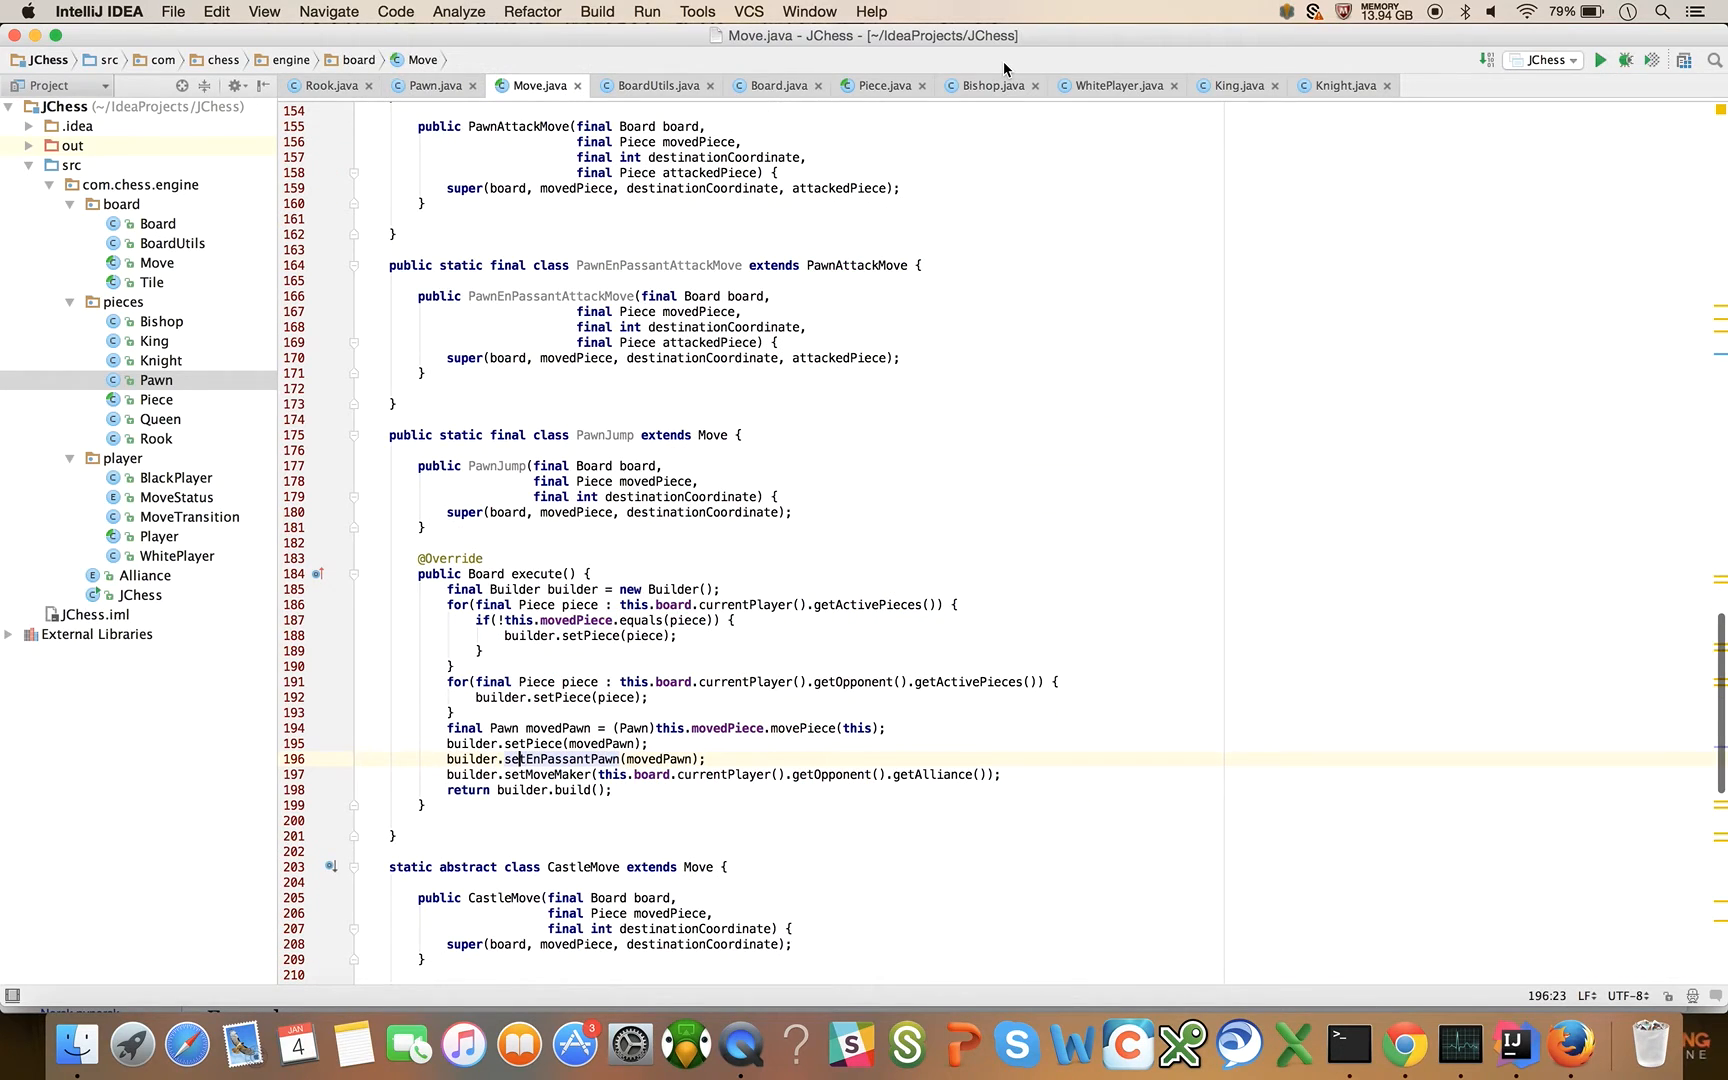
pyautogui.moveTo(584, 428)
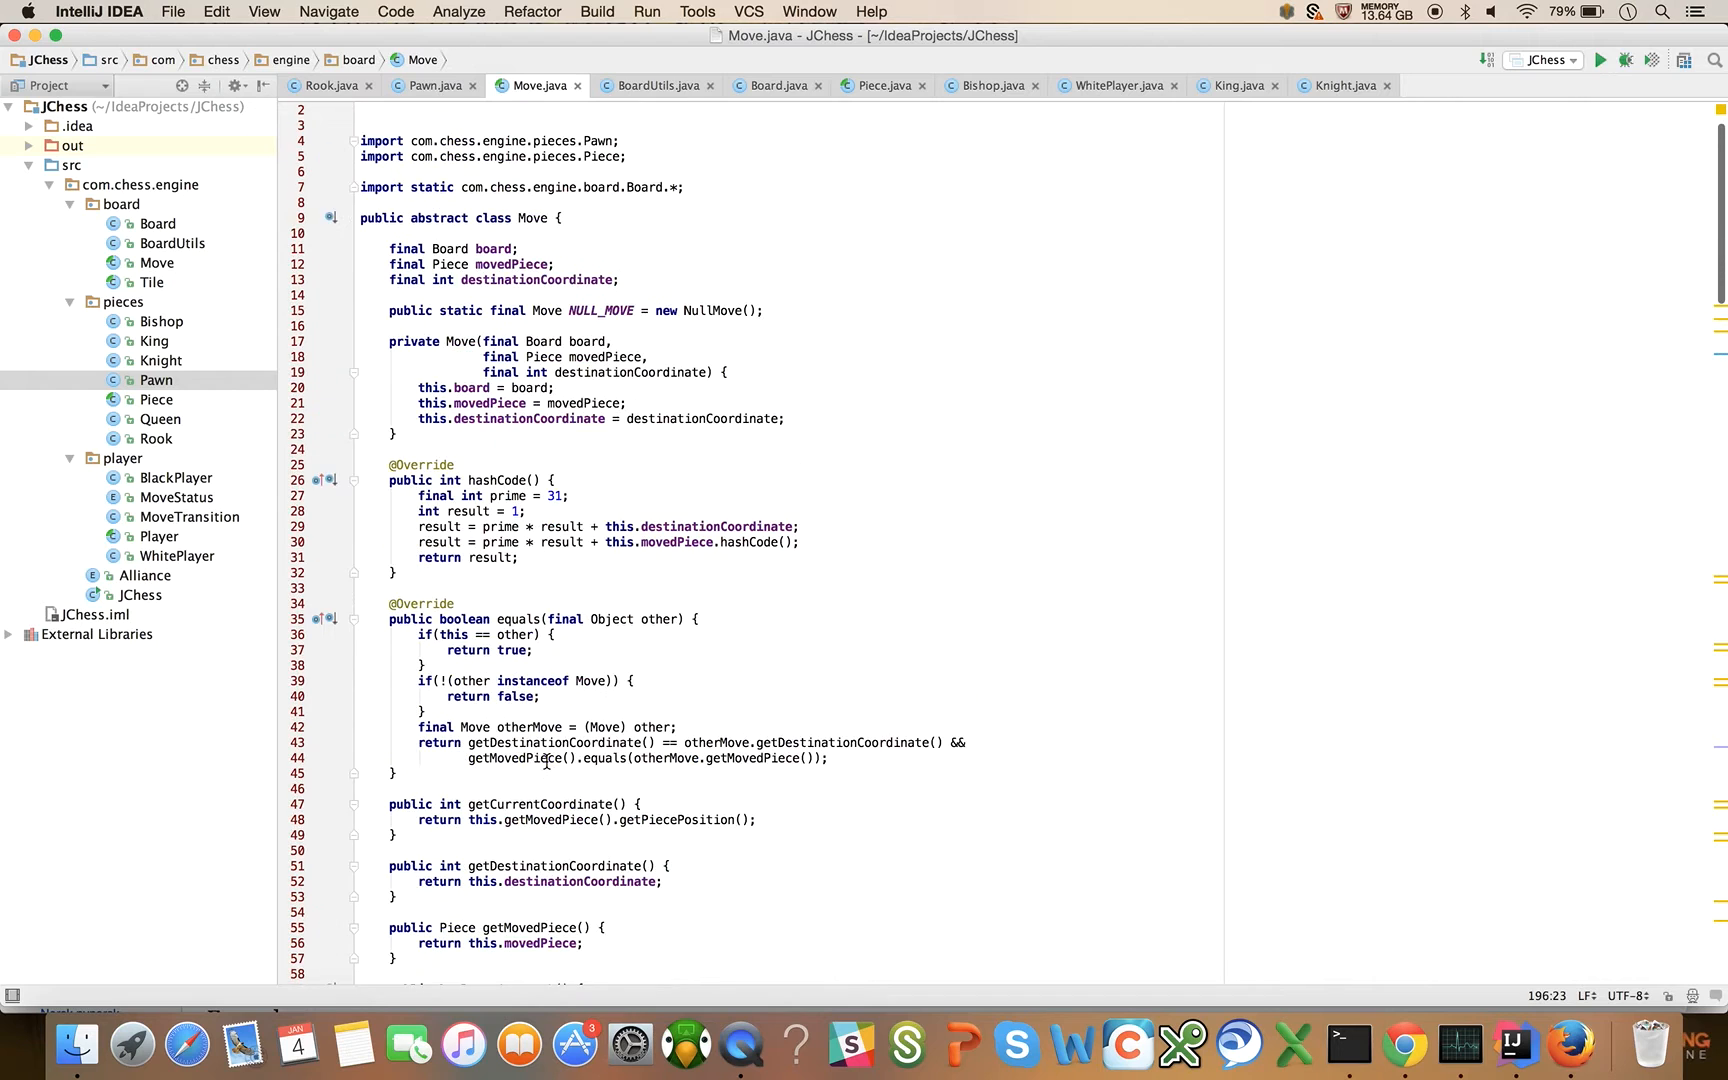
# Step: Scroll Move.java to the base Move class's execute() for comparison
pyautogui.scroll(-3)
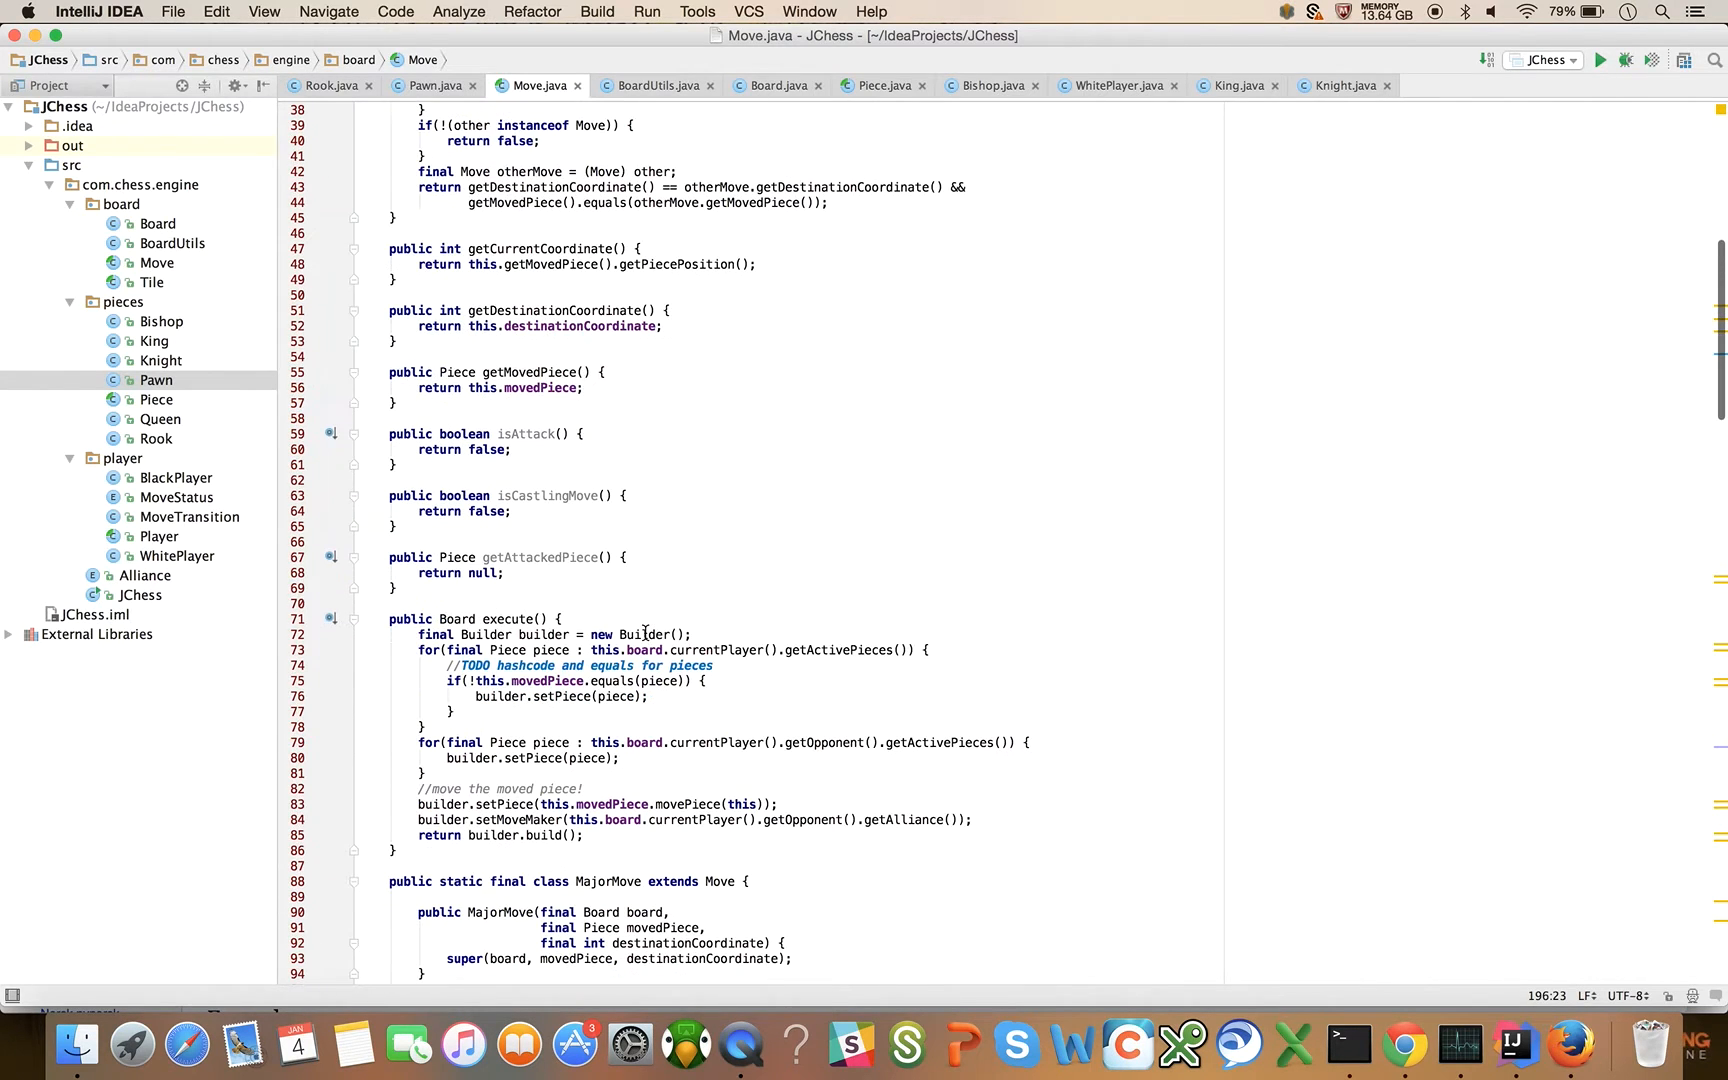